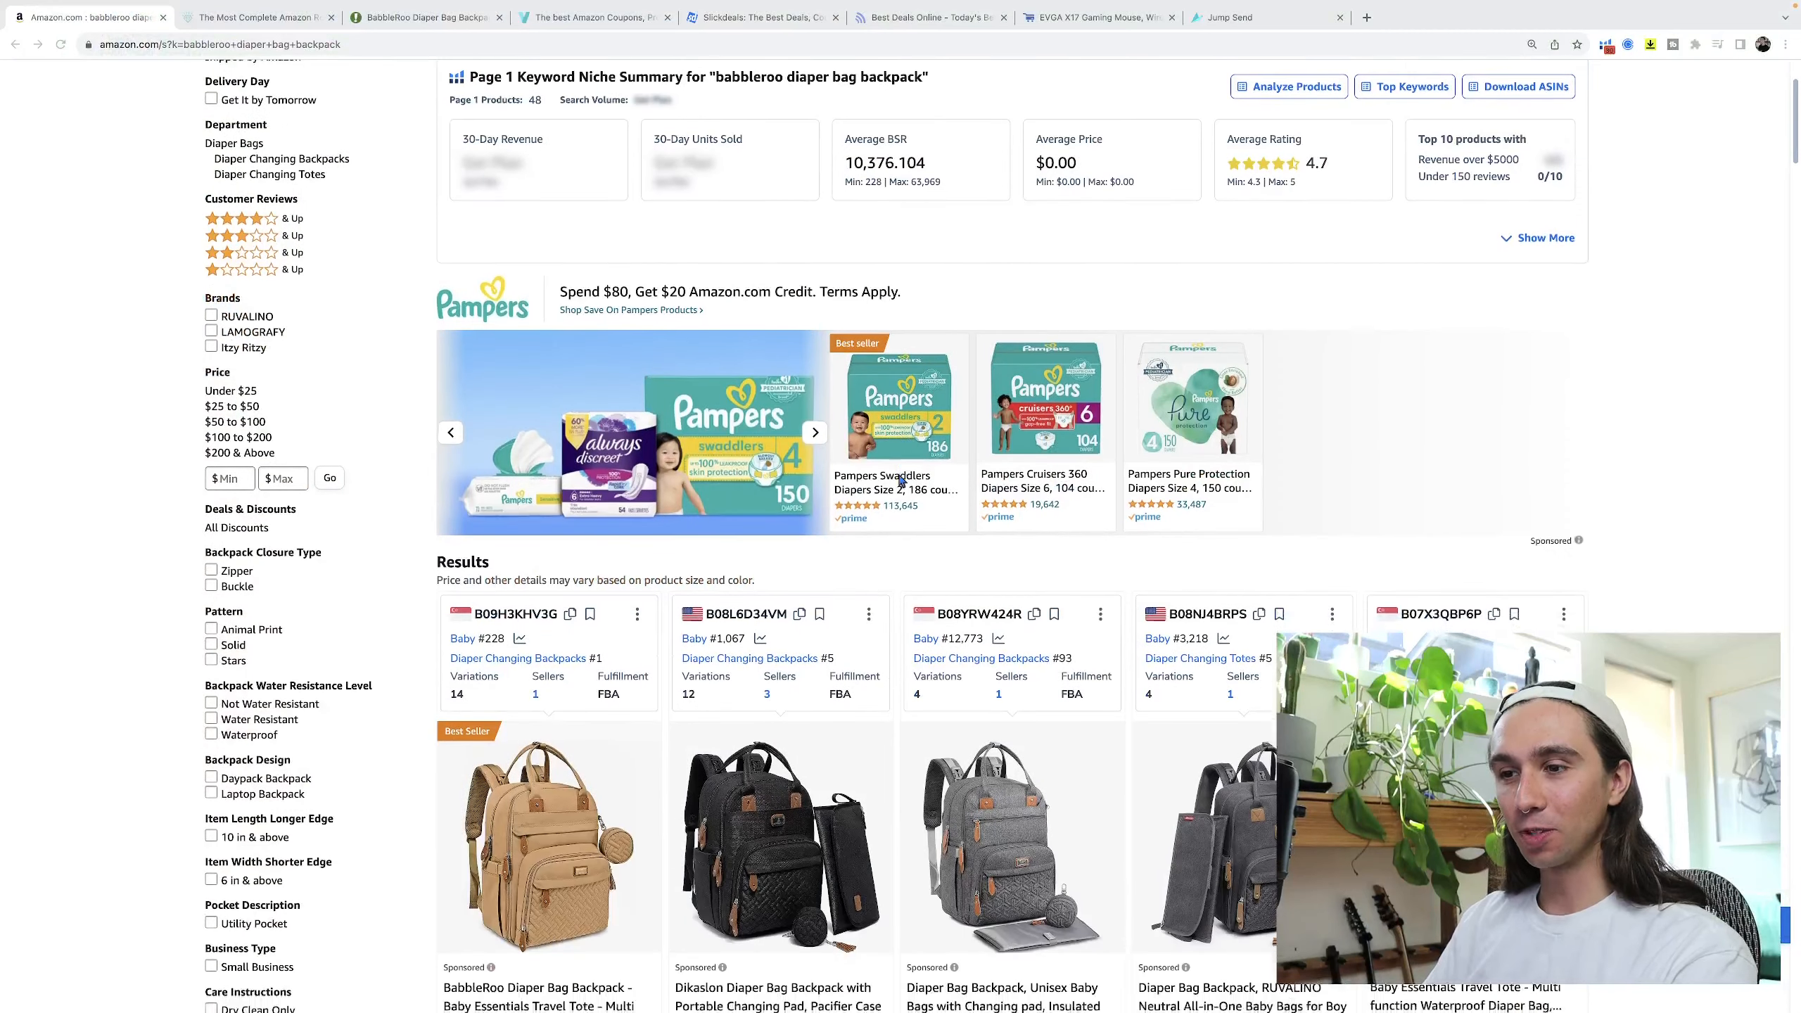
Scroll through the Woot deal page and switch browser tabs.
scroll(down, 3)
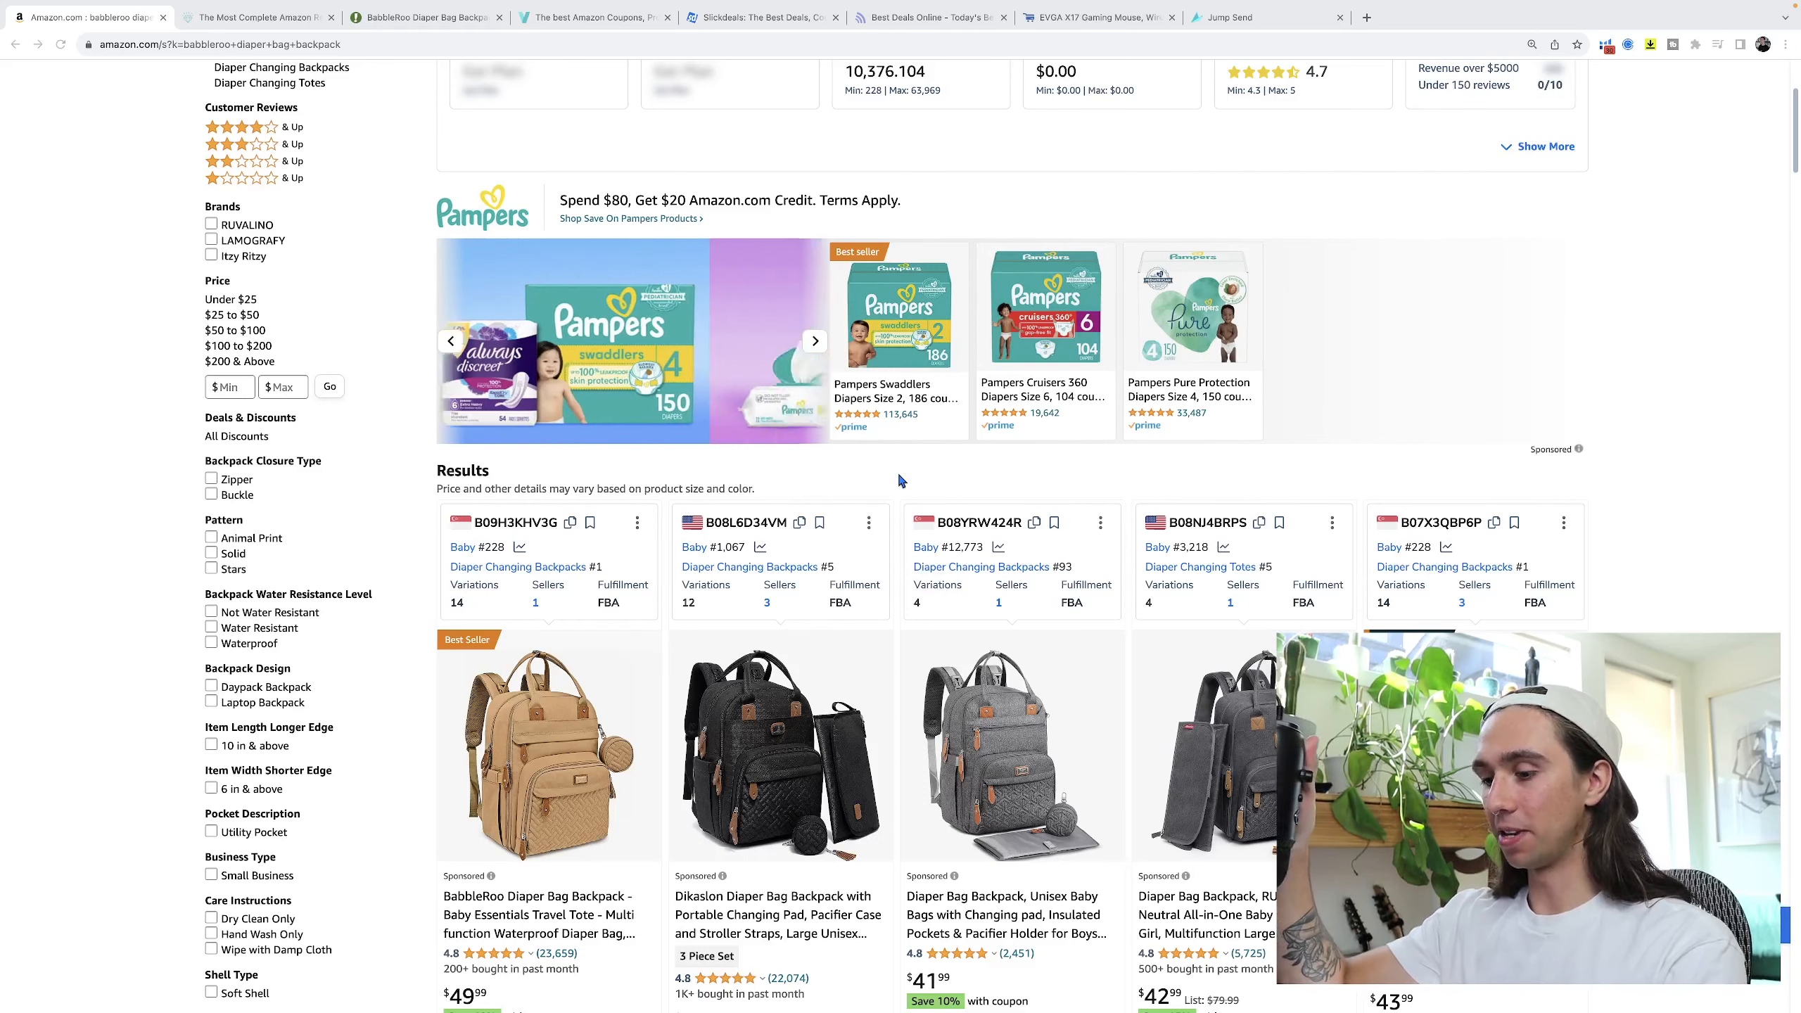
scroll(down, 3)
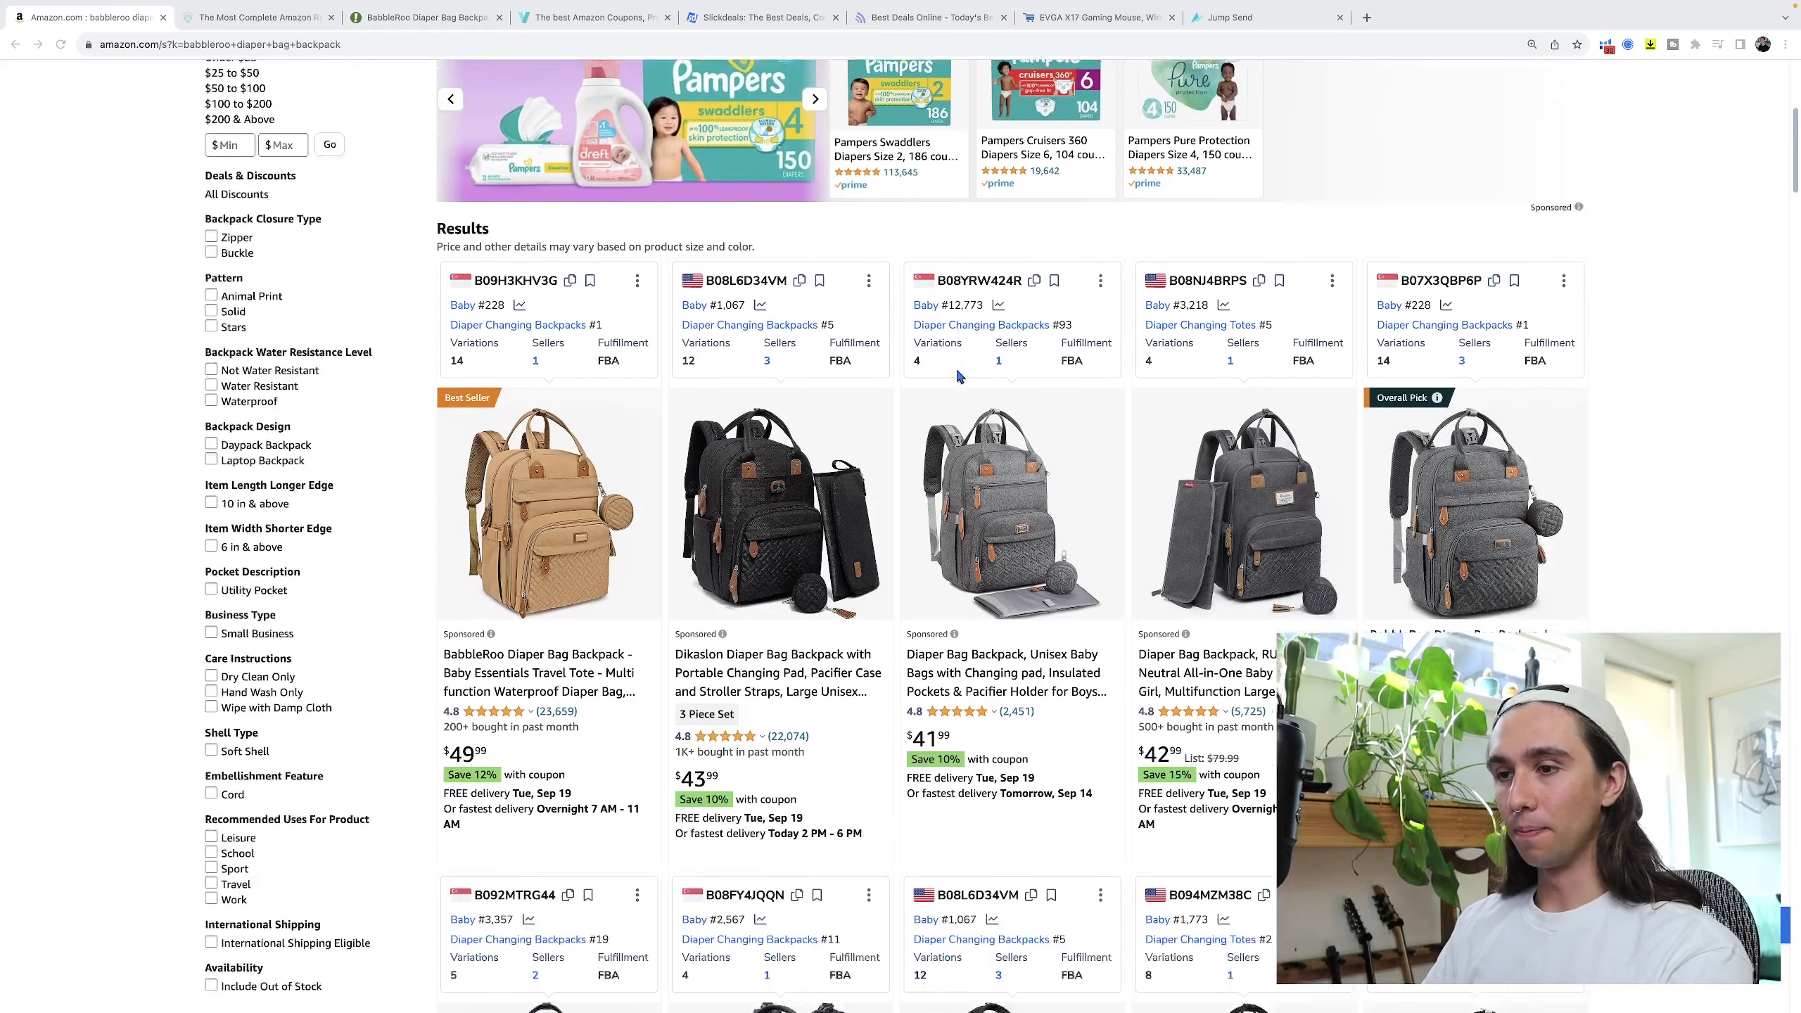
scroll(down, 3)
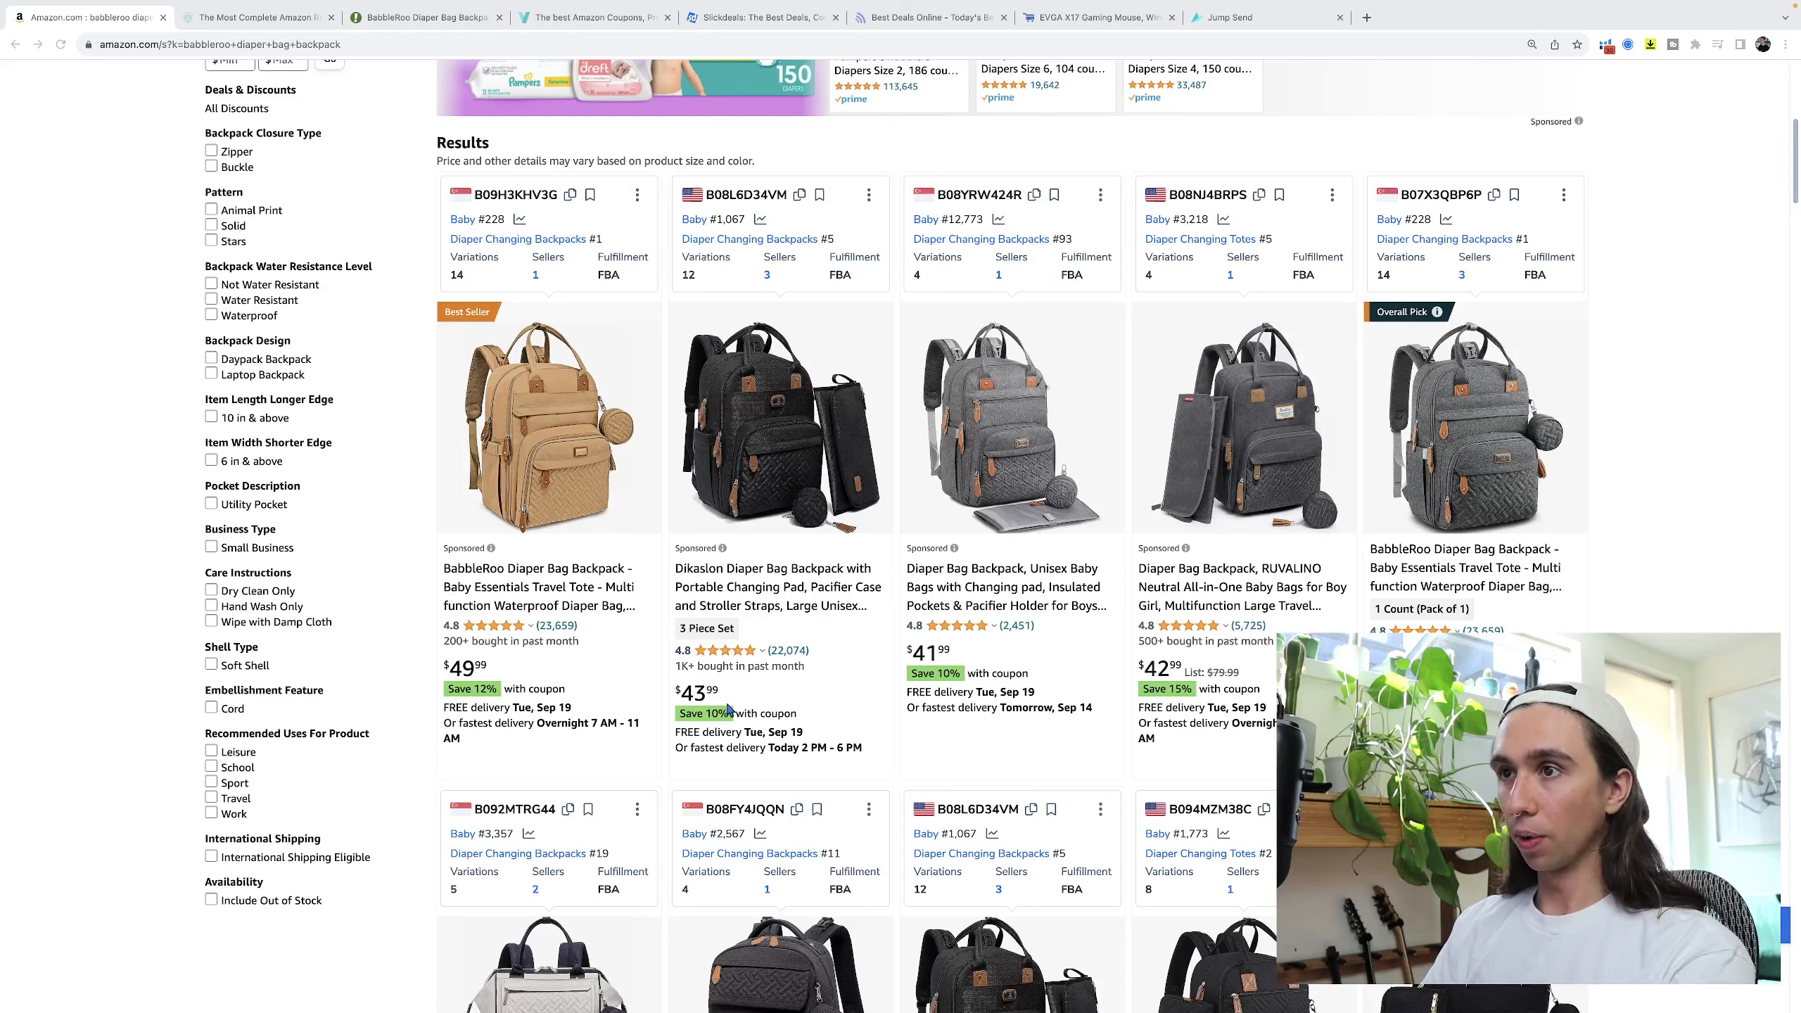
scroll(down, 3)
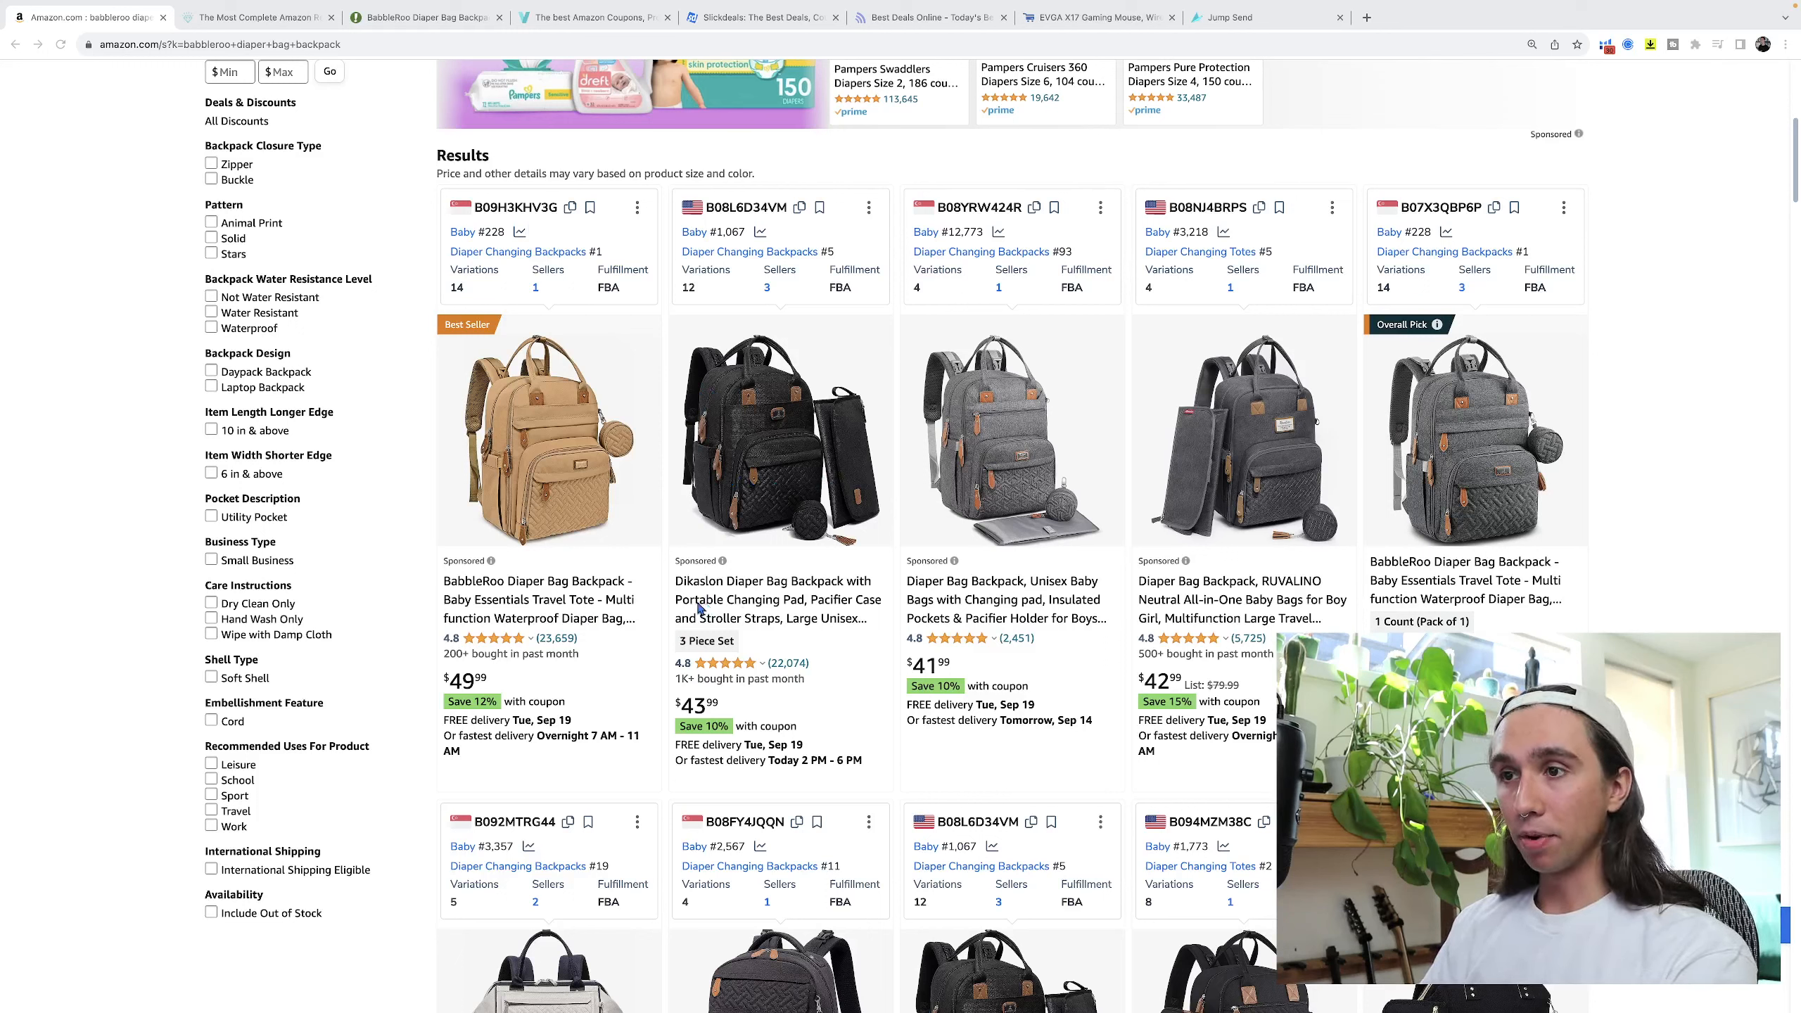
mouse_move(1574, 101)
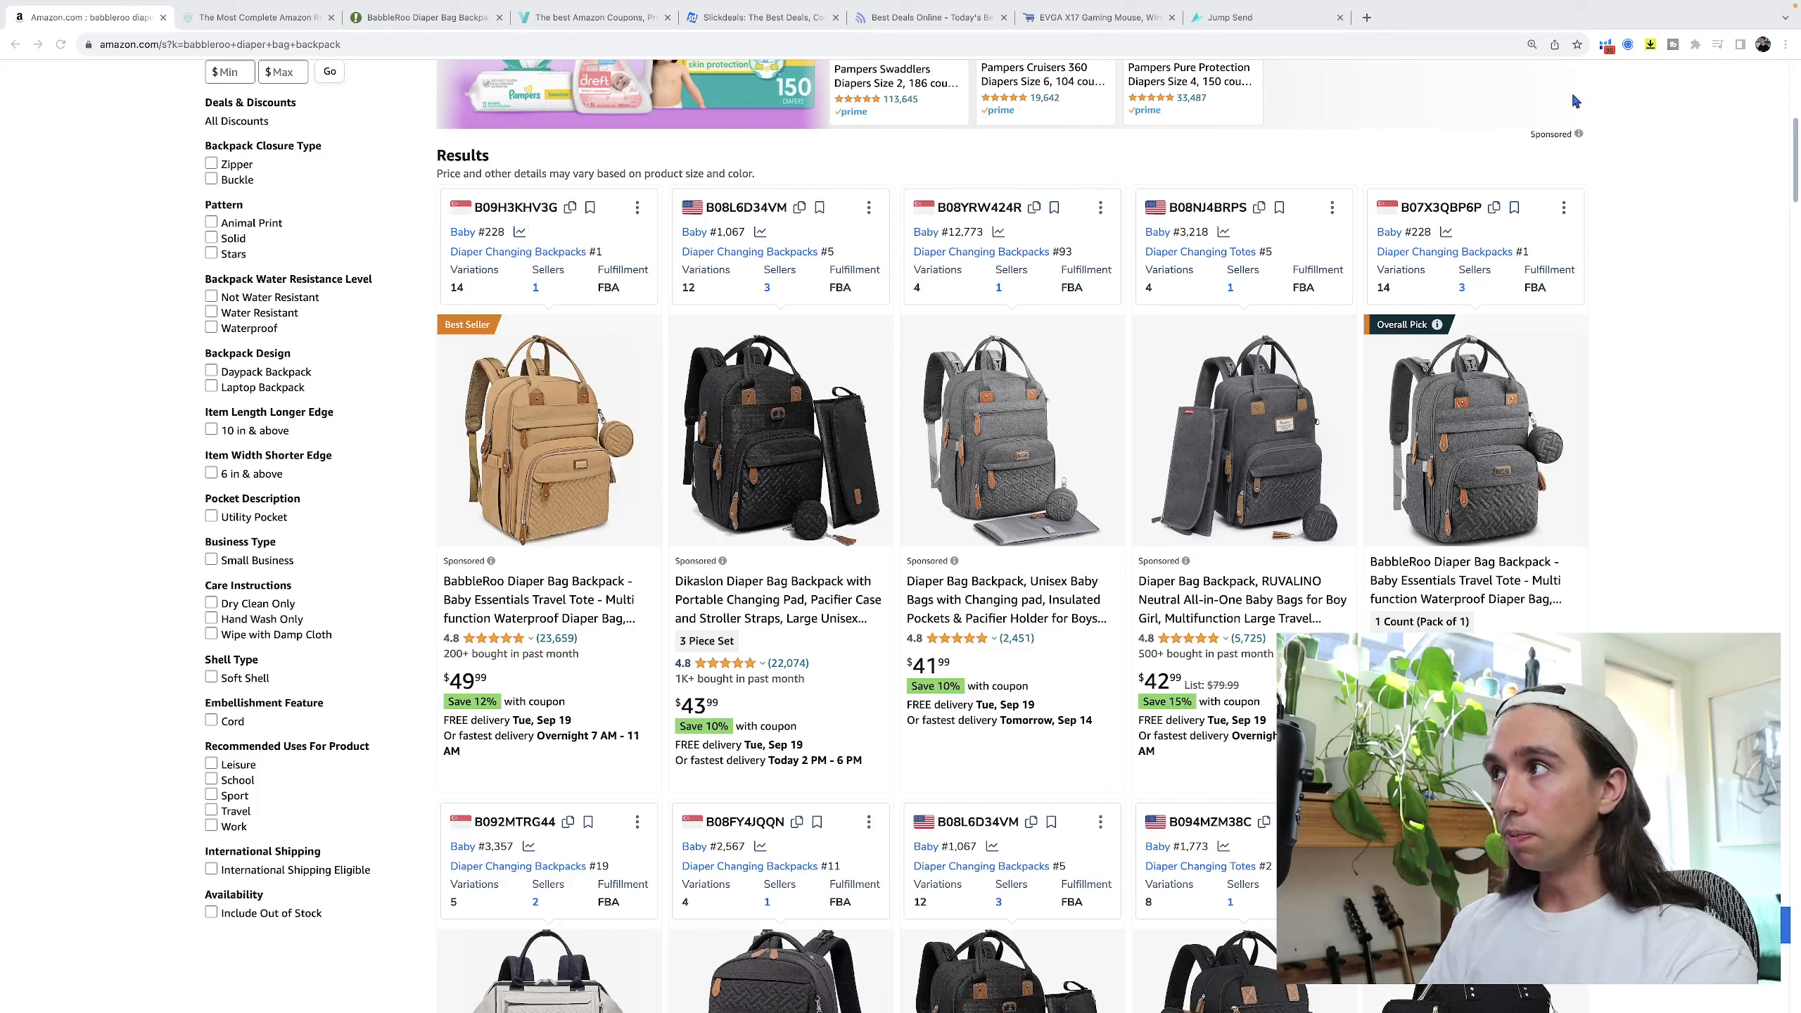
mouse_move(1589, 73)
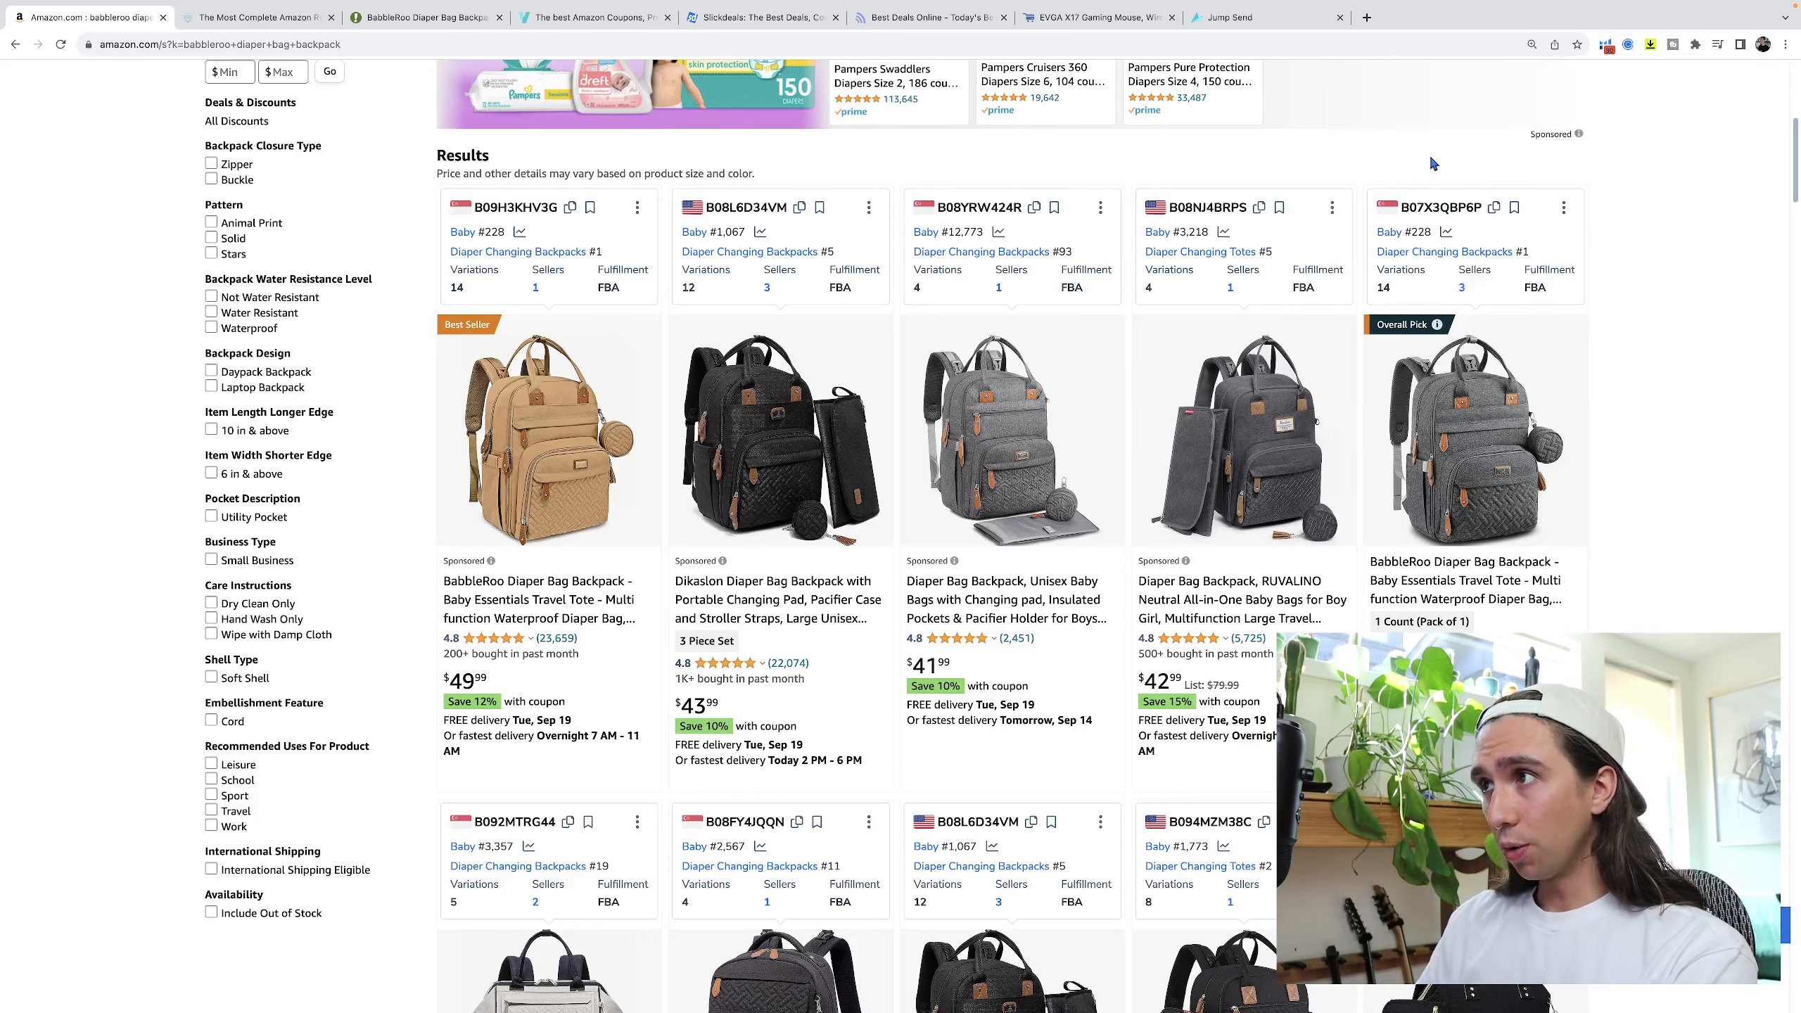
click(1655, 74)
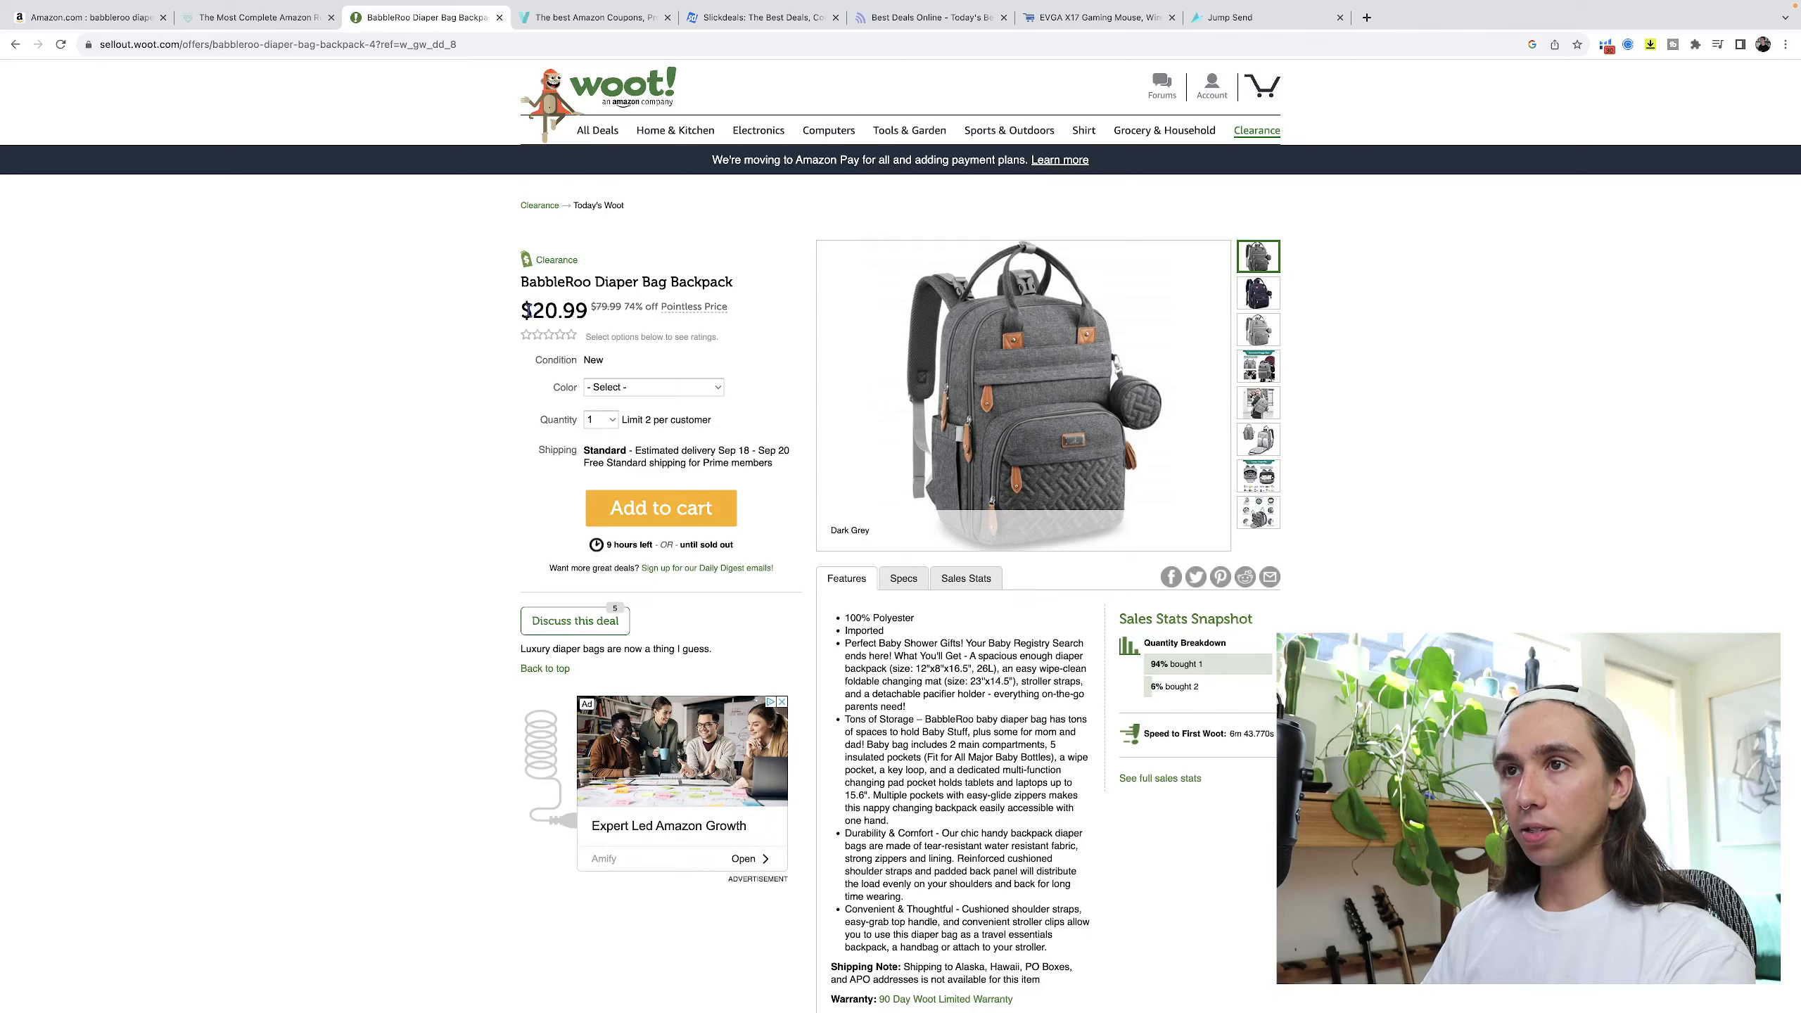
Note the $20.99 Woot price, then bring up the RUVALINO diaper bag backpack listing from the Amazon results.
click(86, 17)
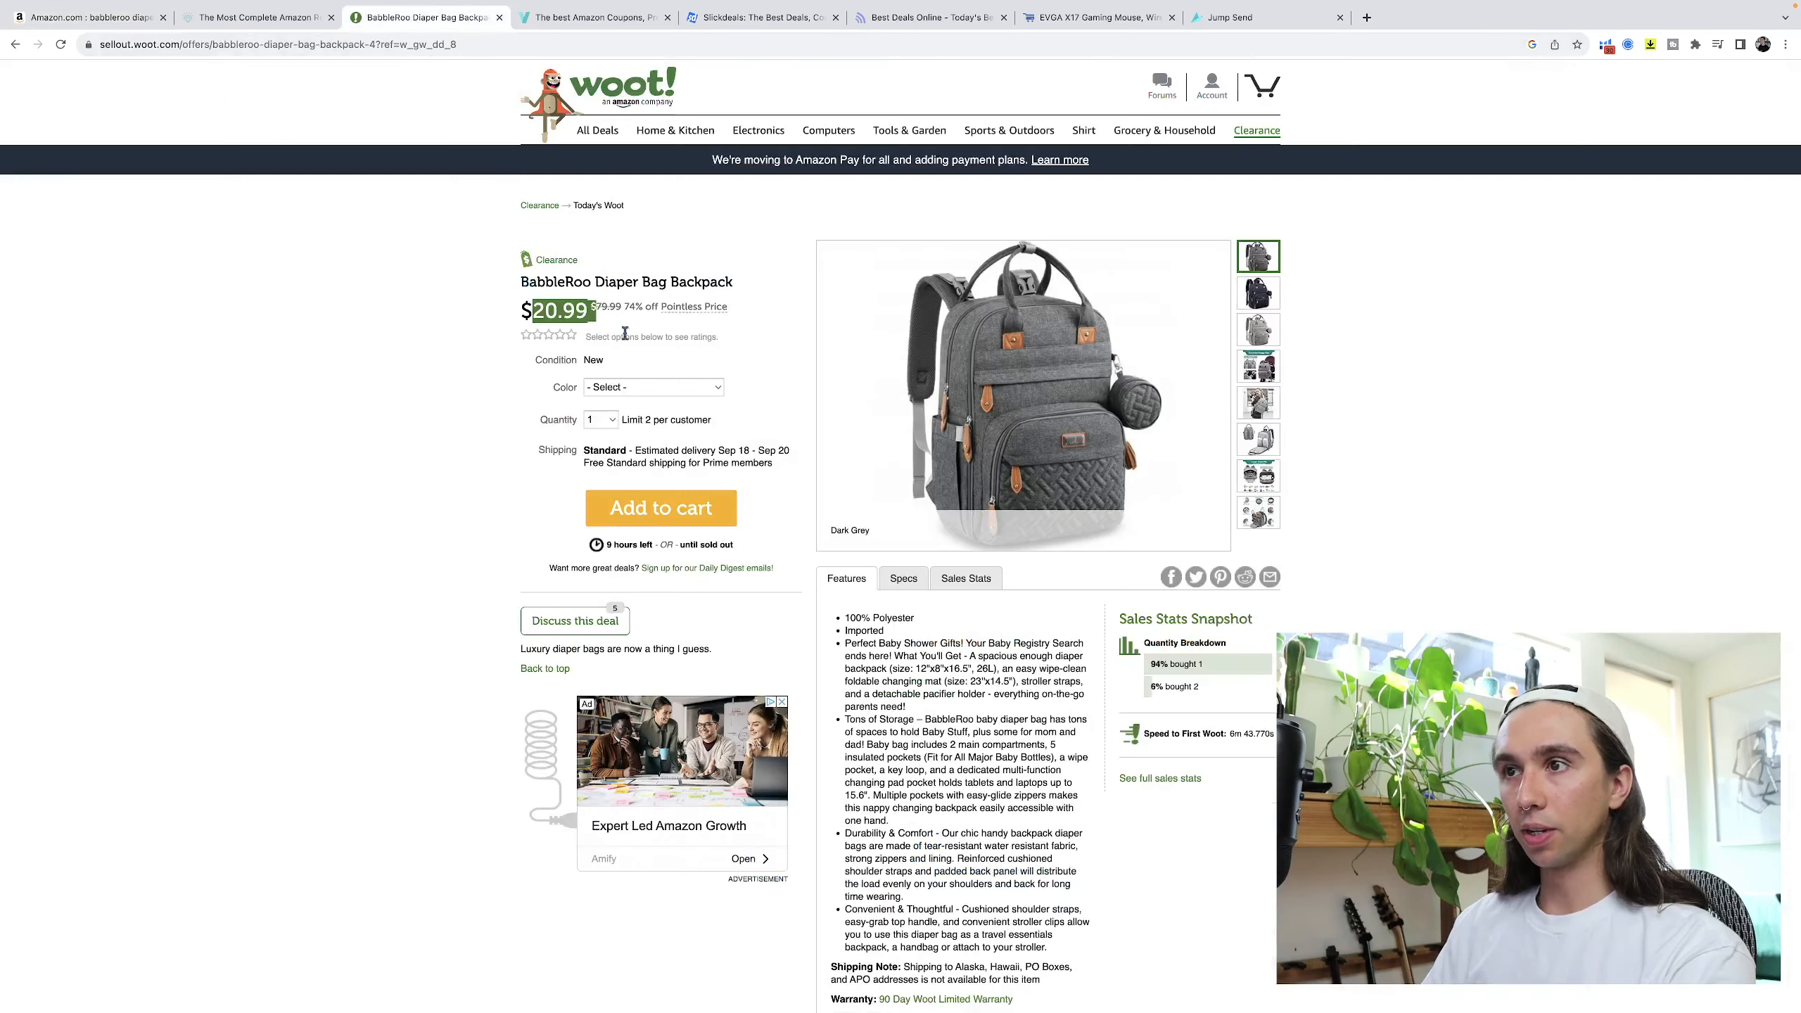
click(92, 17)
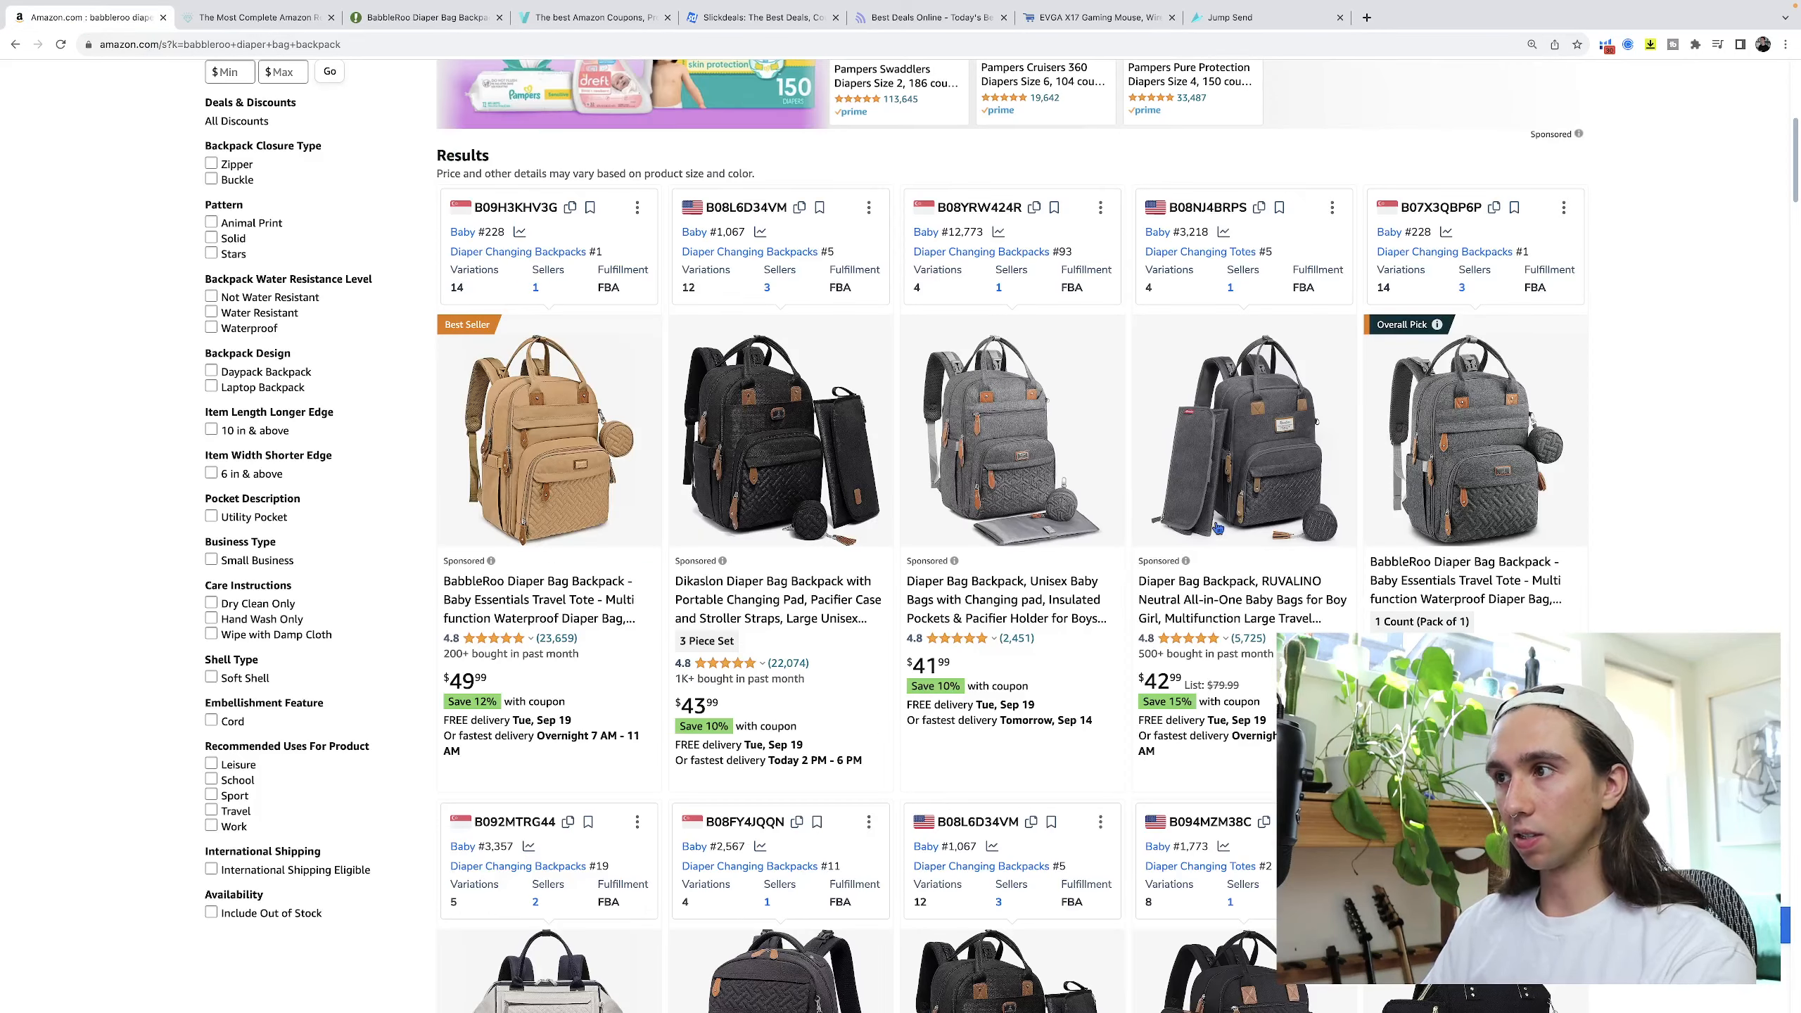
click(1241, 598)
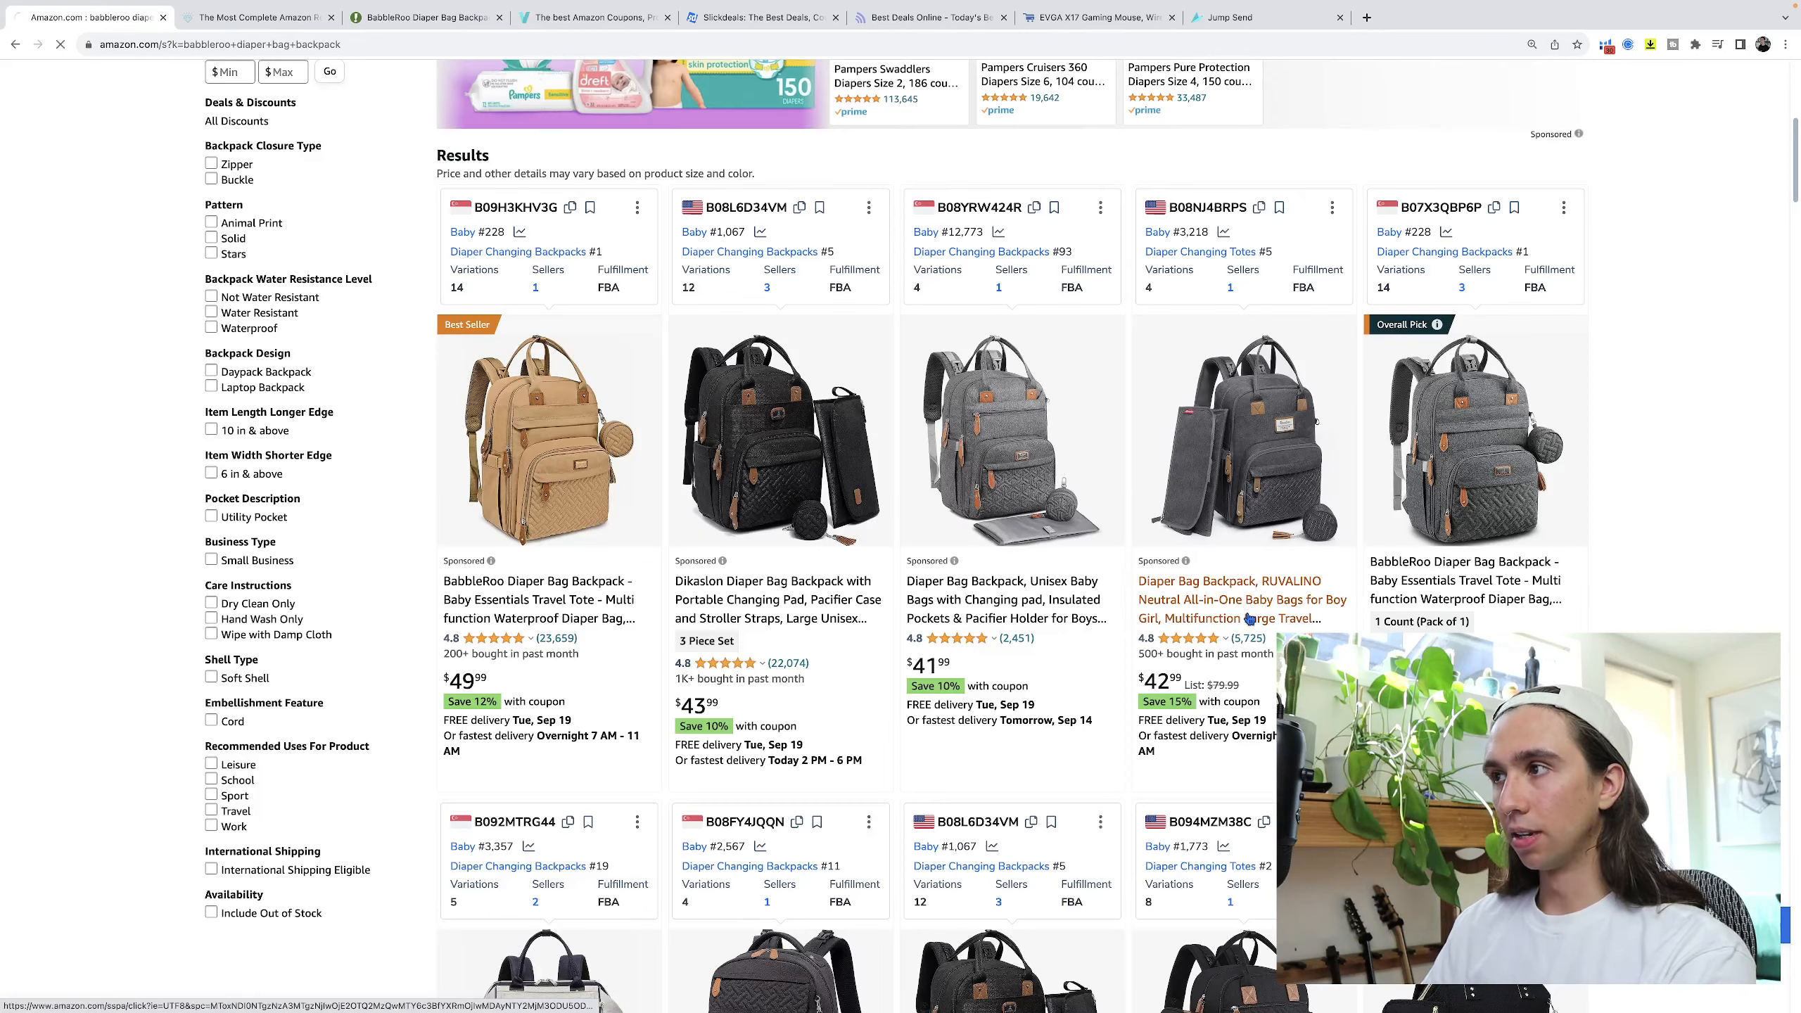
click(1243, 600)
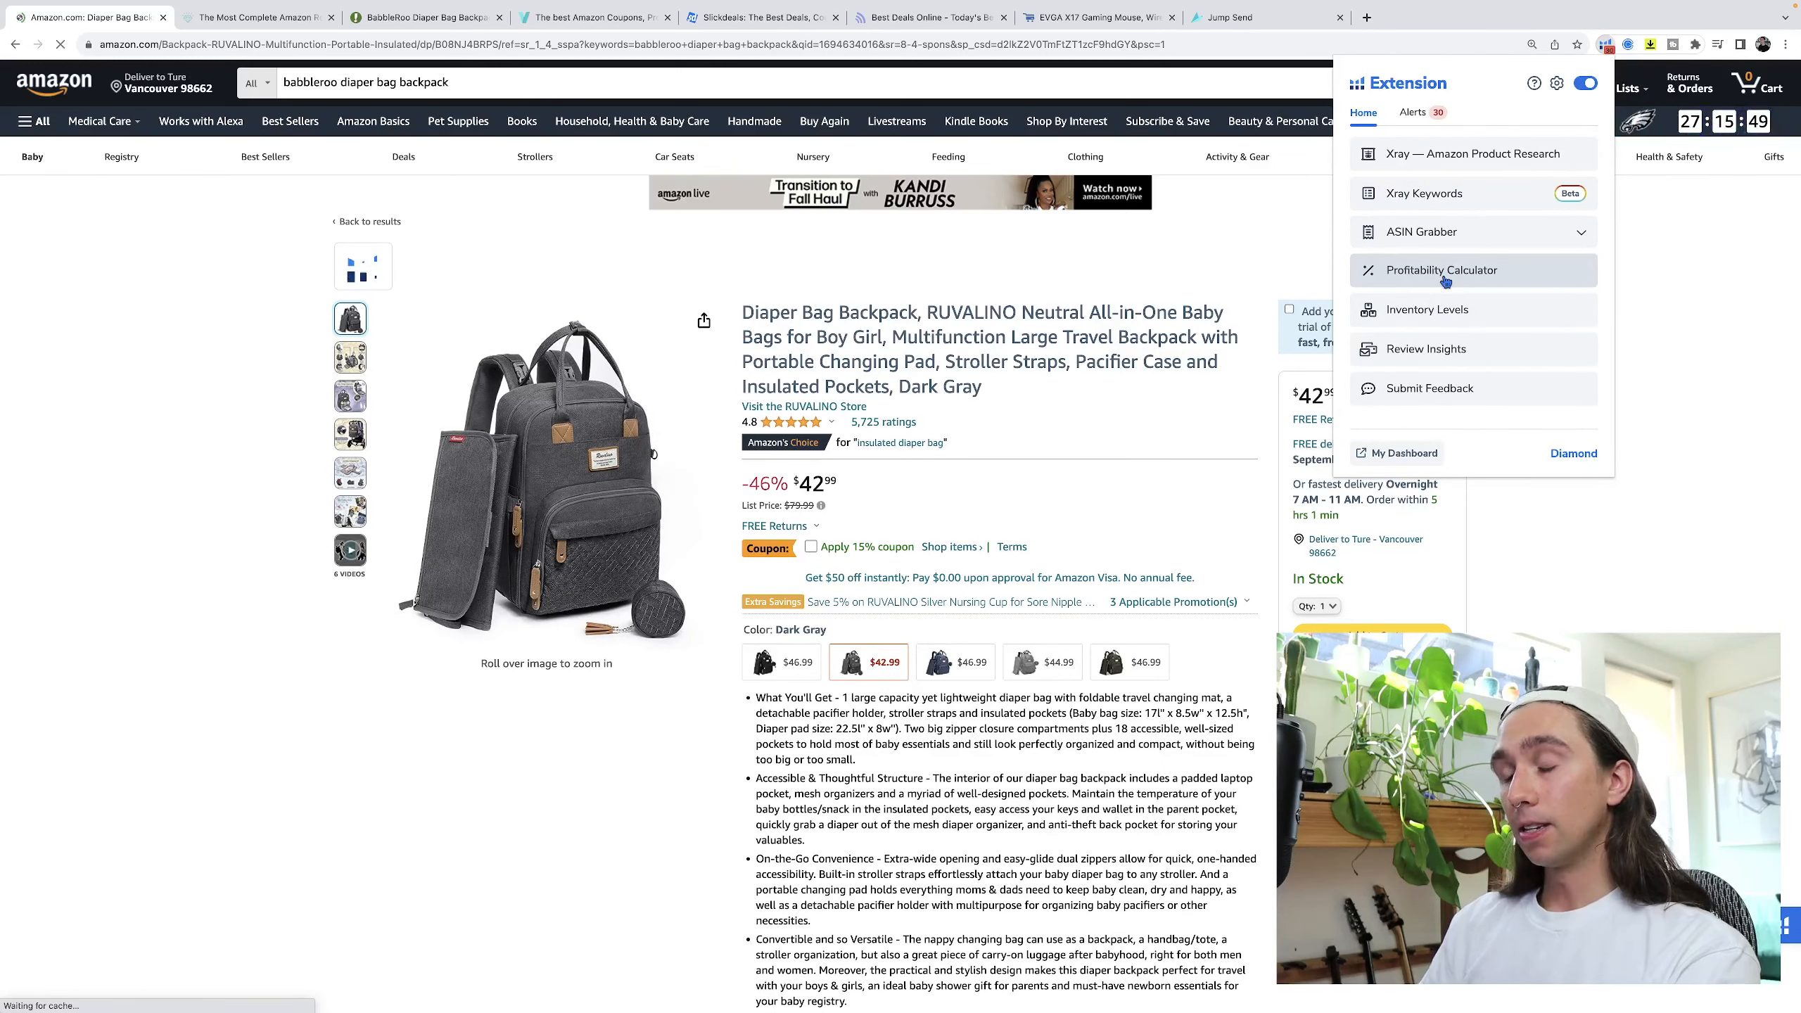
Start the Profitability Calculator with price 41.99 and unit manufacturing cost 20.99.
click(1441, 270)
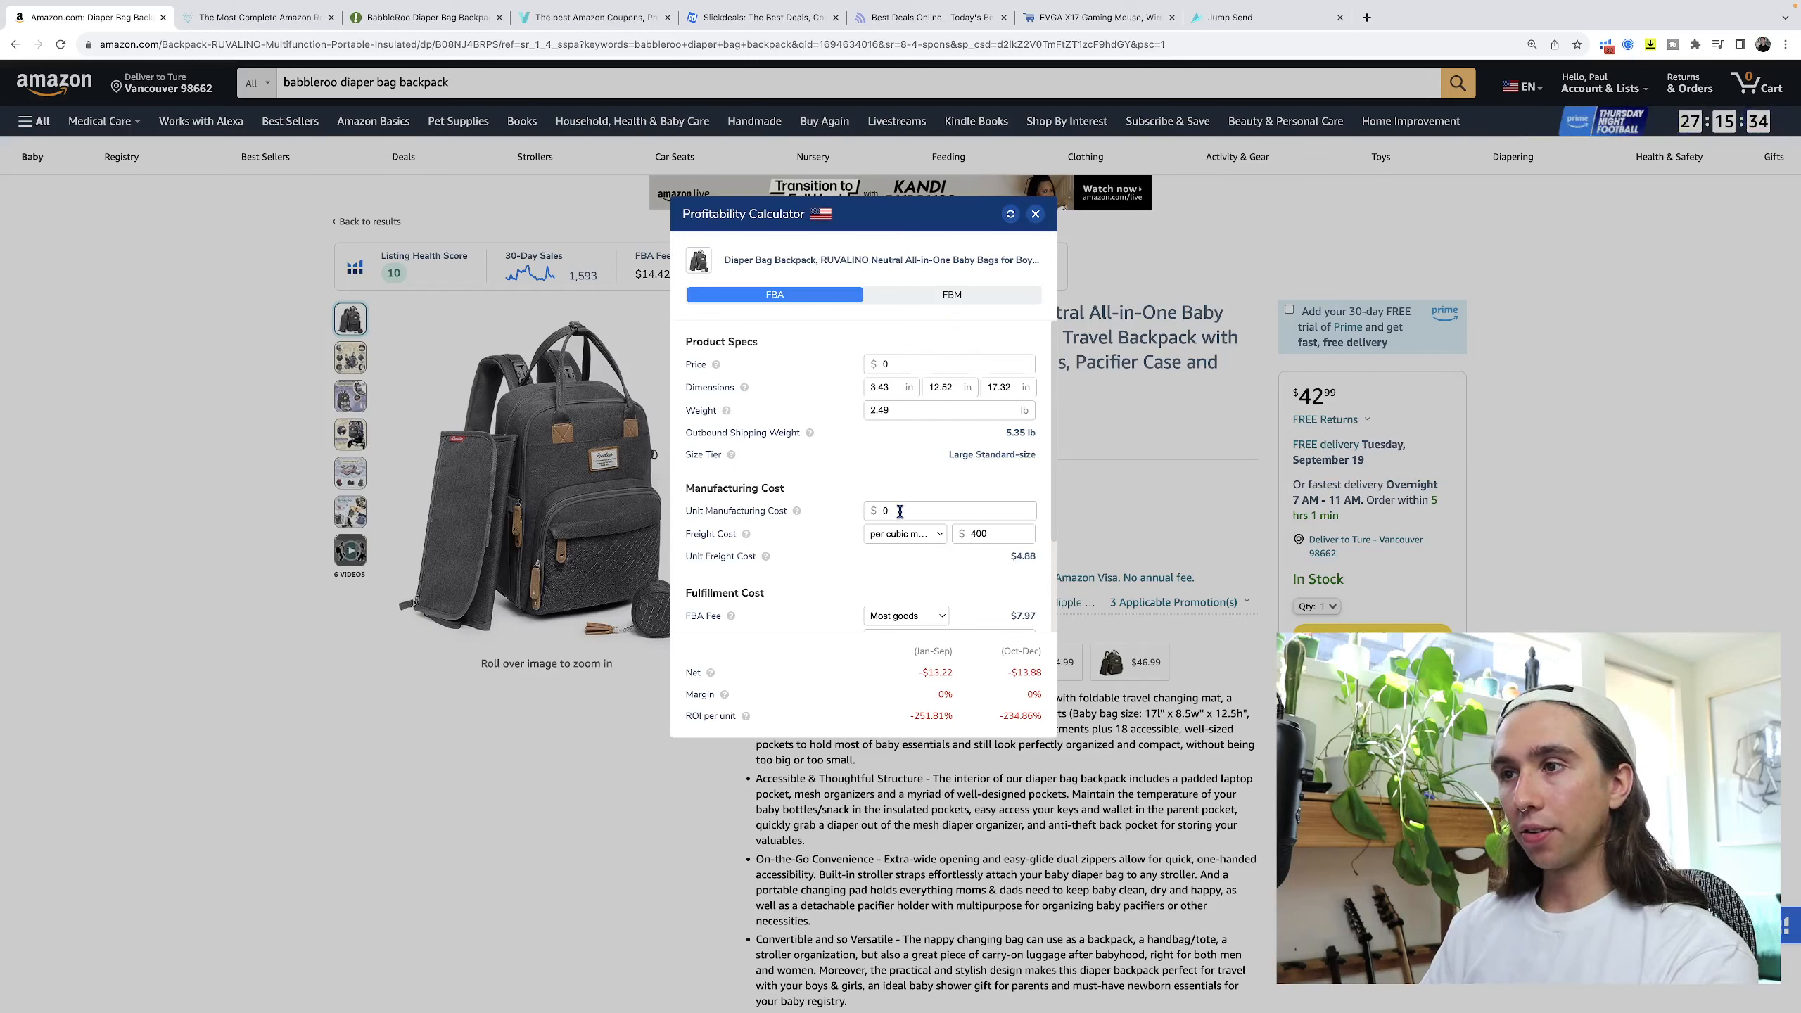
click(993, 534)
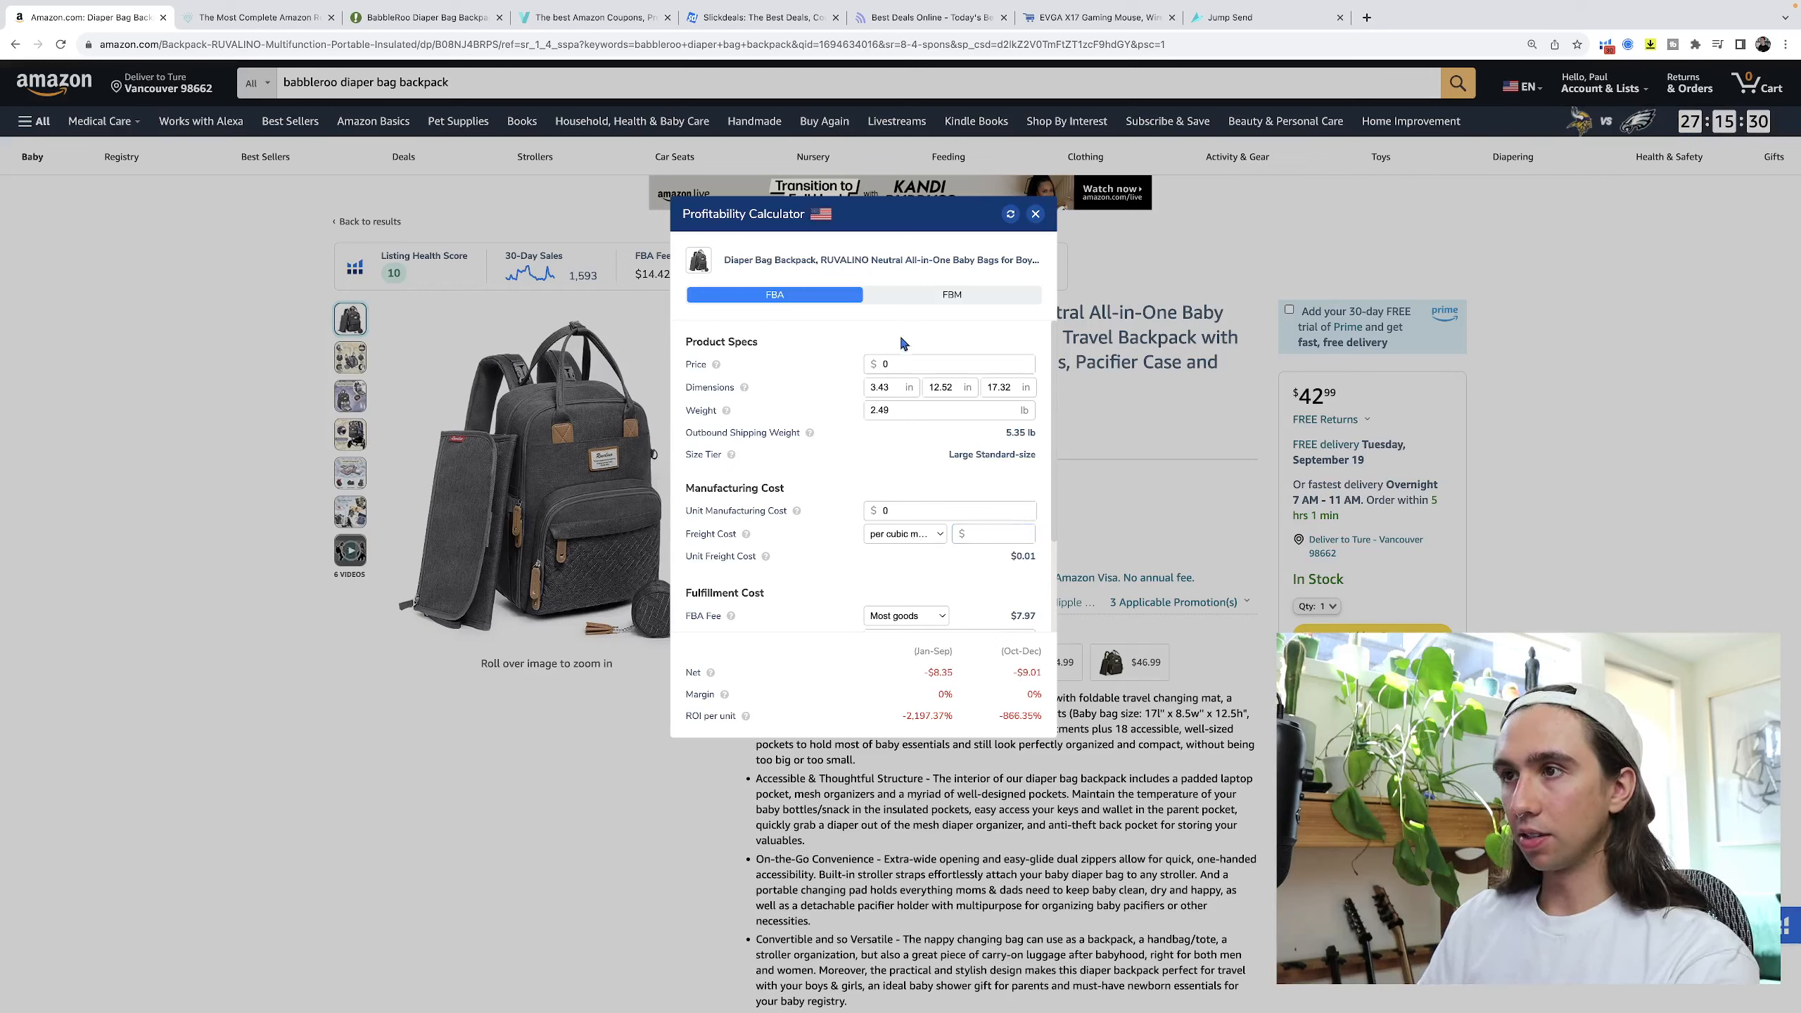
click(949, 365)
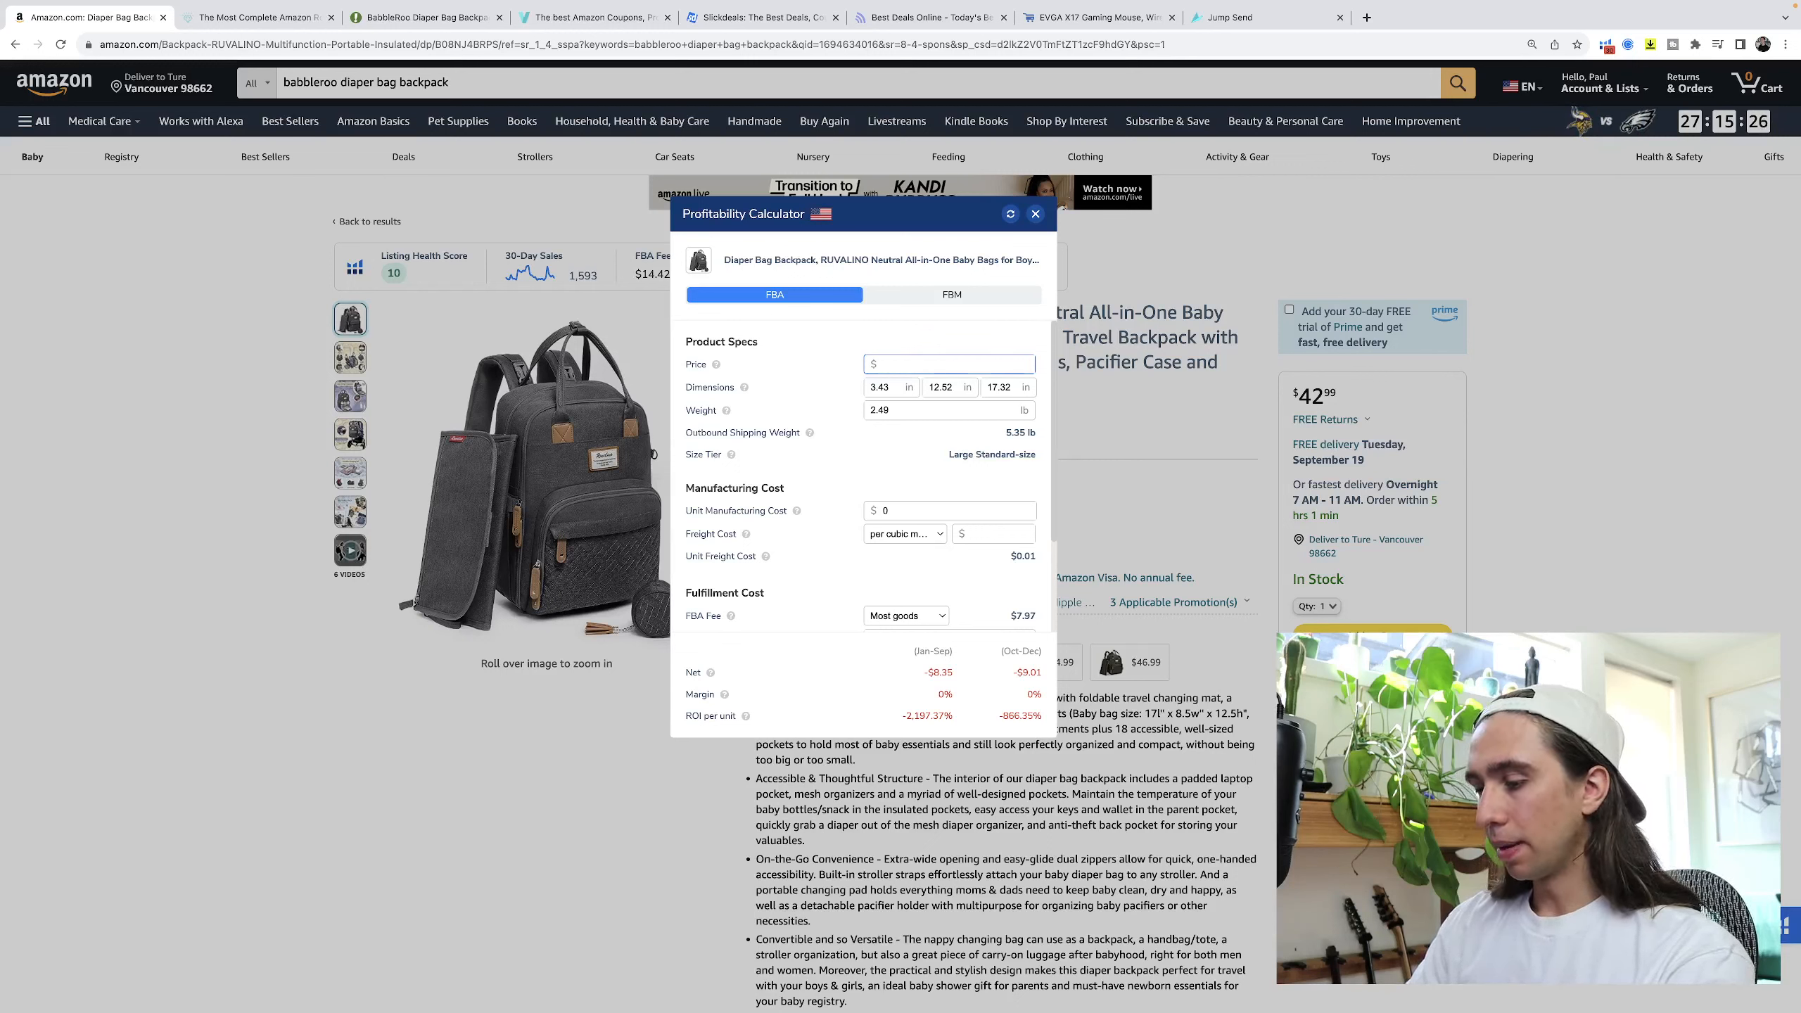
text(41.99)
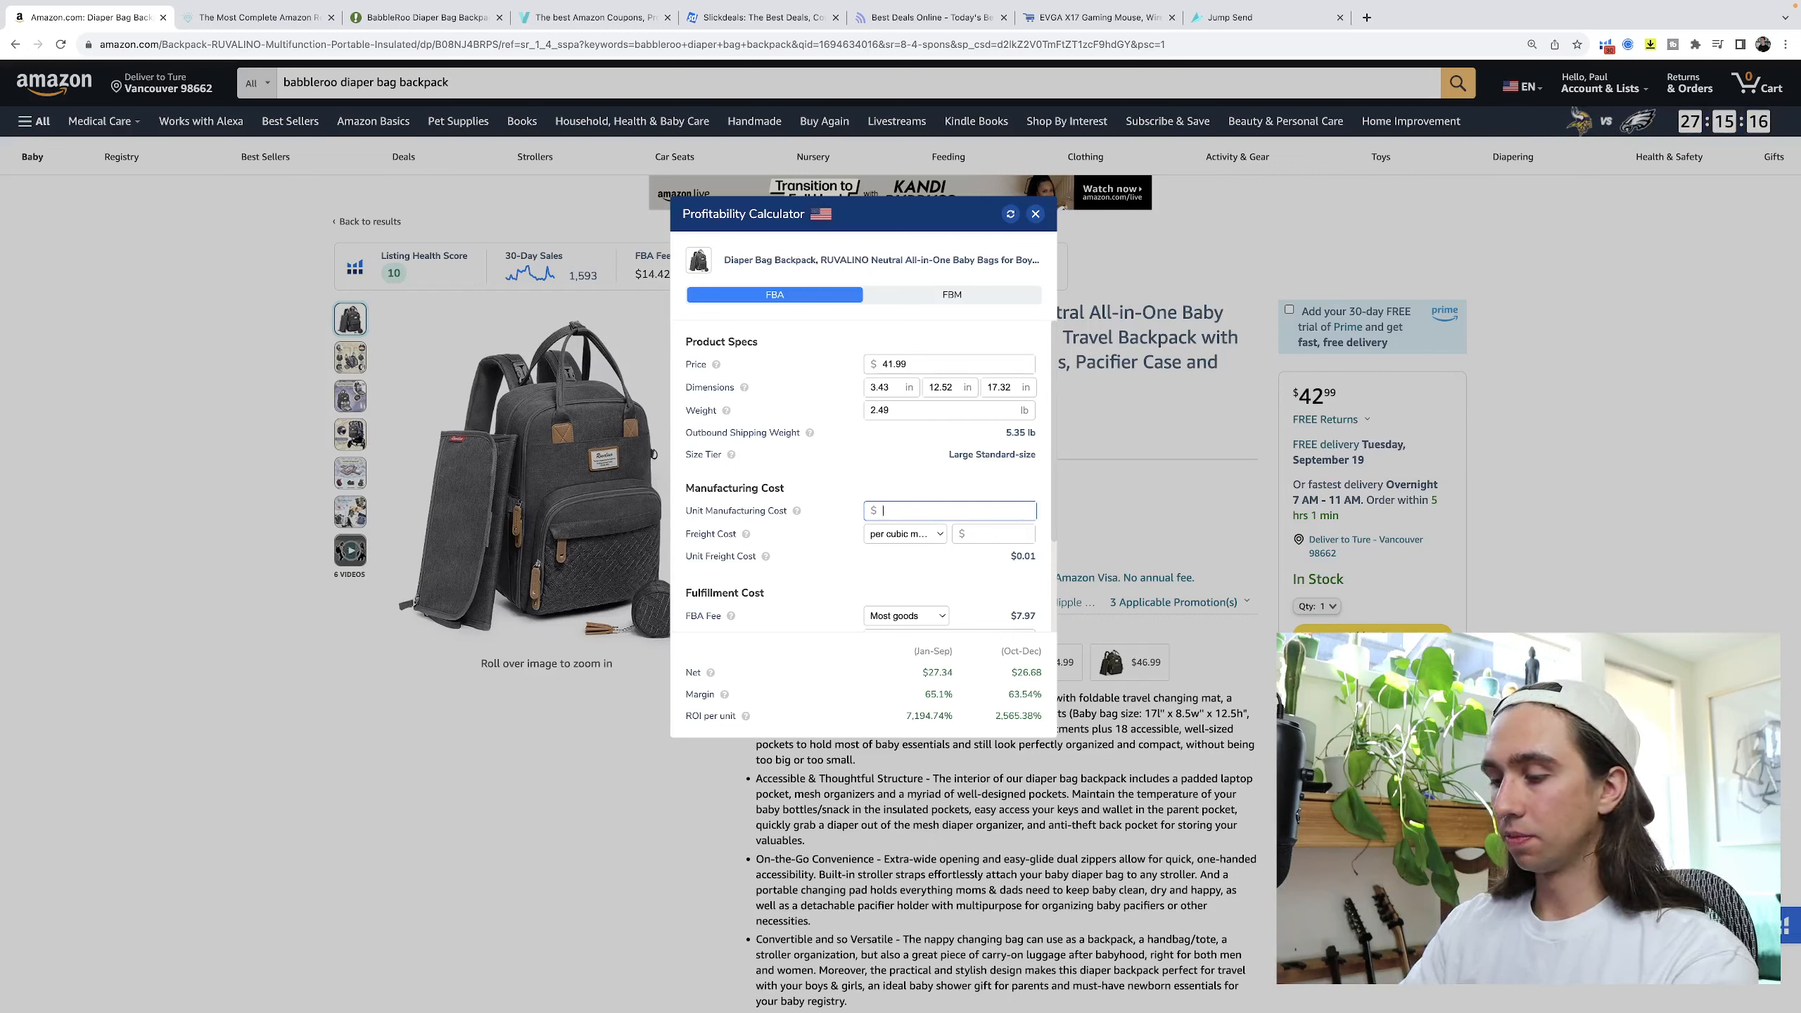
text(20.99)
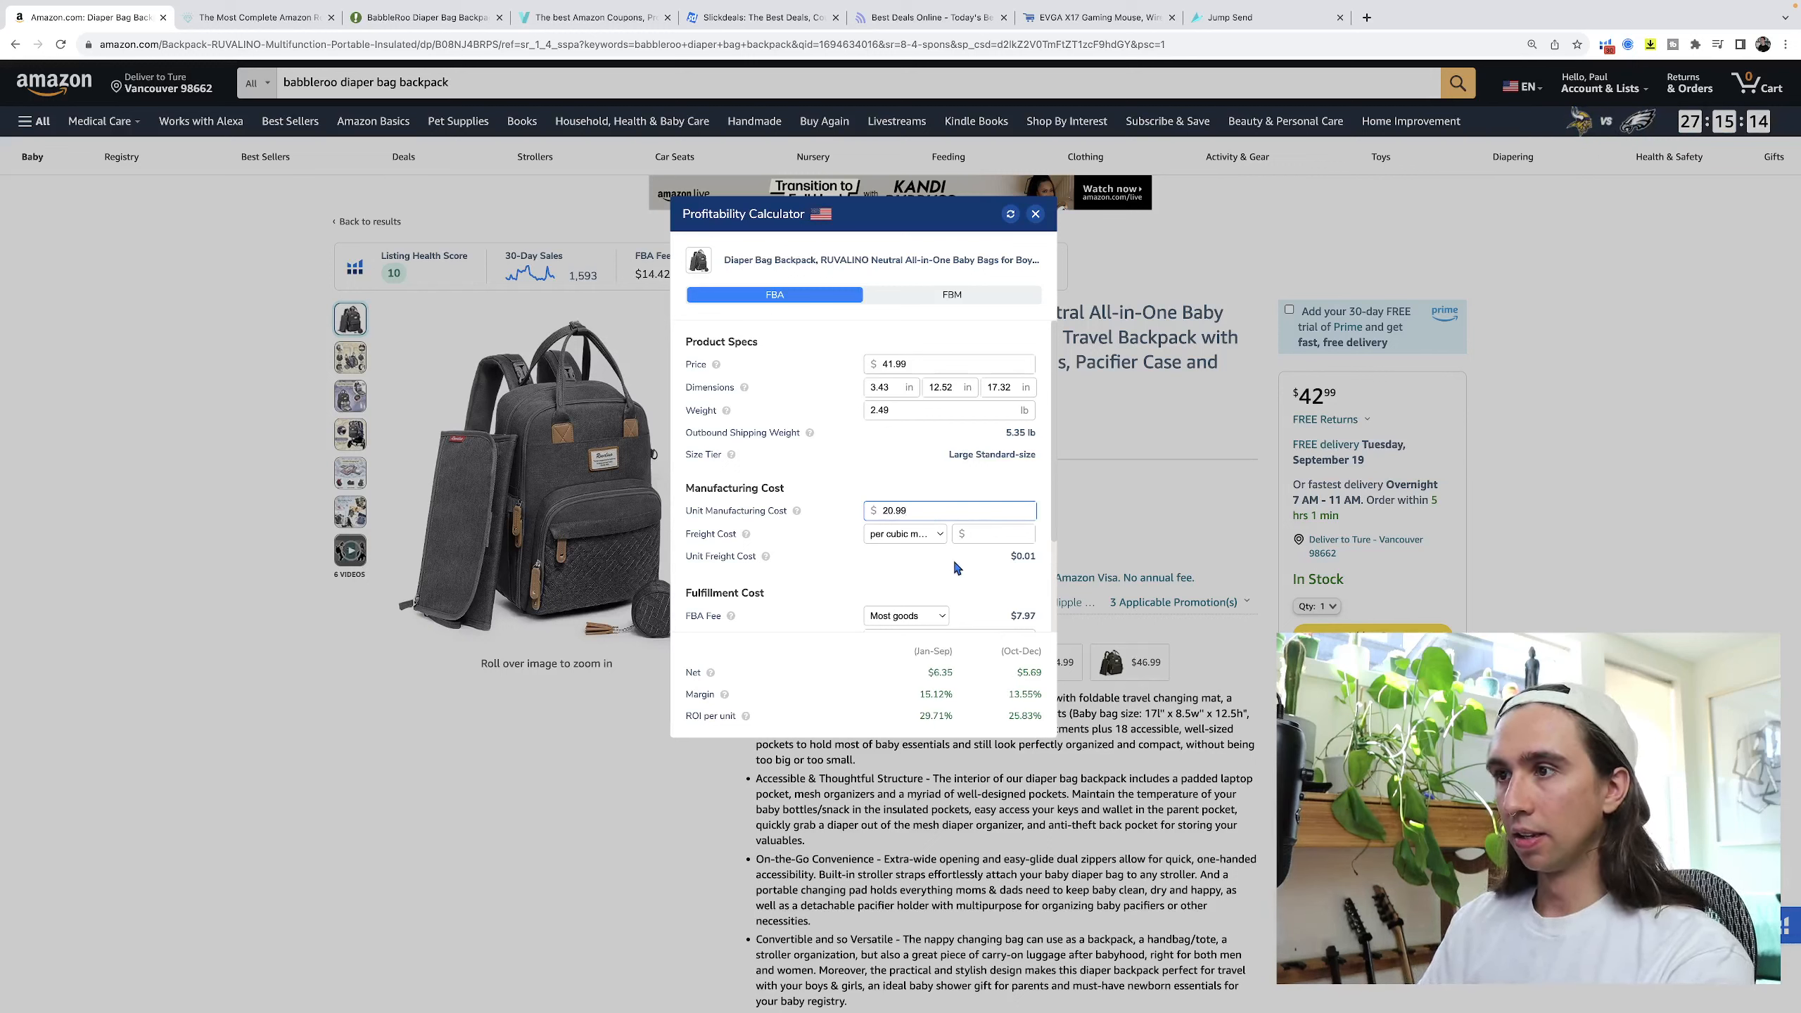
Set freight cost to a custom per-unit amount of 1.
click(903, 533)
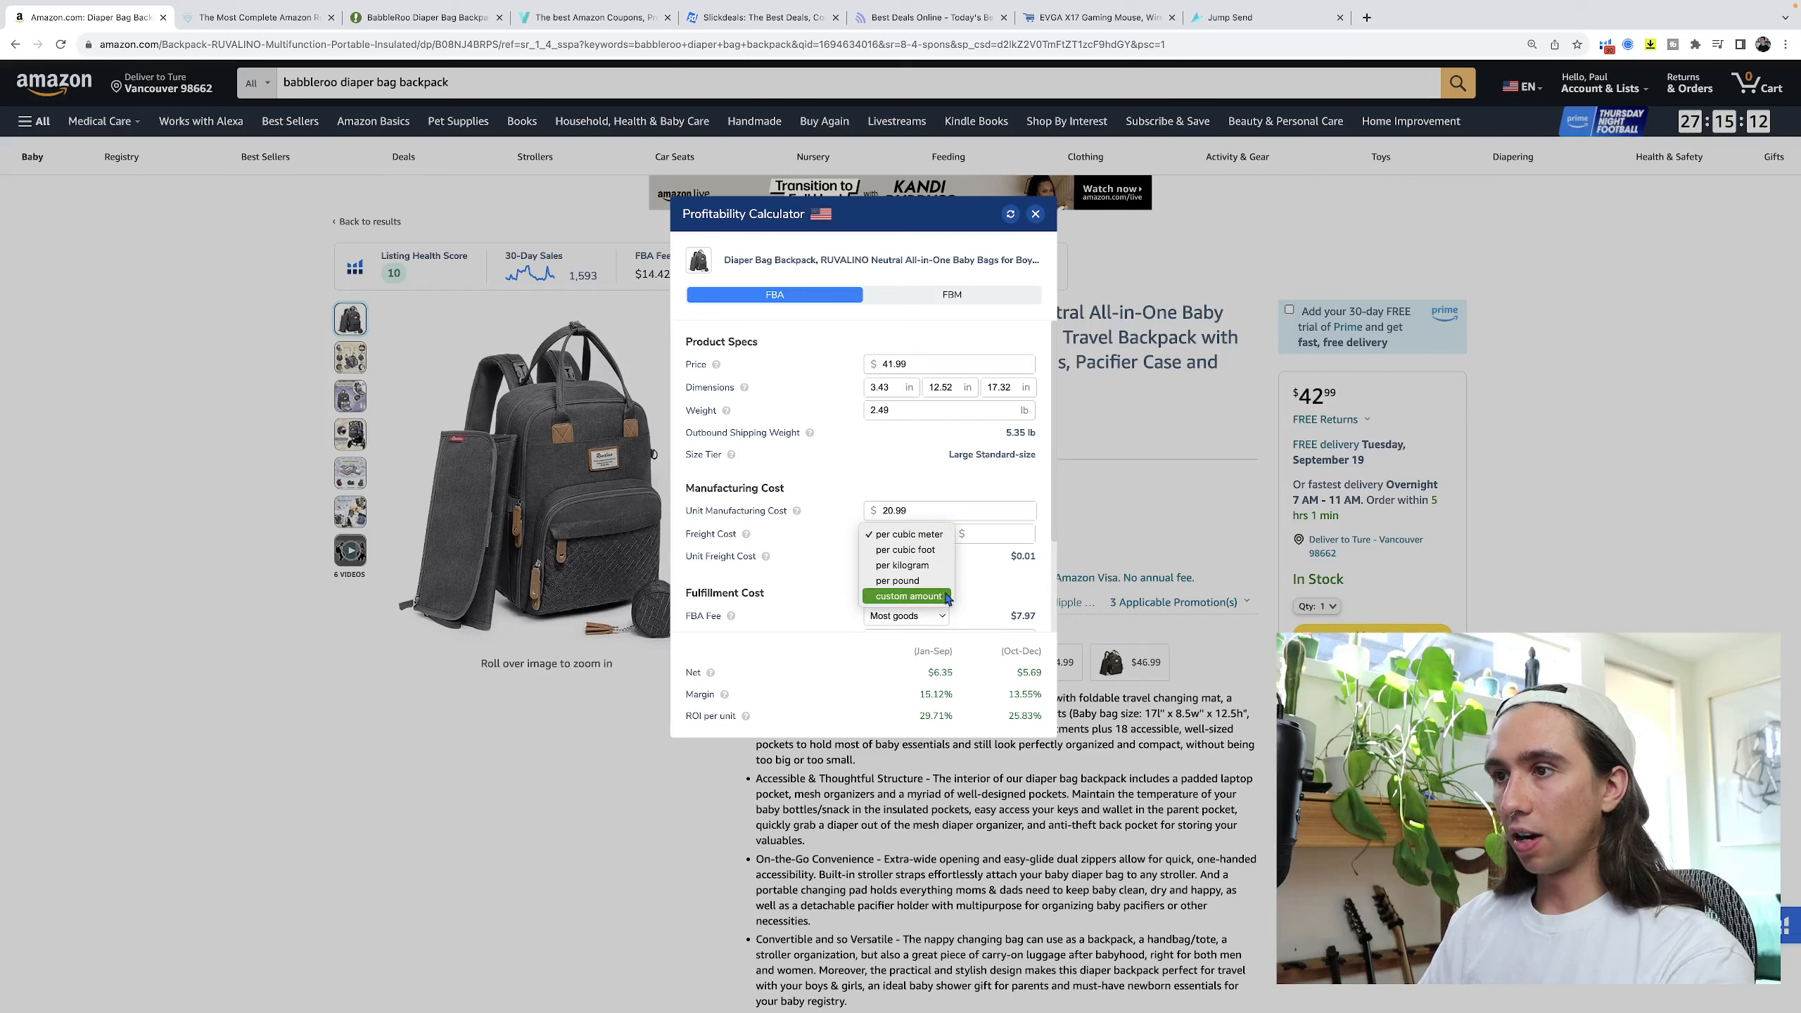
click(906, 596)
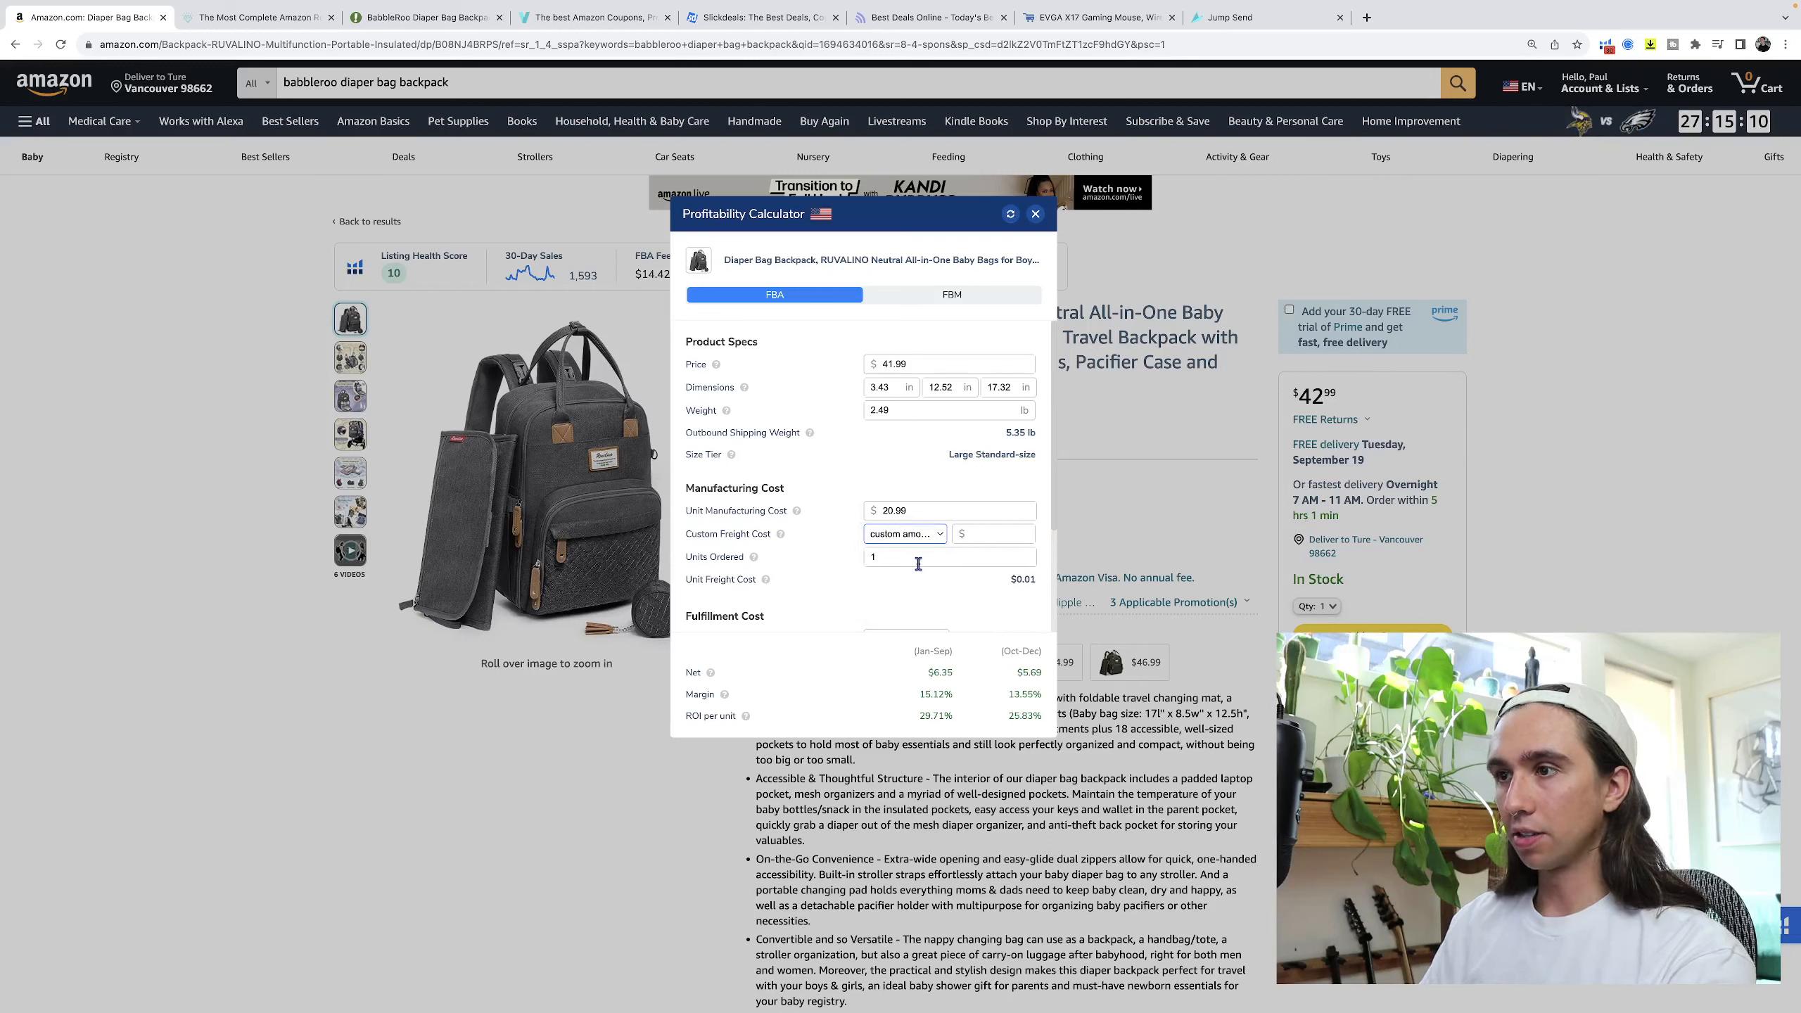
click(993, 534)
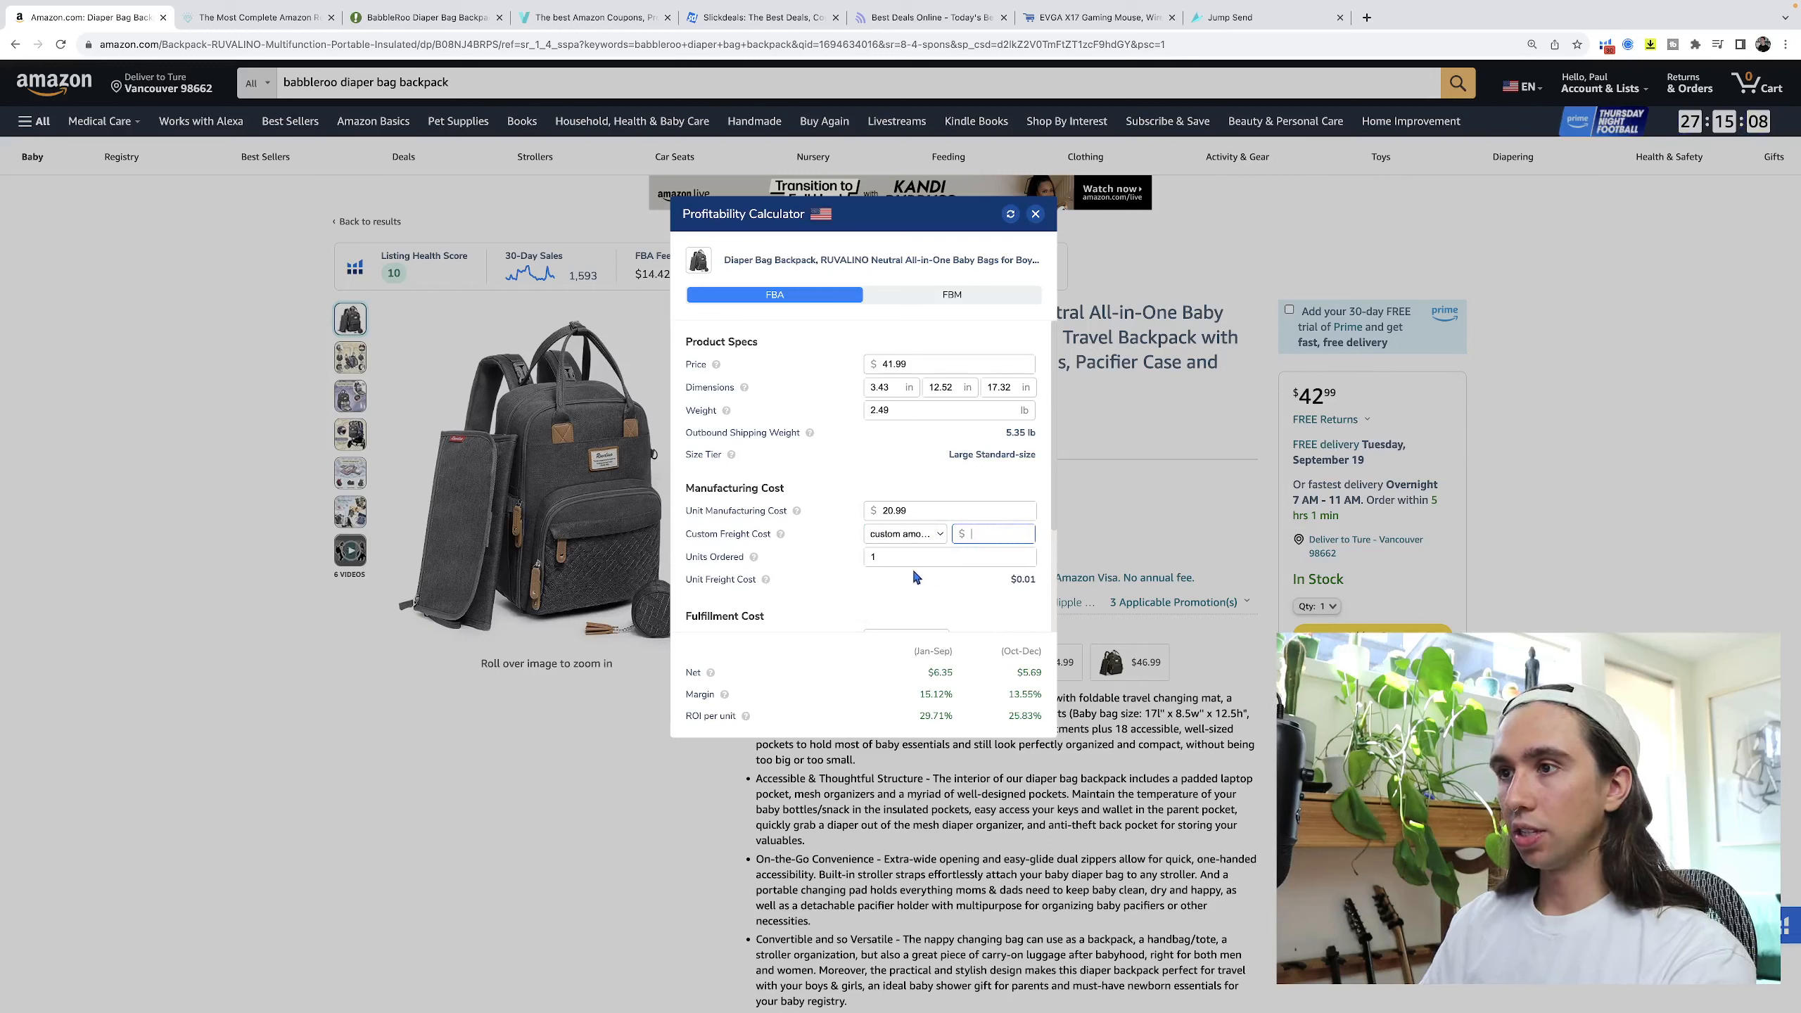
text(1)
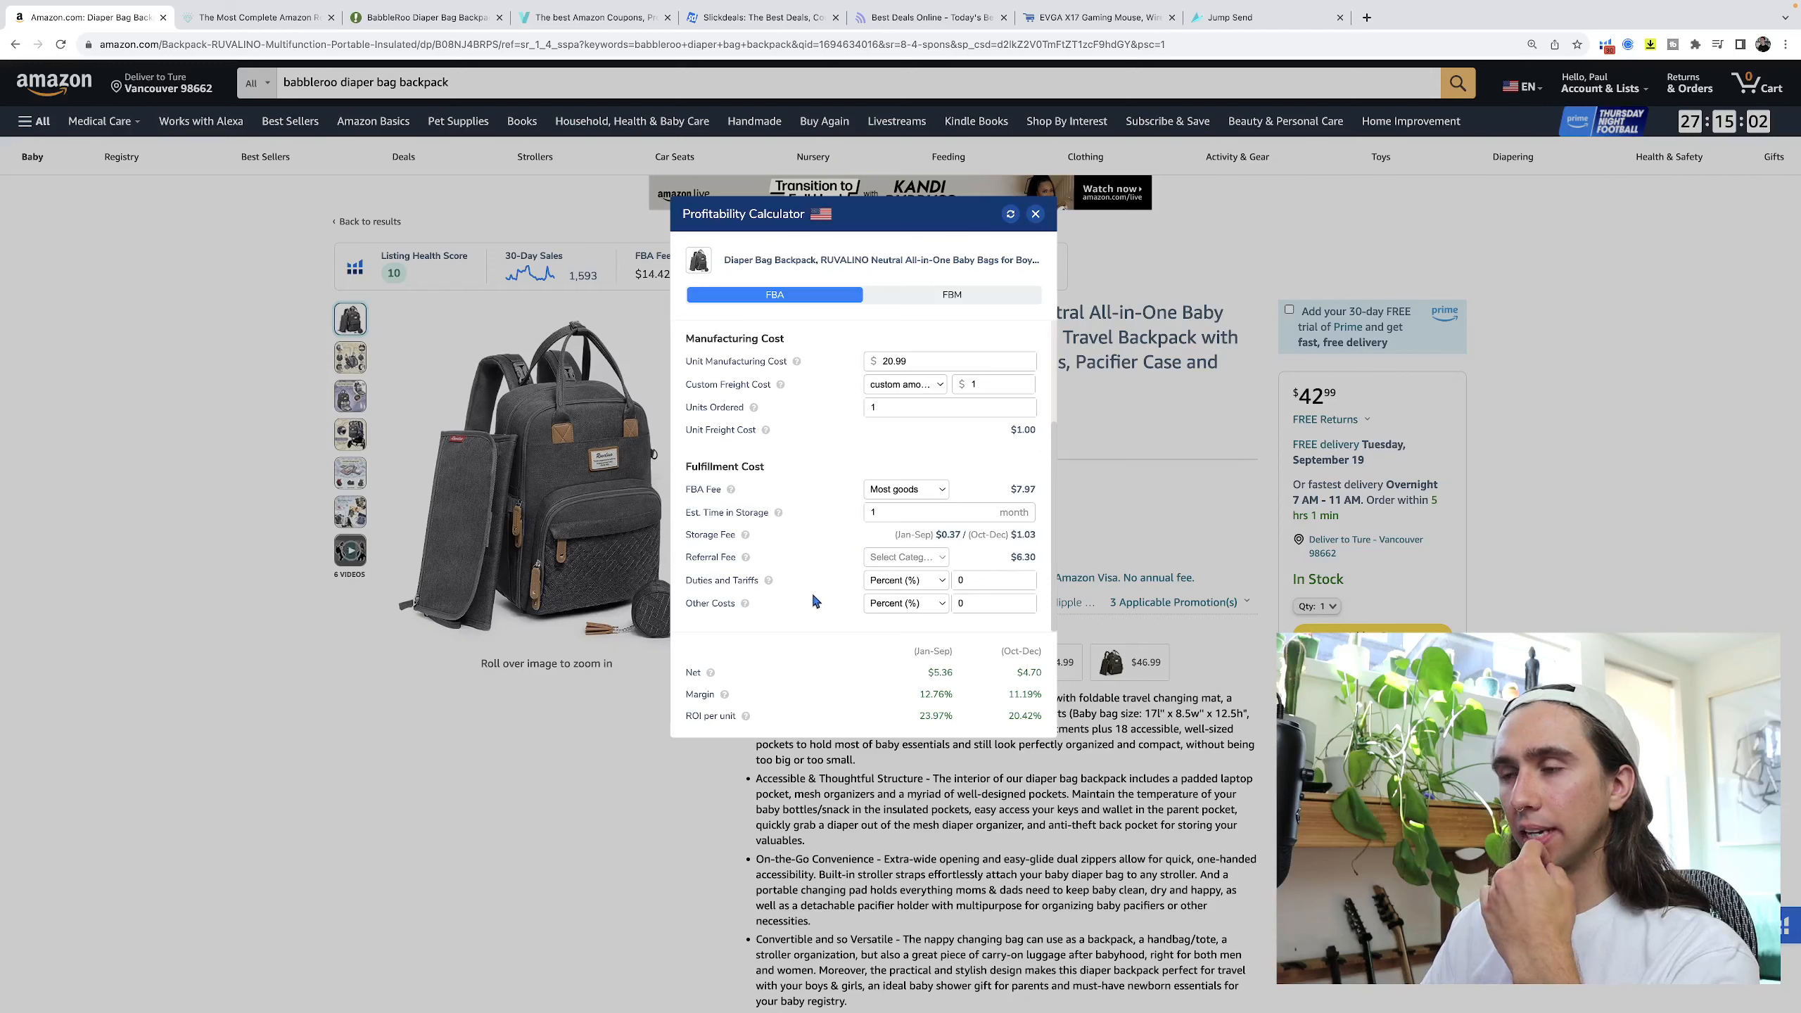
Review the $5.36 net profit and 12.76% margin, then close the Profitability Calculator.
click(991, 384)
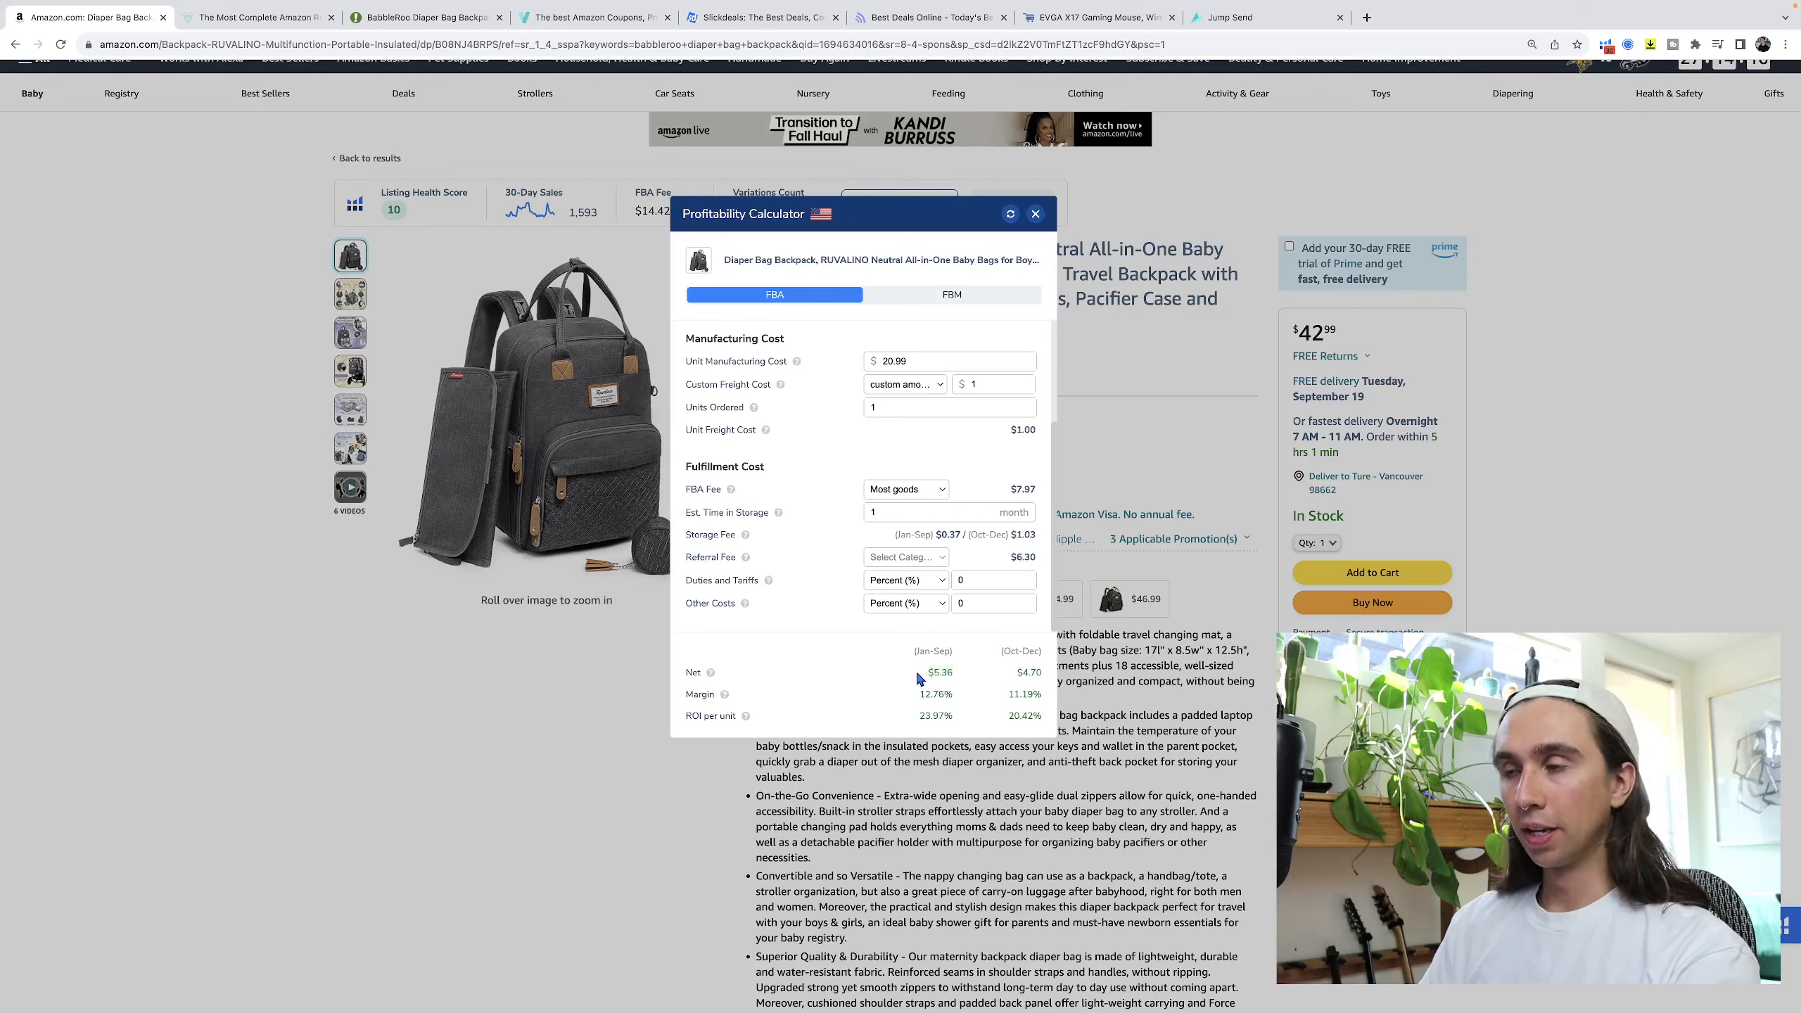
mouse_move(908, 629)
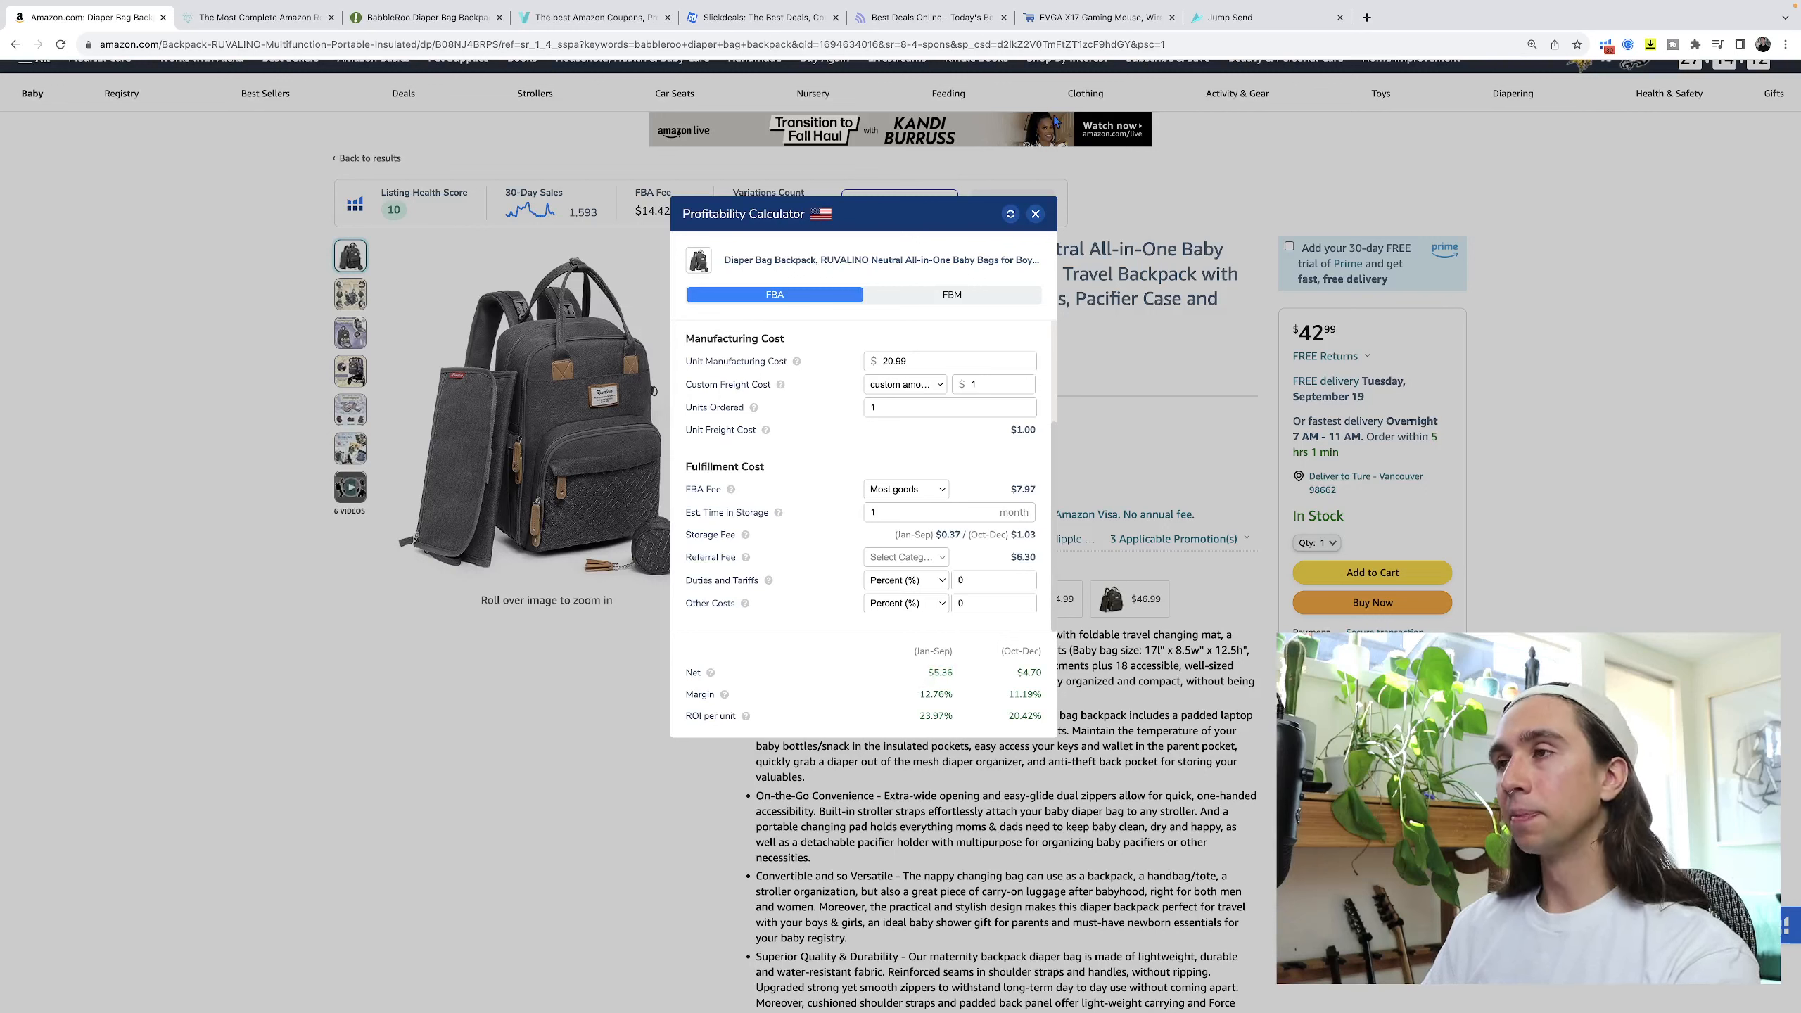
click(1034, 214)
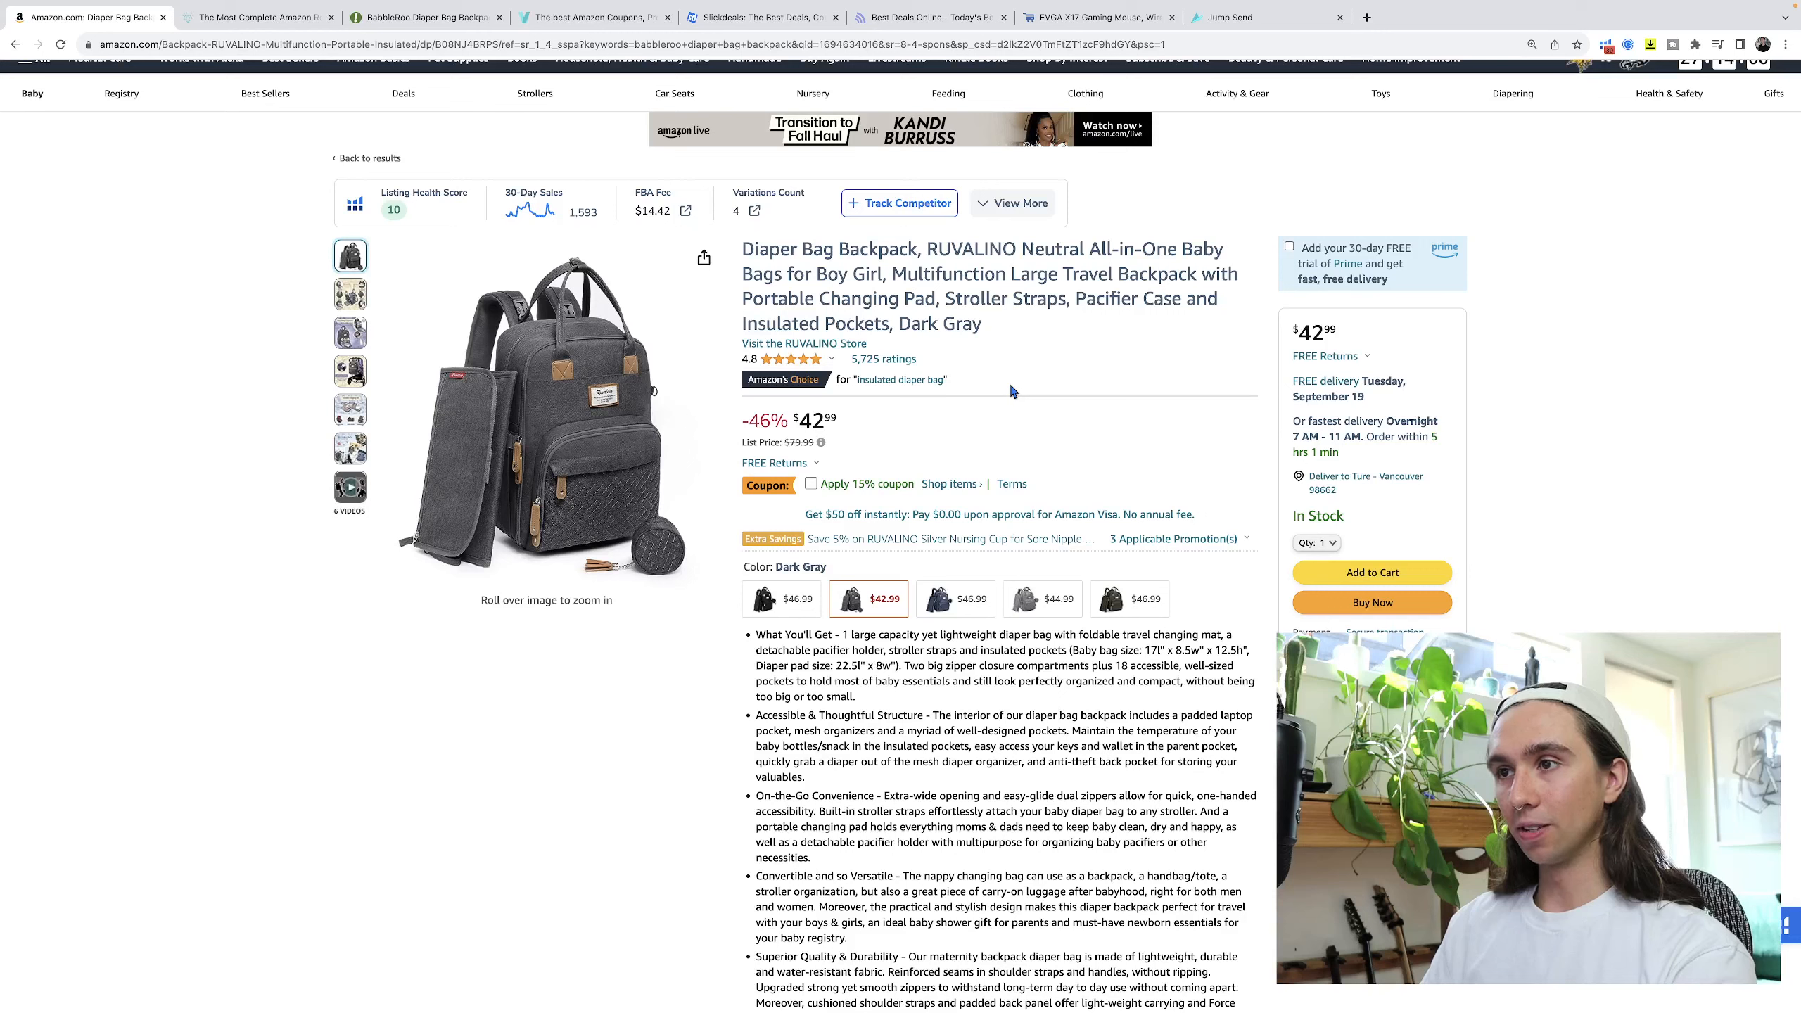
mouse_move(1016, 401)
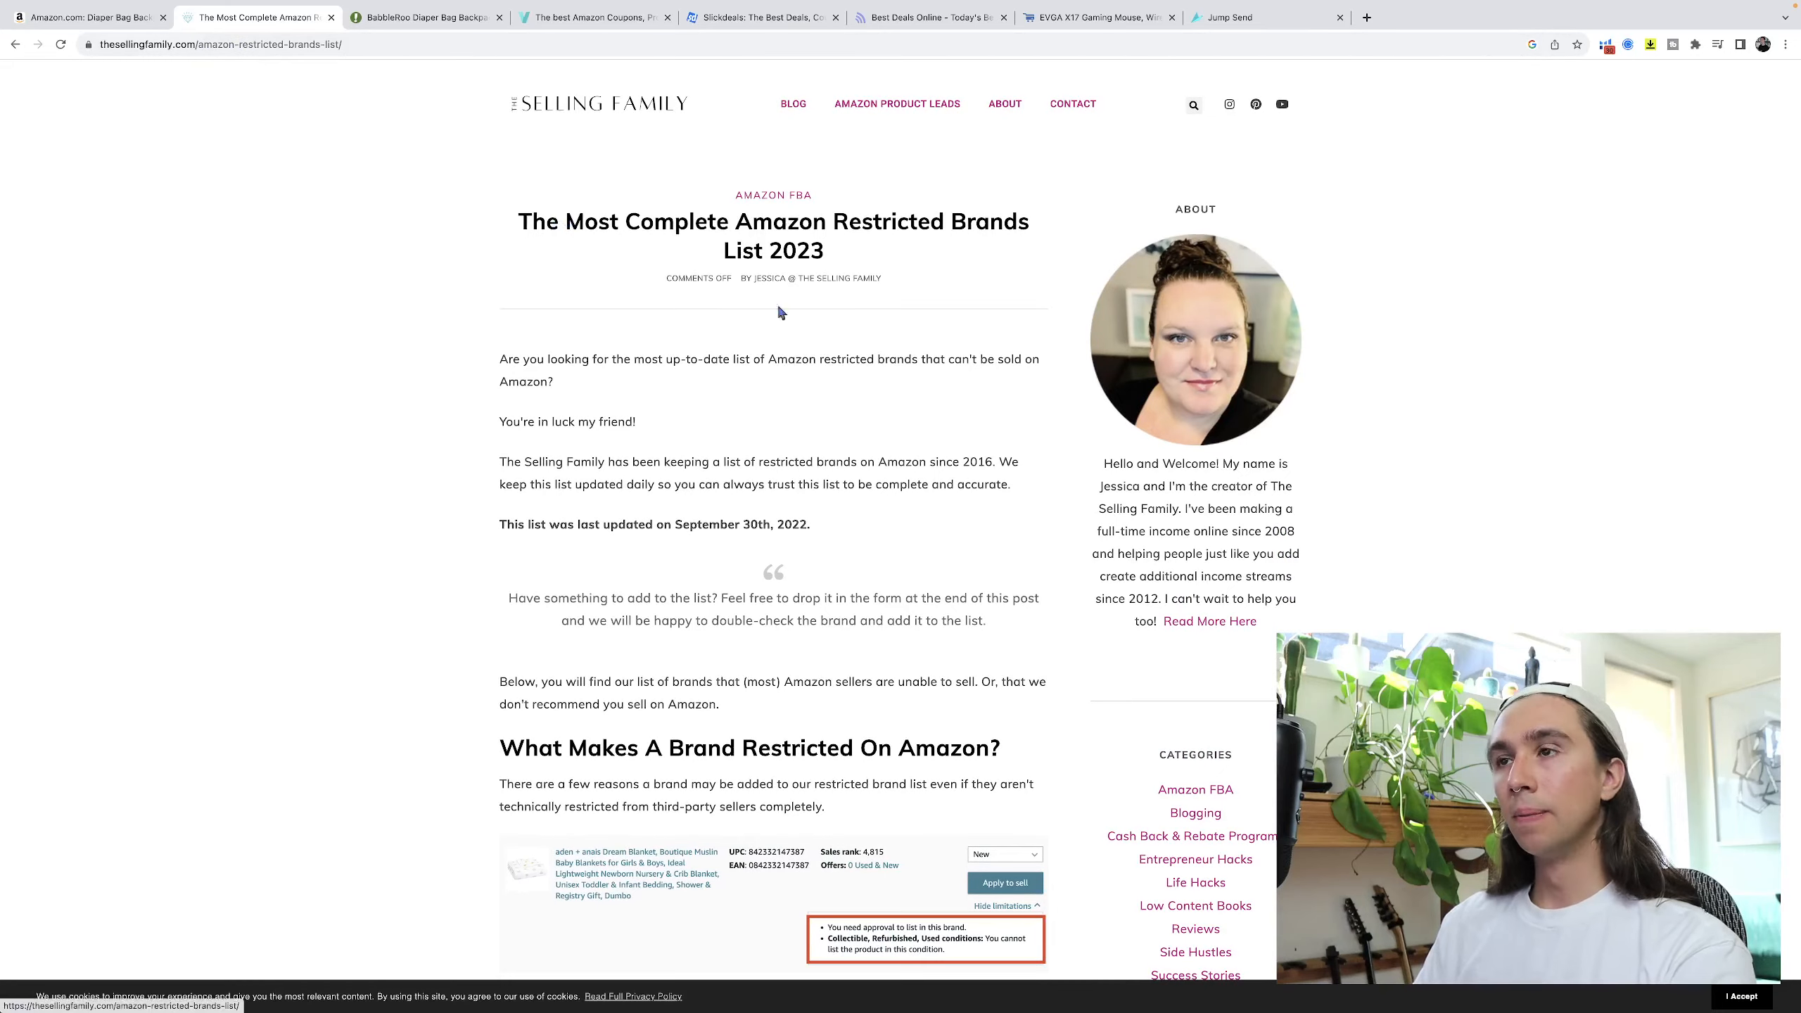
Search the restricted brands list for babbleroo (no match) and gnc (match found).
scroll(down, 3)
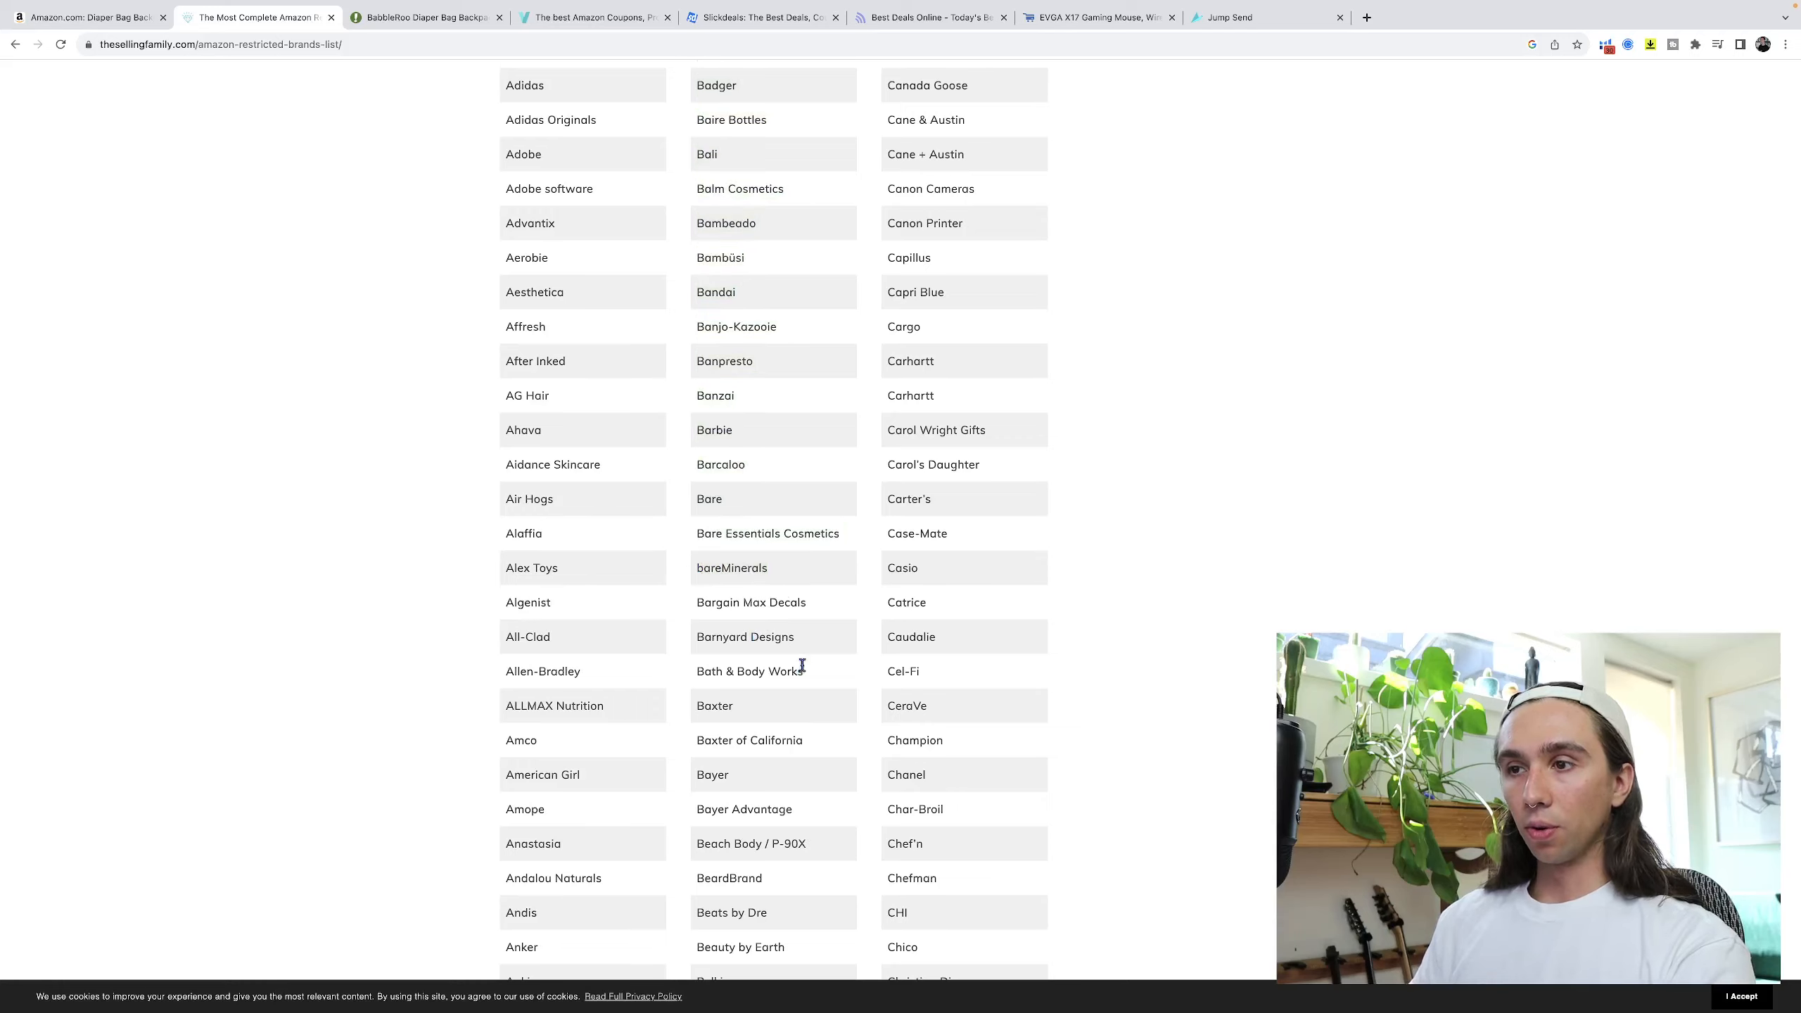
double_click(748, 671)
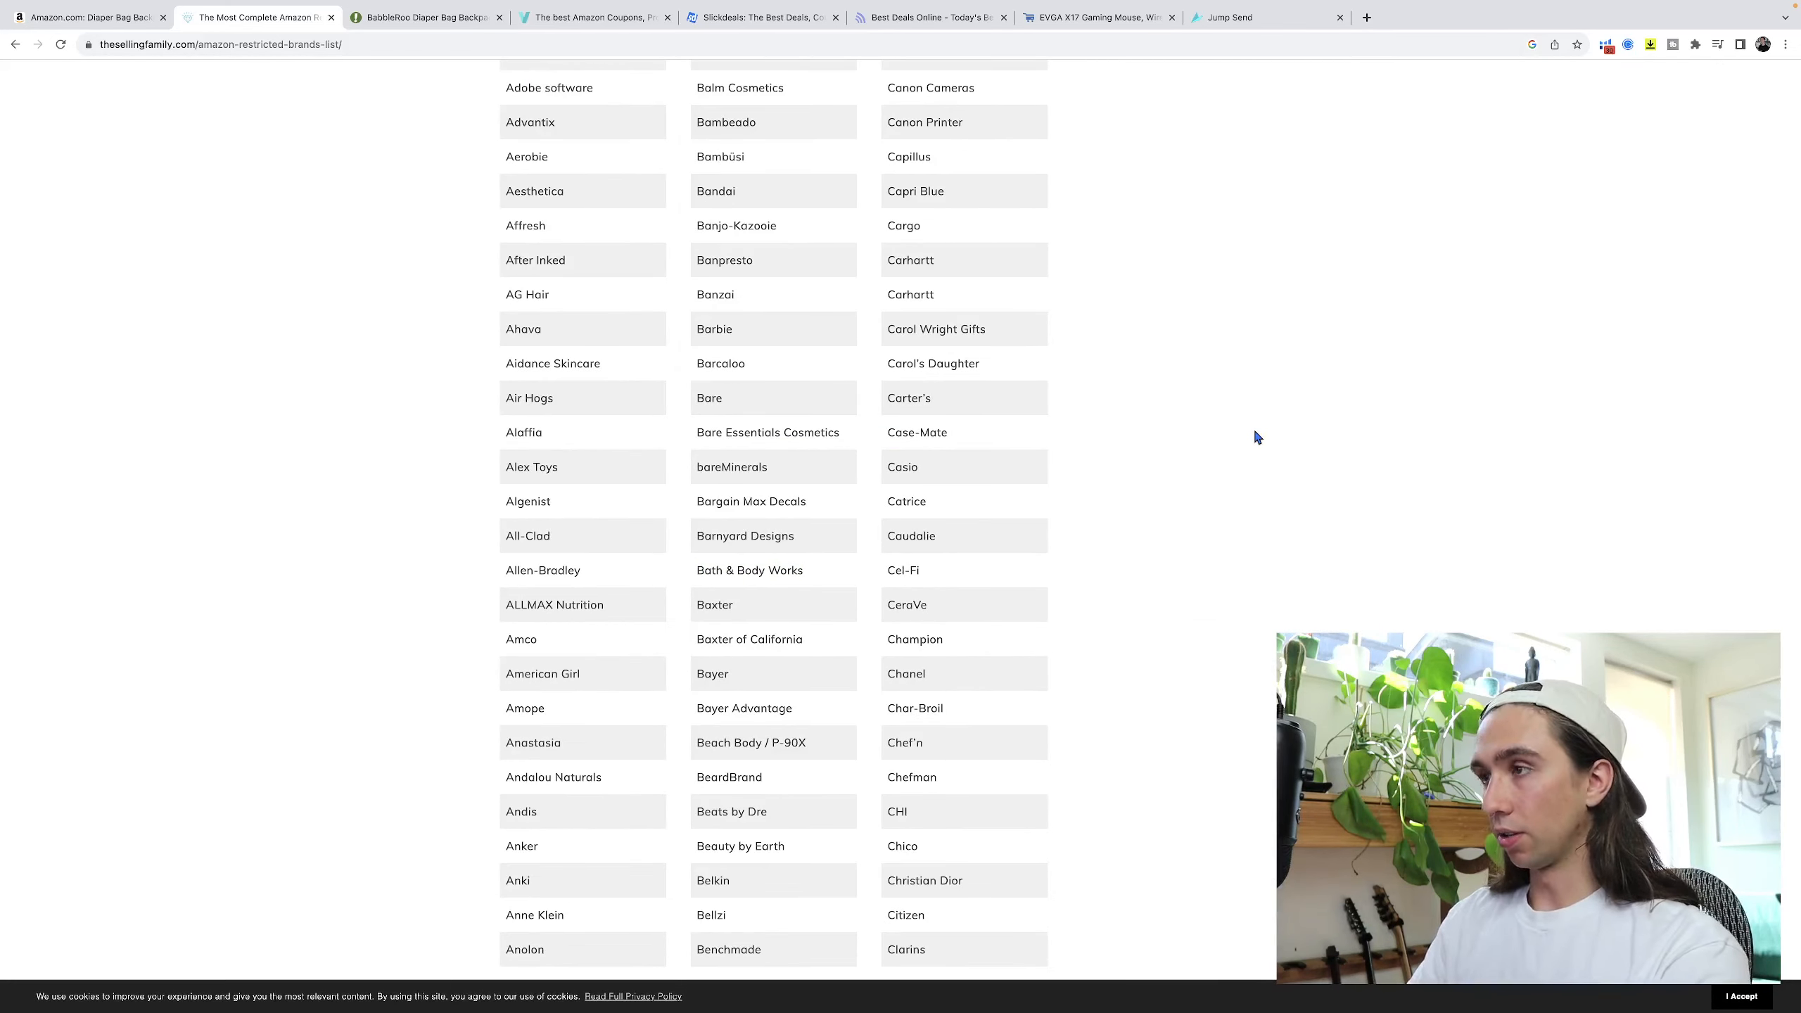
text(babbleroo)
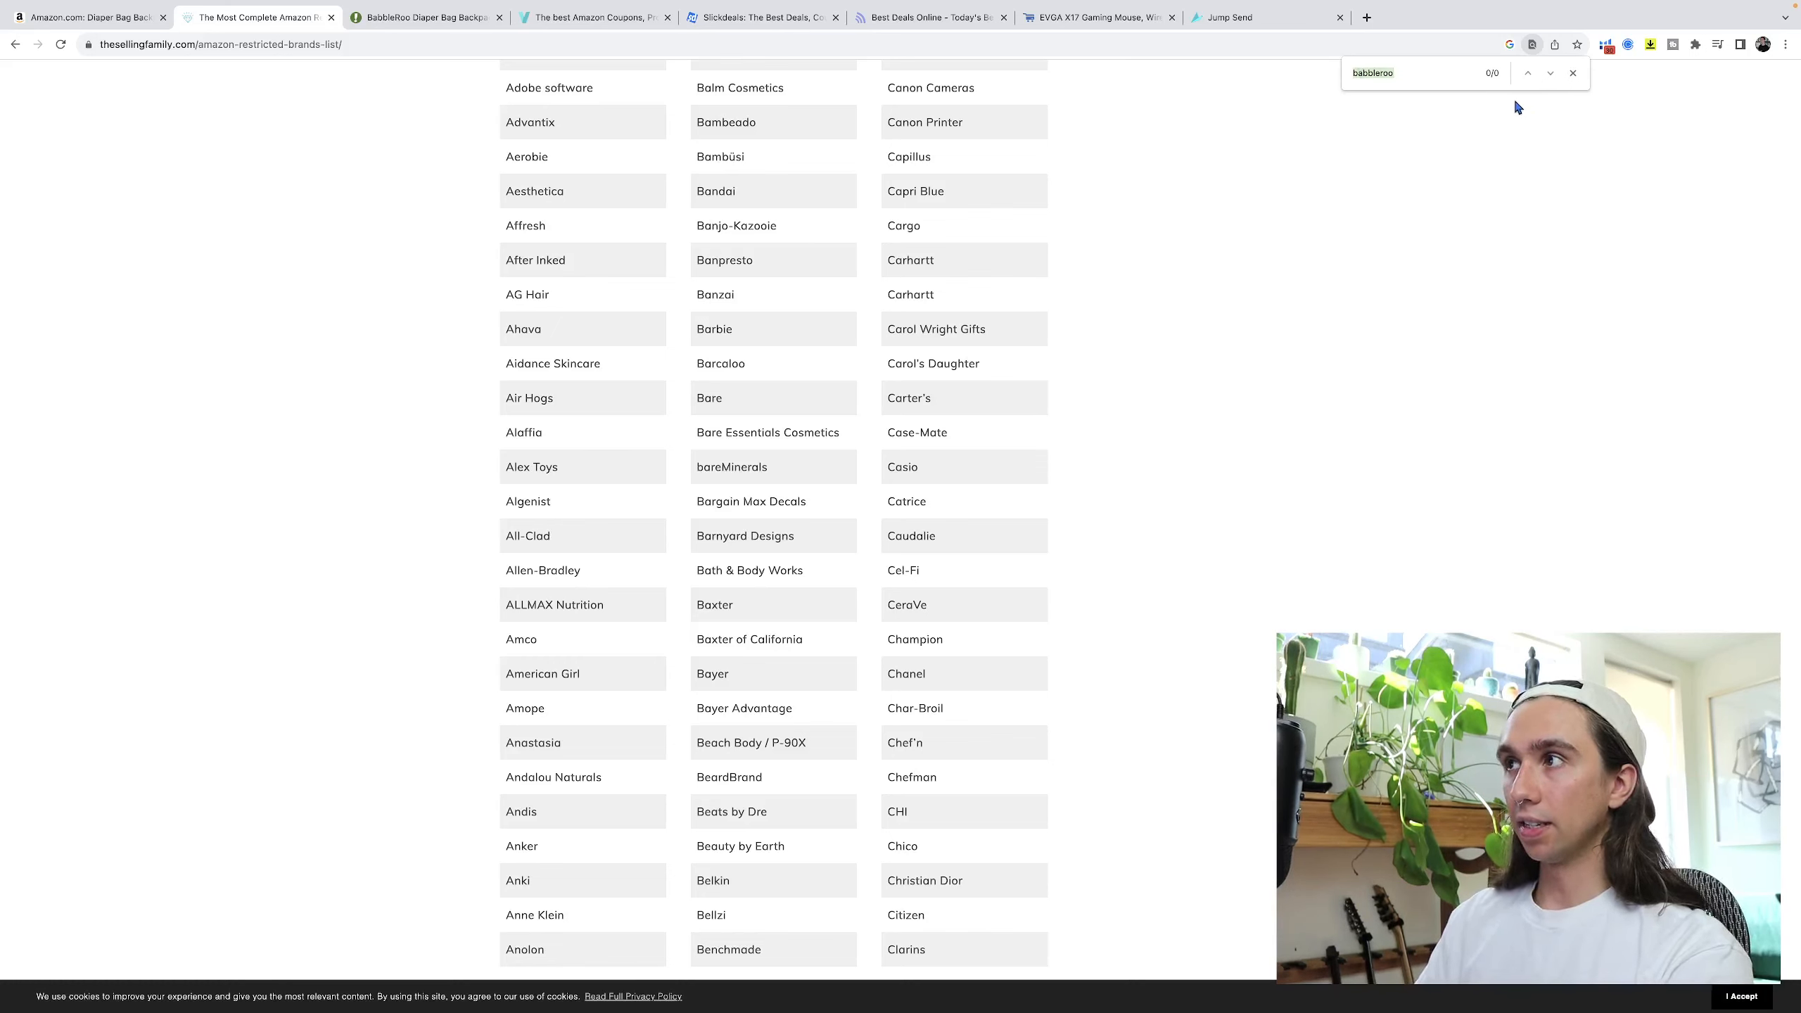
text(bar)
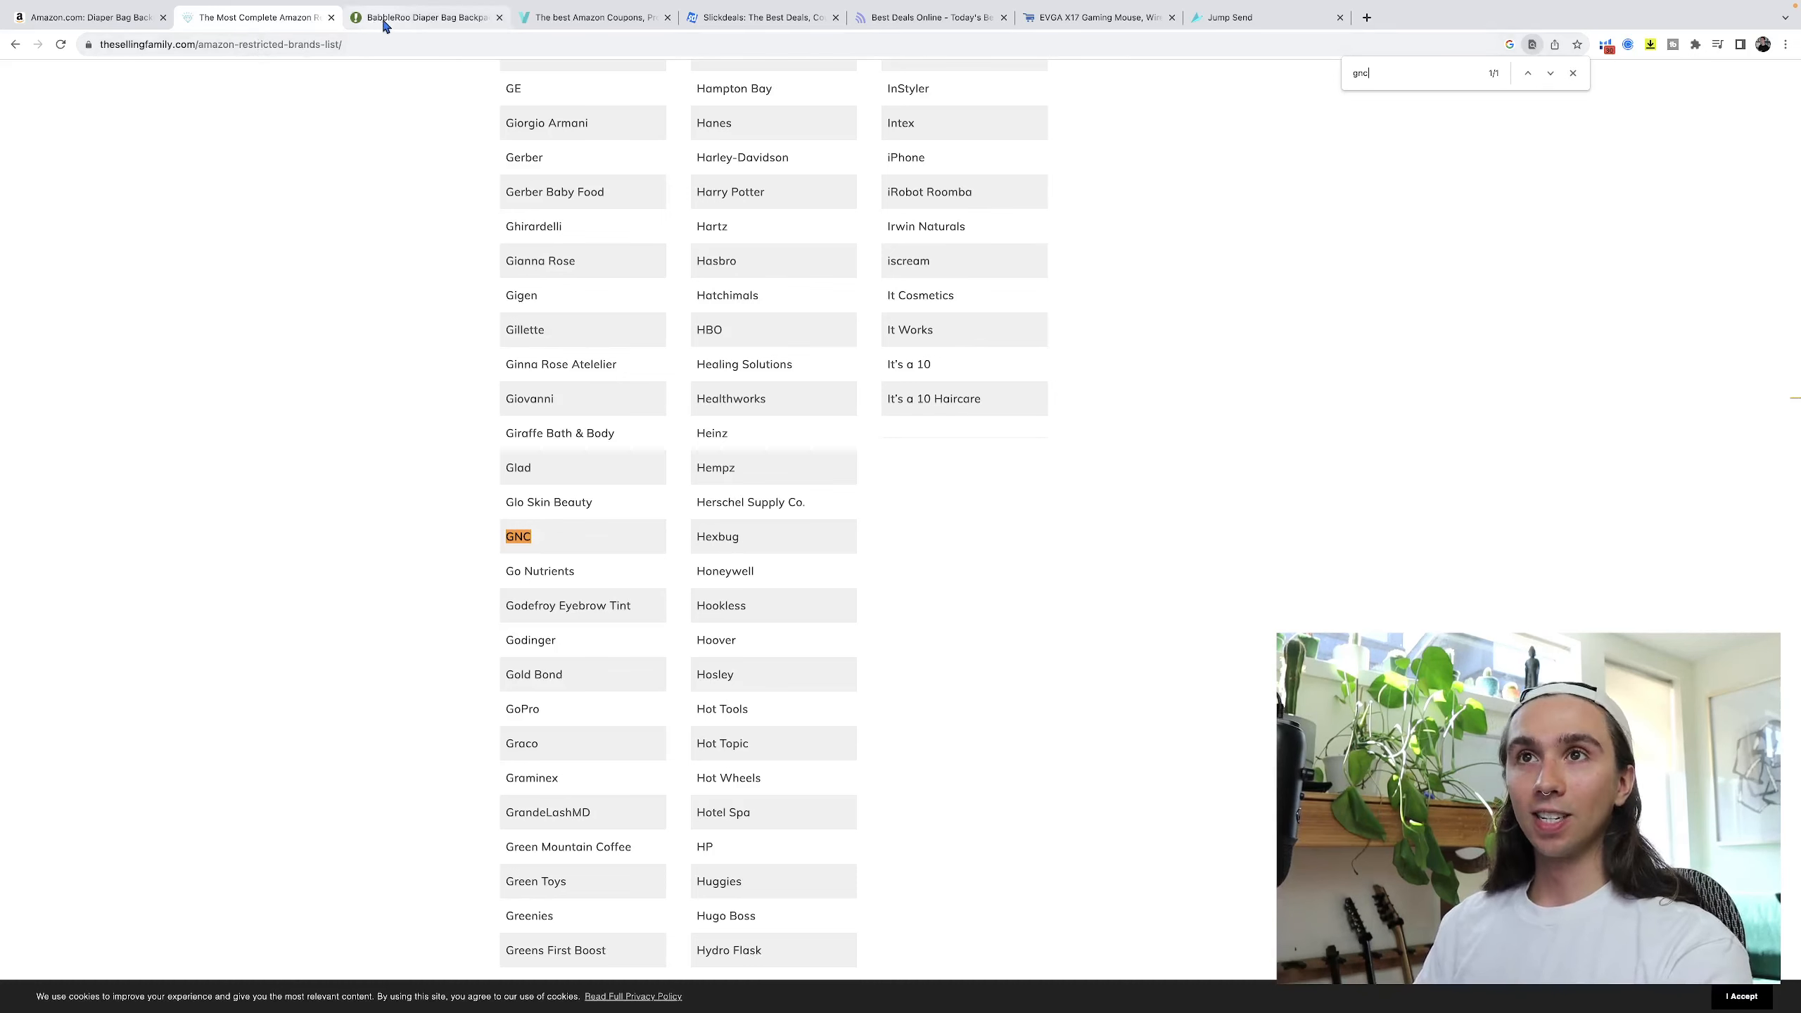
Browse Woot's Daily Deals down to the BabbleRoo Diaper Bag Backpack at $20.99.
click(425, 17)
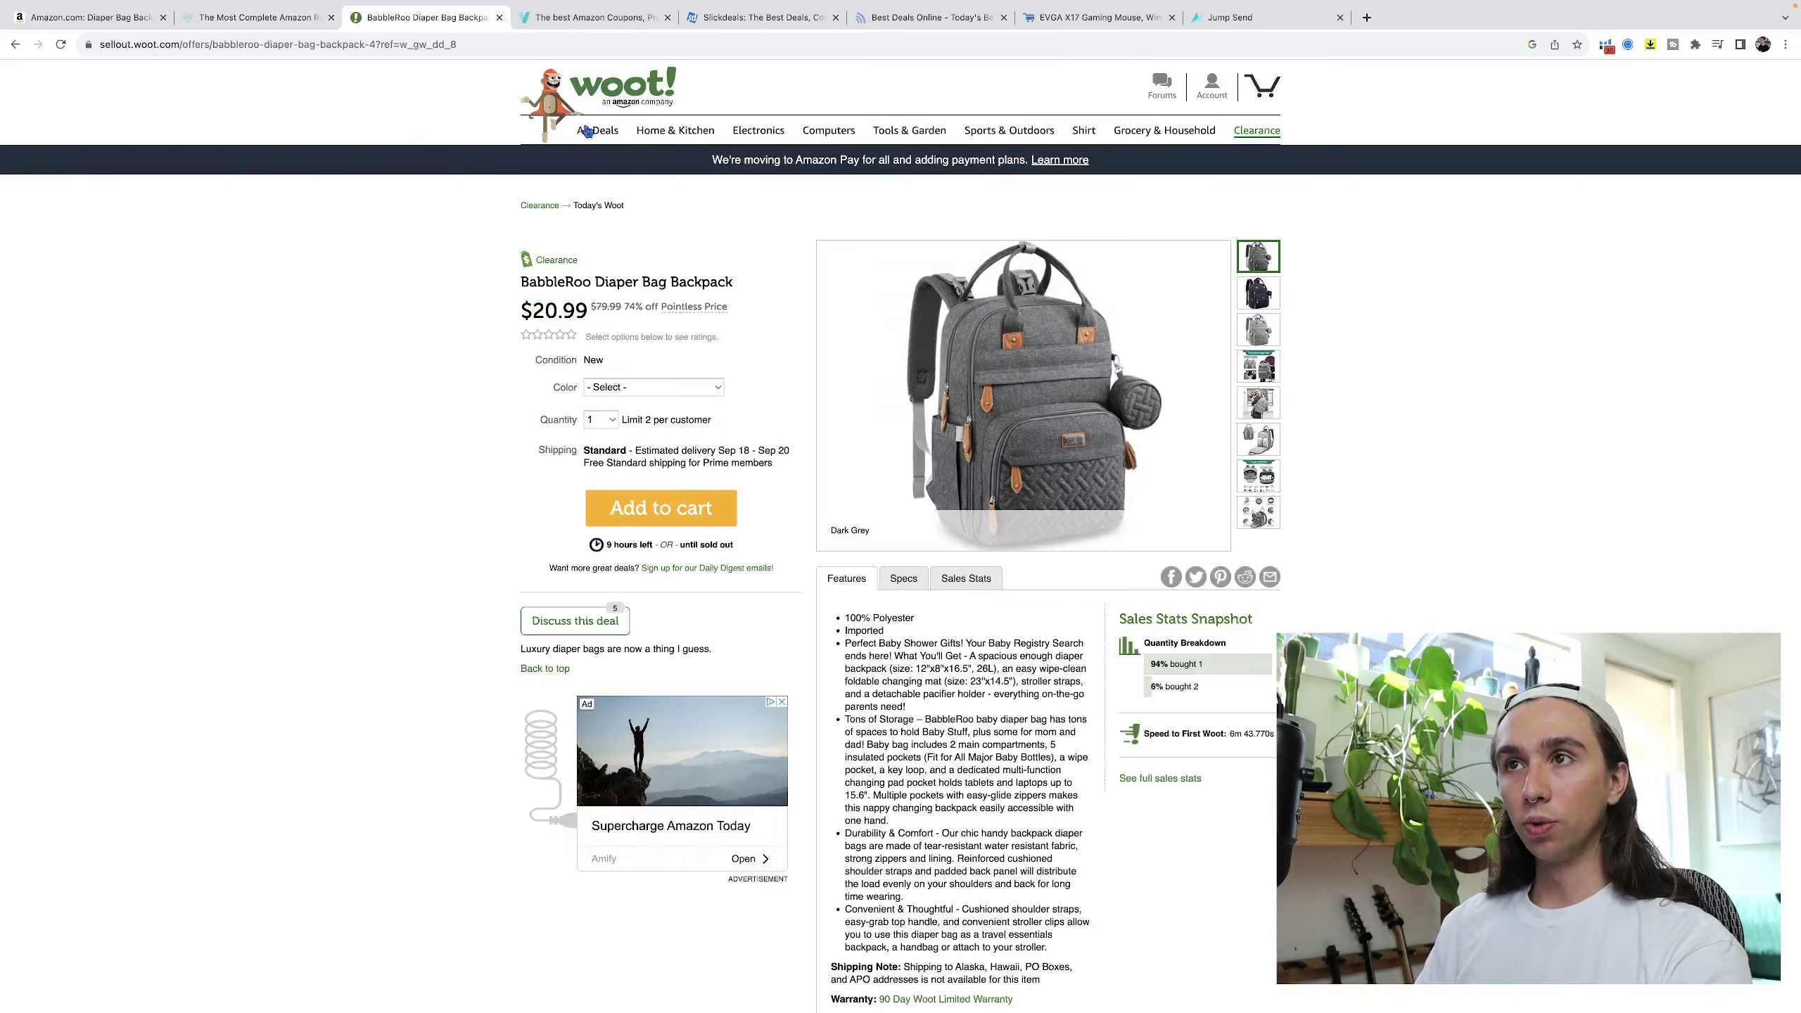
click(597, 97)
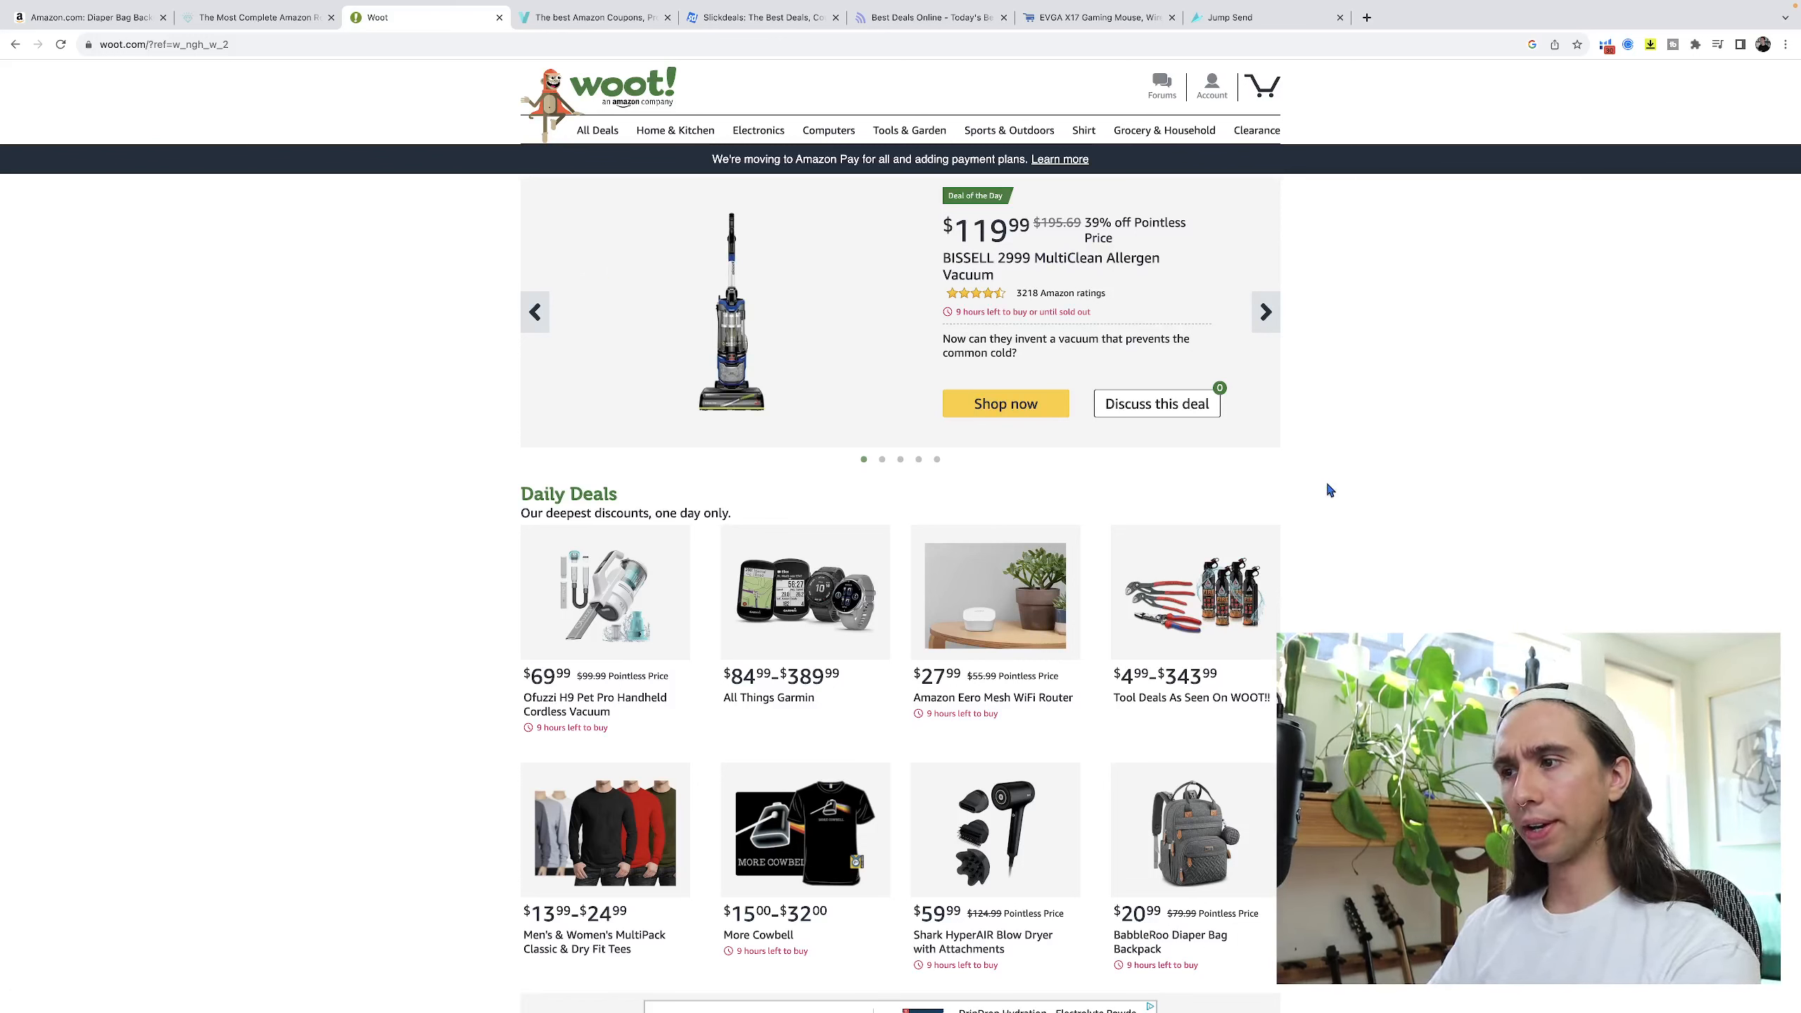
mouse_move(941, 683)
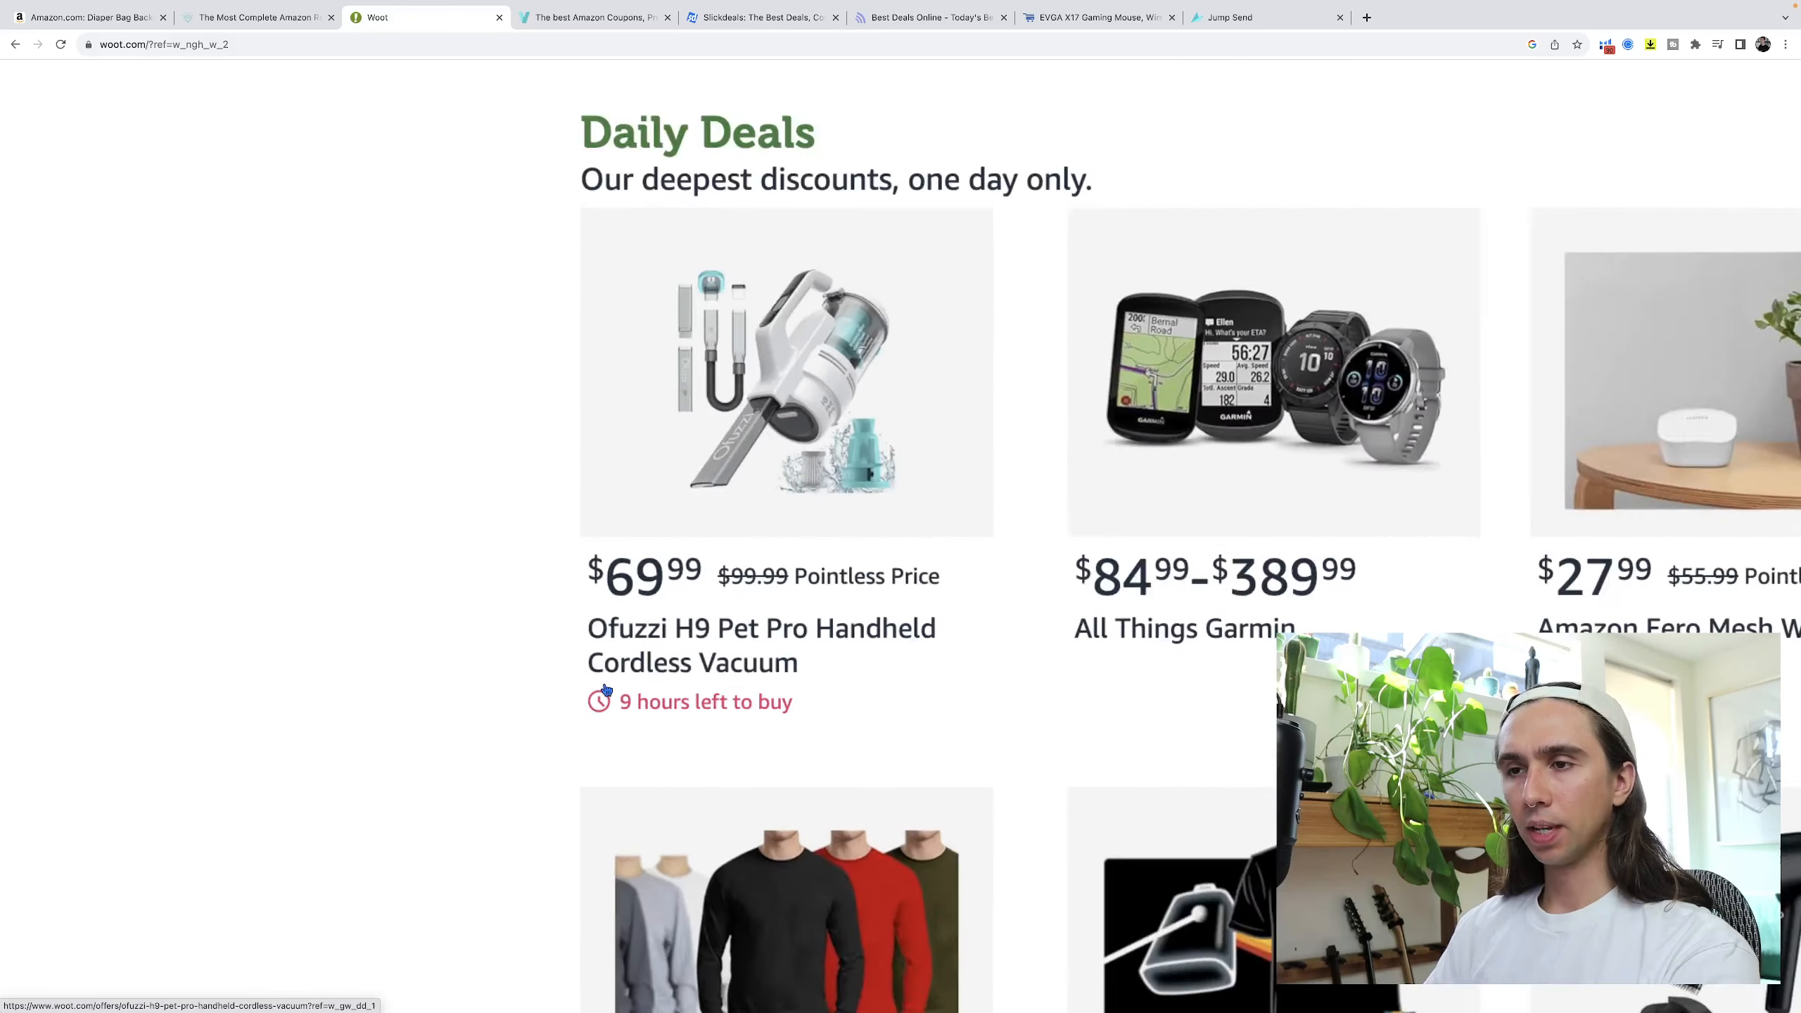
scroll(down, 3)
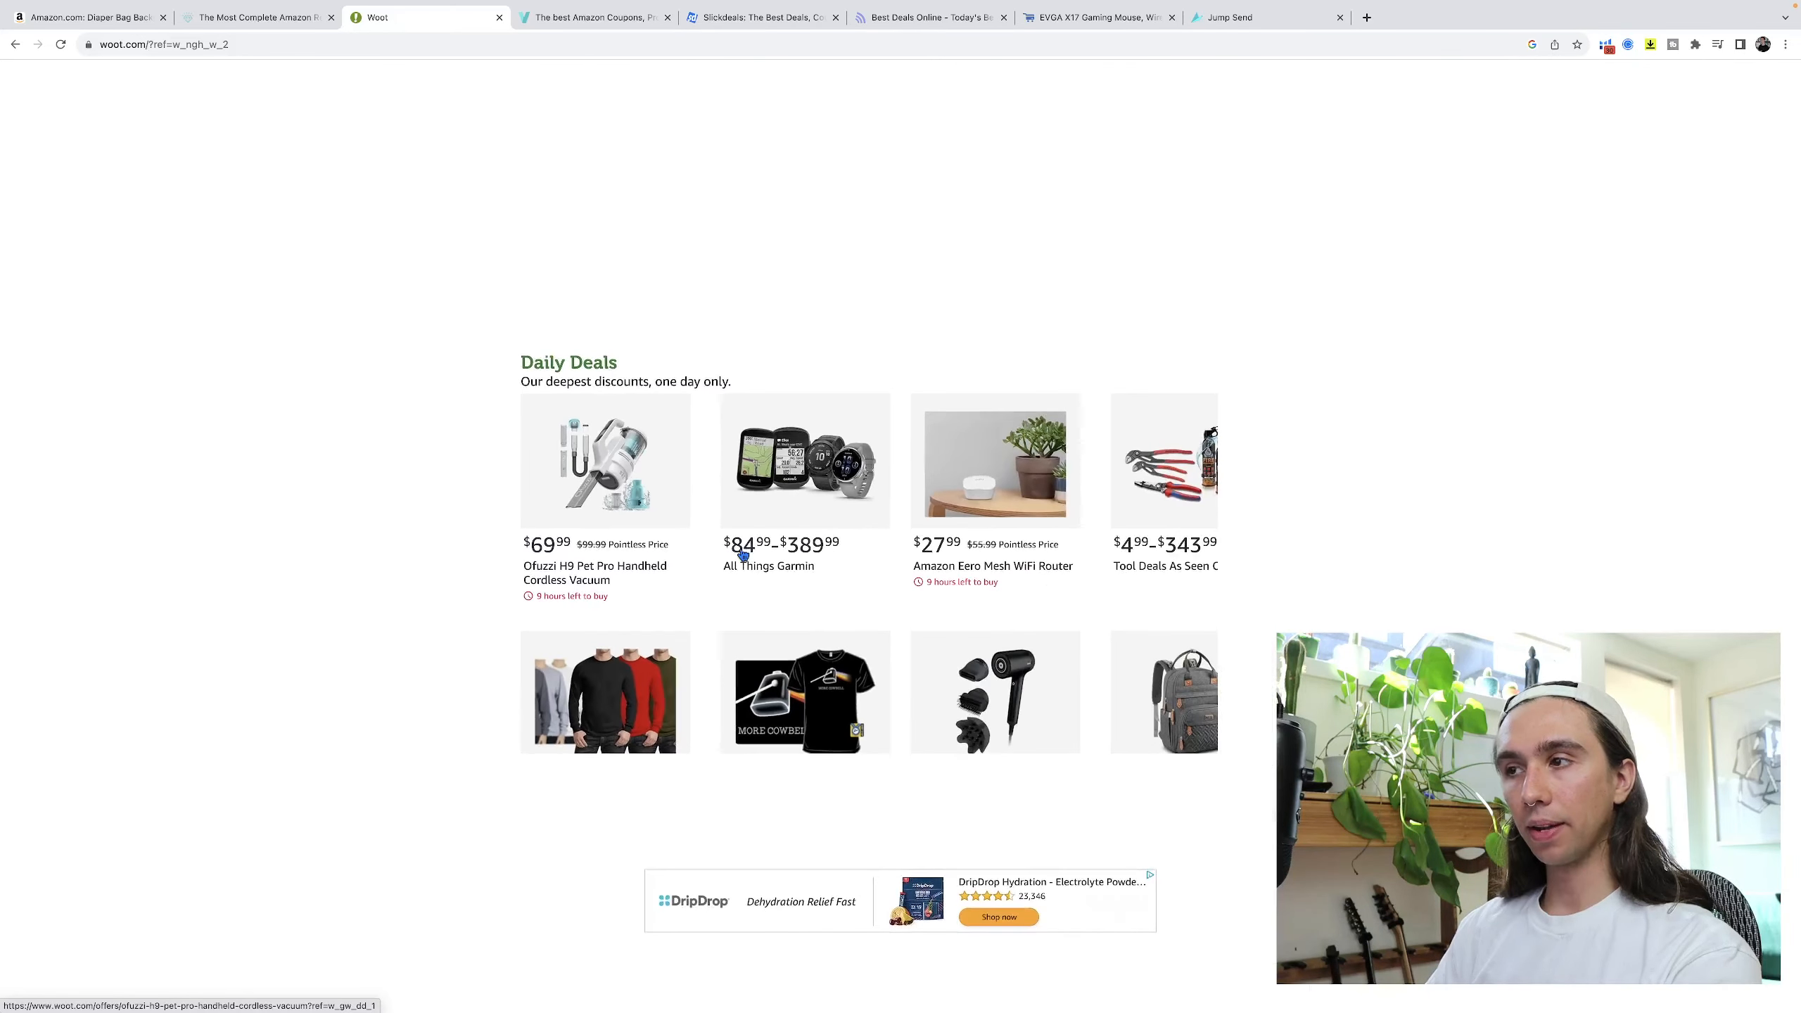
scroll(down, 3)
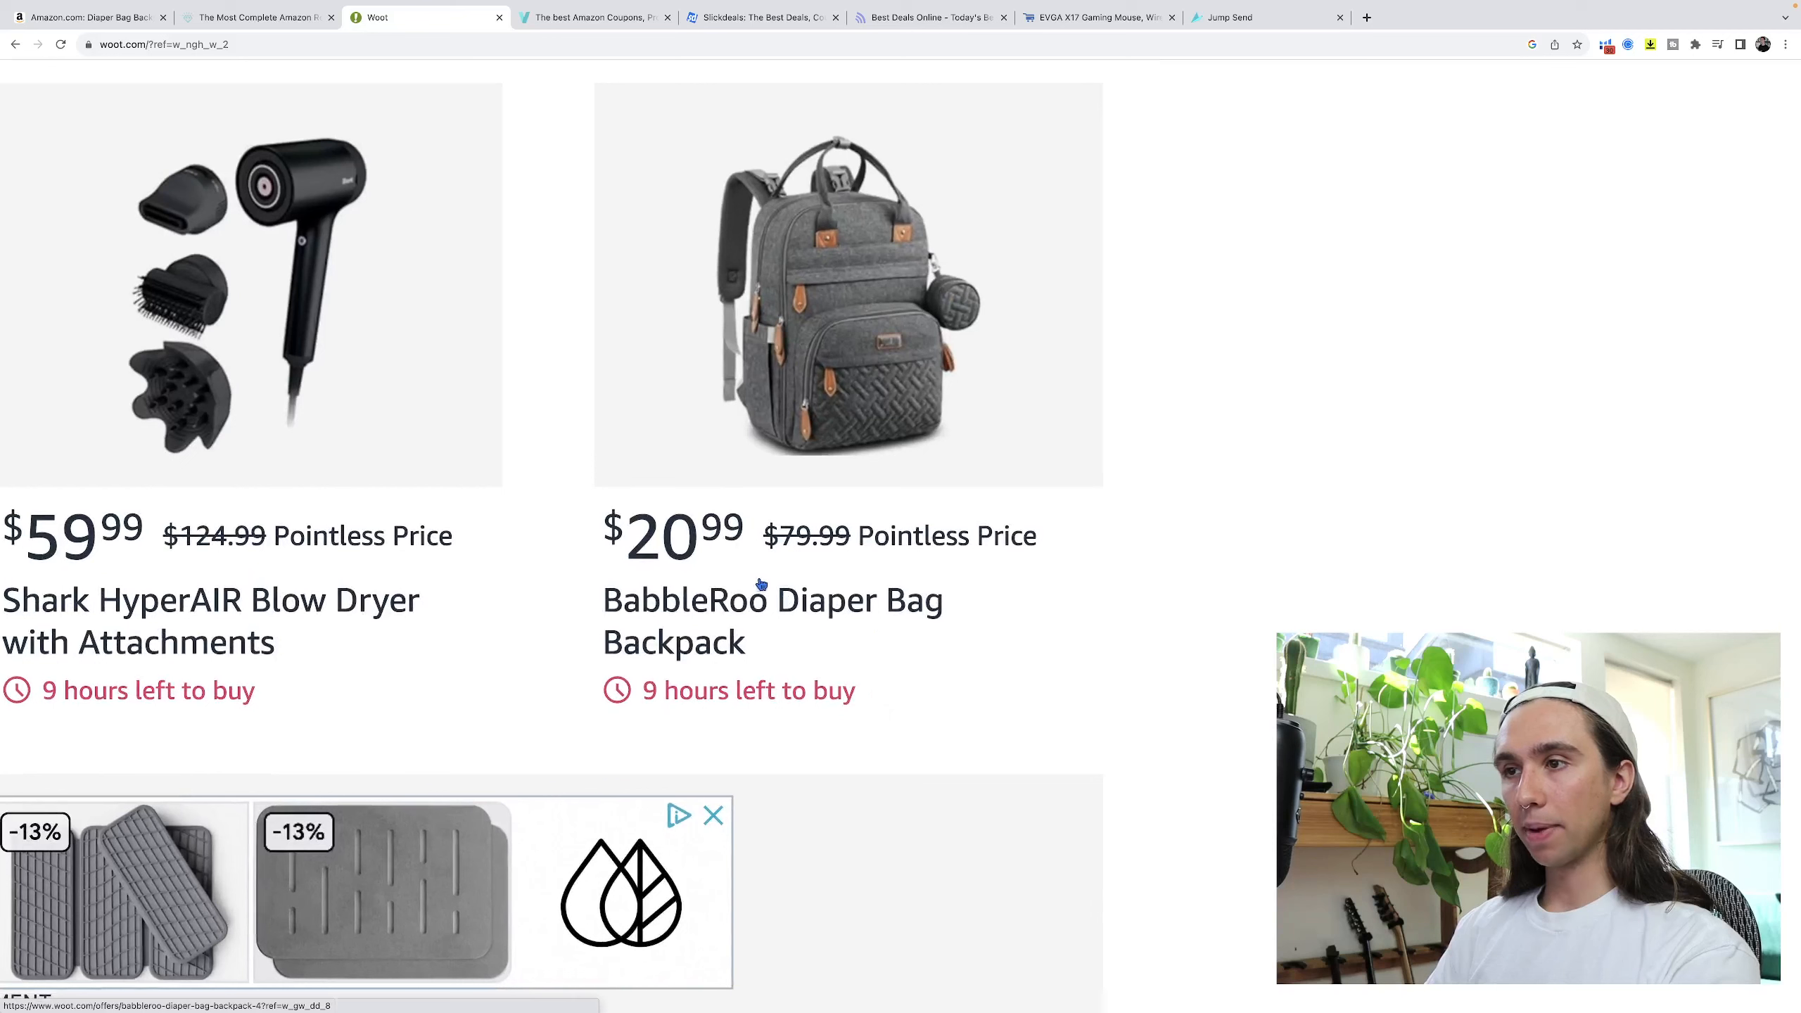
scroll(down, 3)
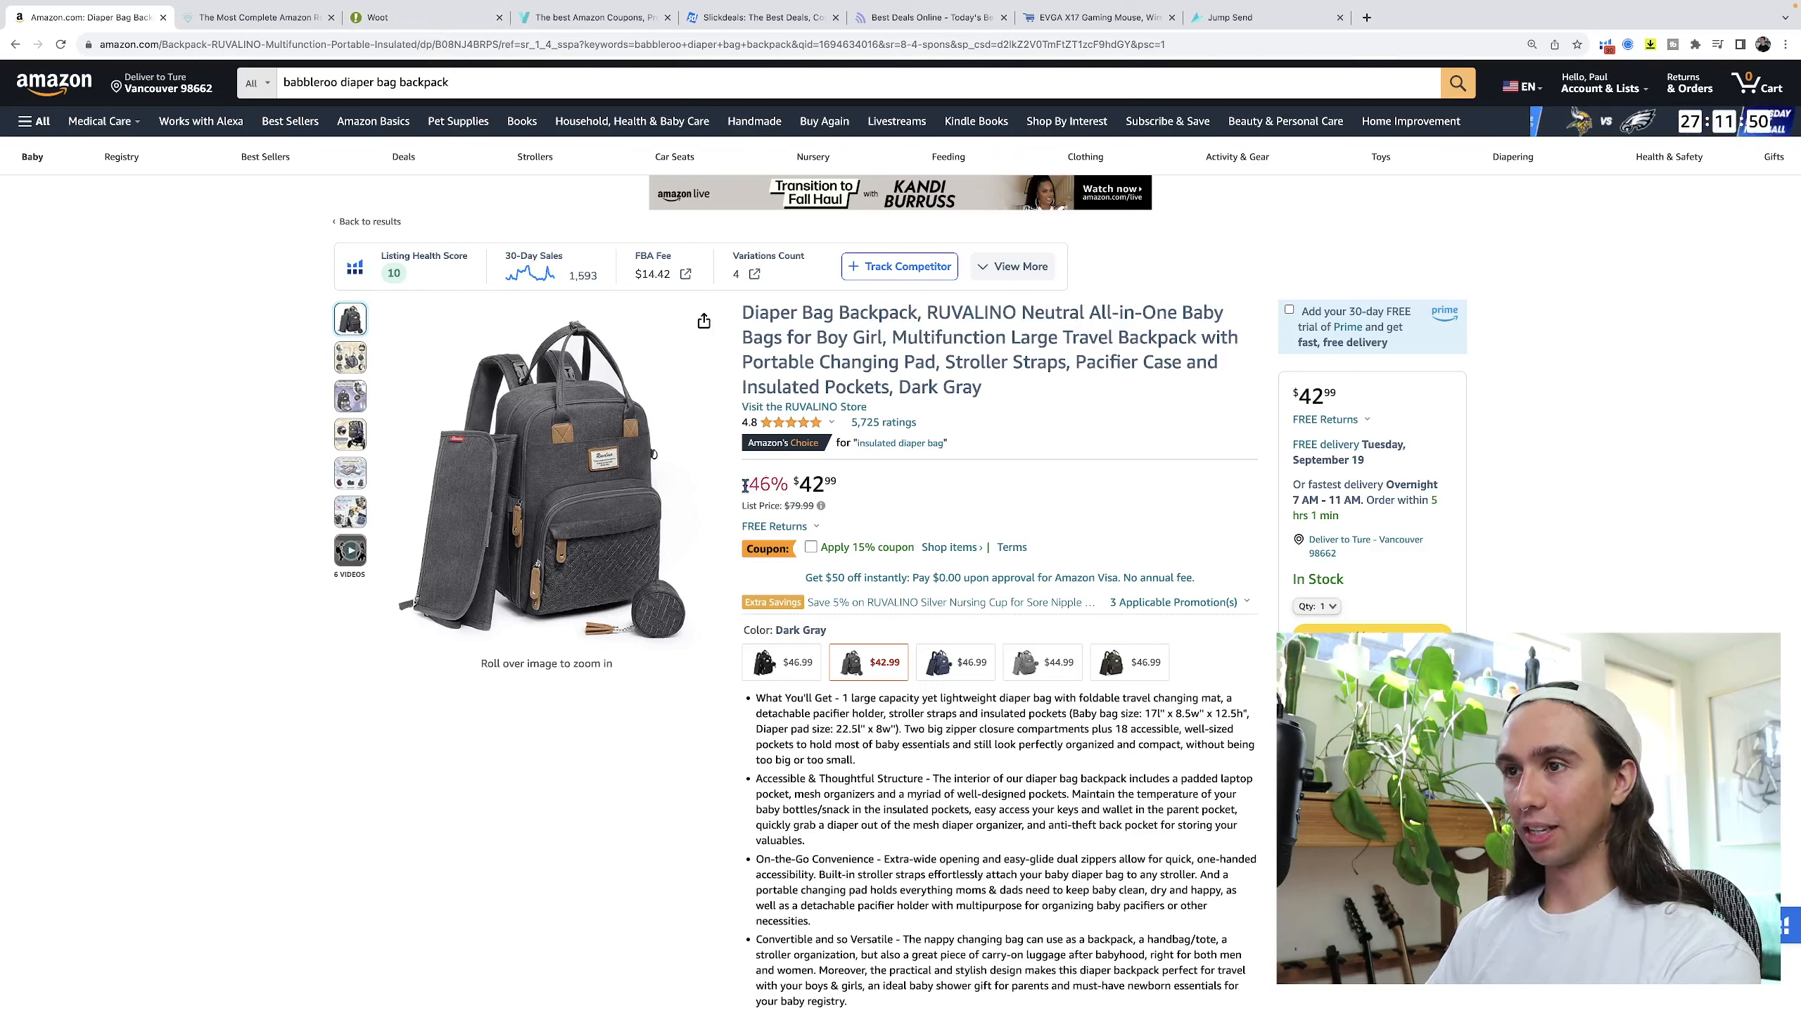
Switch the Helium 10 sales-rank and price chart to 90 Days, showing rank near 2,819 at $42.99.
scroll(down, 3)
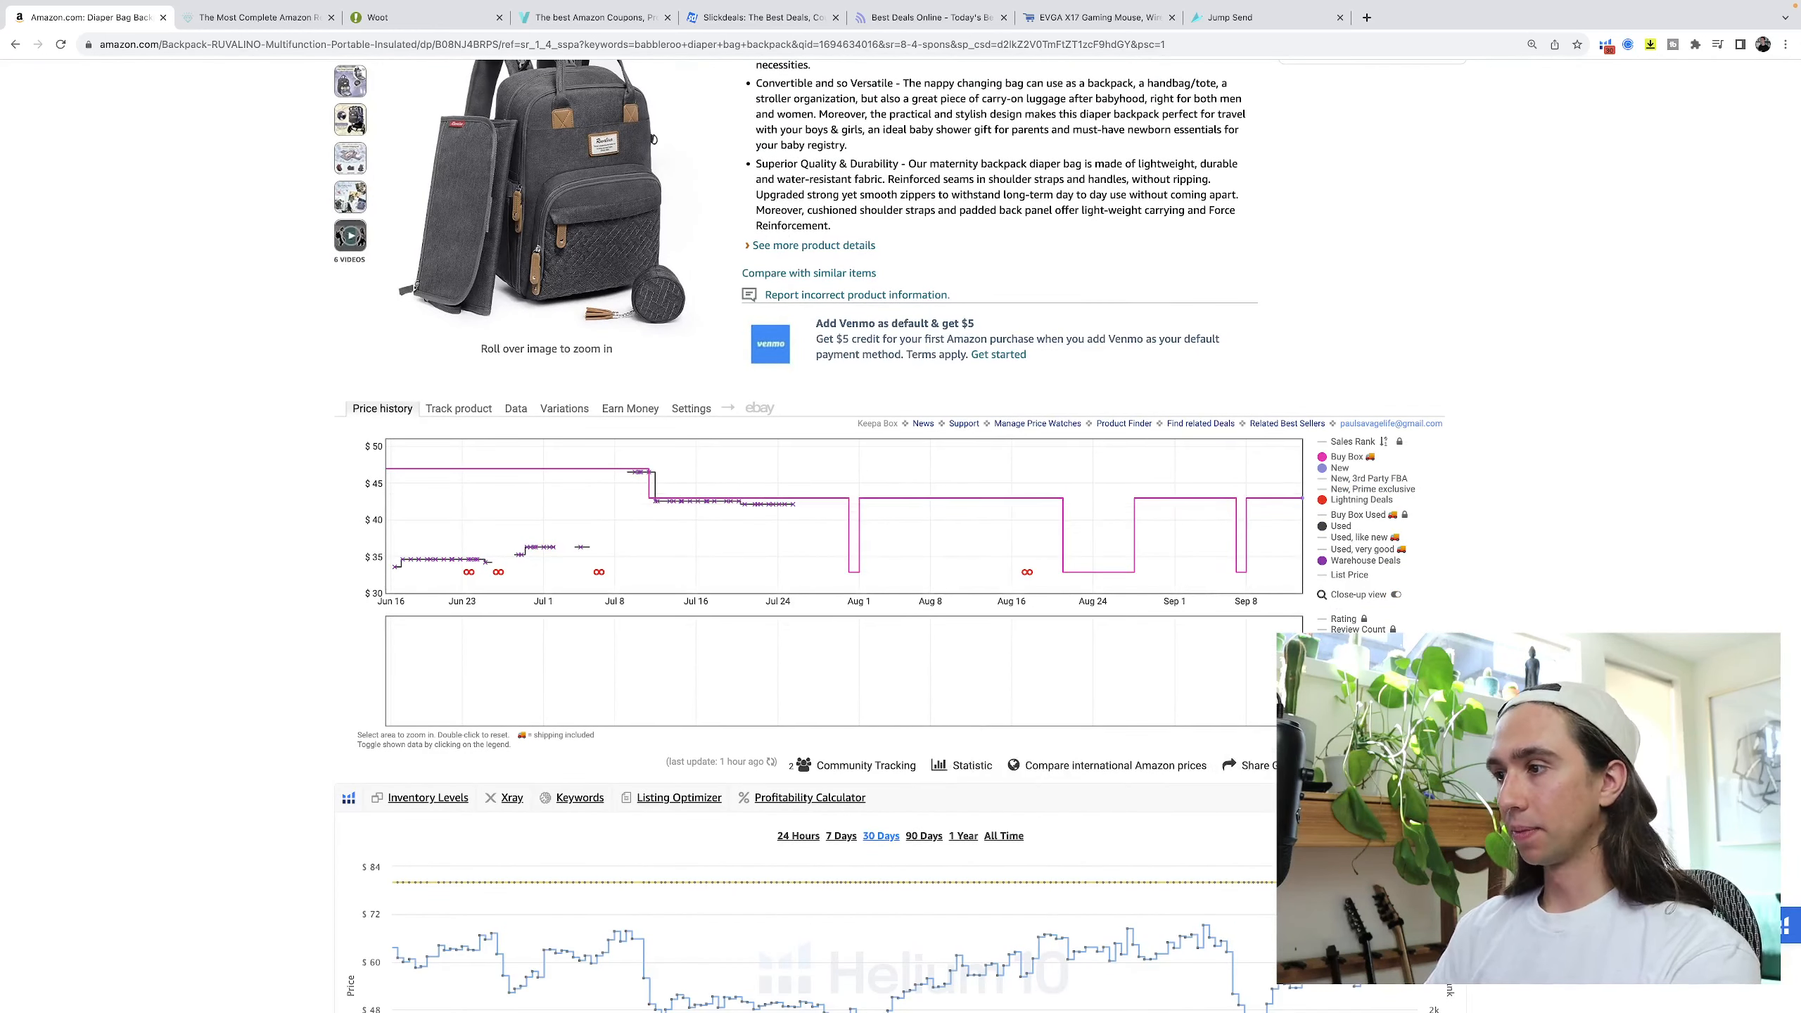
scroll(down, 3)
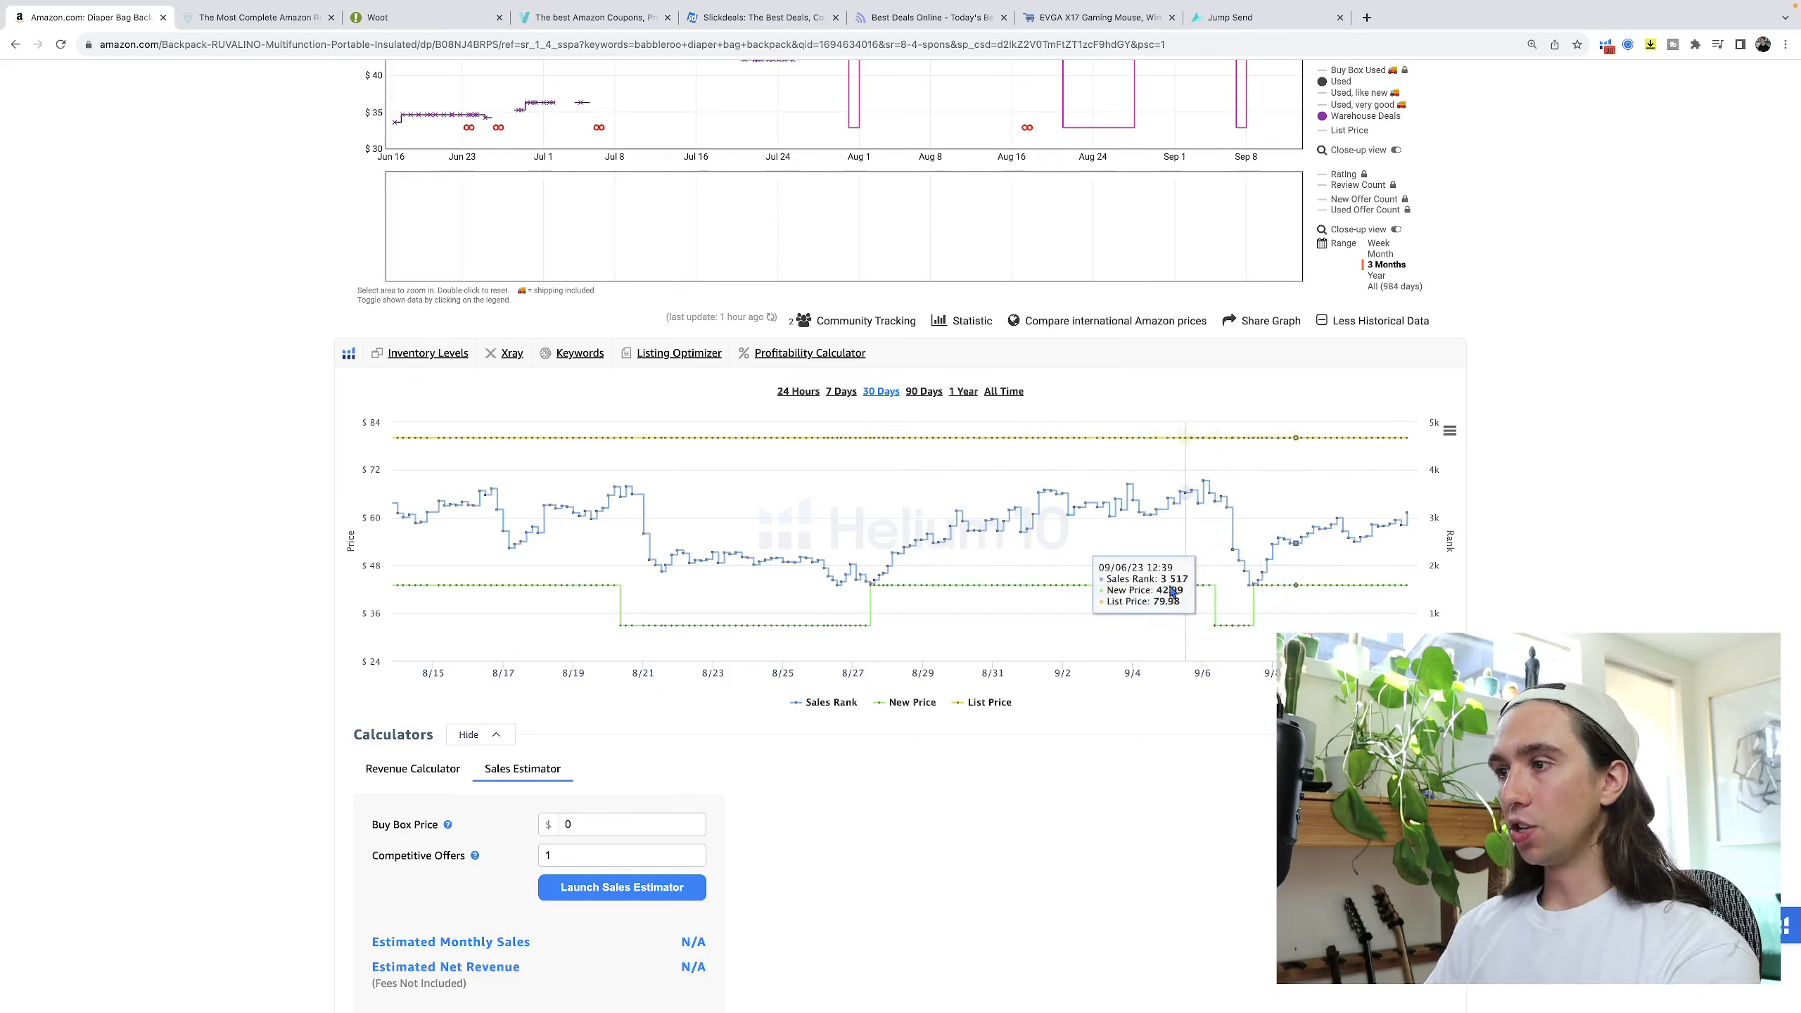
scroll(down, 3)
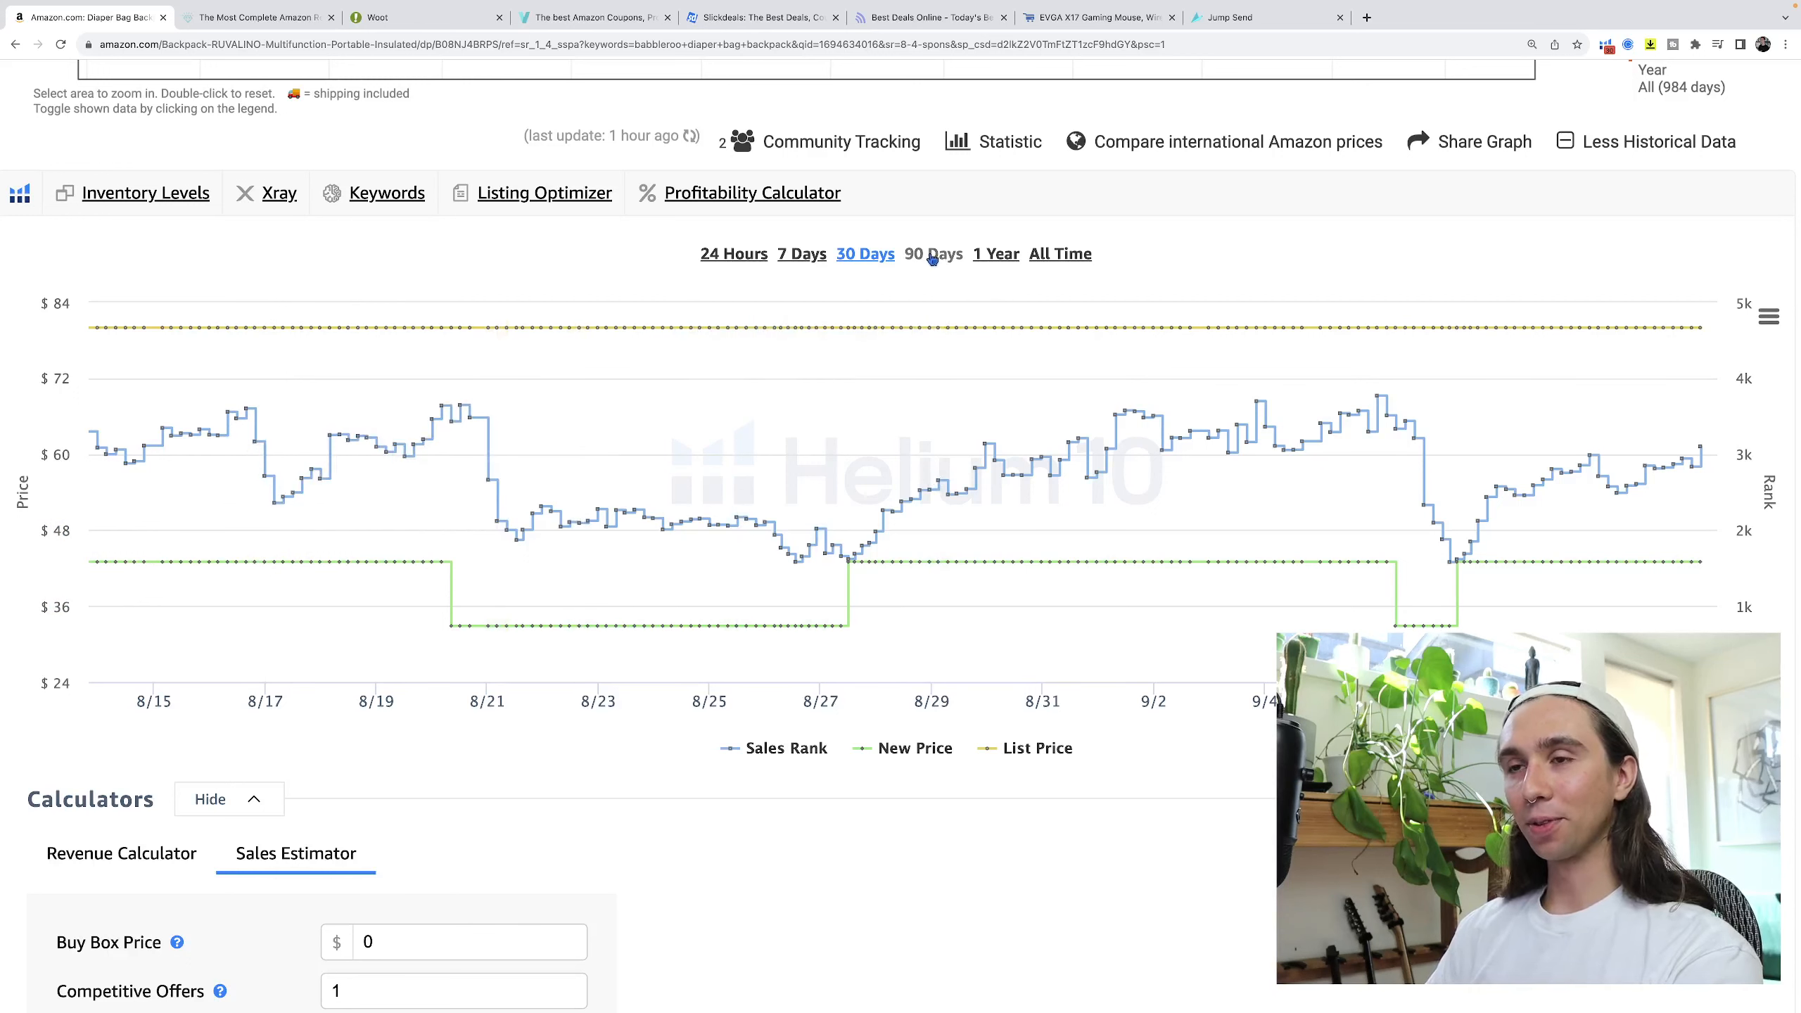
click(935, 253)
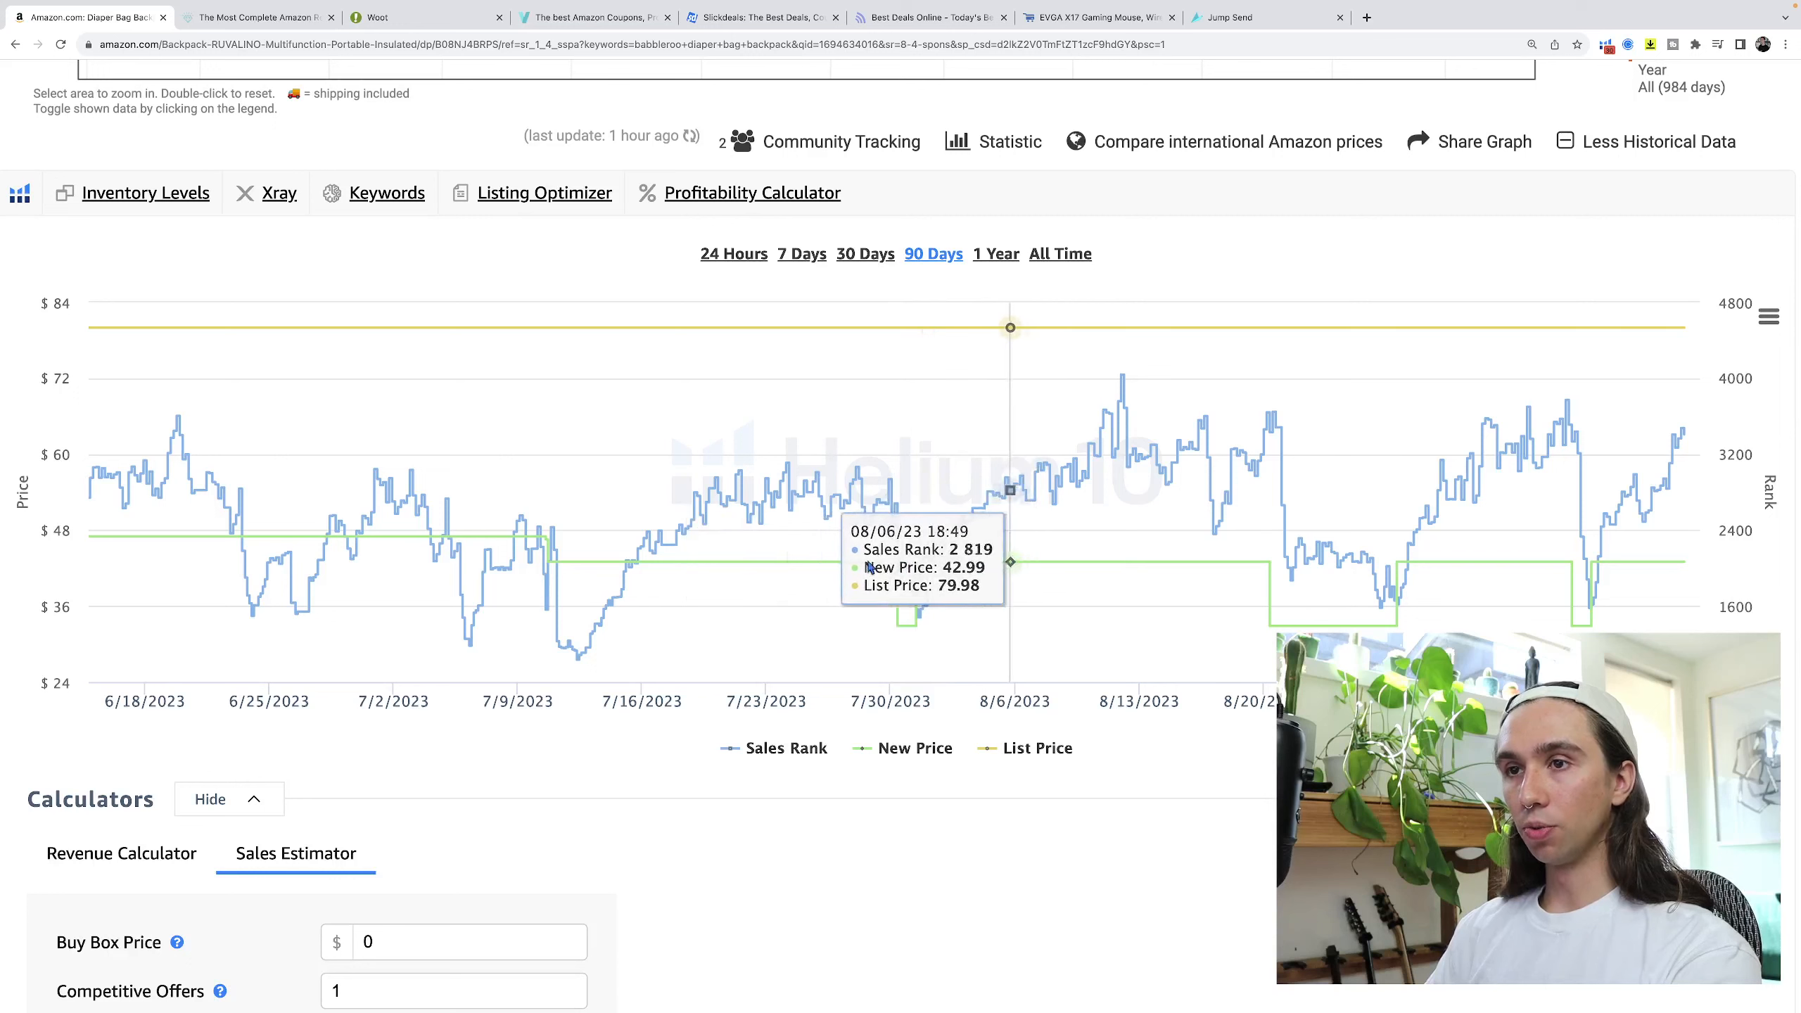
mouse_move(488, 563)
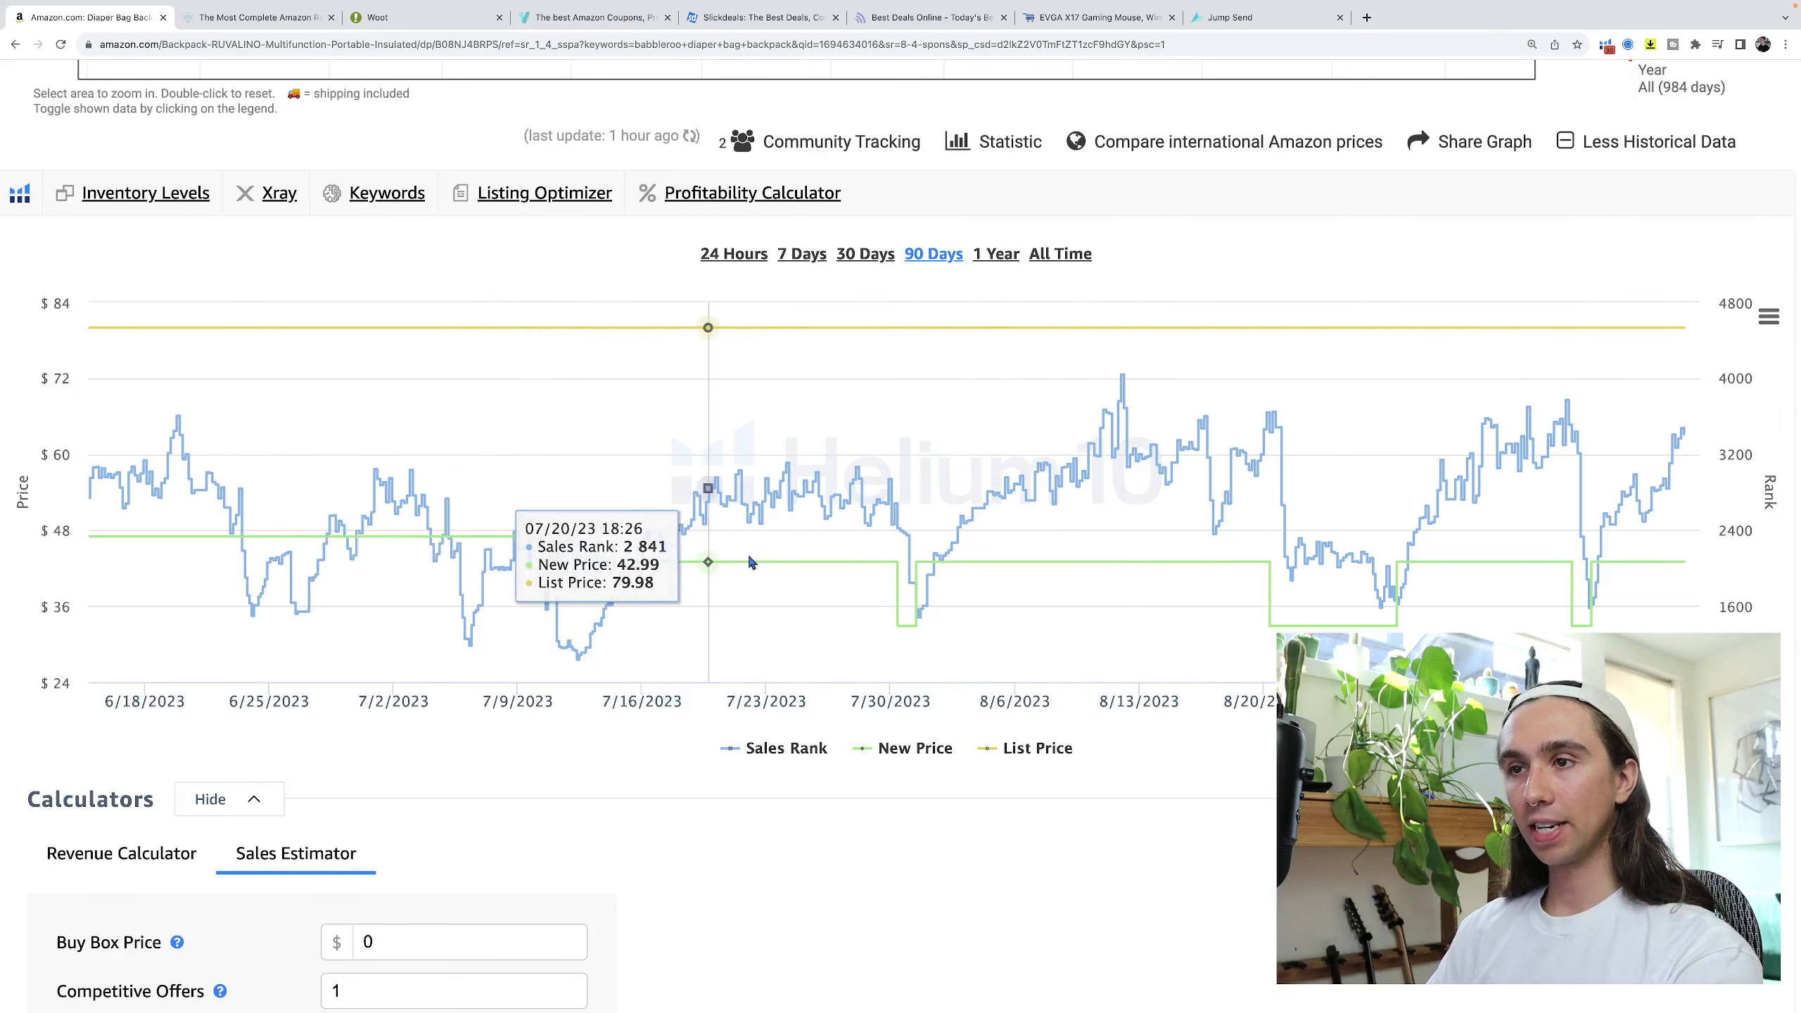
mouse_move(141, 541)
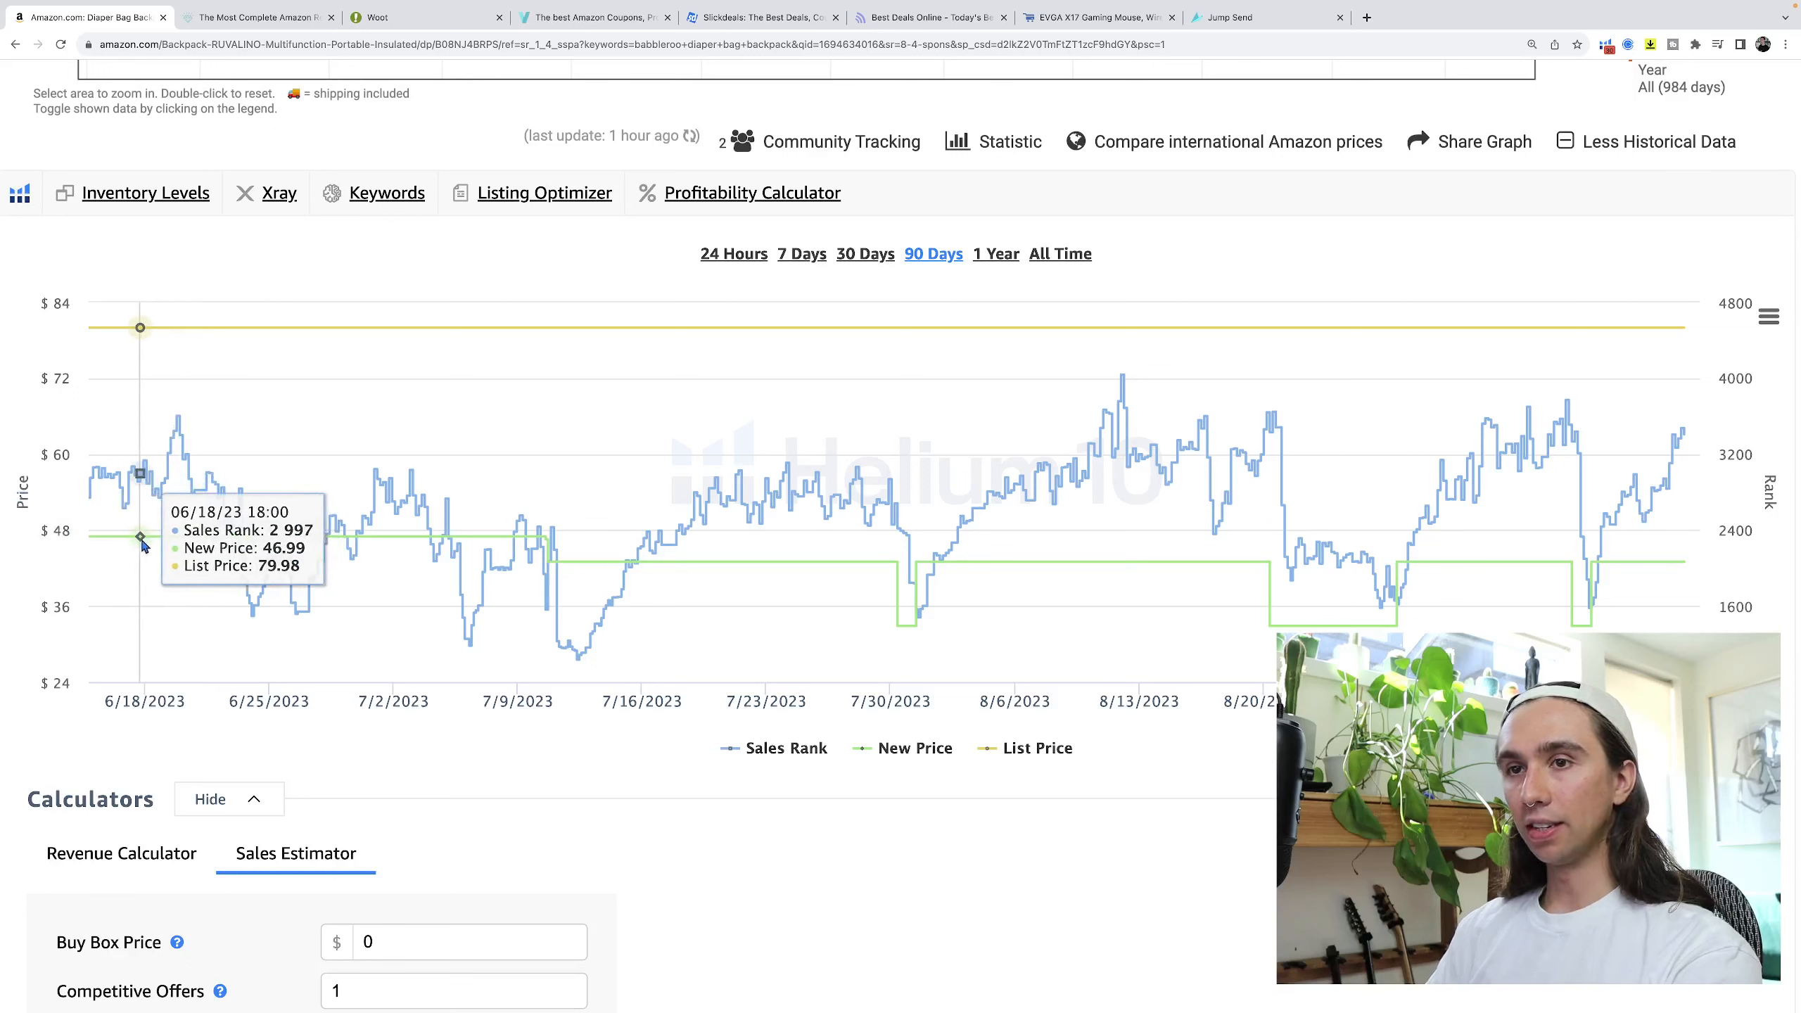
mouse_move(127, 539)
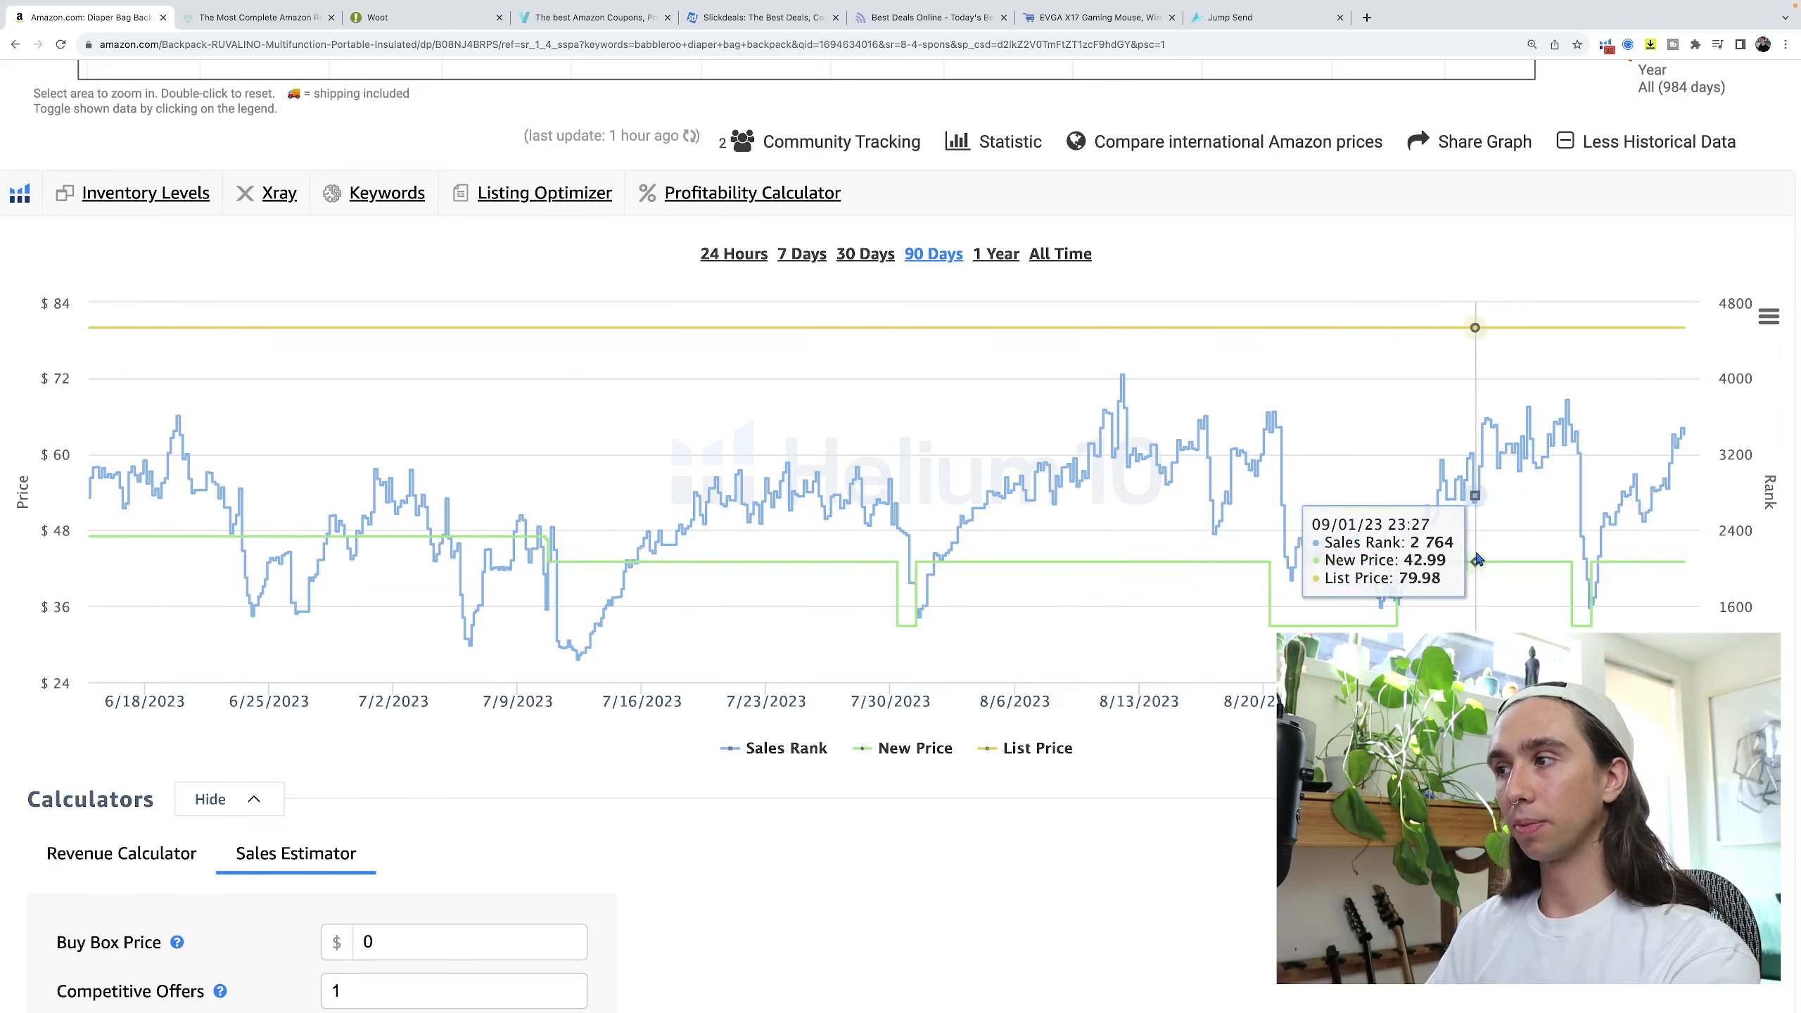
mouse_move(1012, 563)
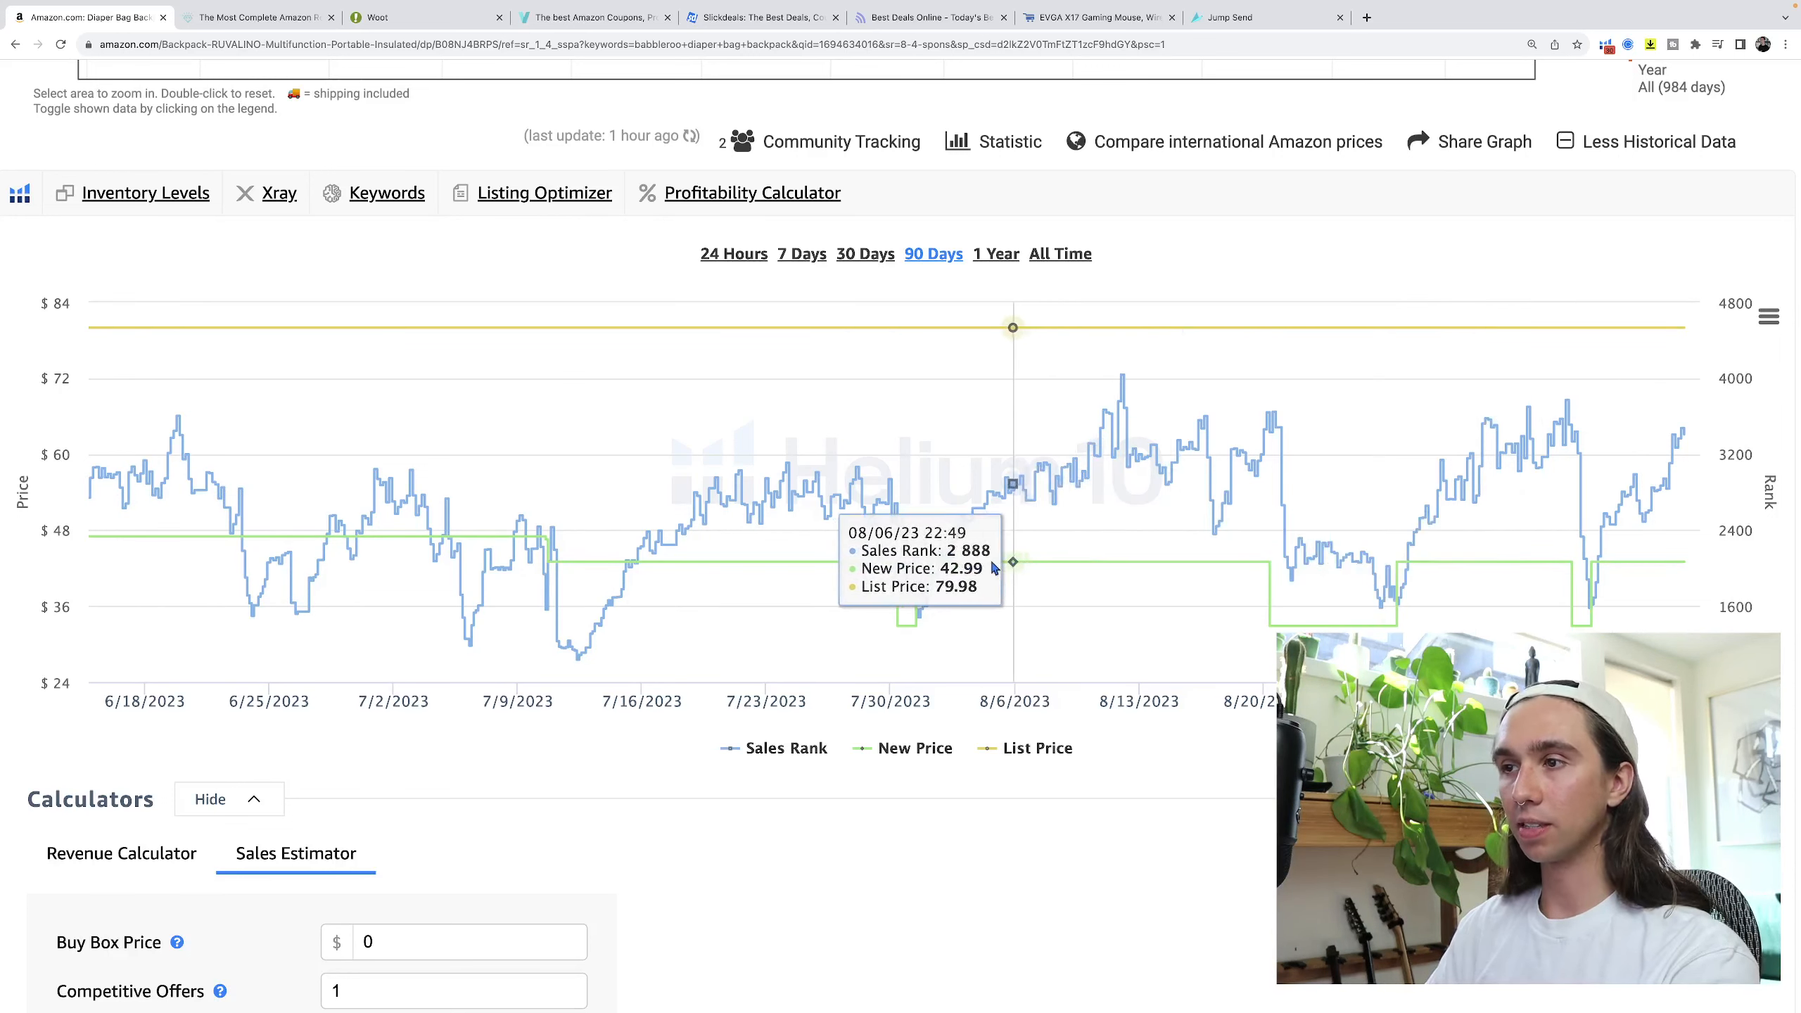
mouse_move(980, 328)
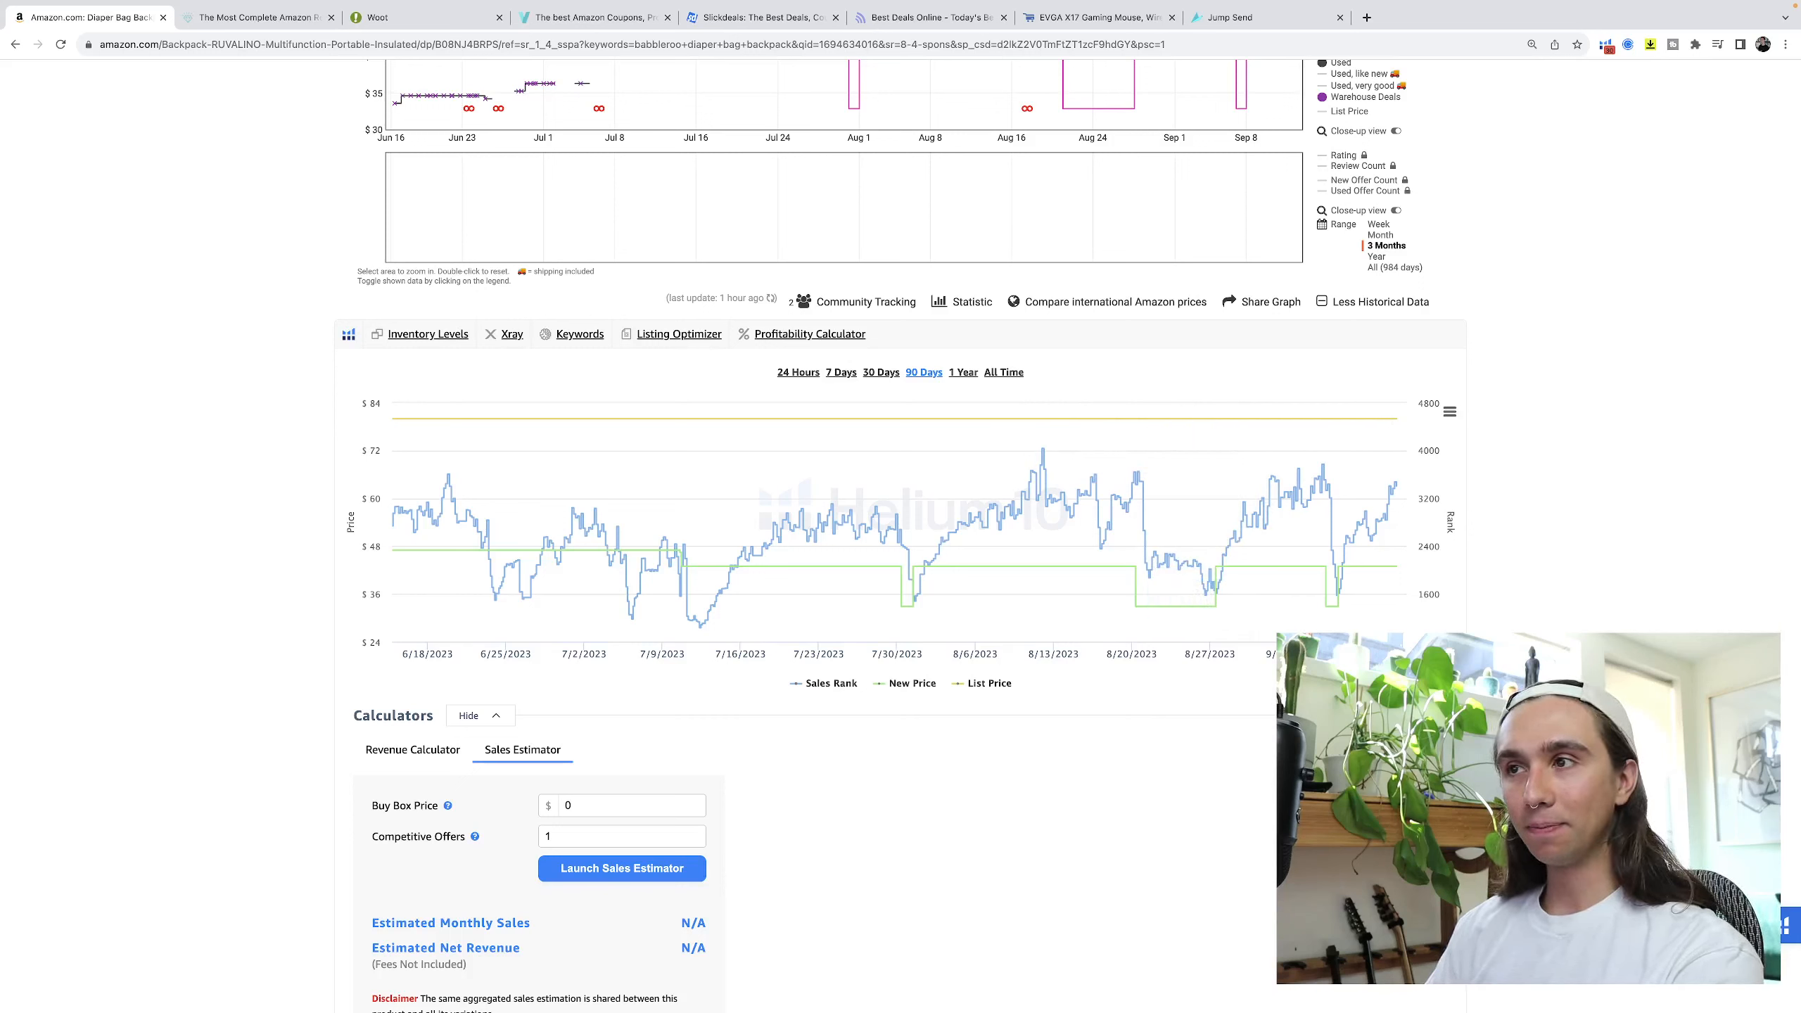
mouse_move(1378, 566)
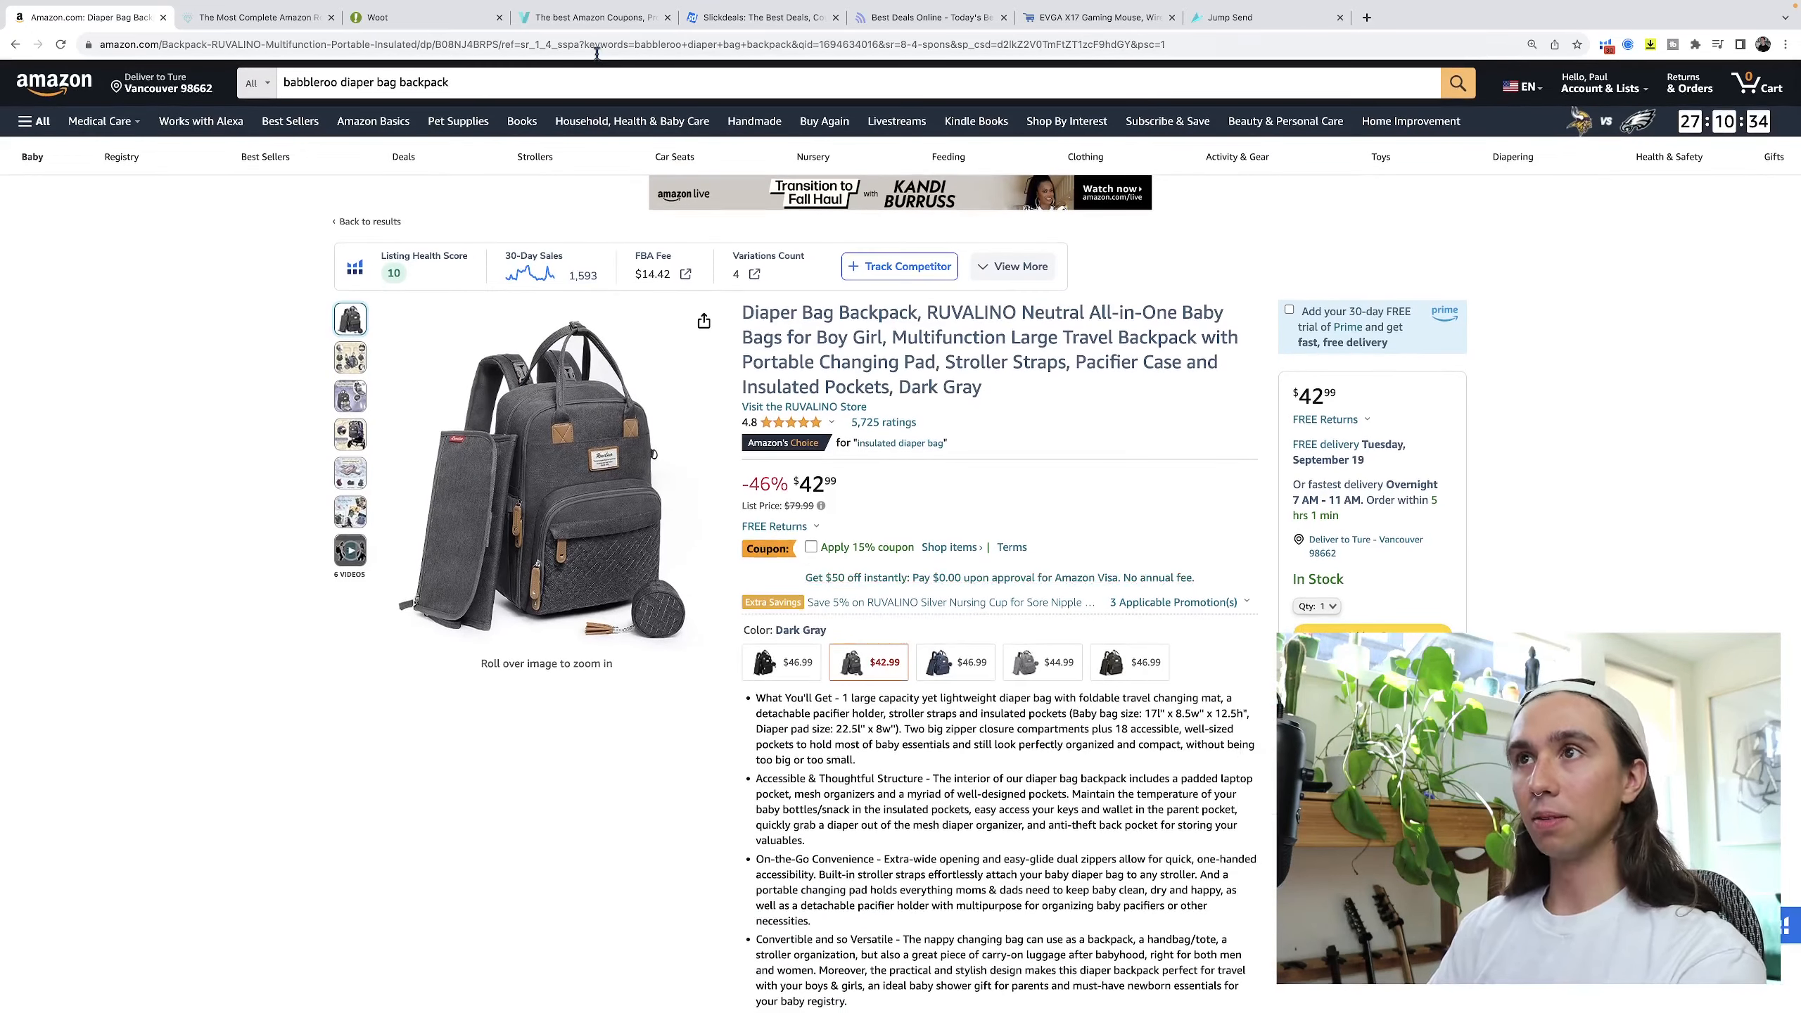
Browse more Woot Best Sellers and Last Chance deals via the carousel arrows.
click(425, 17)
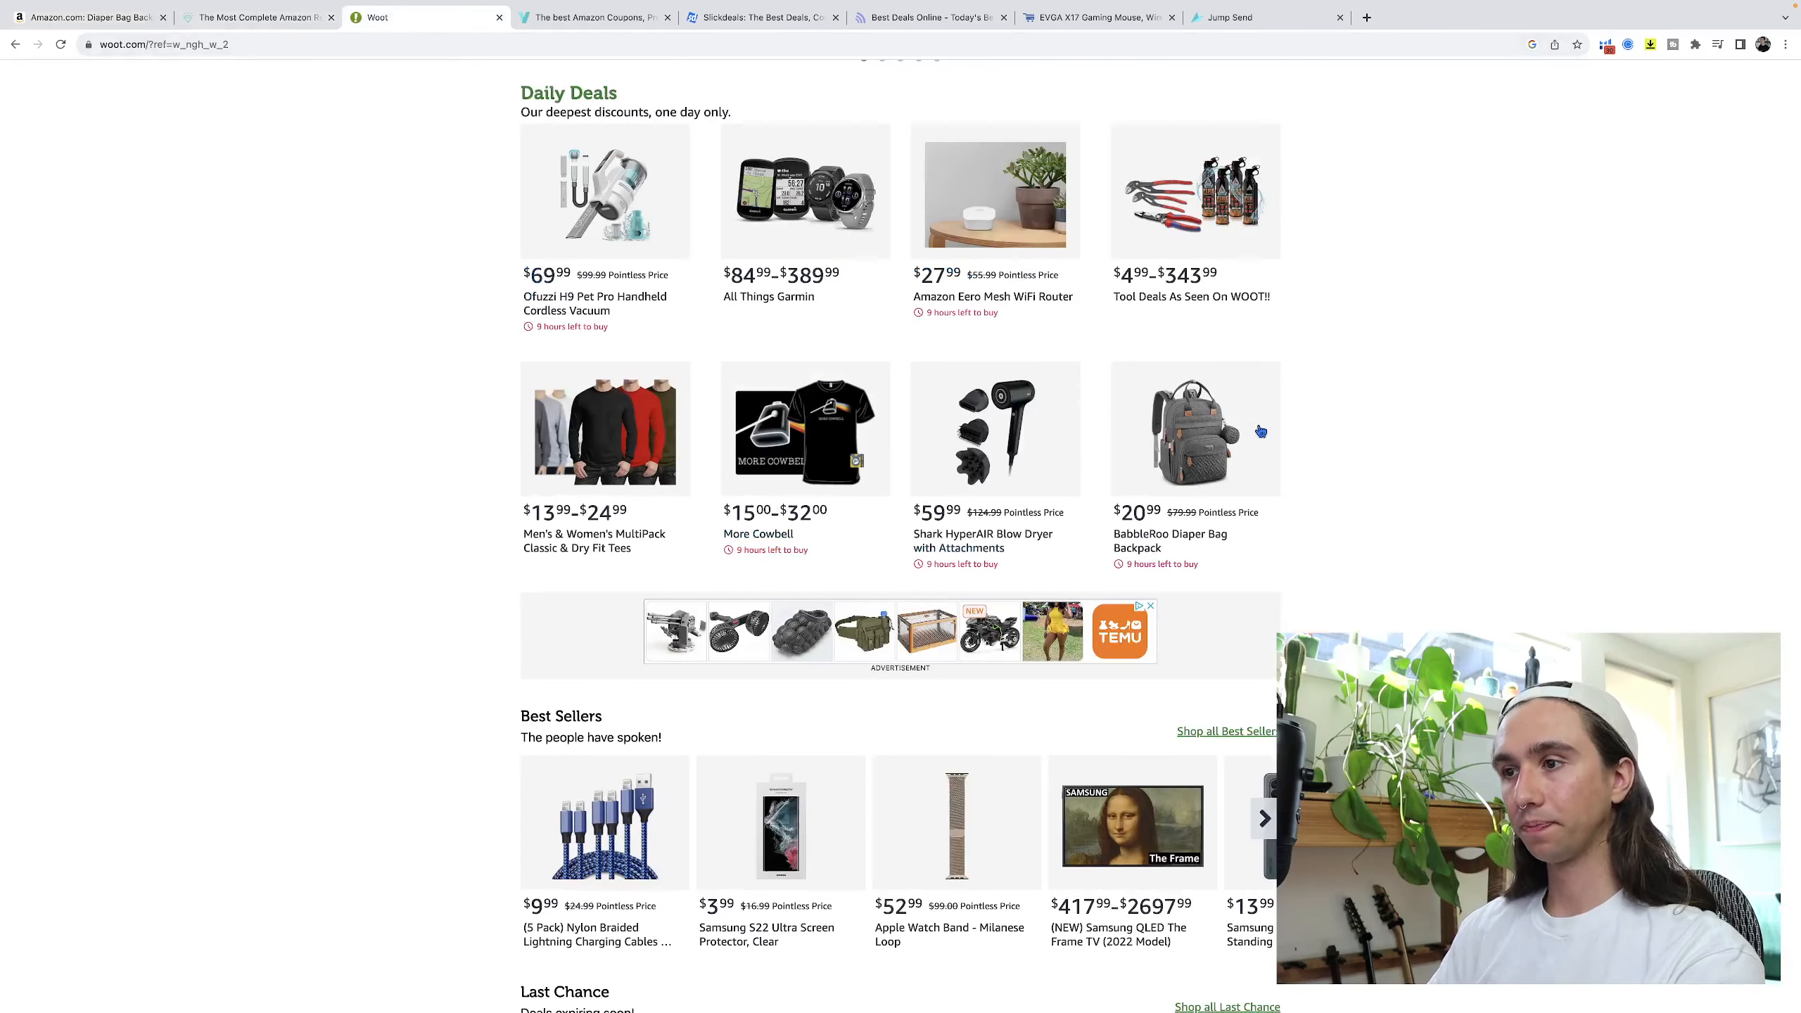
scroll(down, 3)
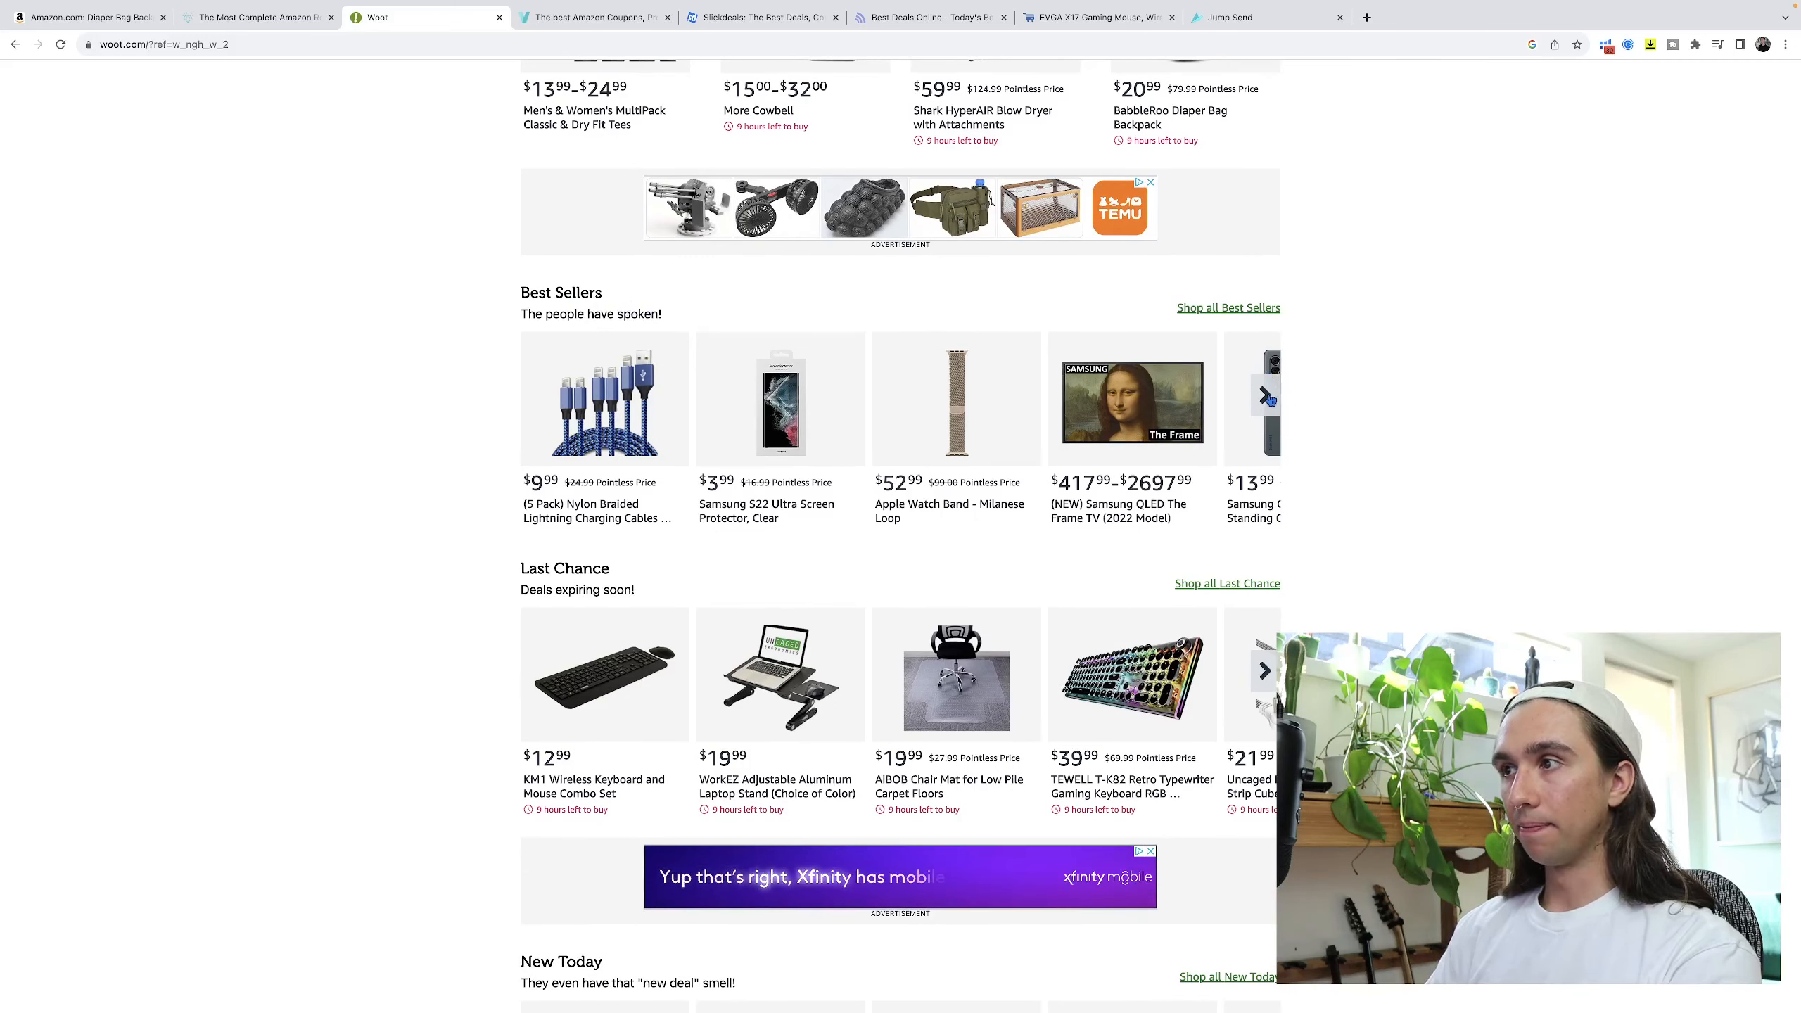
click(1267, 397)
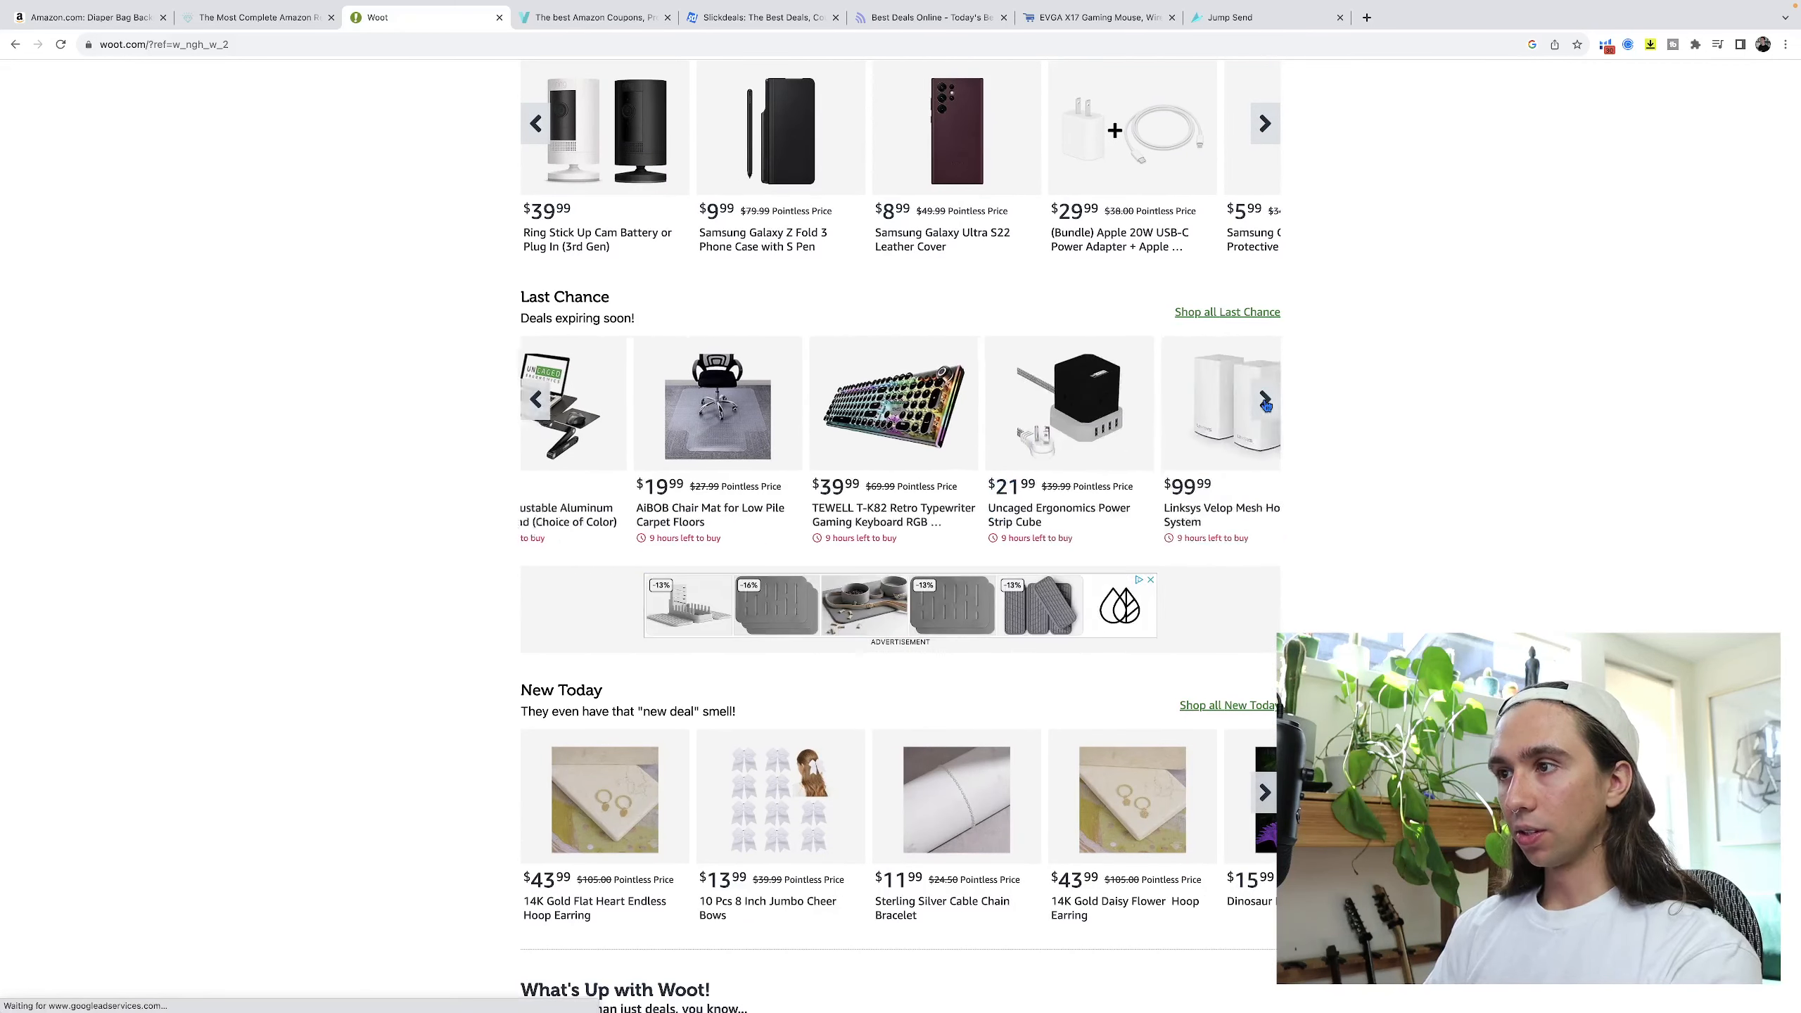
click(1264, 398)
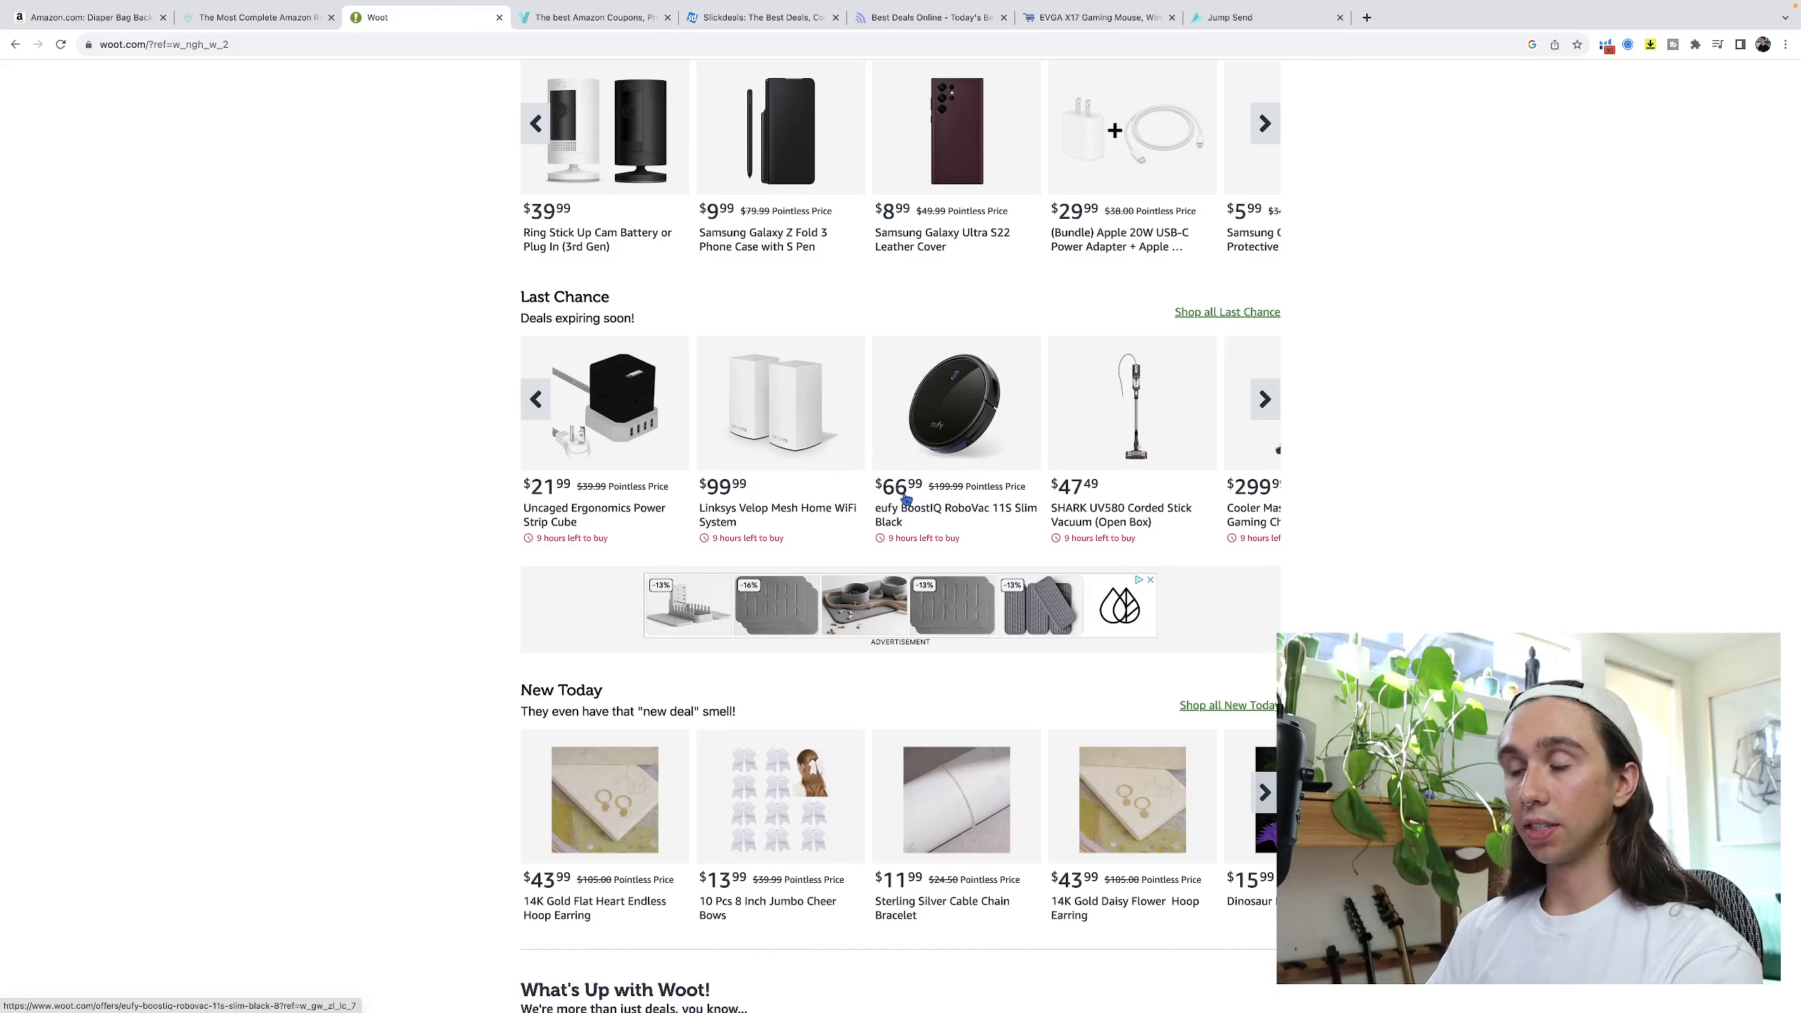
Bring up the eufy BoostIQ RoboVac 11S Slim Black deal page ($66.99).
click(954, 515)
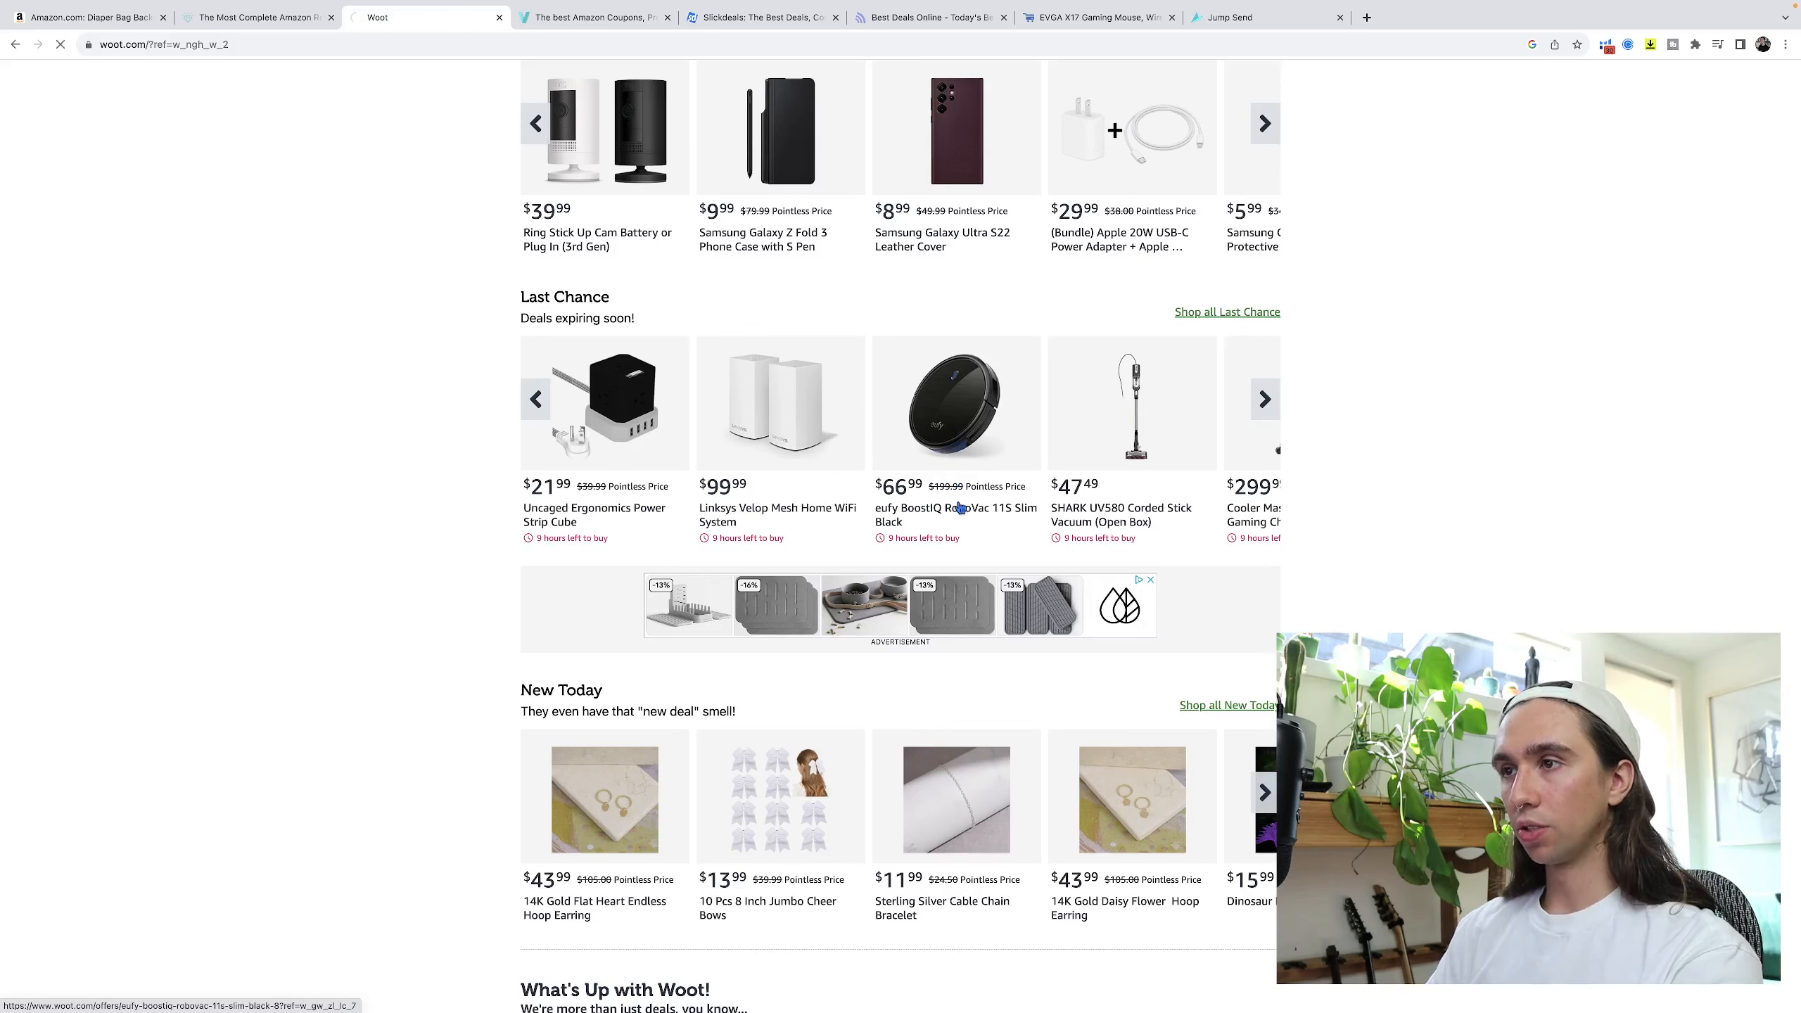
click(954, 403)
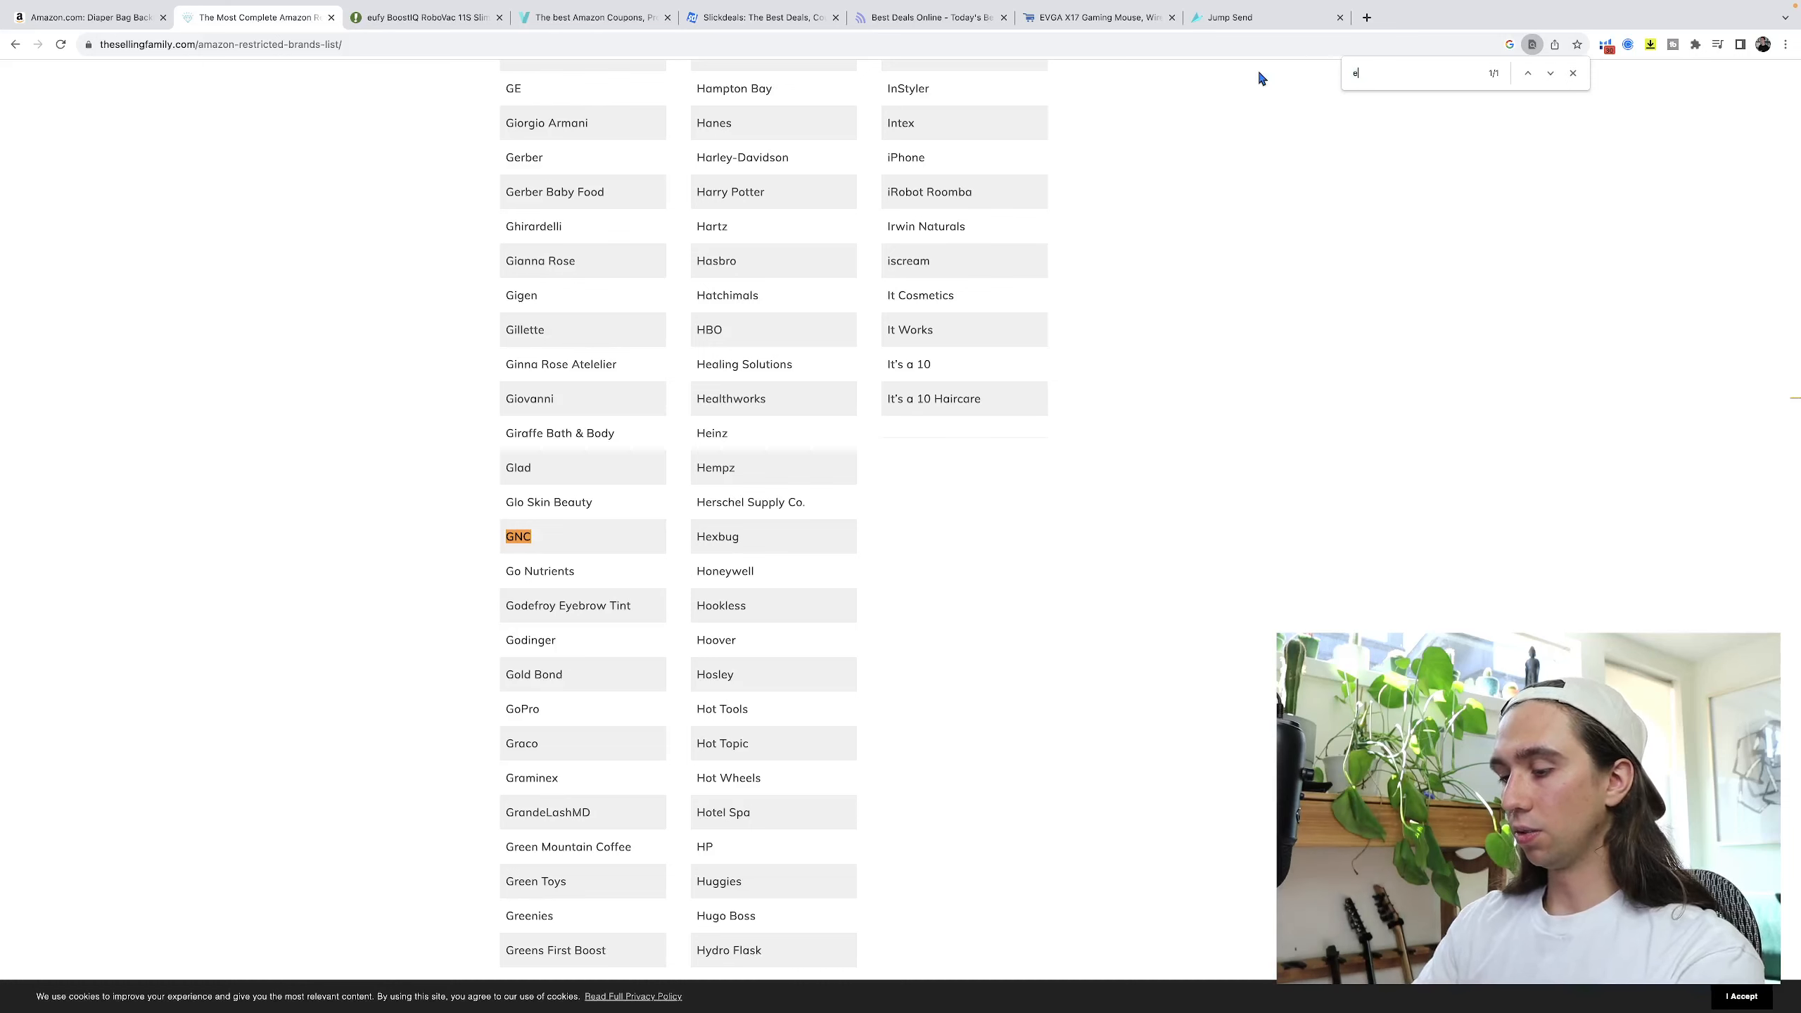
Search the restricted brands list for eufy, getting 0/0 results, and return to Woot.
text(ufy)
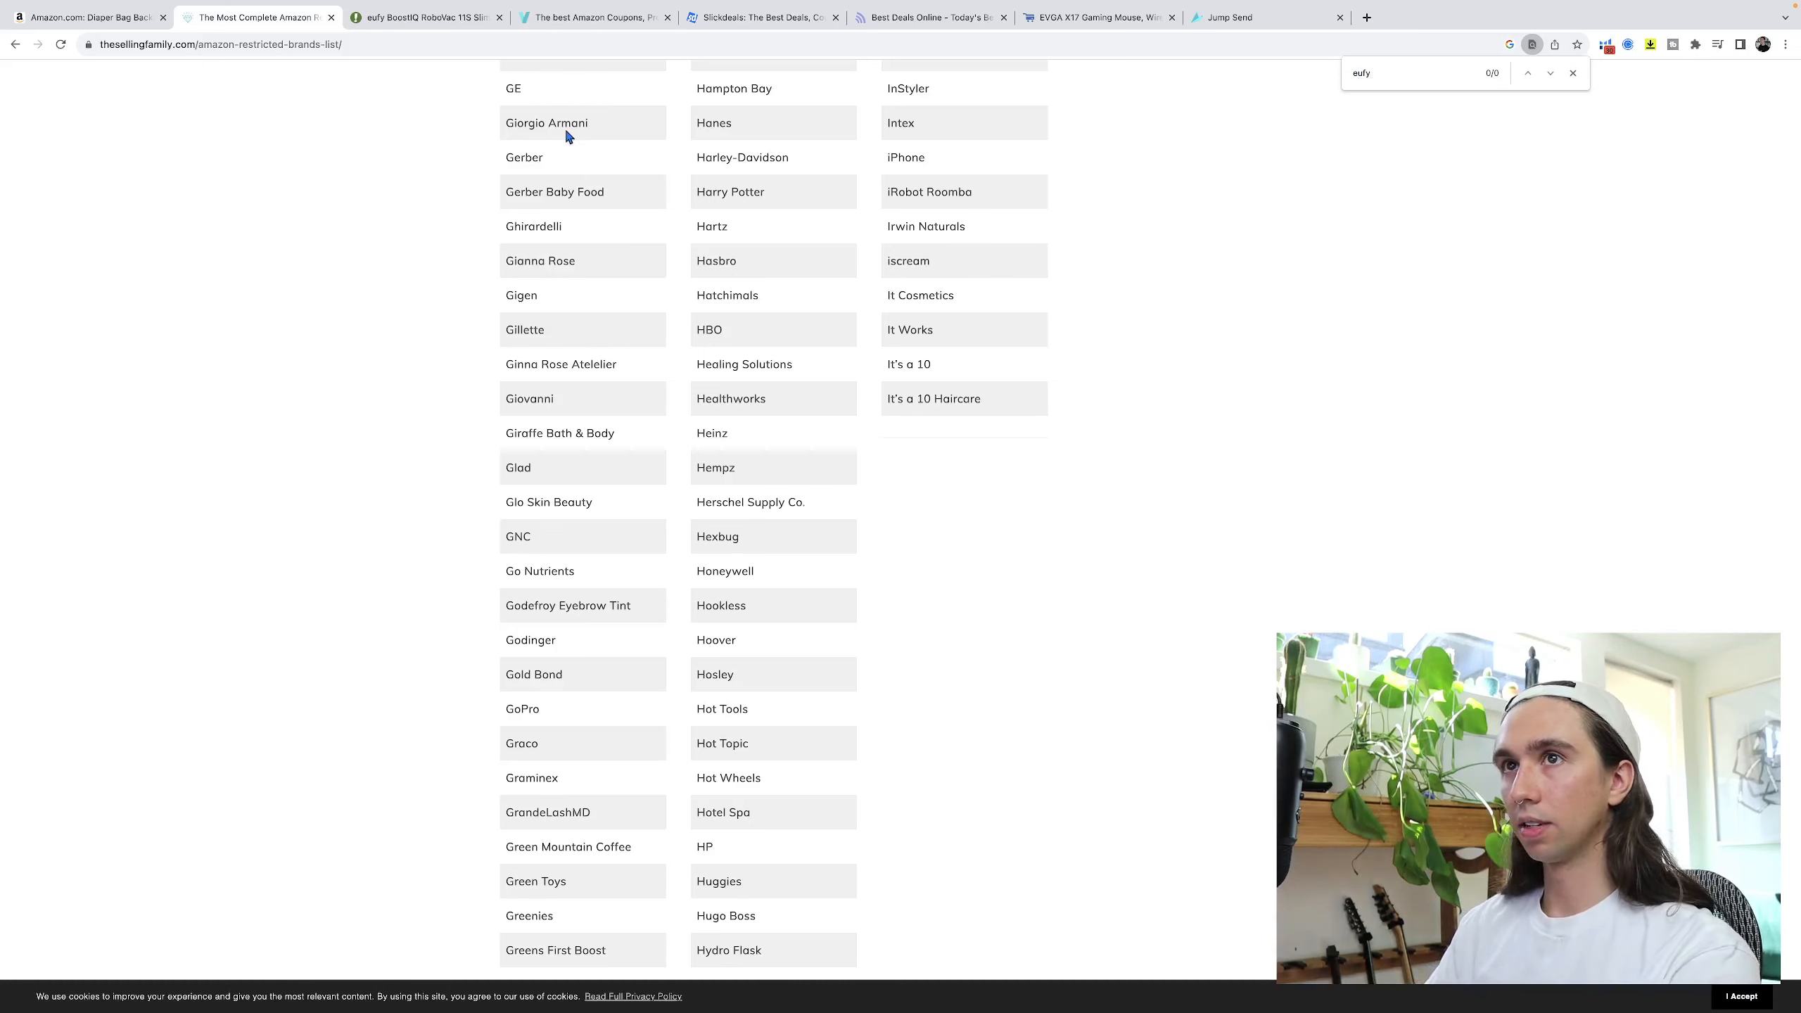
click(425, 17)
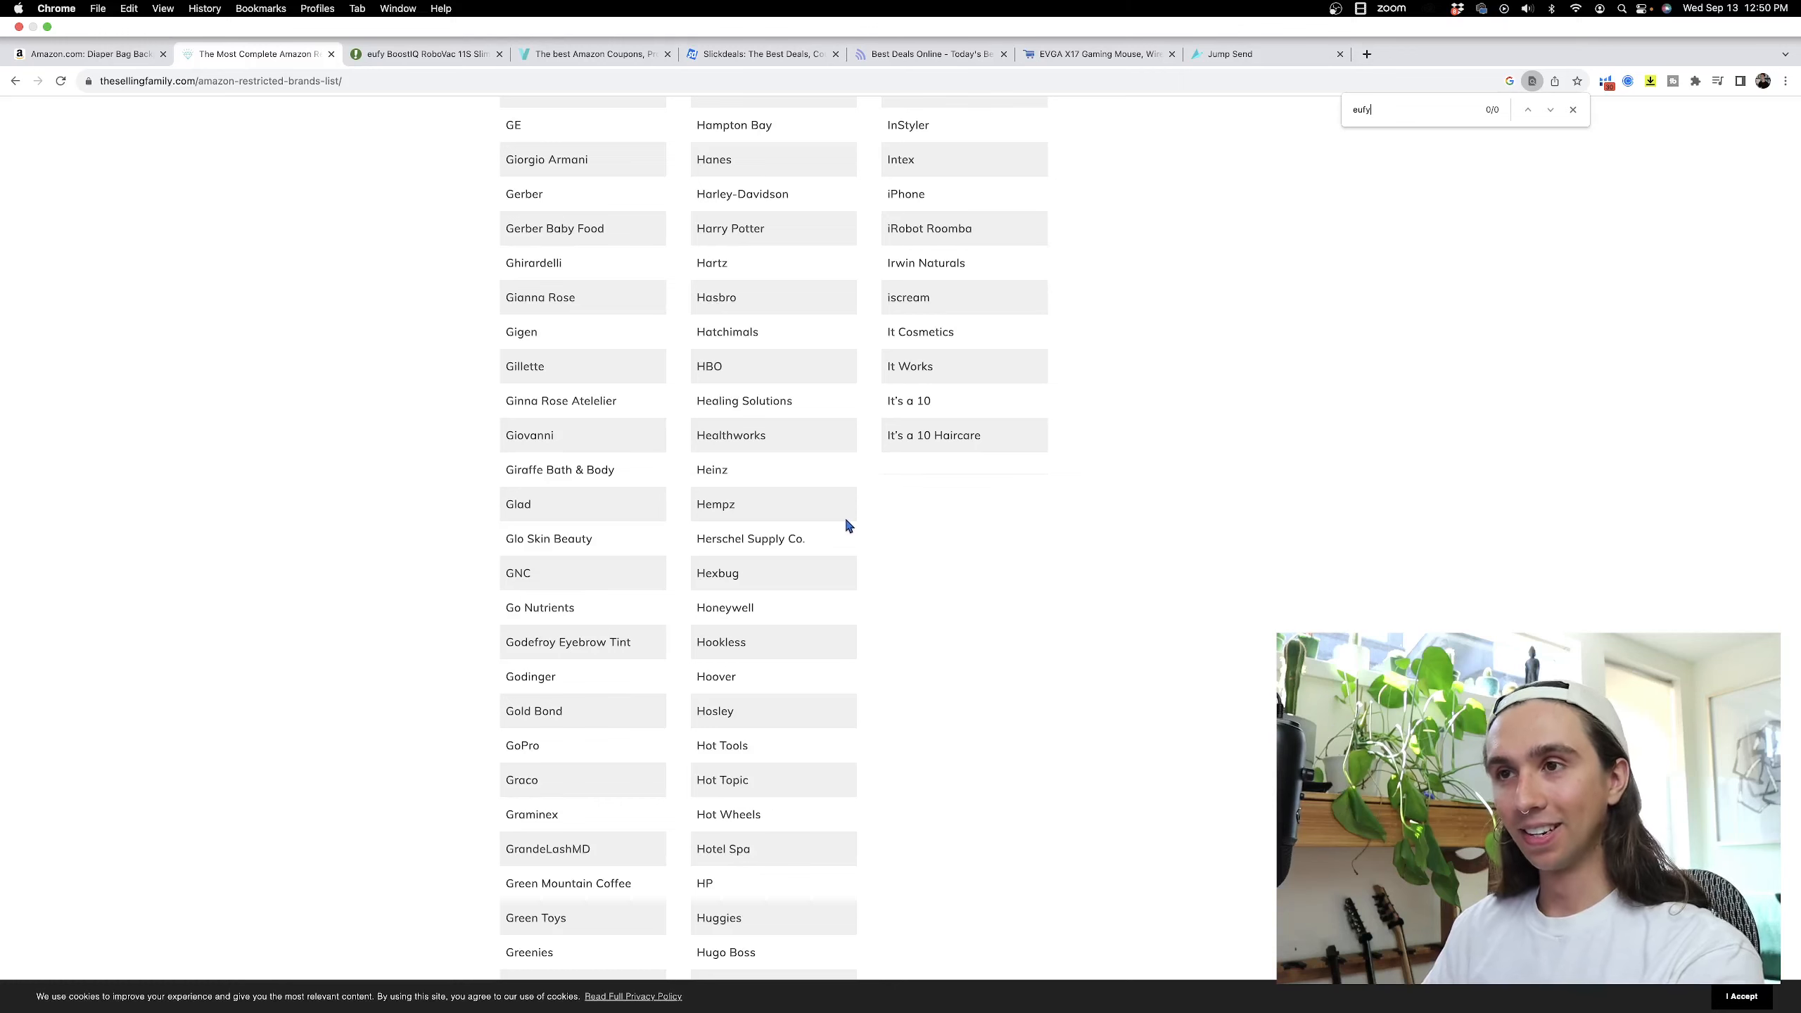
mouse_move(629, 403)
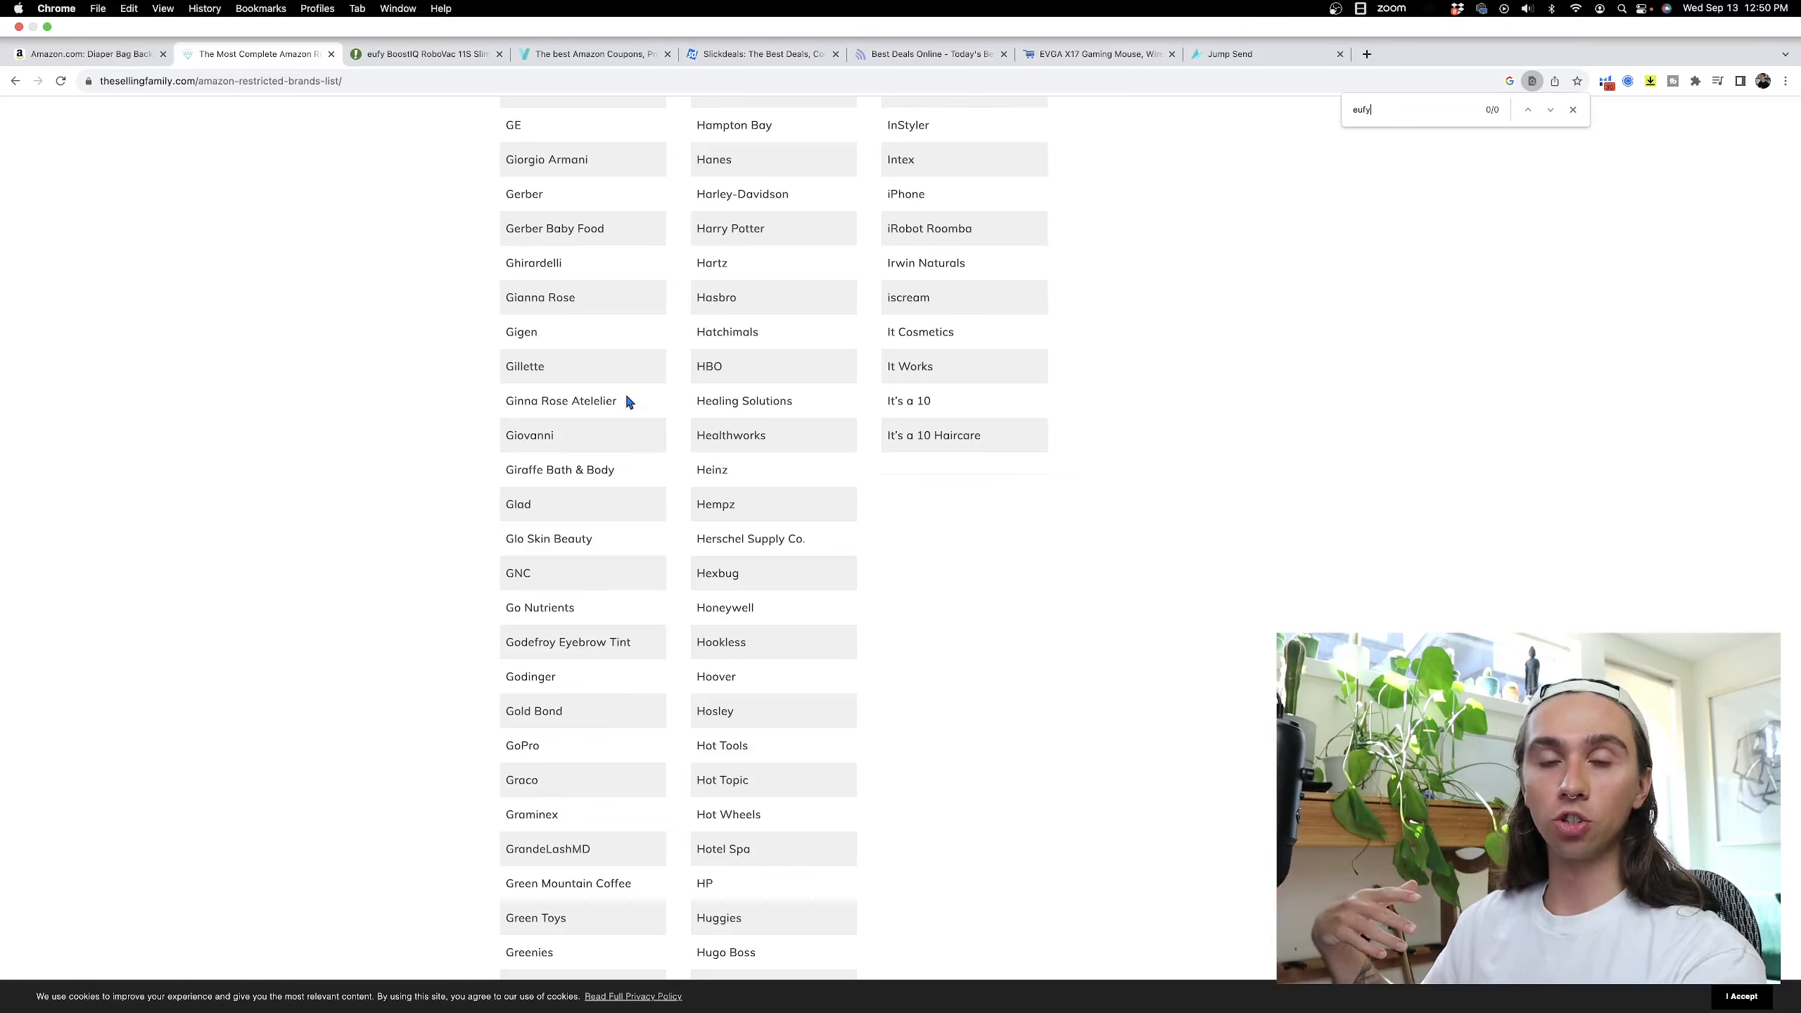
mouse_move(336, 103)
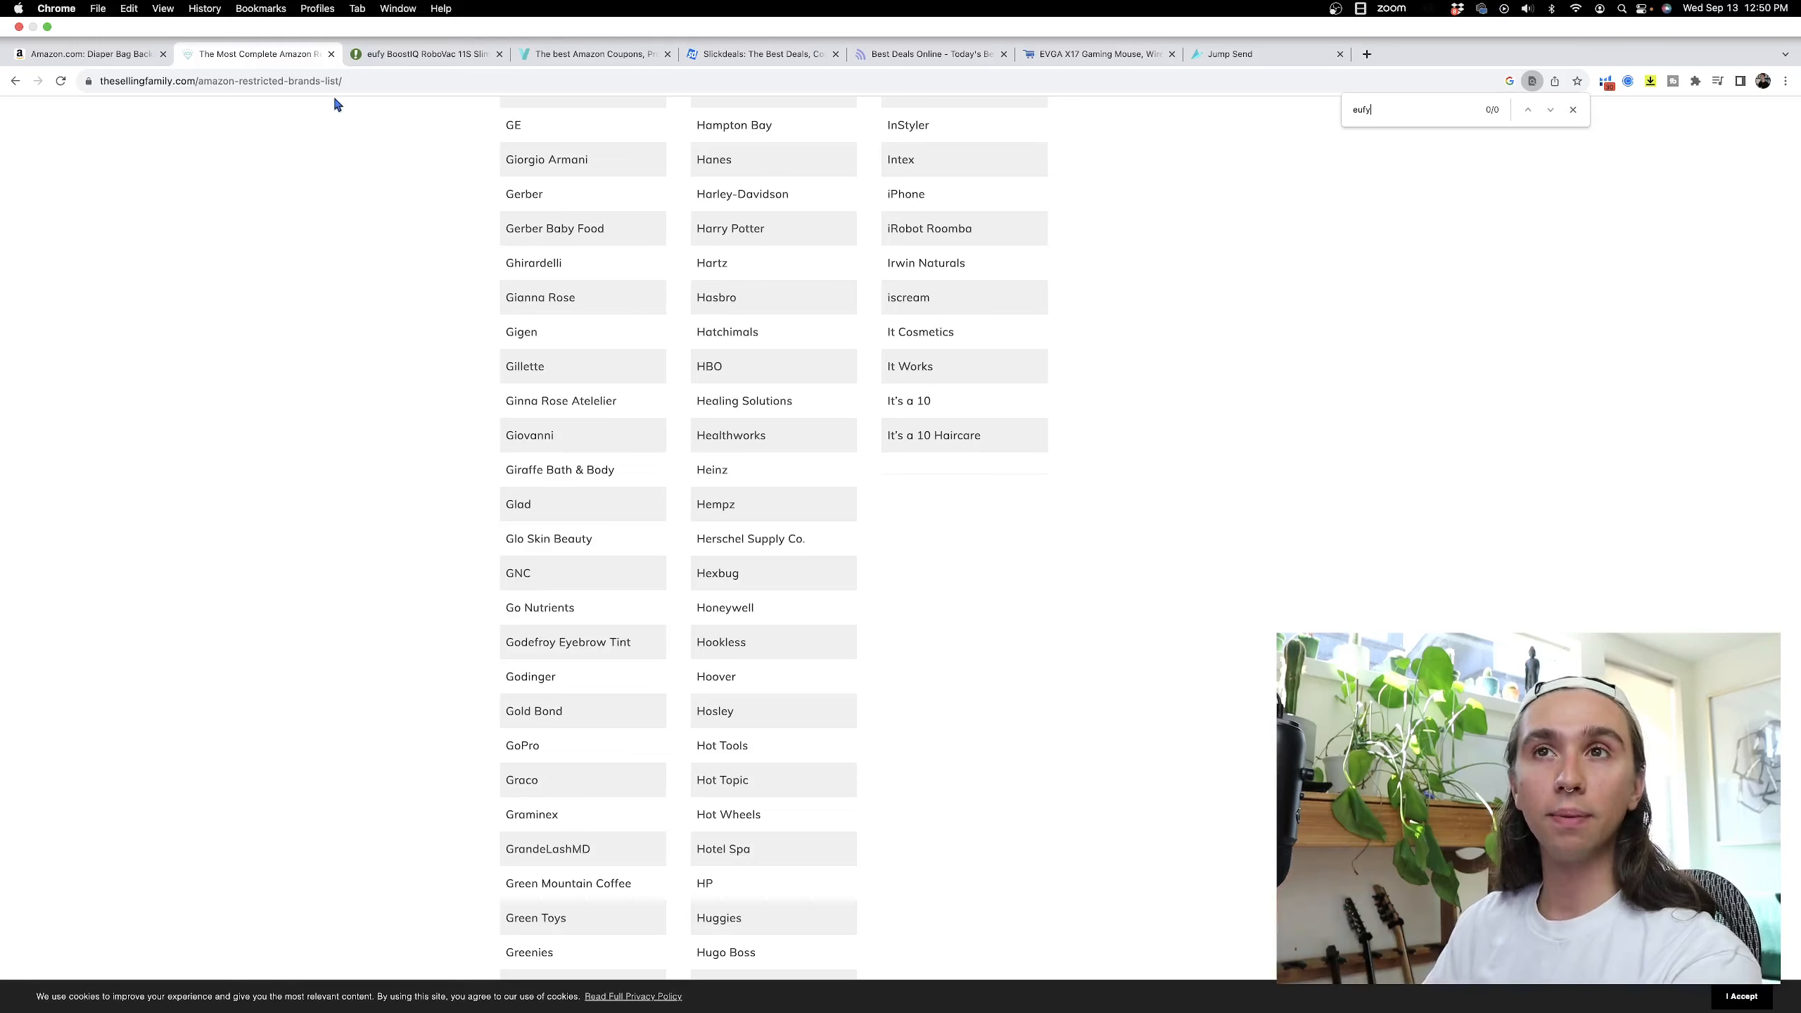
mouse_move(425, 53)
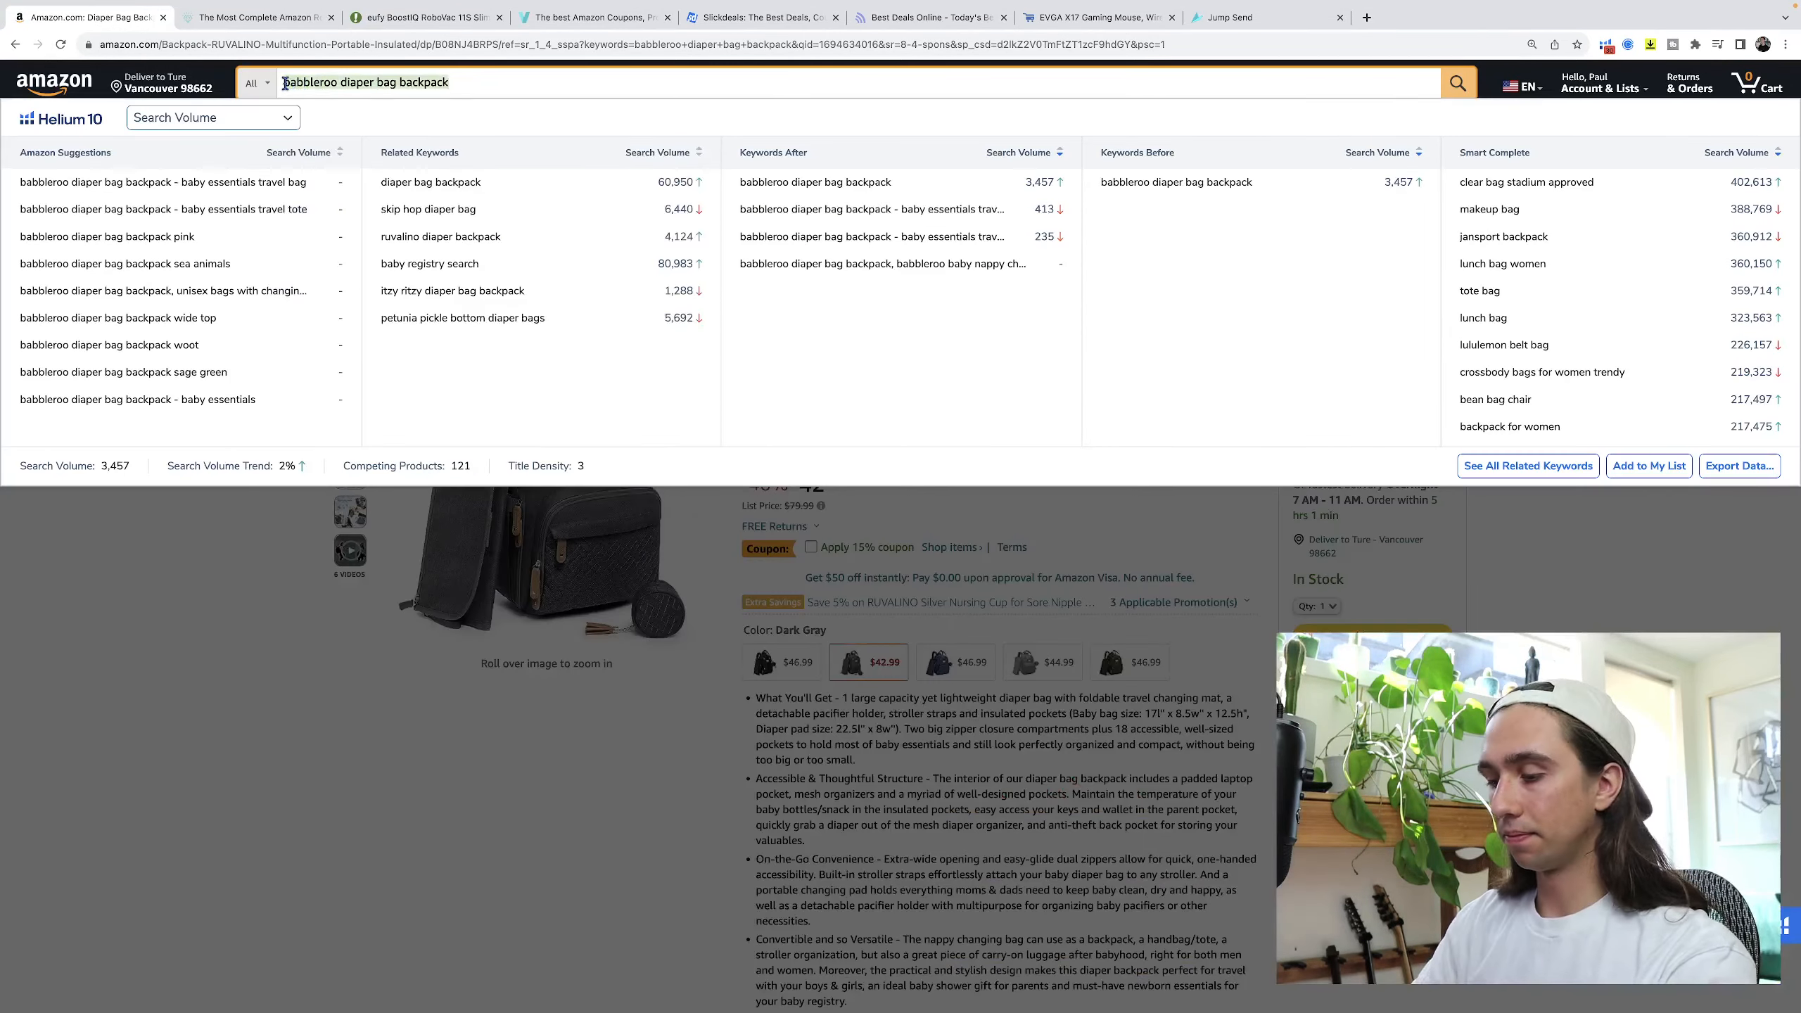
Search Amazon for eufy boost iq and run Helium 10 Xray on the results (about $1.17M revenue).
text(eufy)
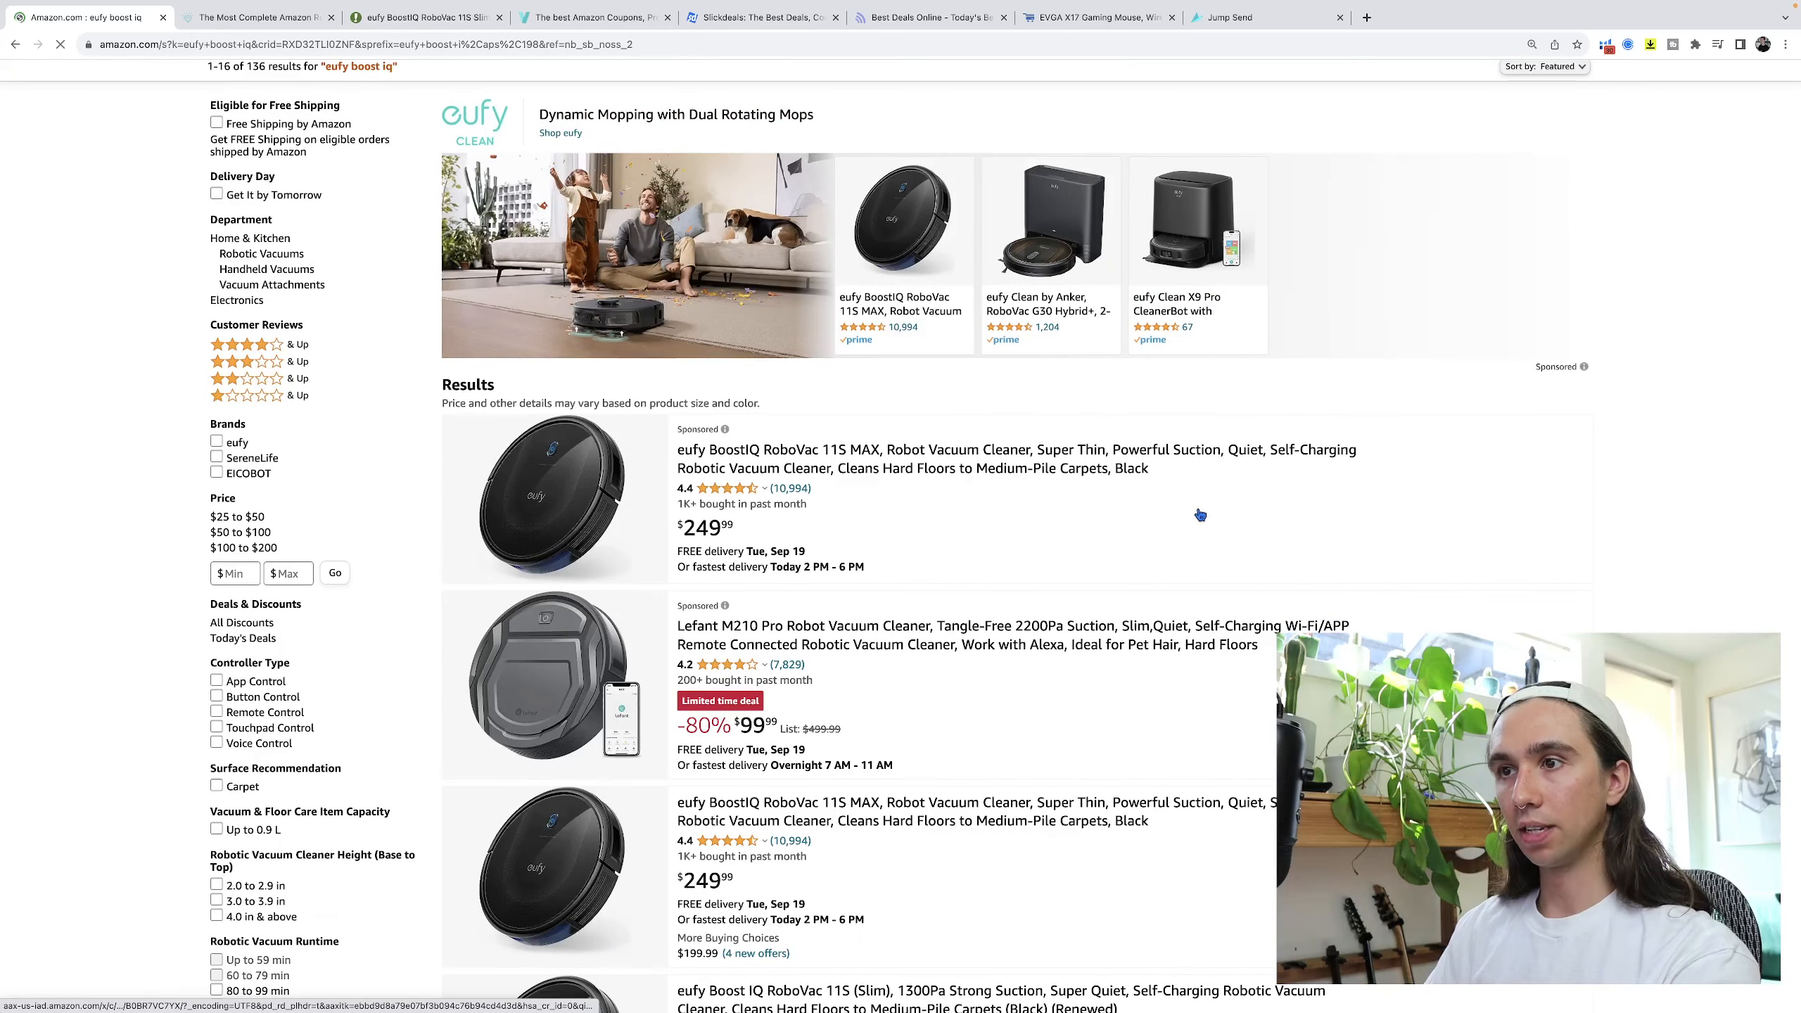
scroll(down, 3)
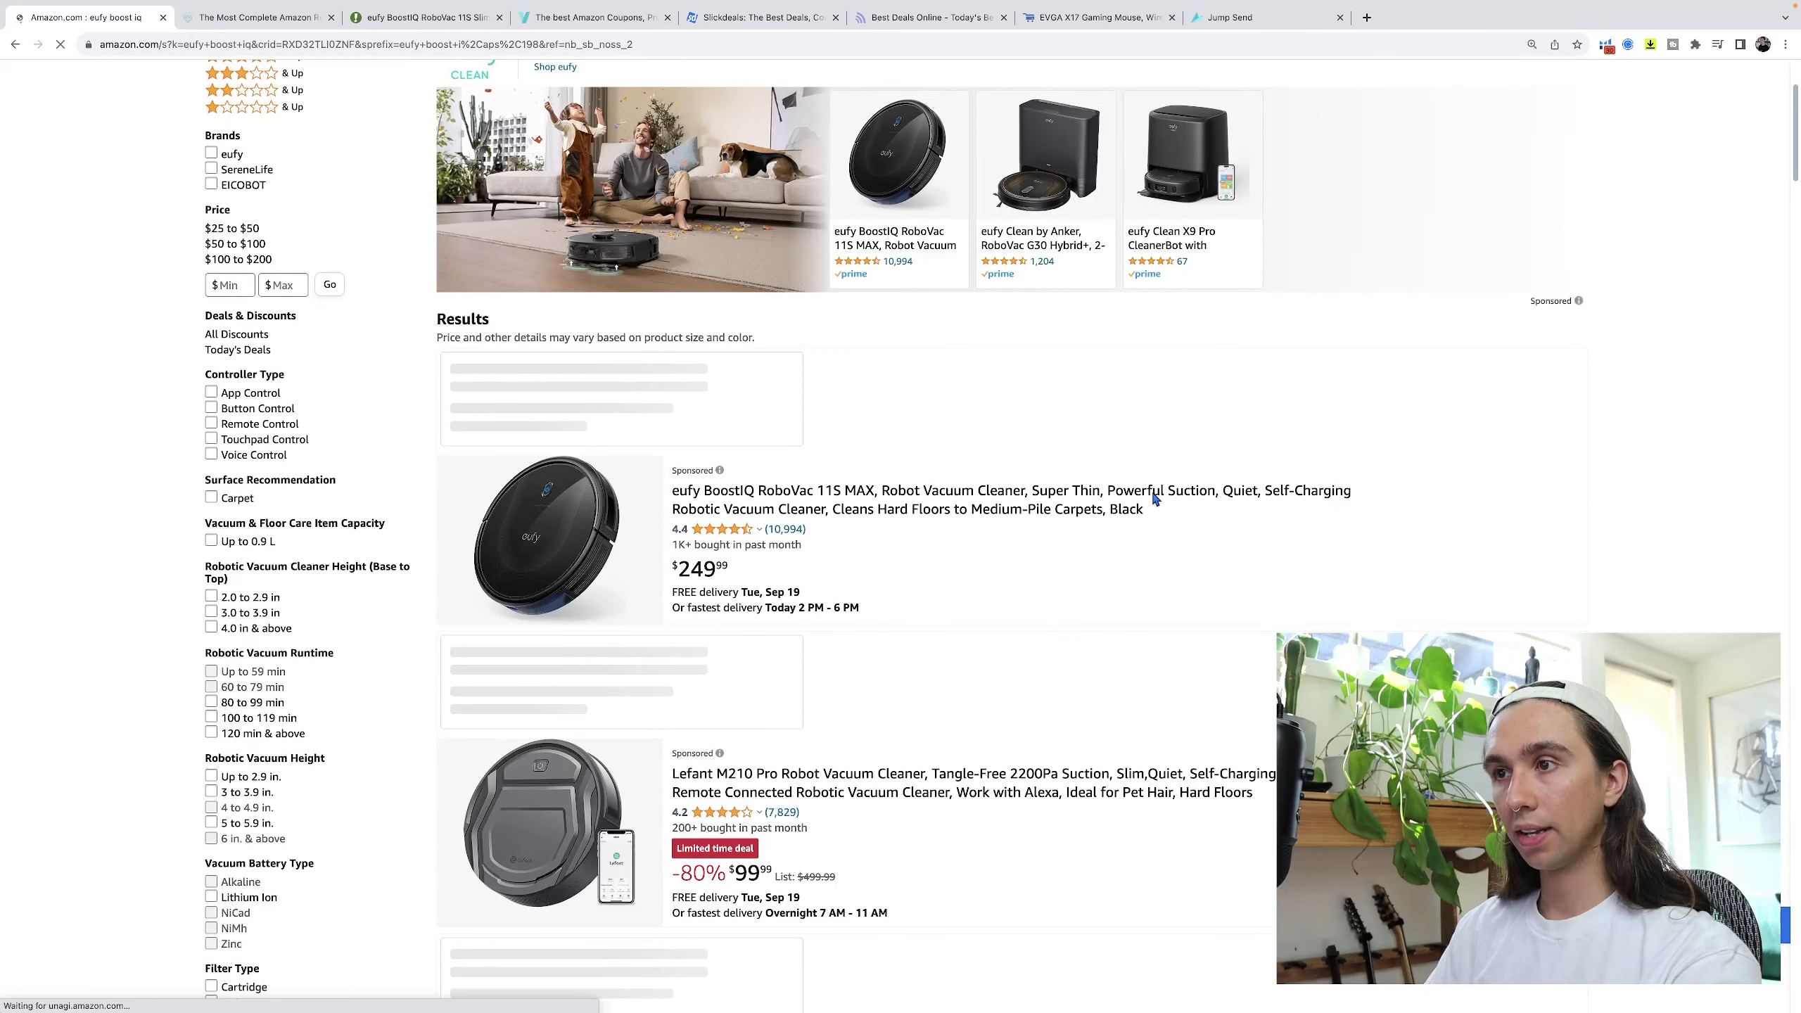
scroll(down, 3)
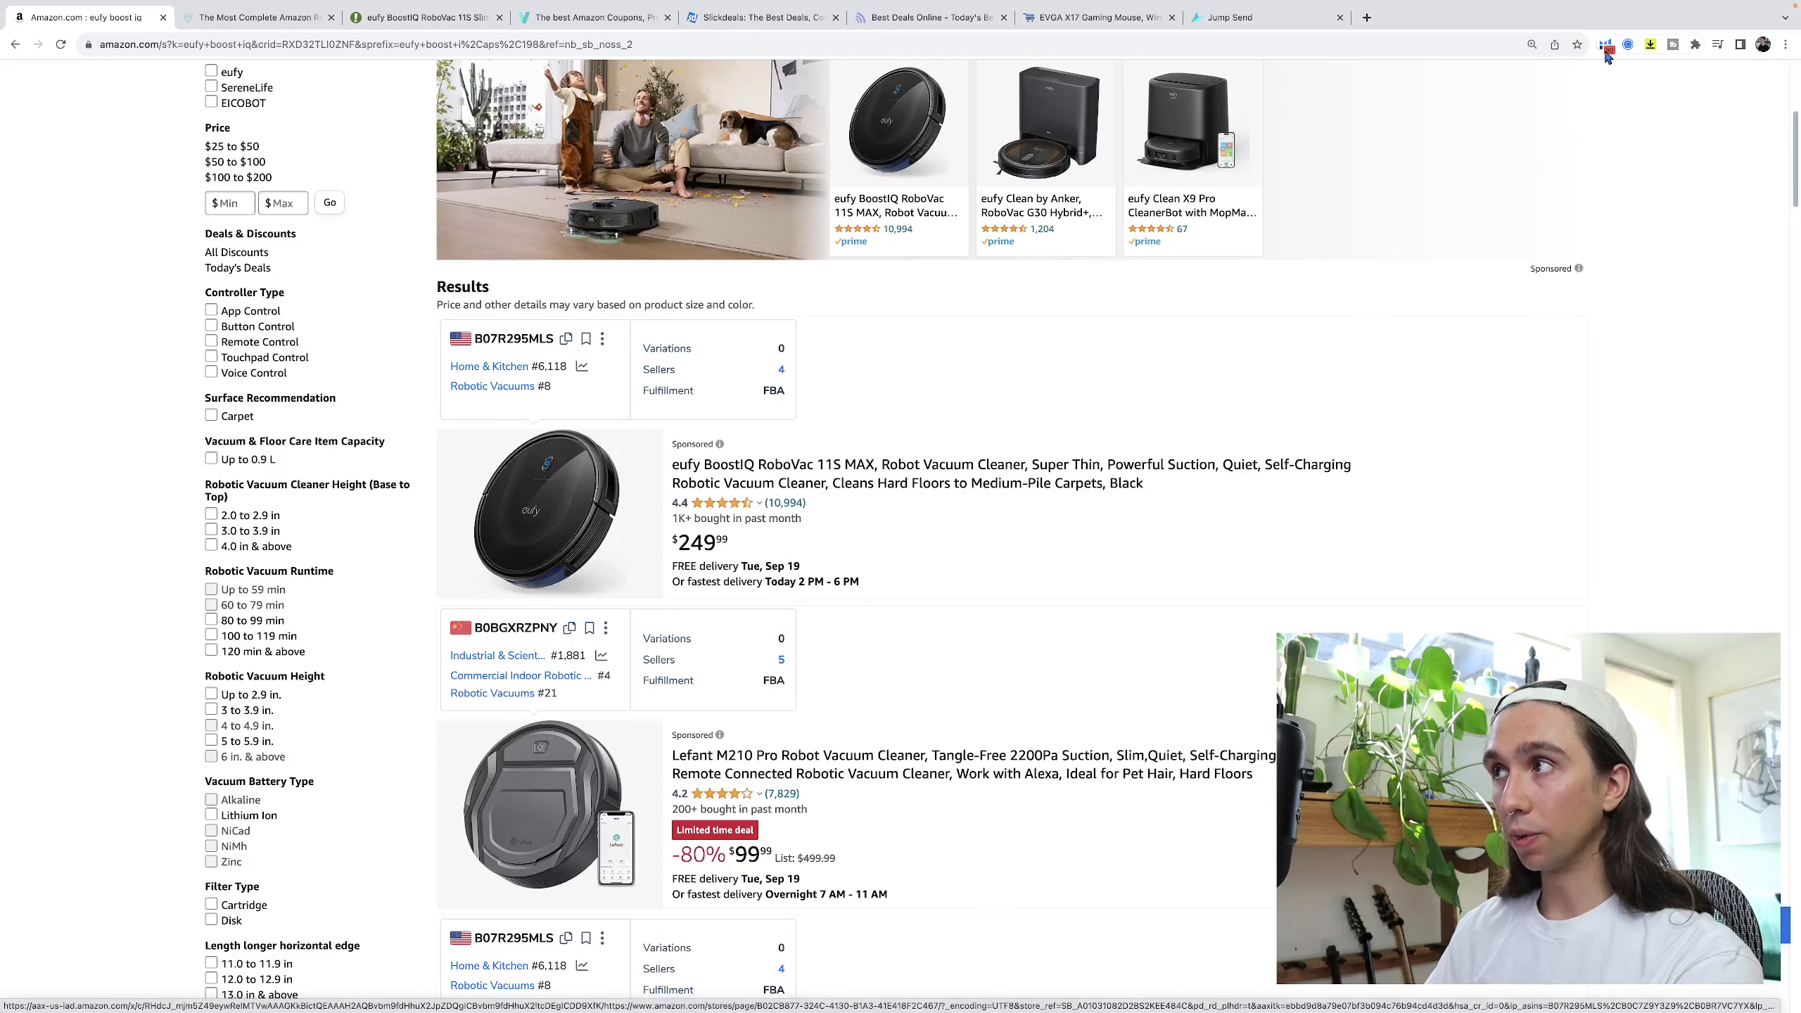
click(1607, 43)
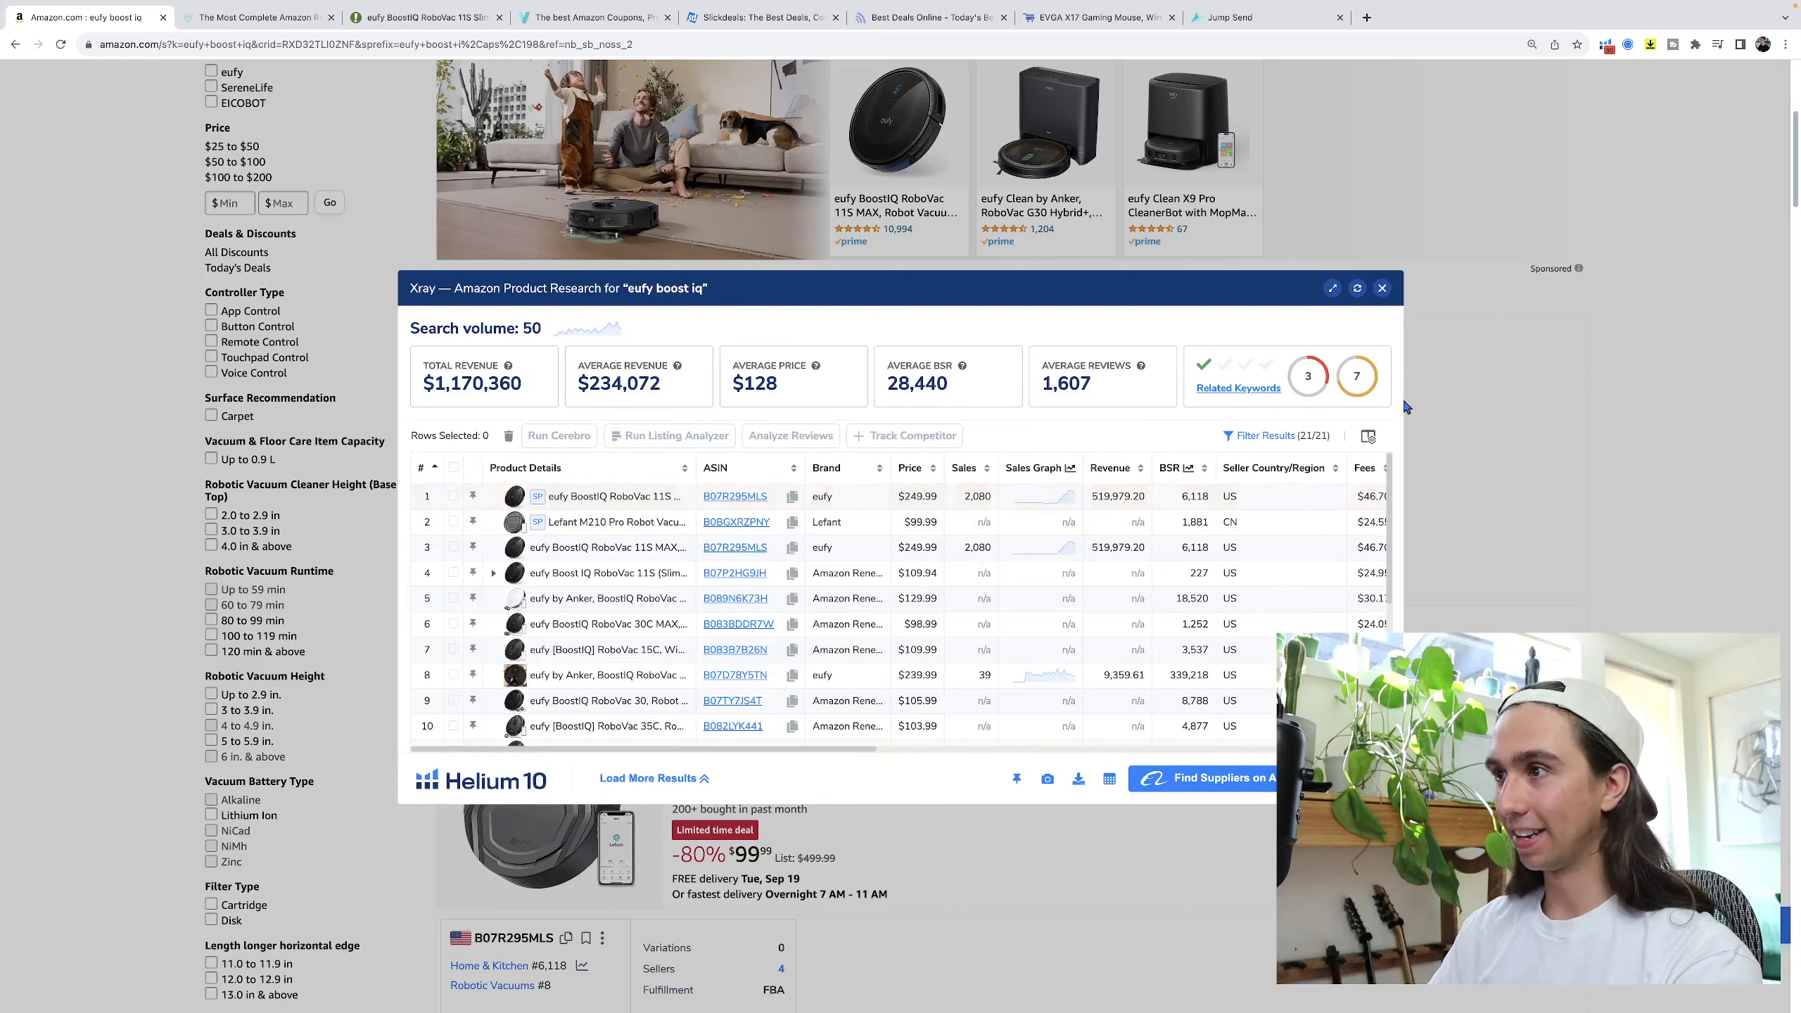
click(425, 17)
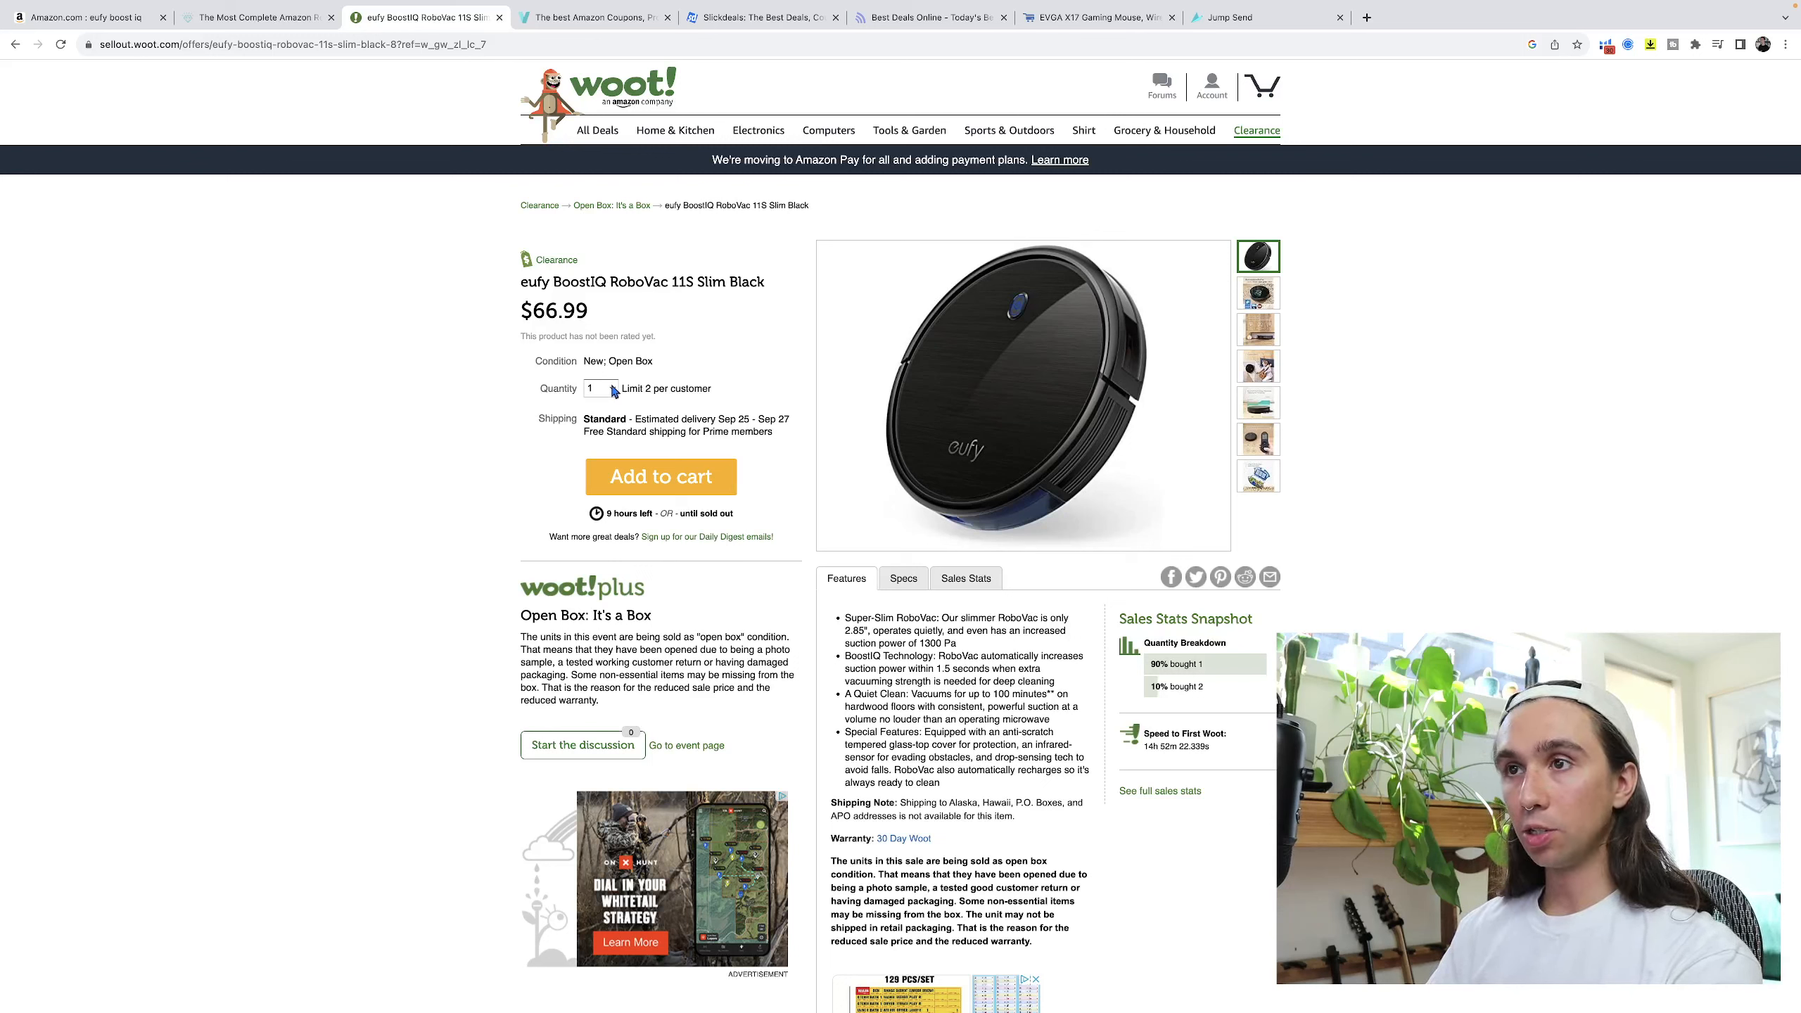
Select the eufy BoostIQ RoboVac 11S MAX result, priced $199.99 with 10,994 ratings.
click(598, 389)
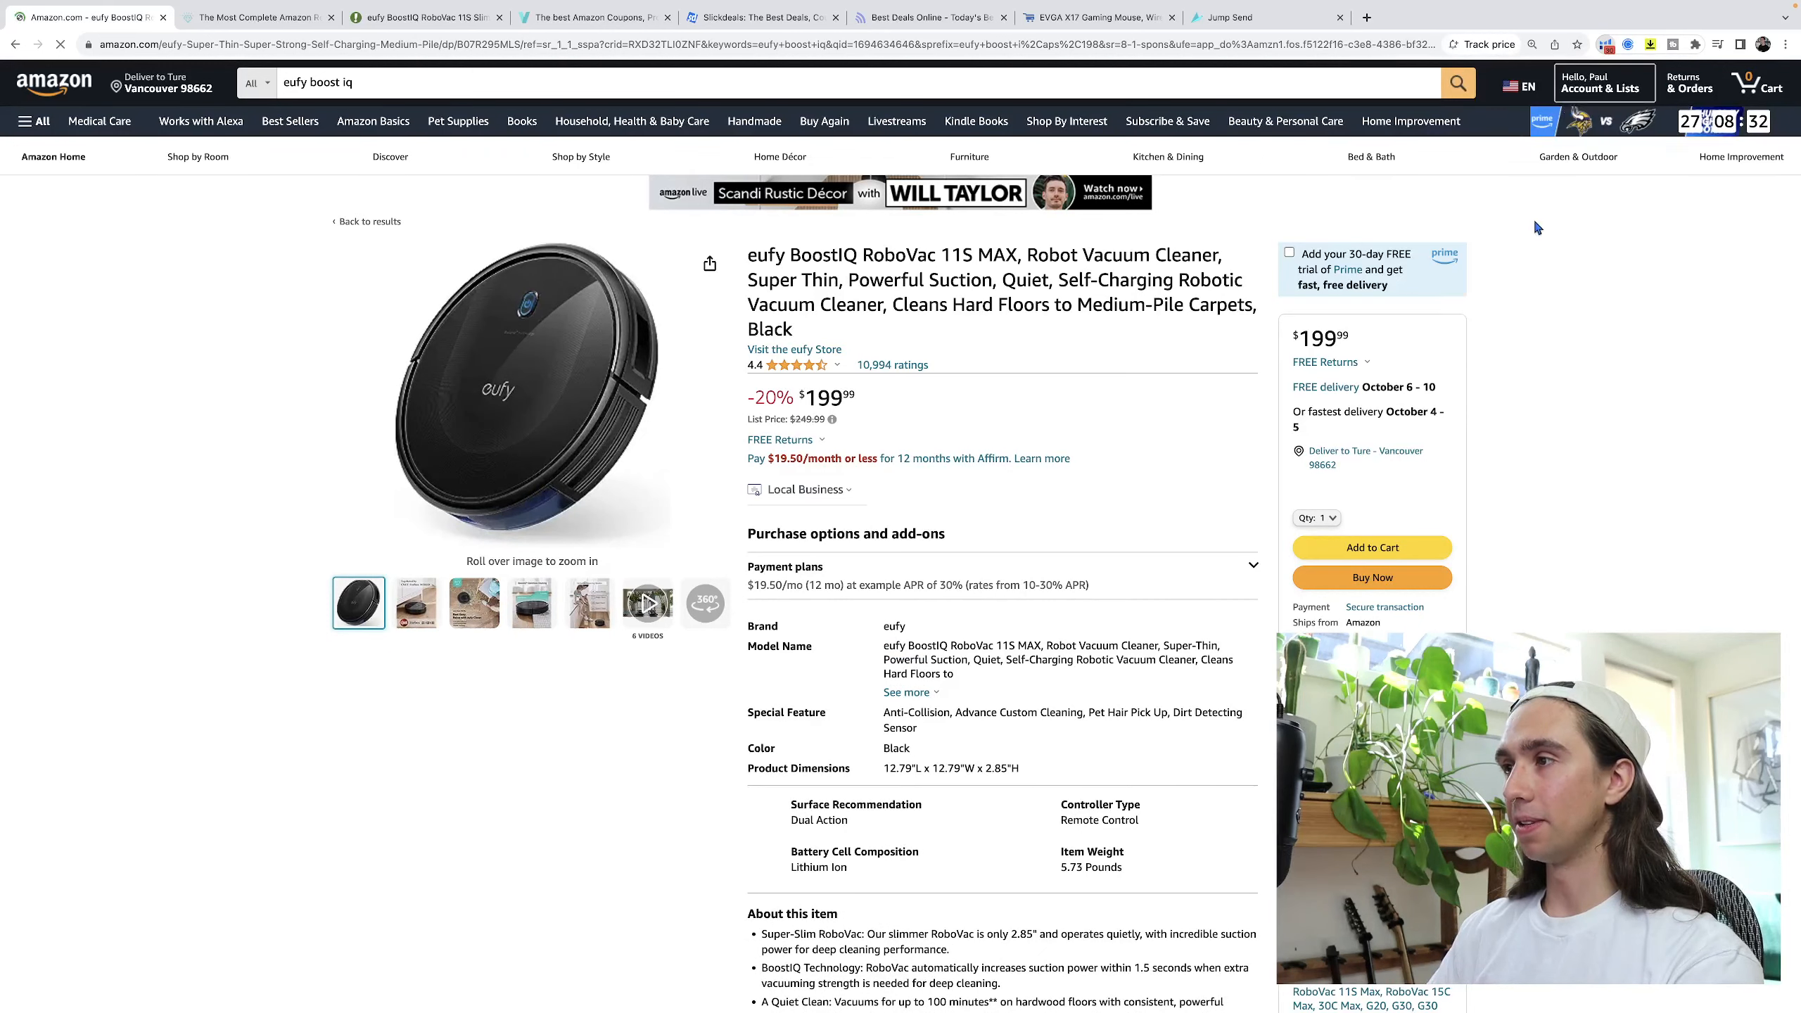
Show the eufy RoboVac's Helium 10 rank and price chart for the last 90 days.
click(1606, 45)
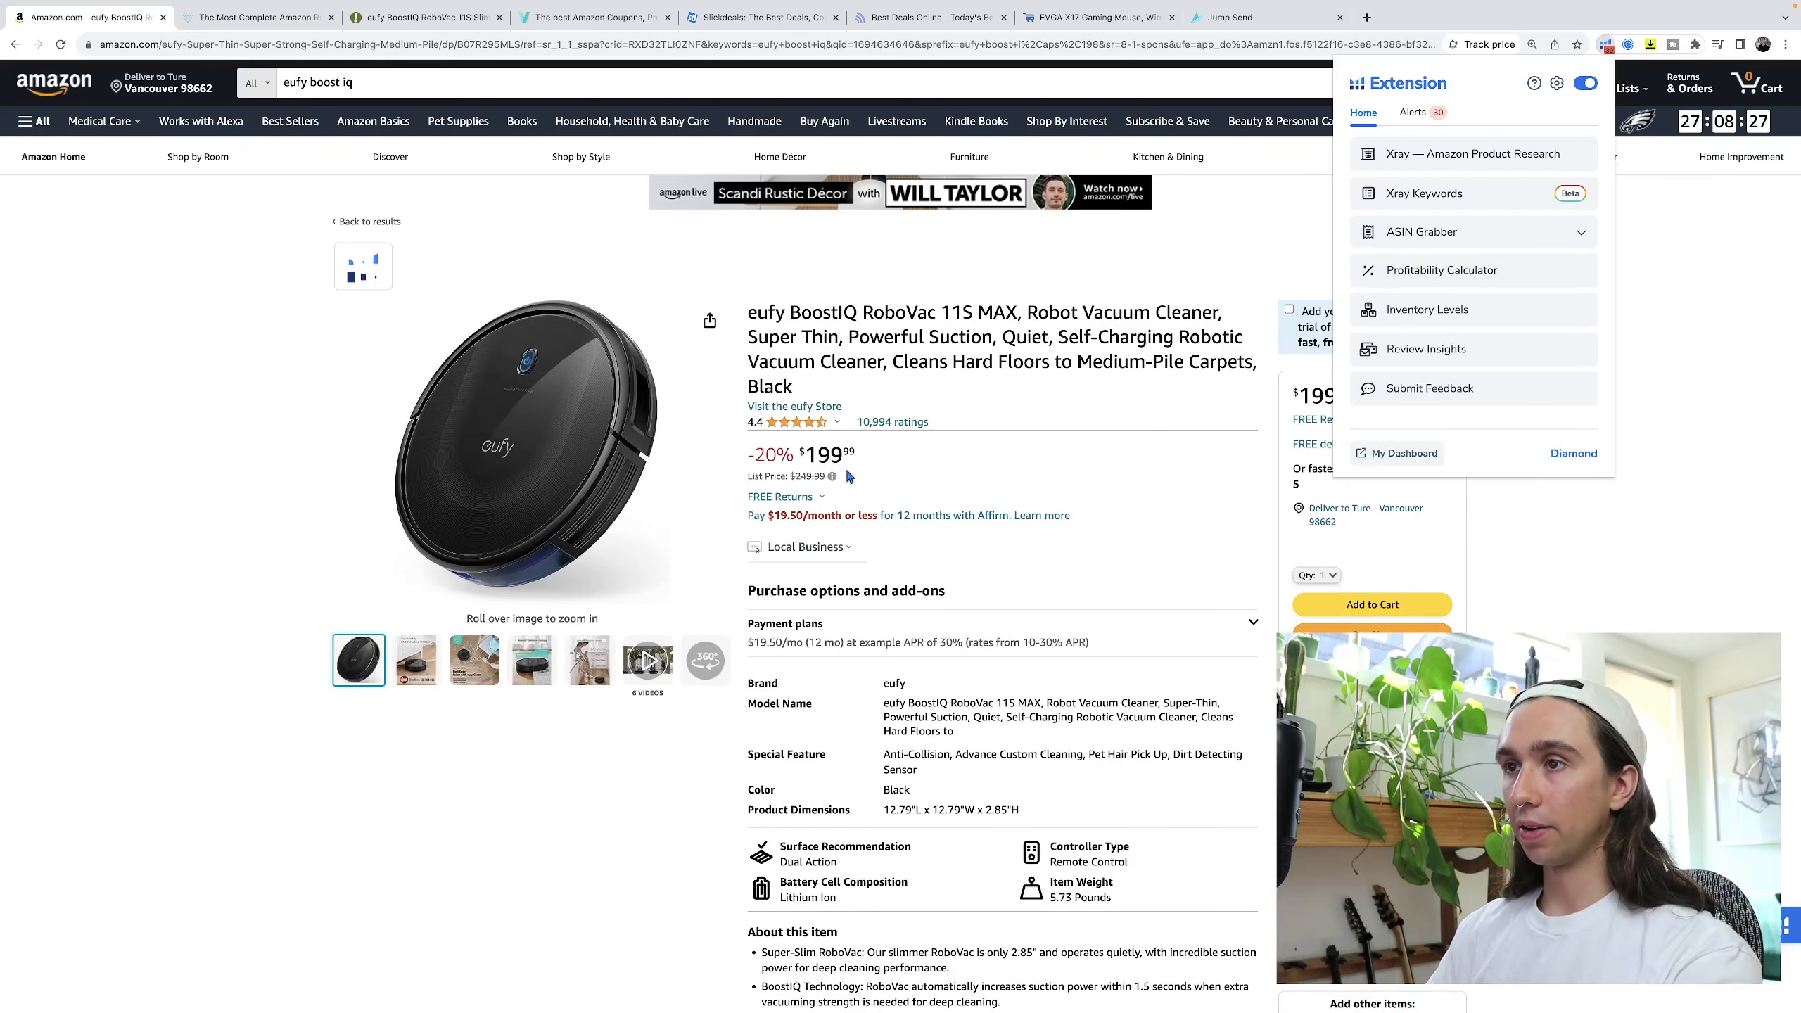
scroll(down, 3)
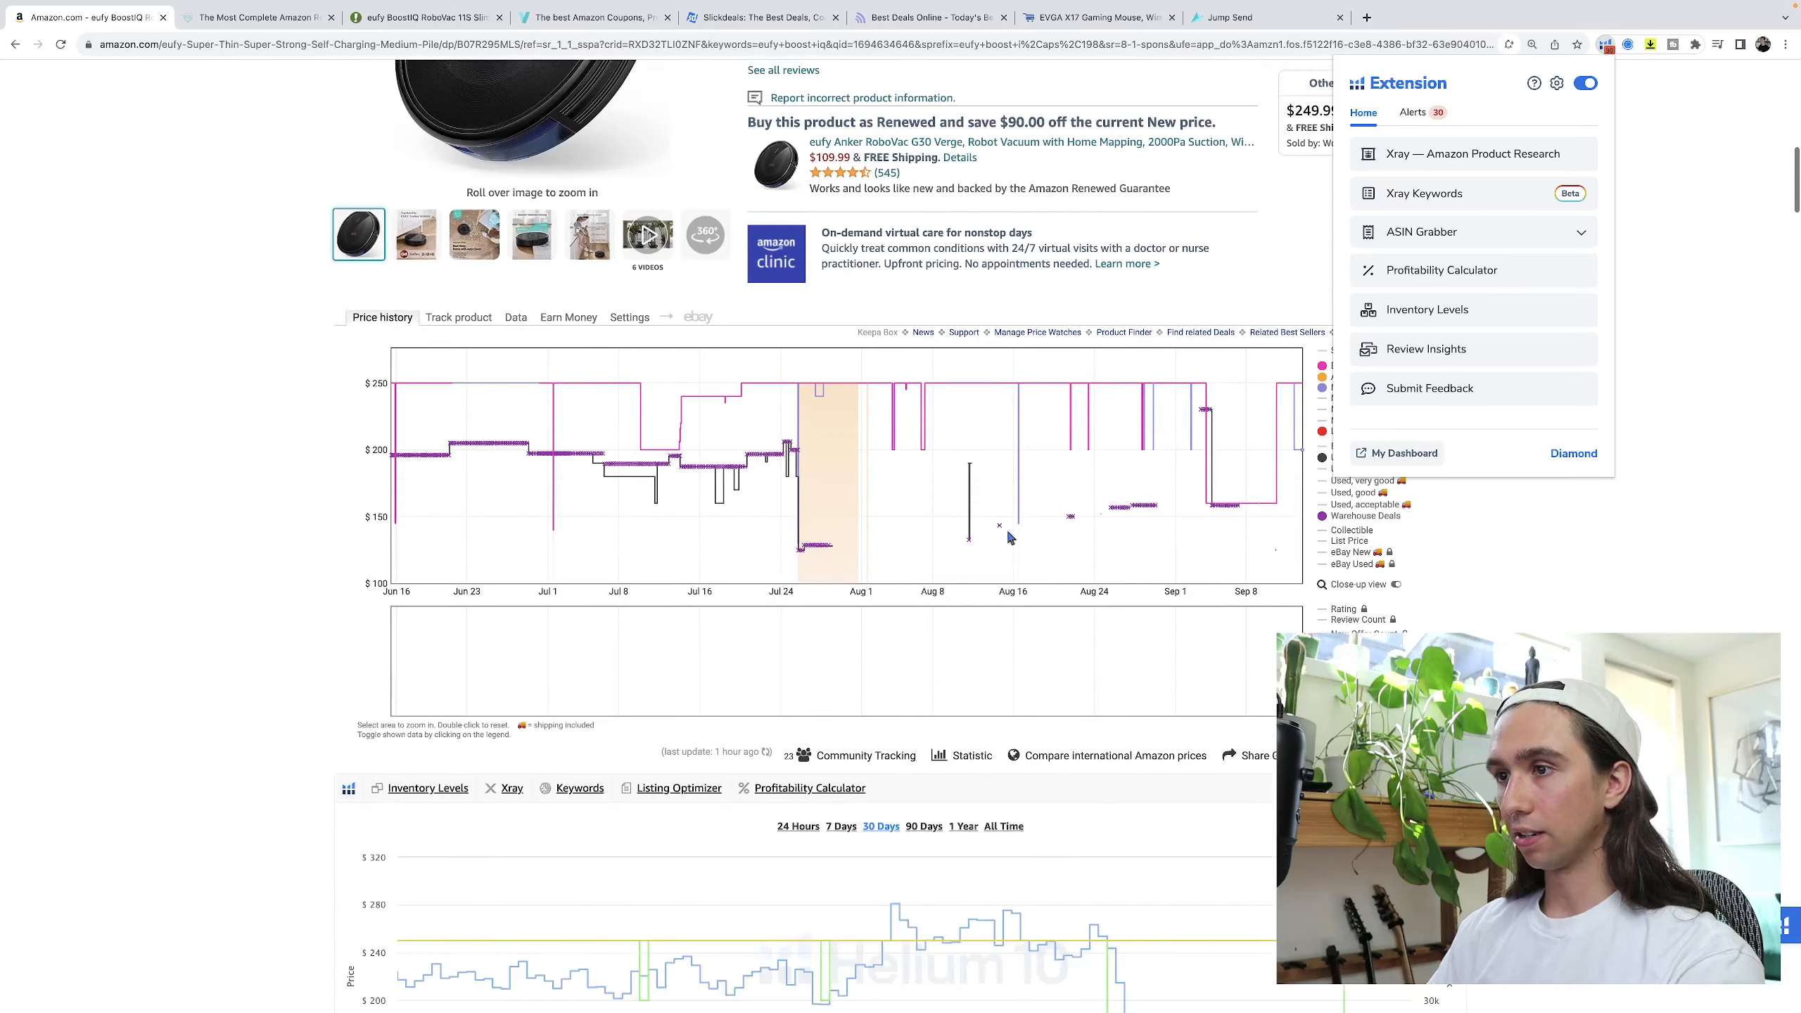
scroll(down, 3)
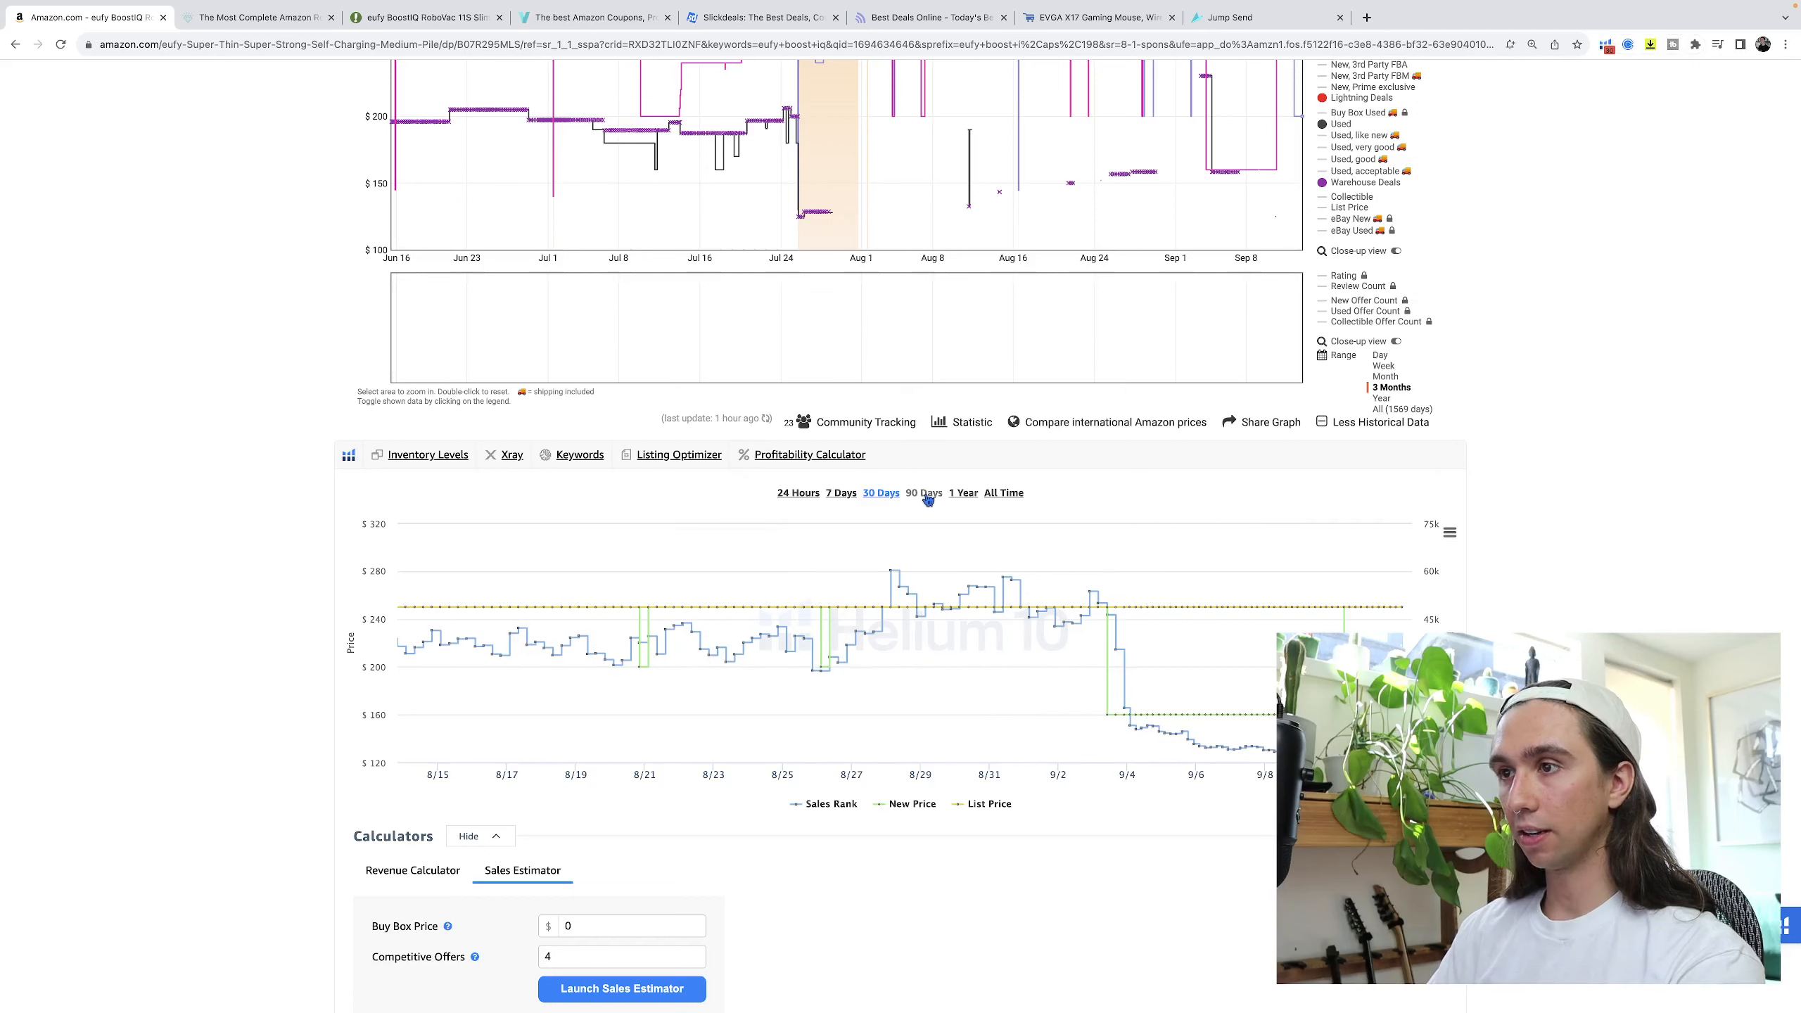
click(925, 493)
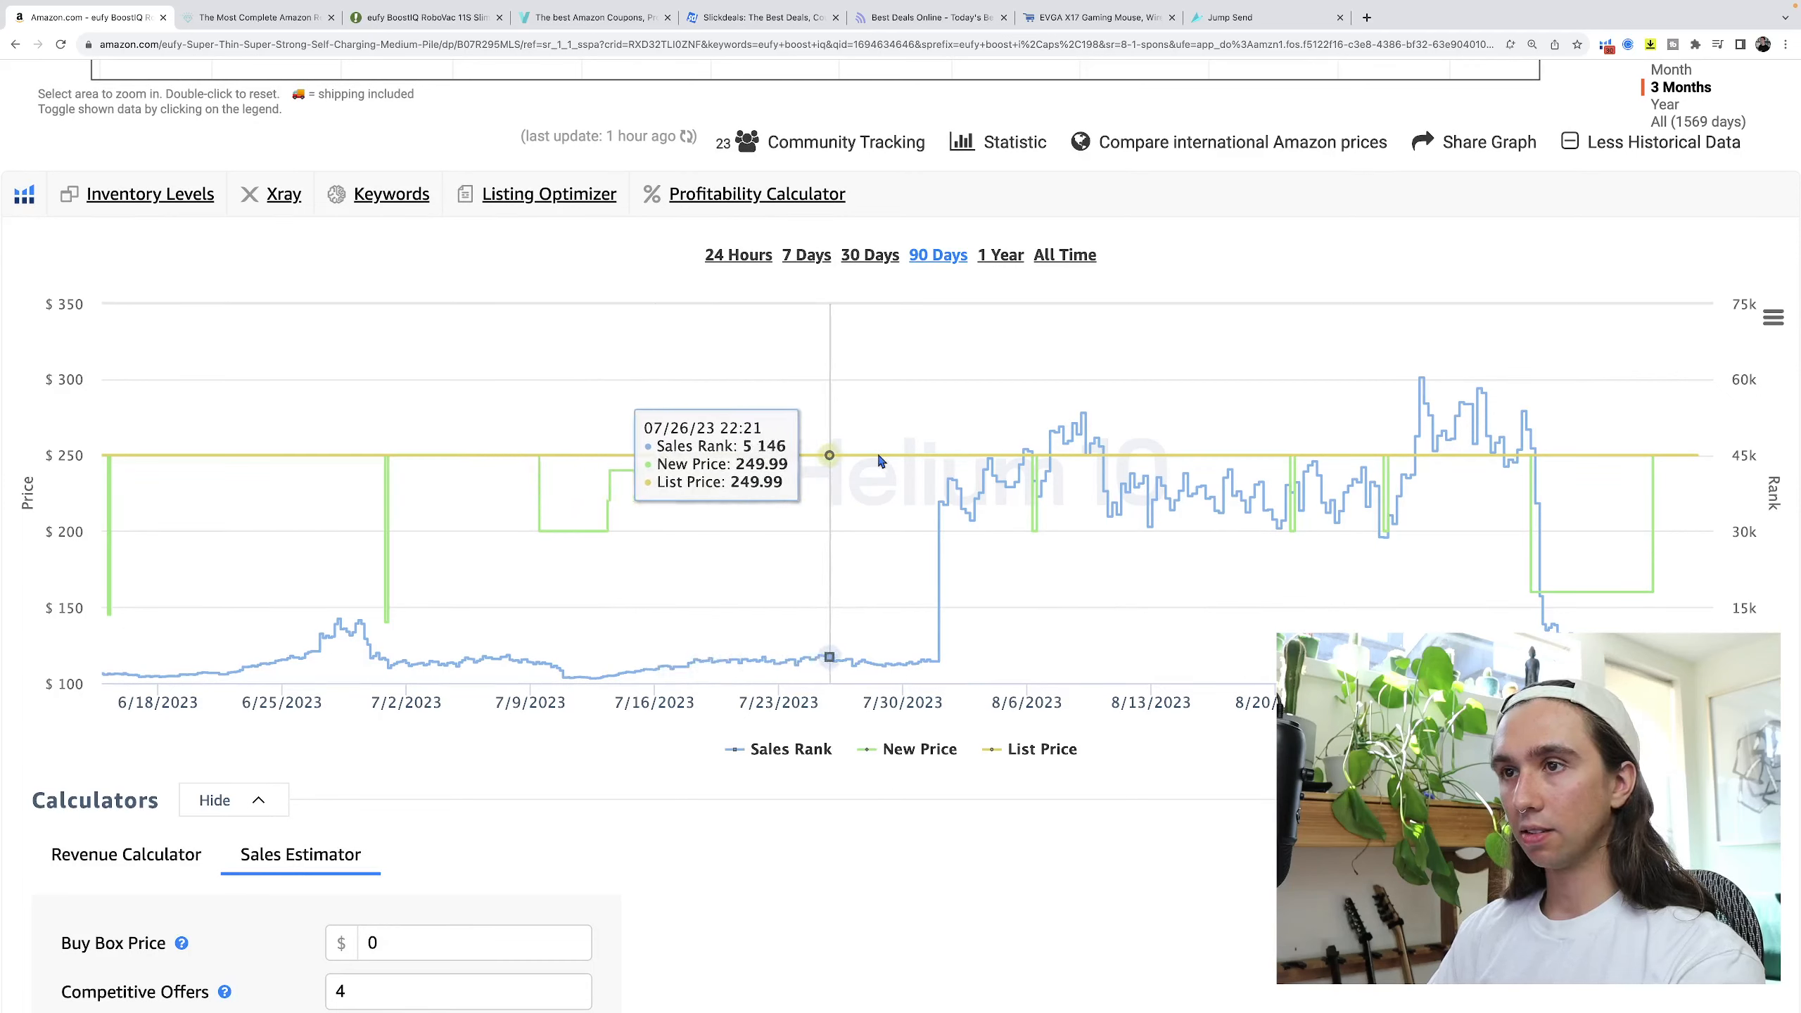
mouse_move(1481, 456)
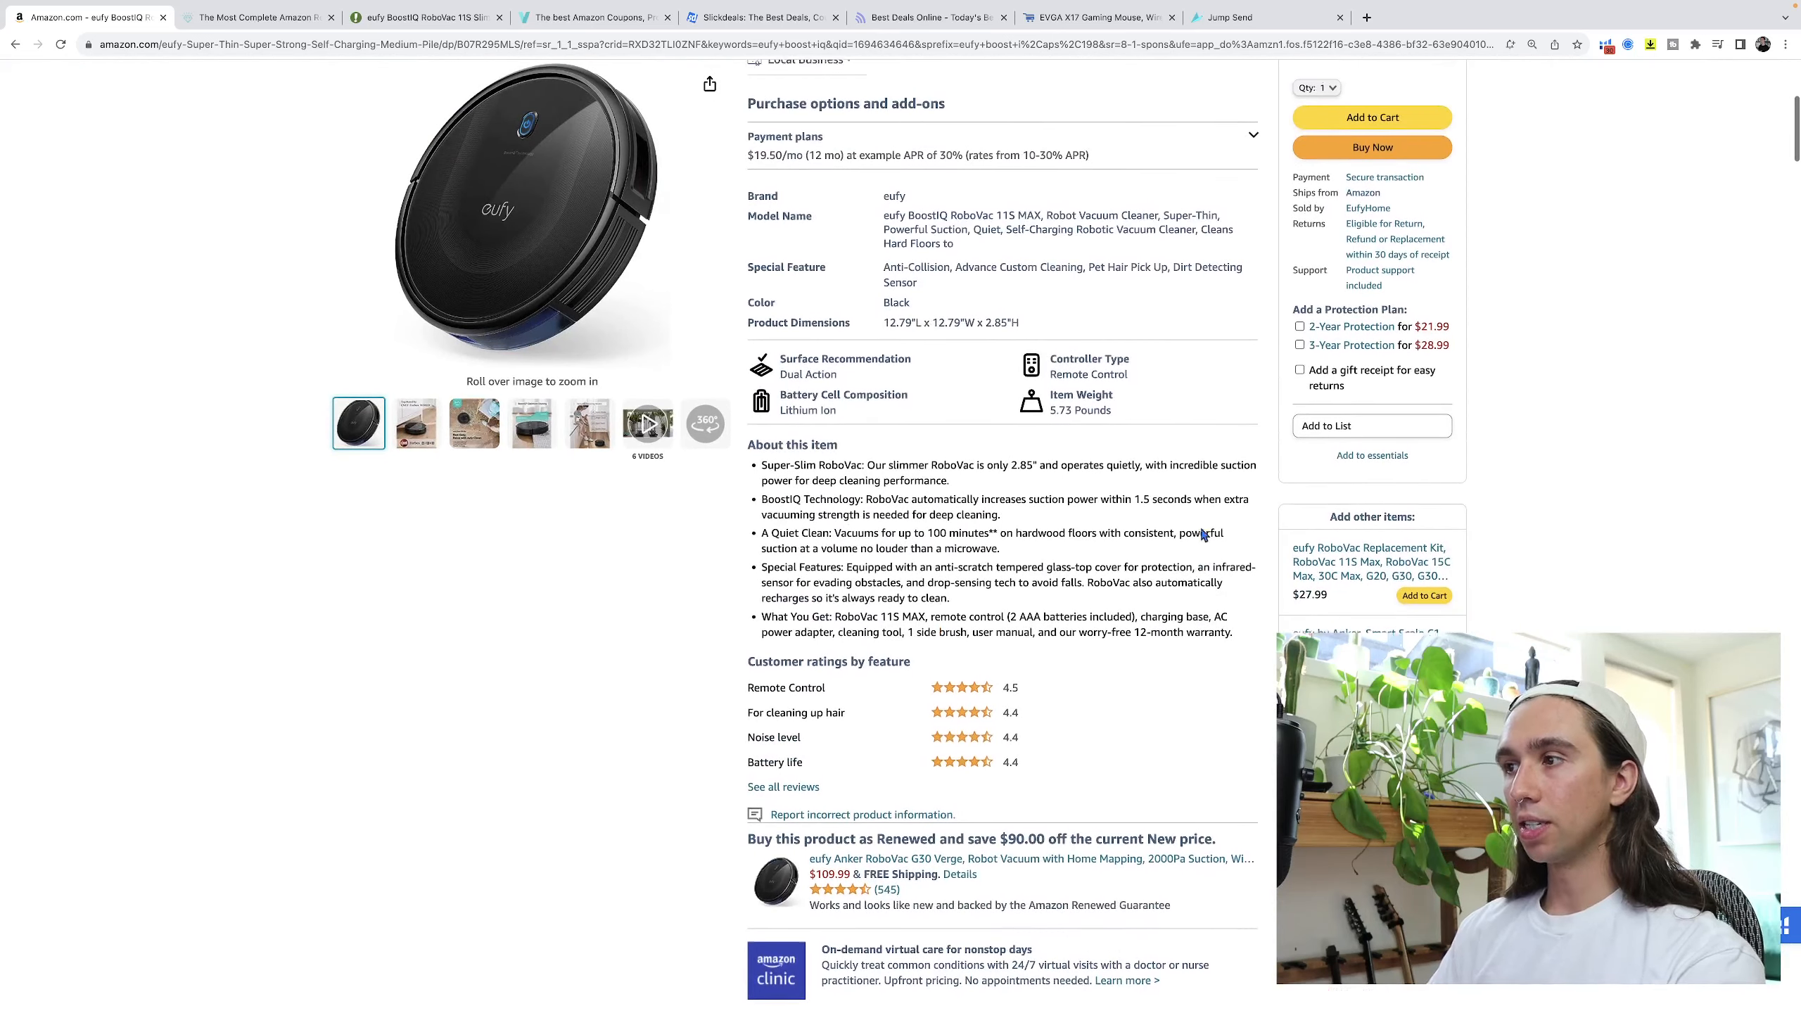
scroll(up, 3)
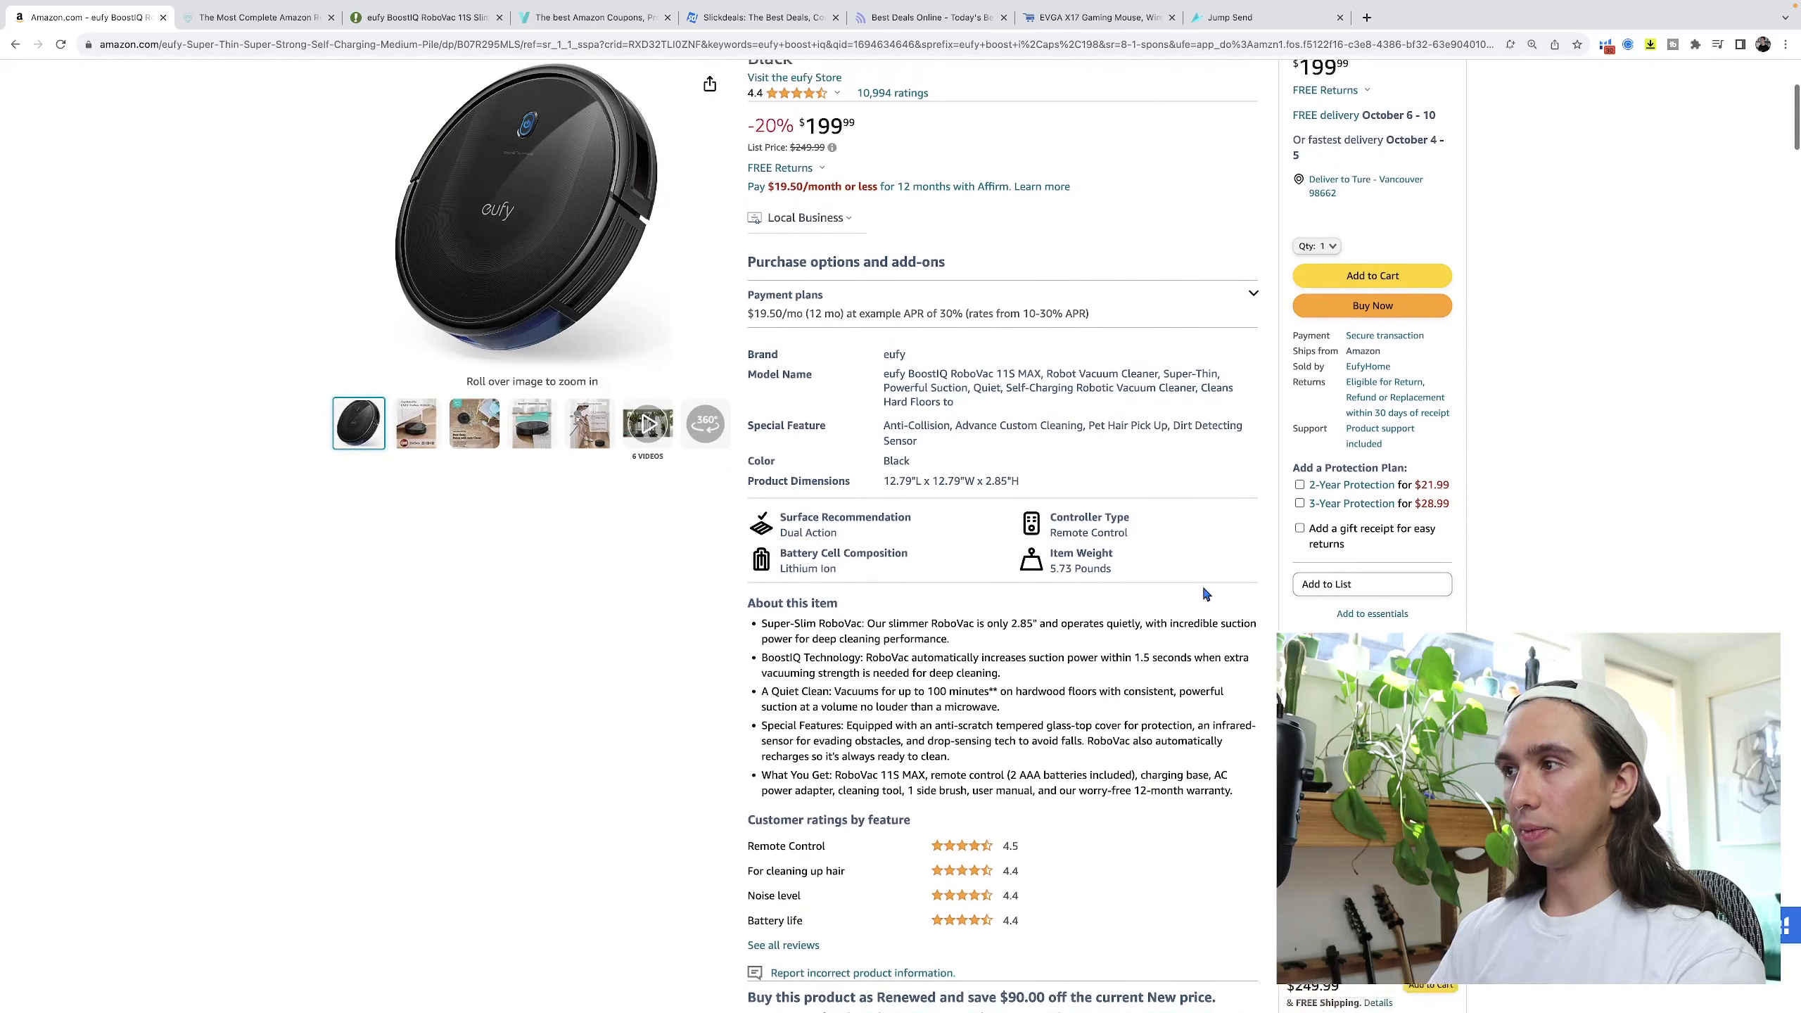
scroll(down, 3)
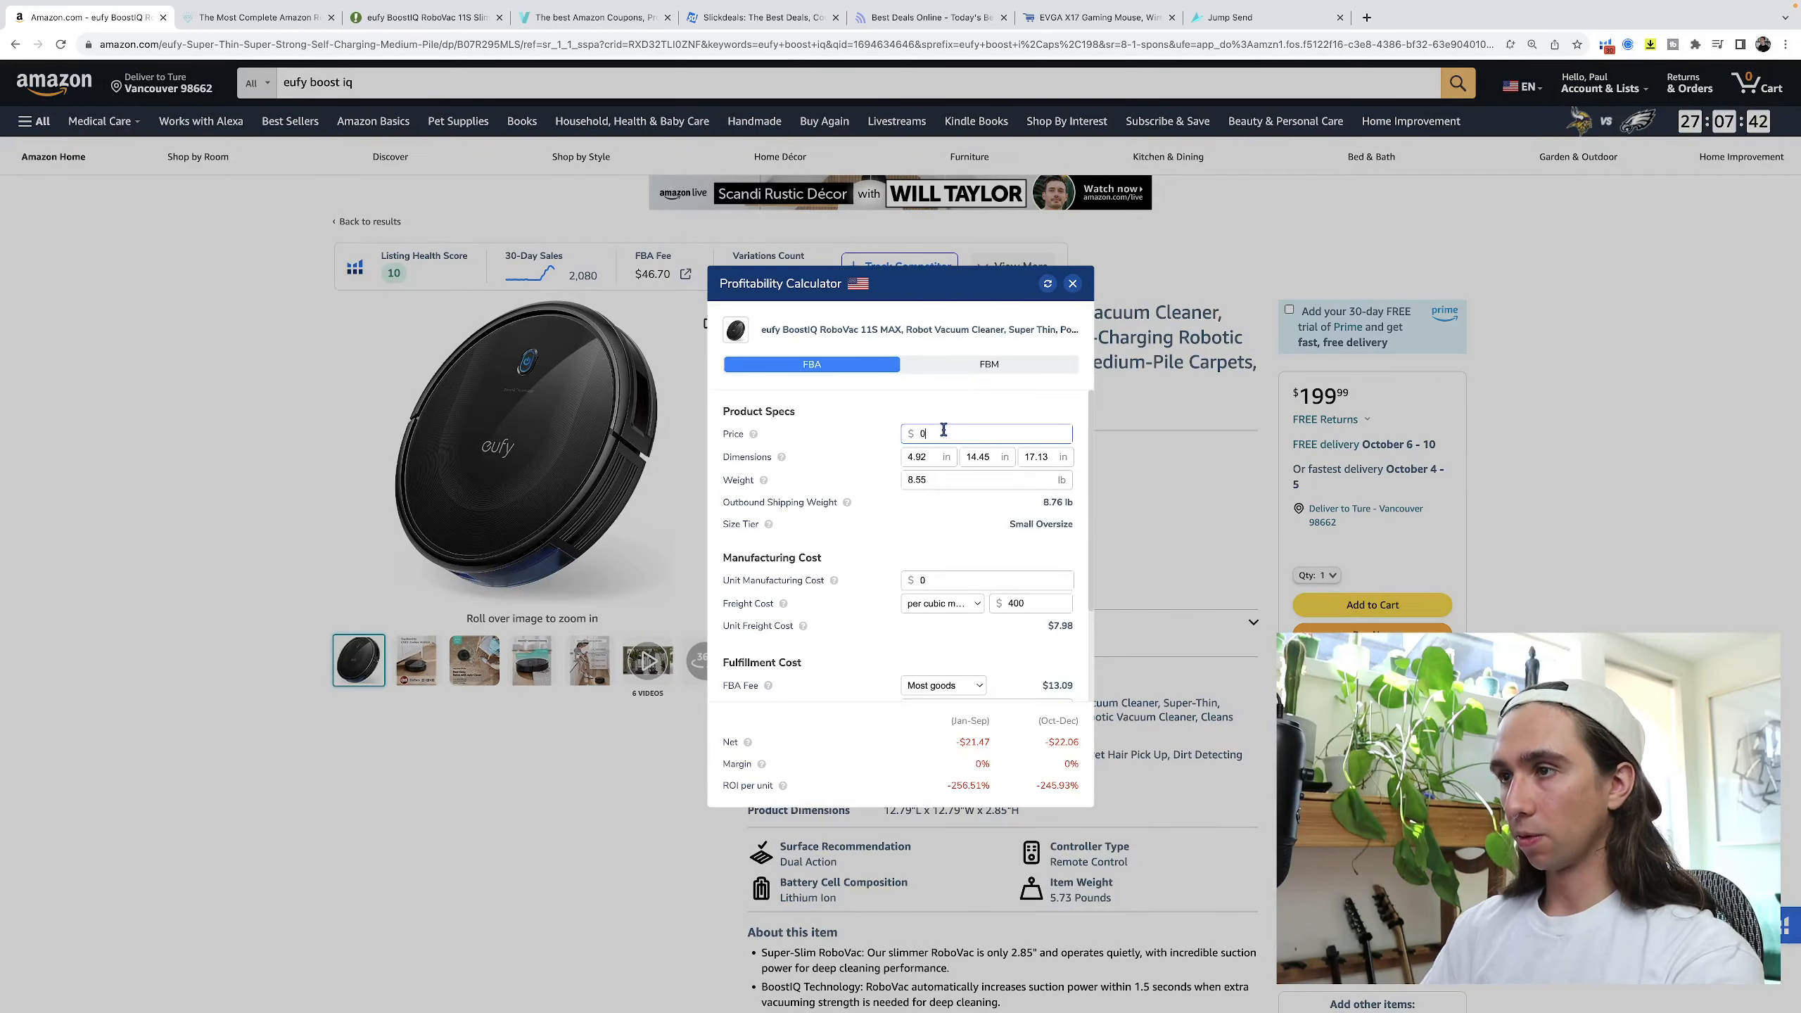
Enter a 239.99 price and a $3 custom per-unit freight cost, then switch to the Woot deal.
text(239.99)
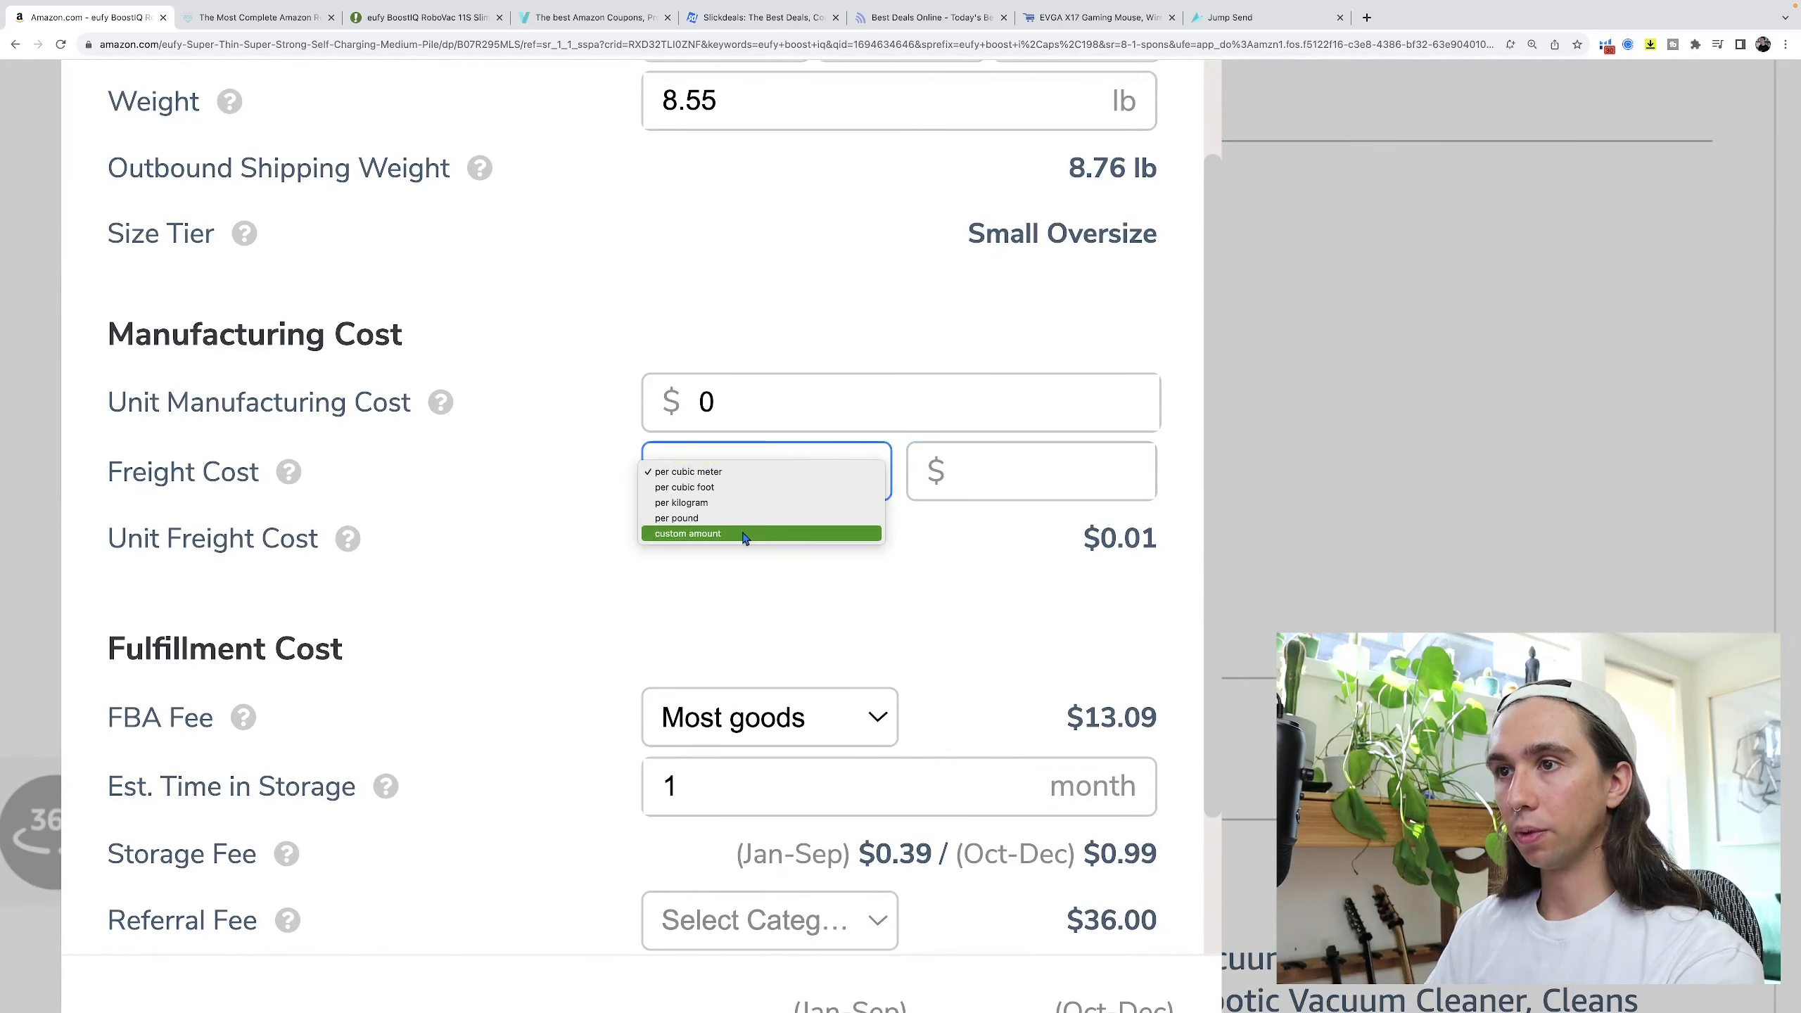
click(685, 534)
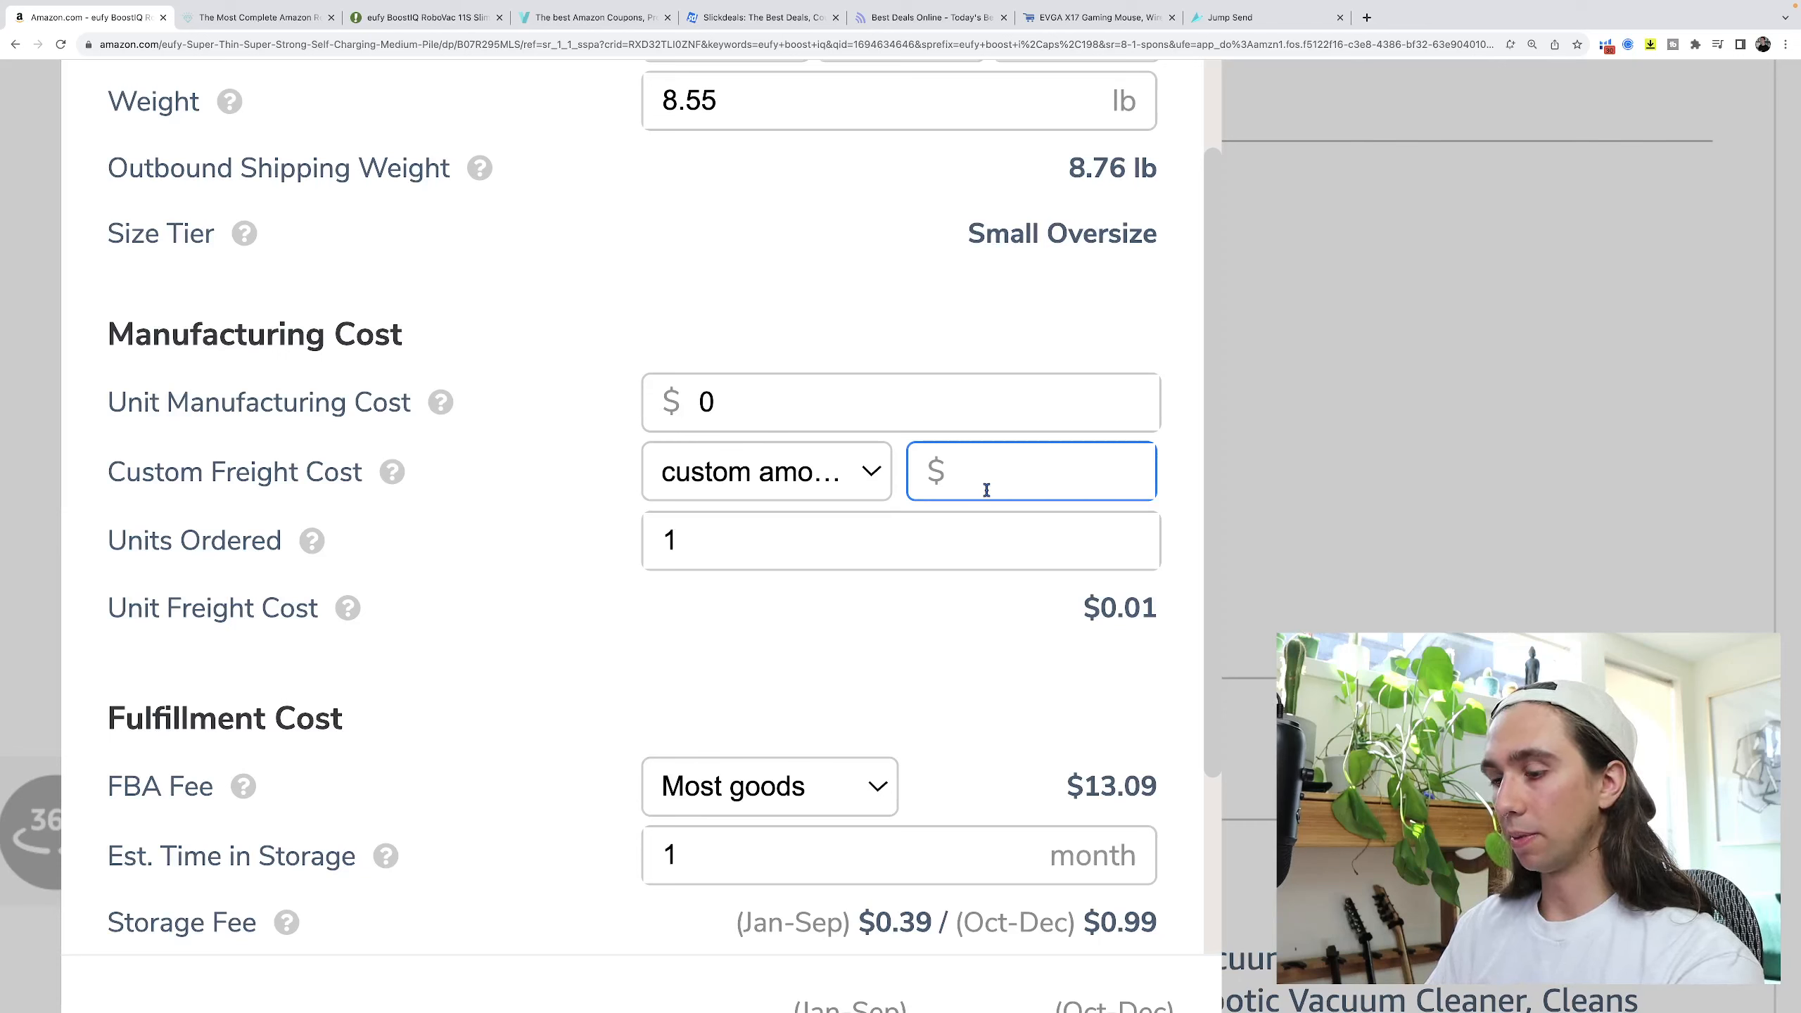
text(3)
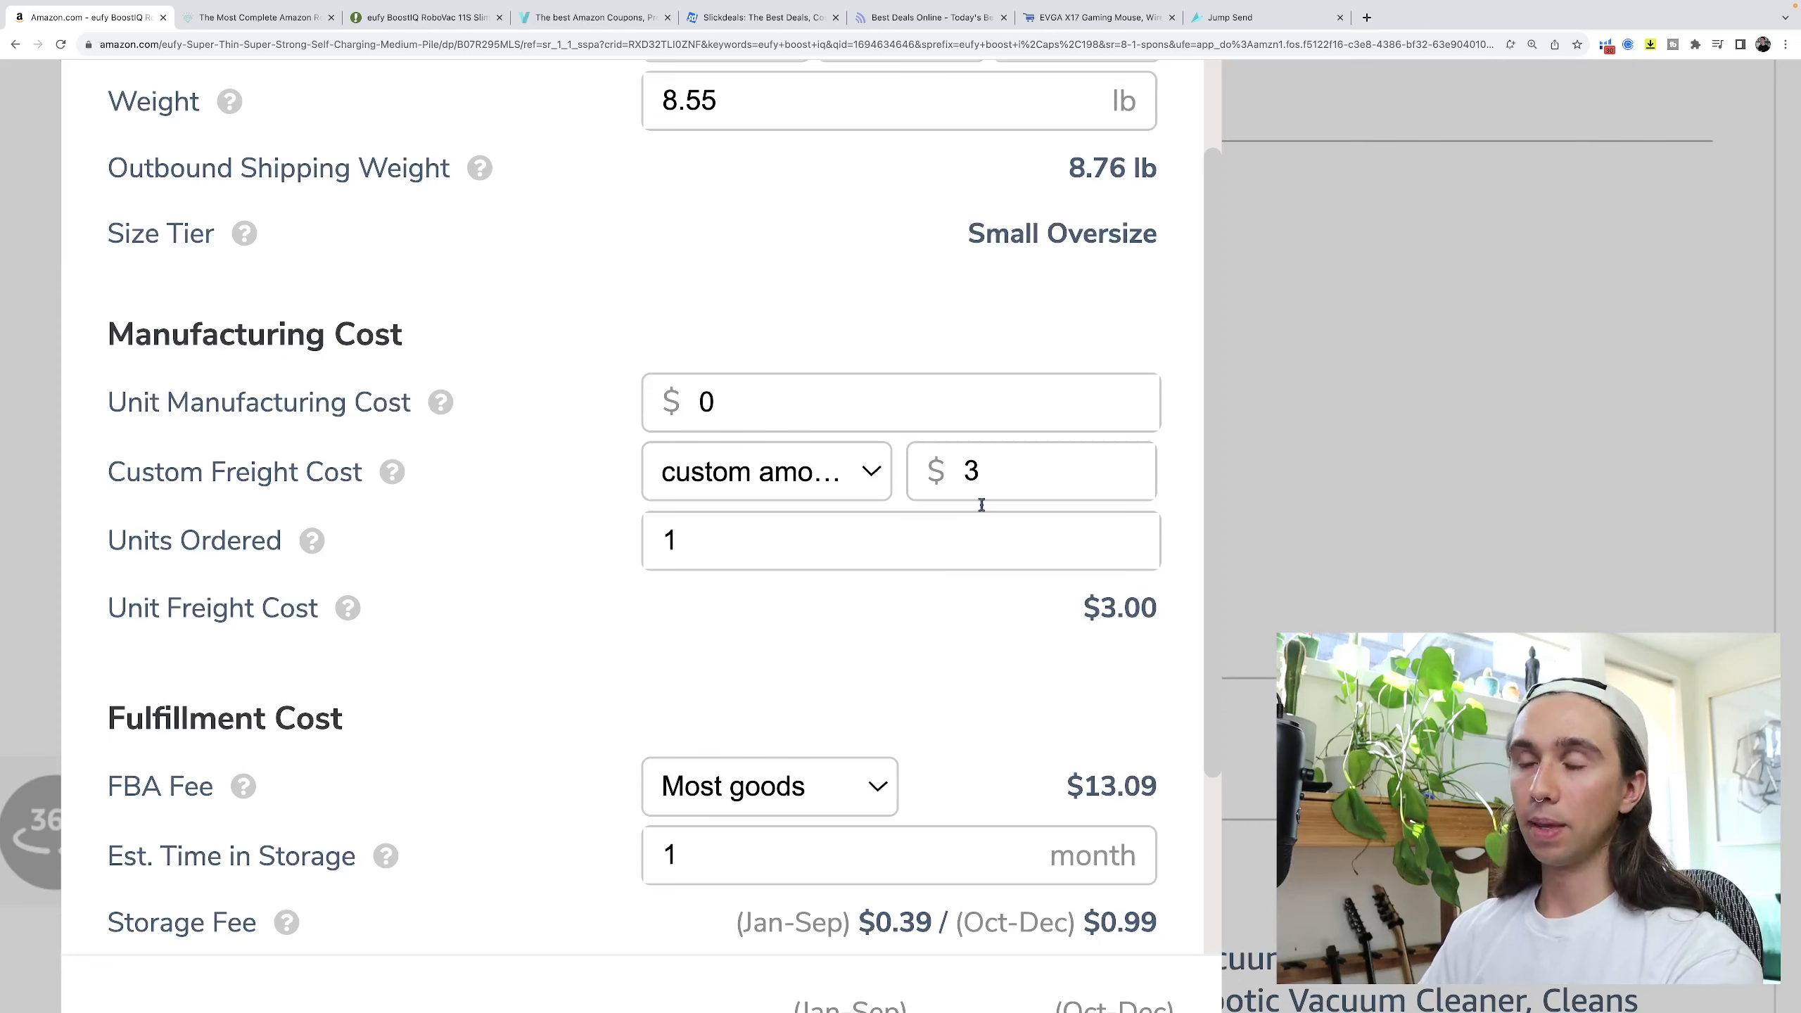
click(425, 17)
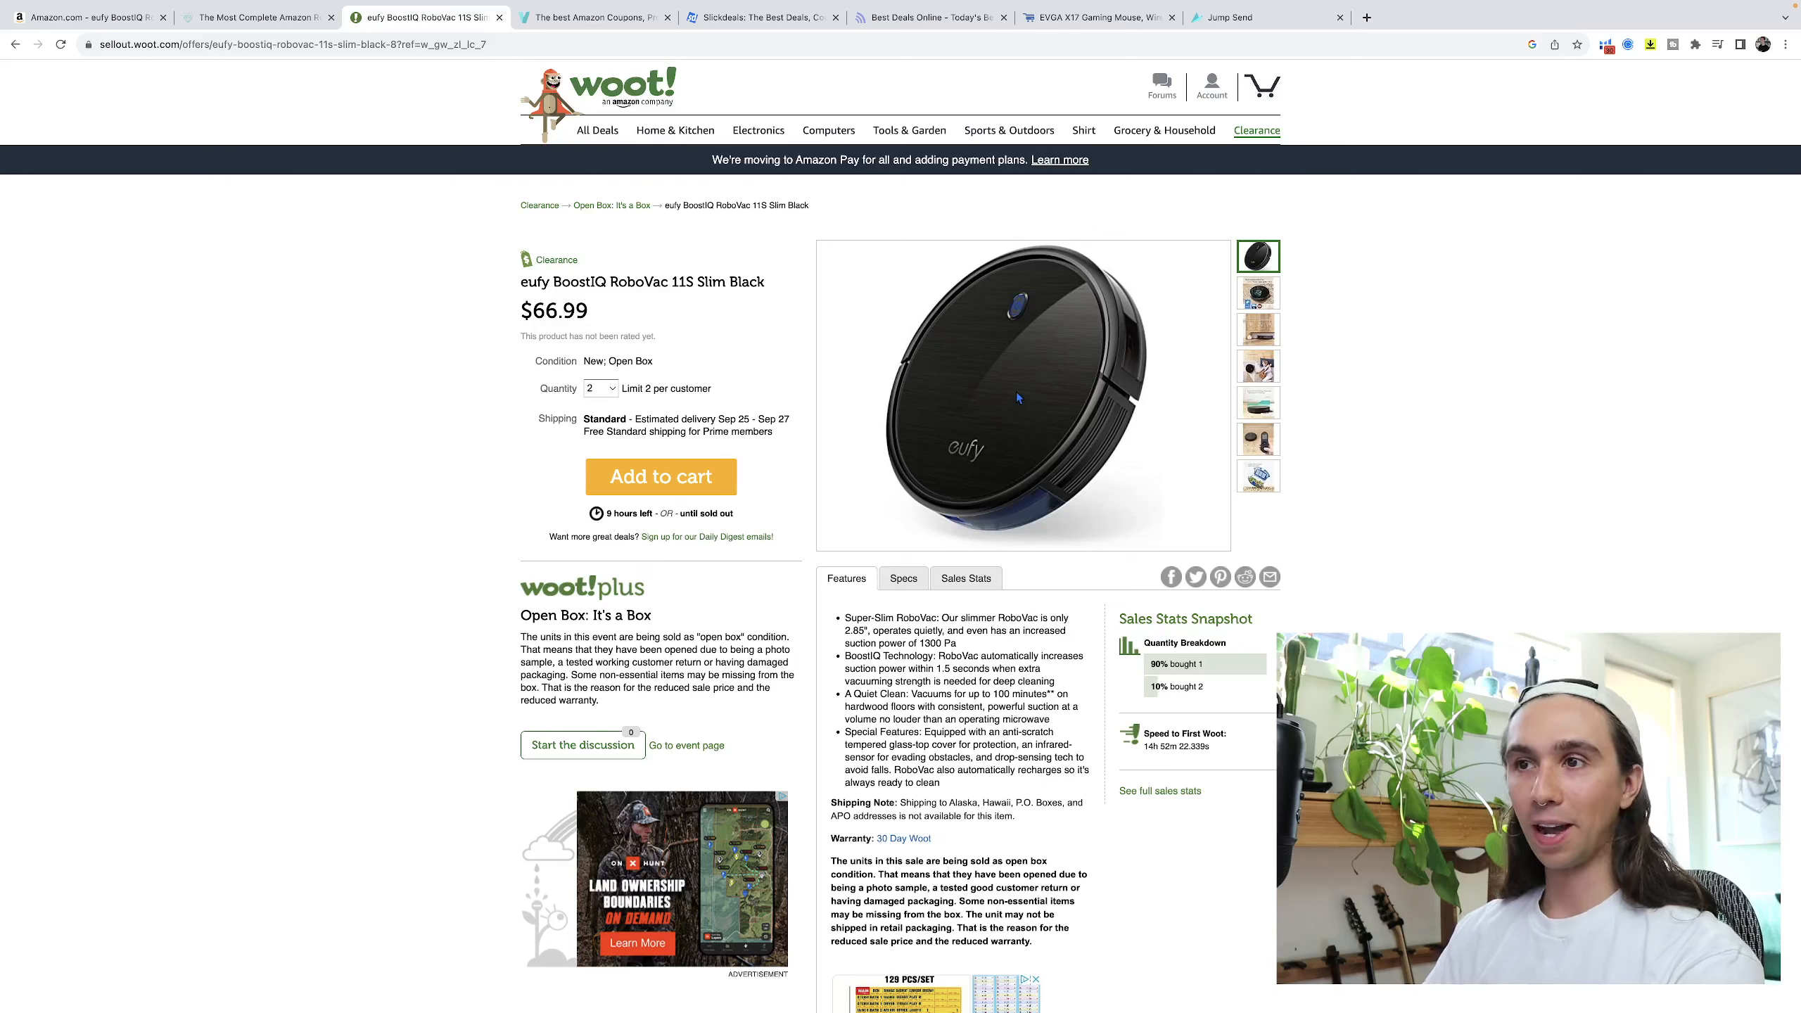
mouse_move(1009, 397)
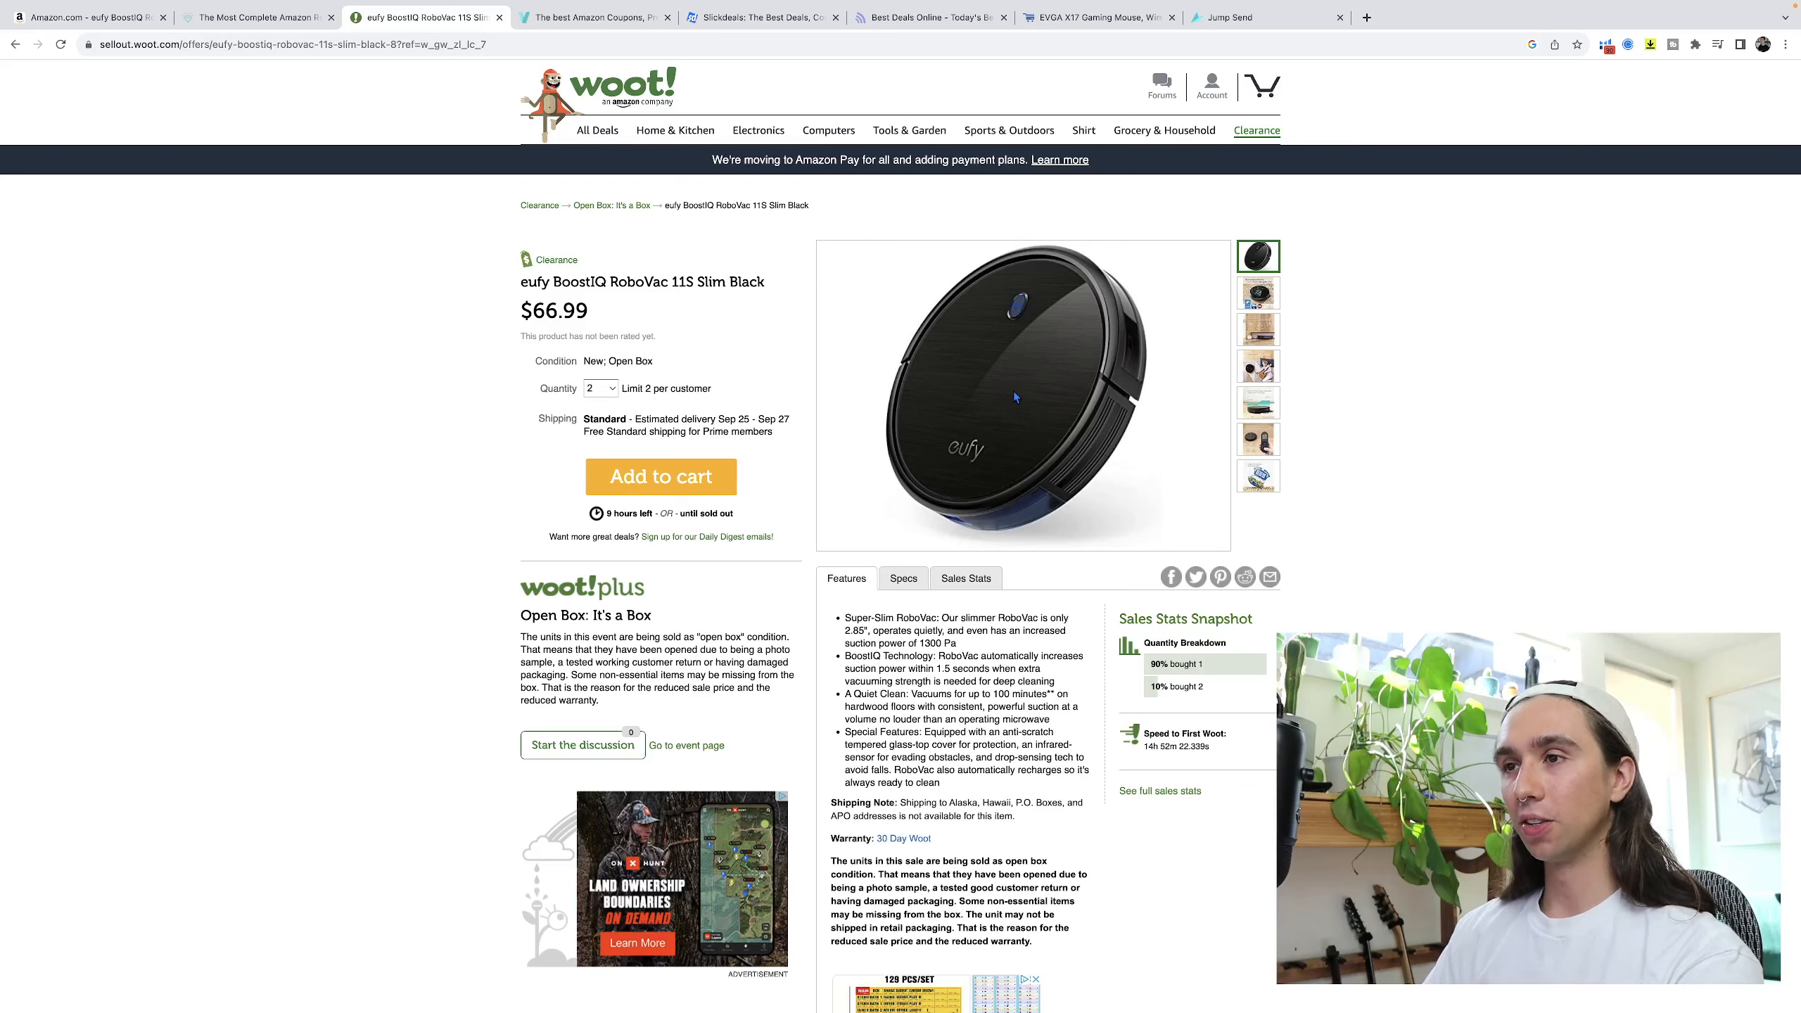
Return from the $66.99 Woot deal to the Amazon listing's profit estimate.
click(87, 17)
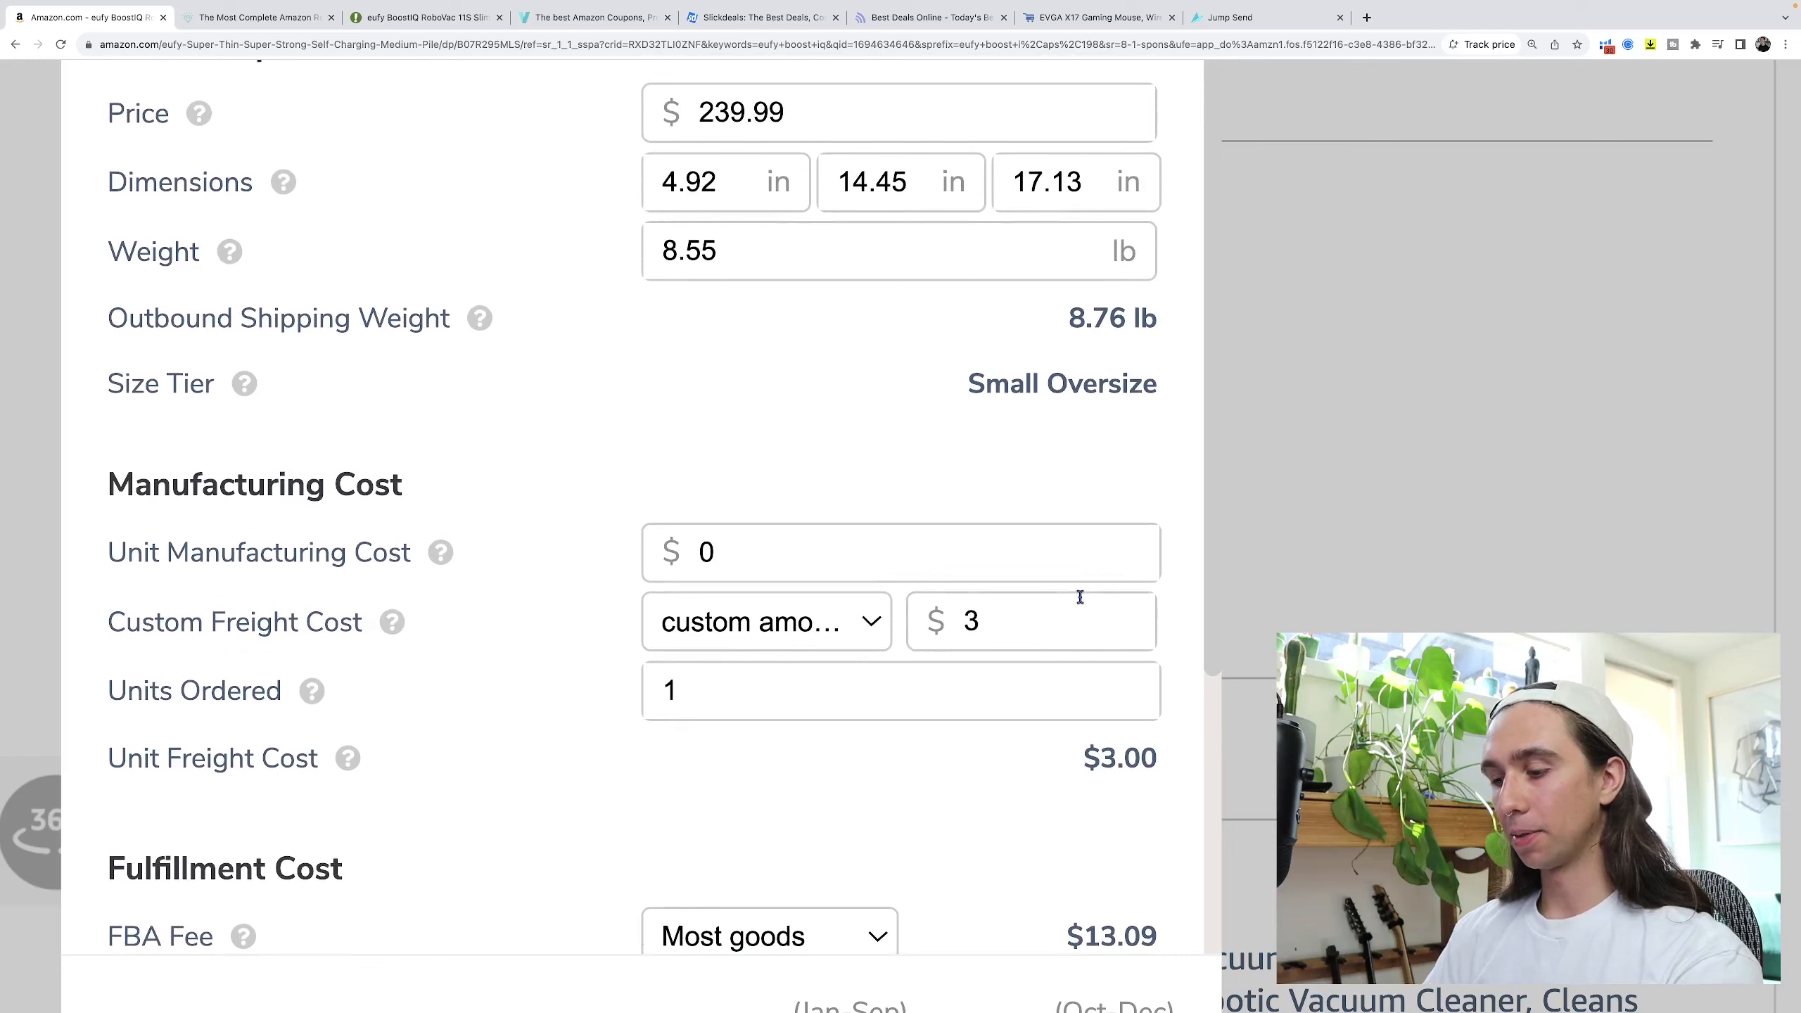
Enter the $66.99 Woot purchase price as the Unit Manufacturing Cost.
click(899, 552)
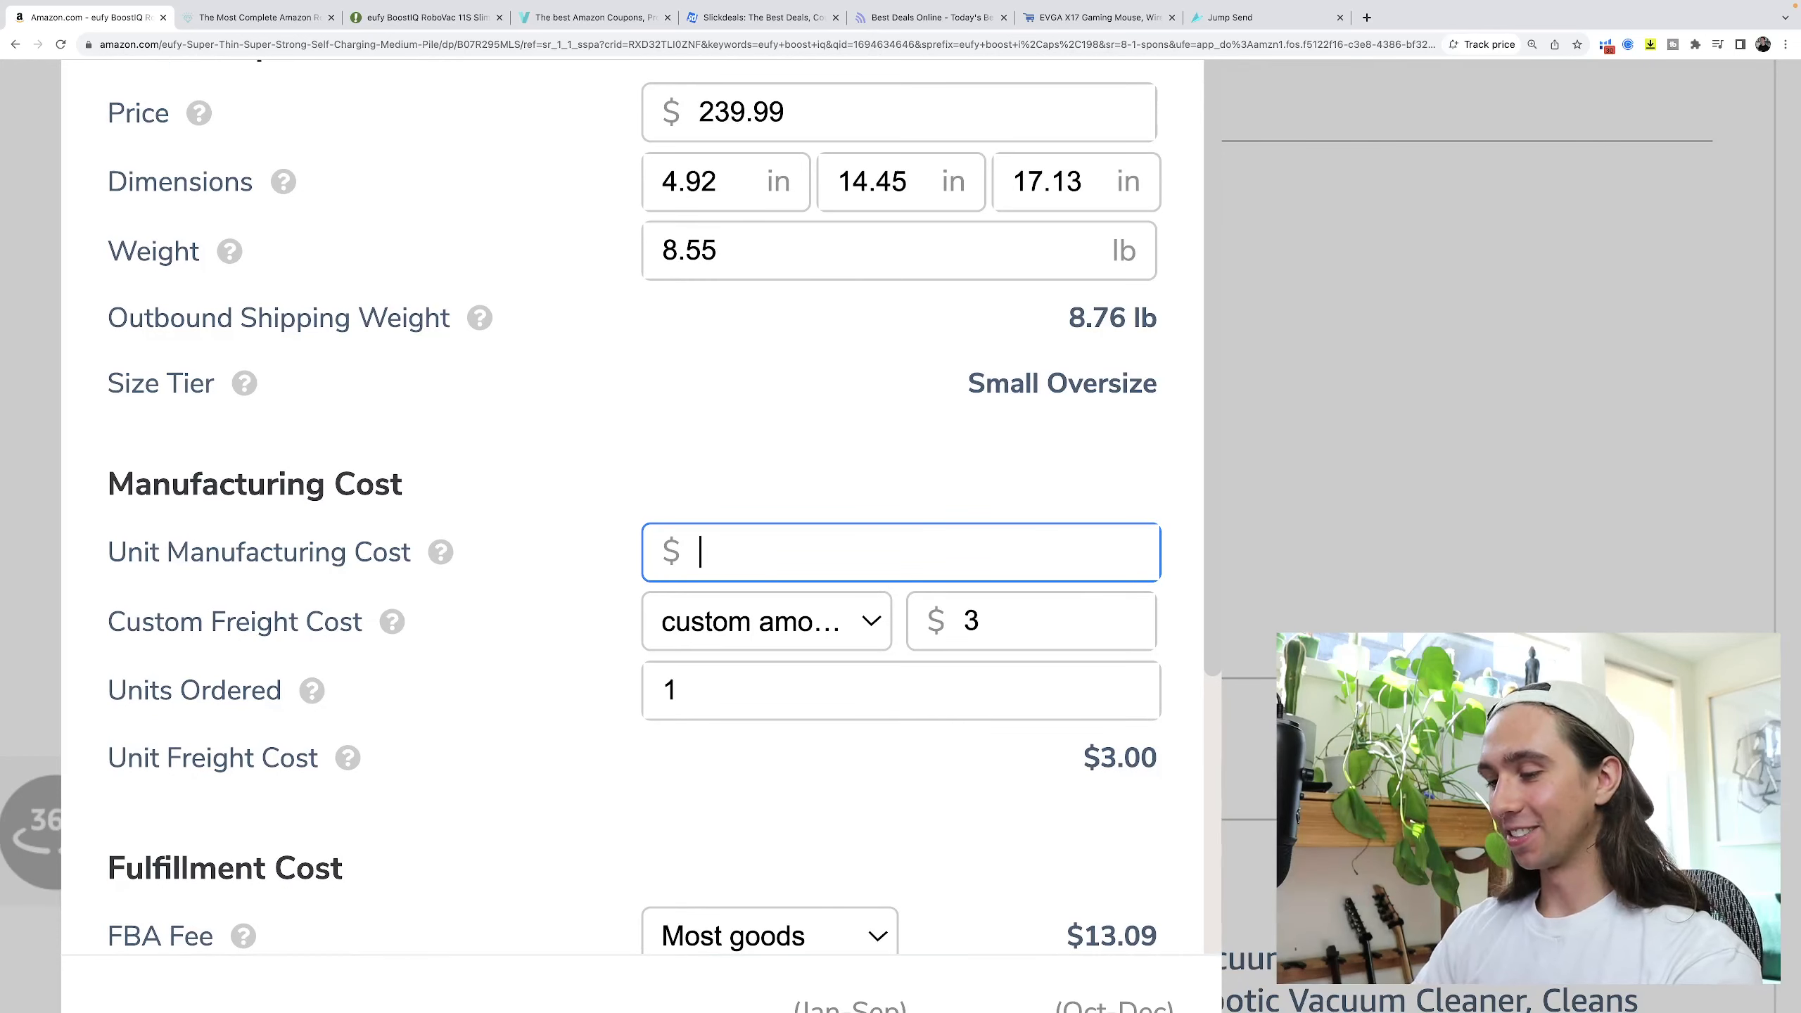
text(6)
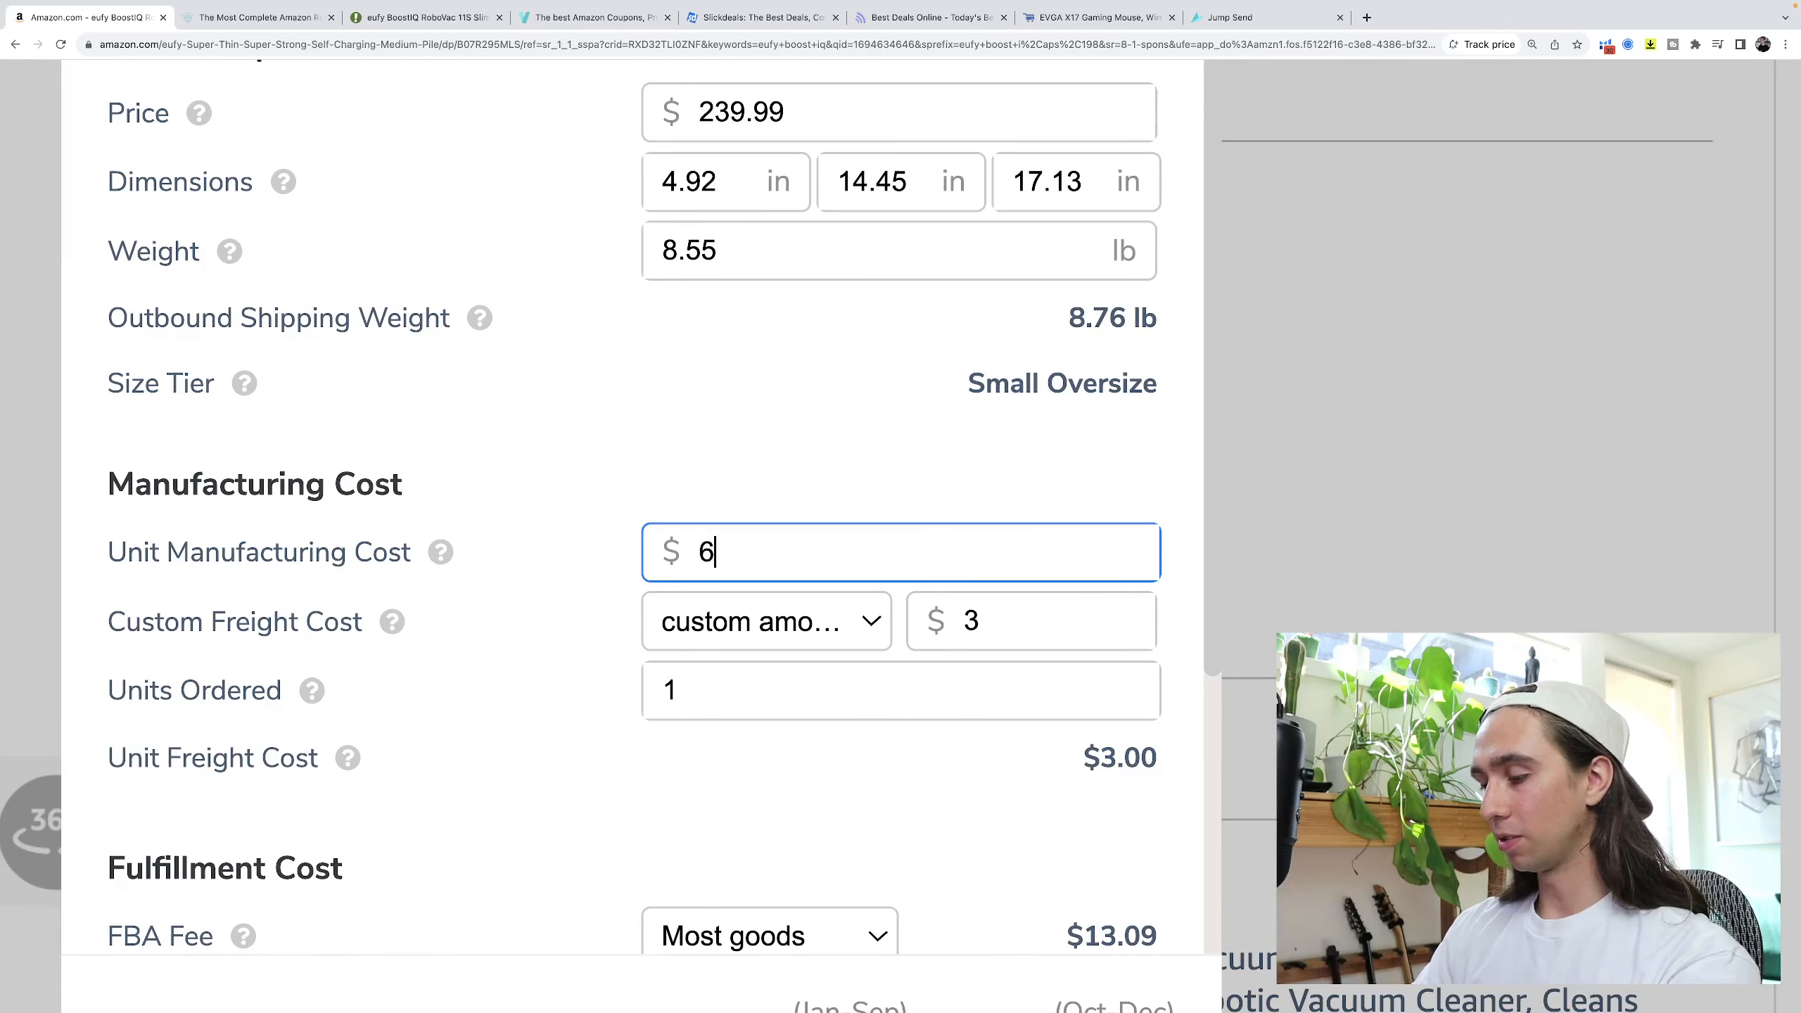
text(6.99)
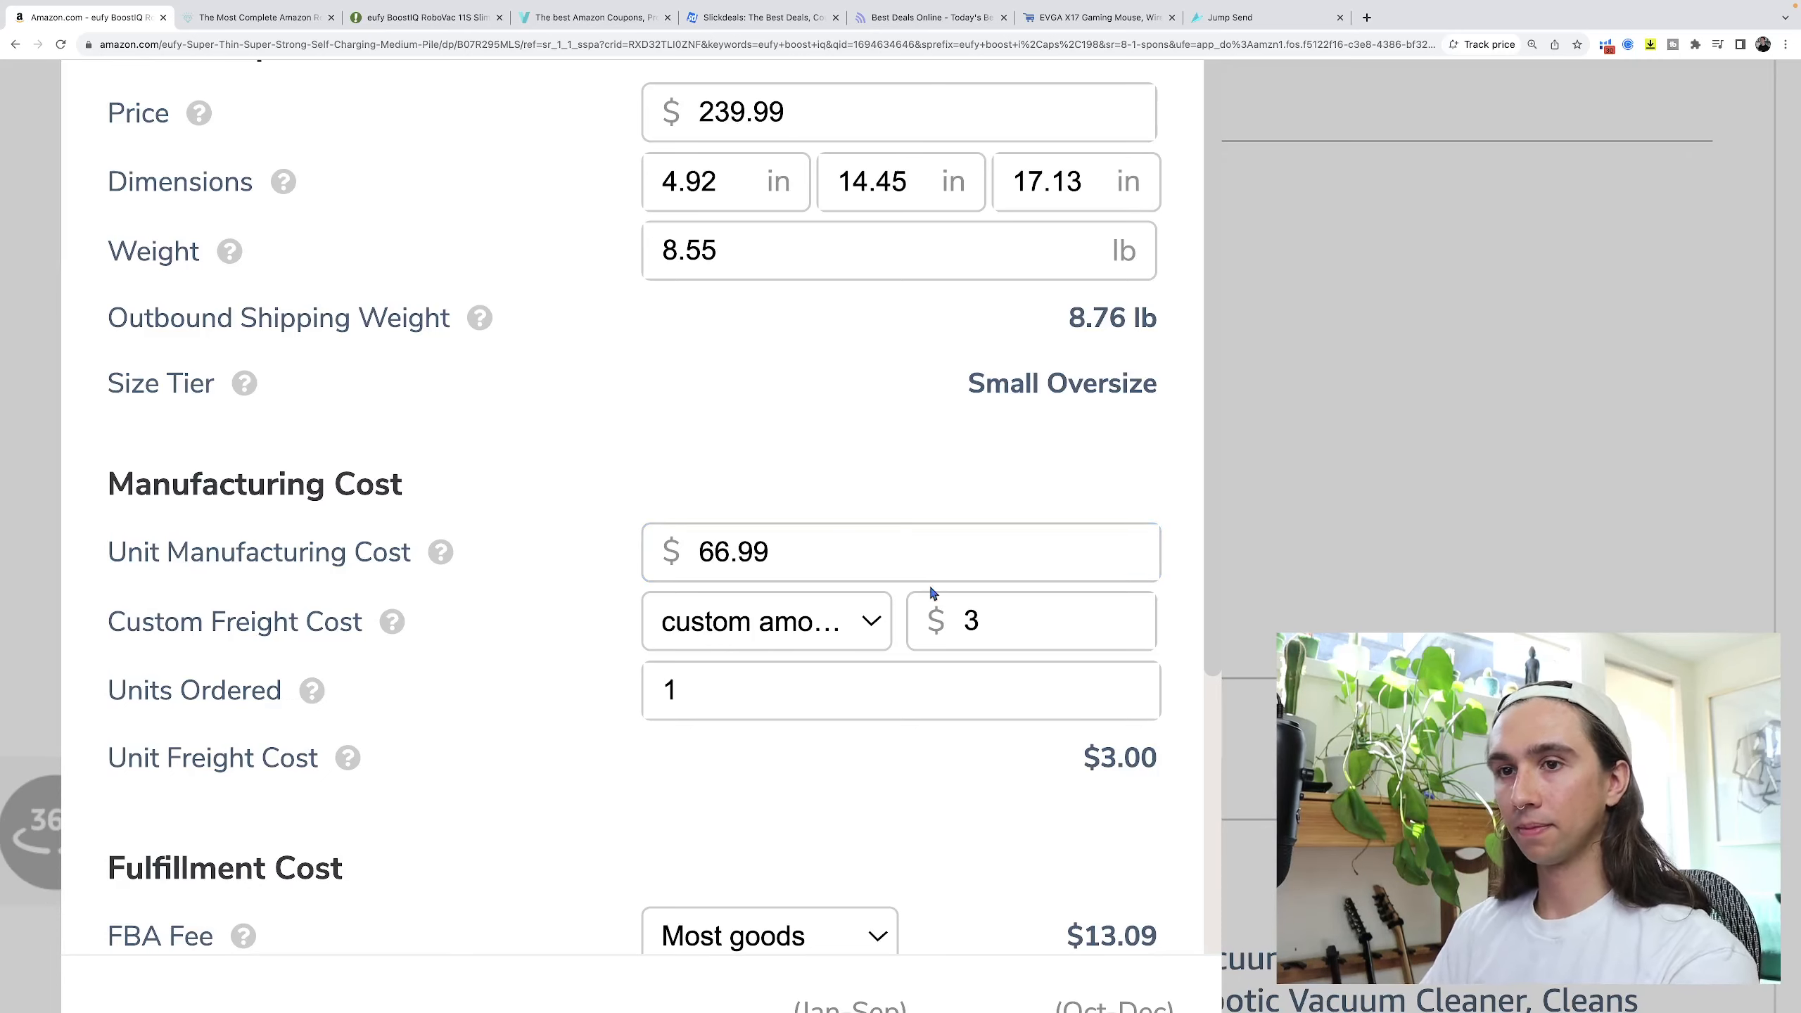
scroll(down, 3)
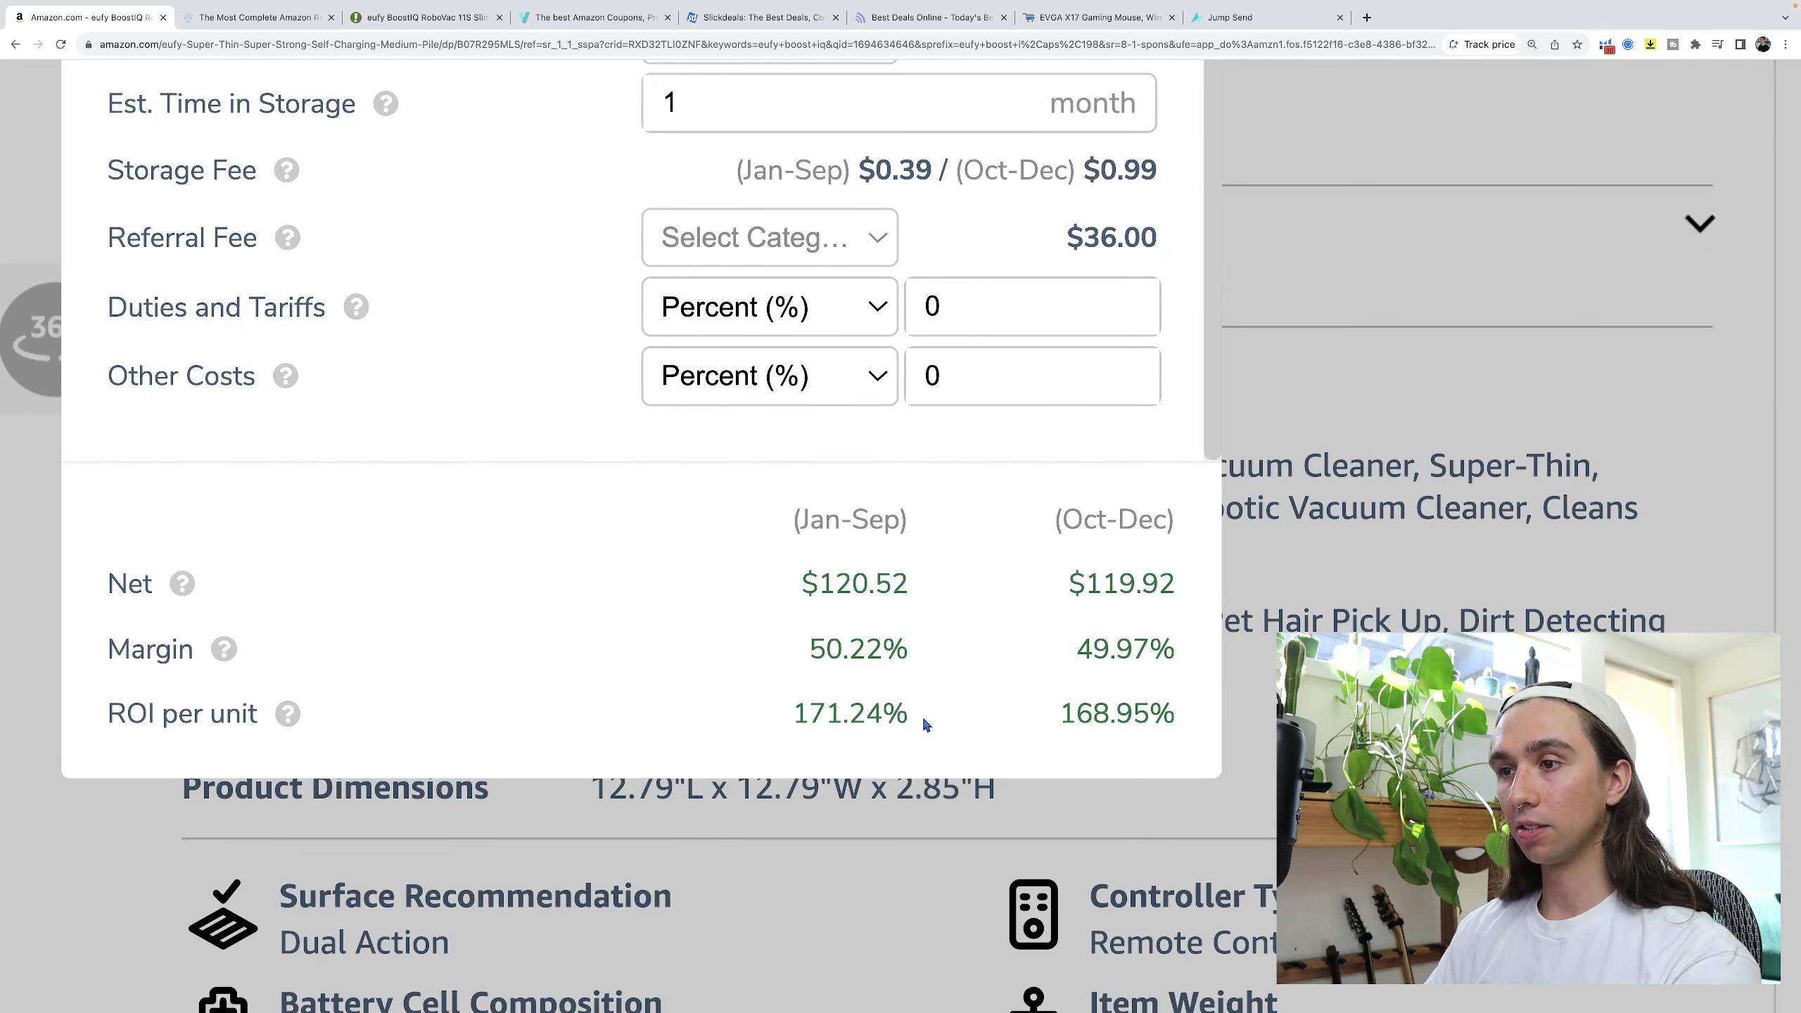
Set the sale price to 199.99 and review the resulting Net, Margin and ROI of roughly $83 profit.
double_click(850, 714)
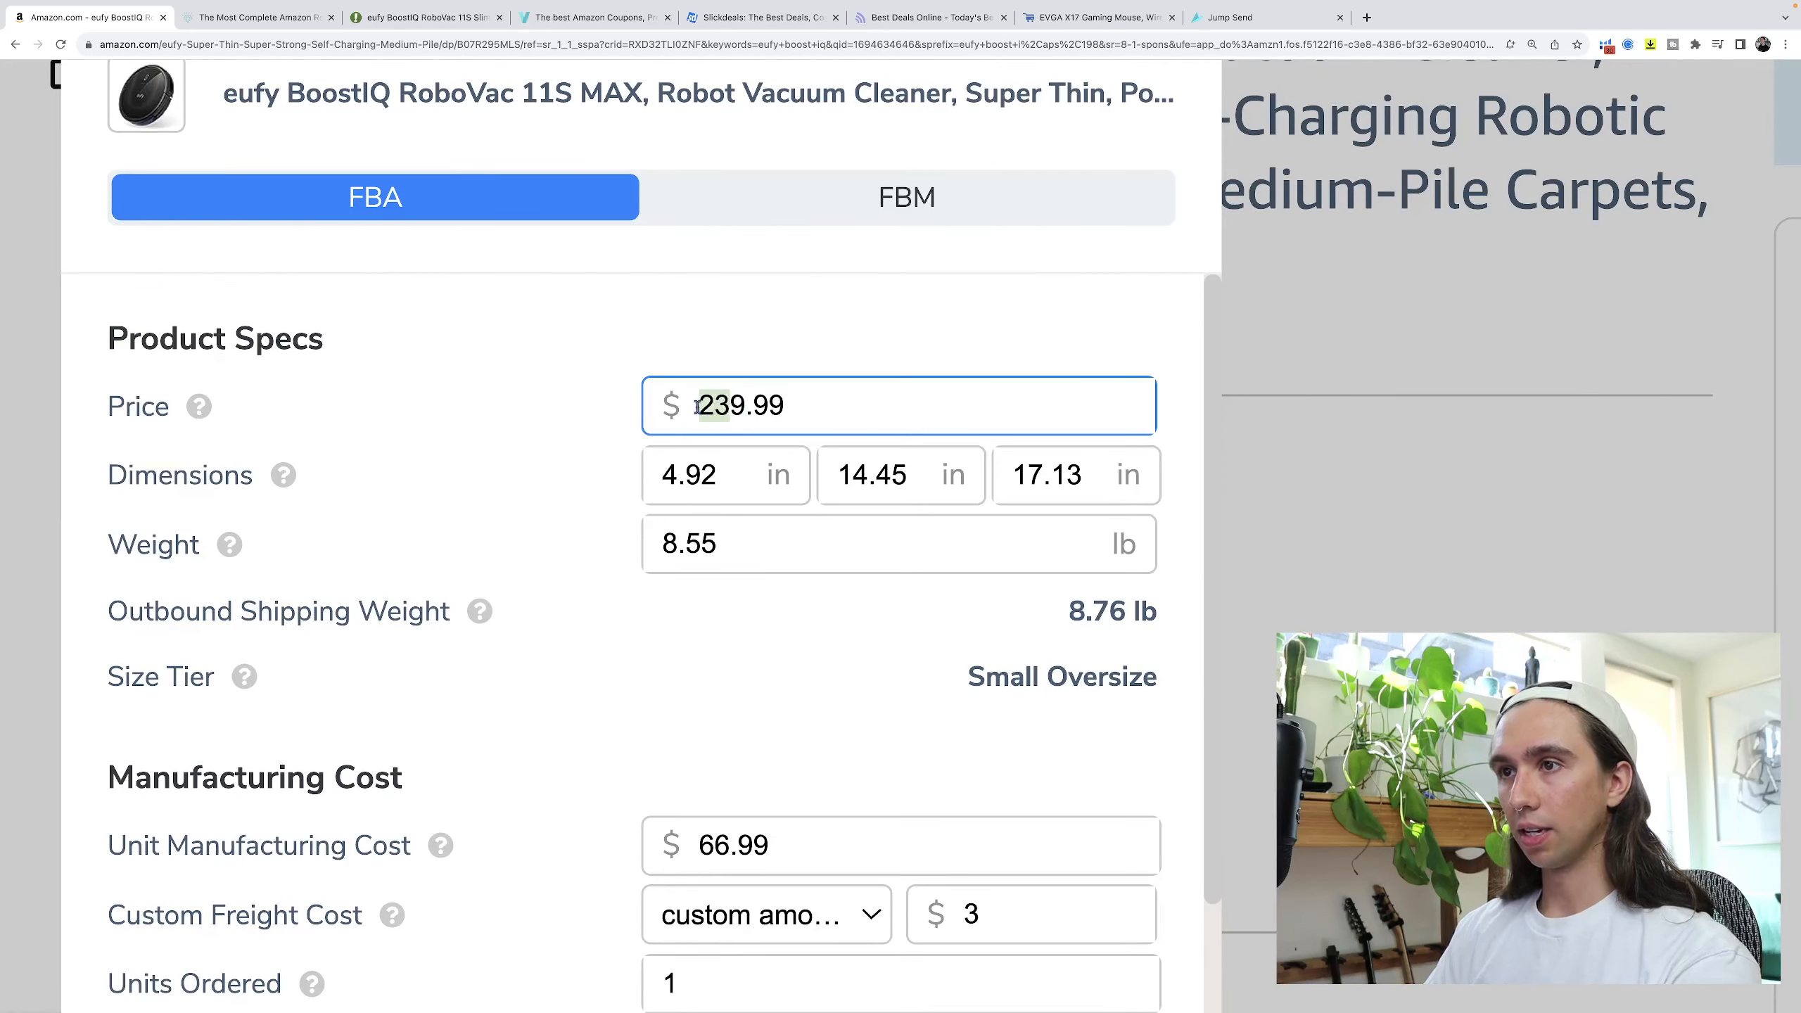
text(199.99)
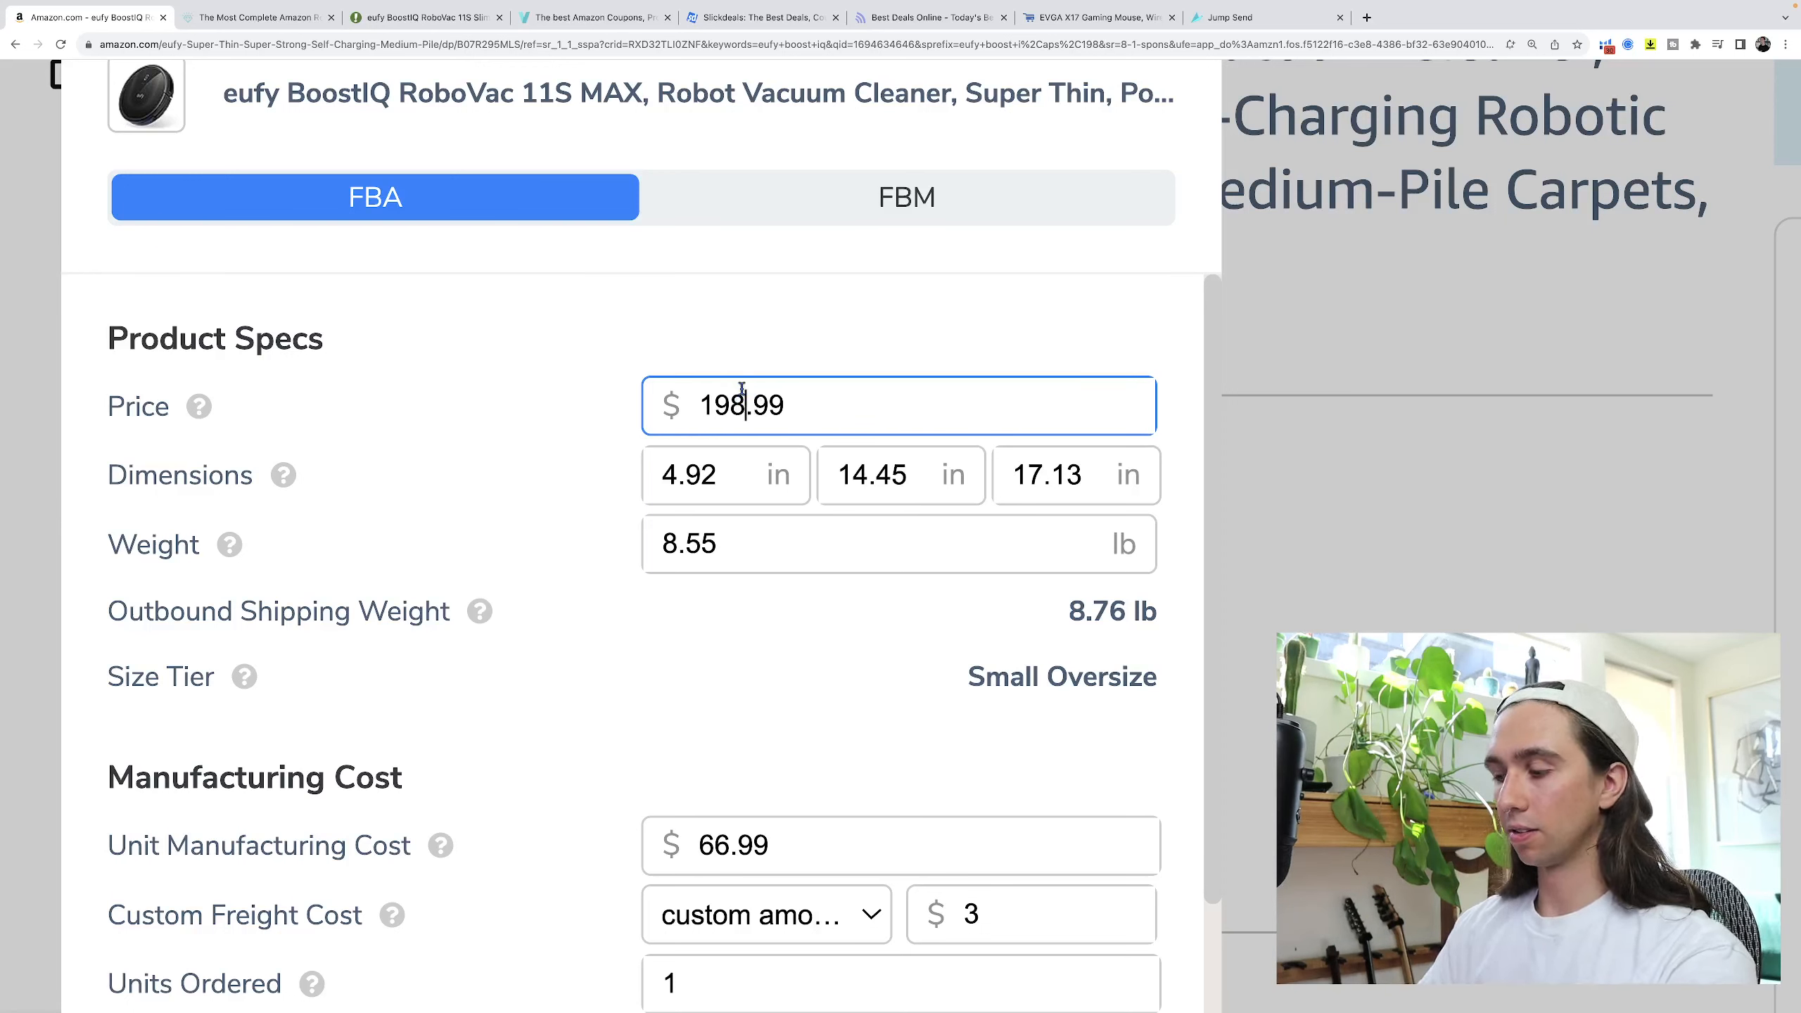
scroll(down, 3)
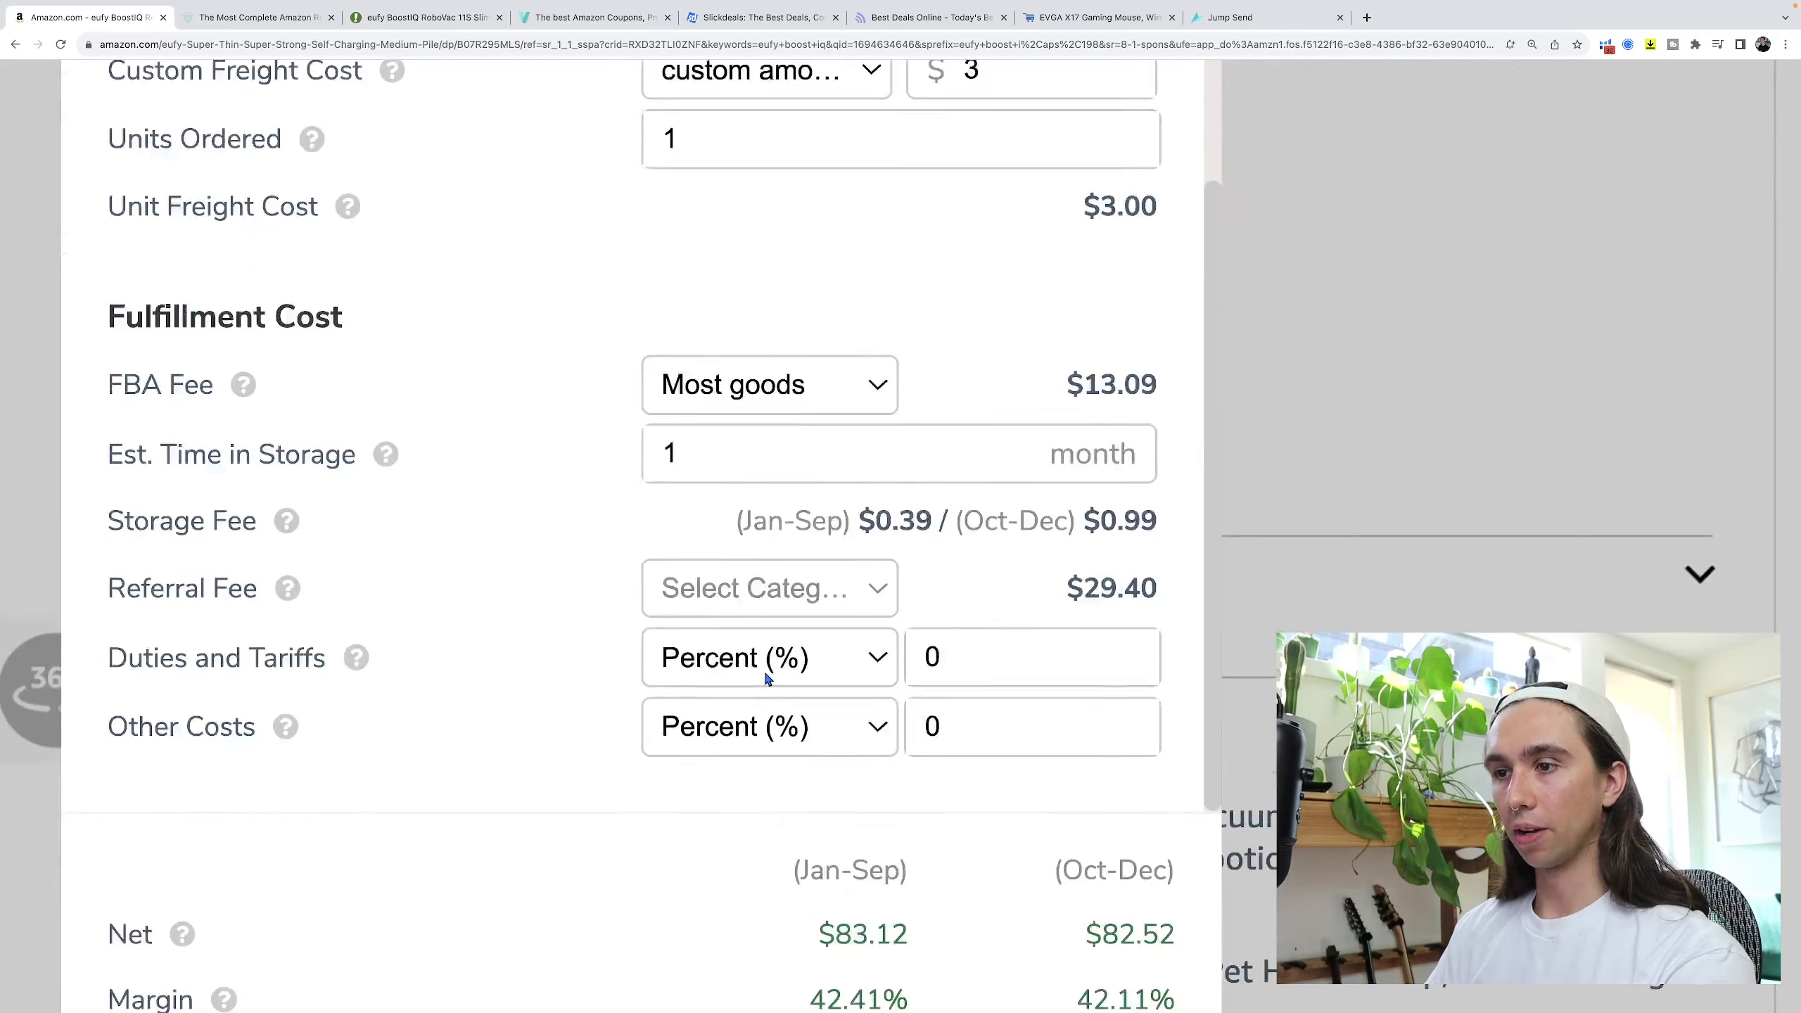
scroll(down, 3)
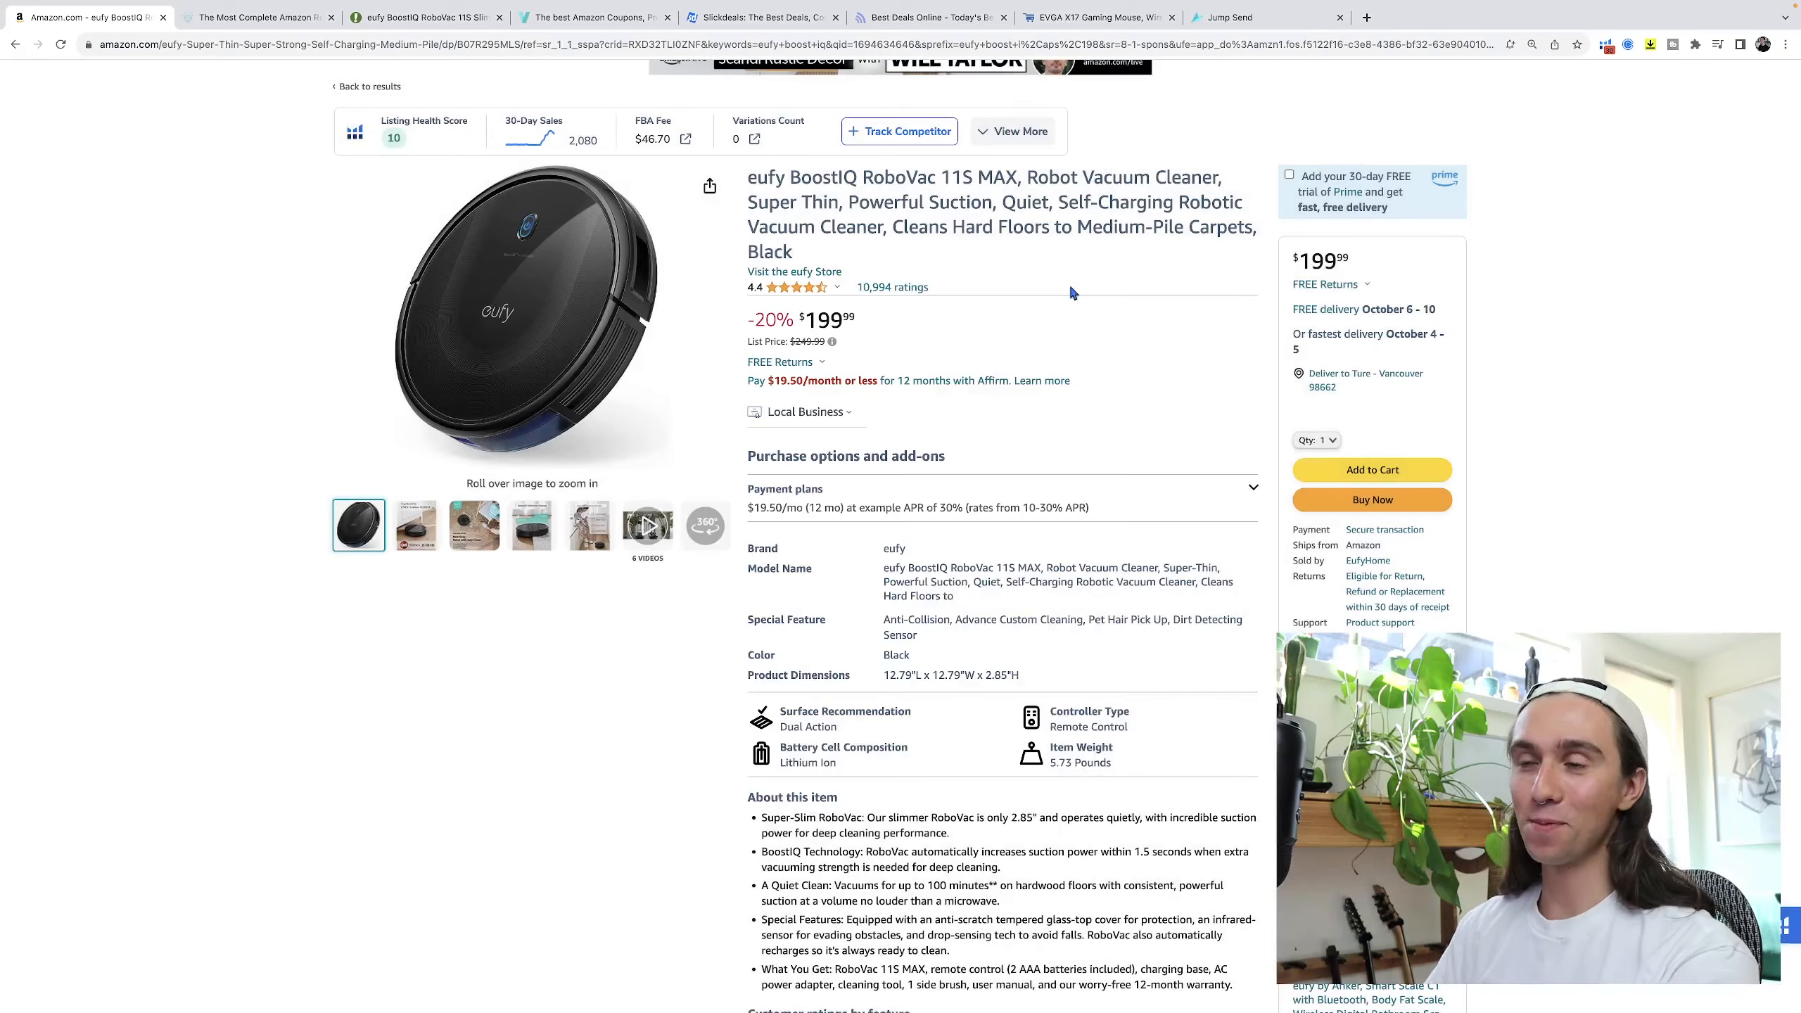
Return to Woot's homepage of current deals.
click(424, 17)
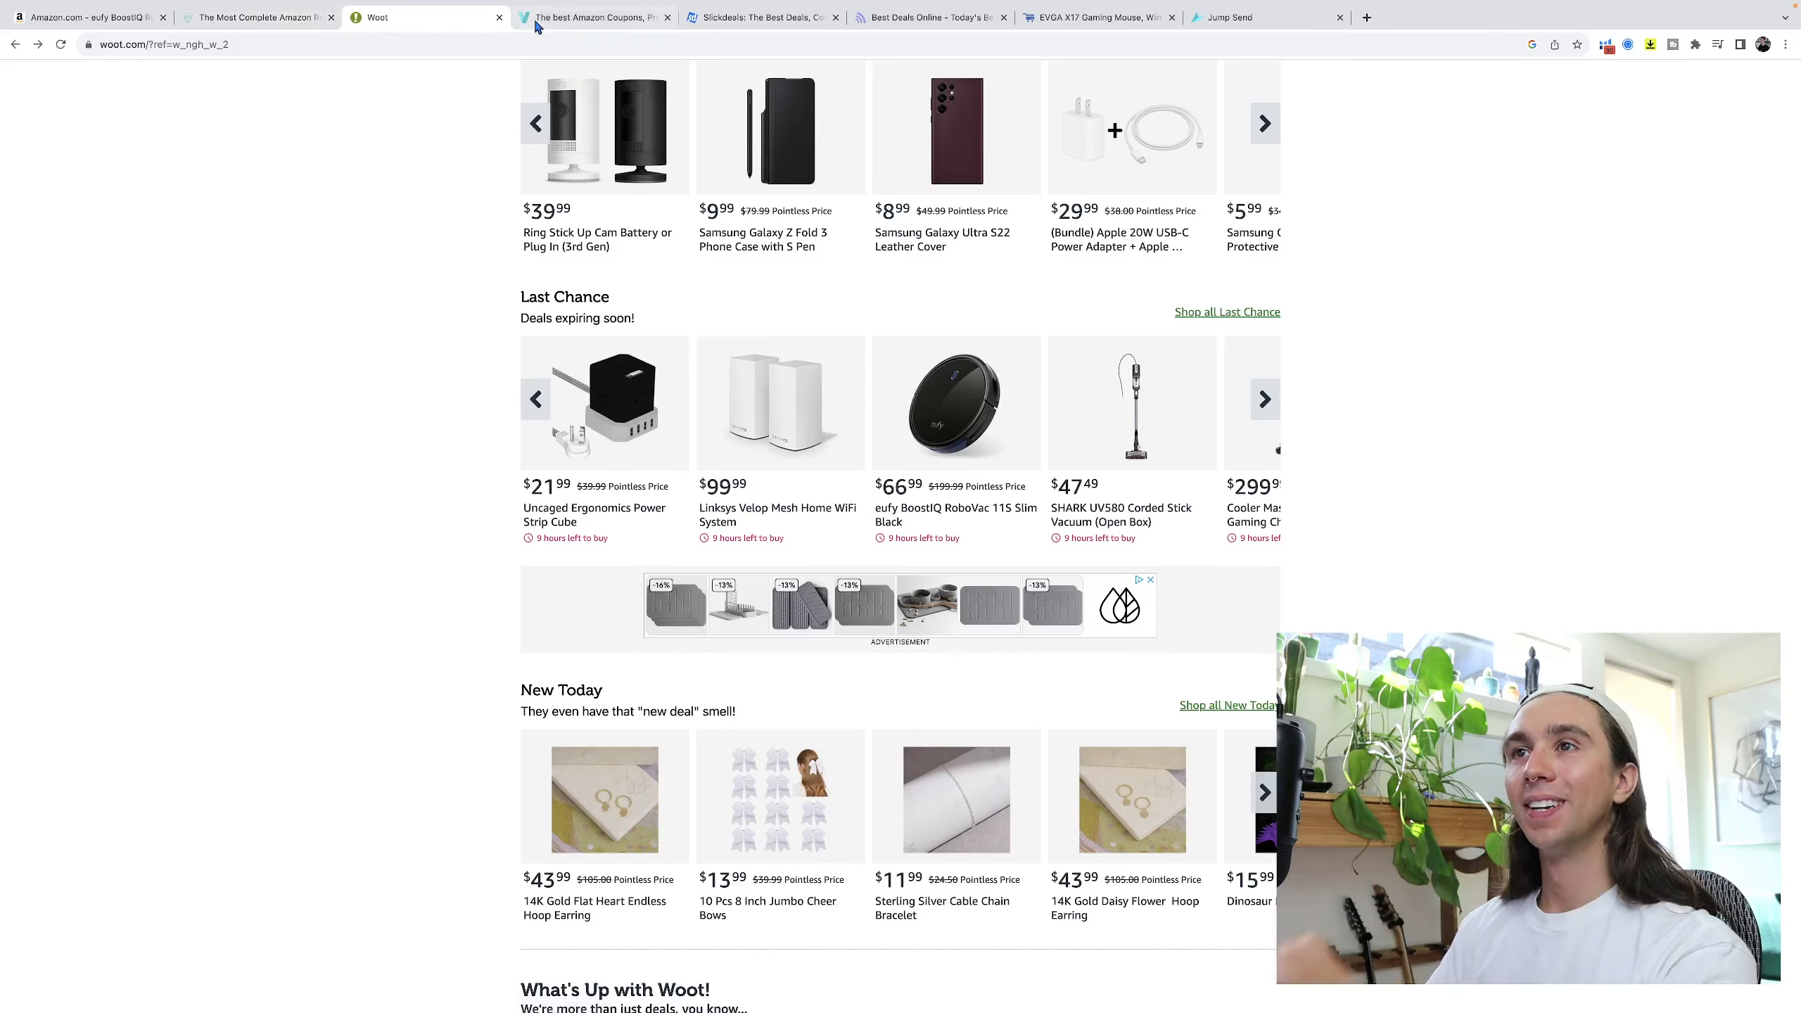
Browse Vipon's Featured and Trending coupon deals down to the $9.00 True Wireless Earbuds.
click(591, 17)
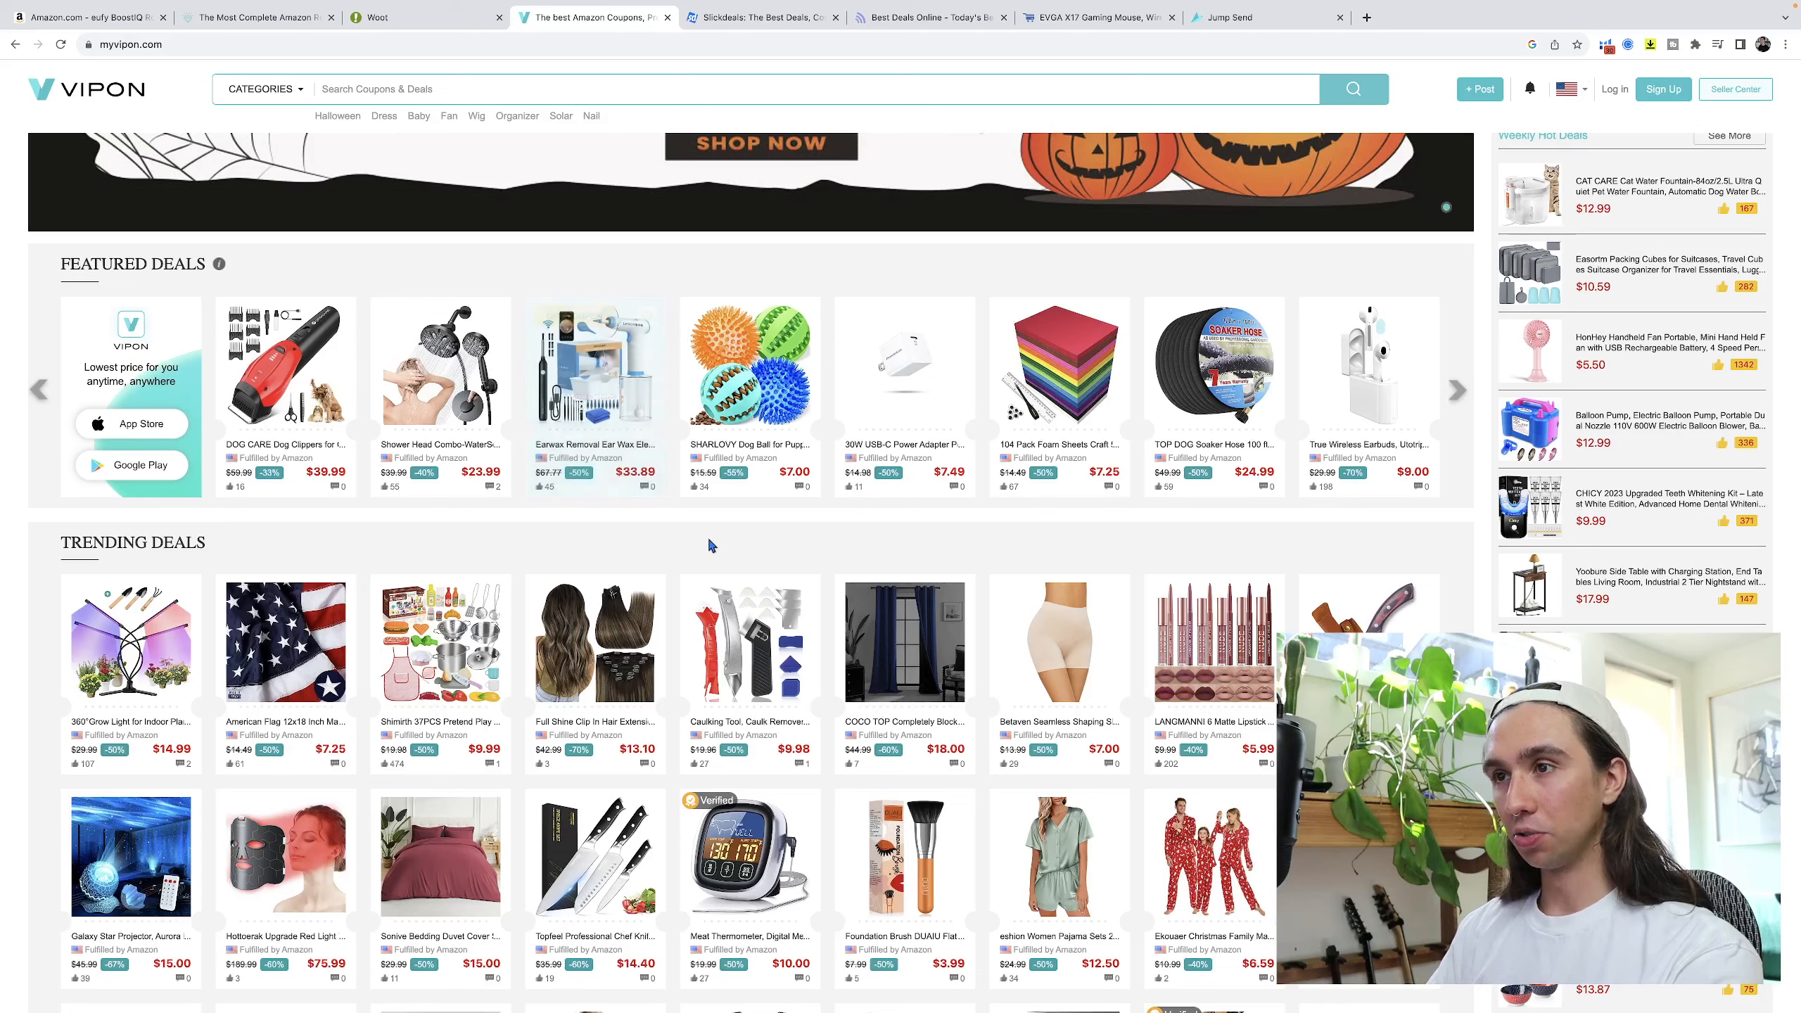
scroll(down, 3)
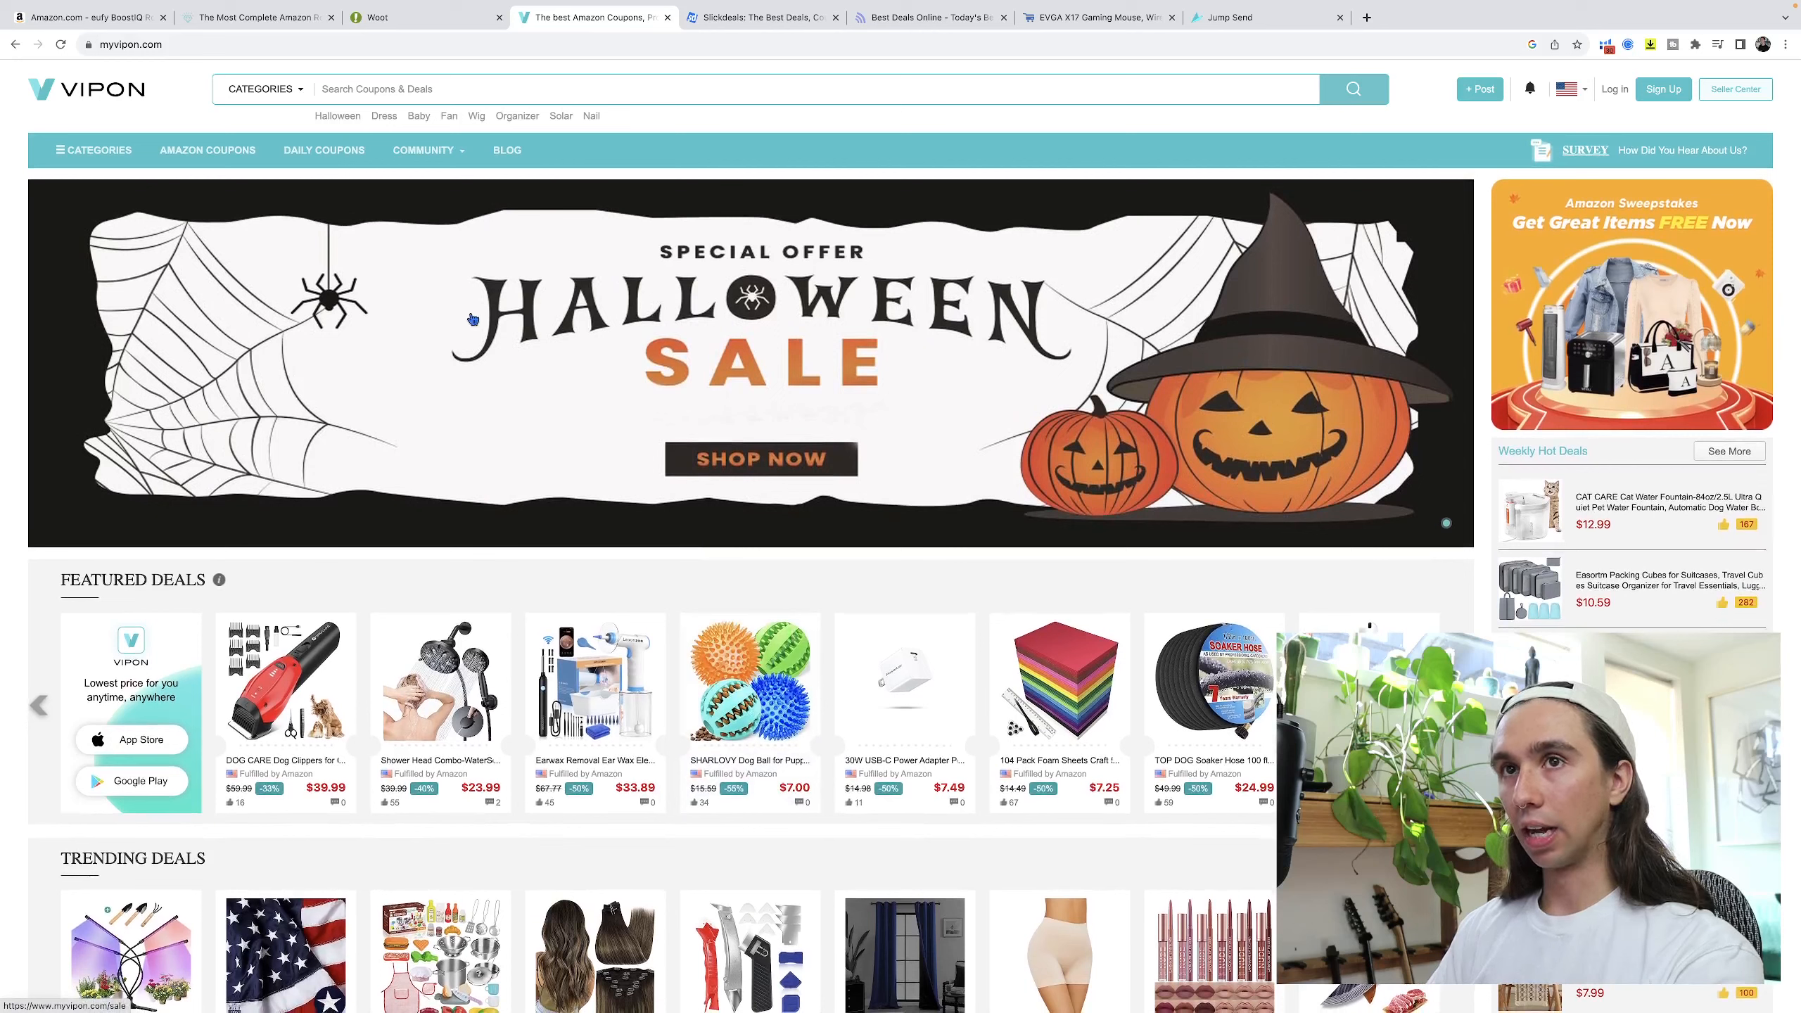
mouse_move(659, 553)
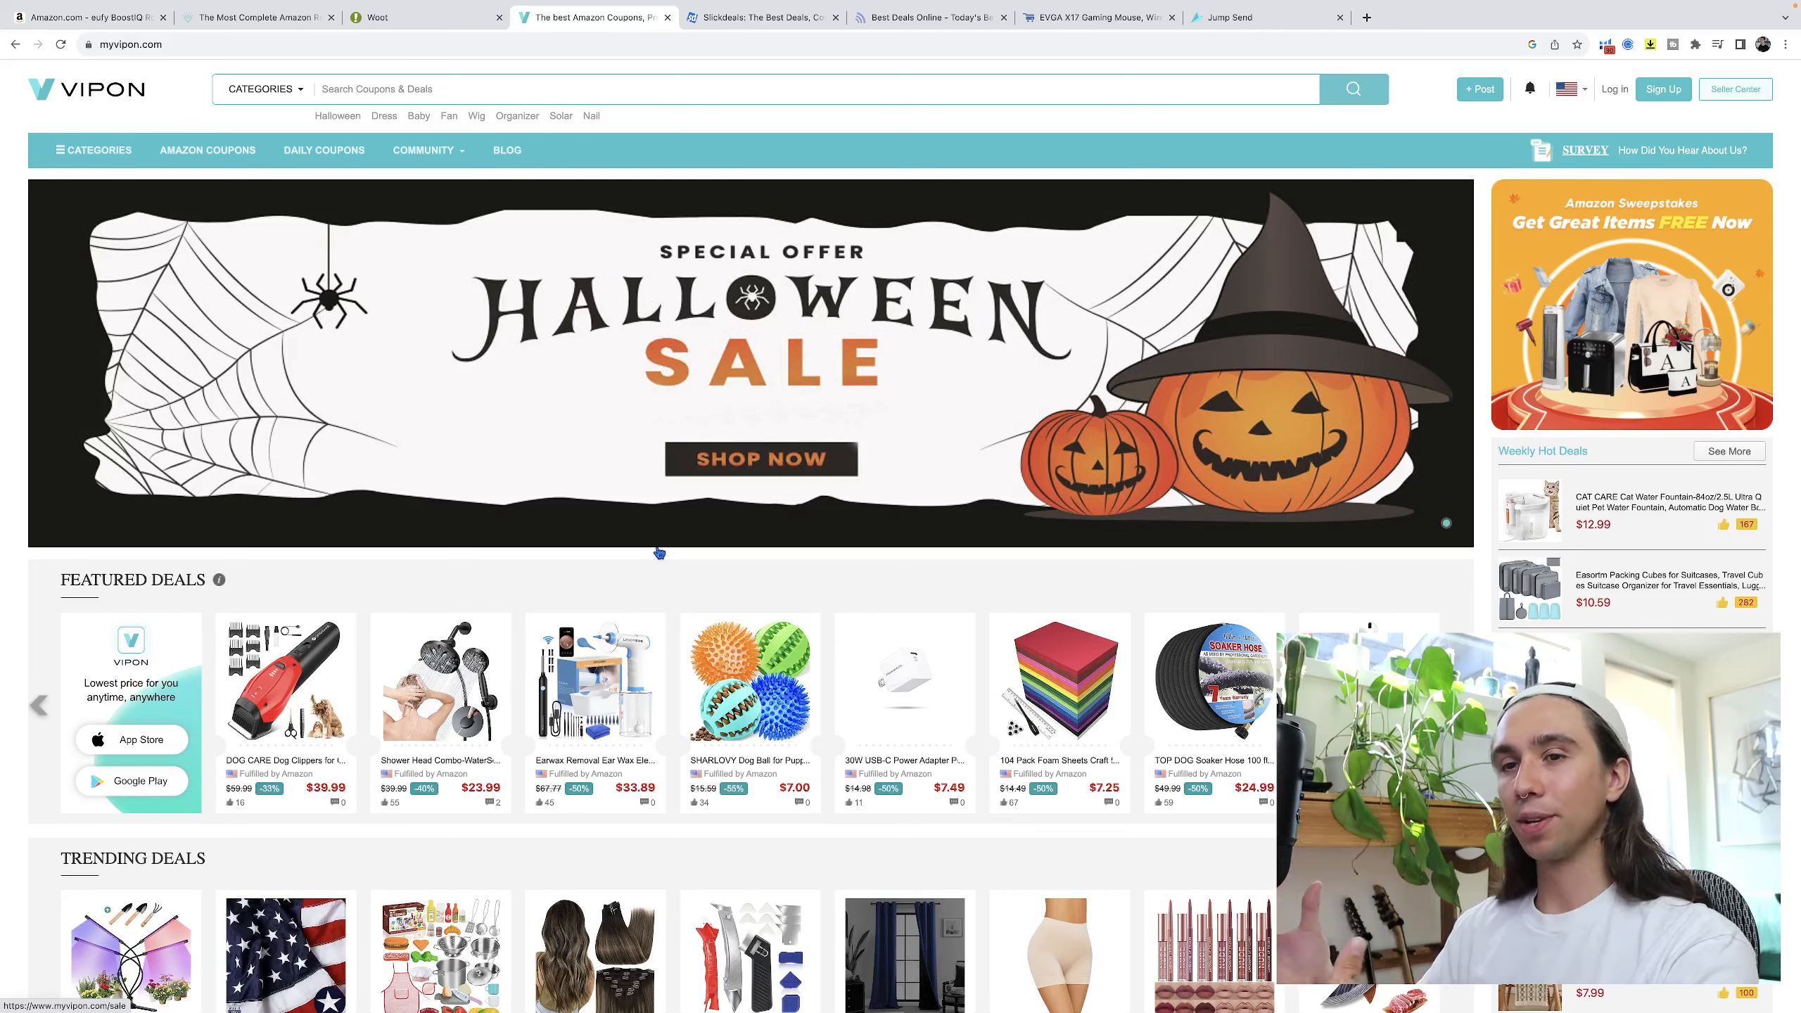
scroll(down, 3)
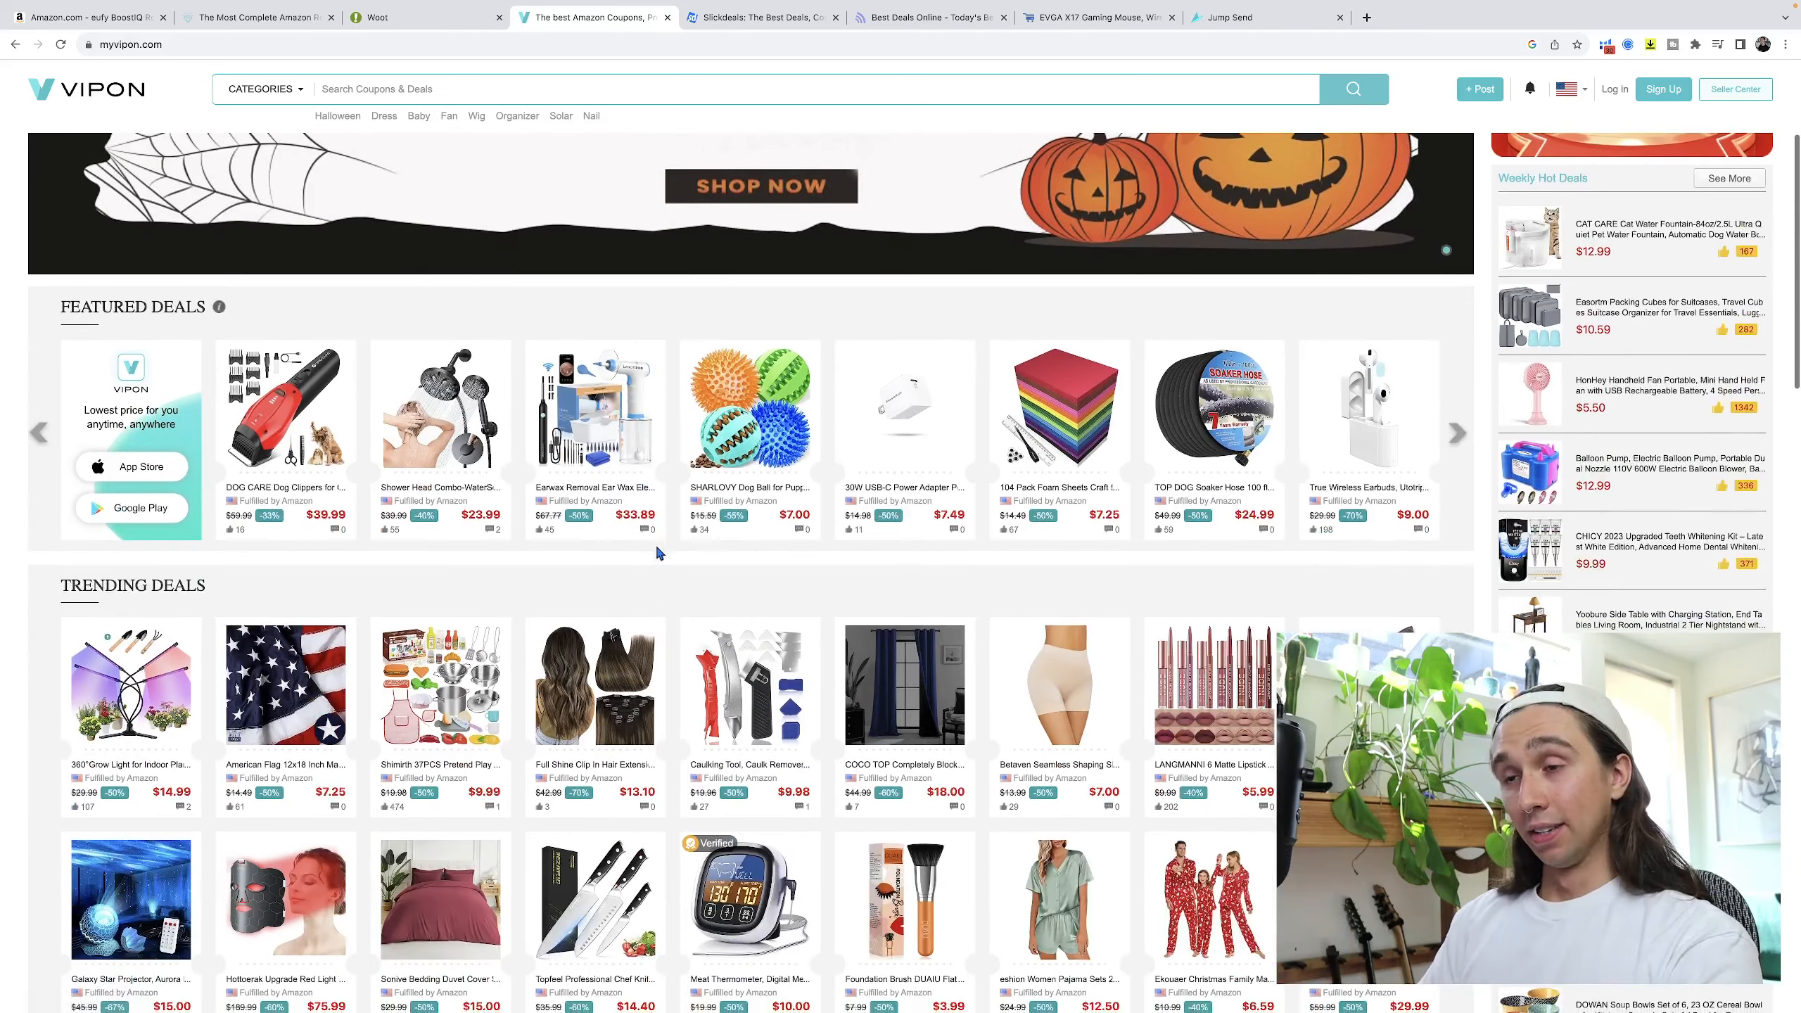
scroll(down, 3)
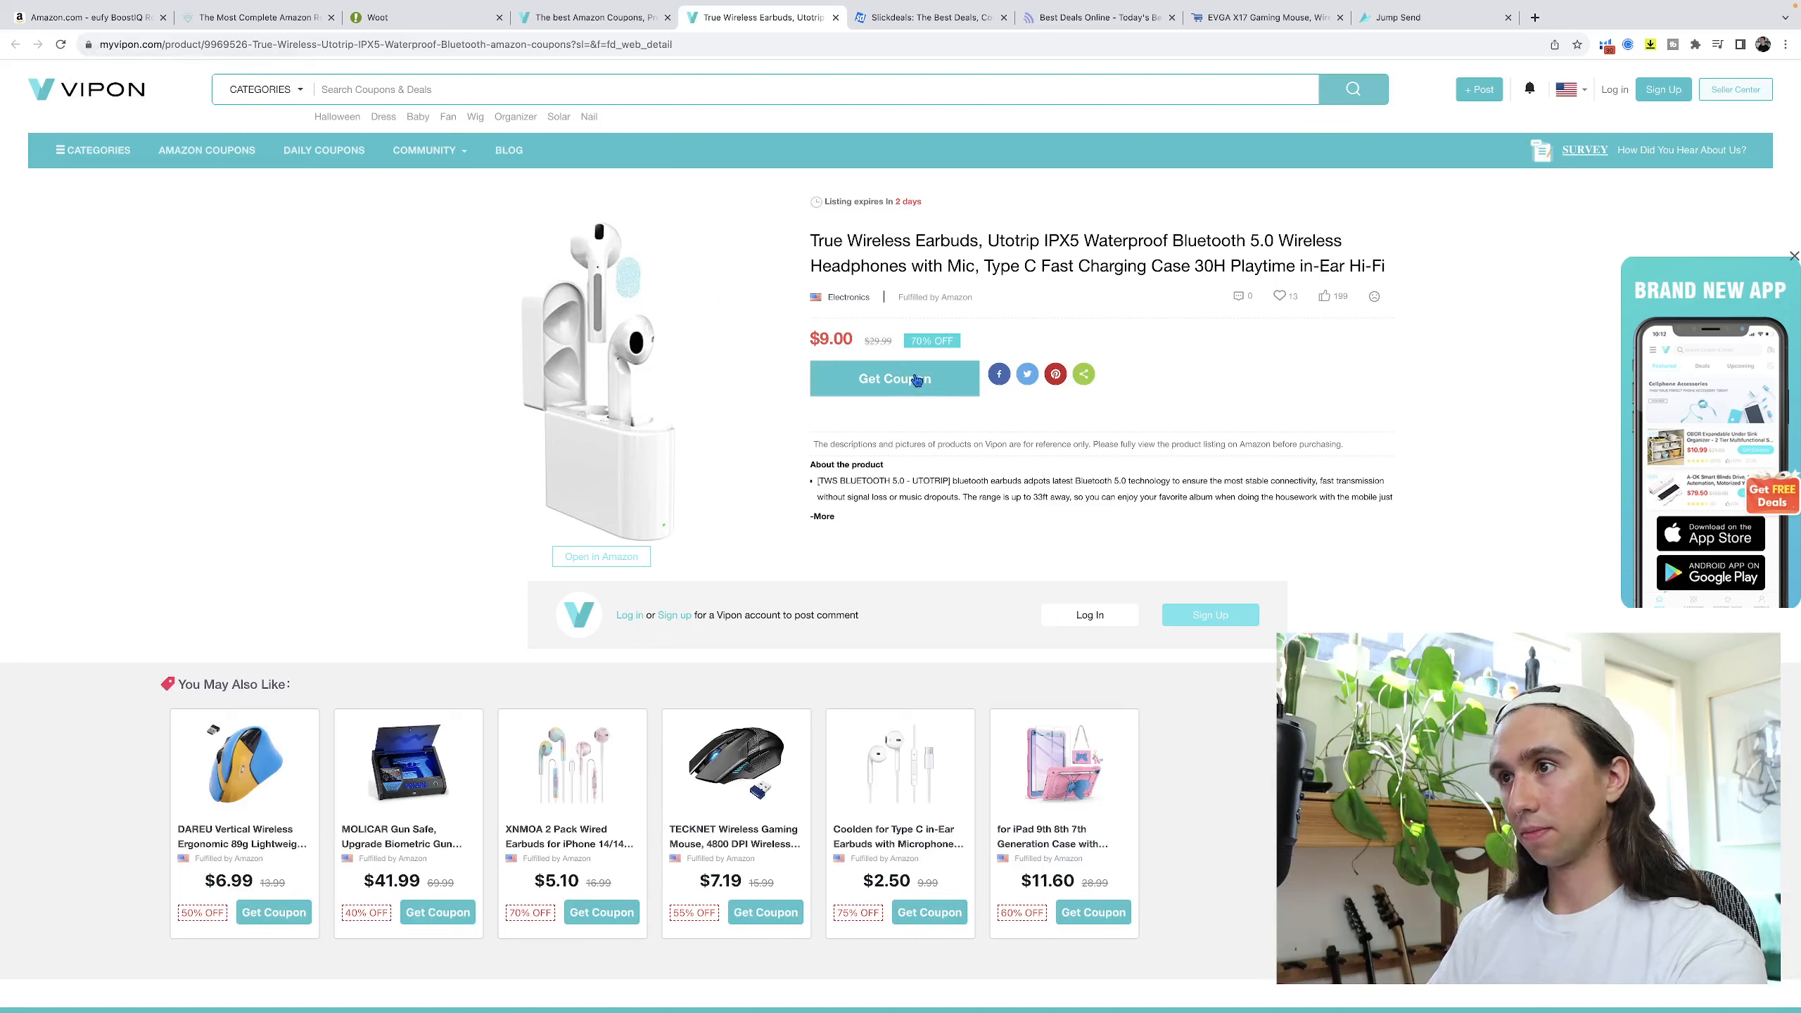
Dismiss the coupon login prompt, select 'Utotrip IPX5 Waterproof' from the title and go to Amazon to search it.
click(893, 378)
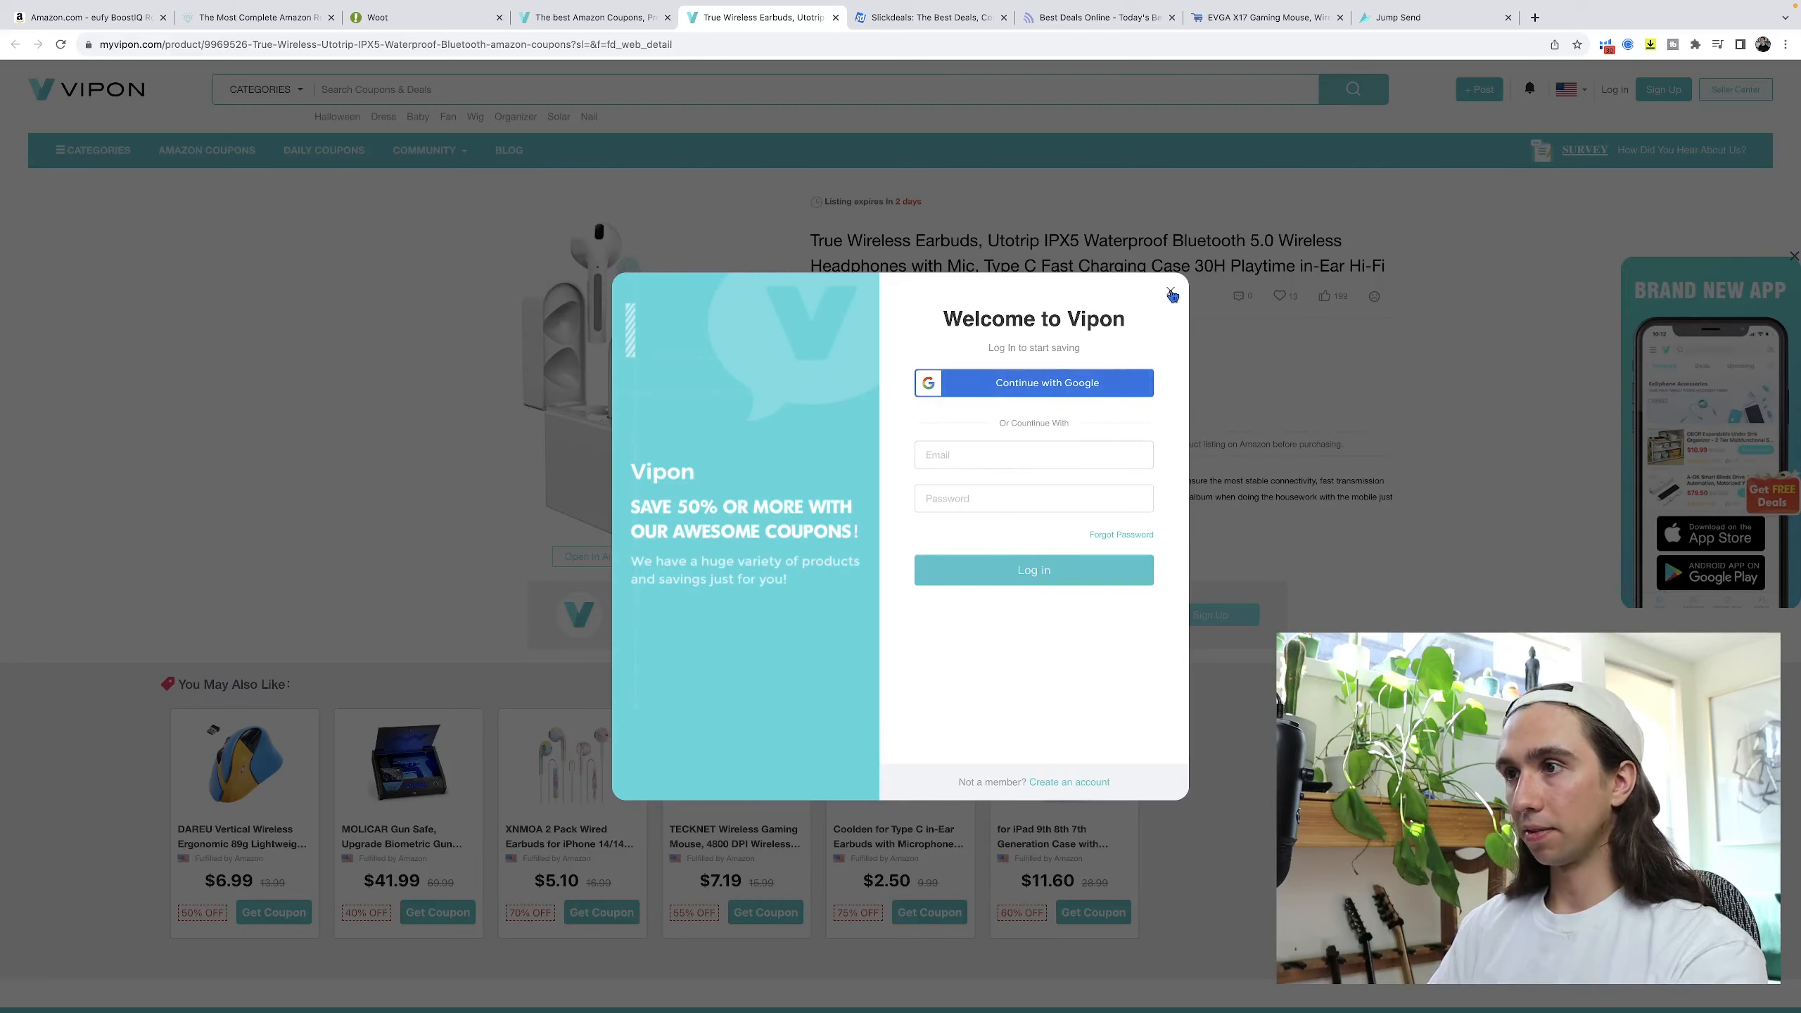
click(1171, 292)
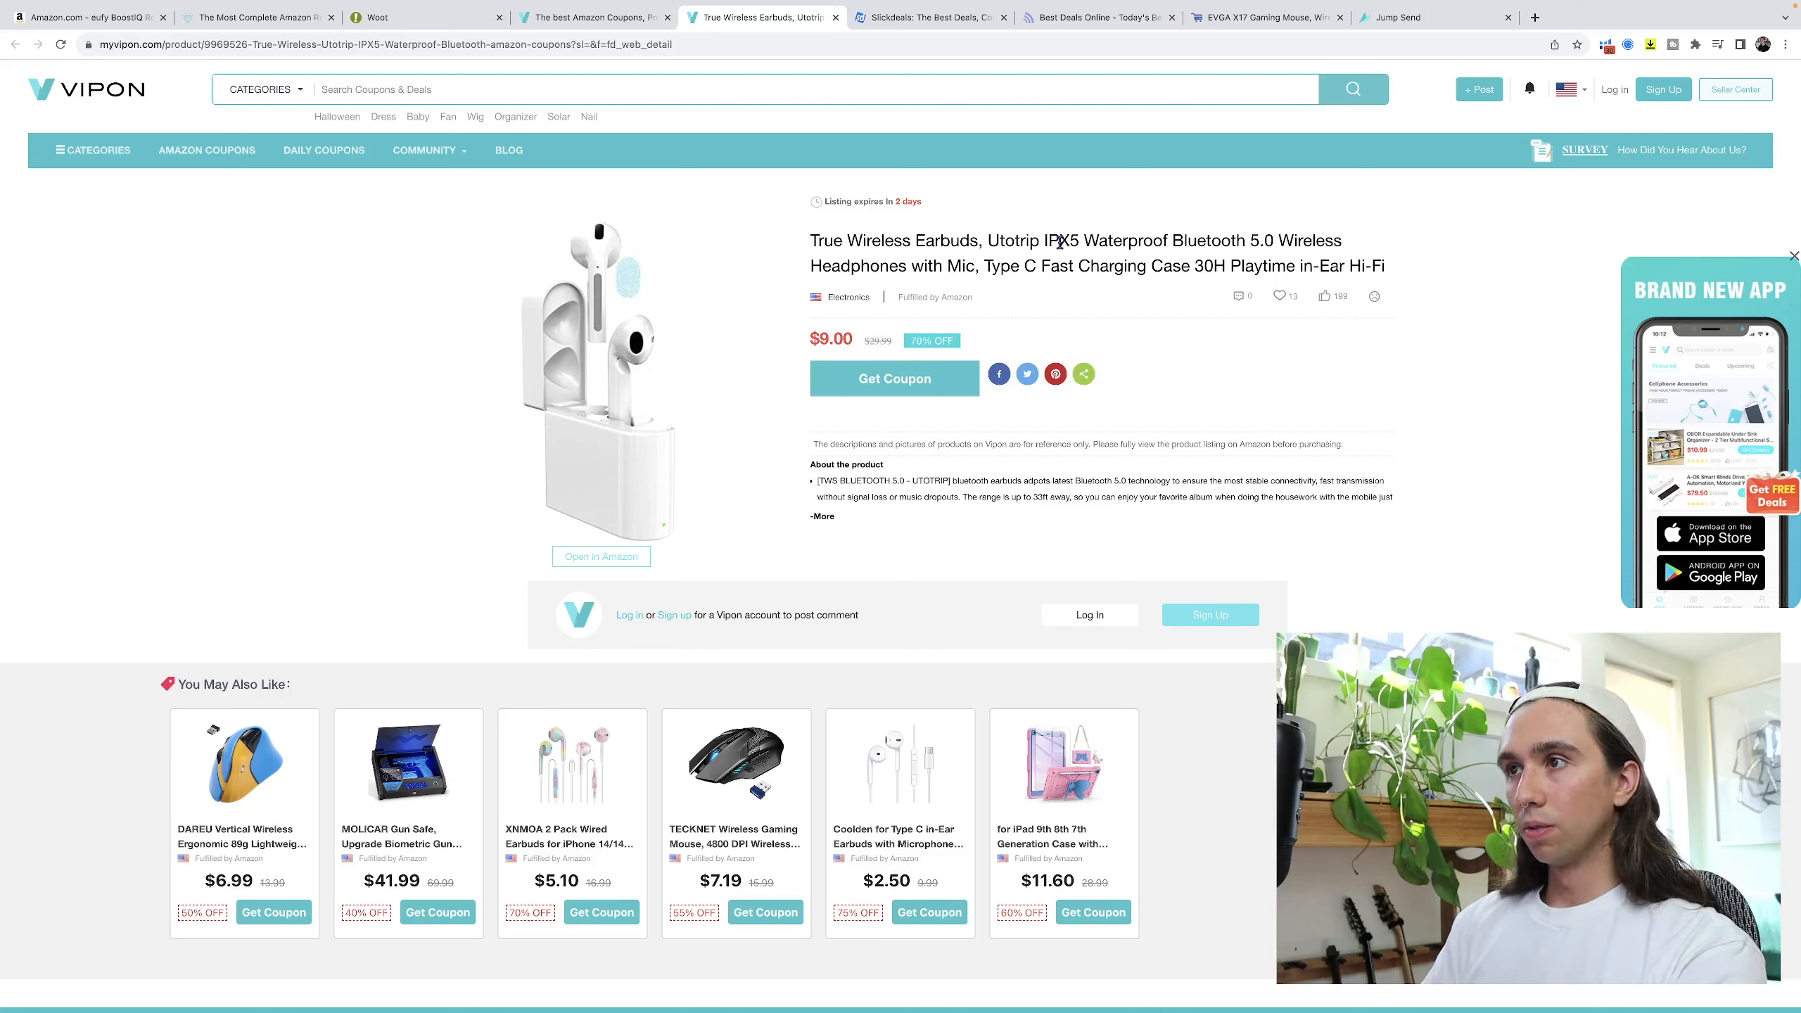
drag(985, 241, 1168, 240)
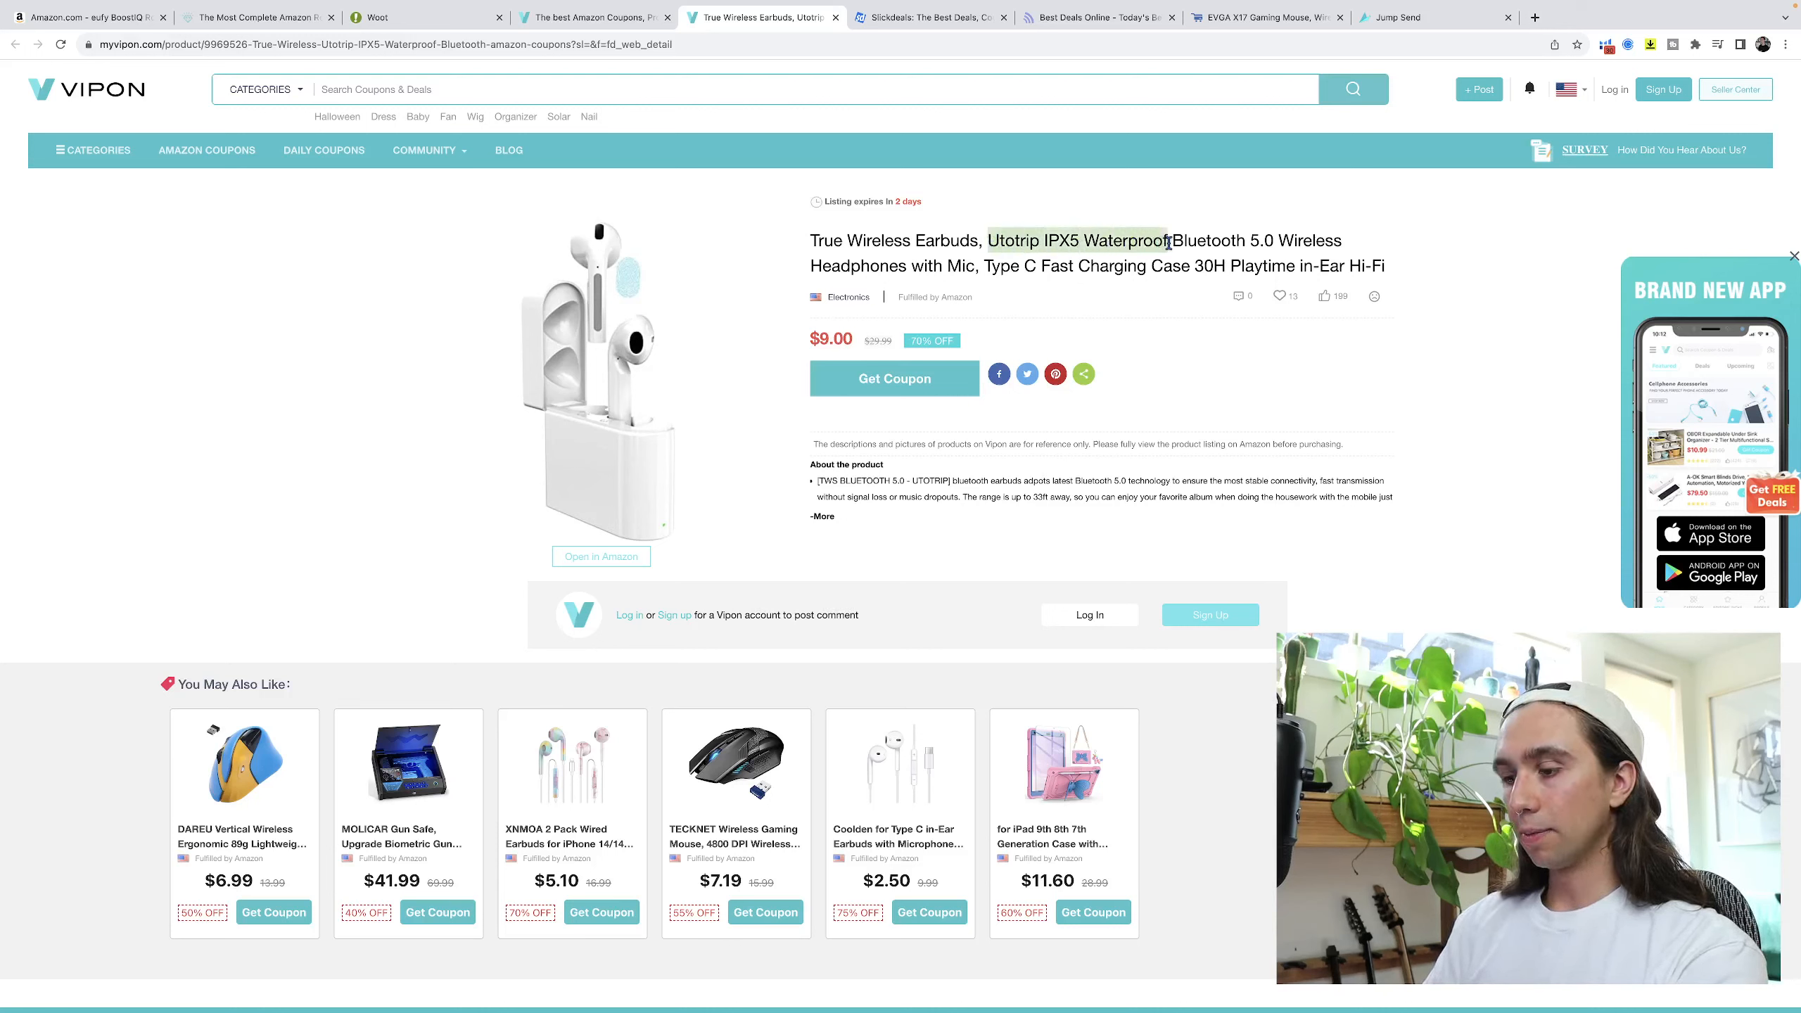
click(86, 17)
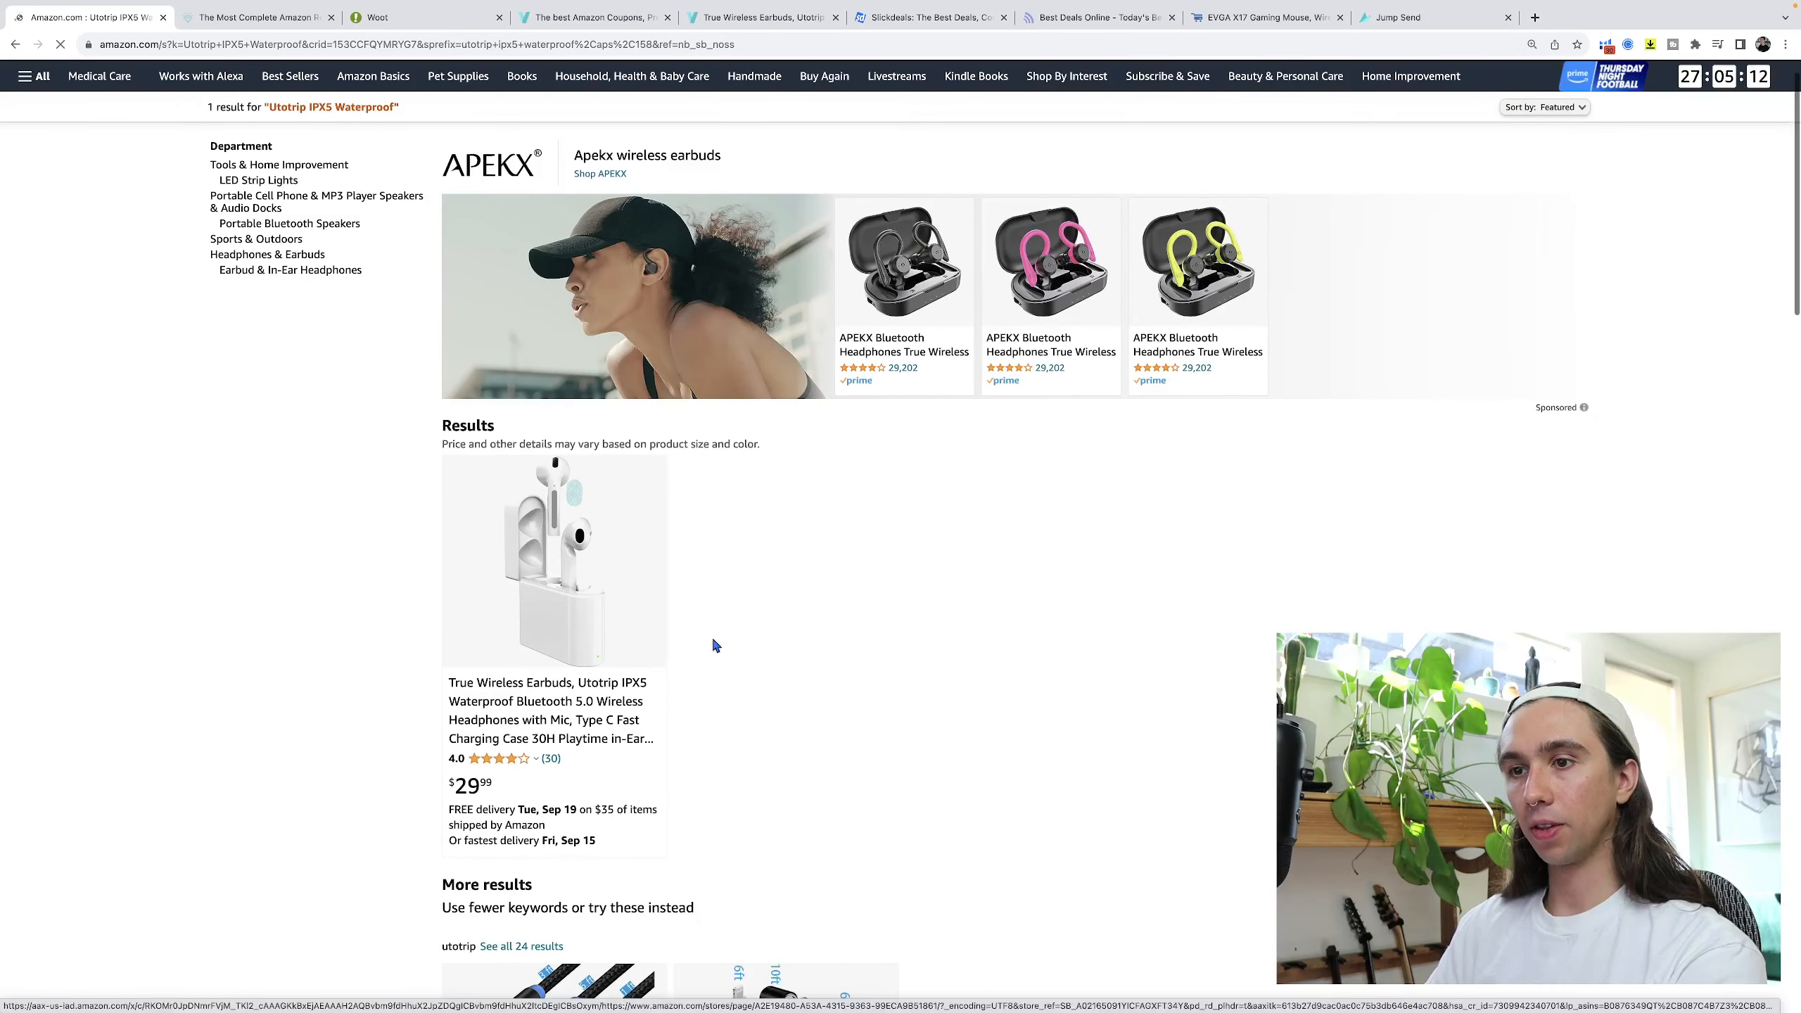
Scroll the Utotrip earbuds listing down to the Keepa and Helium 10 price history graphs.
scroll(down, 3)
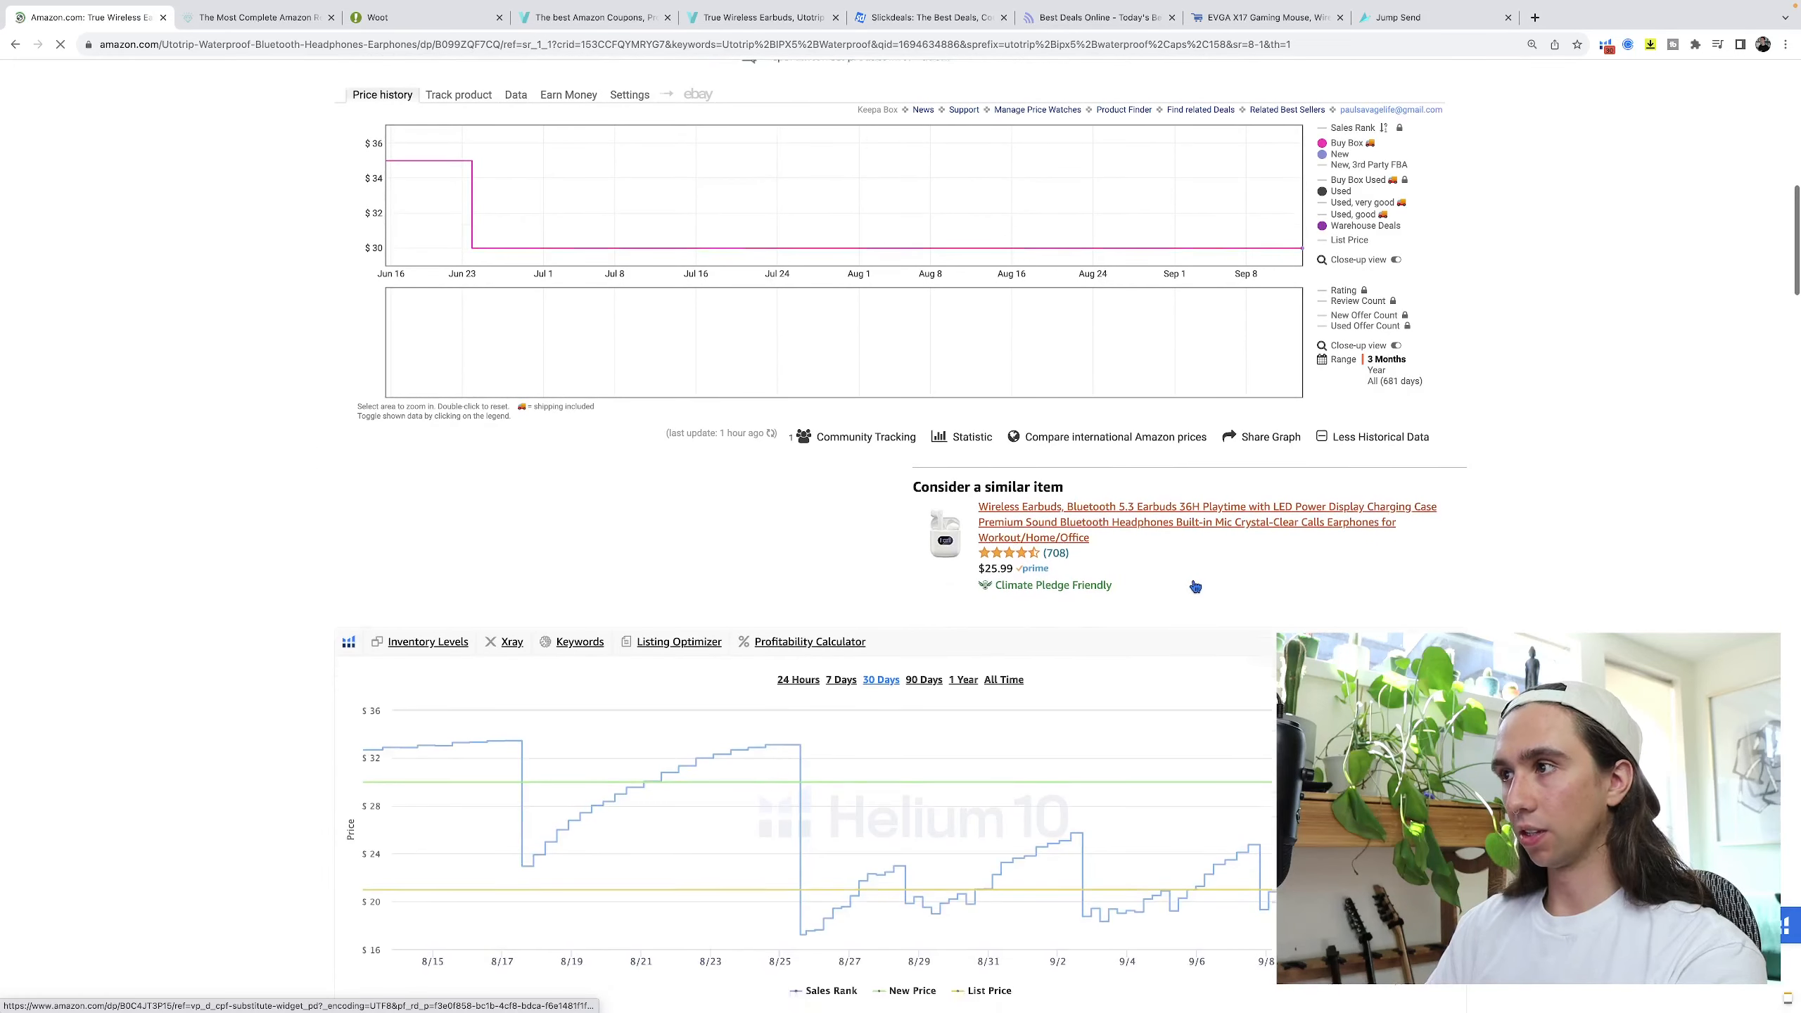
scroll(down, 3)
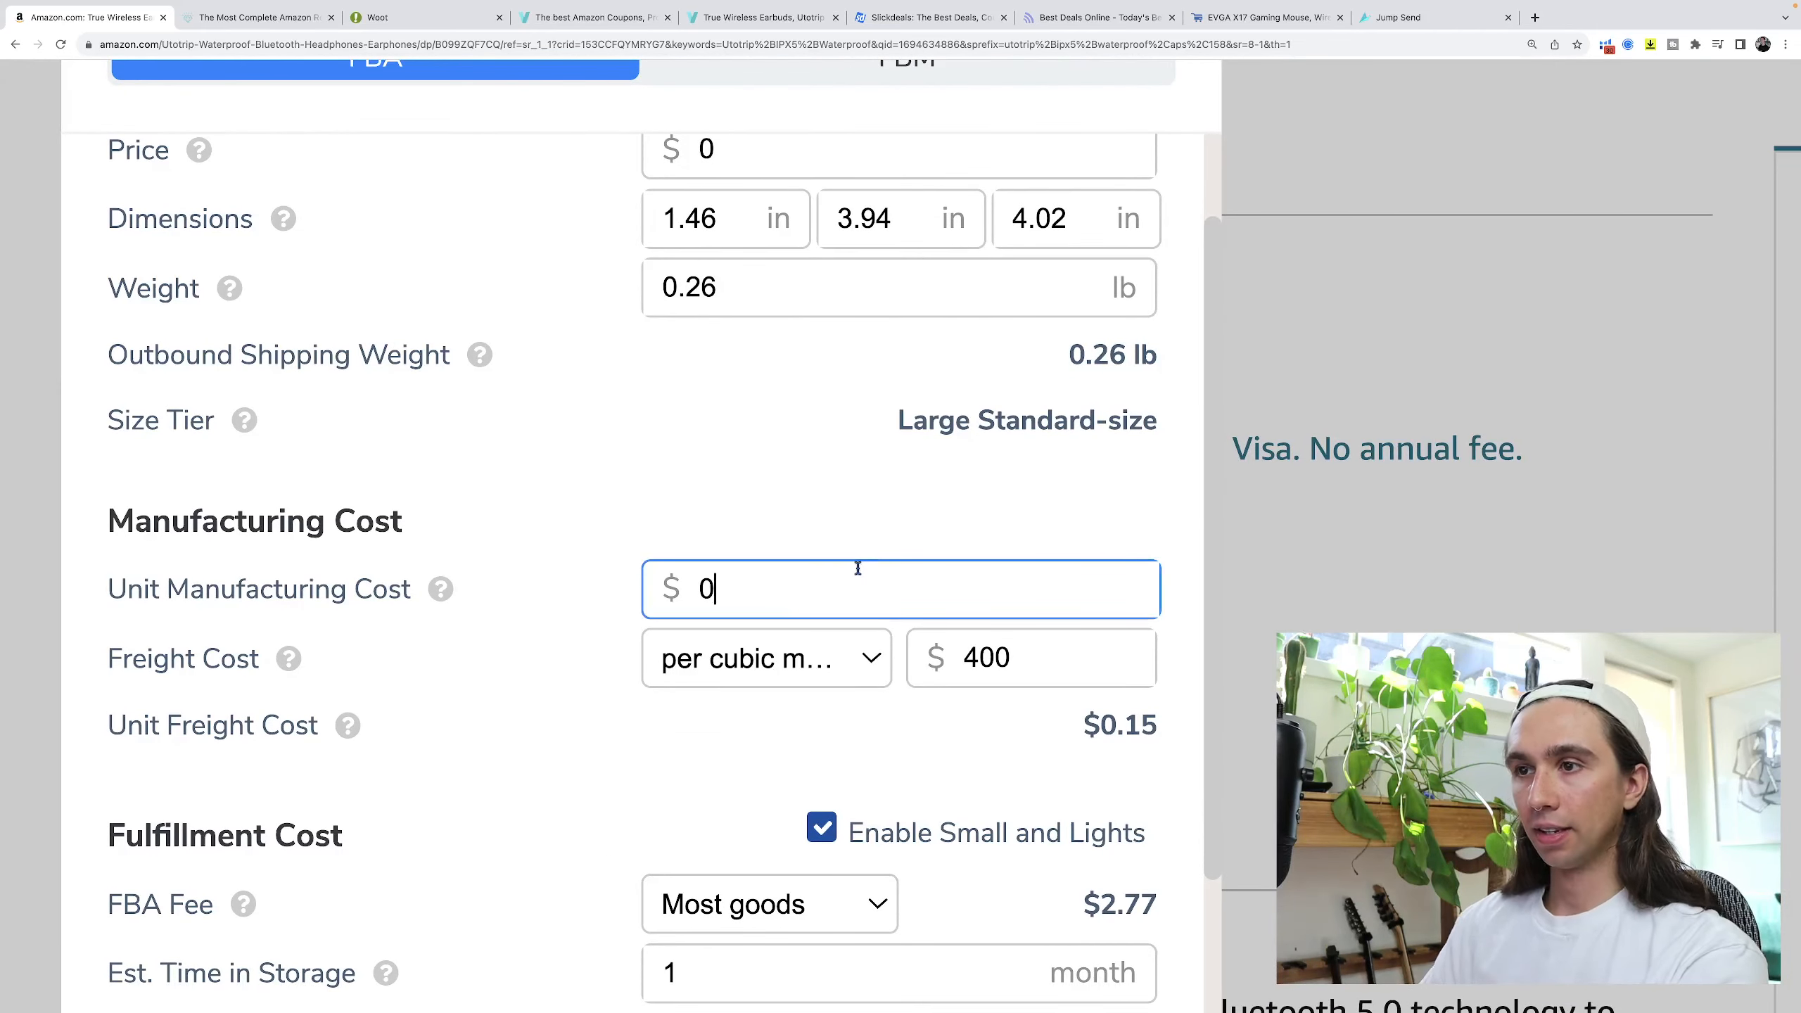
Enter a $9 unit cost and a $0.40 custom per-unit freight cost for the earbuds.
text(9)
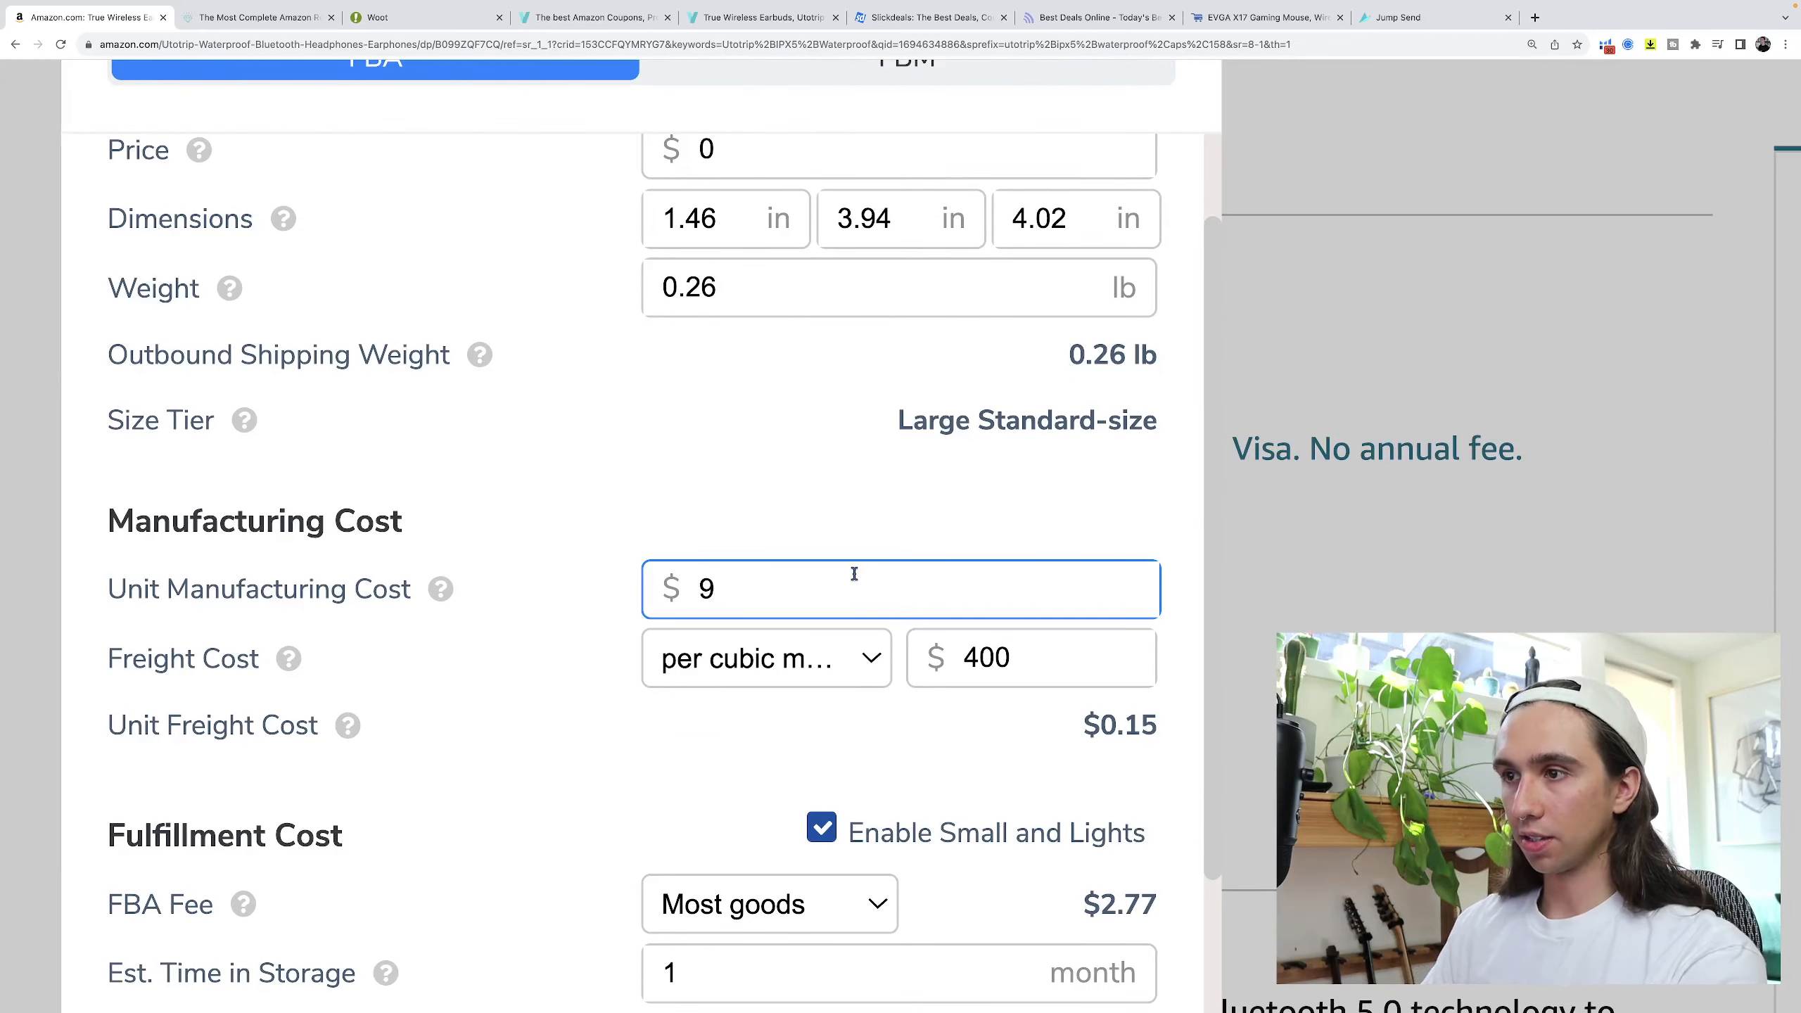
click(1030, 658)
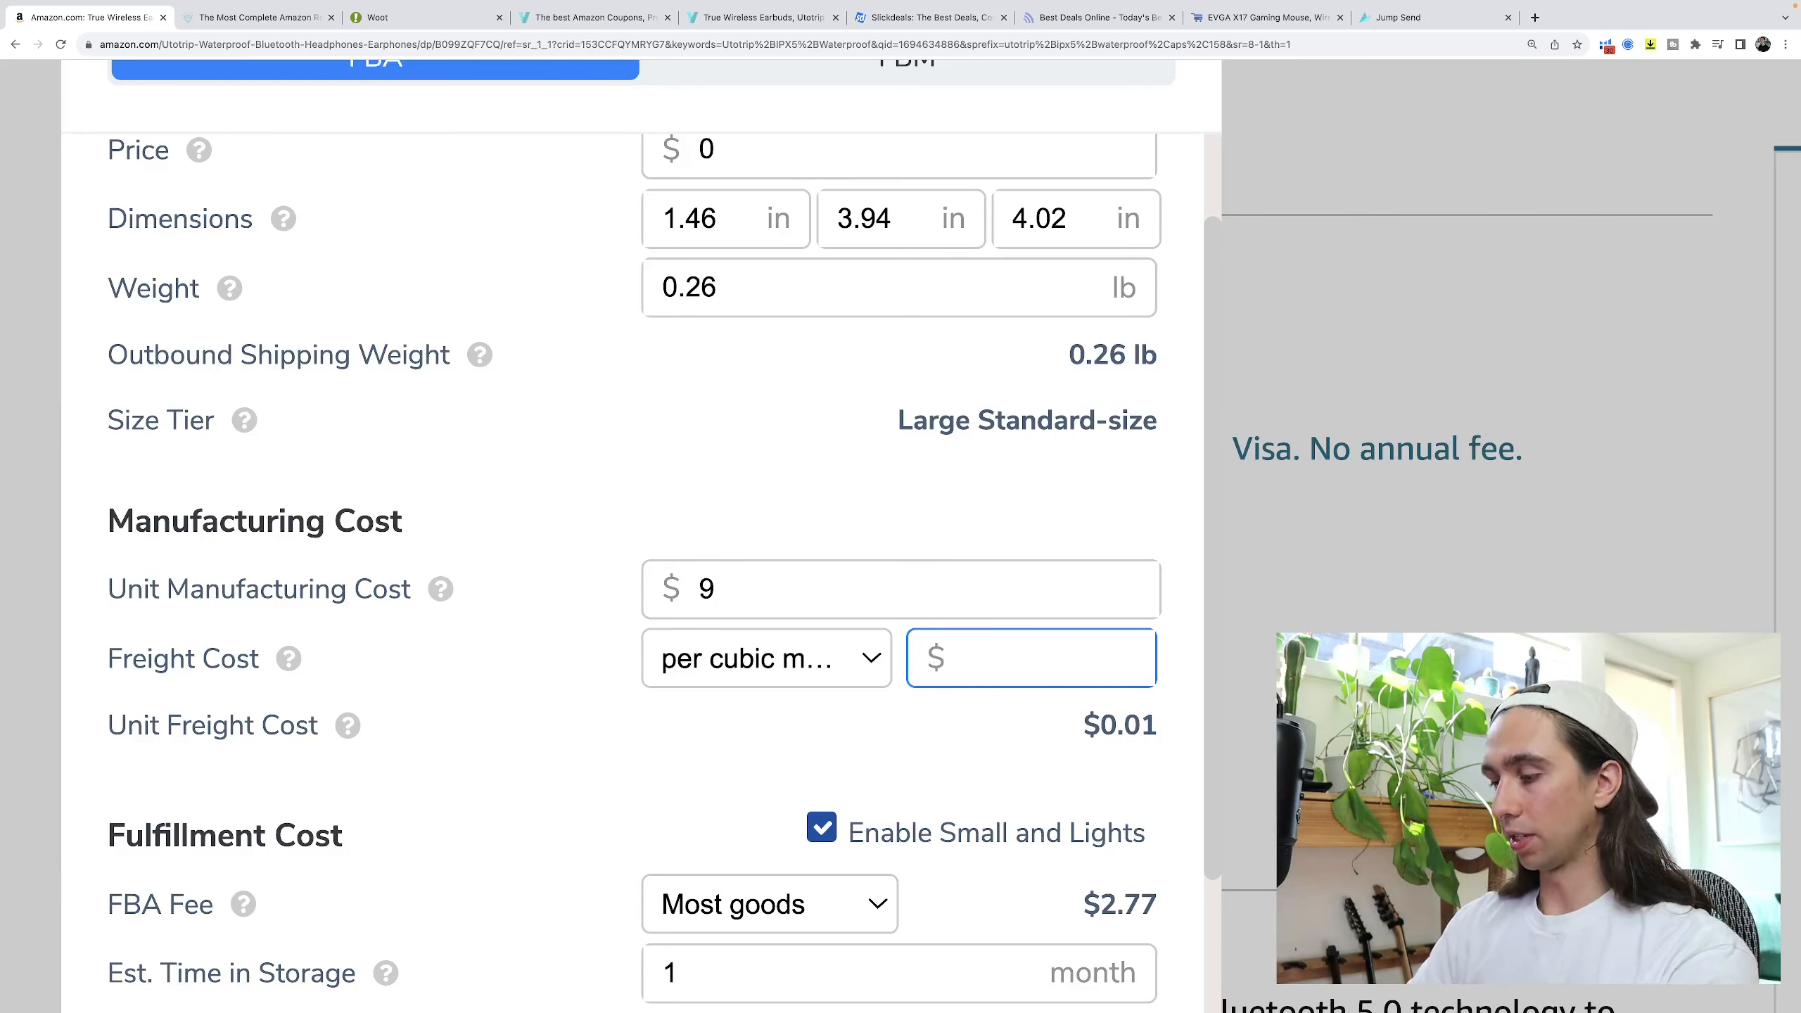
text(0)
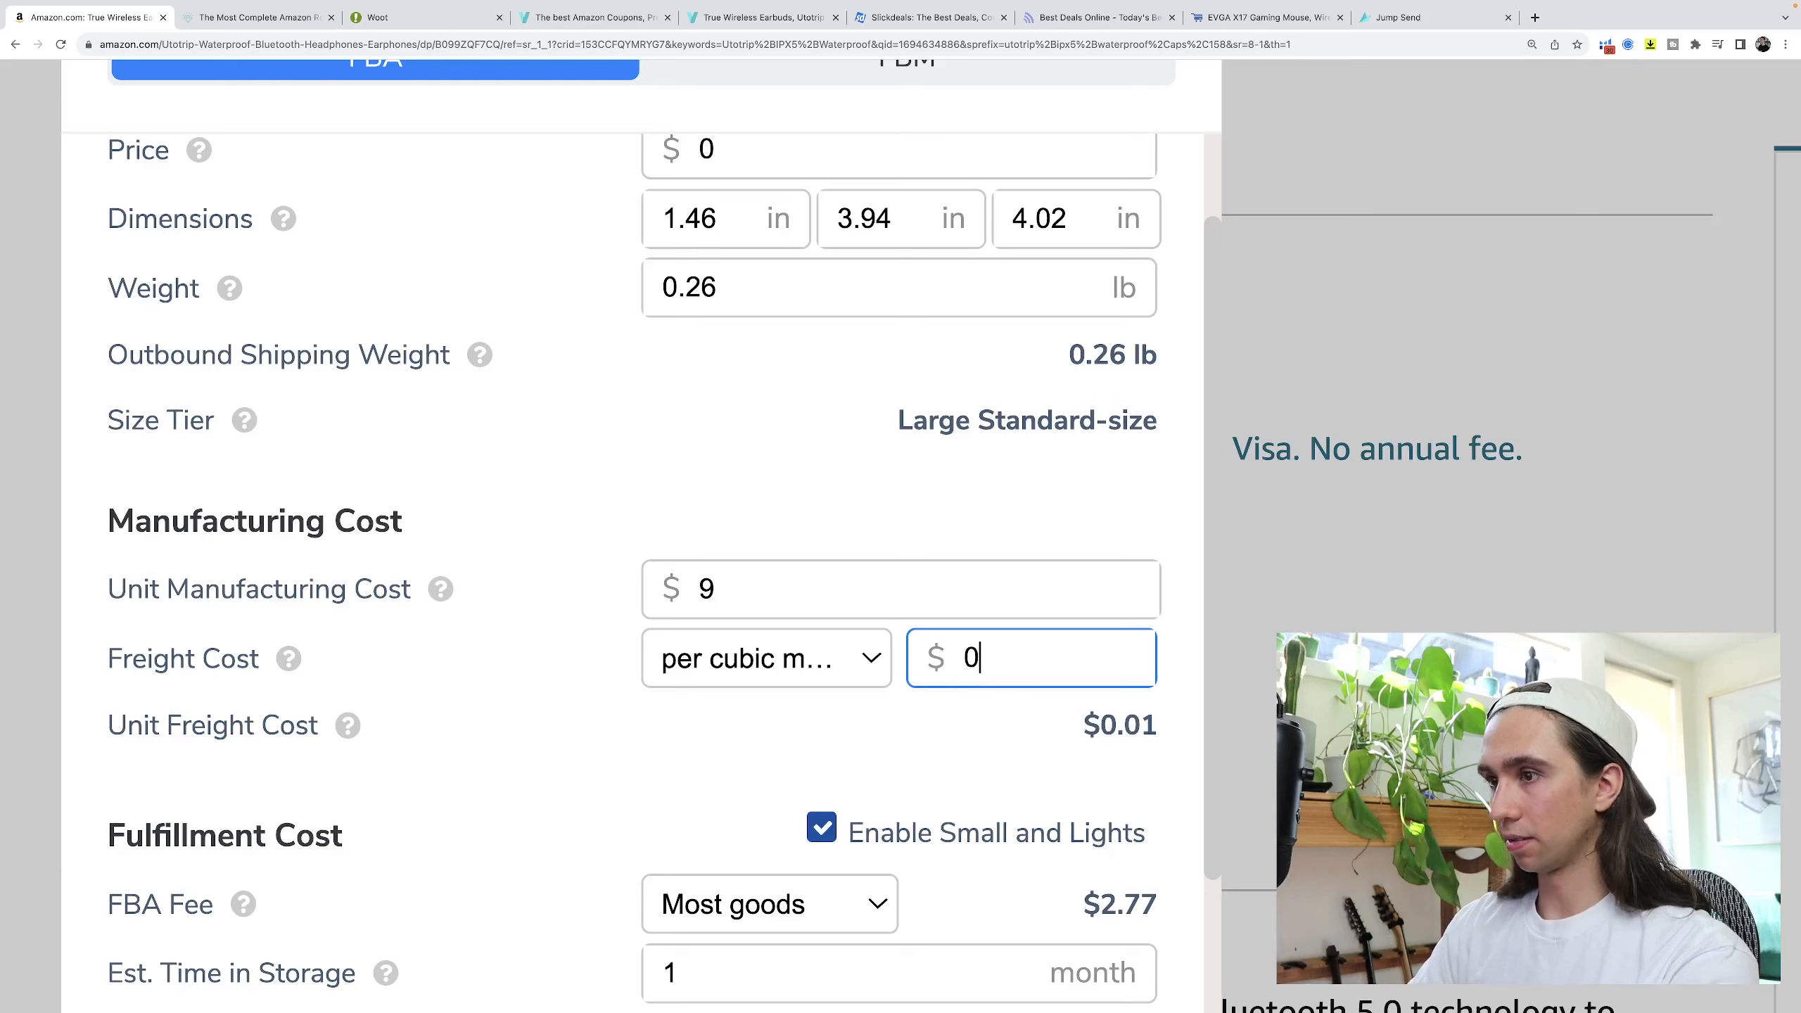
text(.4)
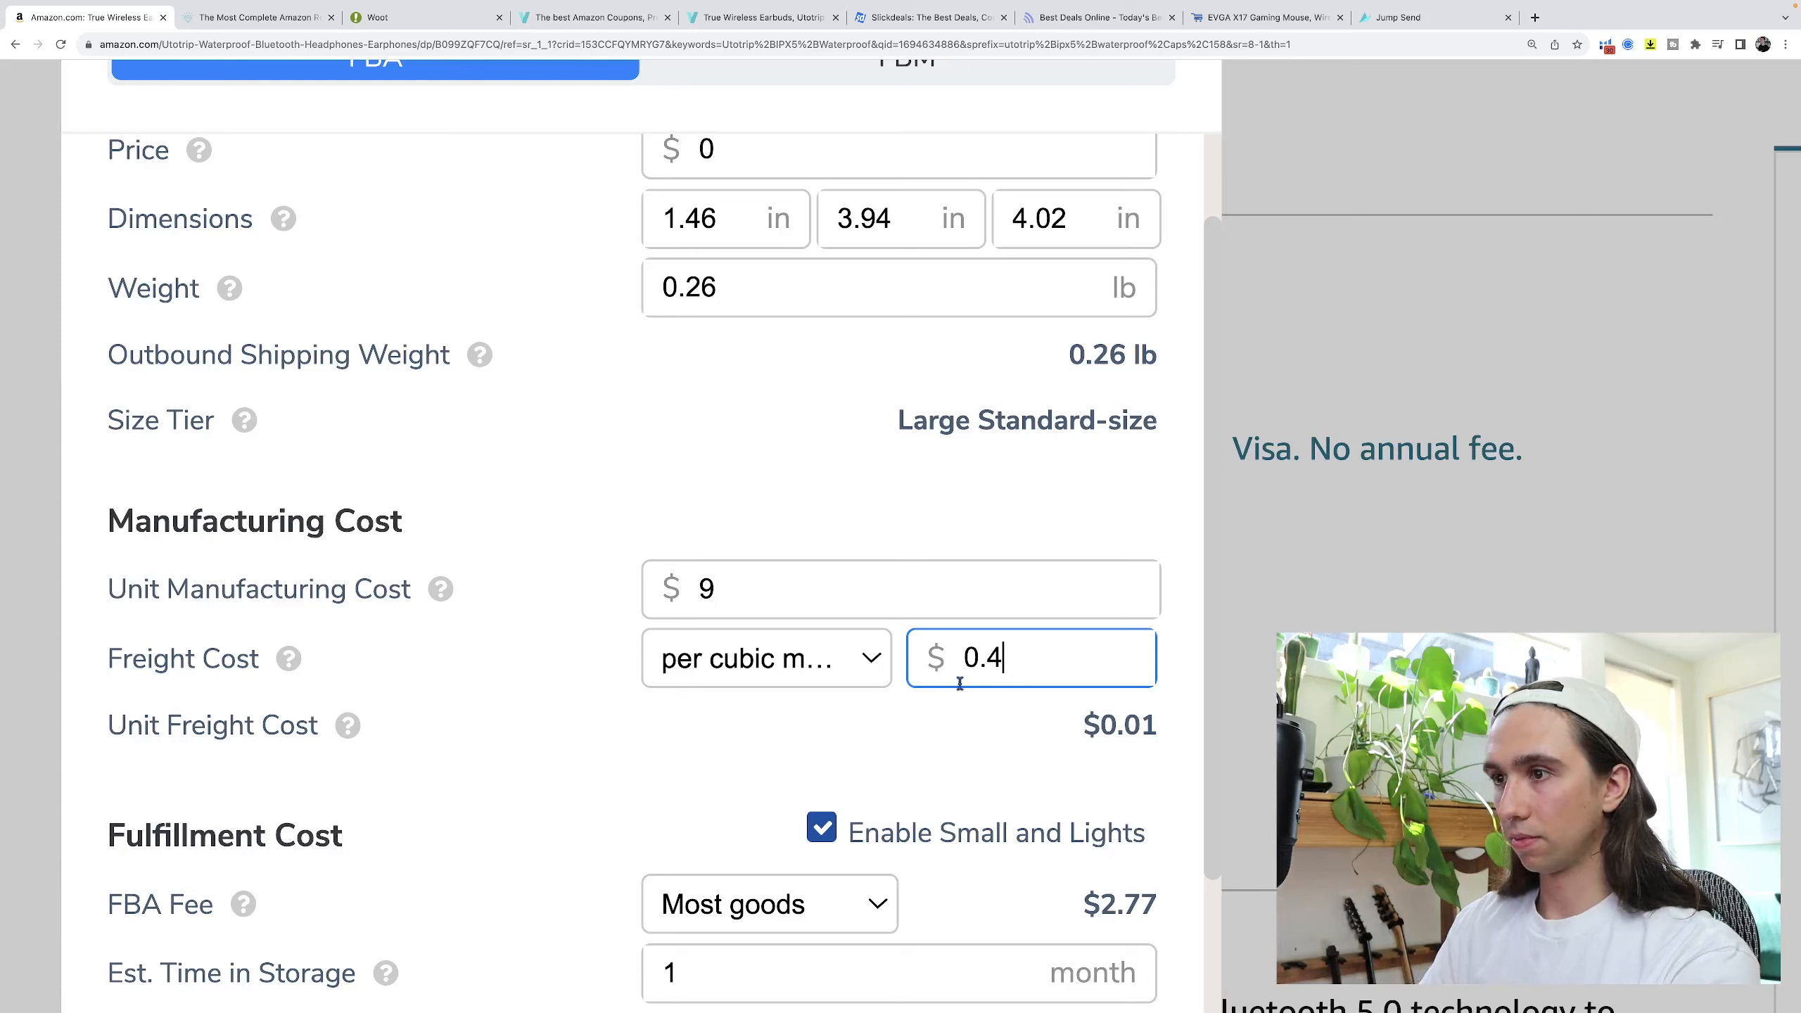
click(765, 659)
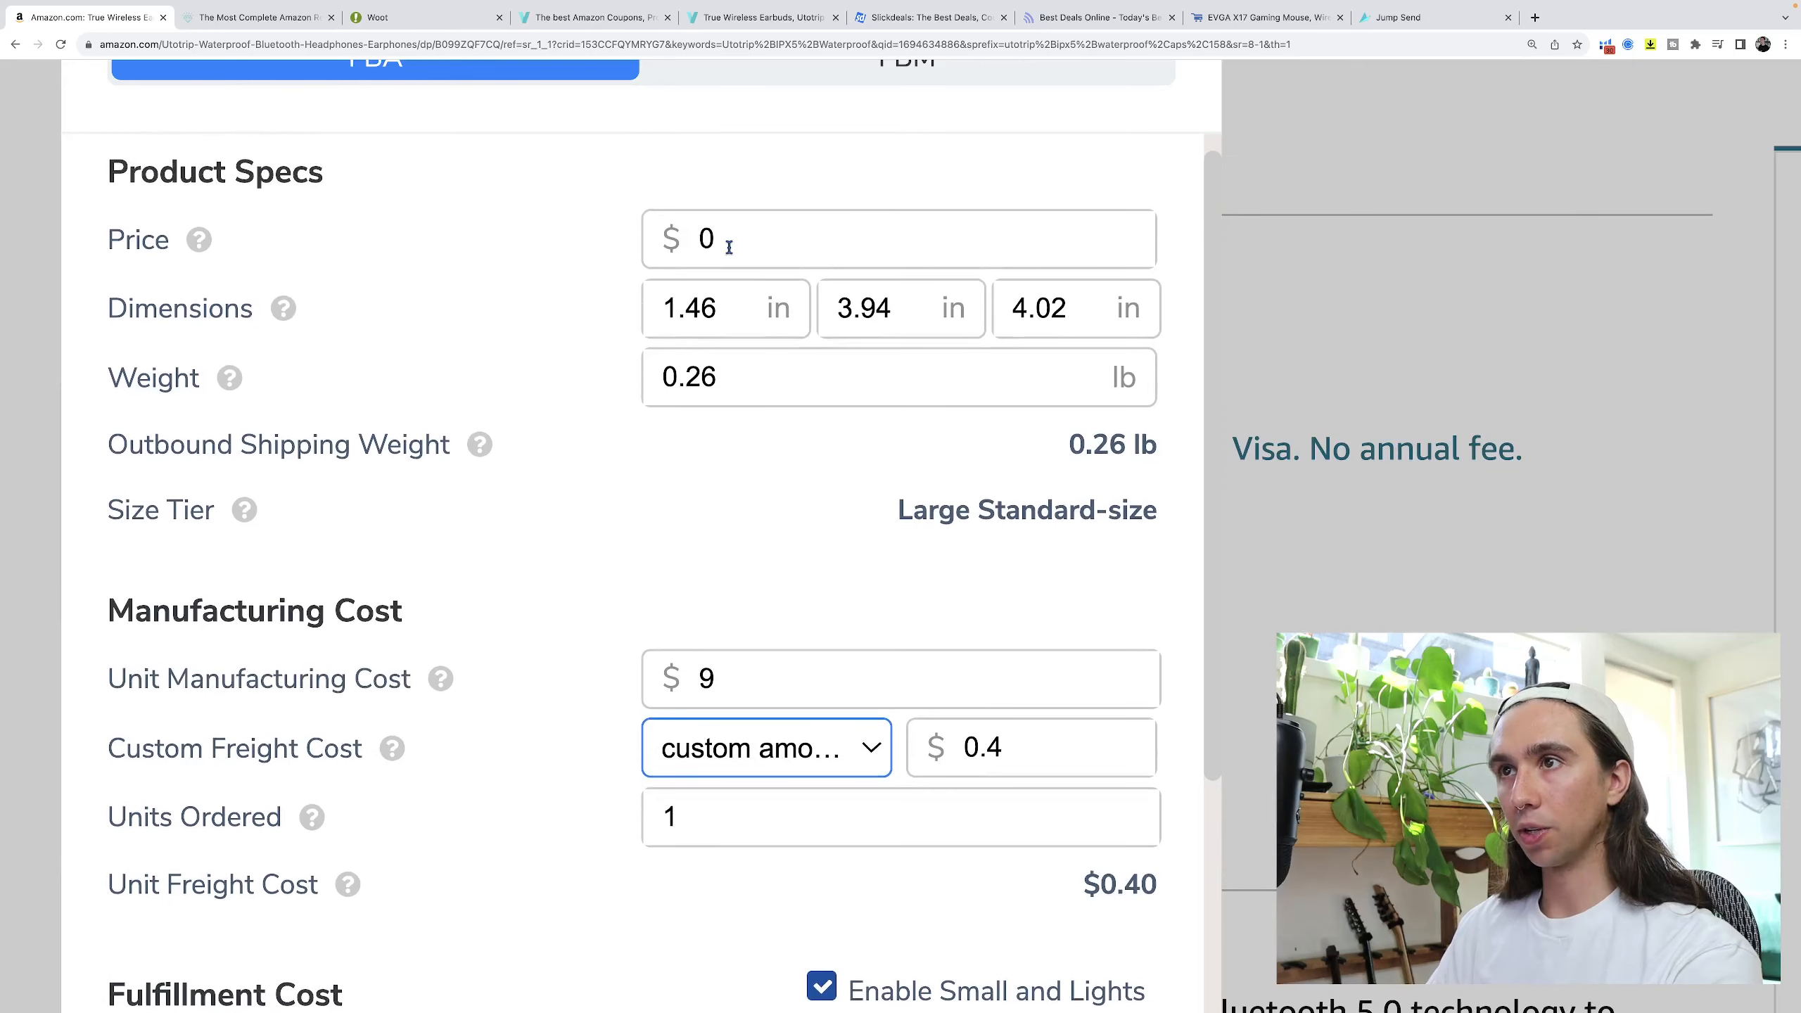
Price the earbuds at 28.99, read the roughly $11 net estimate, and close the calculator.
text(28.99)
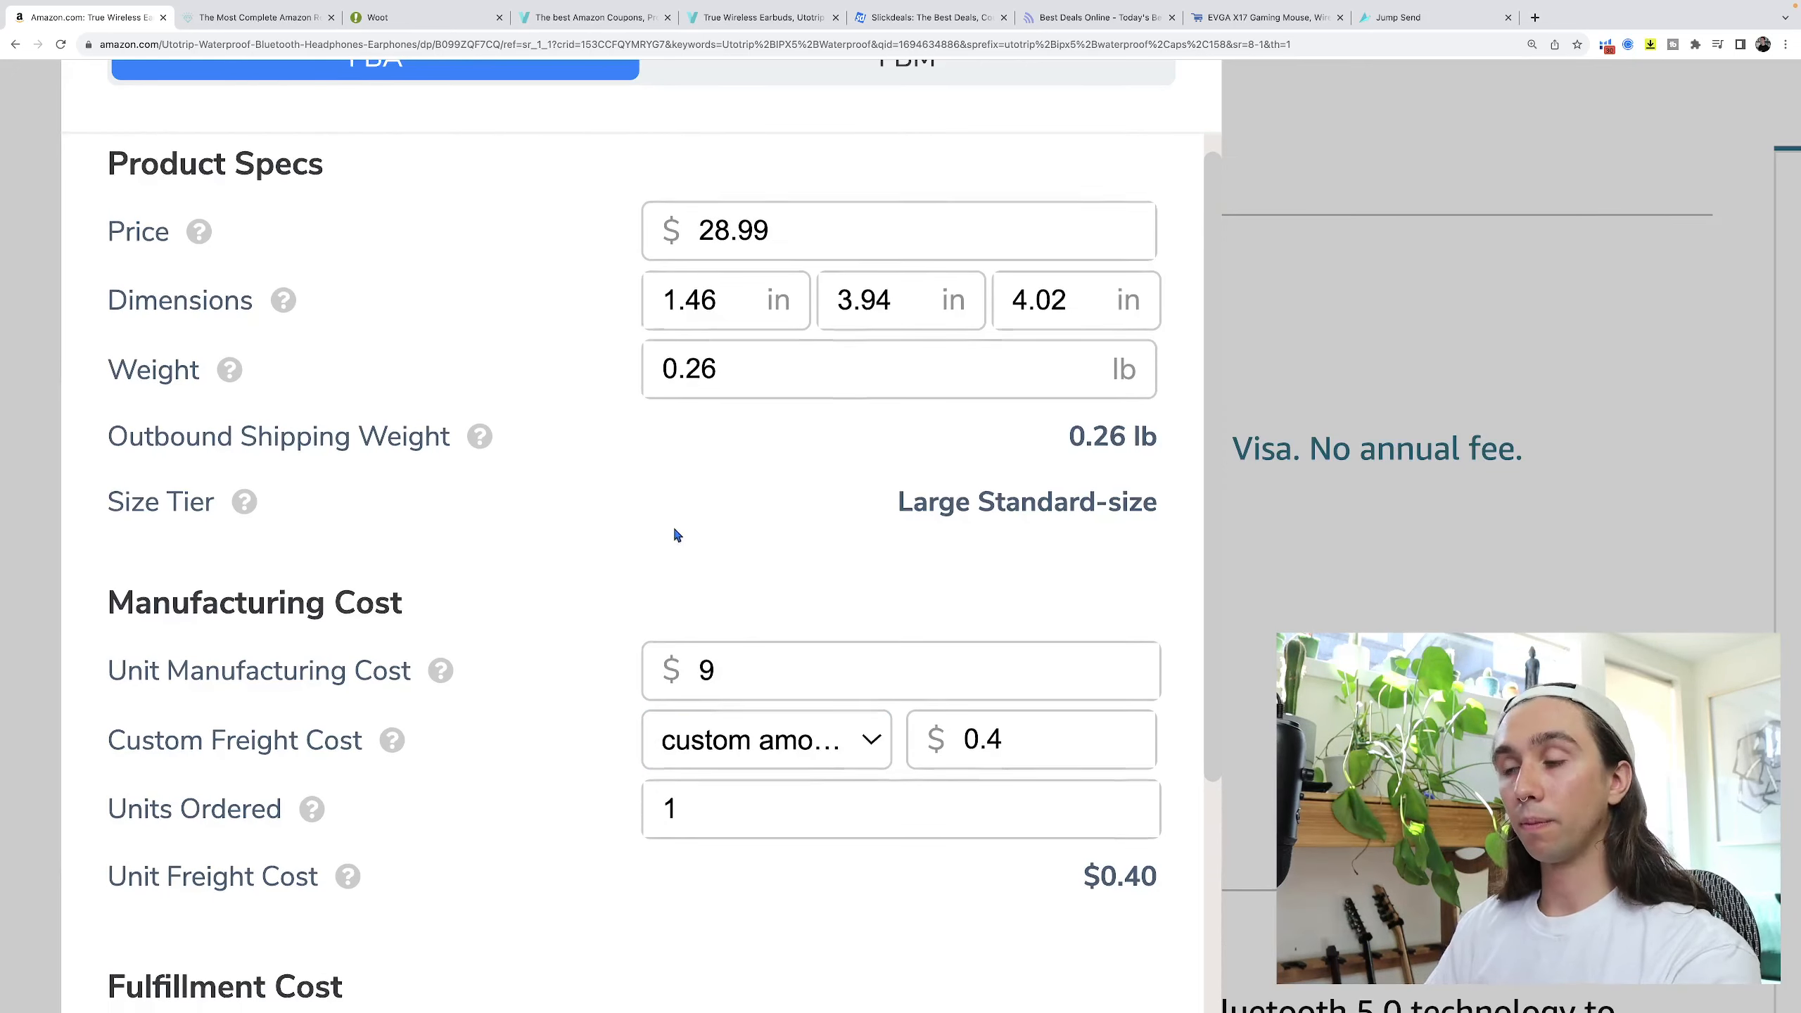
scroll(down, 3)
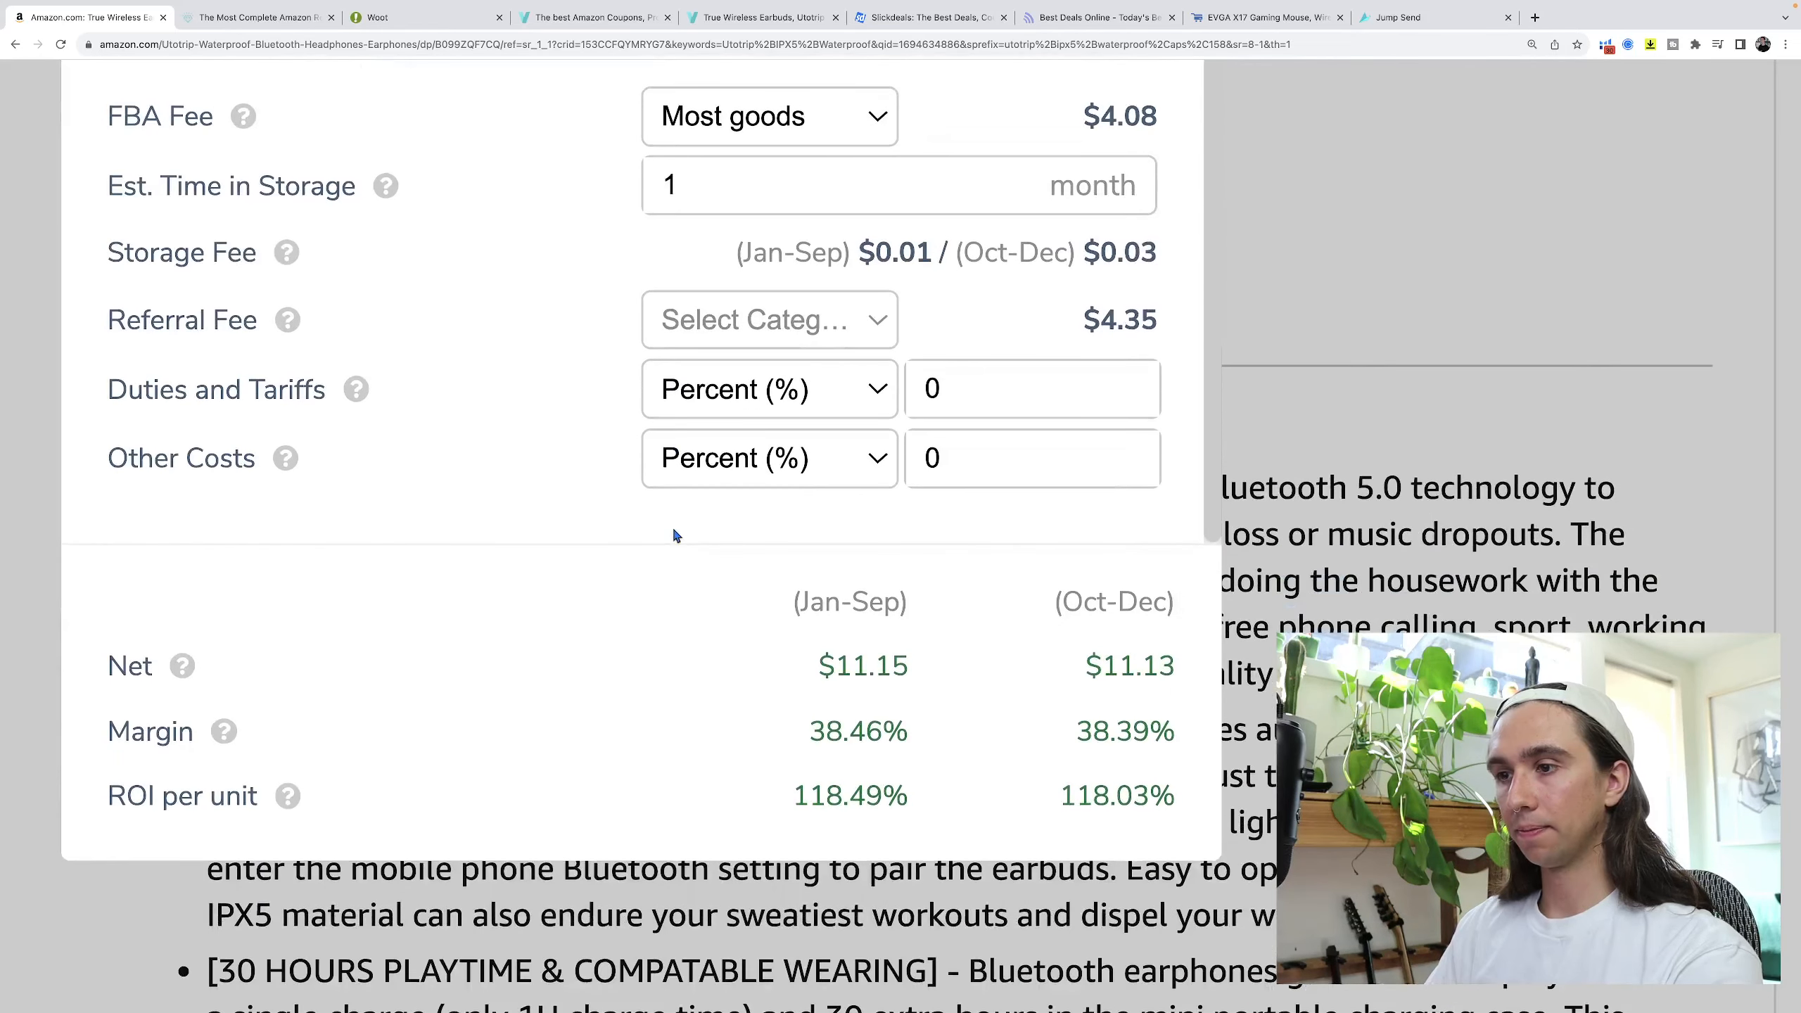
double_click(850, 795)
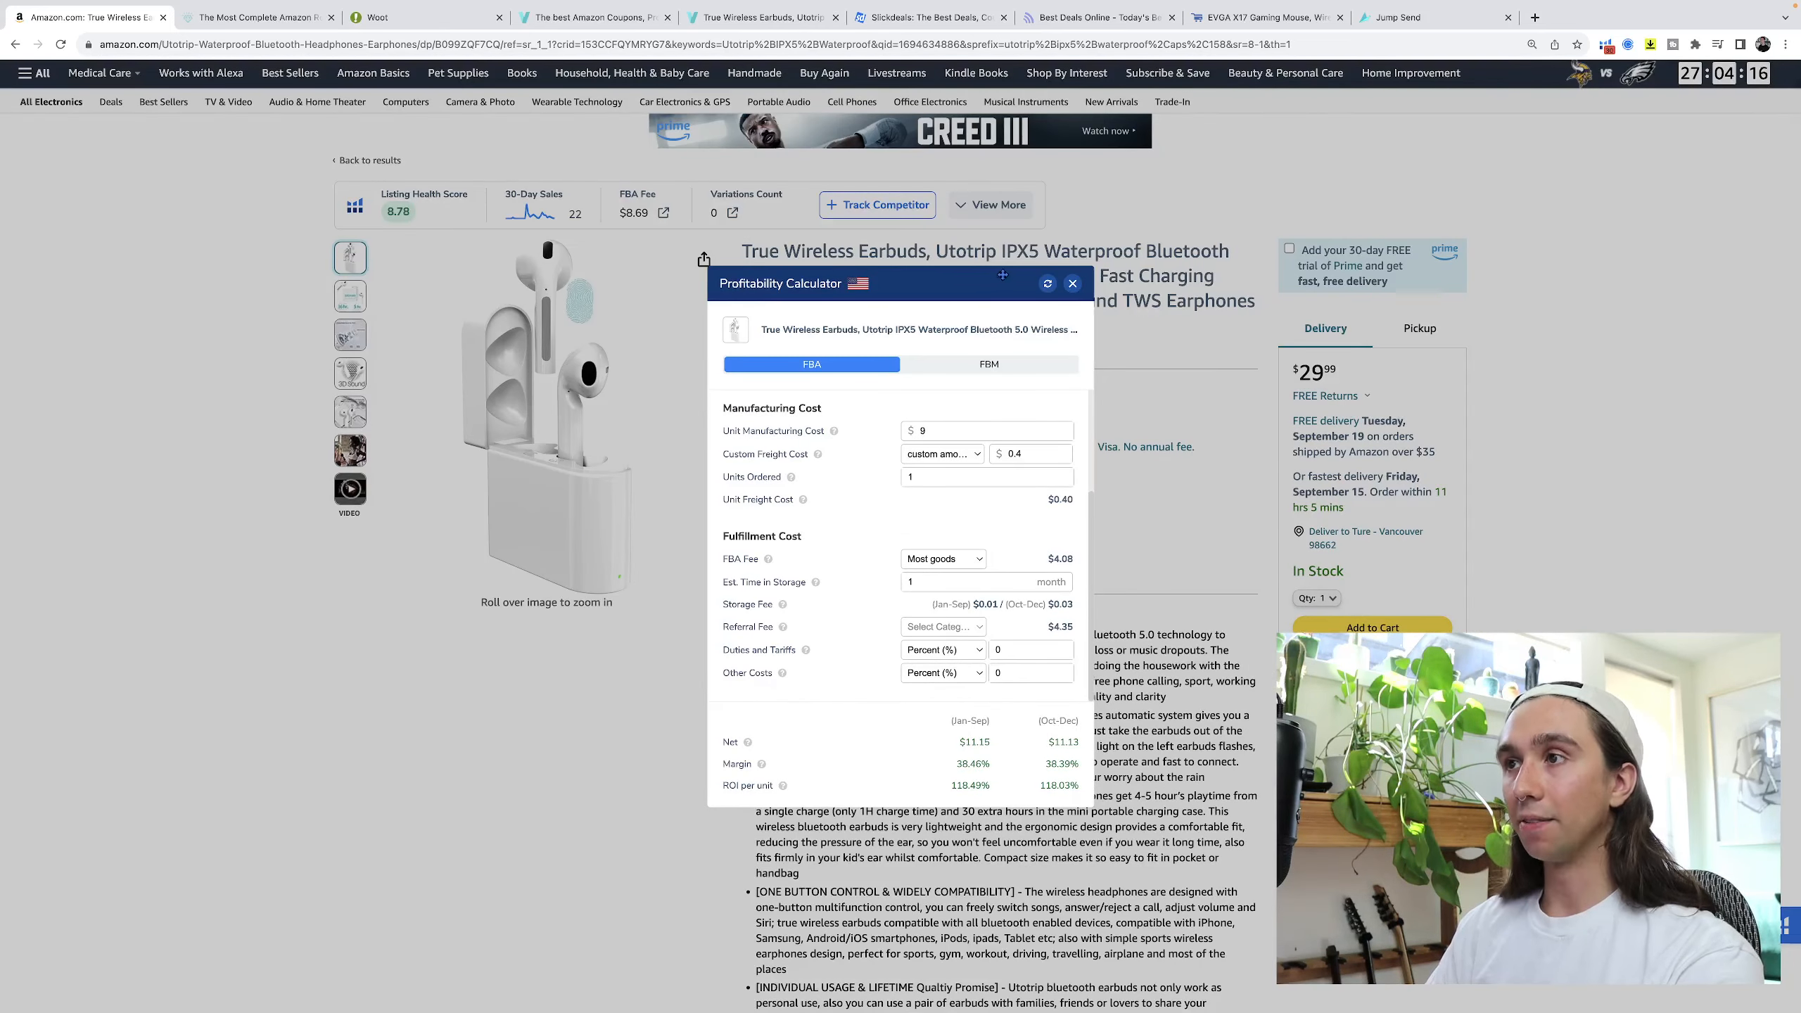
click(1073, 285)
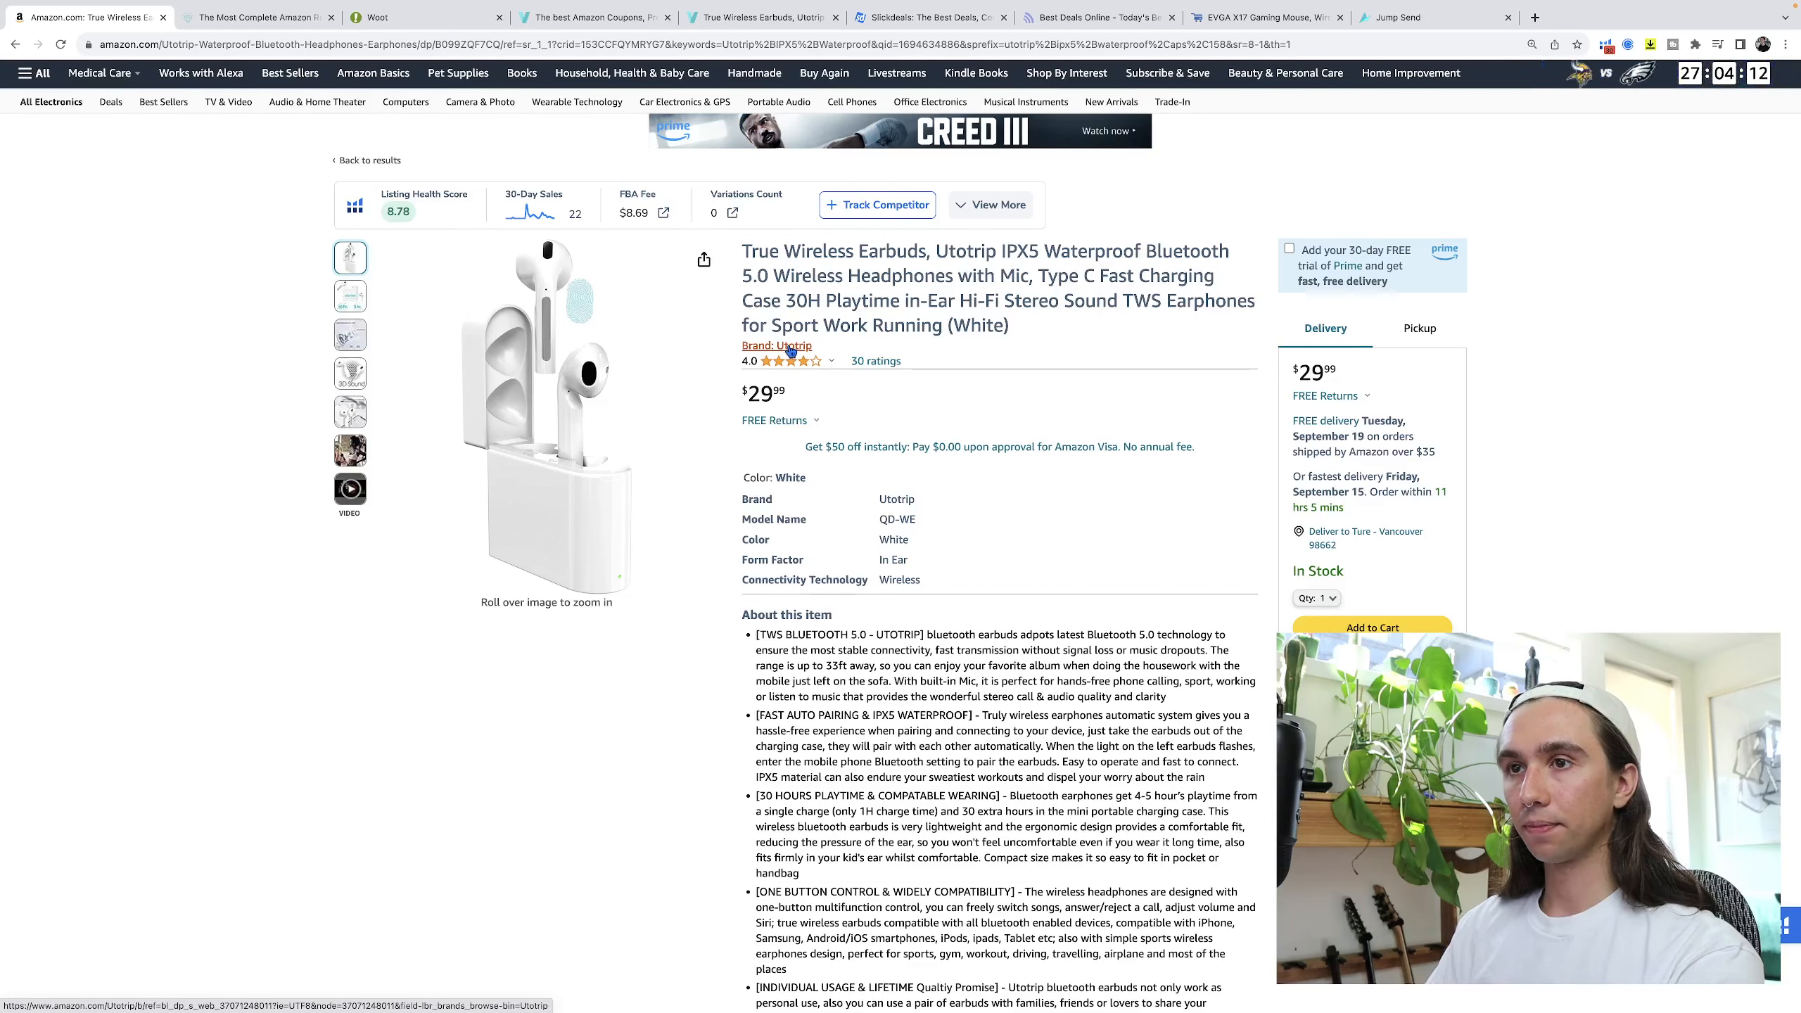
mouse_move(547, 414)
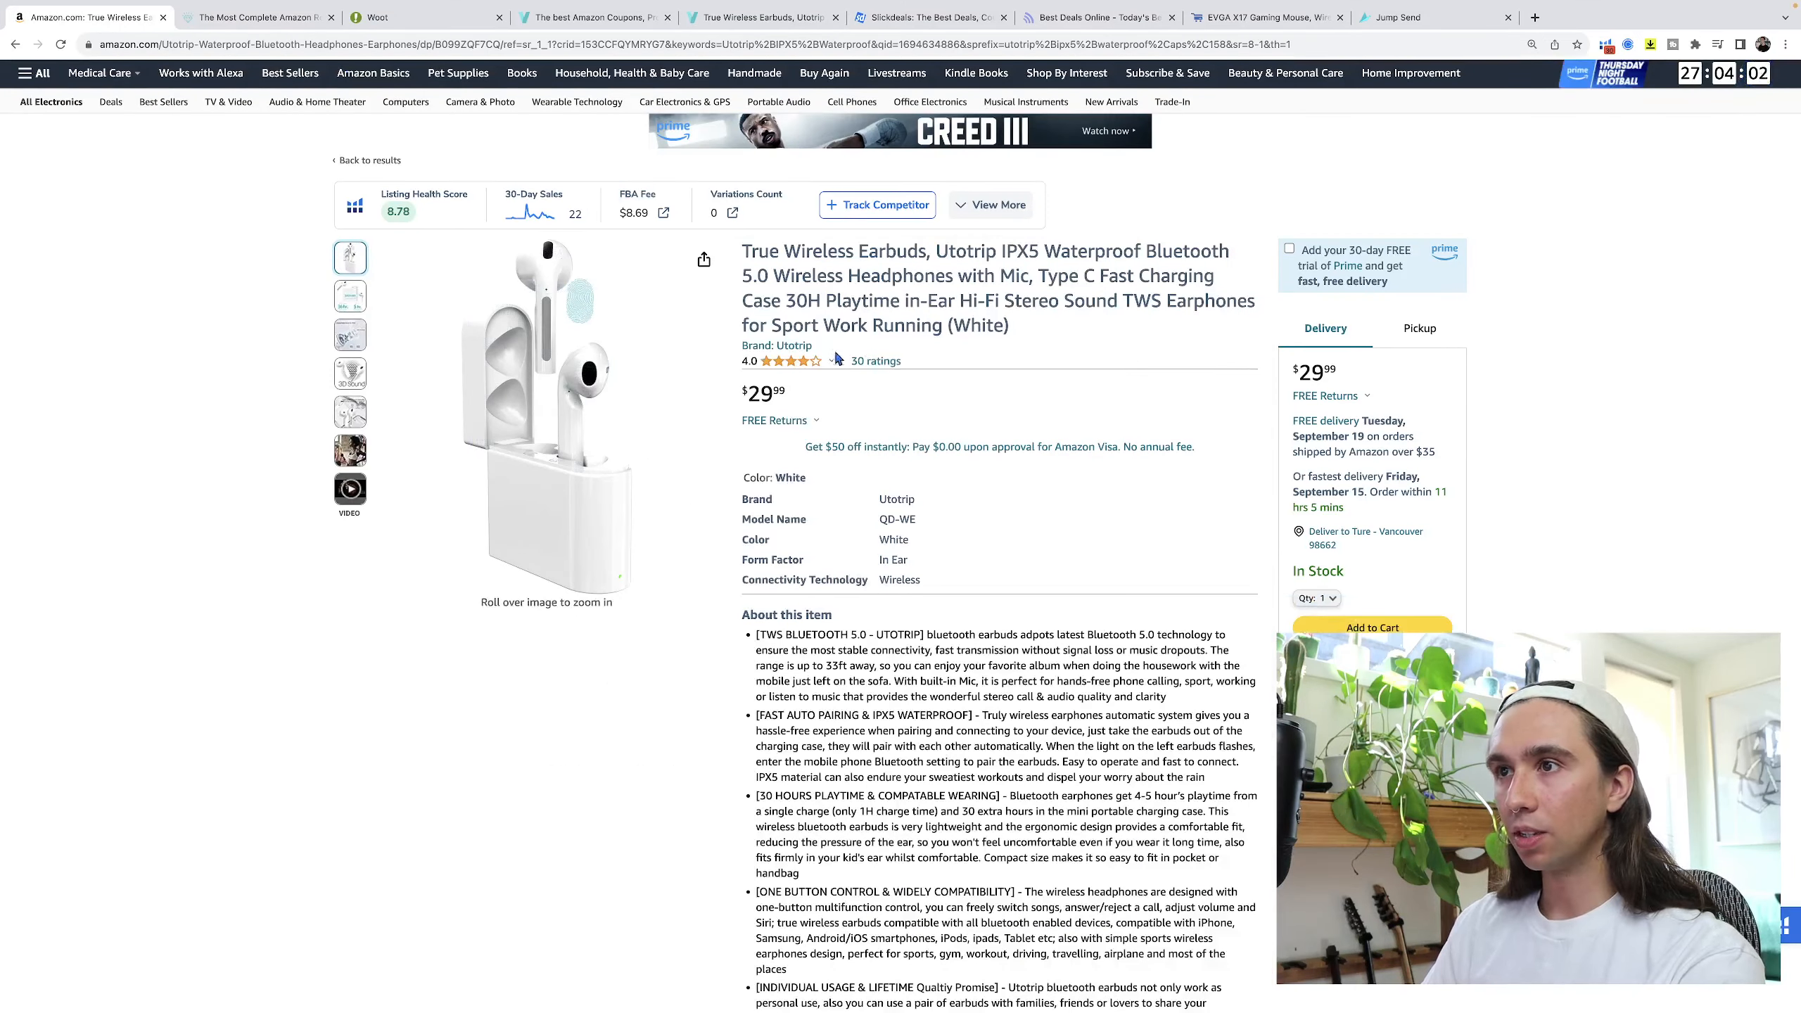
Search the restricted brands list for Utotrip, find no match, and return to Vipon's deals page.
click(255, 17)
text(utotrip)
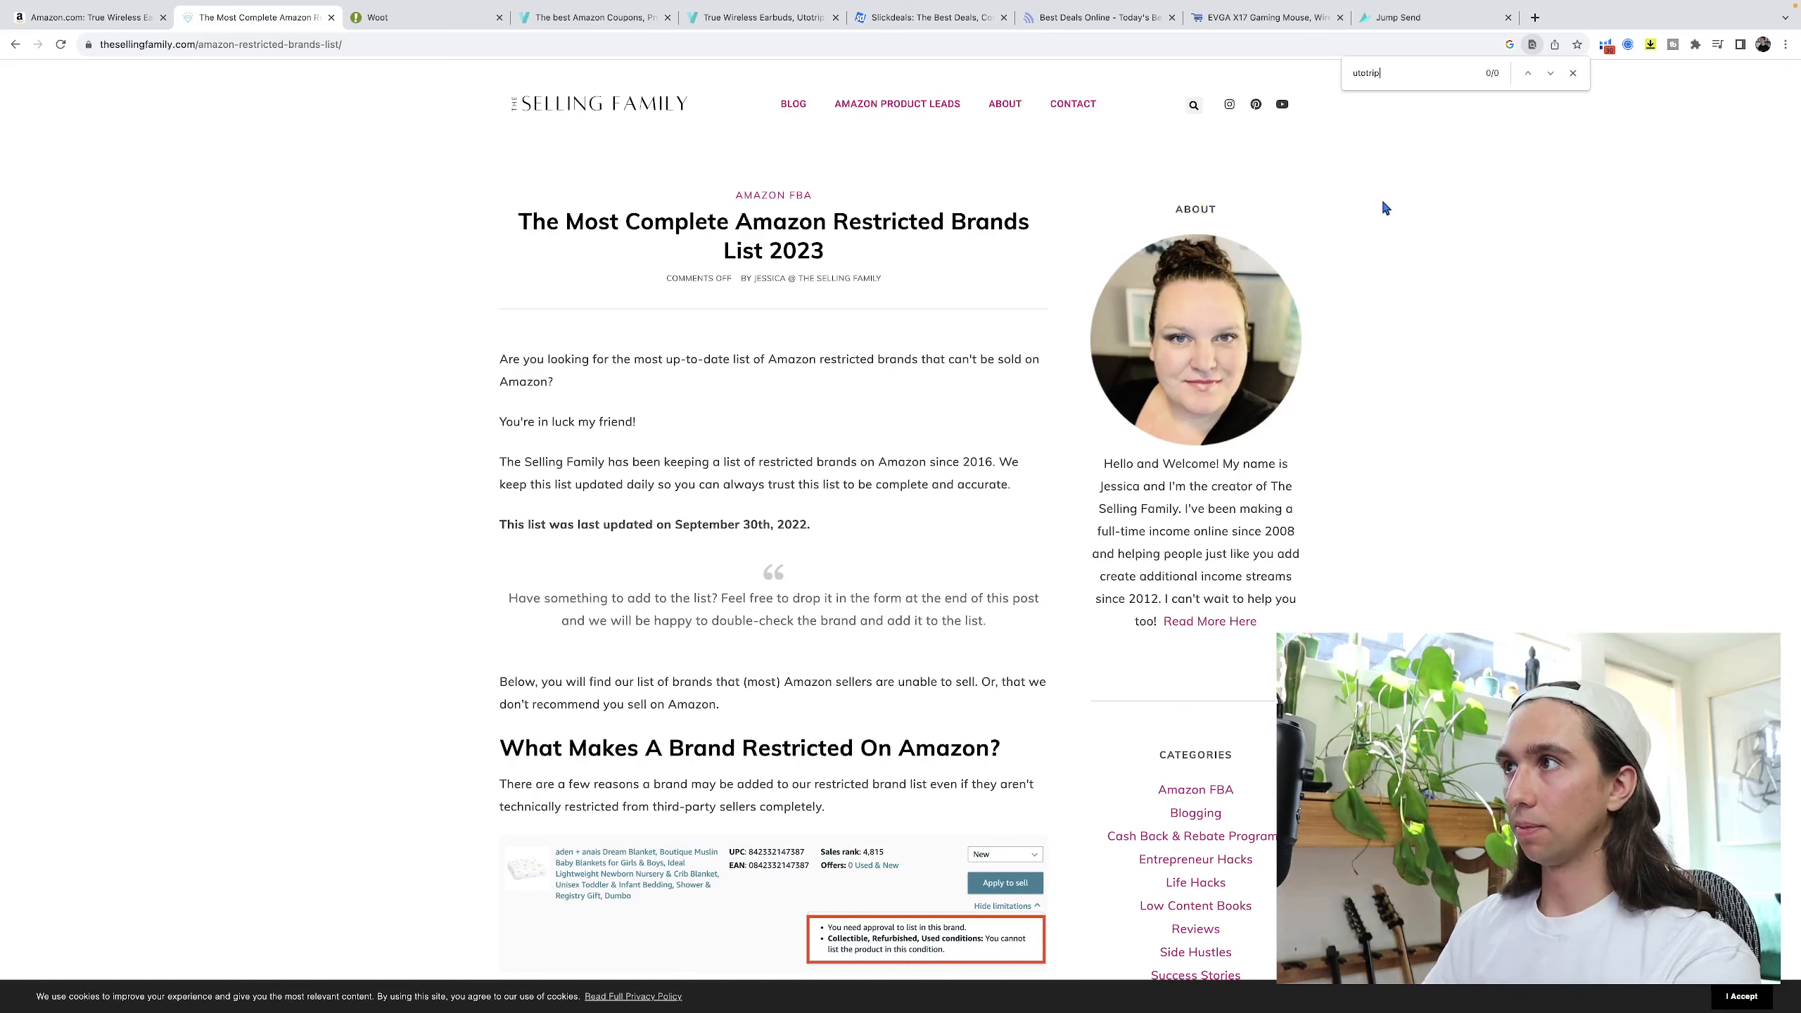
scroll(down, 3)
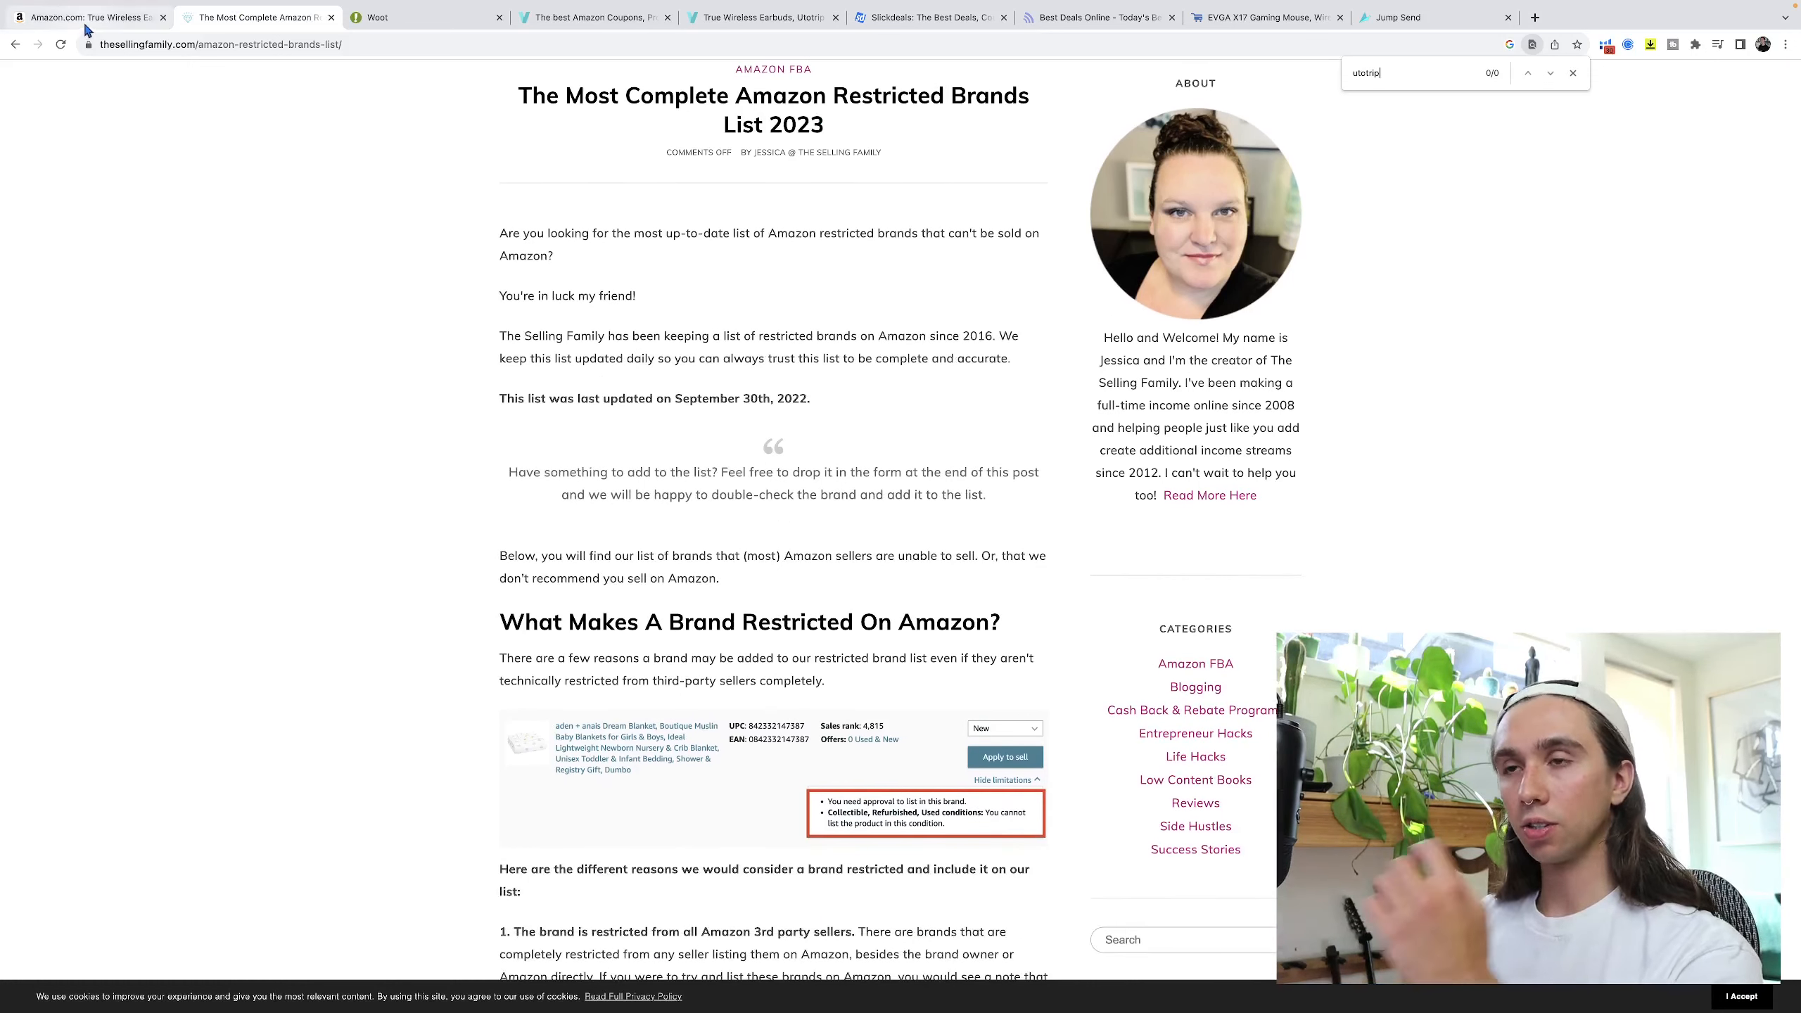
scroll(down, 3)
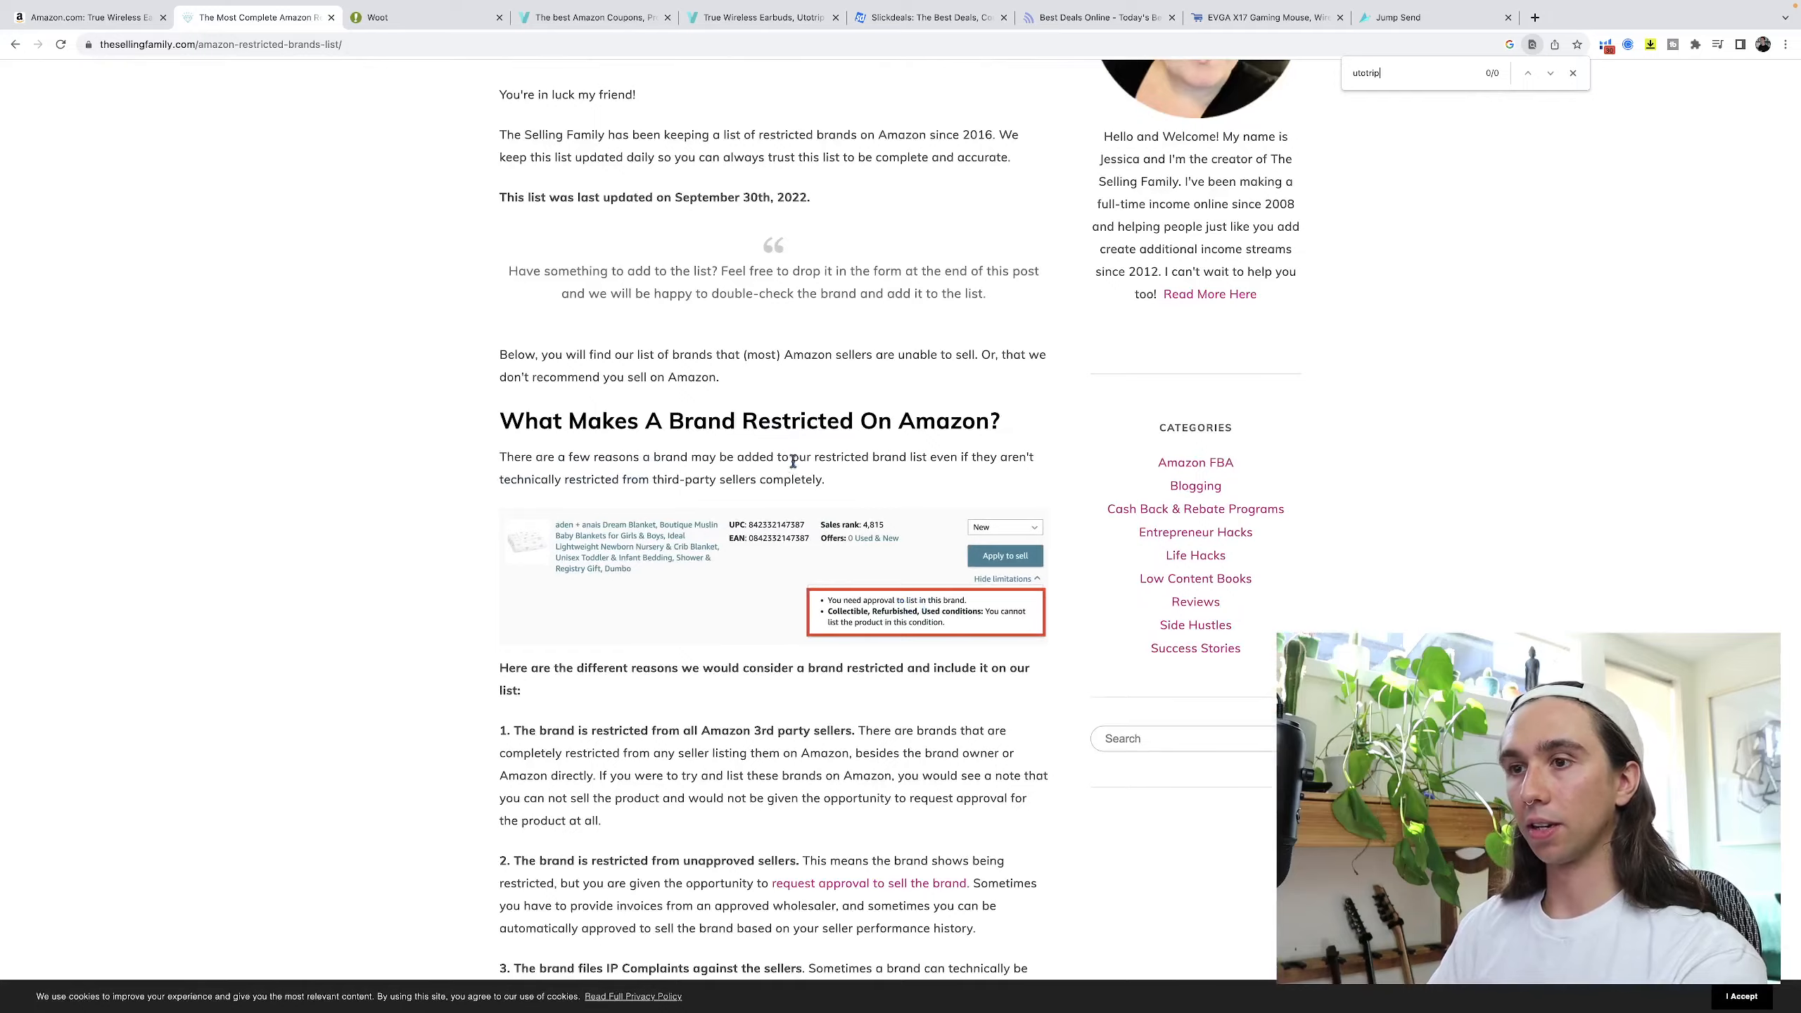
scroll(down, 3)
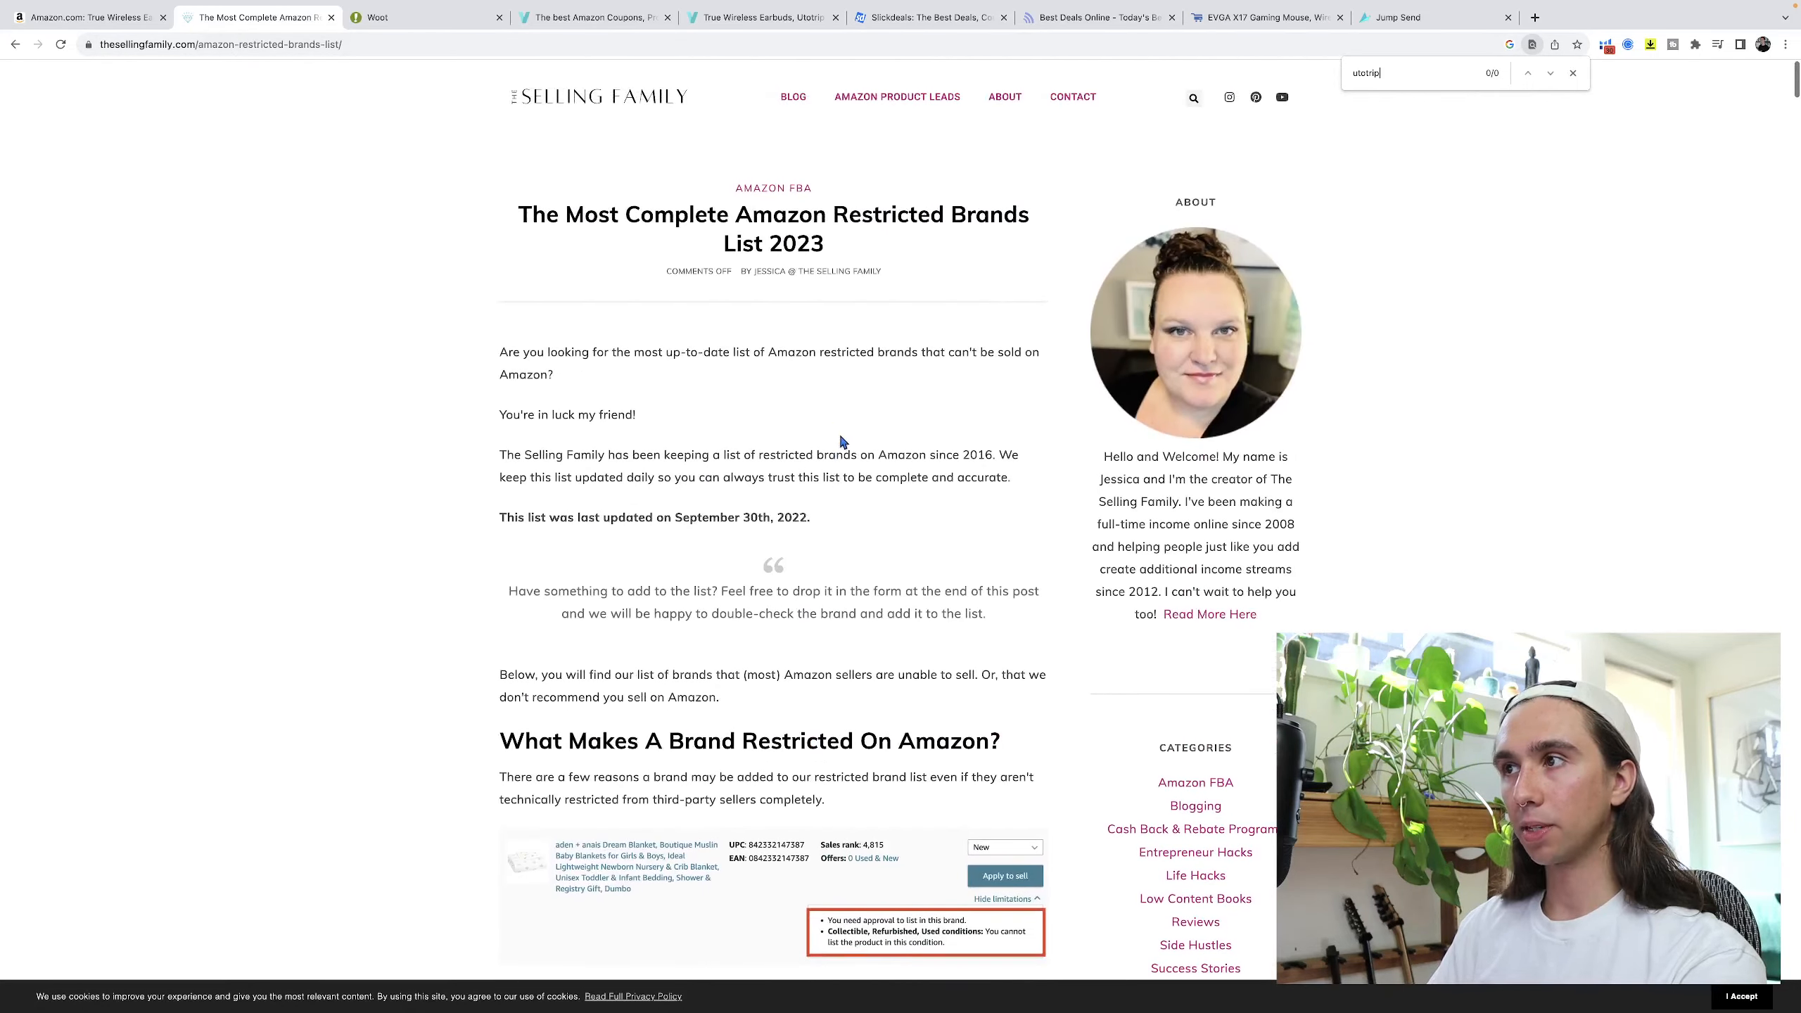
scroll(down, 3)
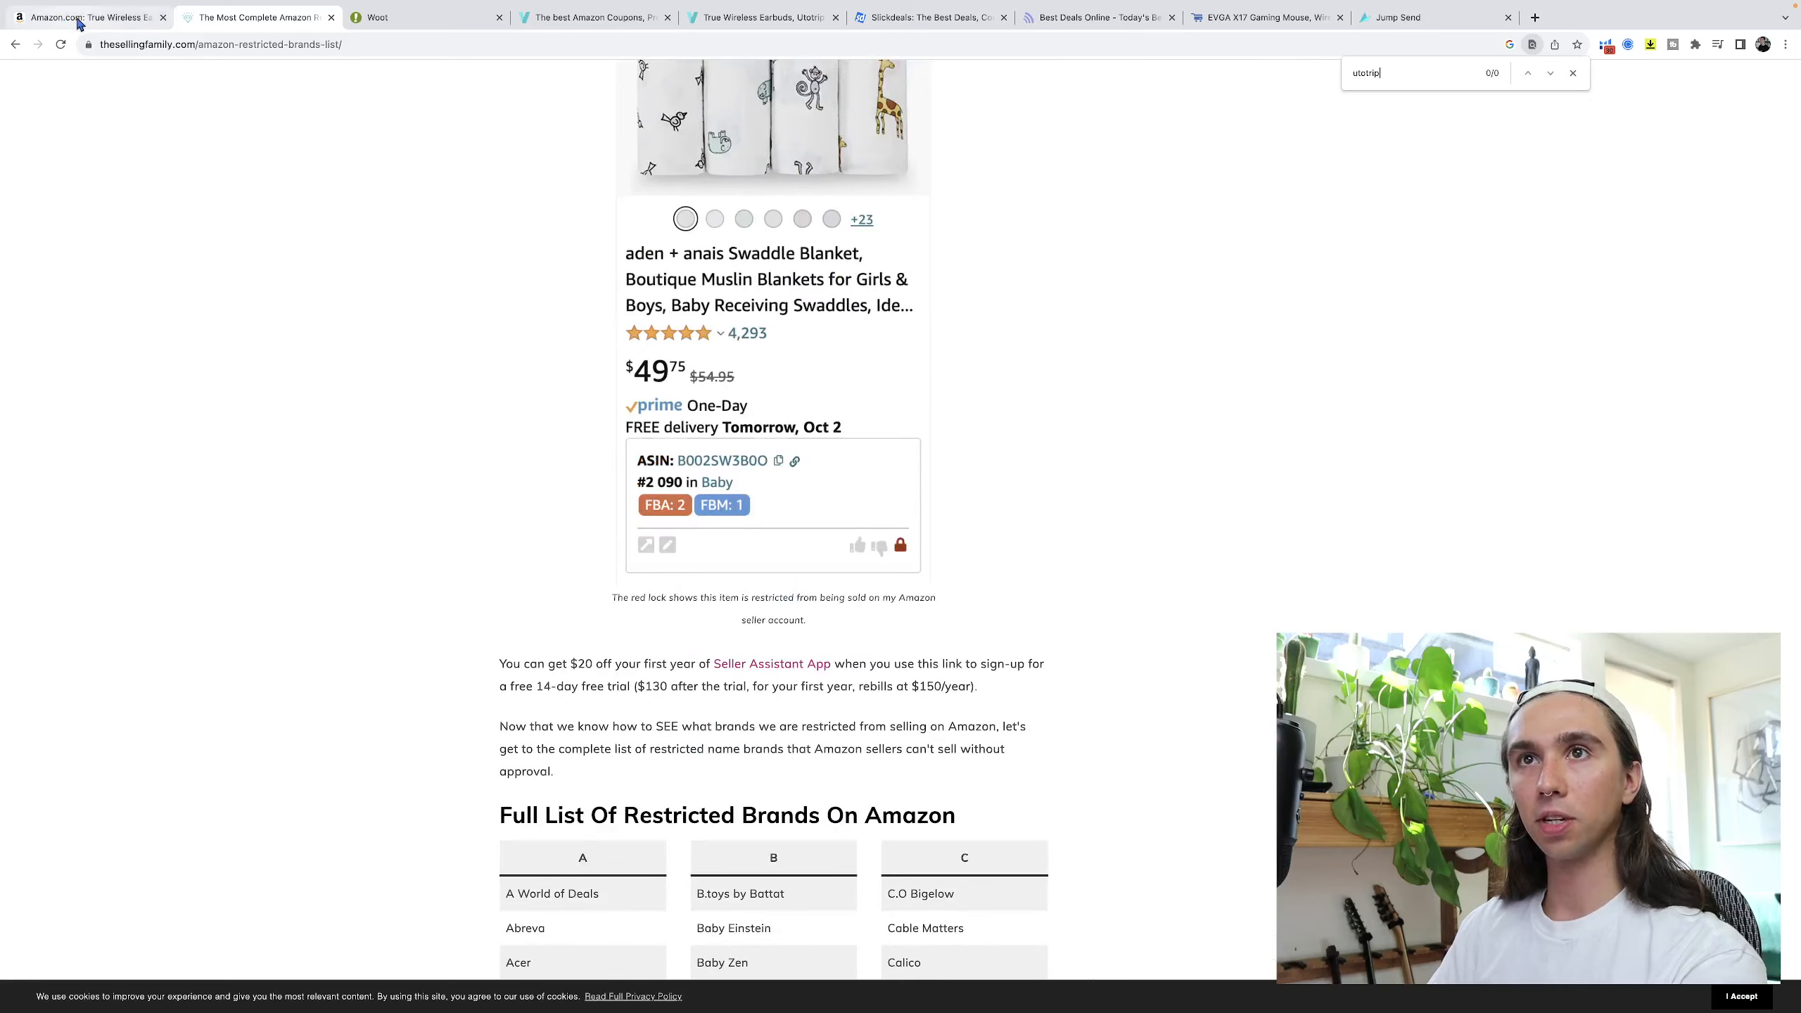
click(591, 17)
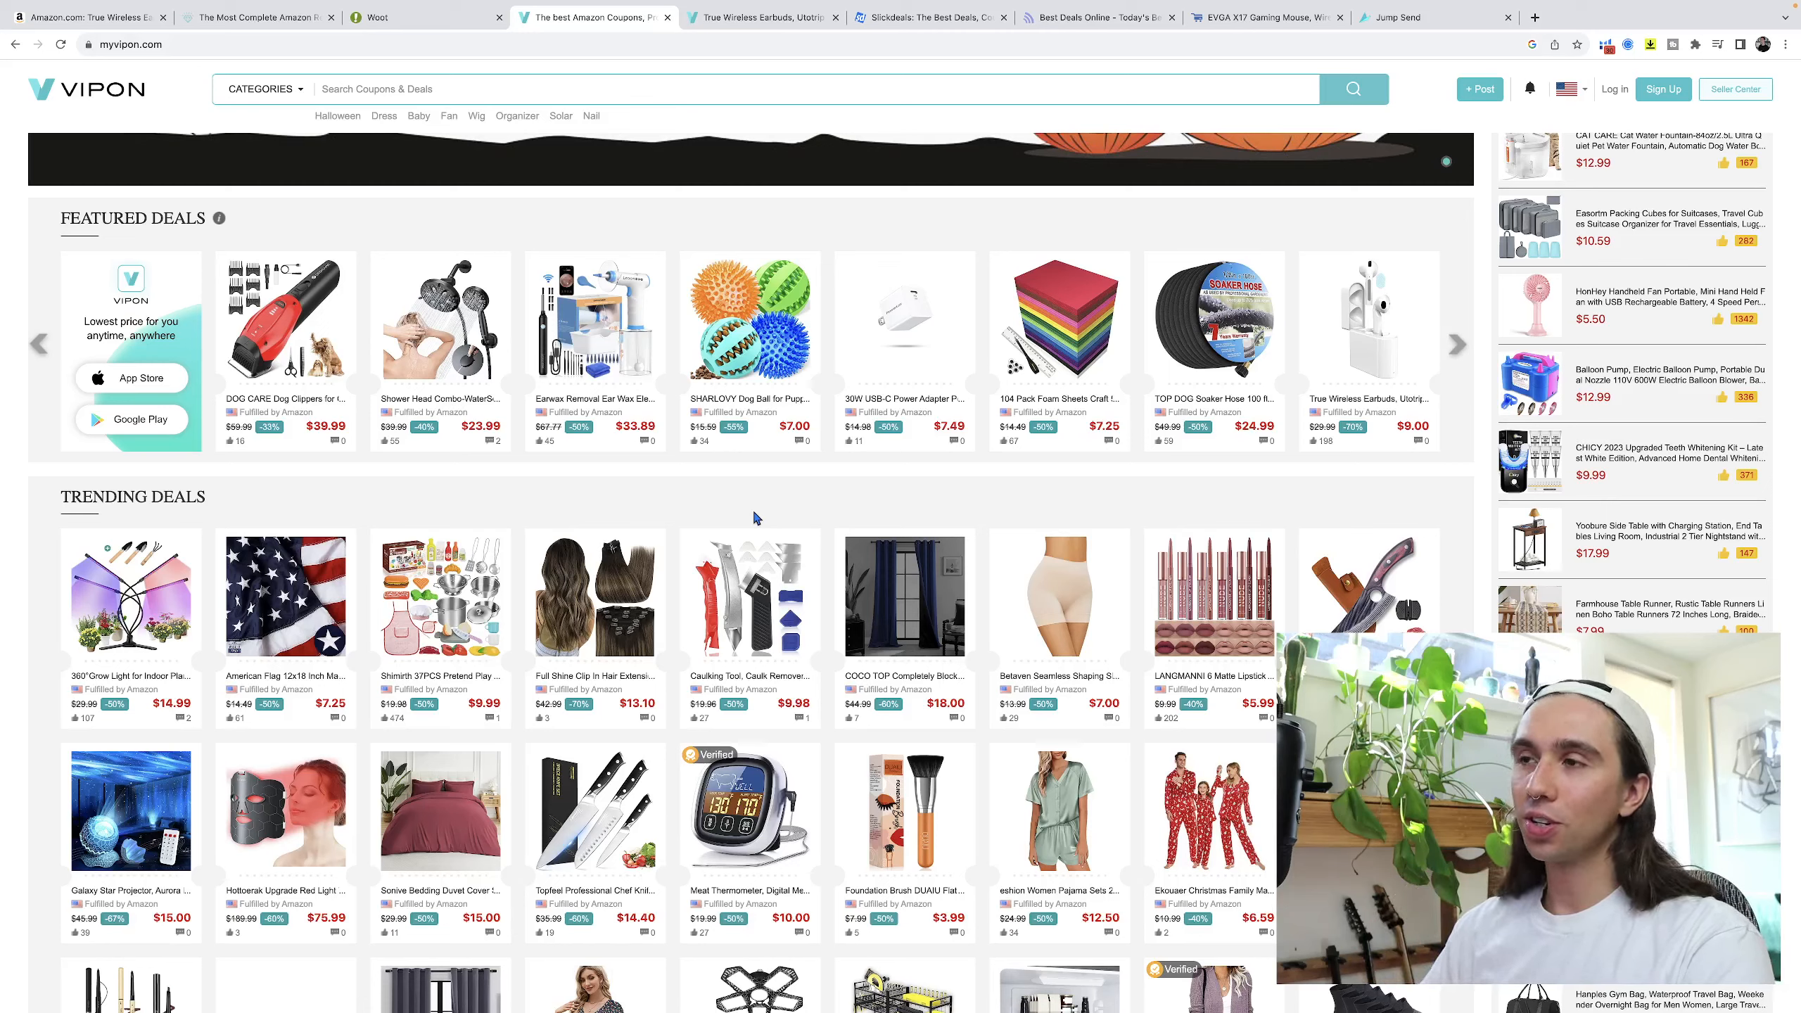
mouse_move(692, 513)
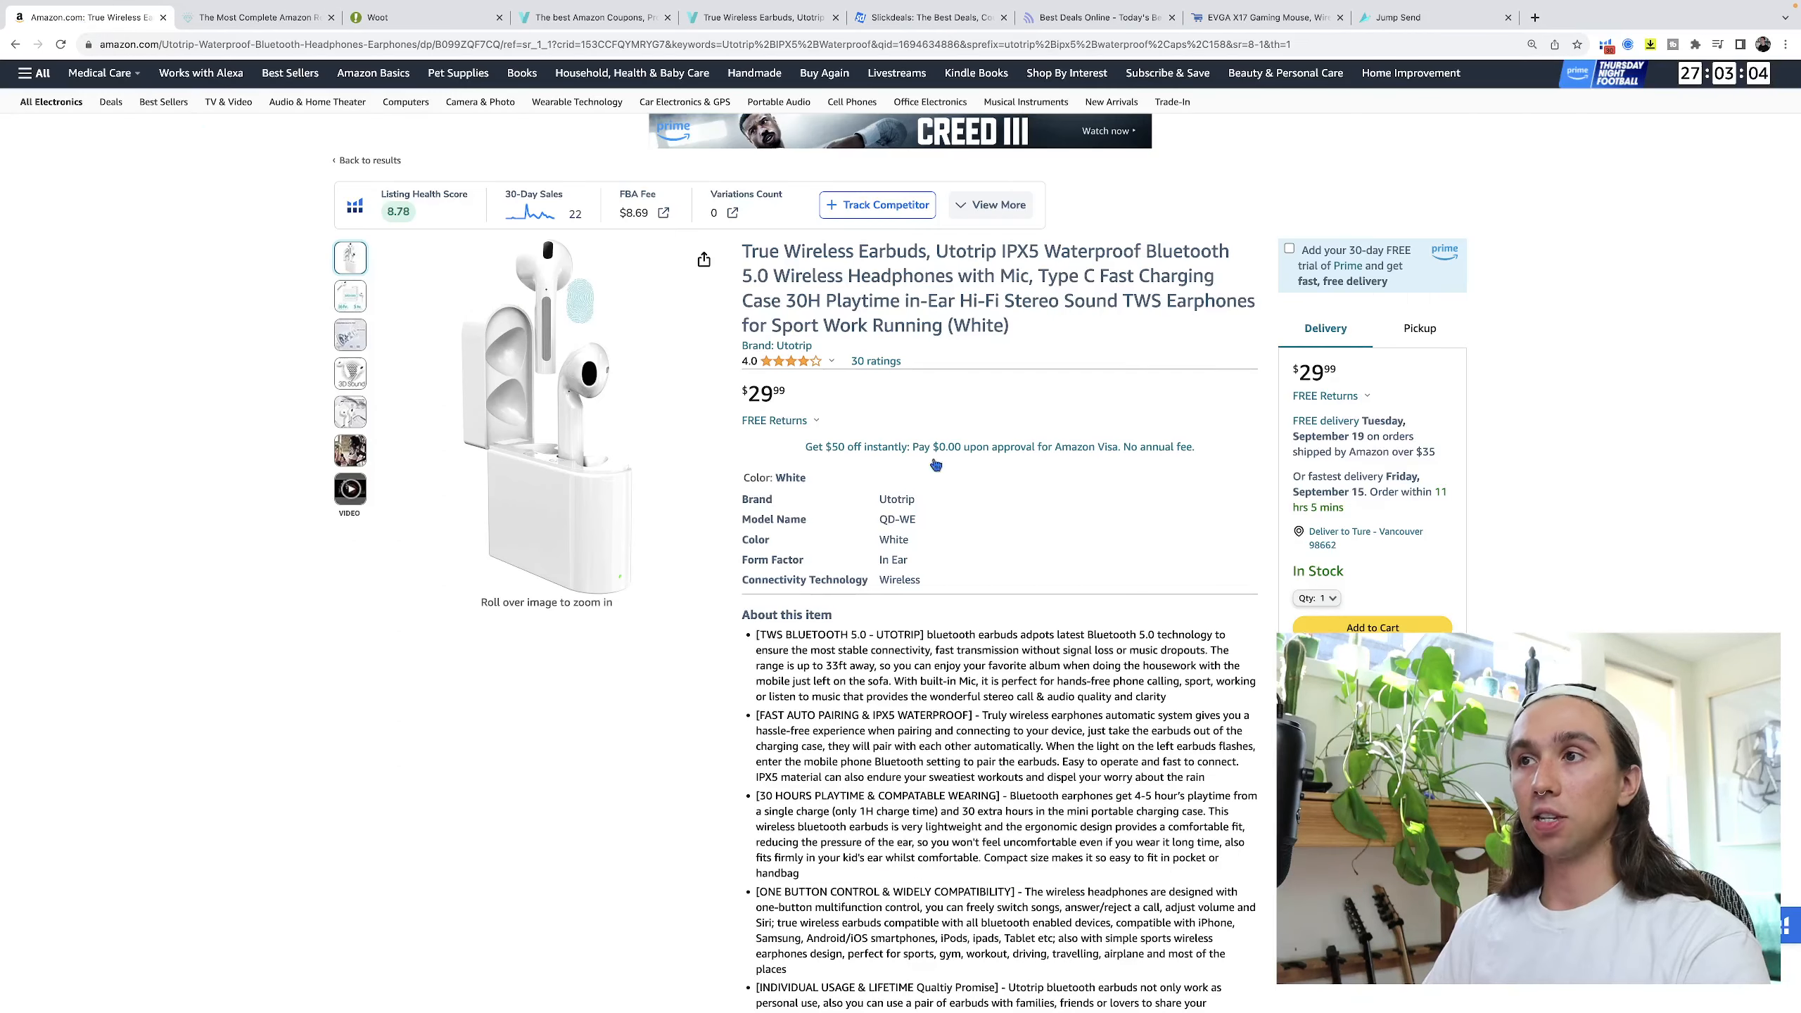
Browse the Utotrip brand's other products, then move on to the BMANI Wireless Earbuds $29.99 Lightning Deal.
scroll(down, 3)
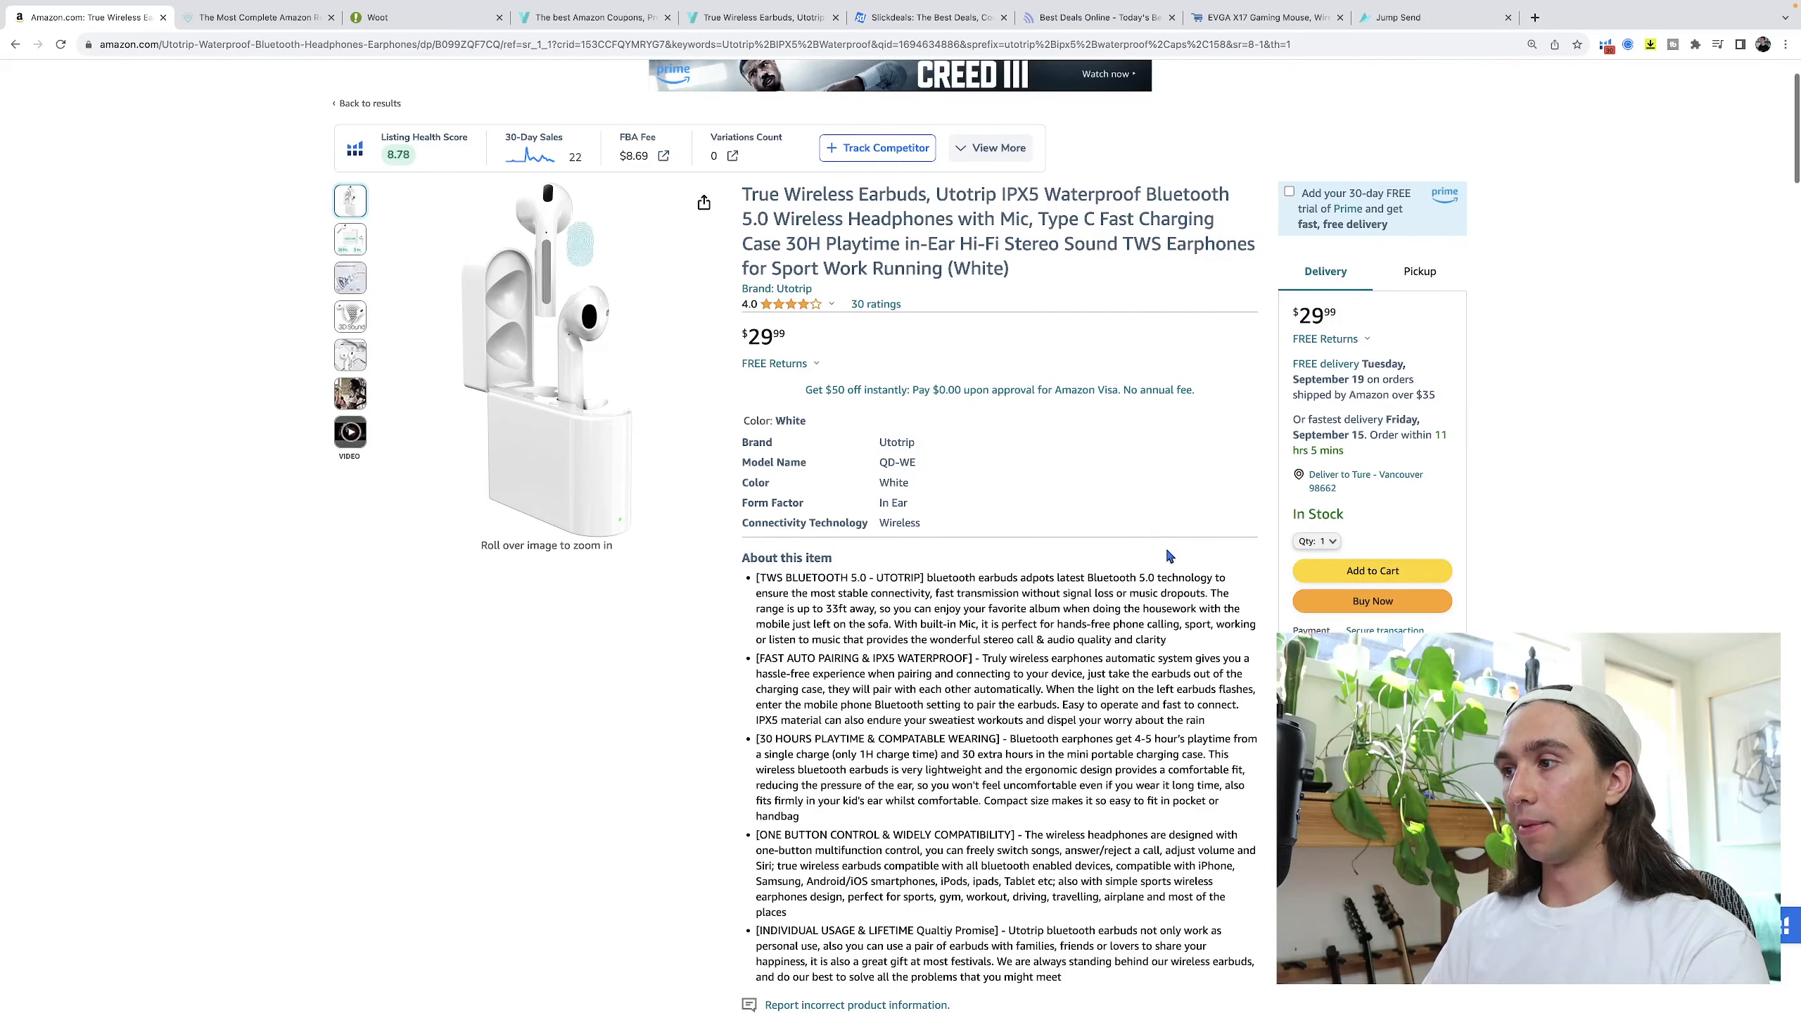
click(775, 289)
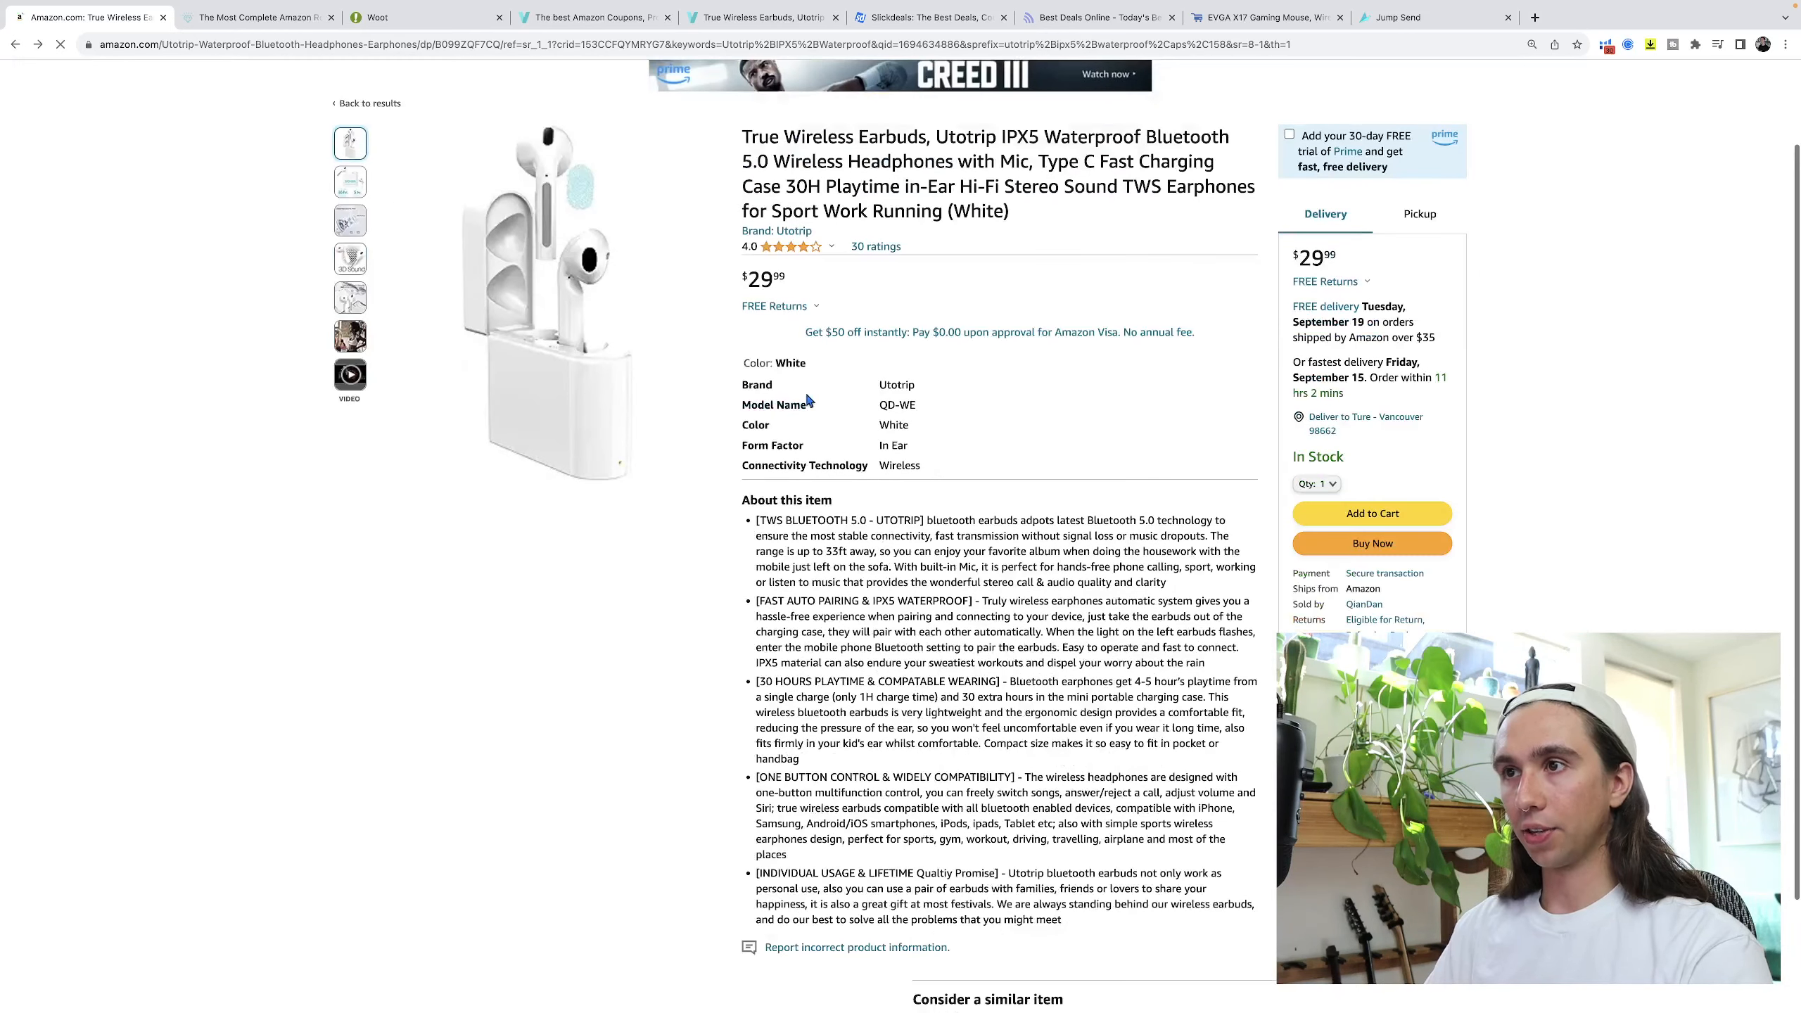
mouse_move(791, 247)
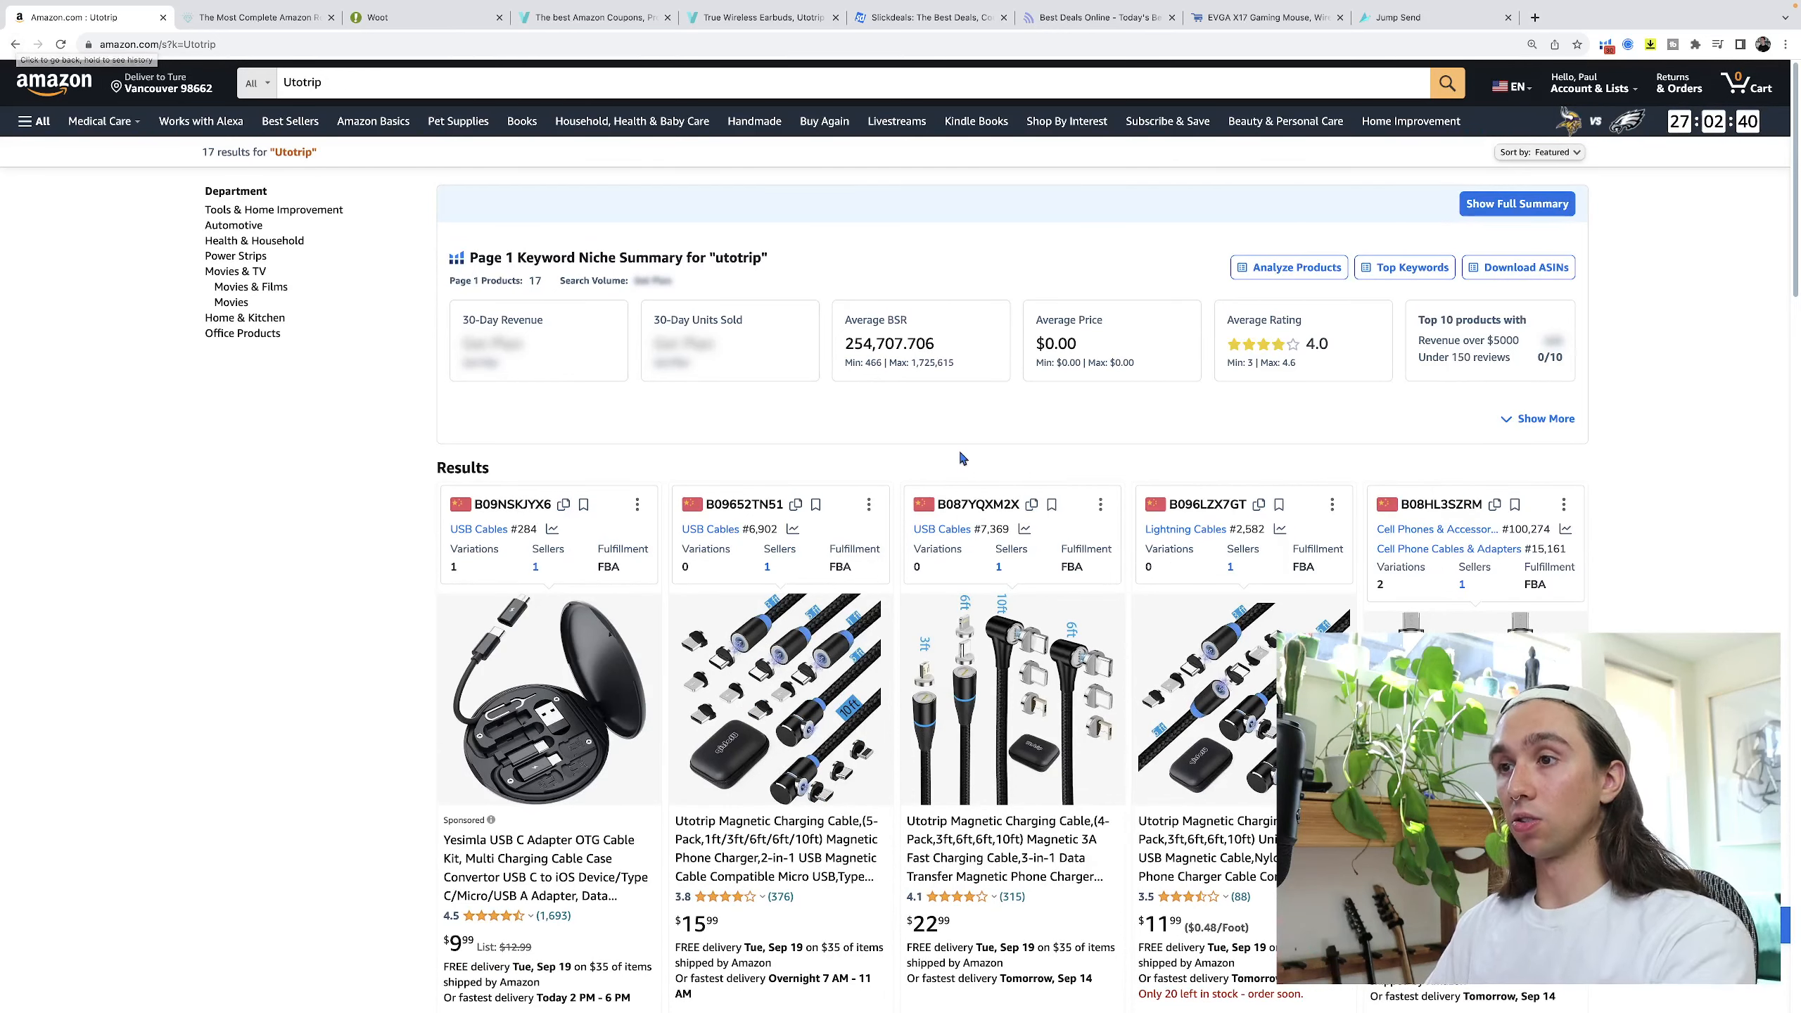
mouse_move(457, 117)
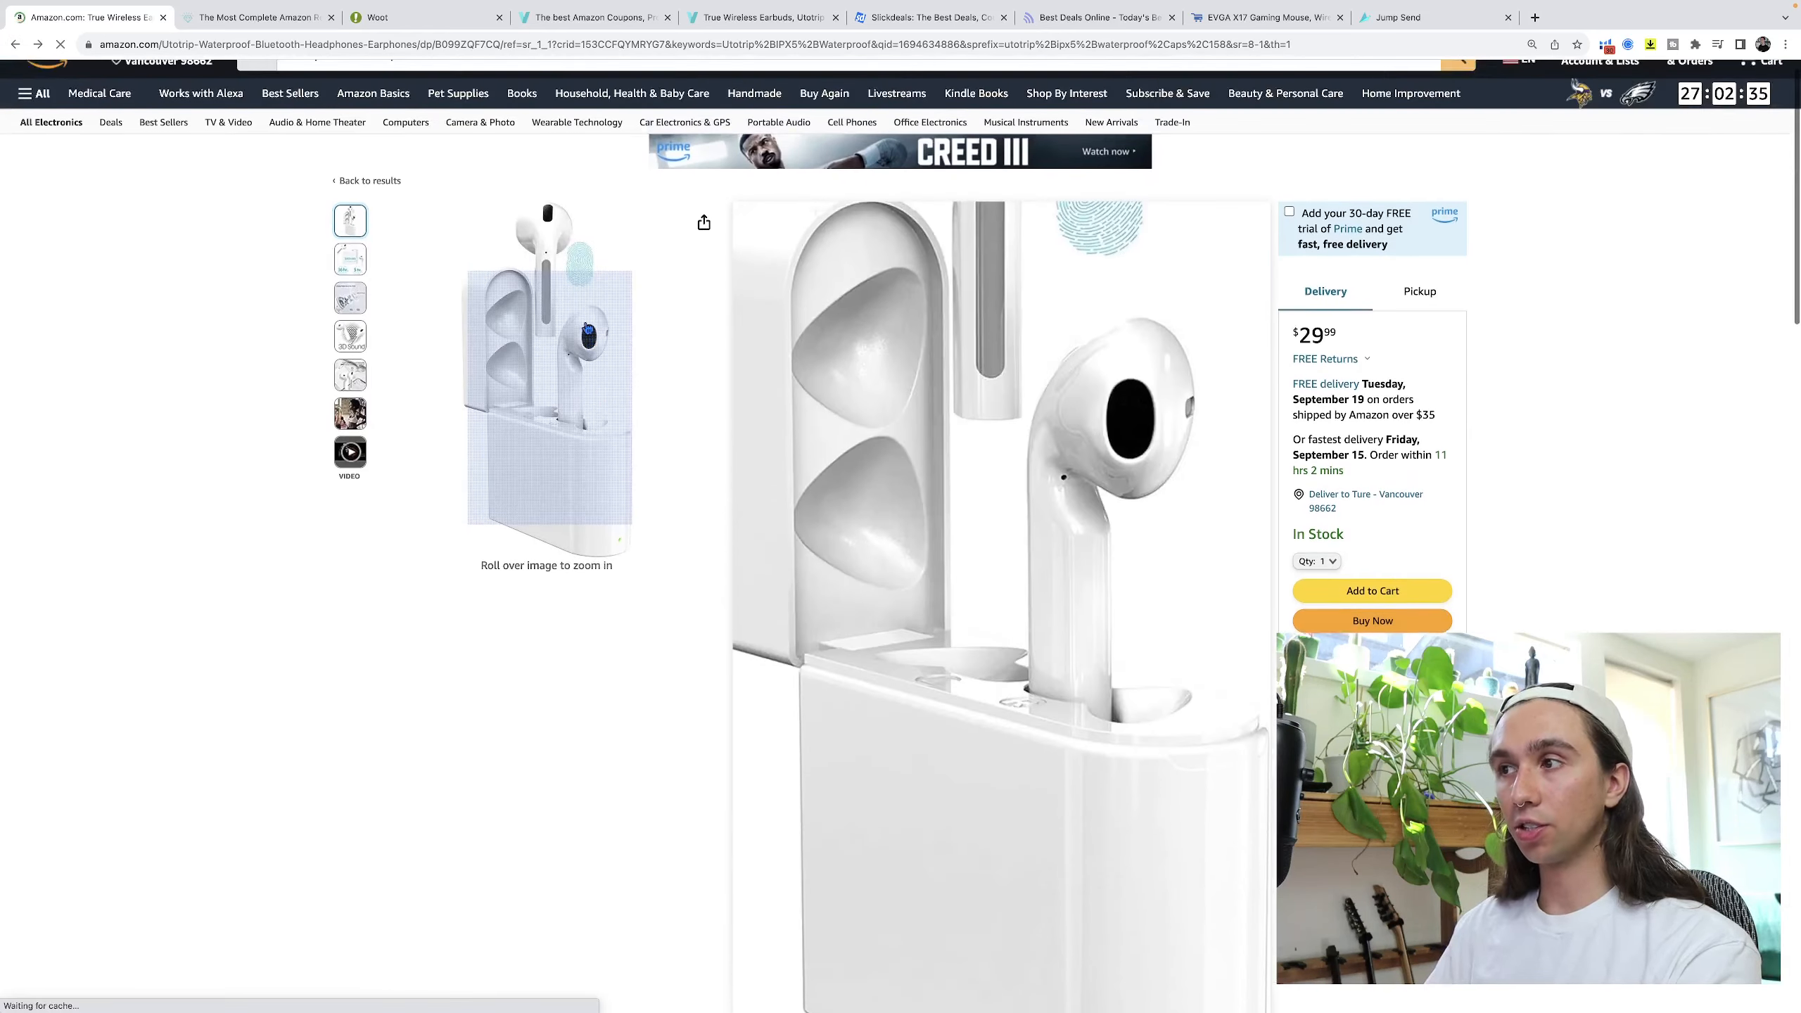
scroll(down, 3)
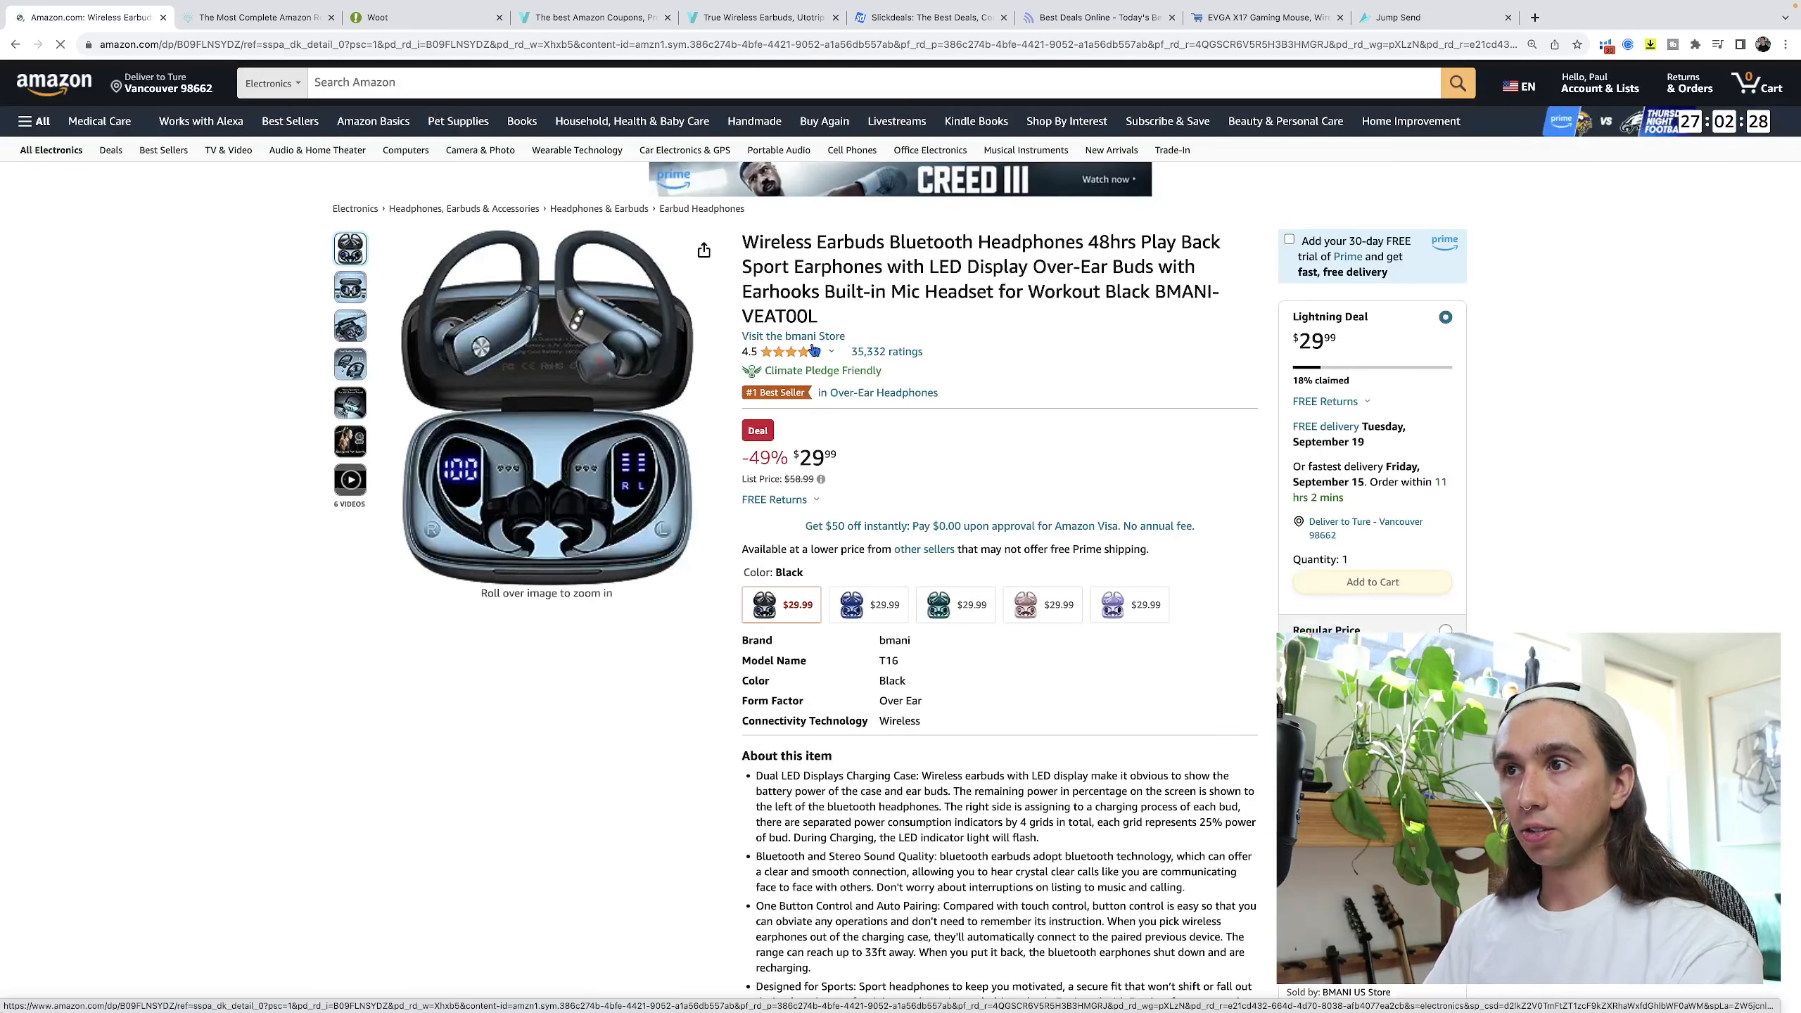
click(793, 335)
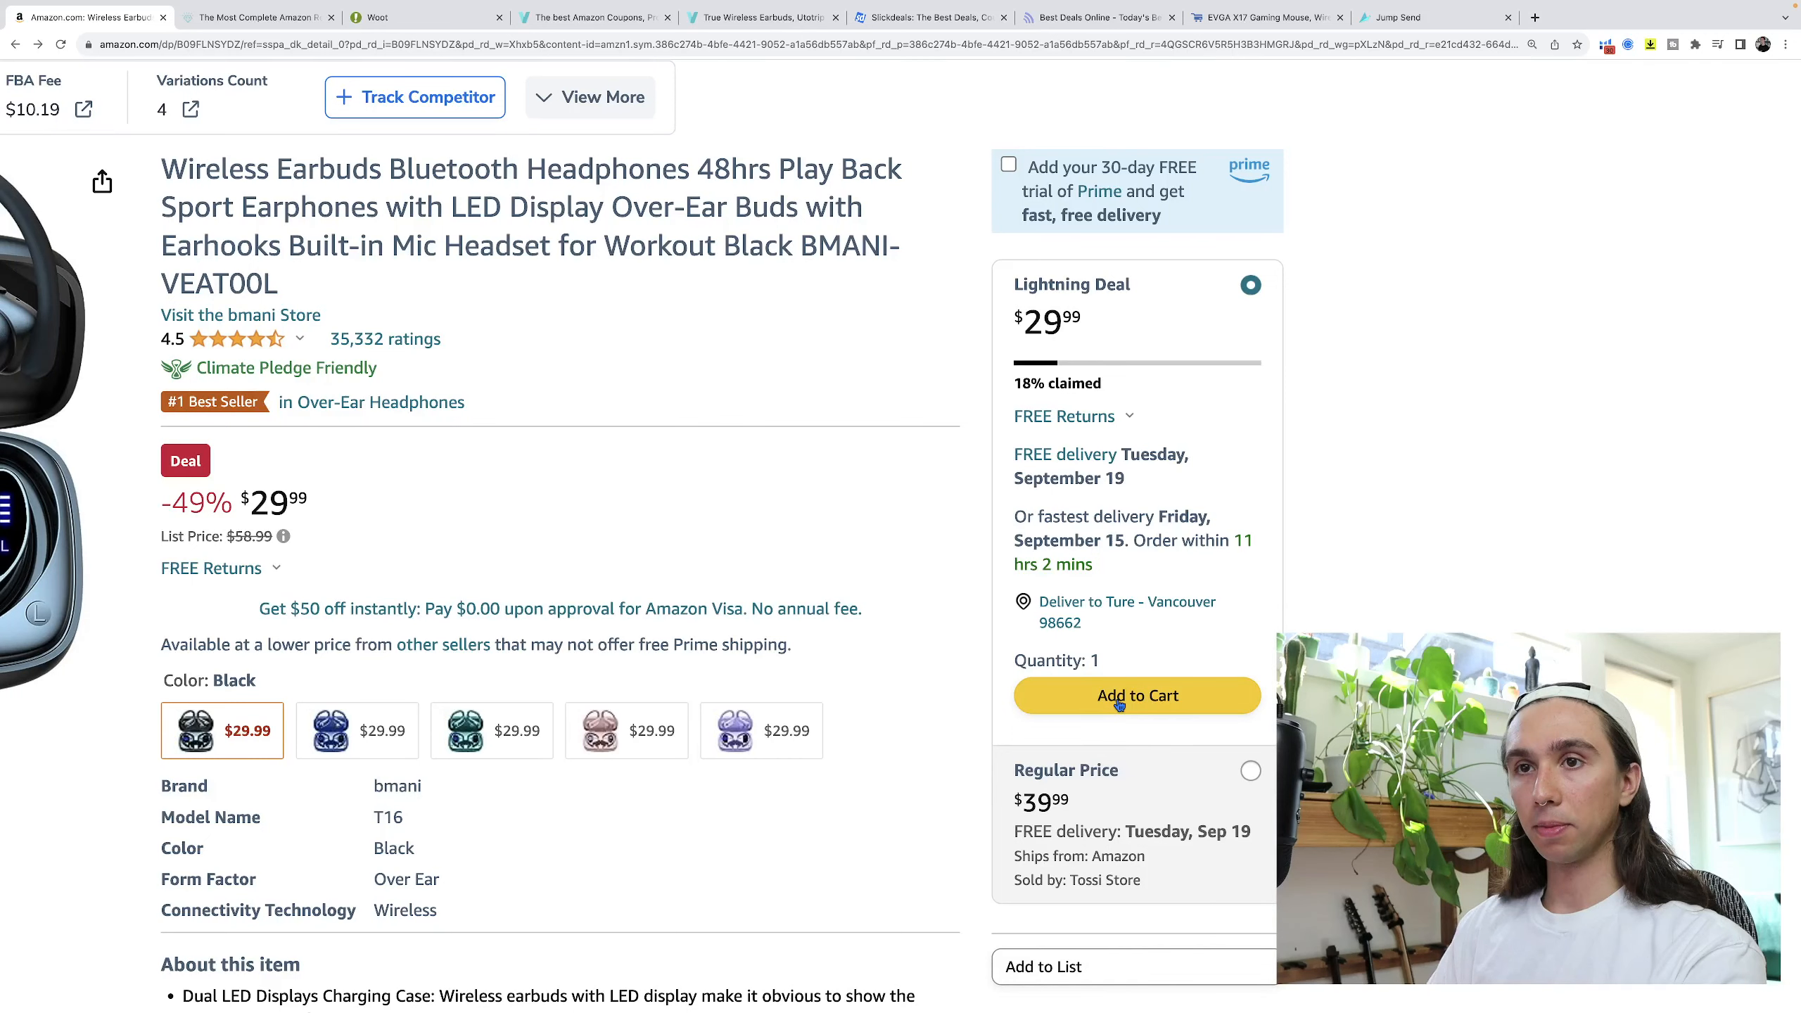
scroll(down, 3)
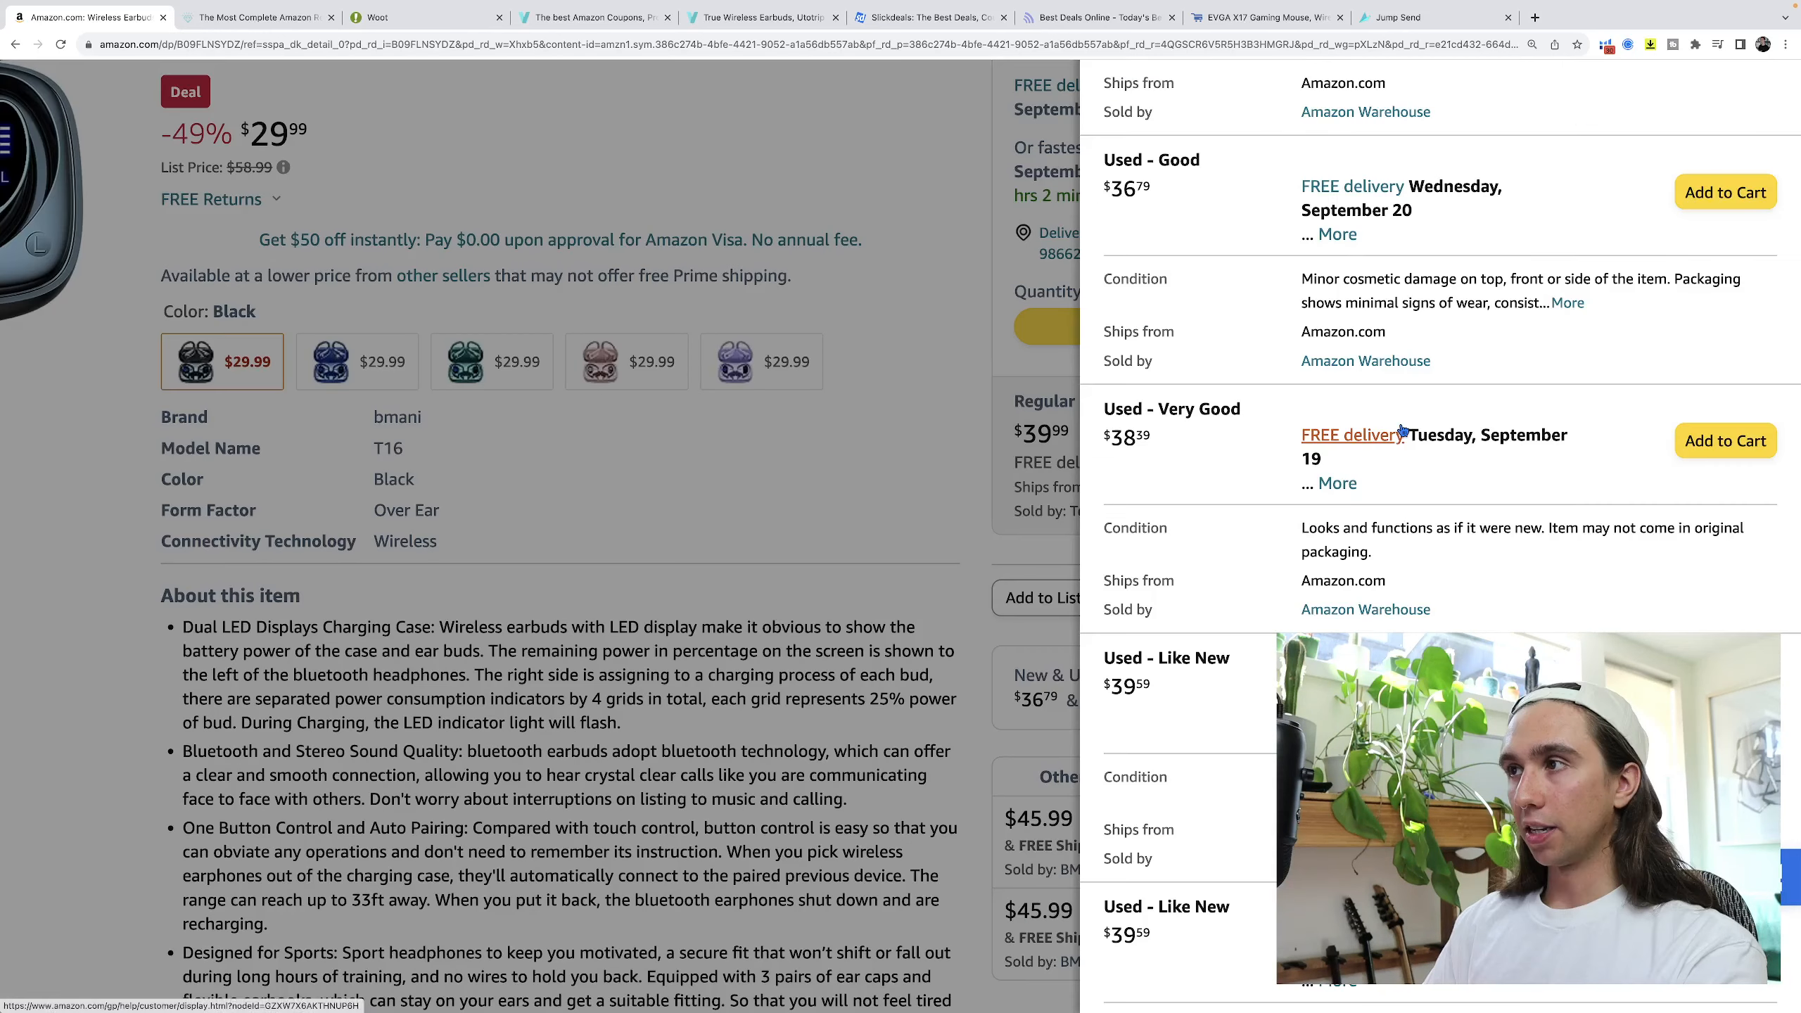
scroll(down, 3)
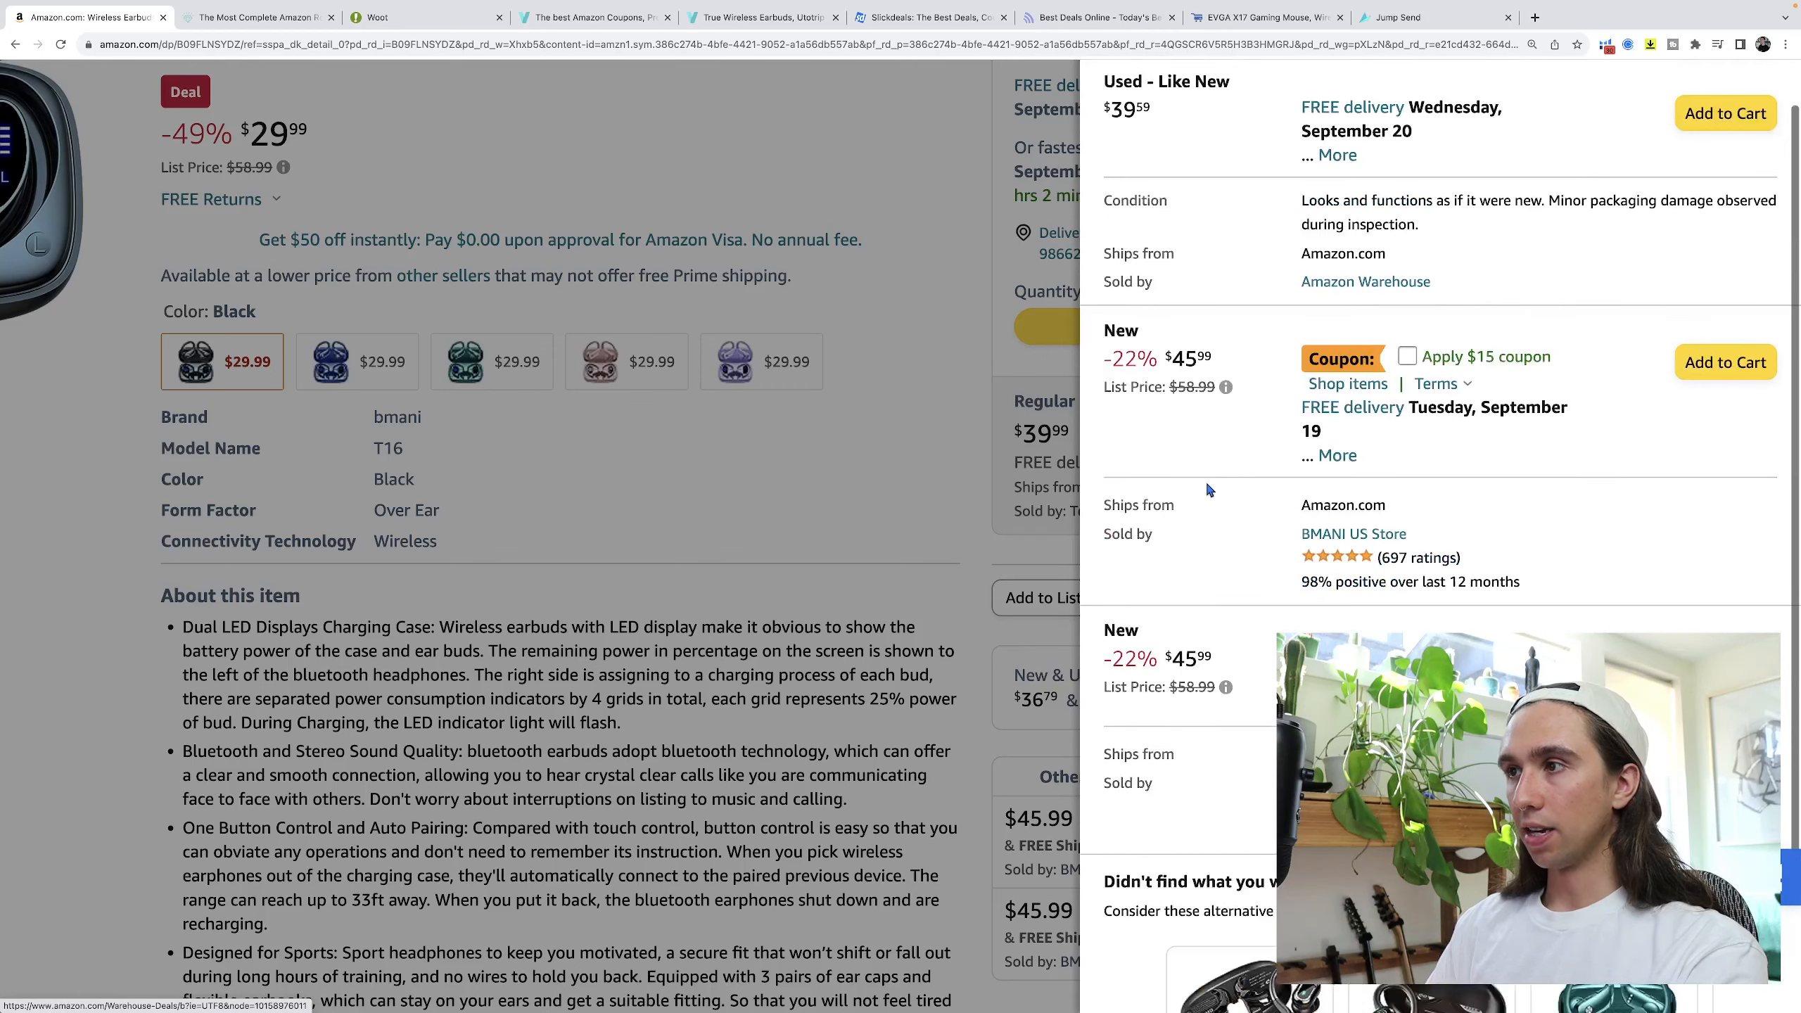
scroll(down, 3)
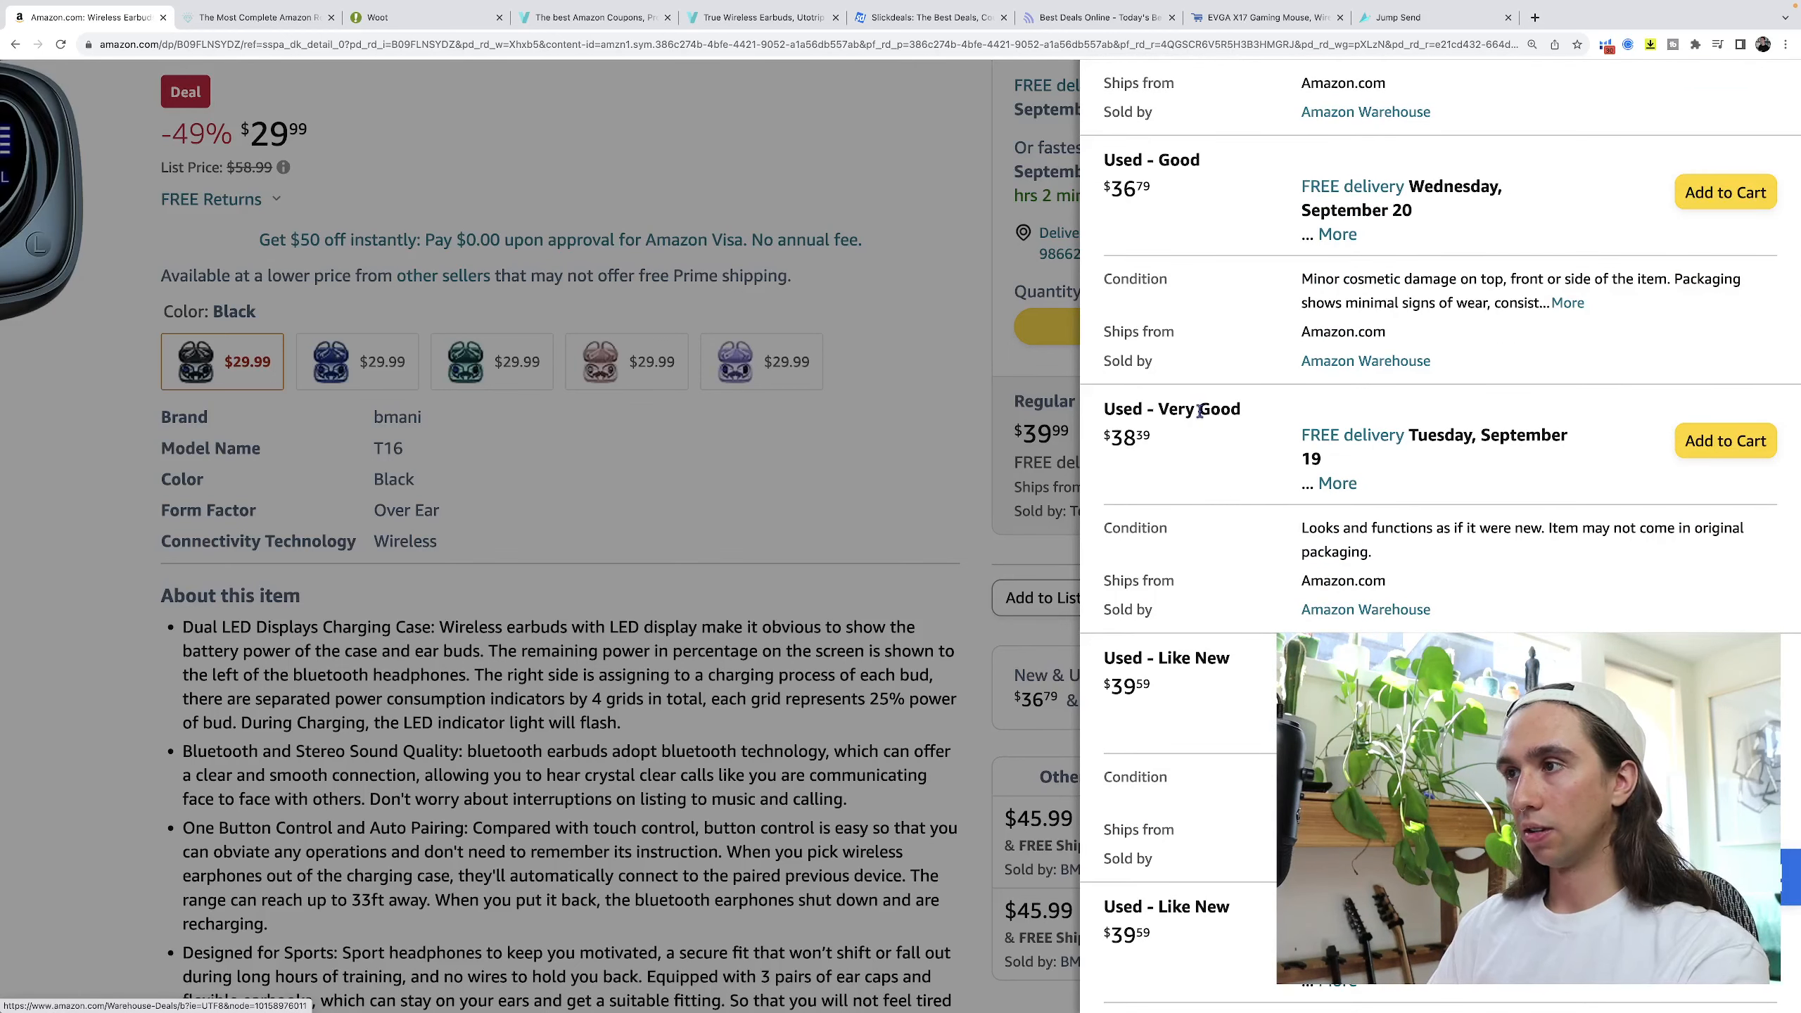
scroll(down, 3)
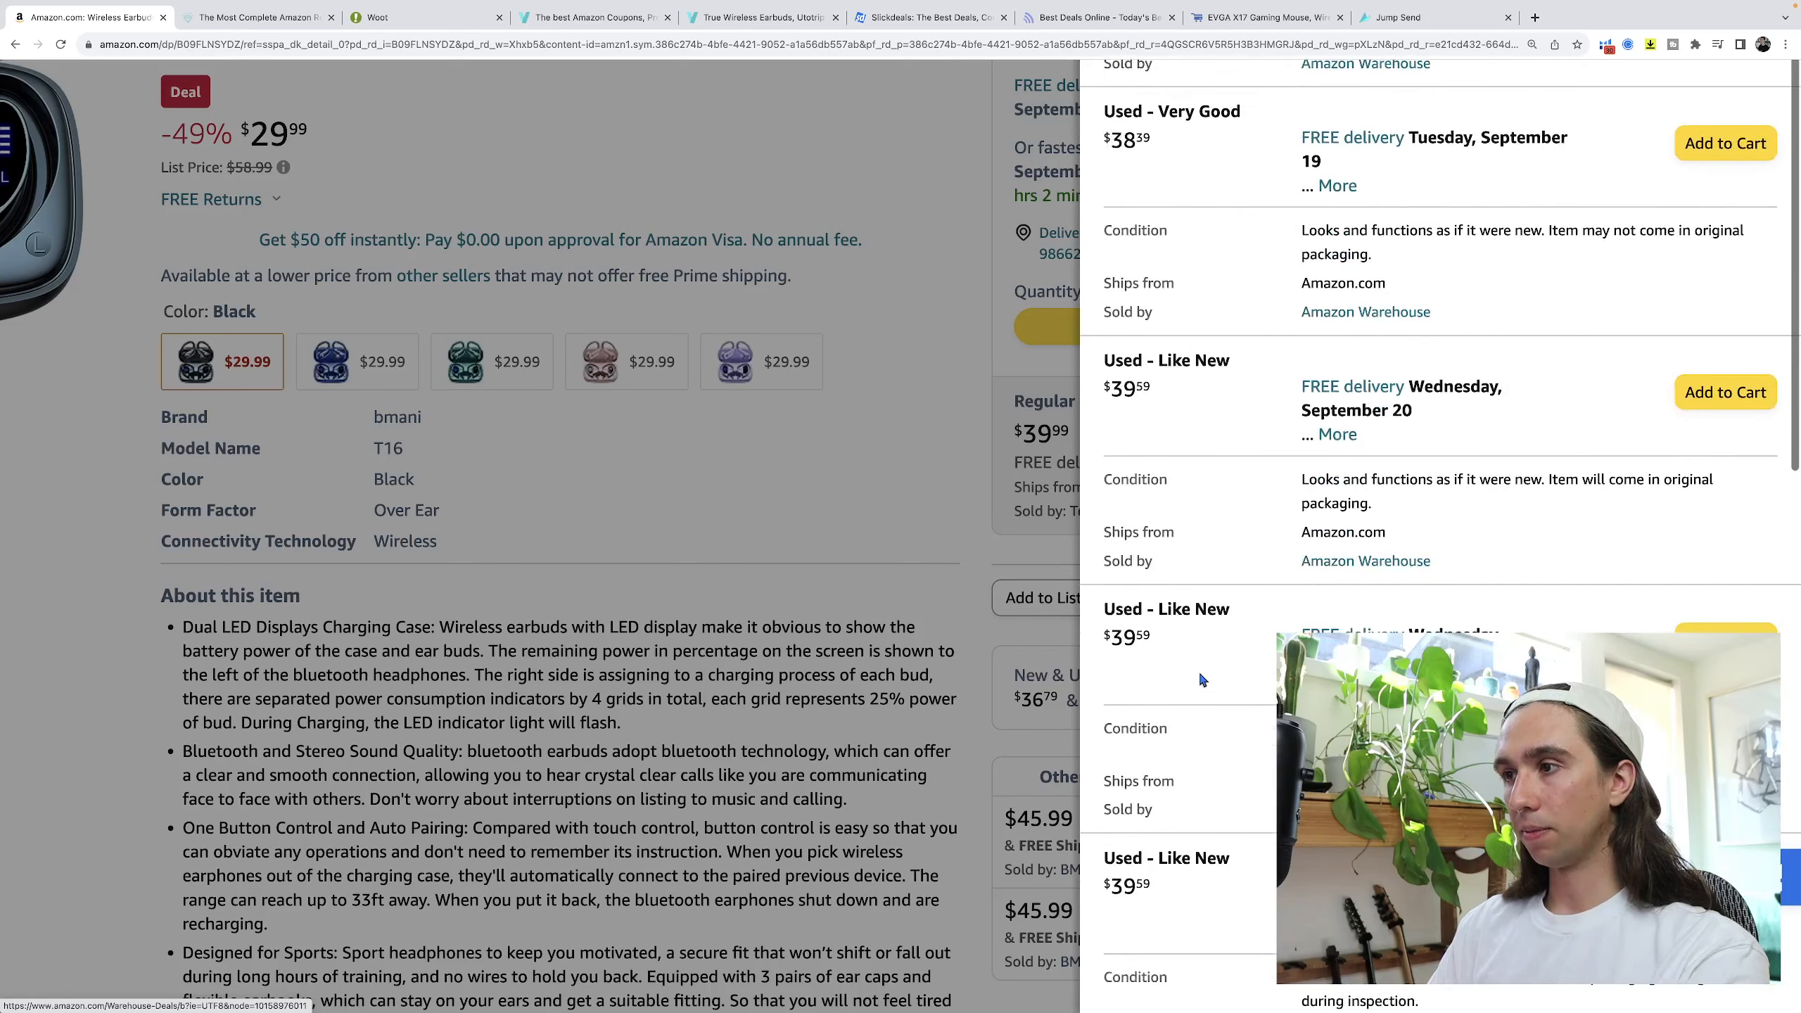
scroll(down, 3)
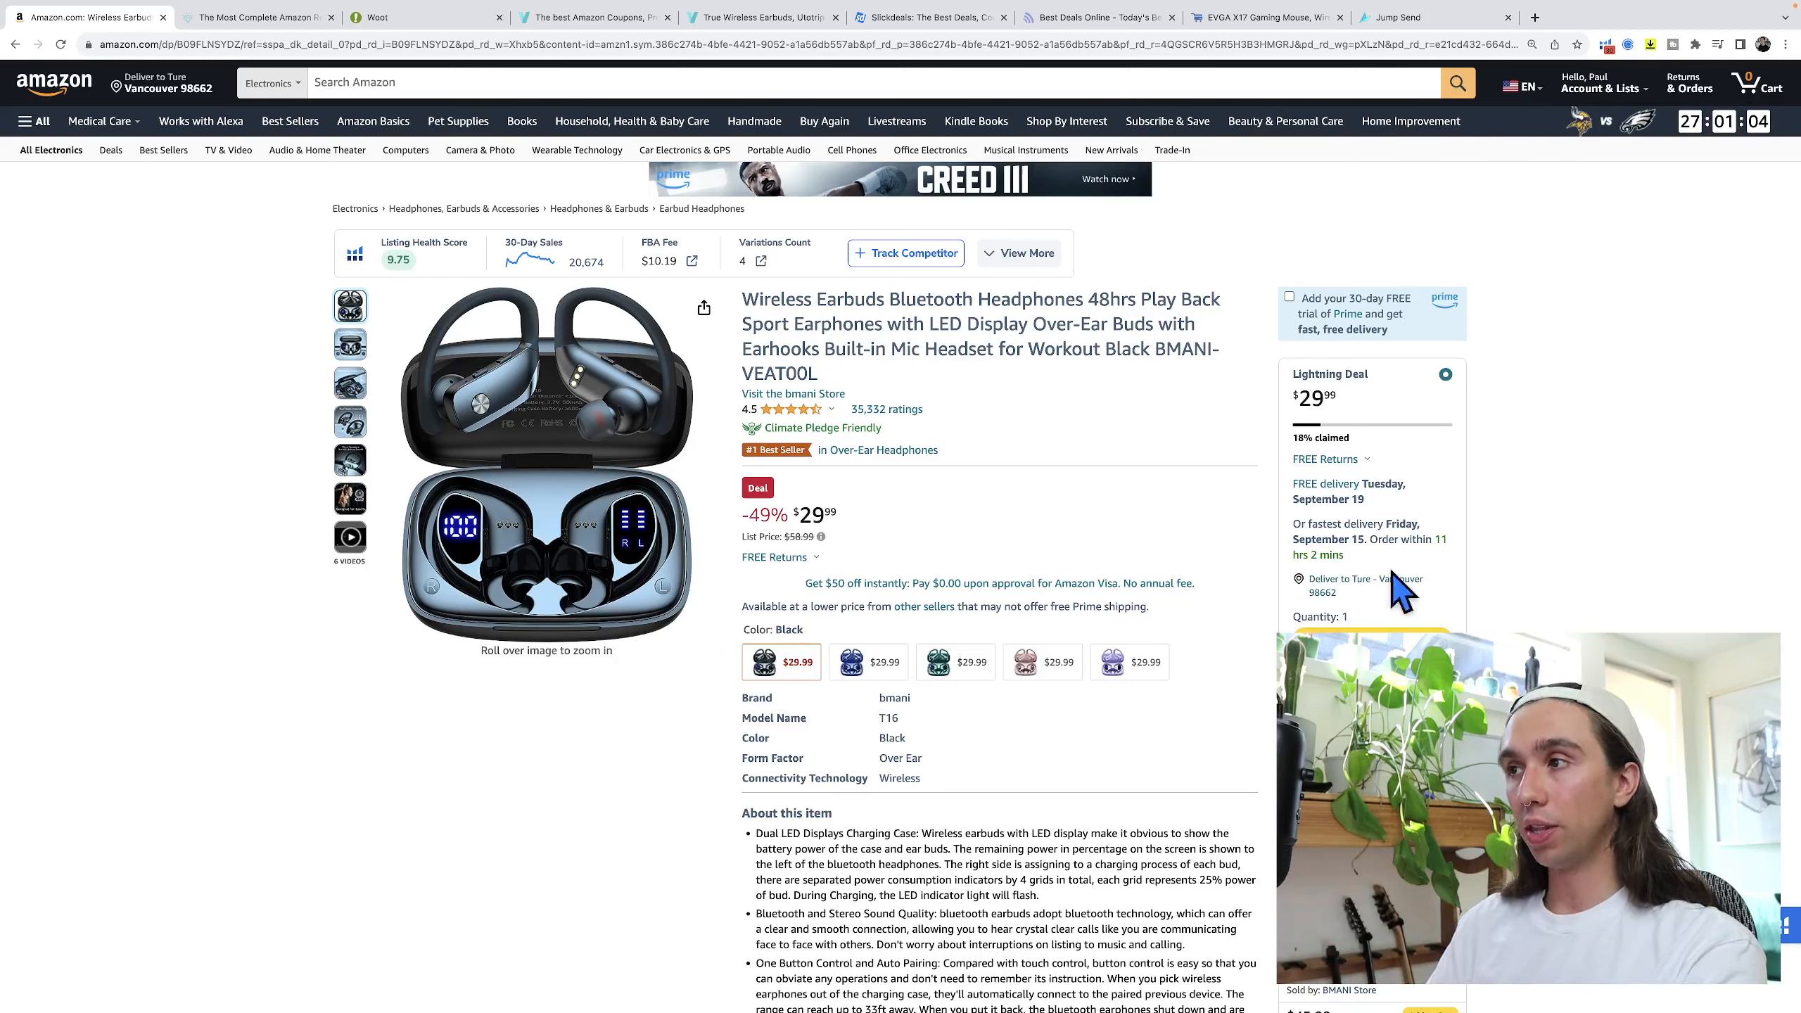
mouse_move(1399, 590)
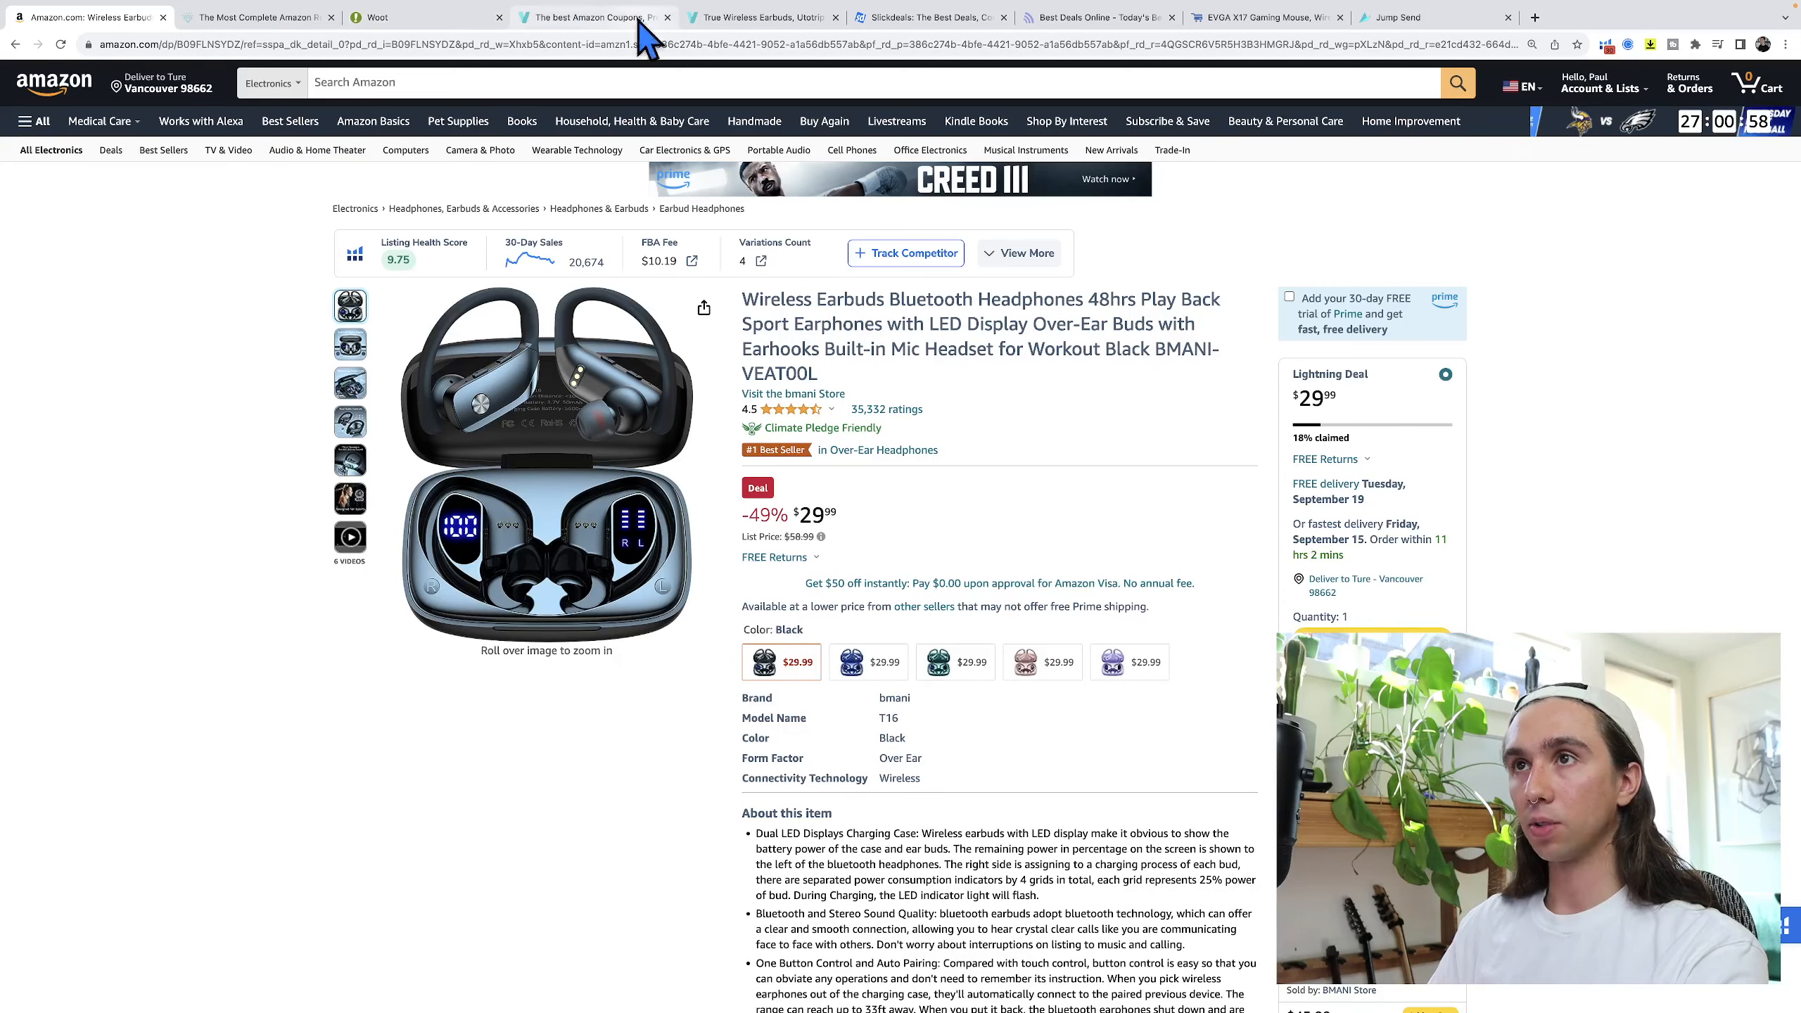
Look through Vipon's Featured, Latest, Under $10 and Best Discount coupon deals, returning to the top.
click(594, 17)
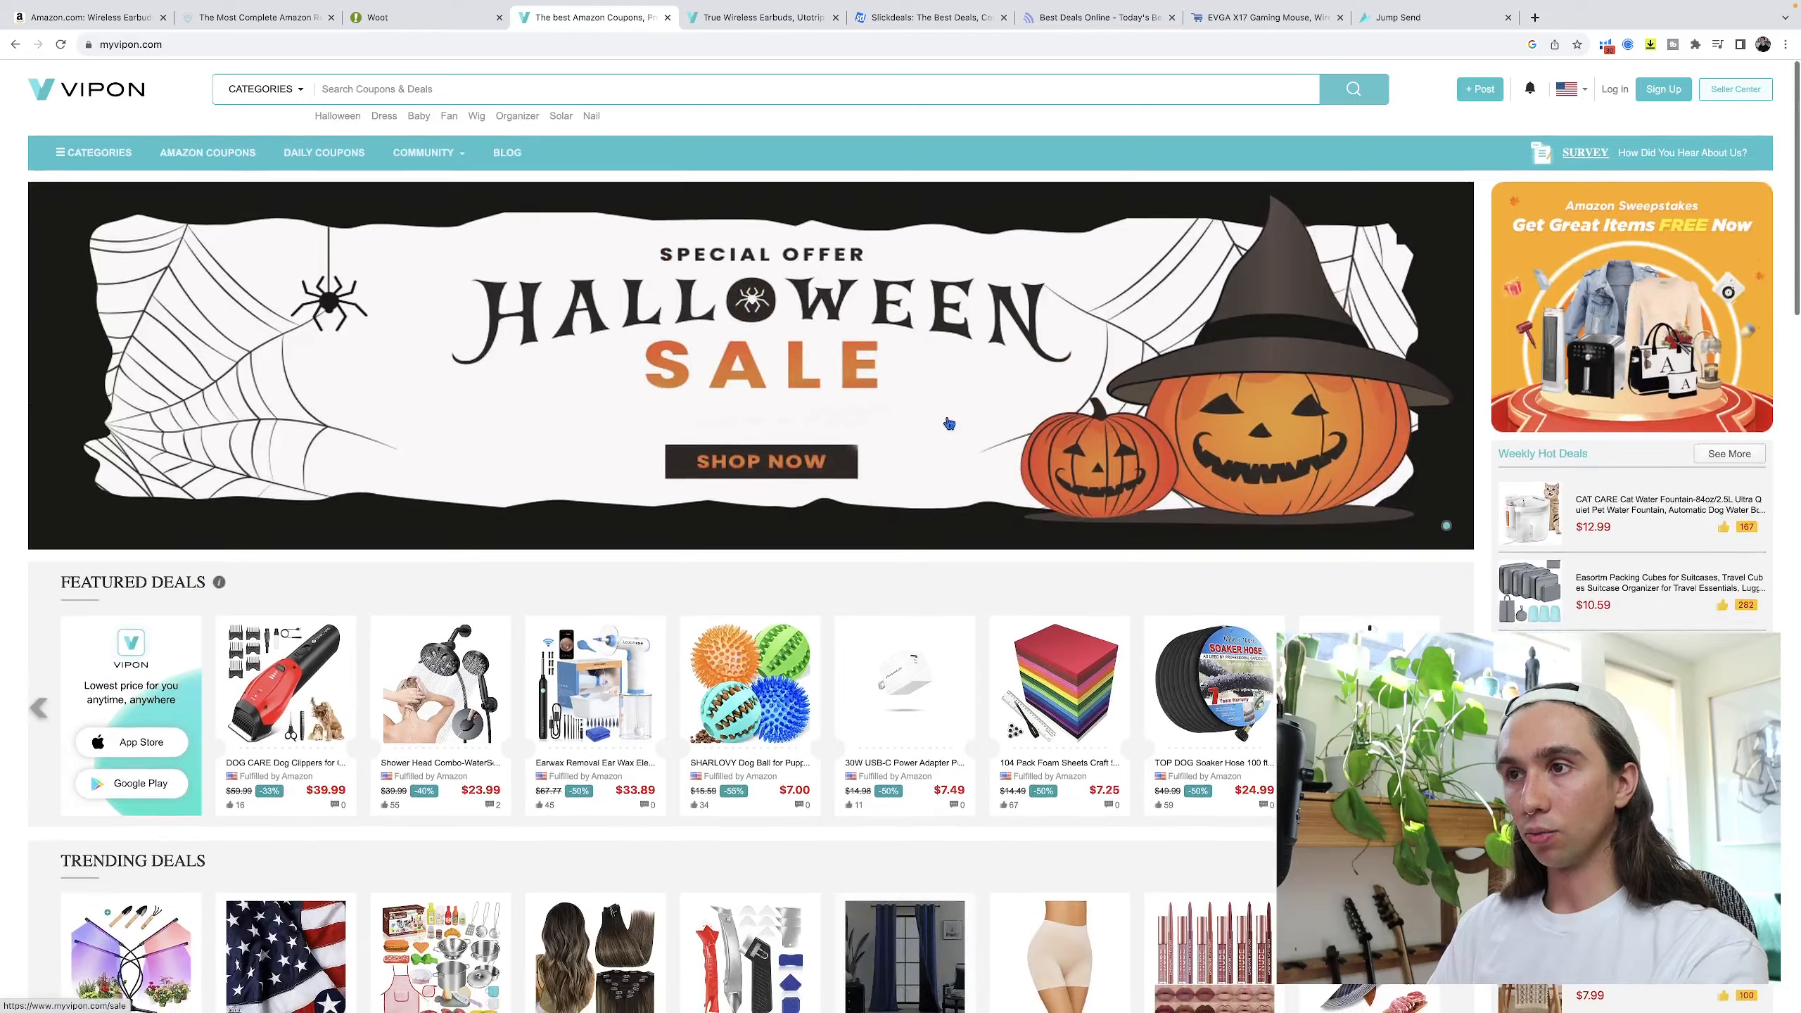
scroll(down, 3)
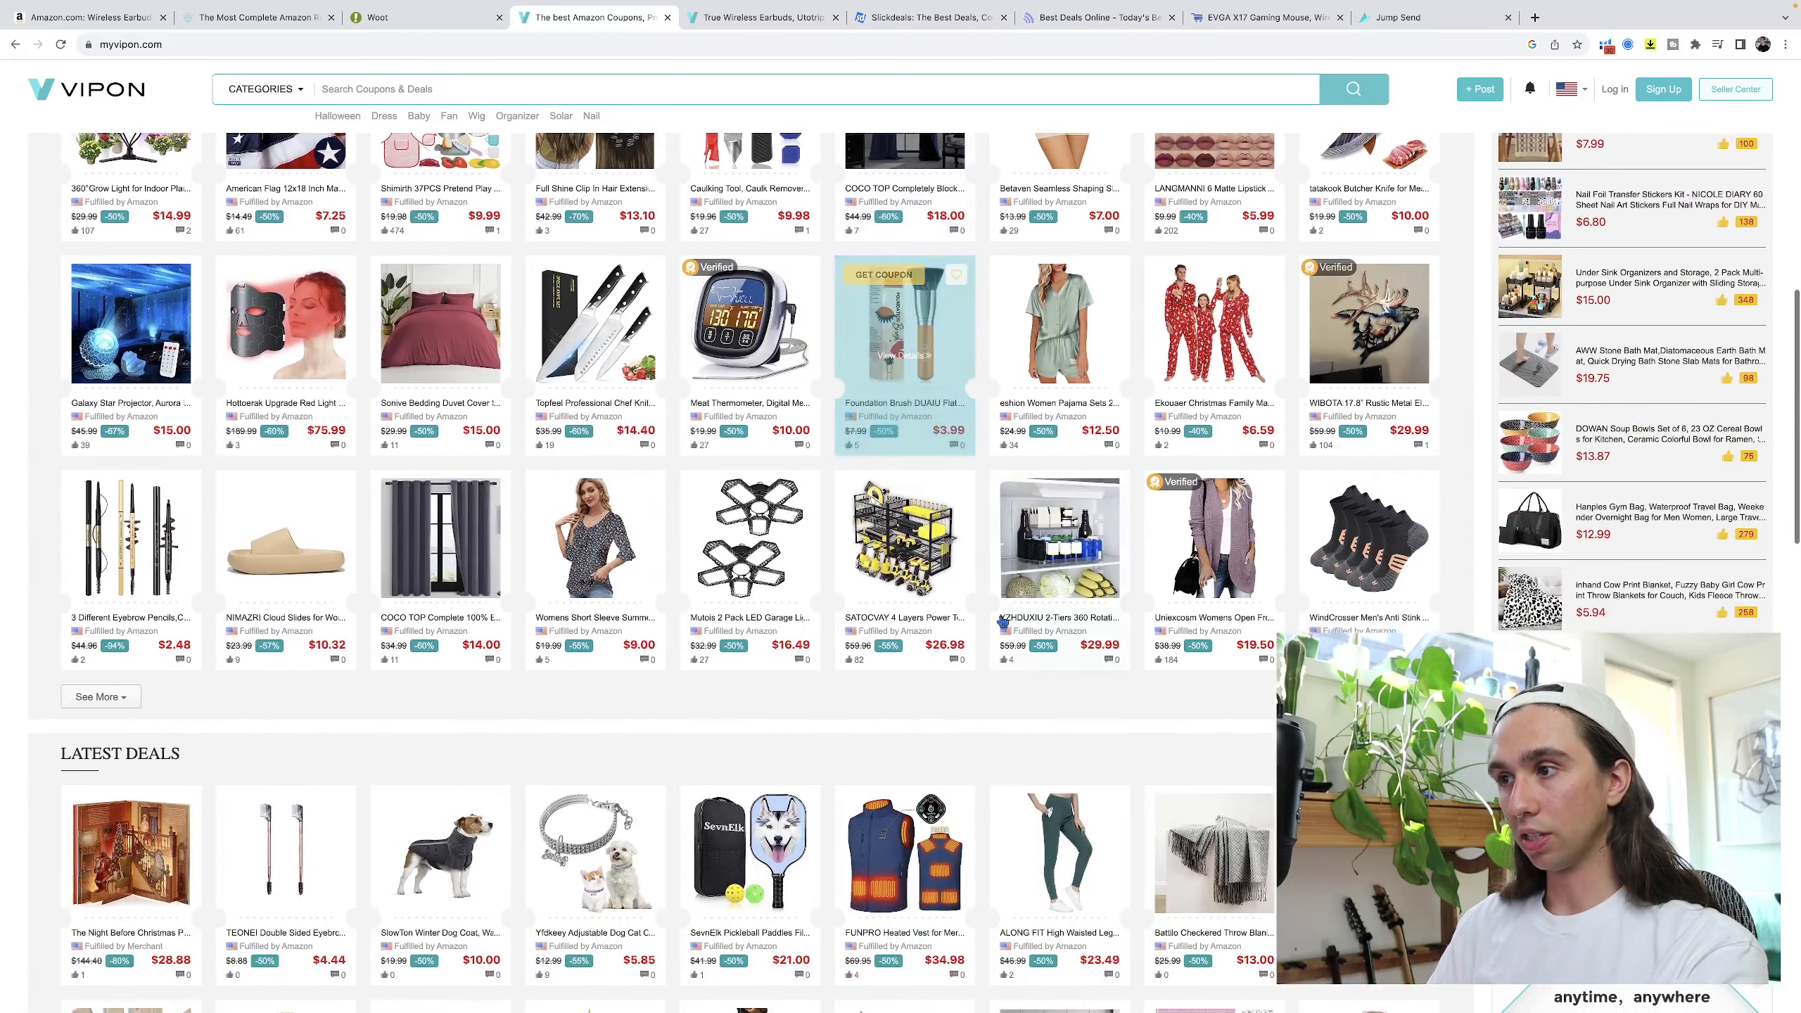
scroll(down, 3)
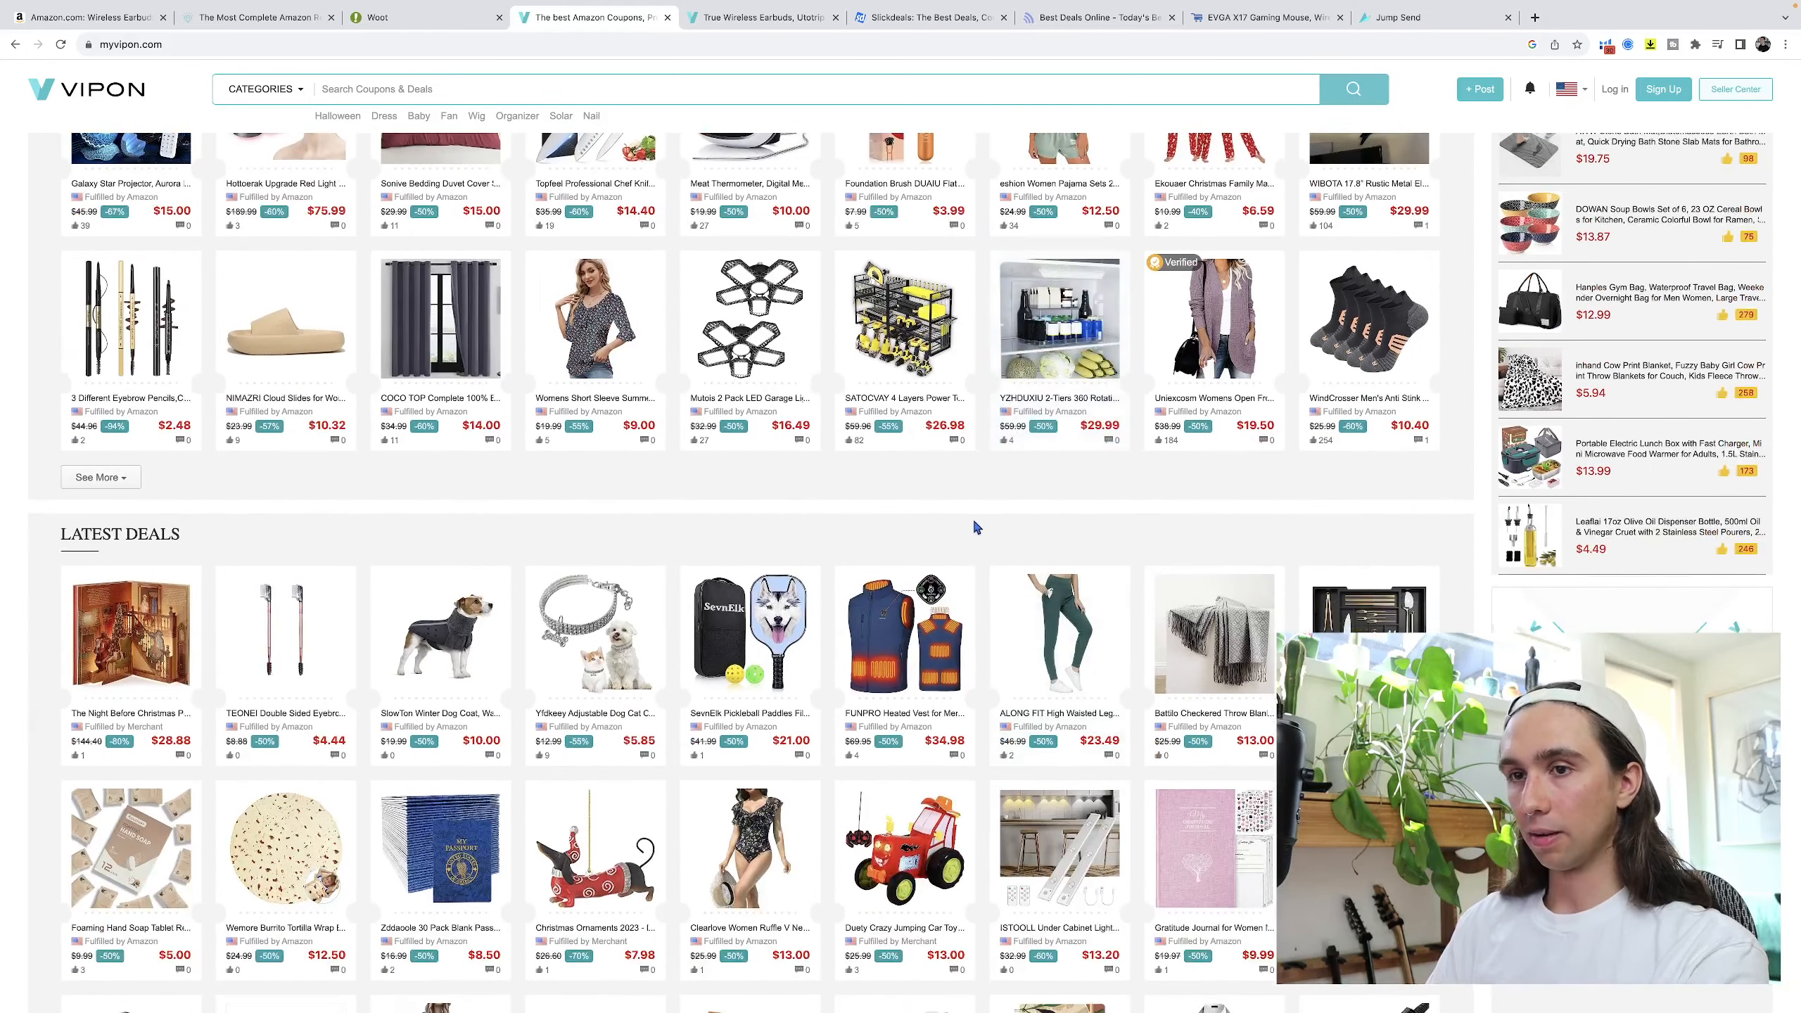
scroll(down, 3)
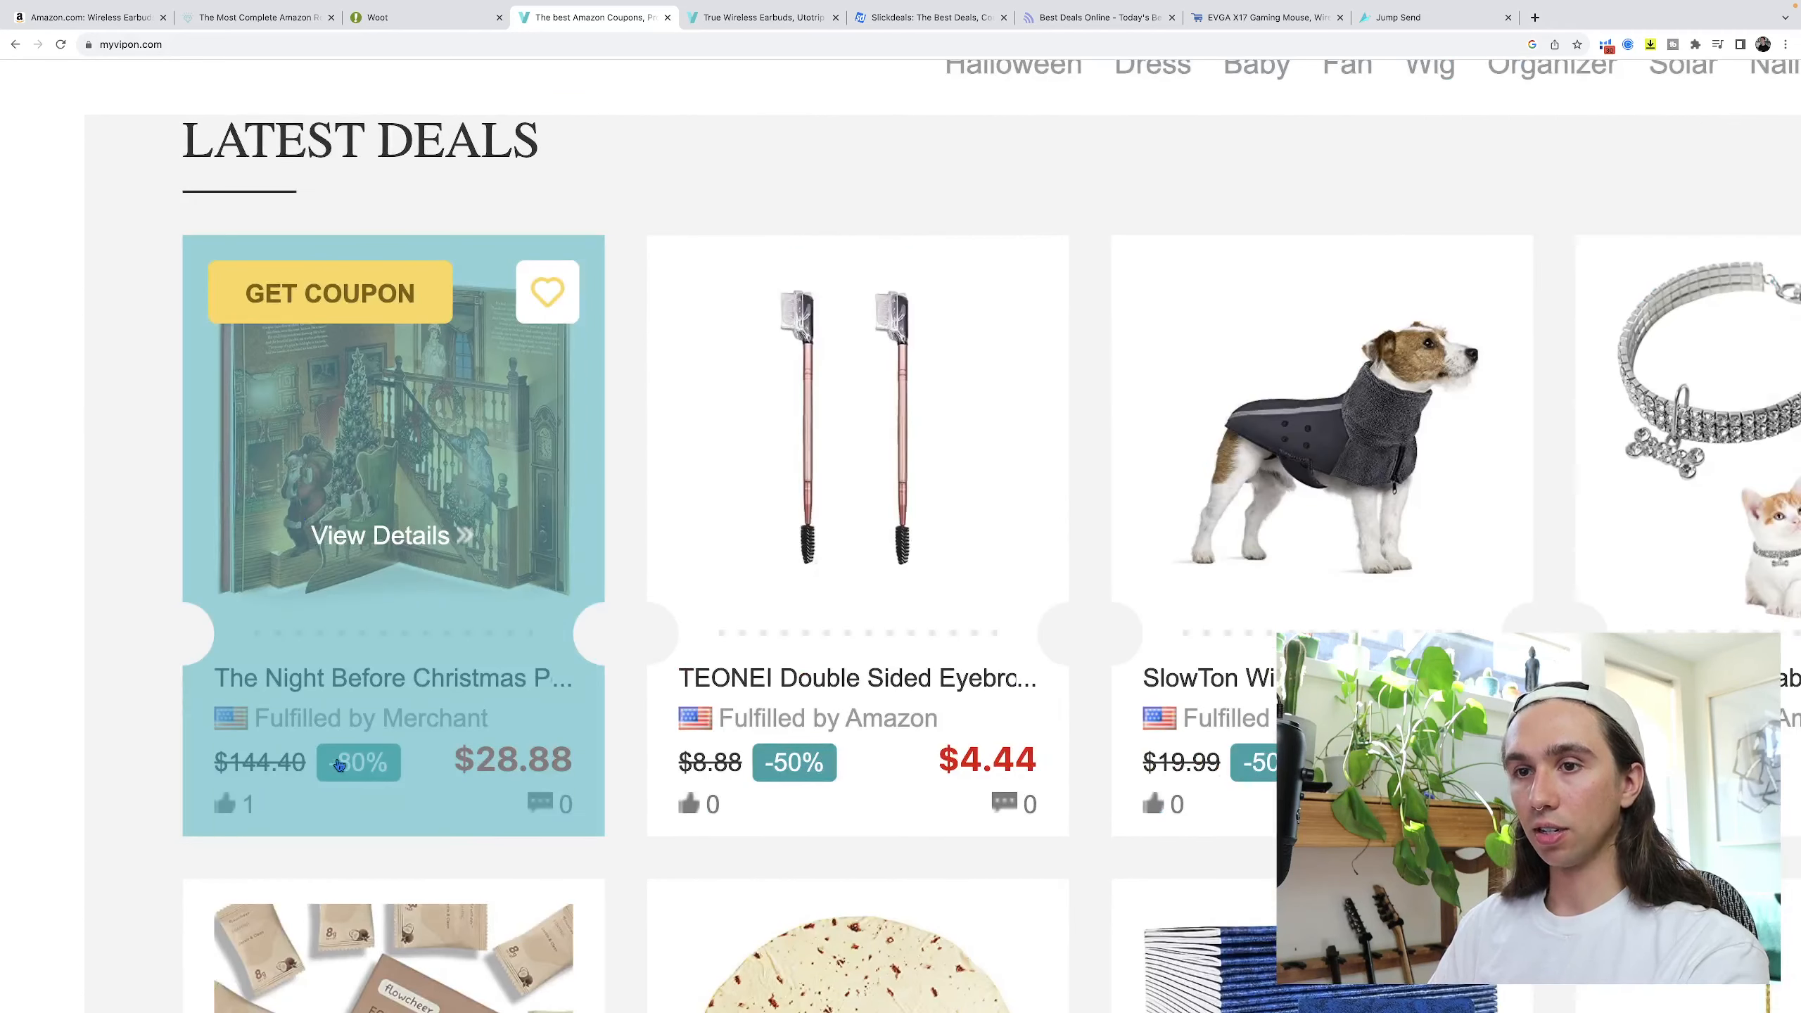
mouse_move(121, 702)
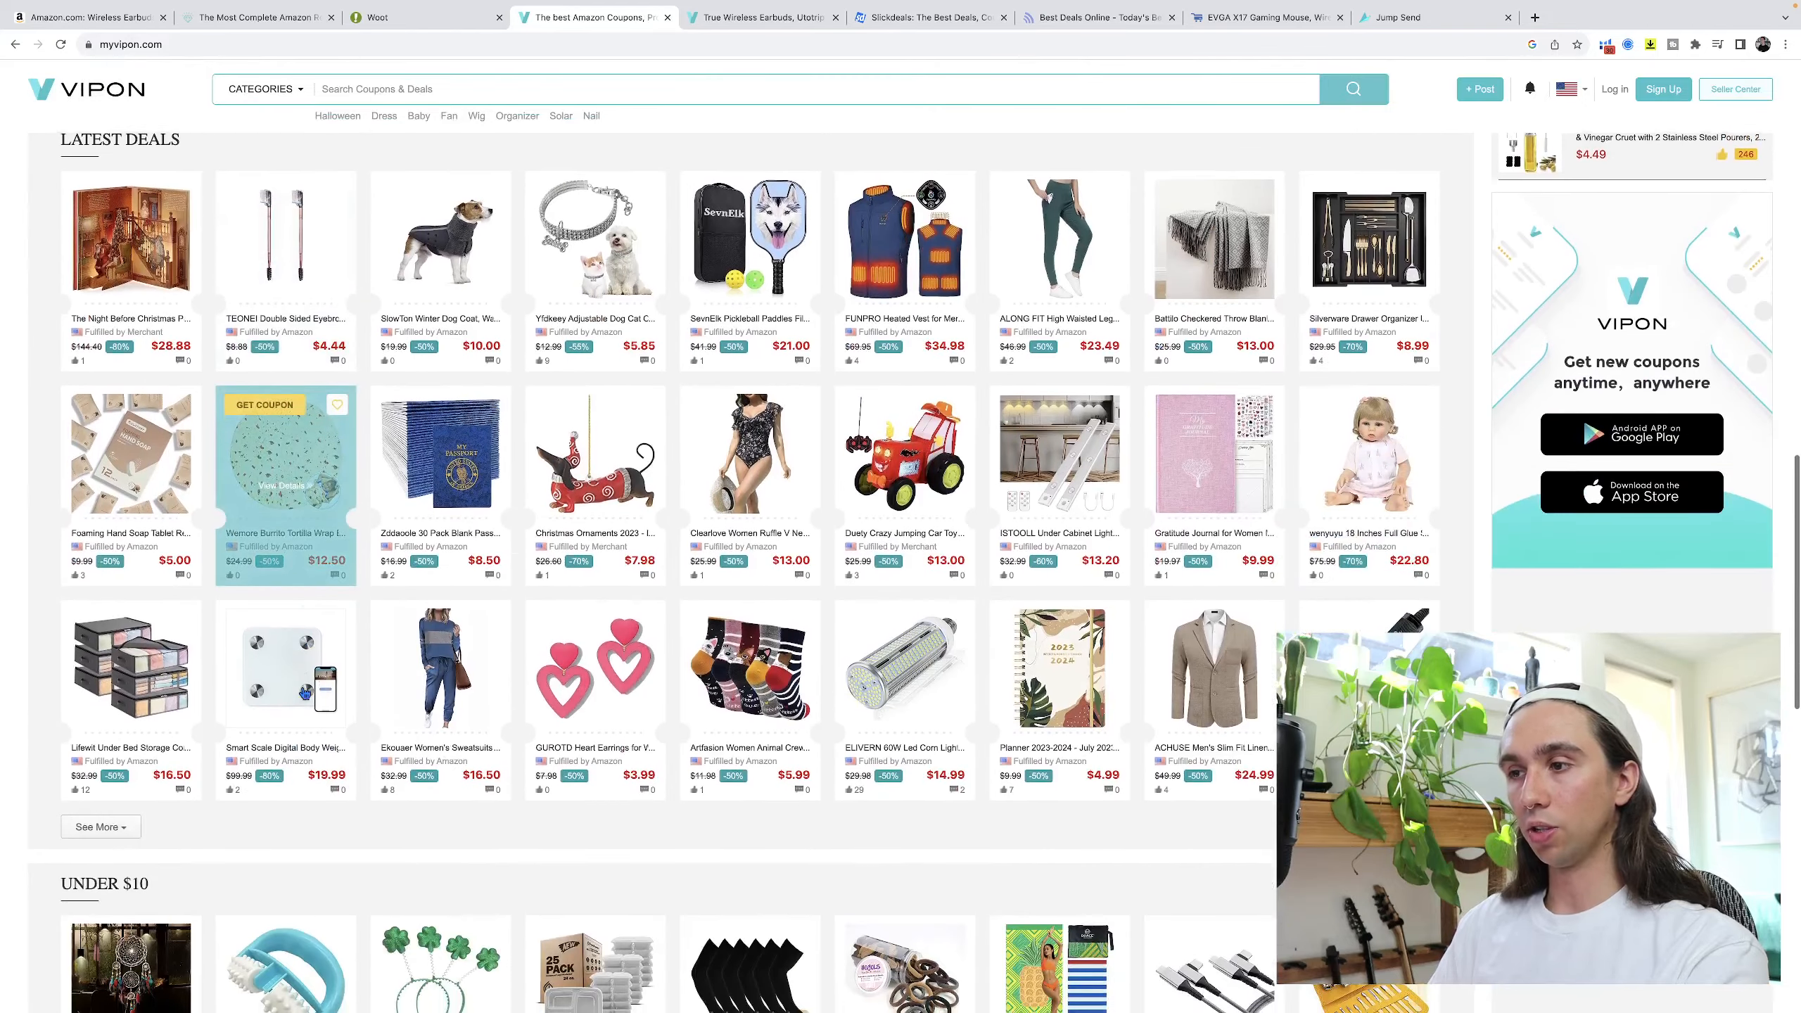
scroll(down, 3)
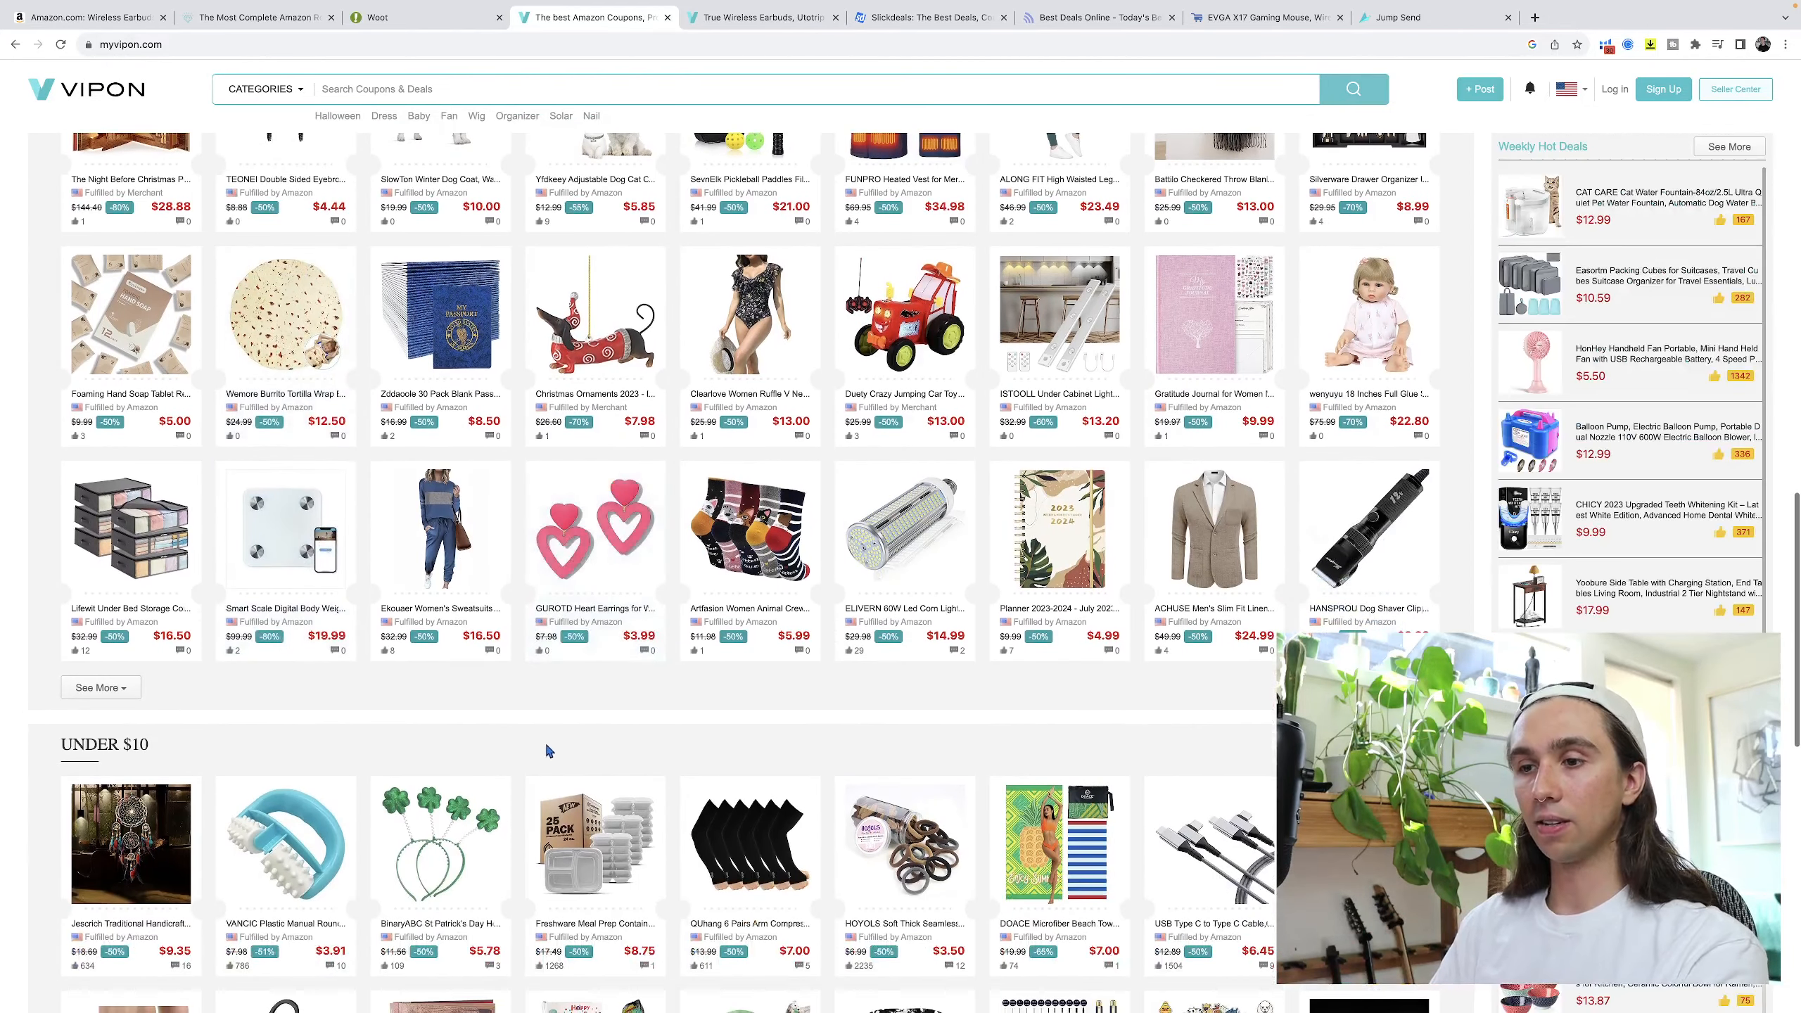
scroll(down, 3)
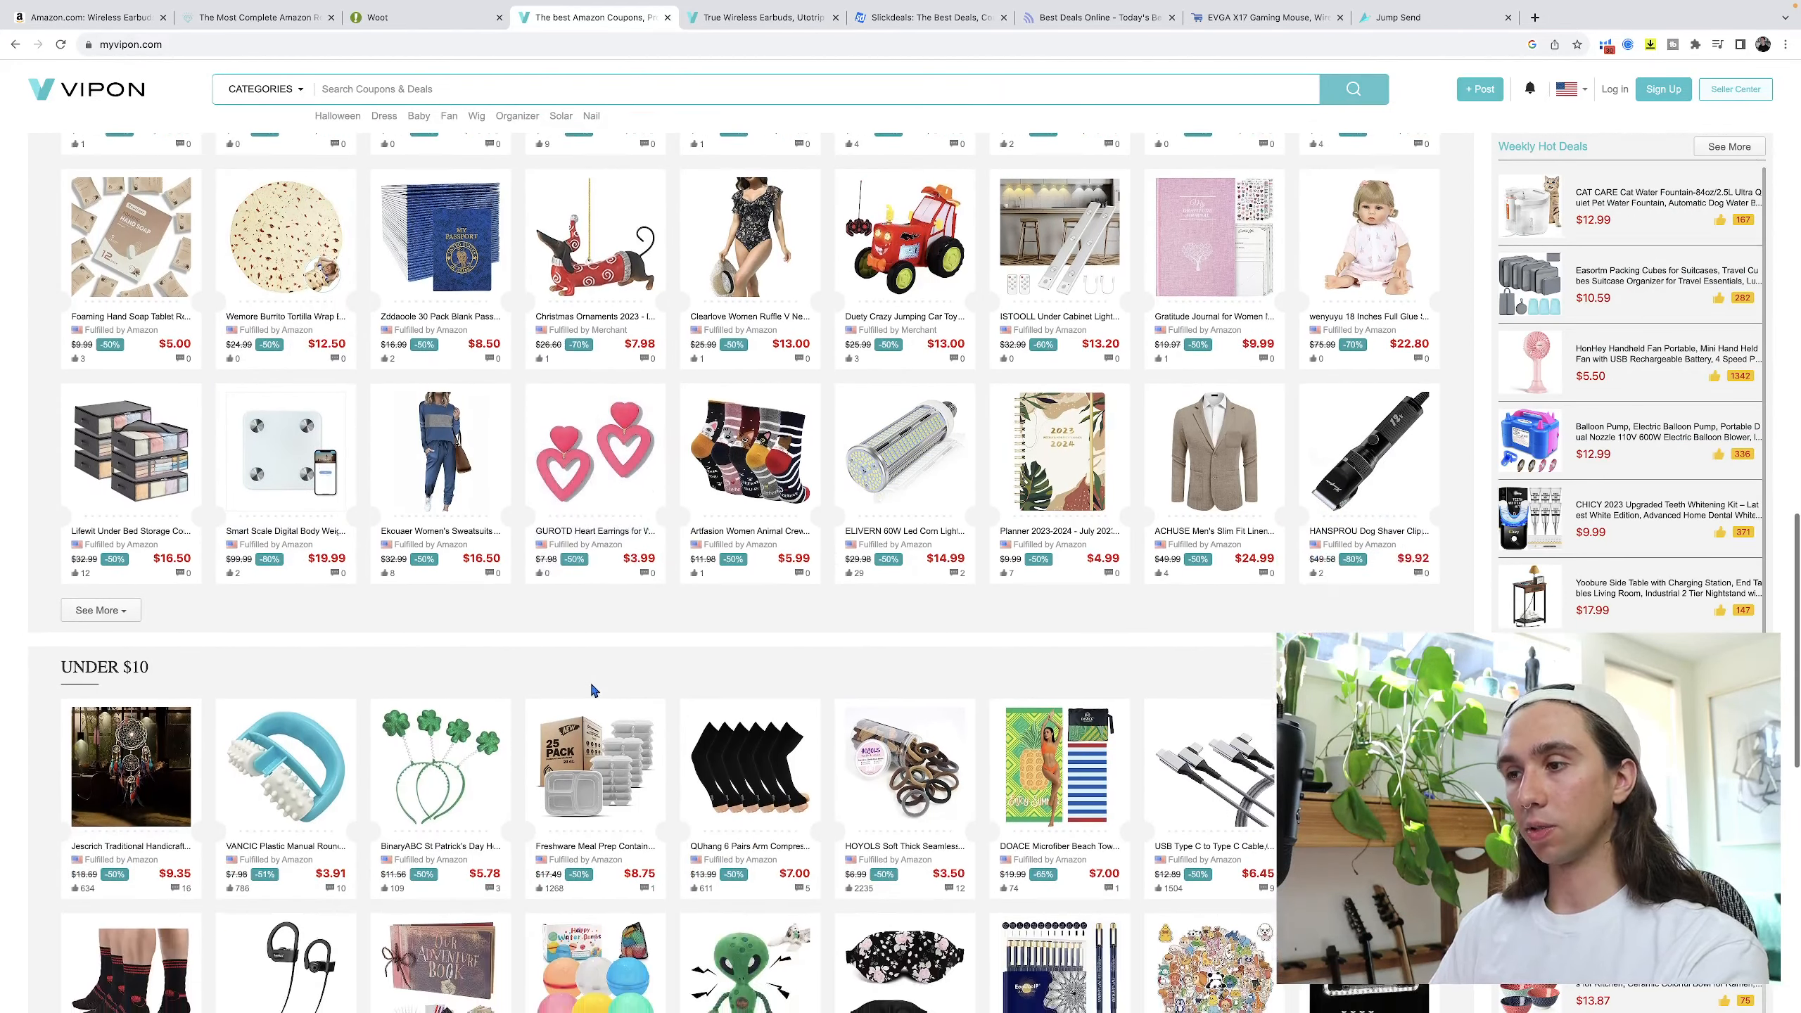
scroll(down, 3)
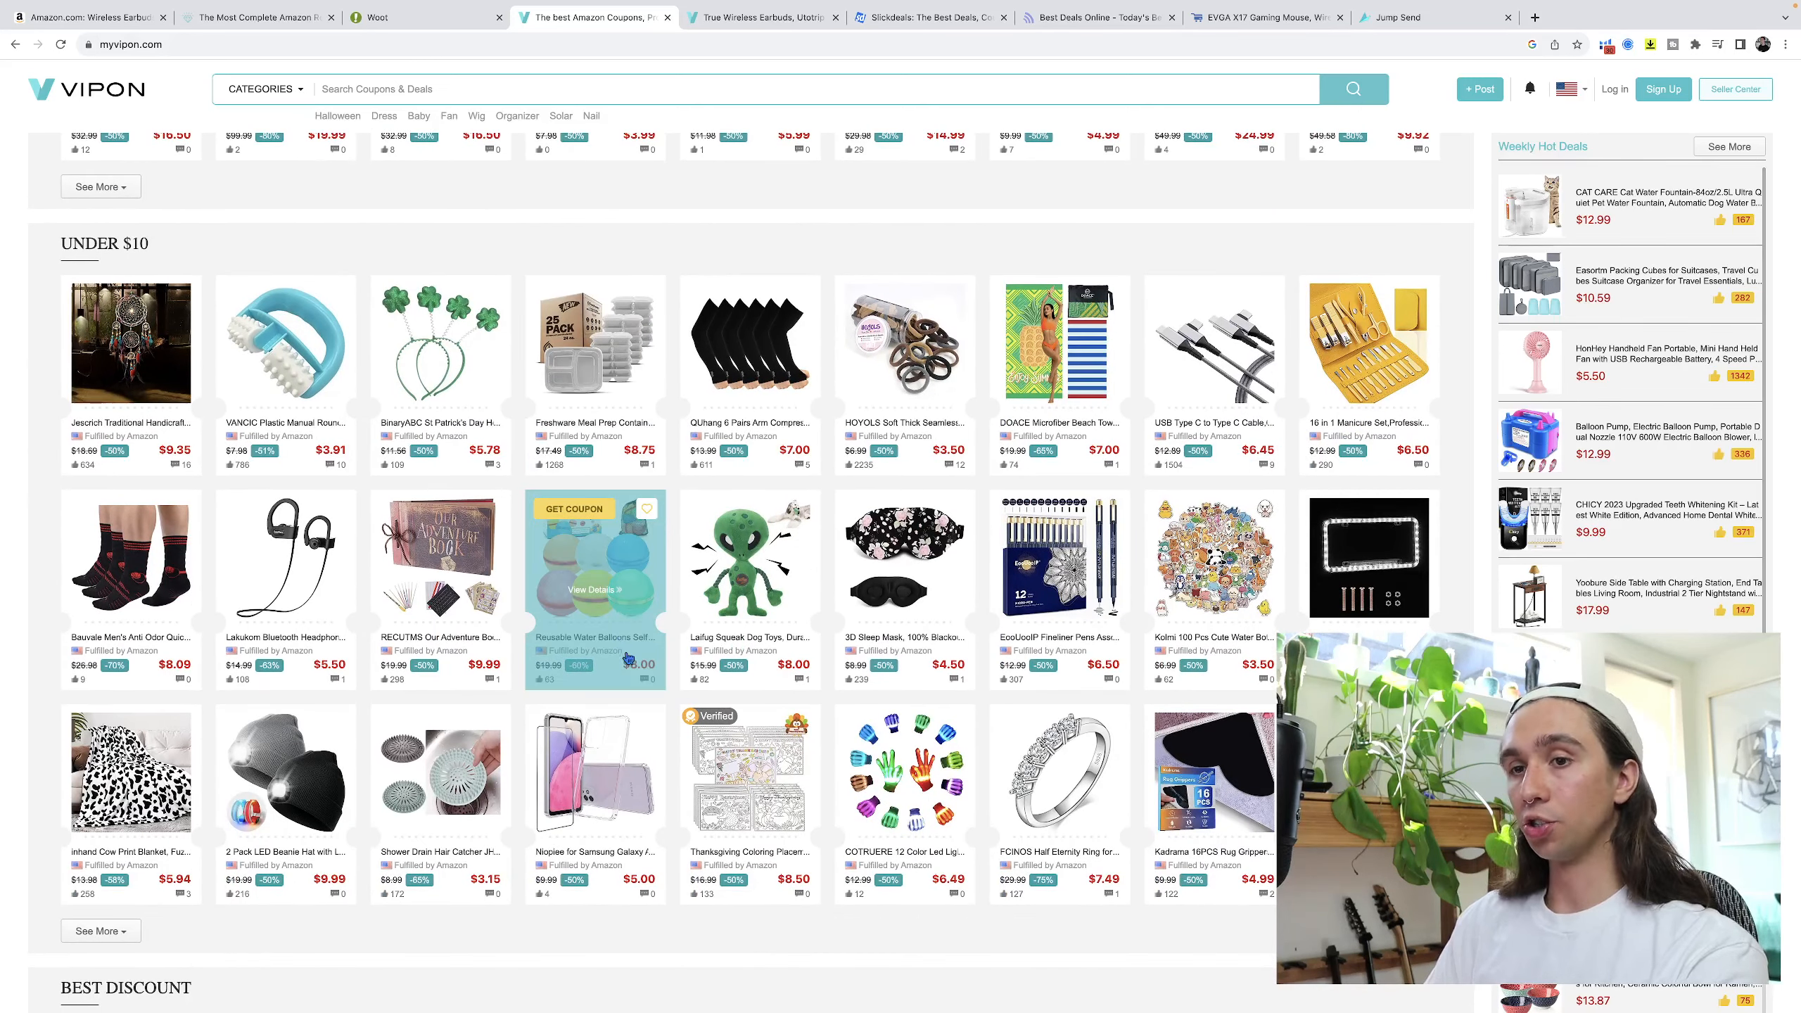
scroll(down, 3)
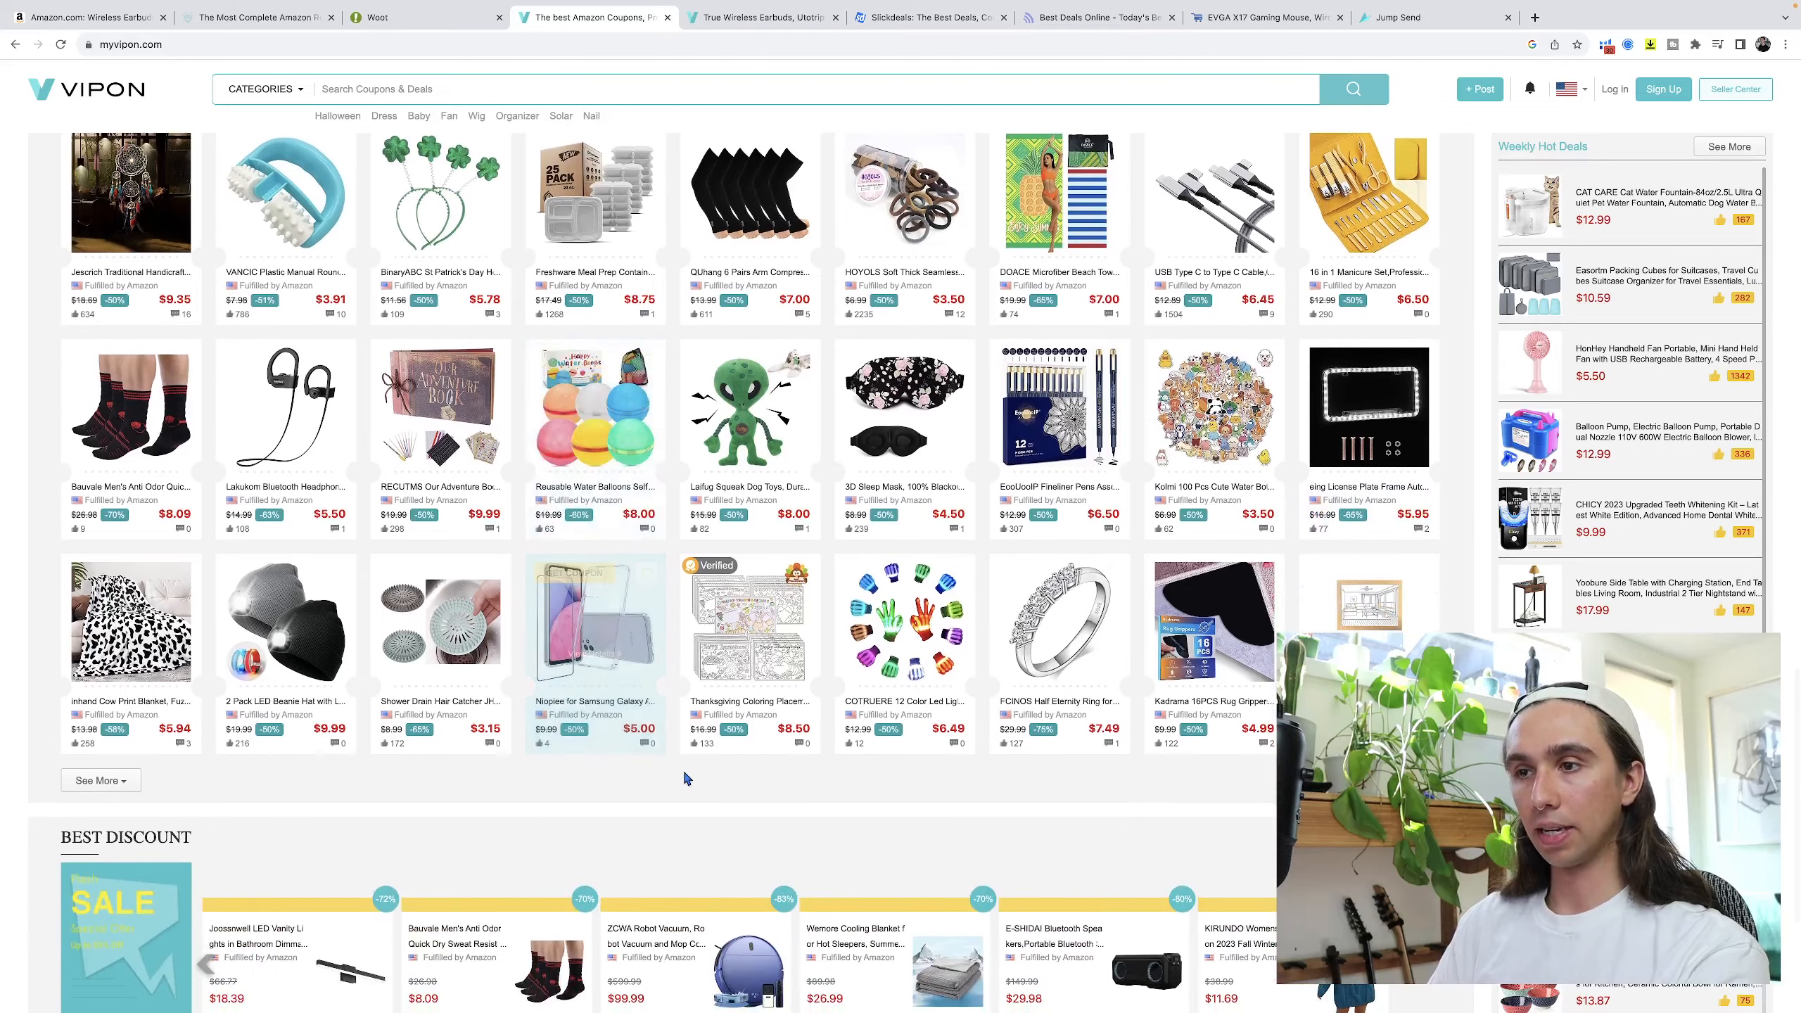
scroll(down, 3)
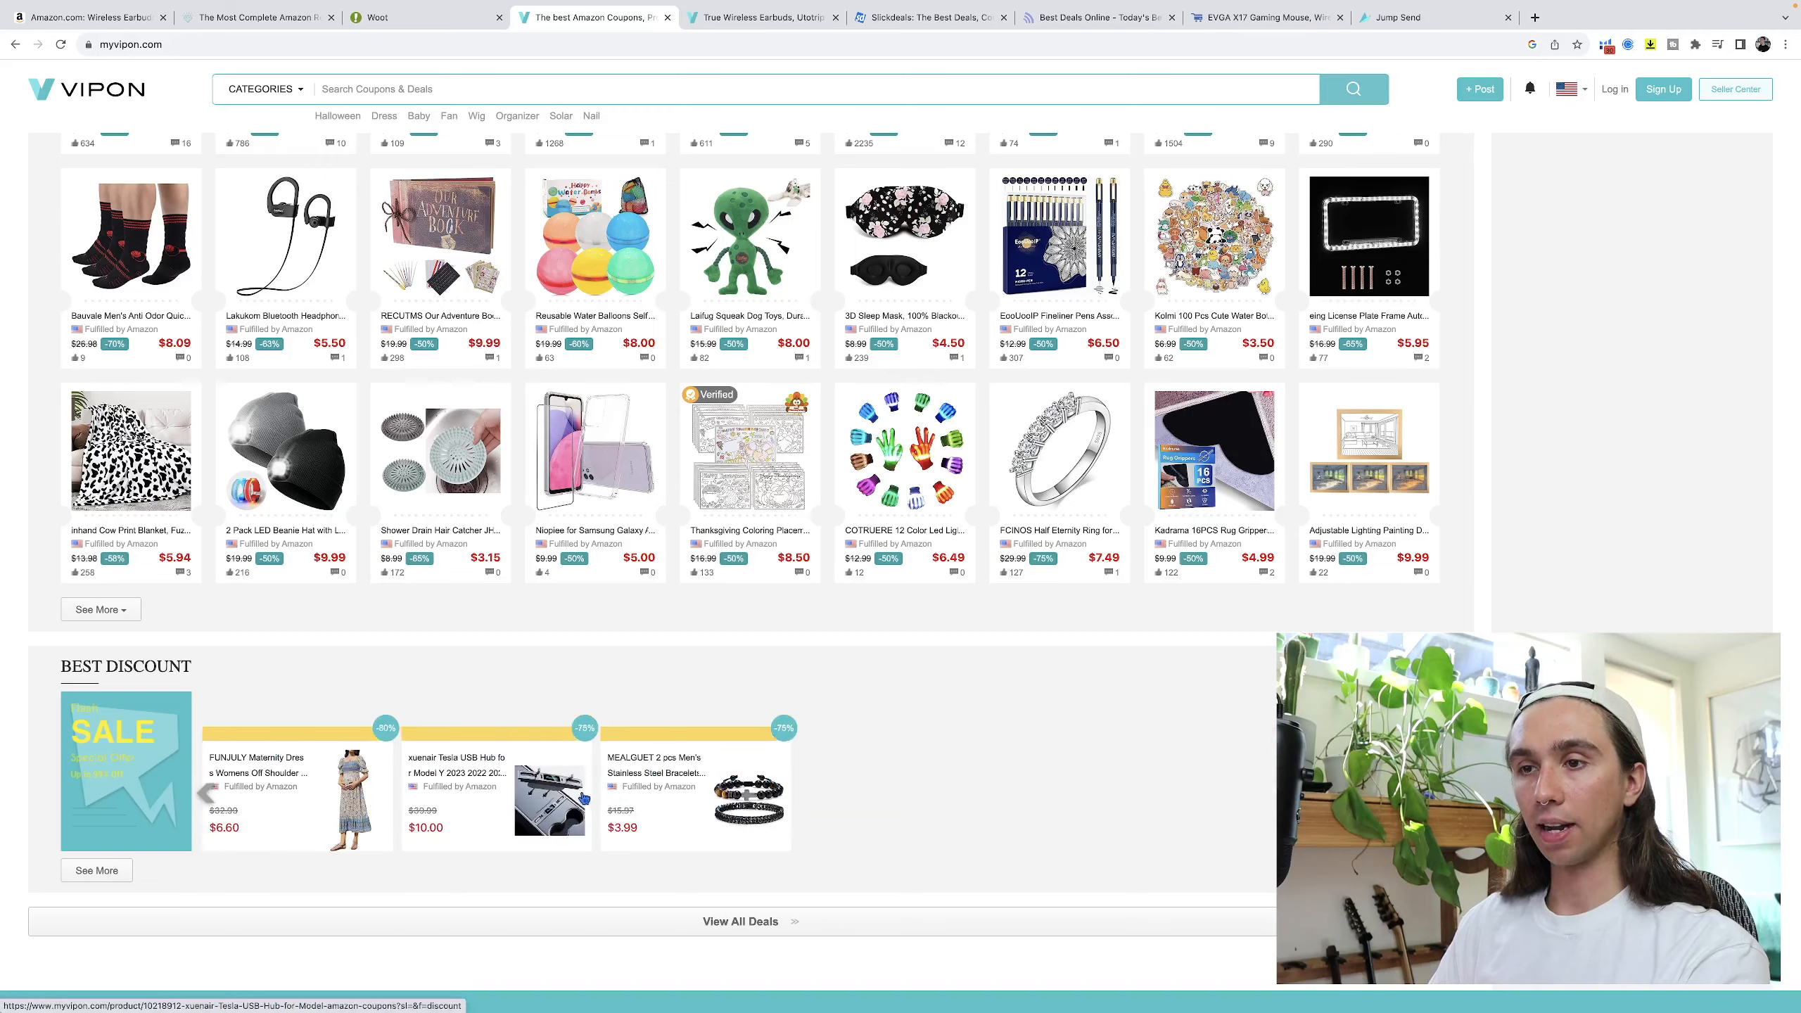
scroll(up, 3)
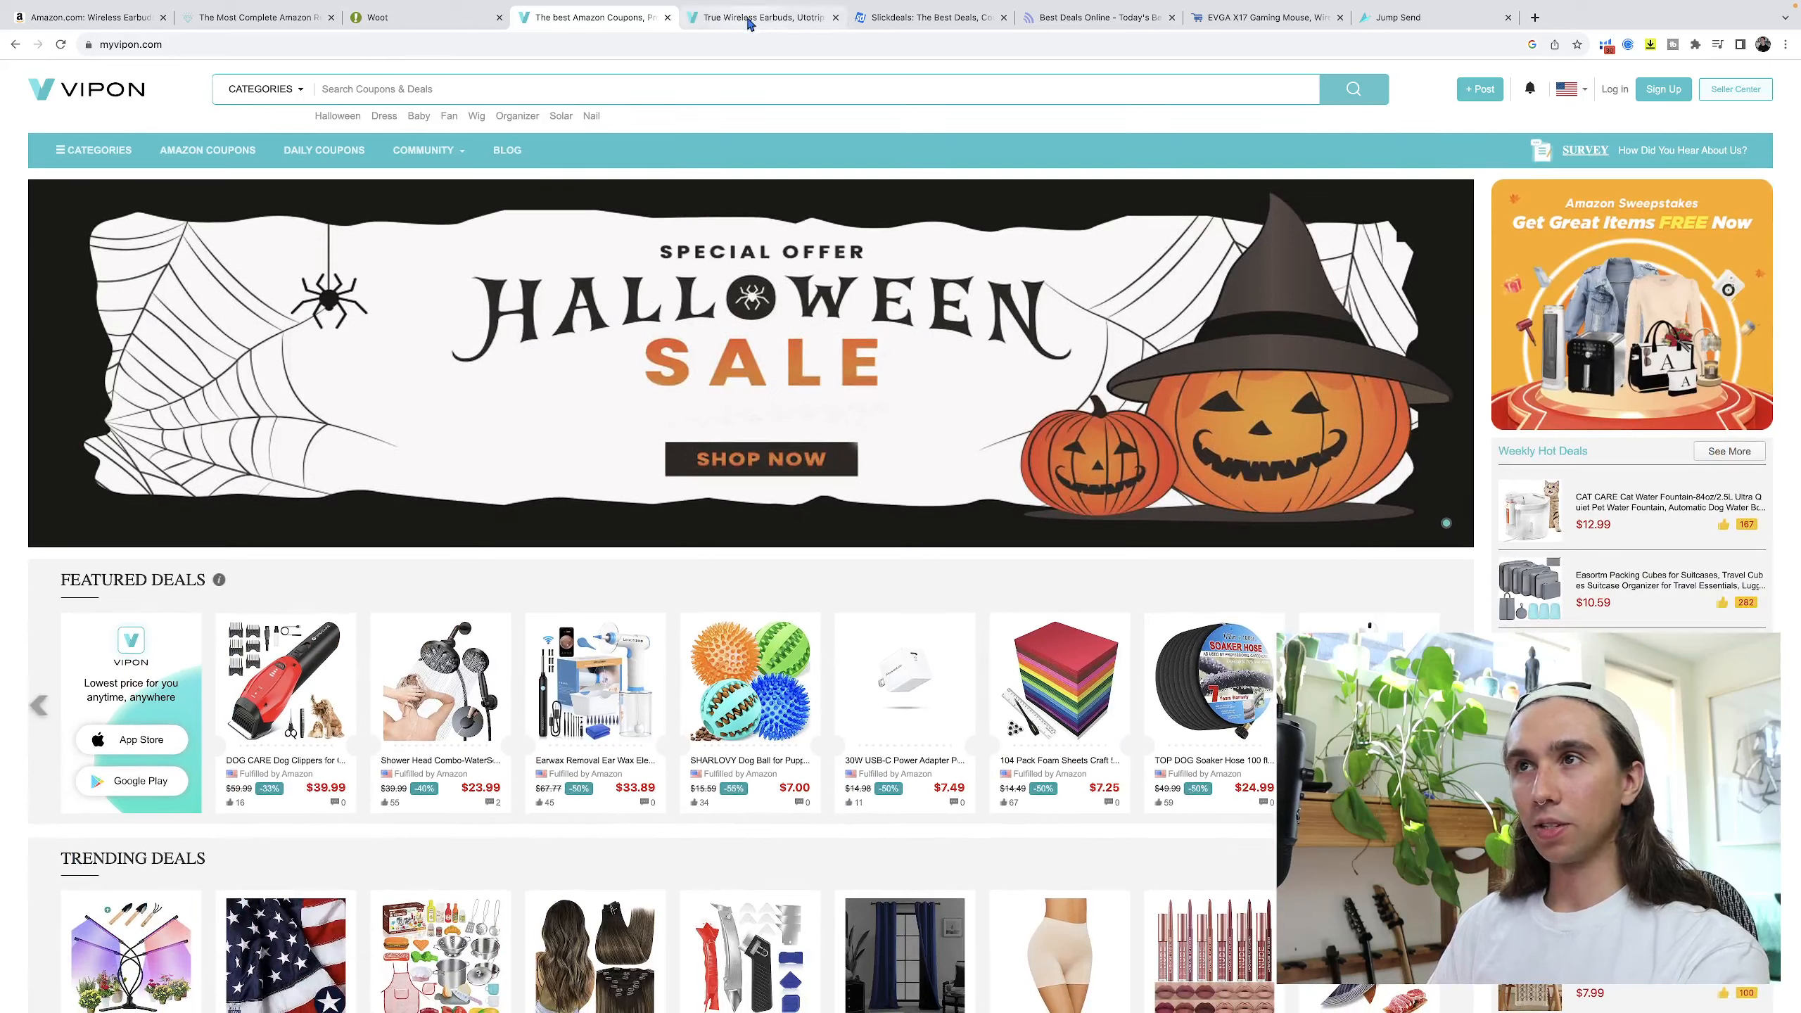
Close the leftover True Wireless Earbuds tab.
click(813, 17)
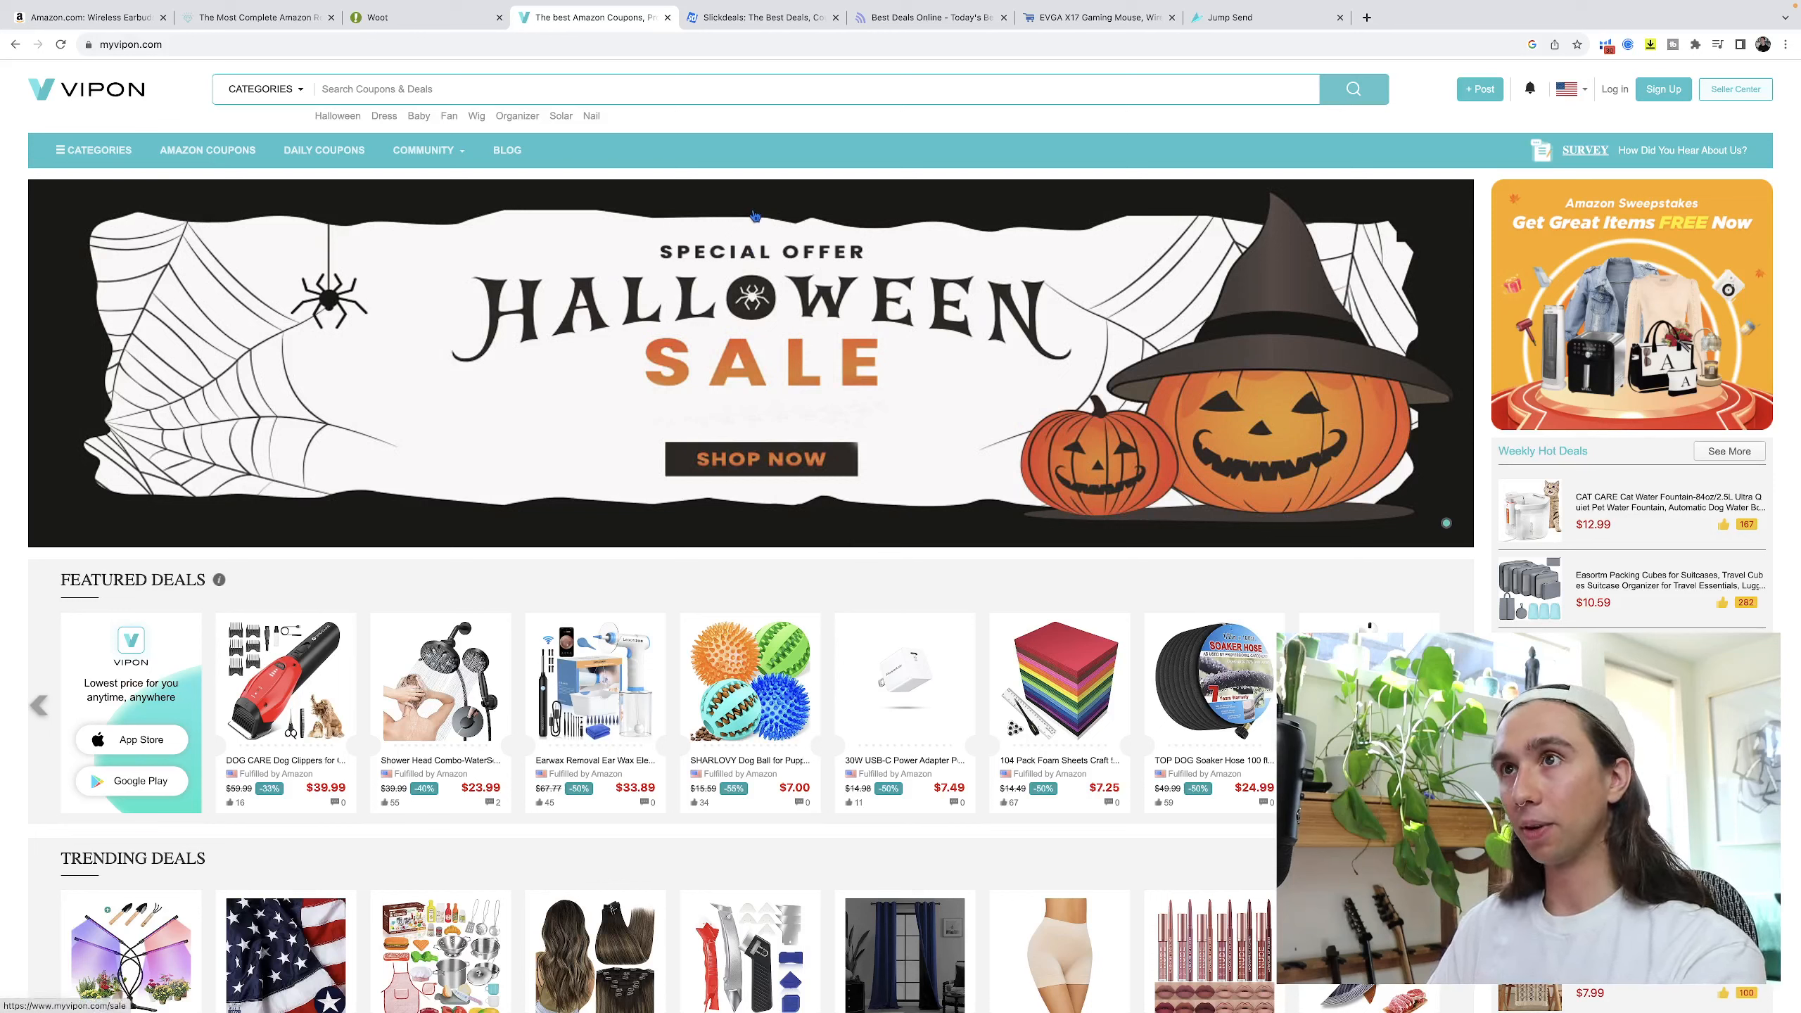
mouse_move(761, 17)
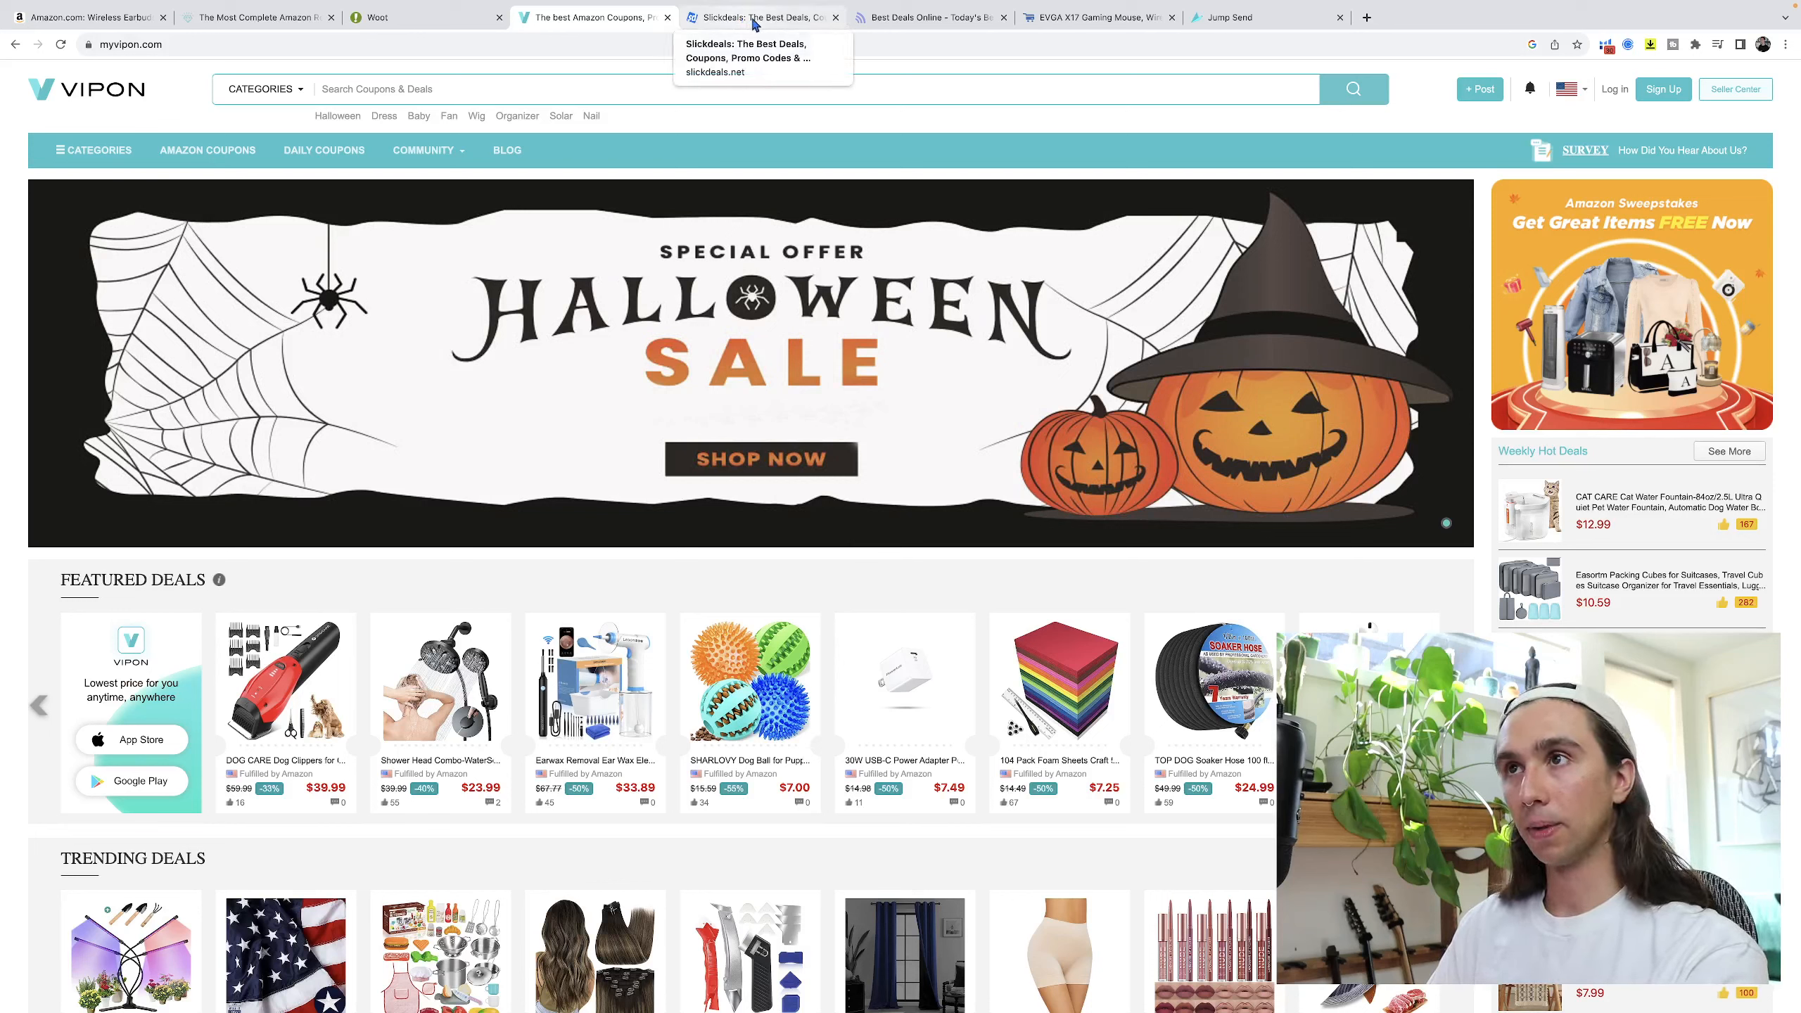
Browse Slickdeals' front page past Just For You into the Frontpage deals grid and featured coupons.
click(762, 17)
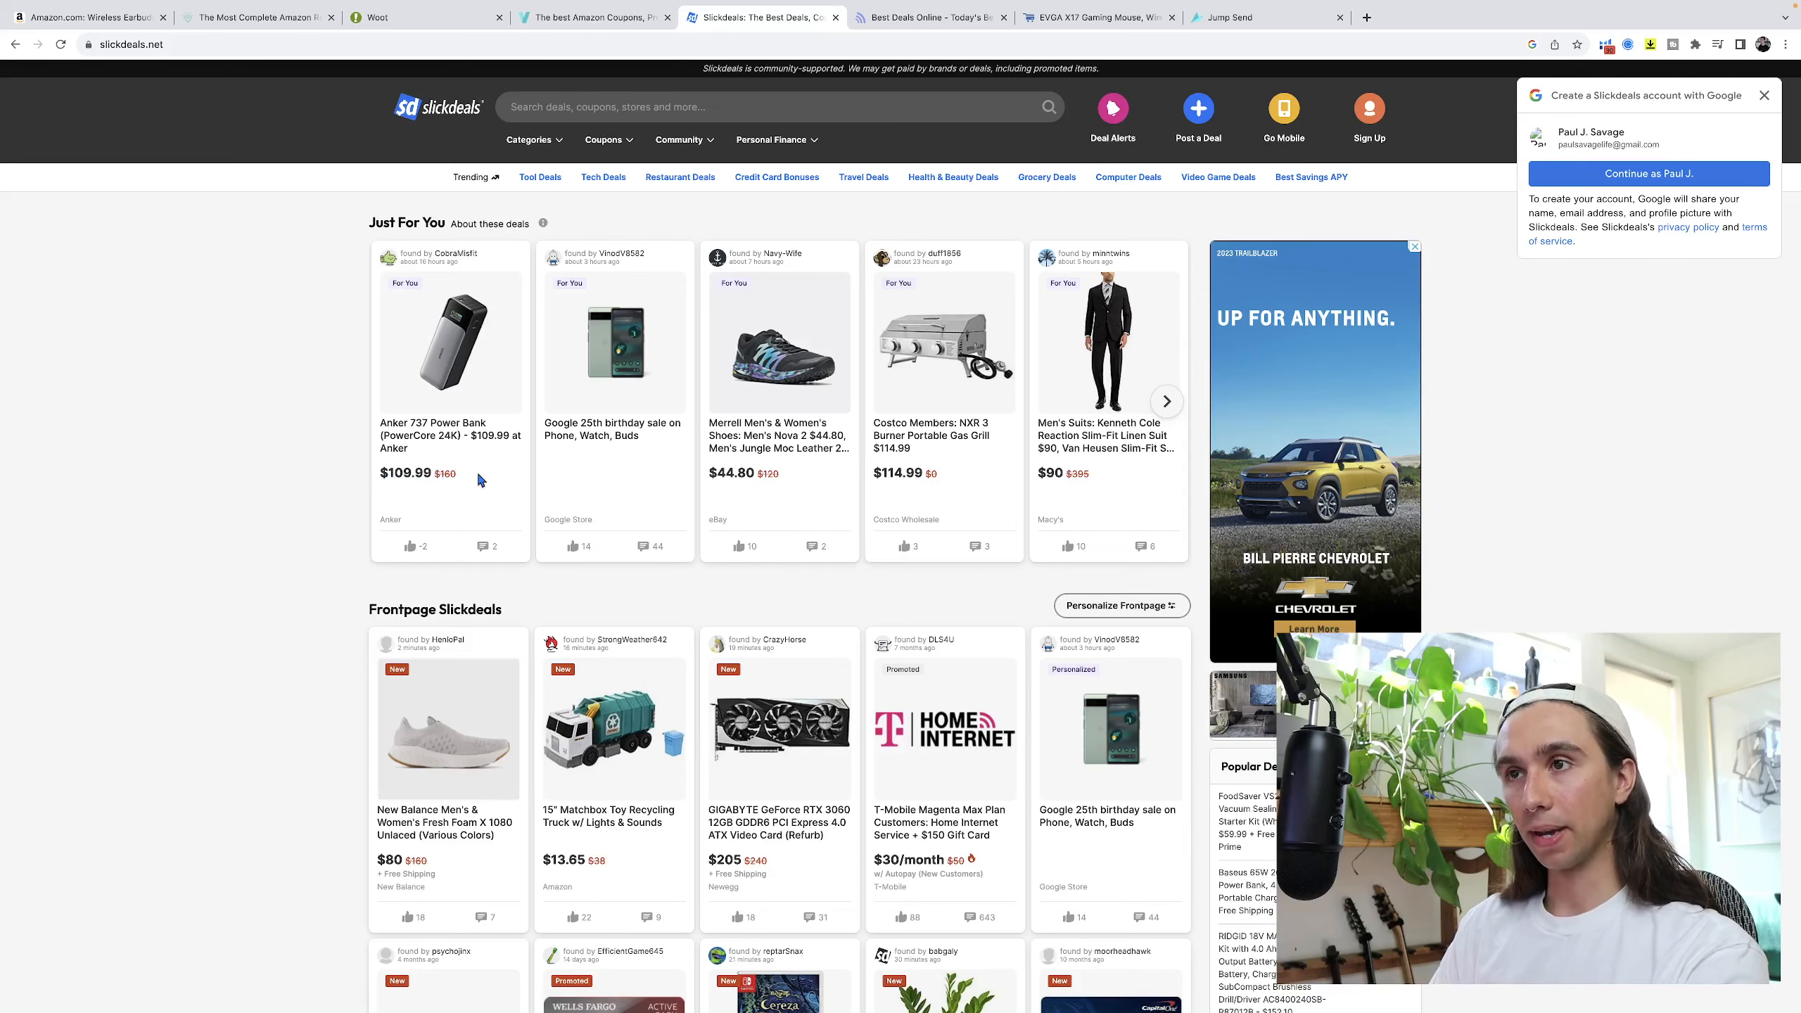
scroll(down, 3)
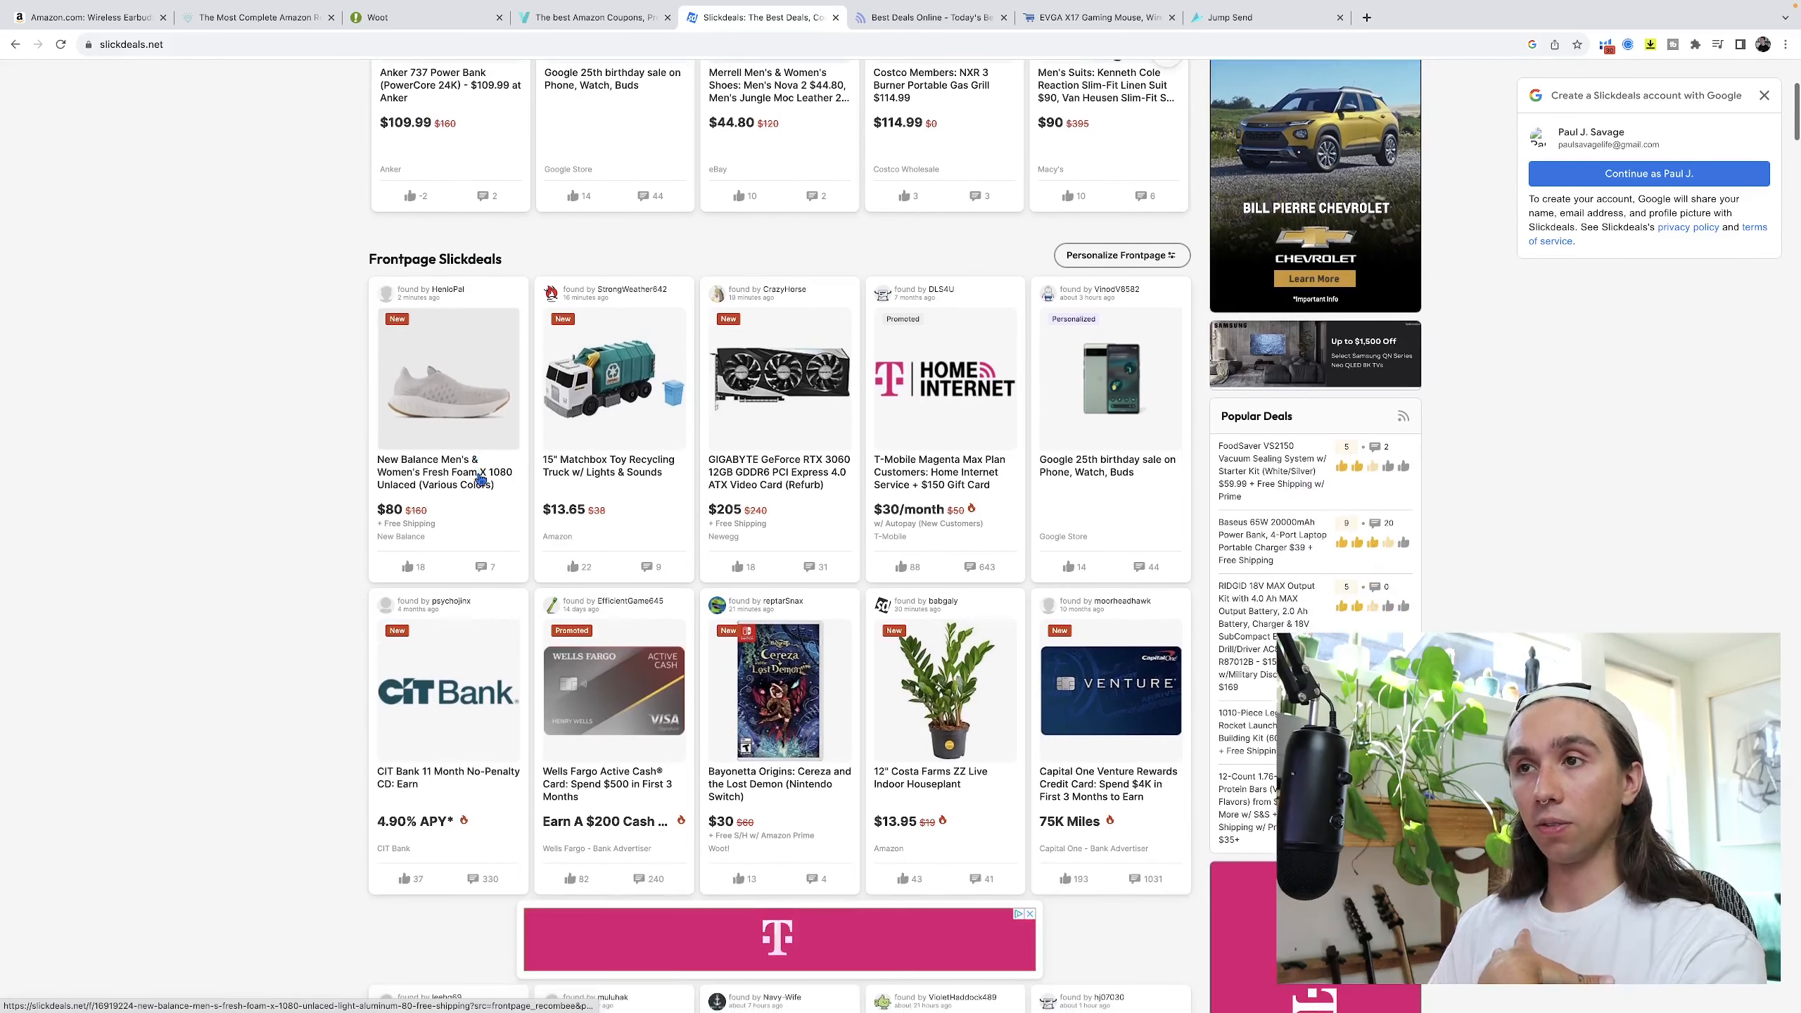
scroll(down, 3)
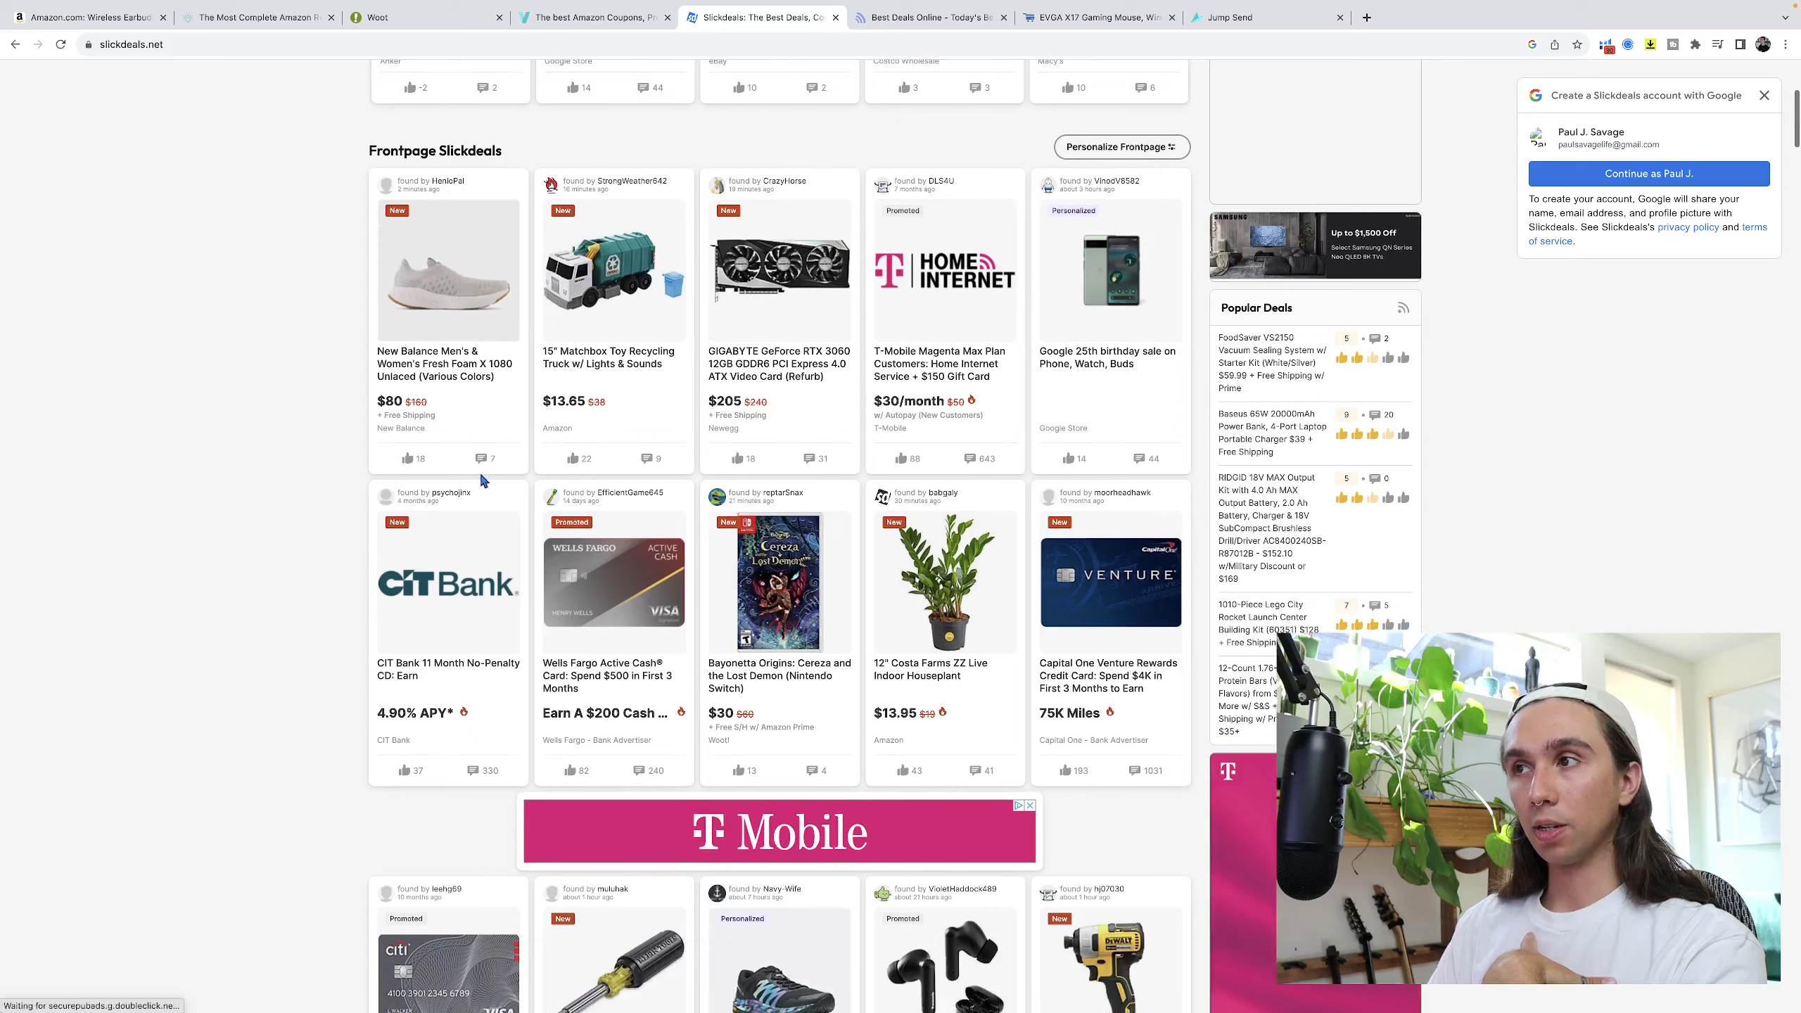
scroll(down, 3)
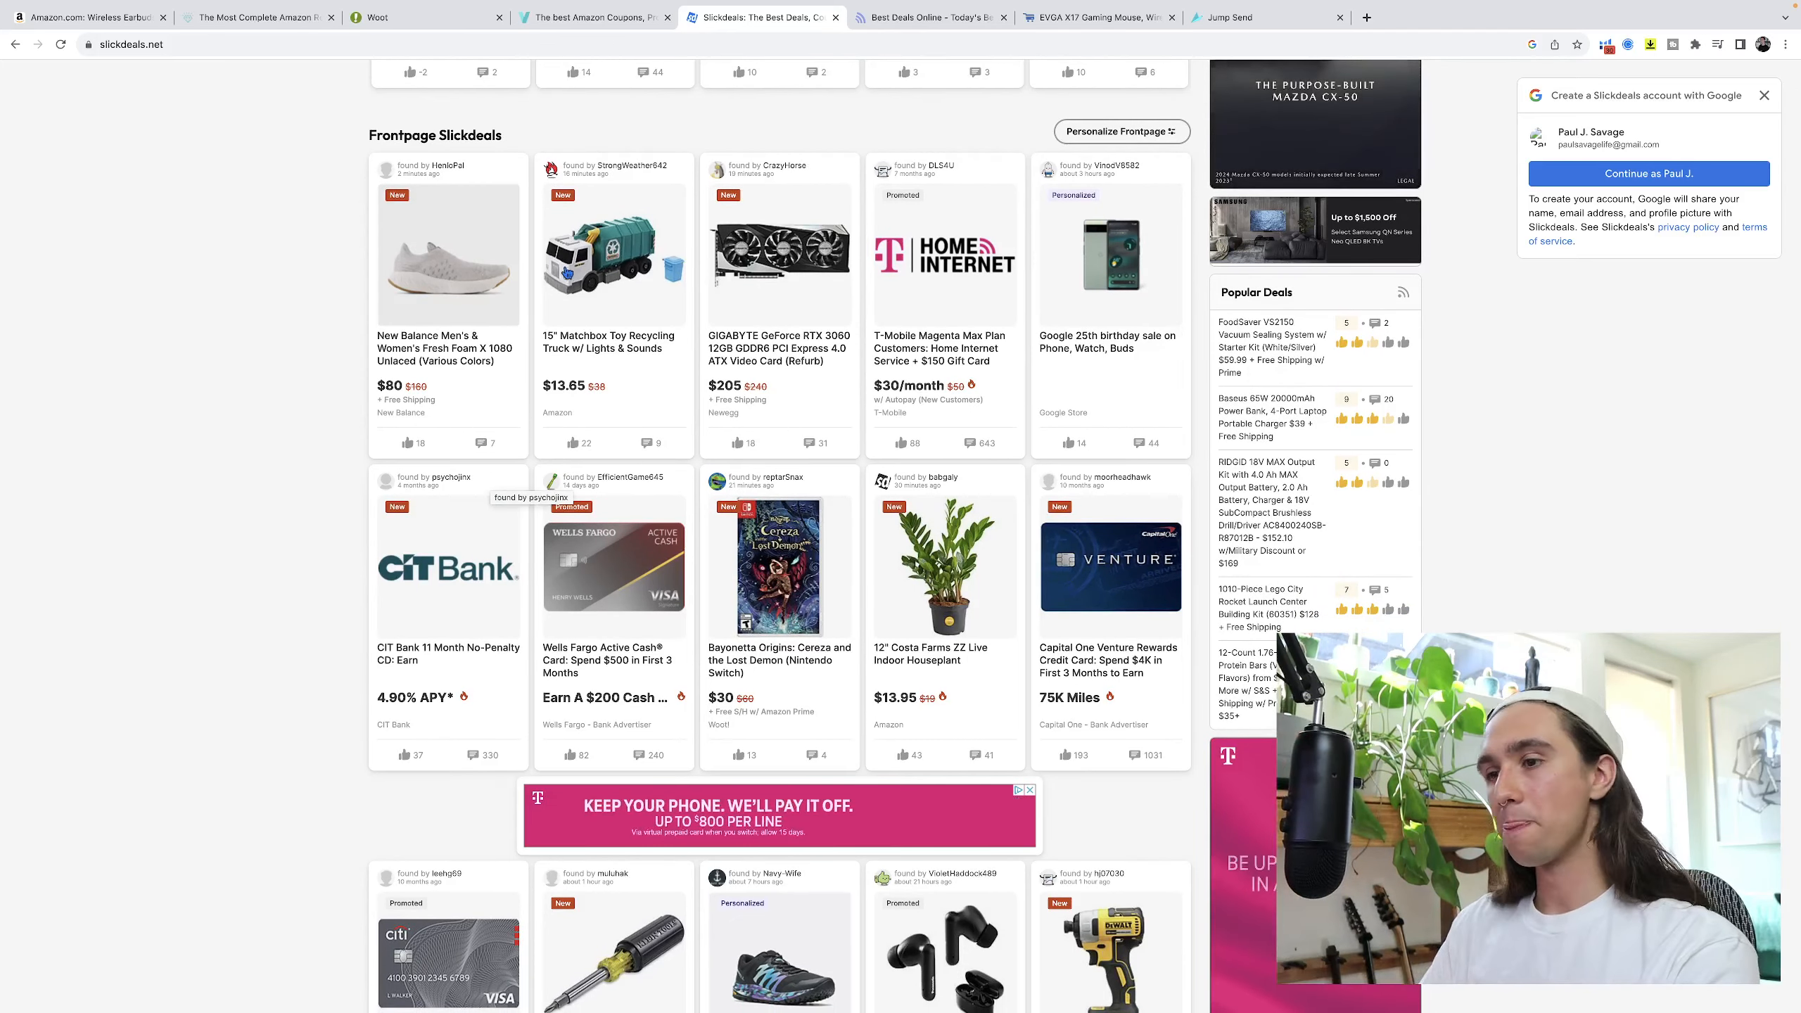
scroll(down, 3)
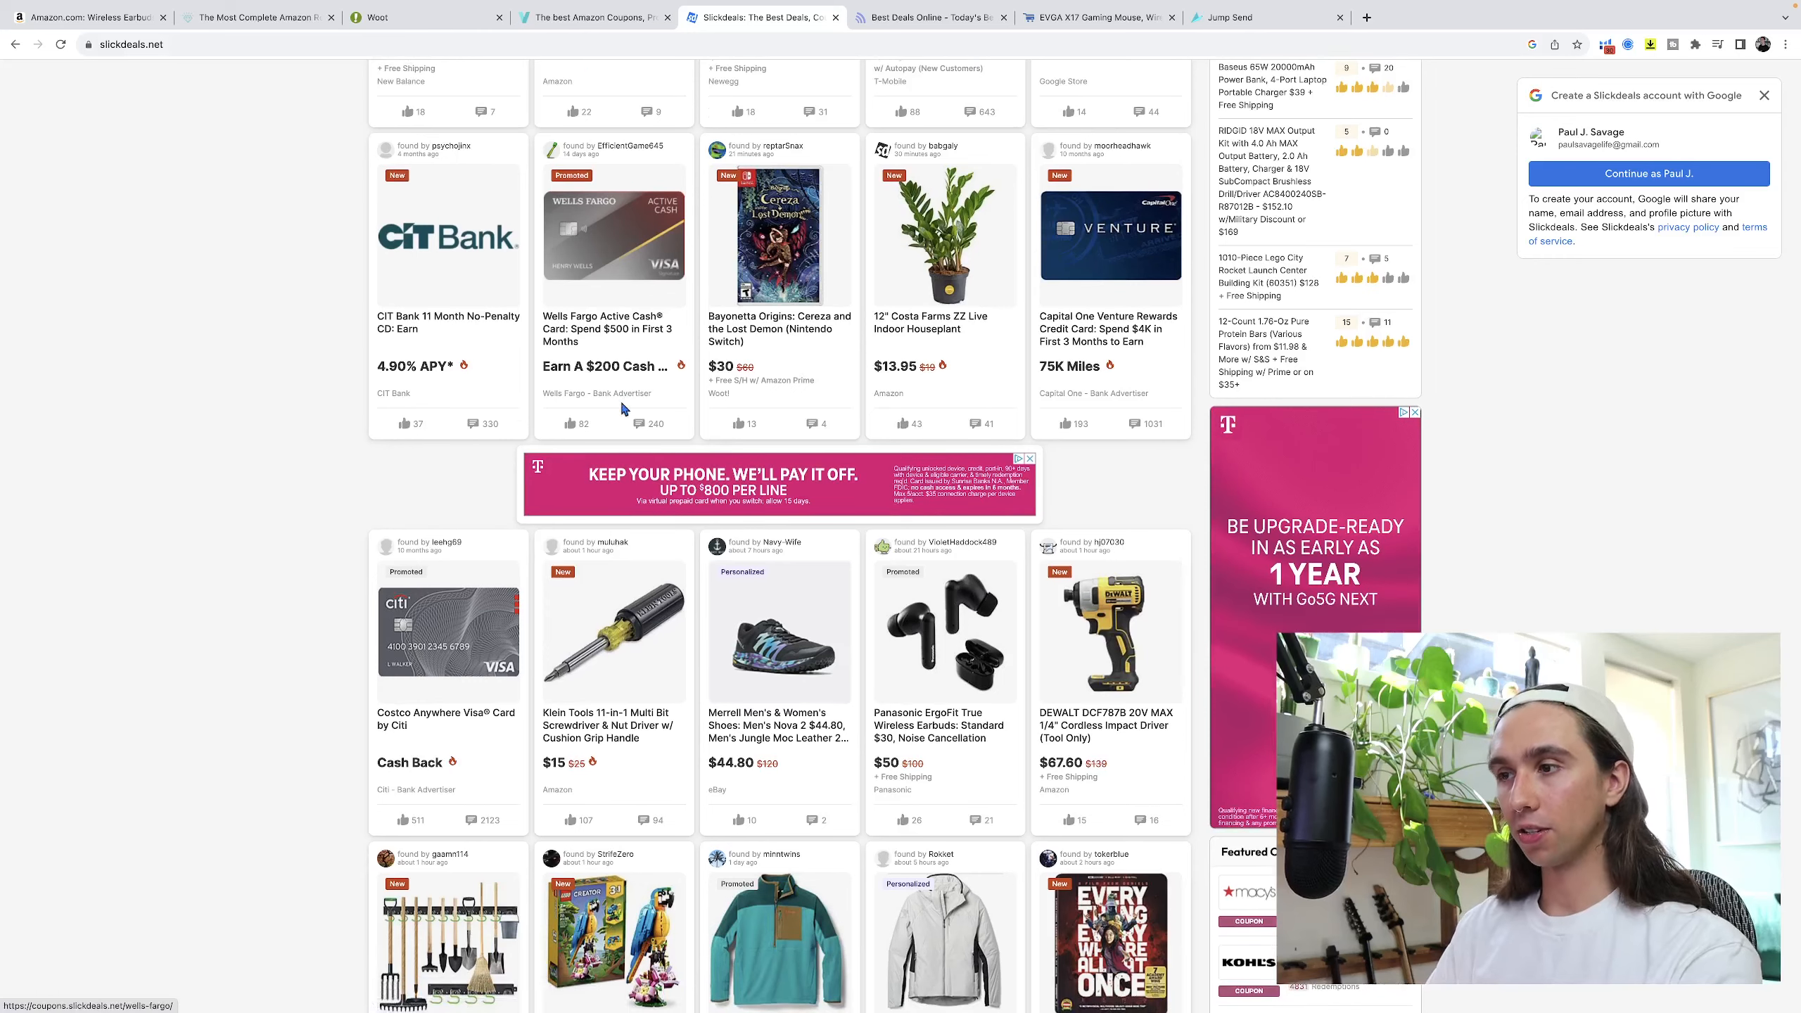
scroll(down, 3)
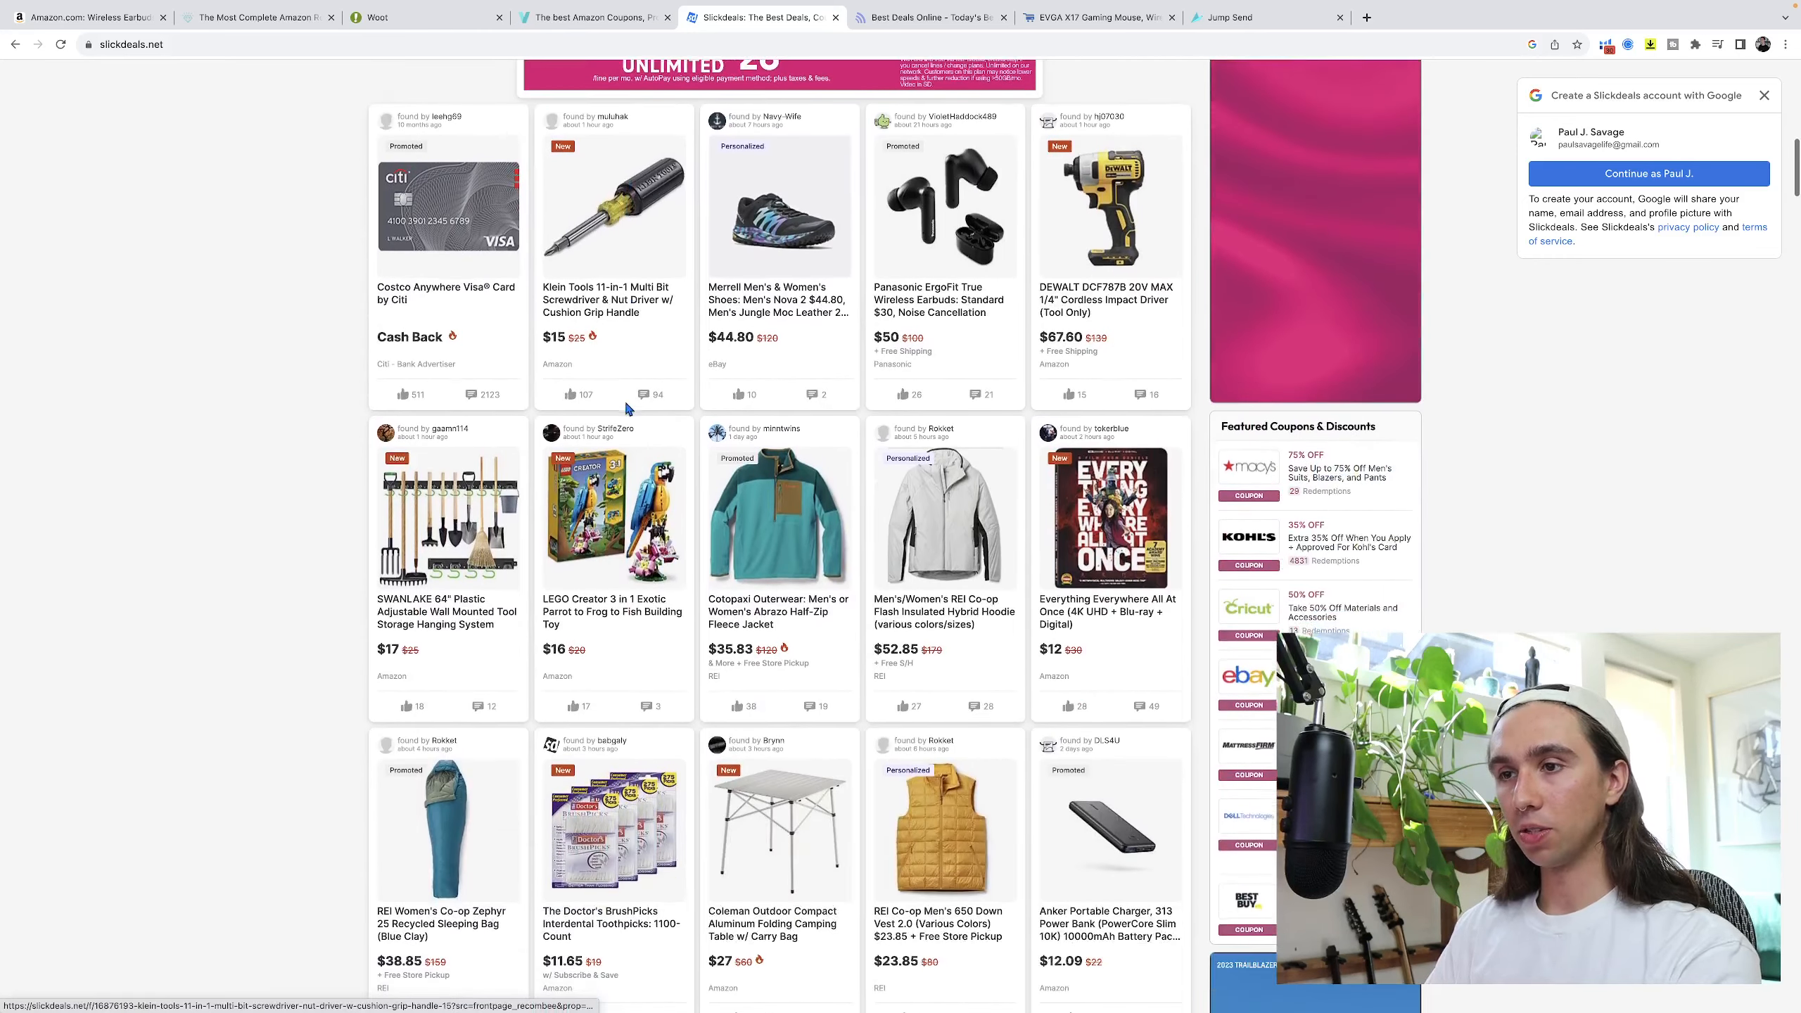
scroll(down, 3)
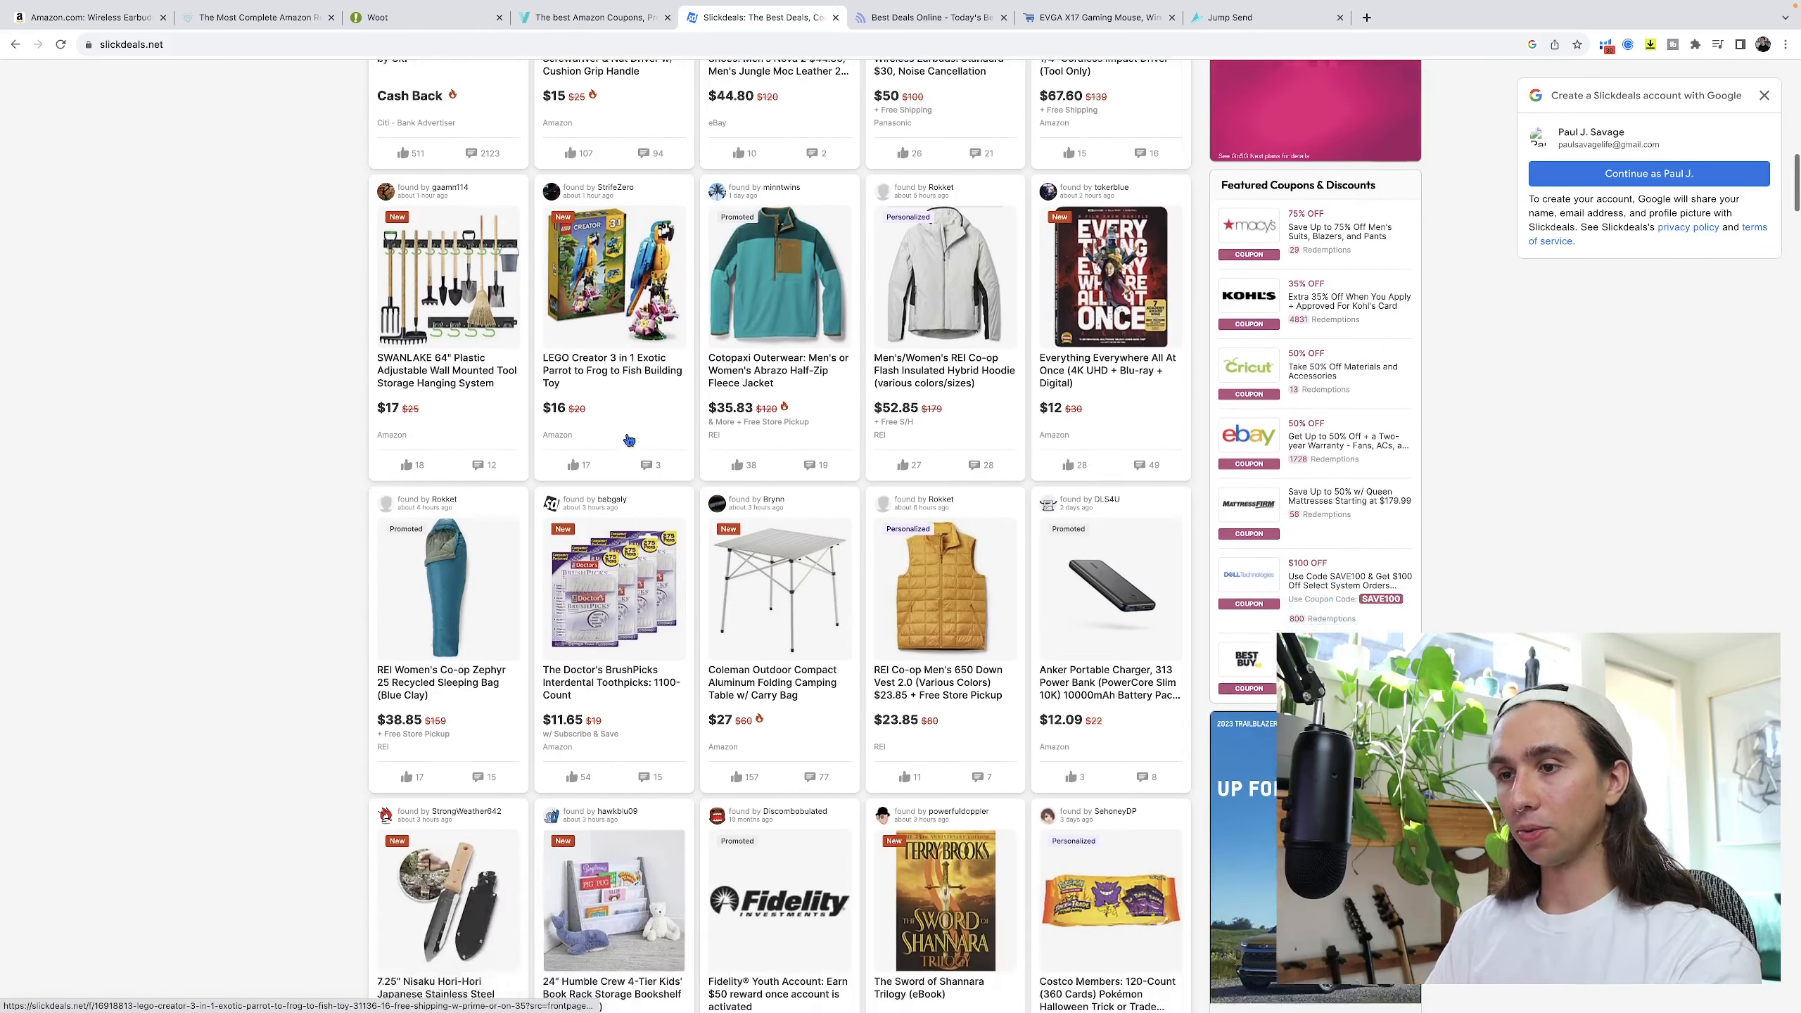
scroll(down, 3)
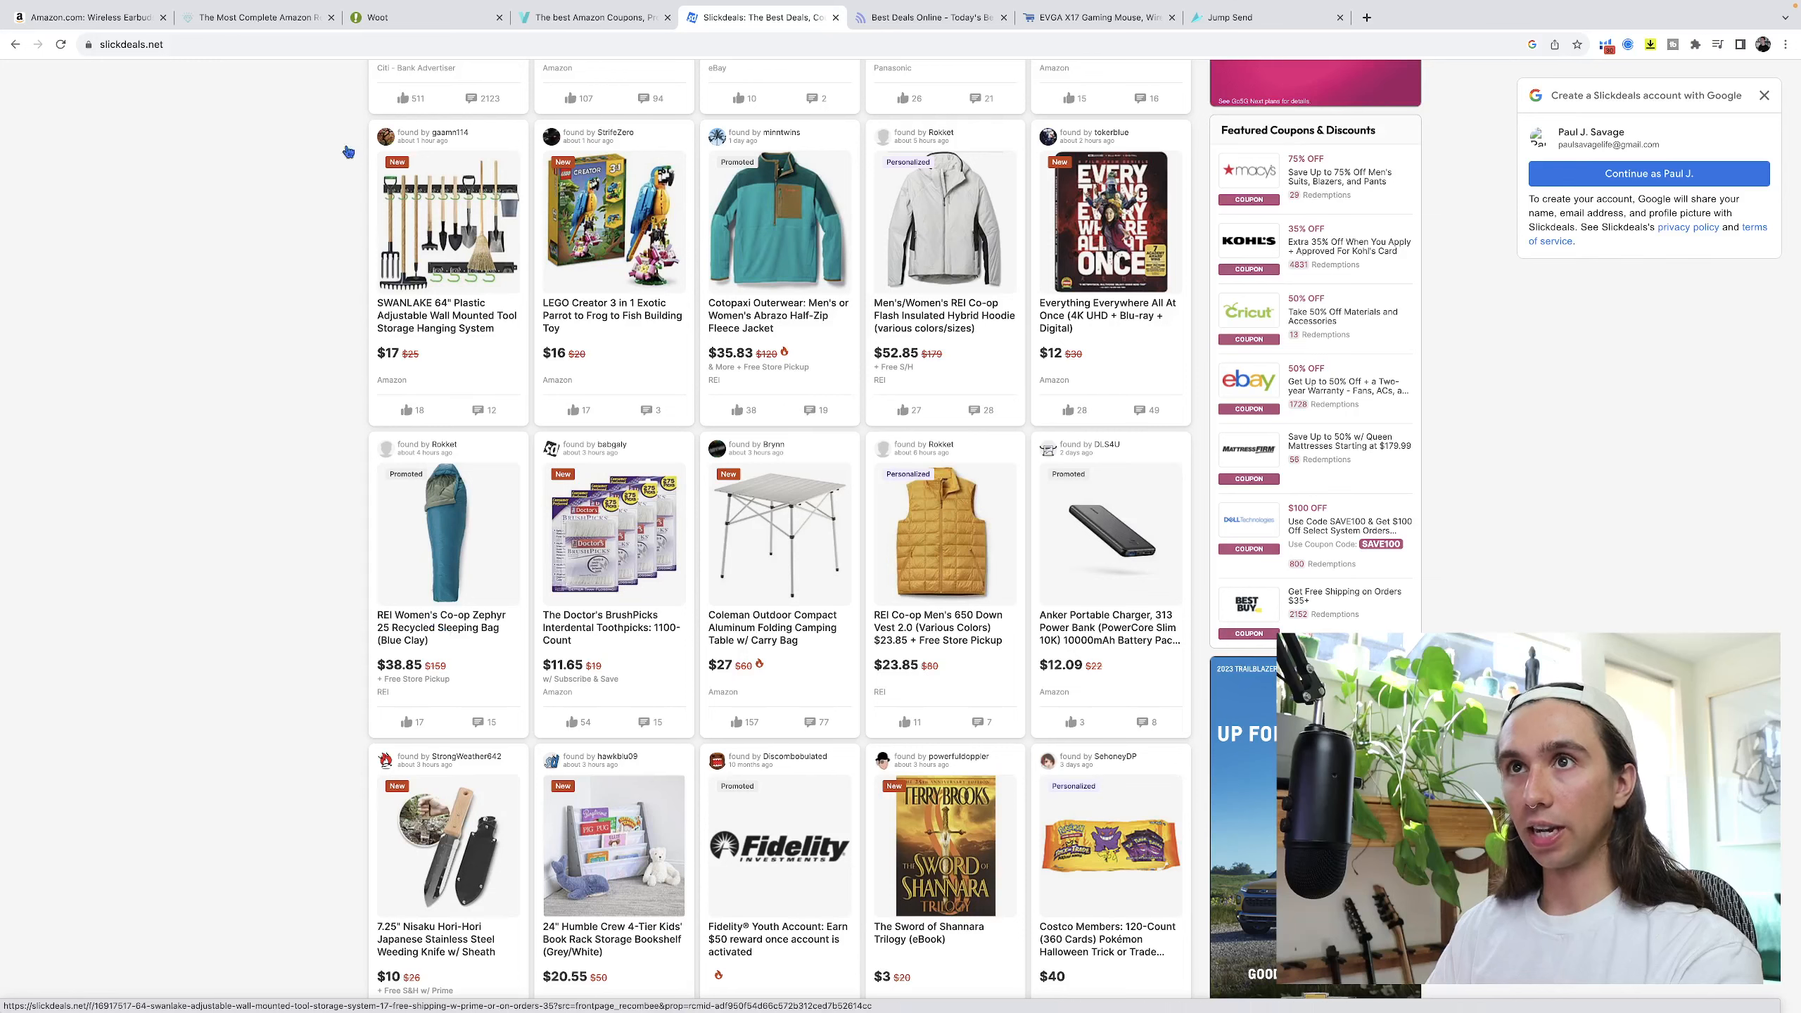
Search the restricted brands list for 'rei', find no match, and return to the REI Zephyr 25 sleeping bag deal.
click(259, 54)
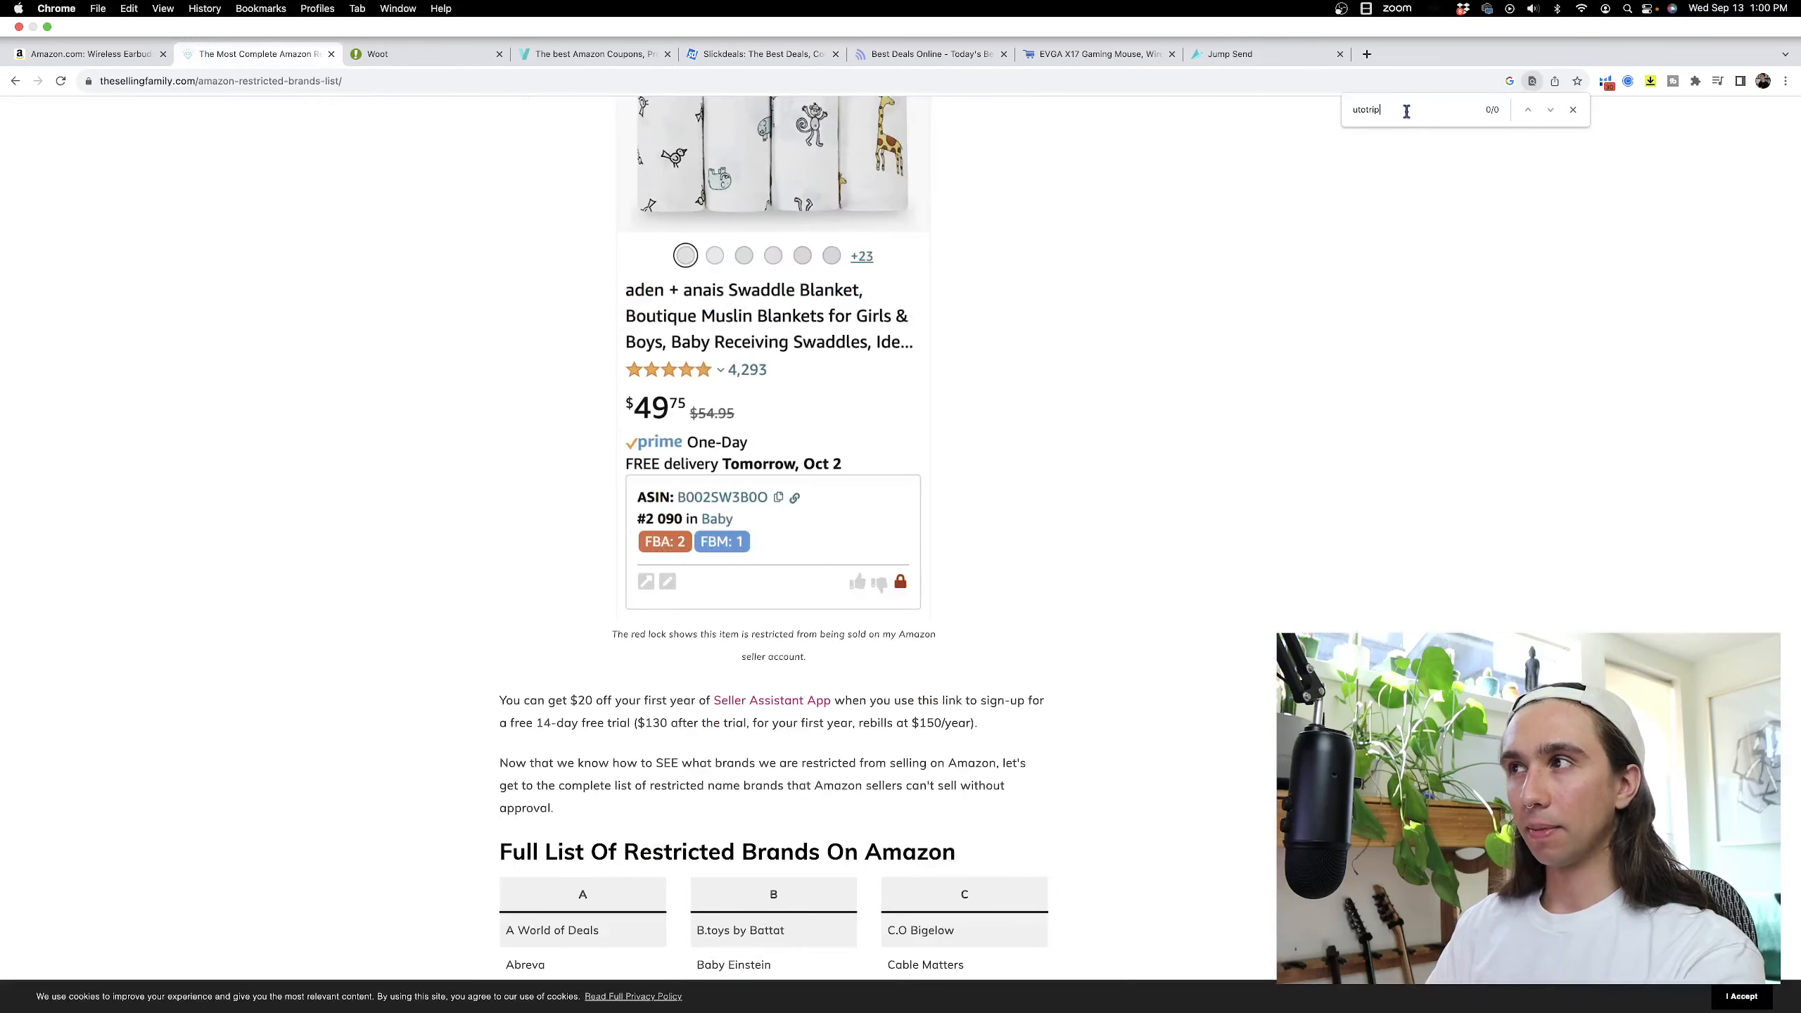
text(rei)
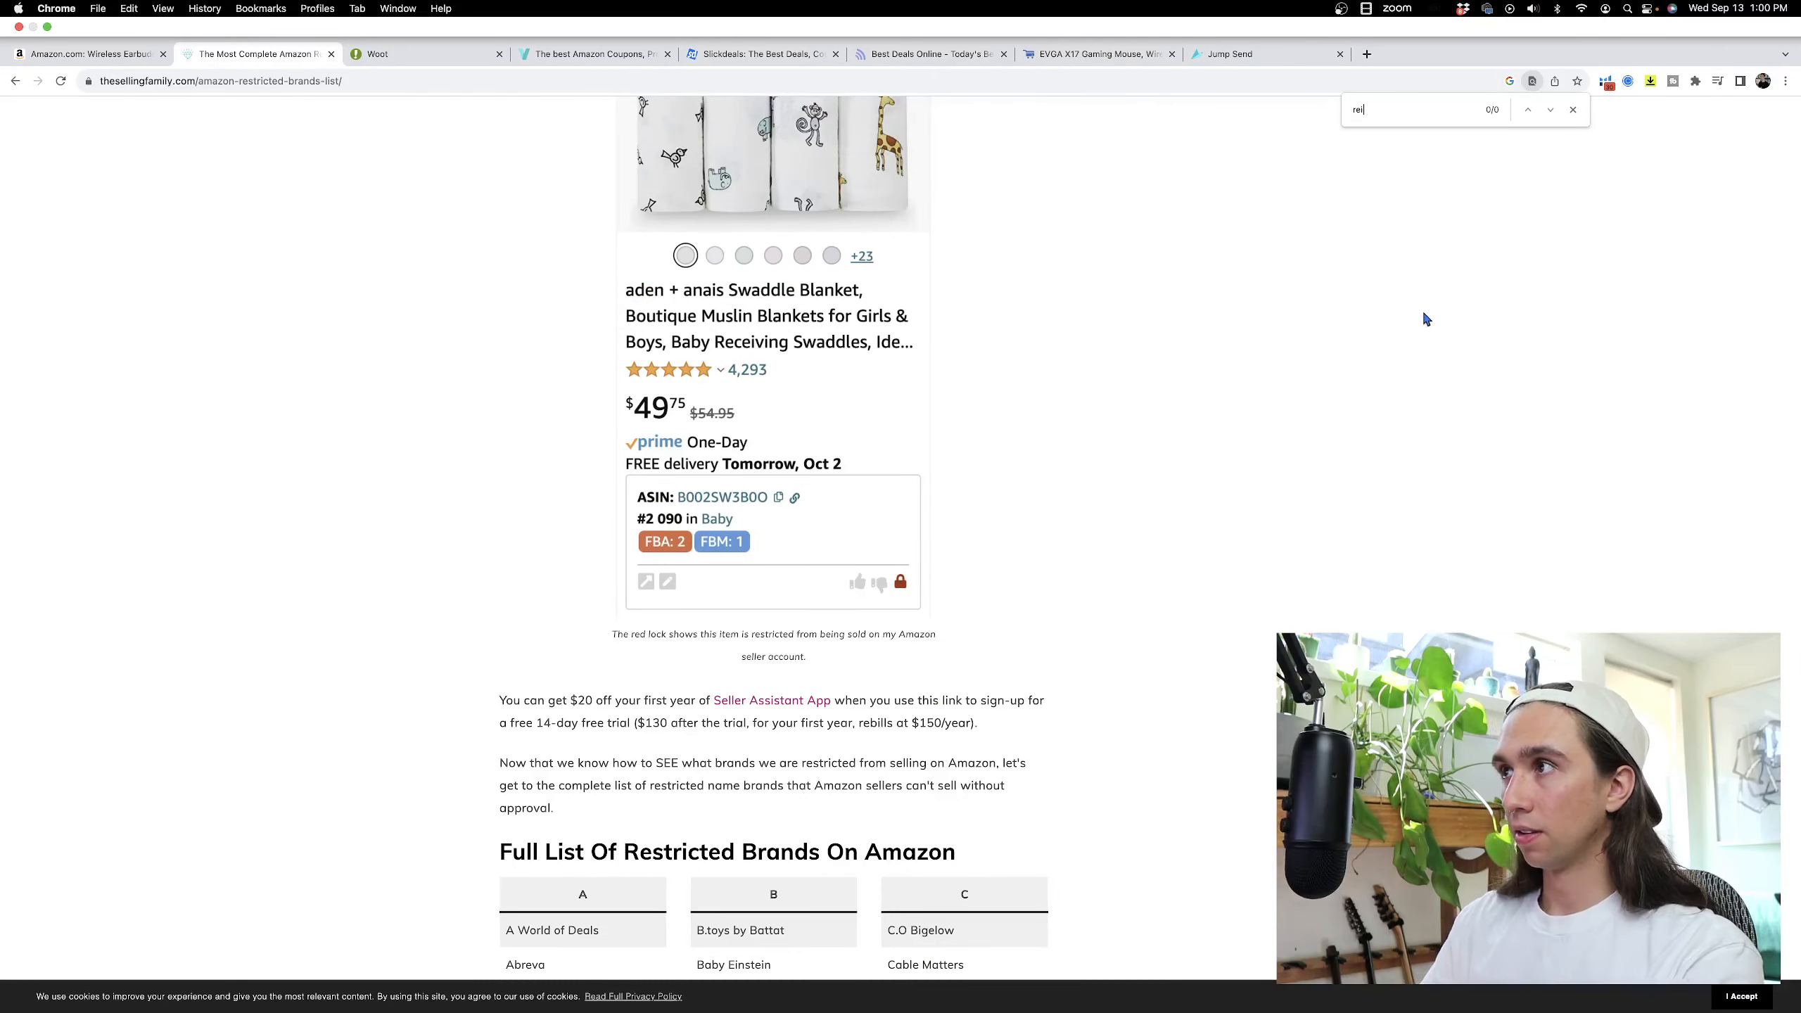
scroll(down, 3)
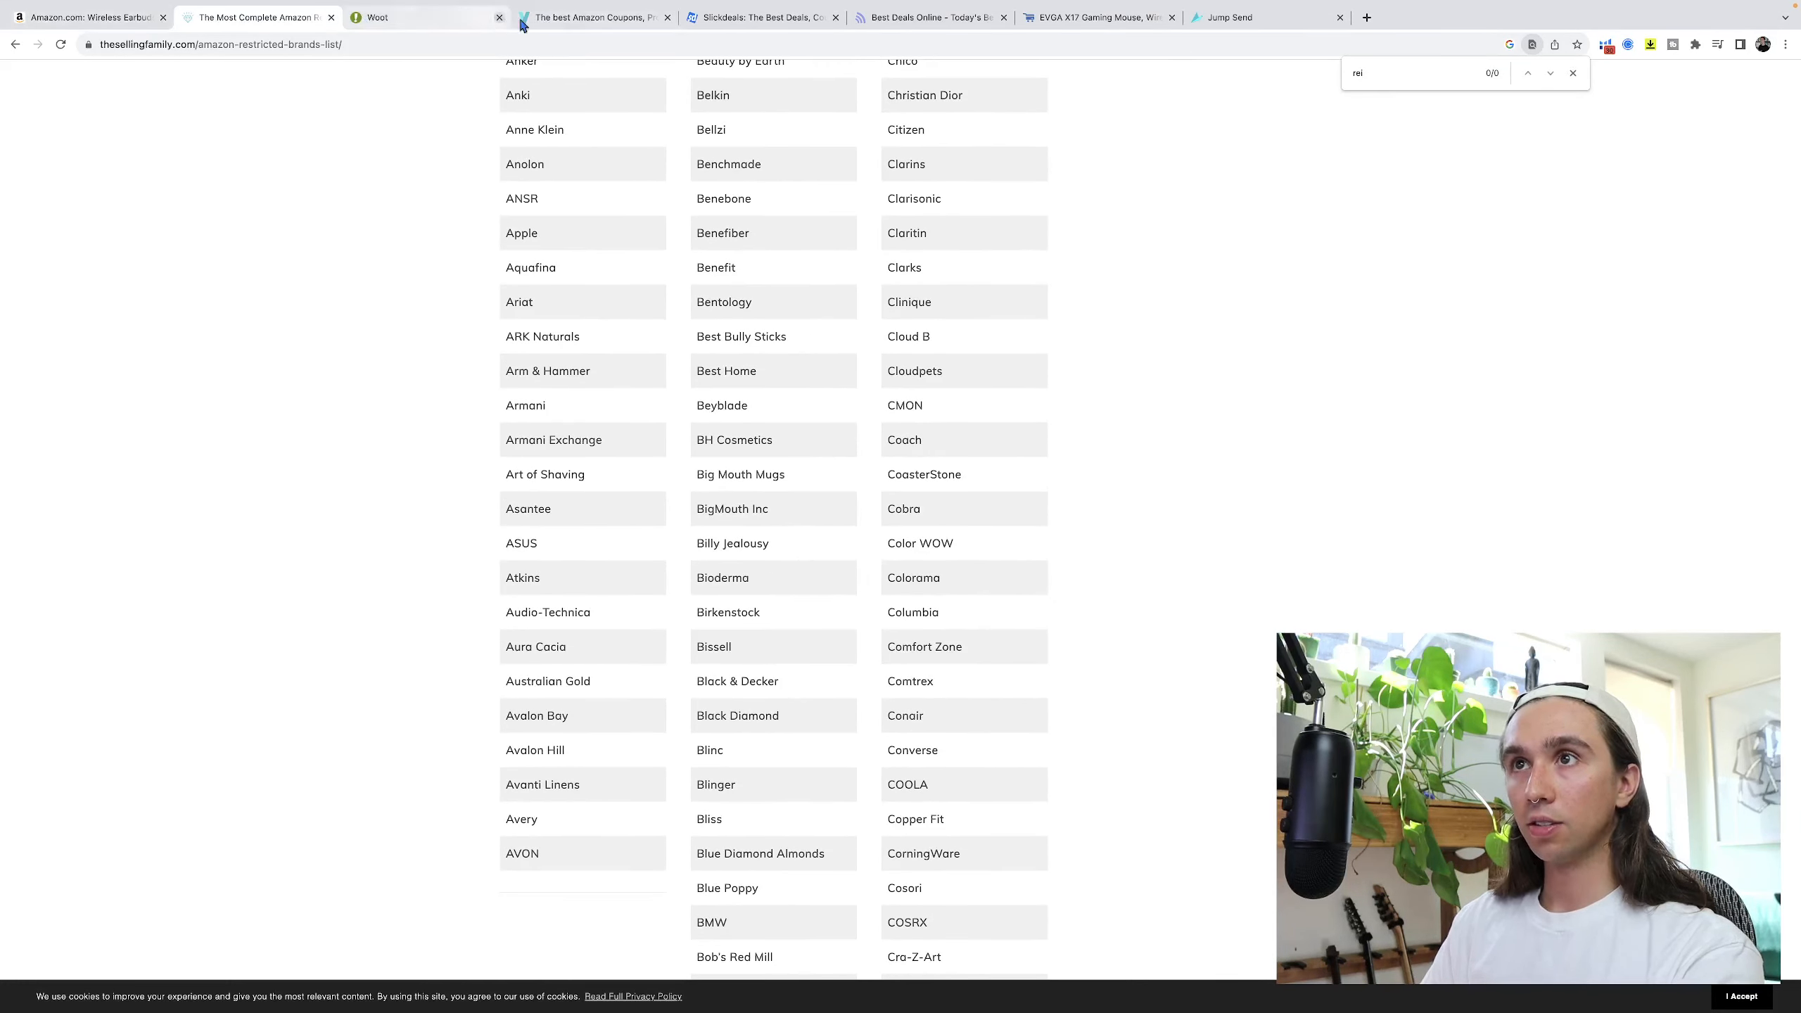
click(760, 17)
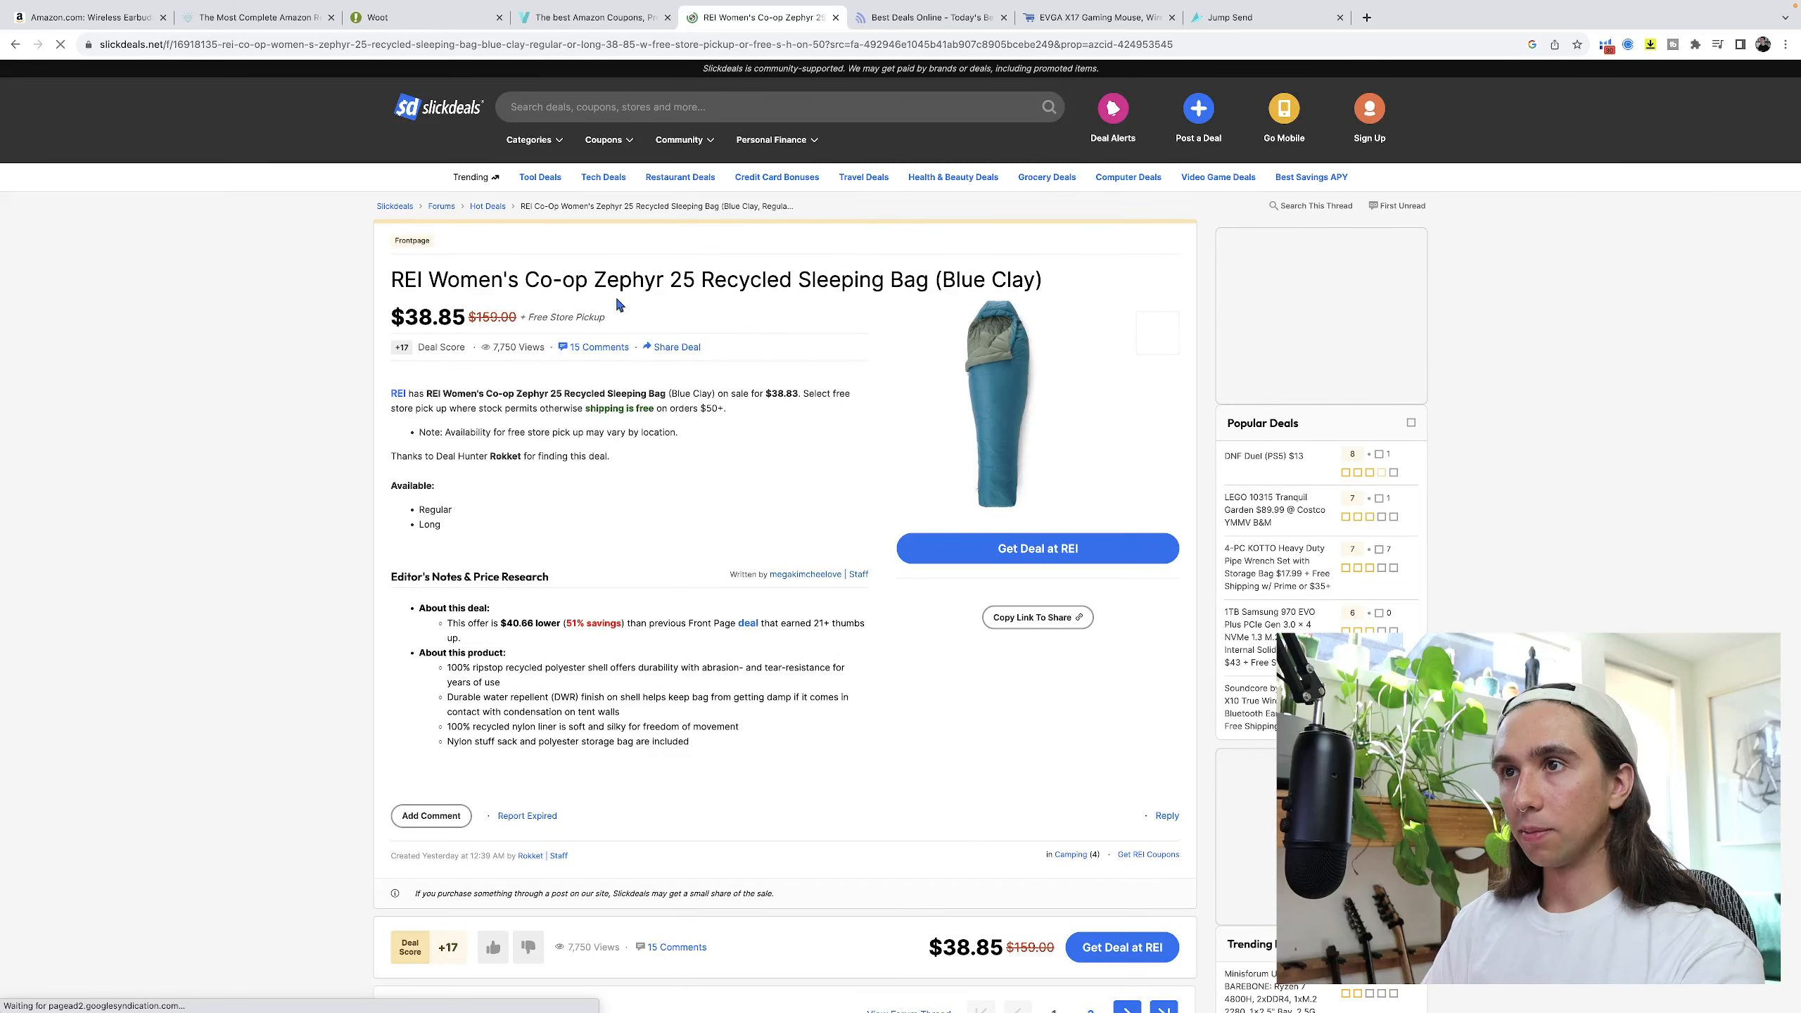
Search Amazon for the REI Women's Co-op Zephyr 25 sleeping bag name, review the 62 results, and return to the Slickdeals deal.
drag(391, 279, 773, 279)
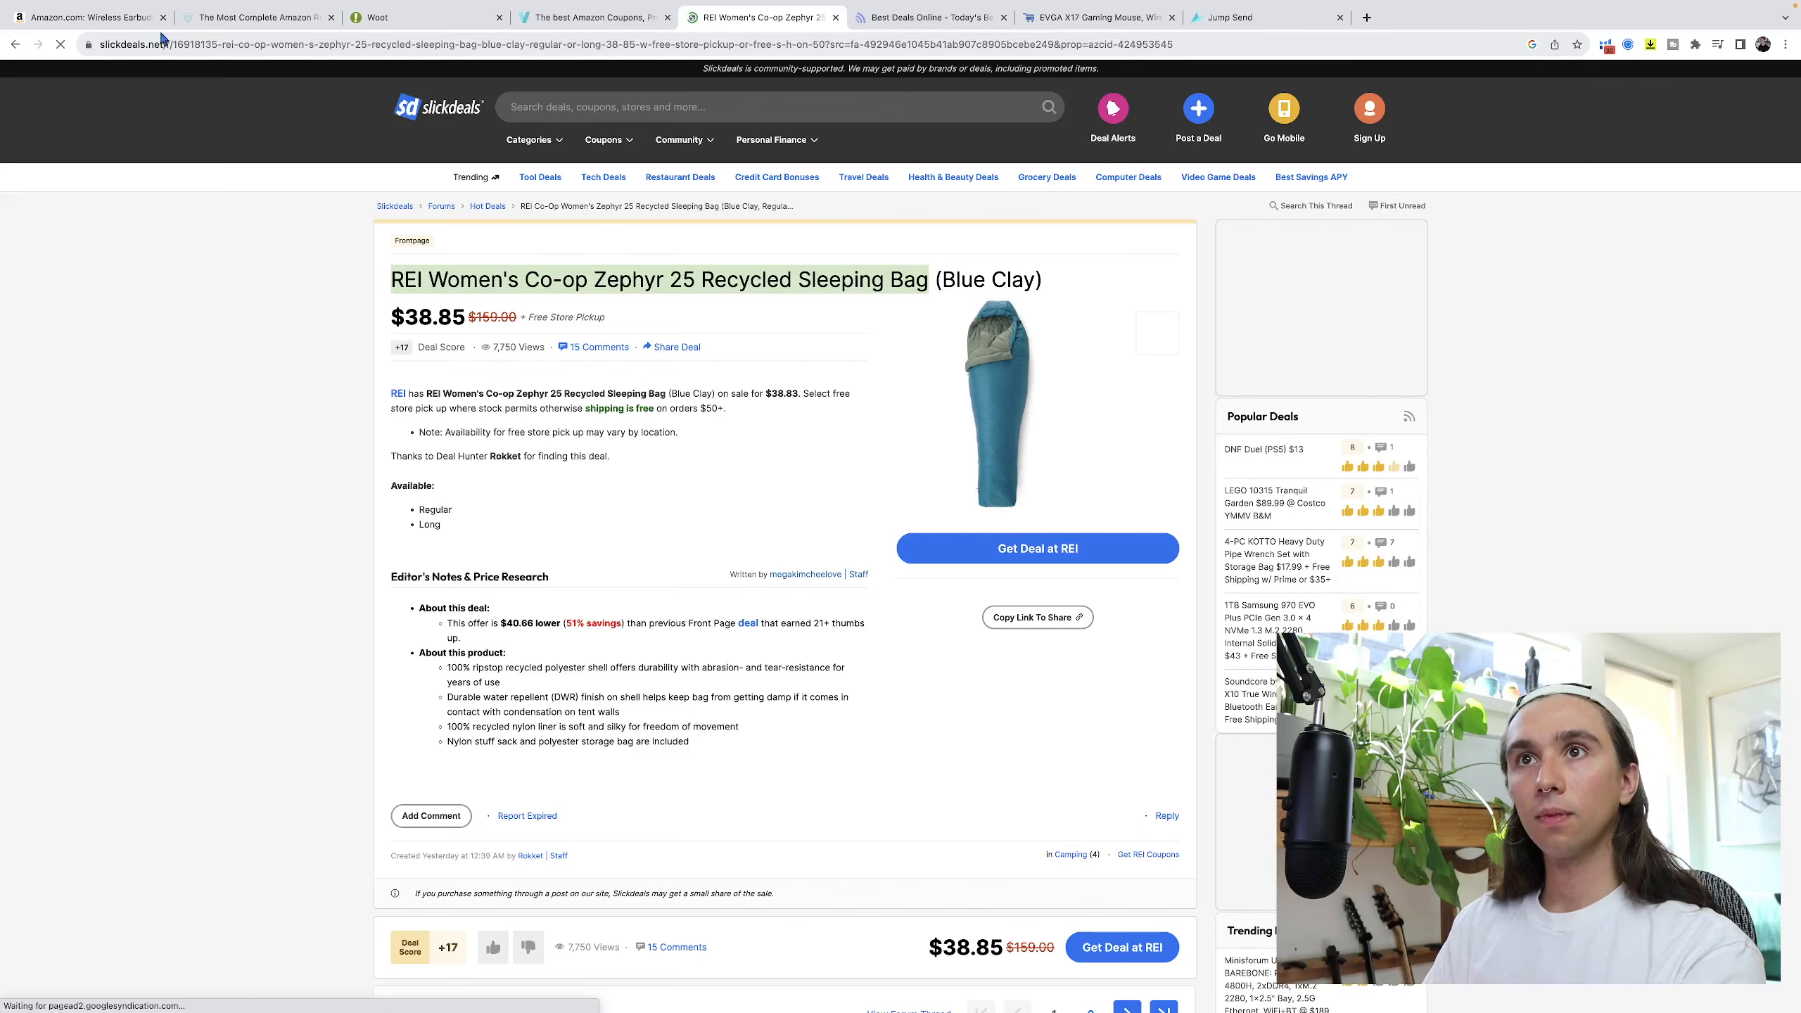
click(86, 17)
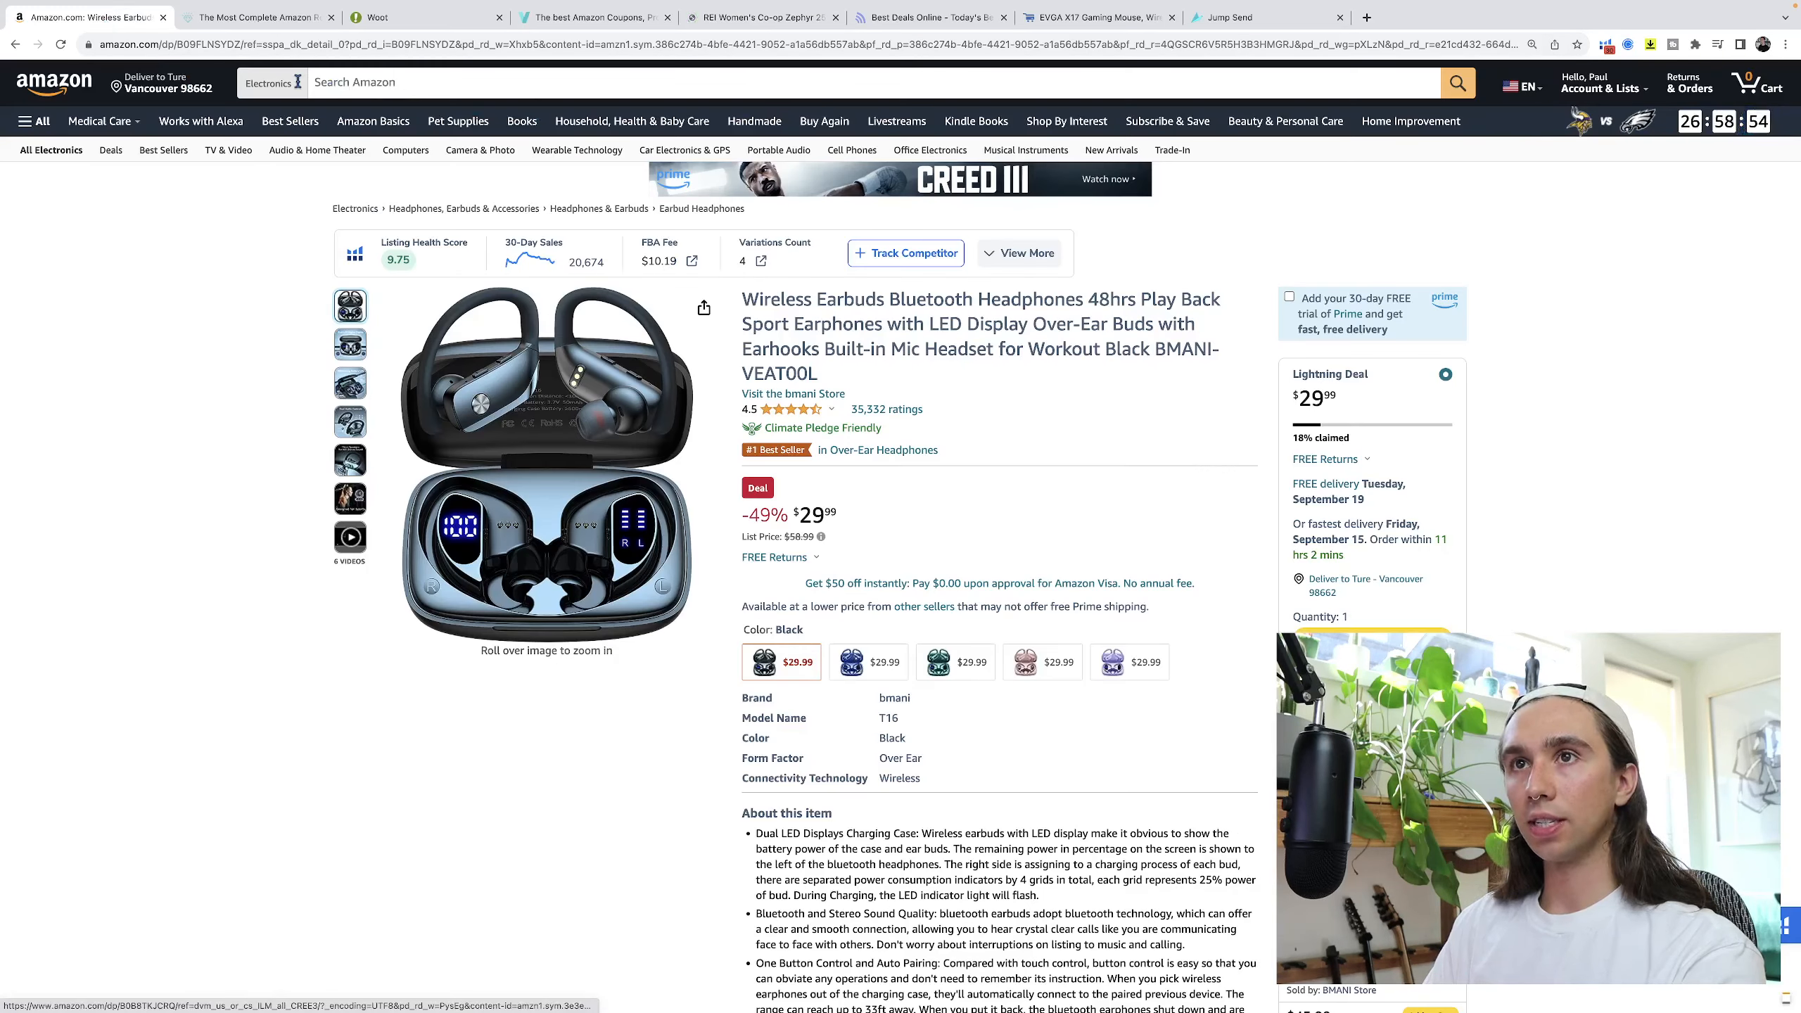
click(270, 82)
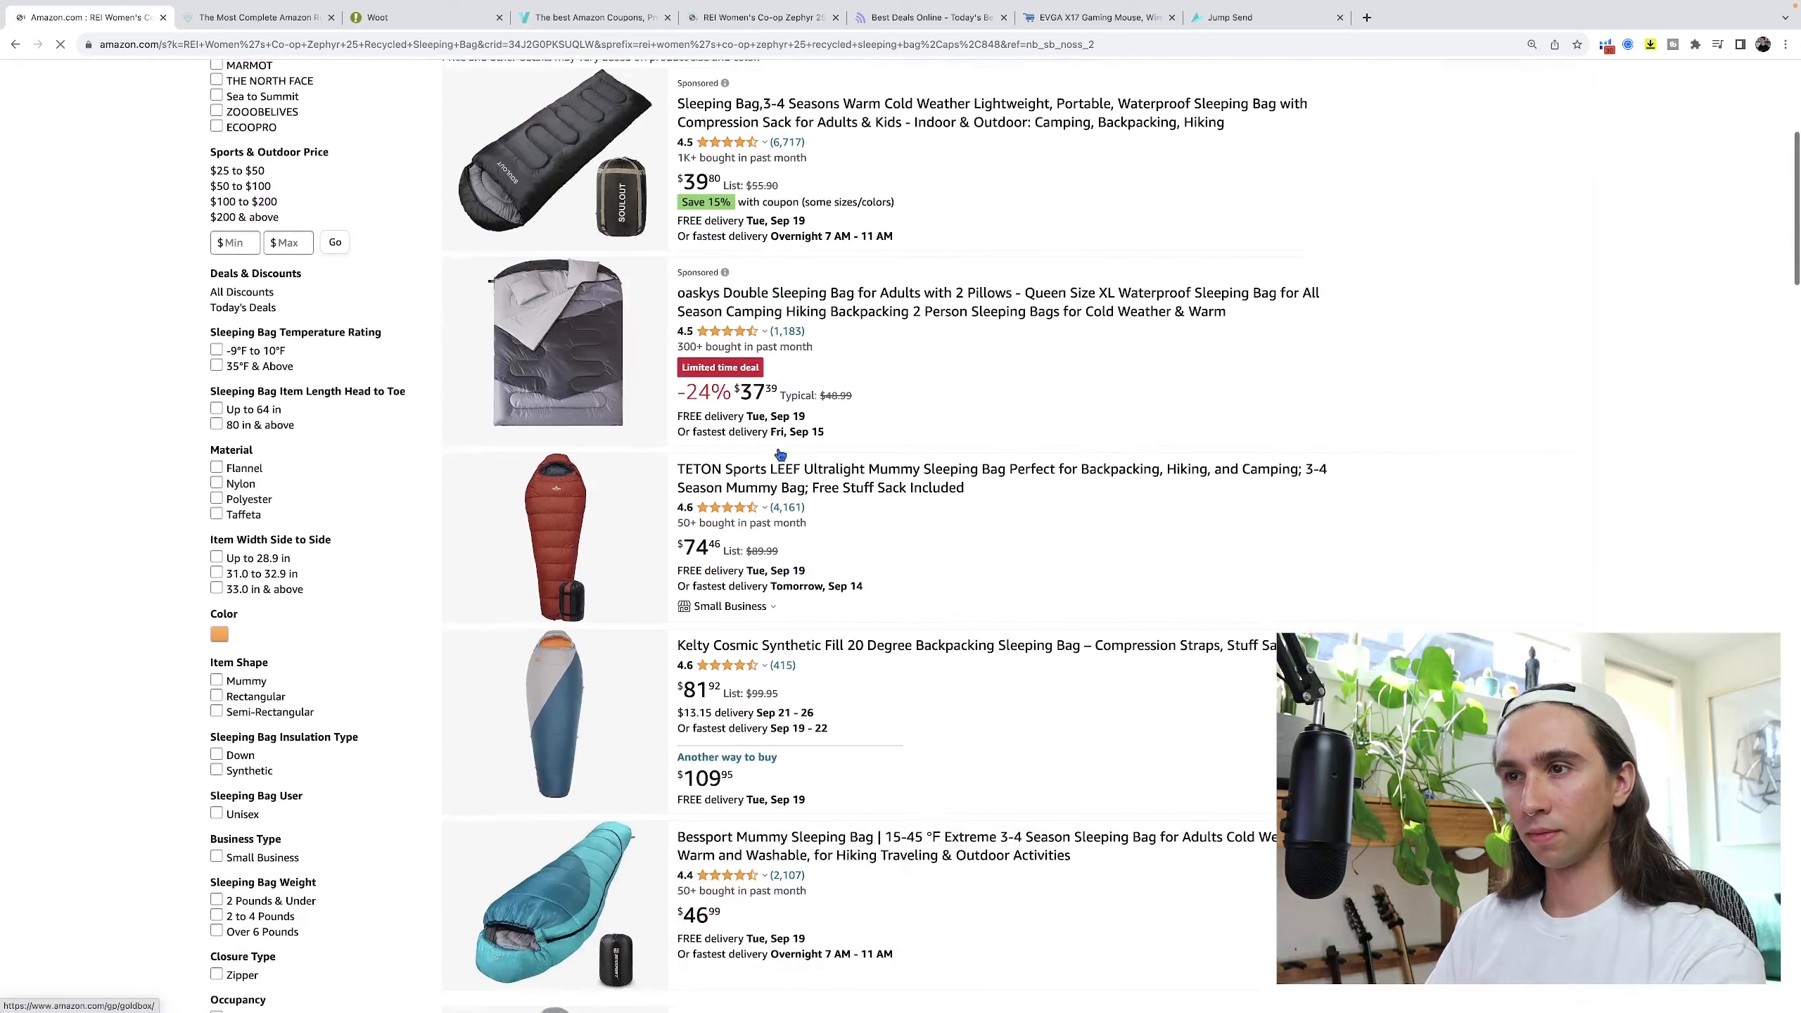
scroll(down, 3)
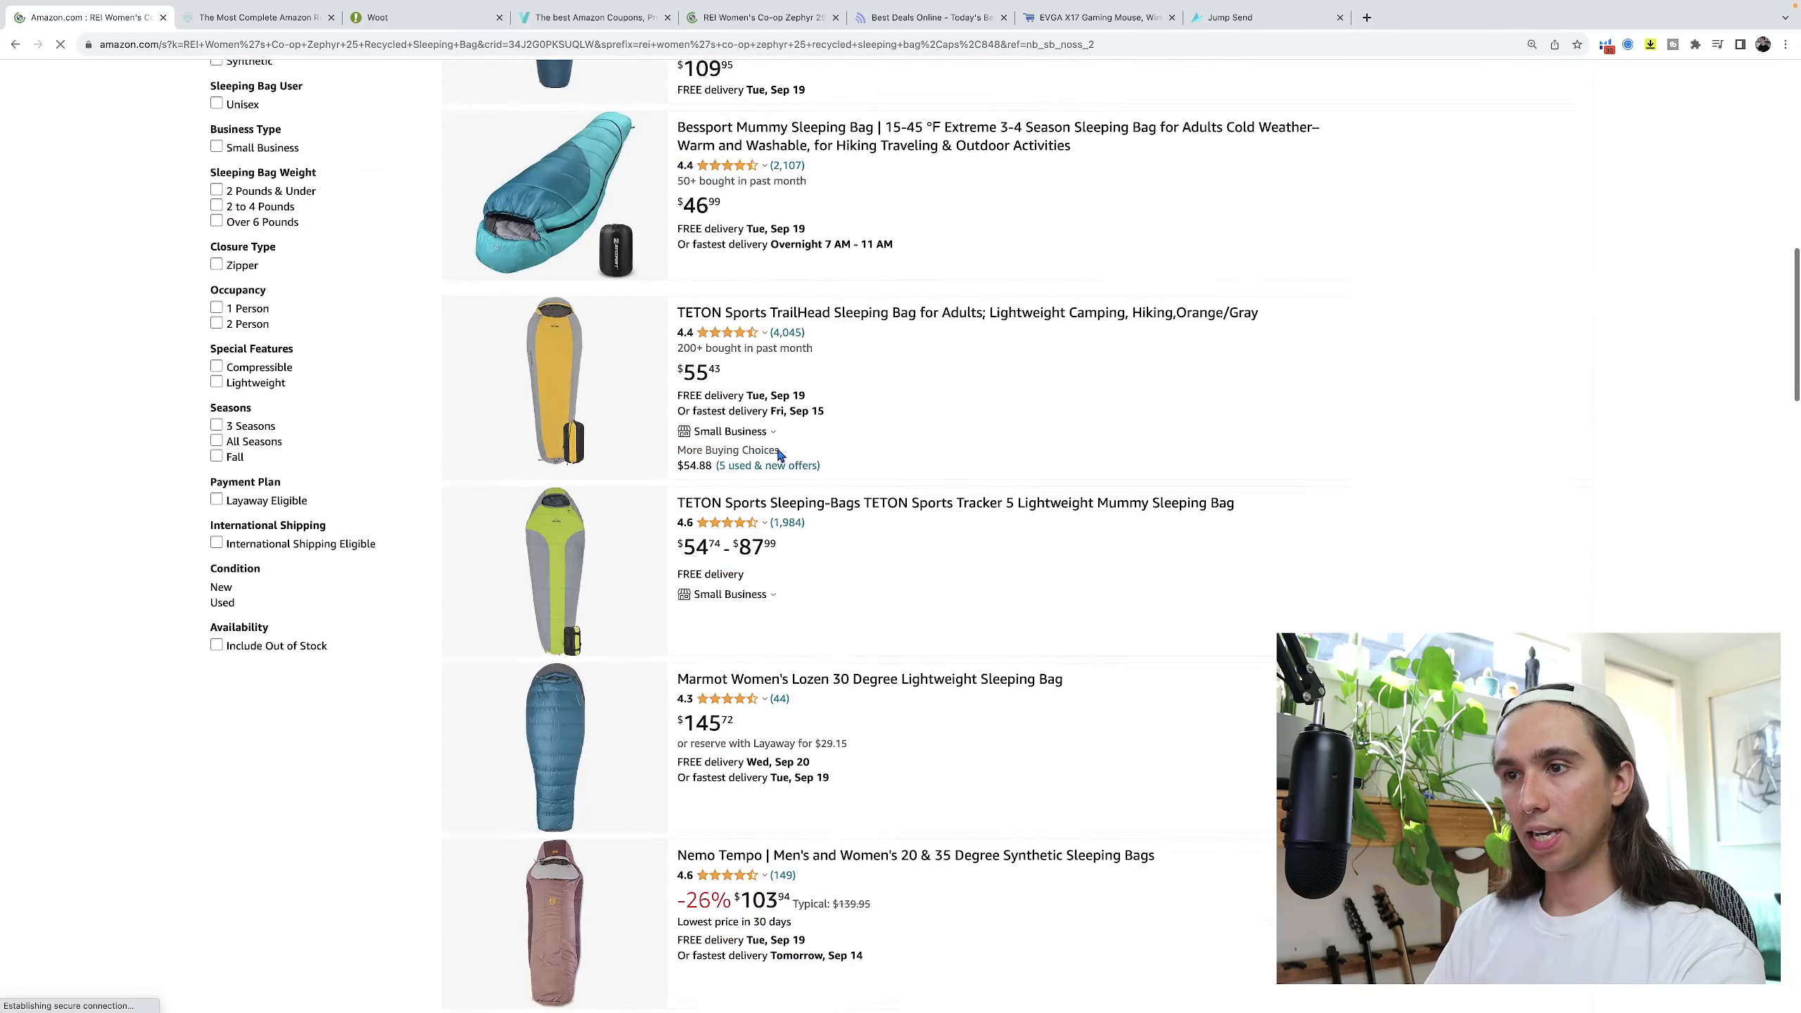
scroll(down, 3)
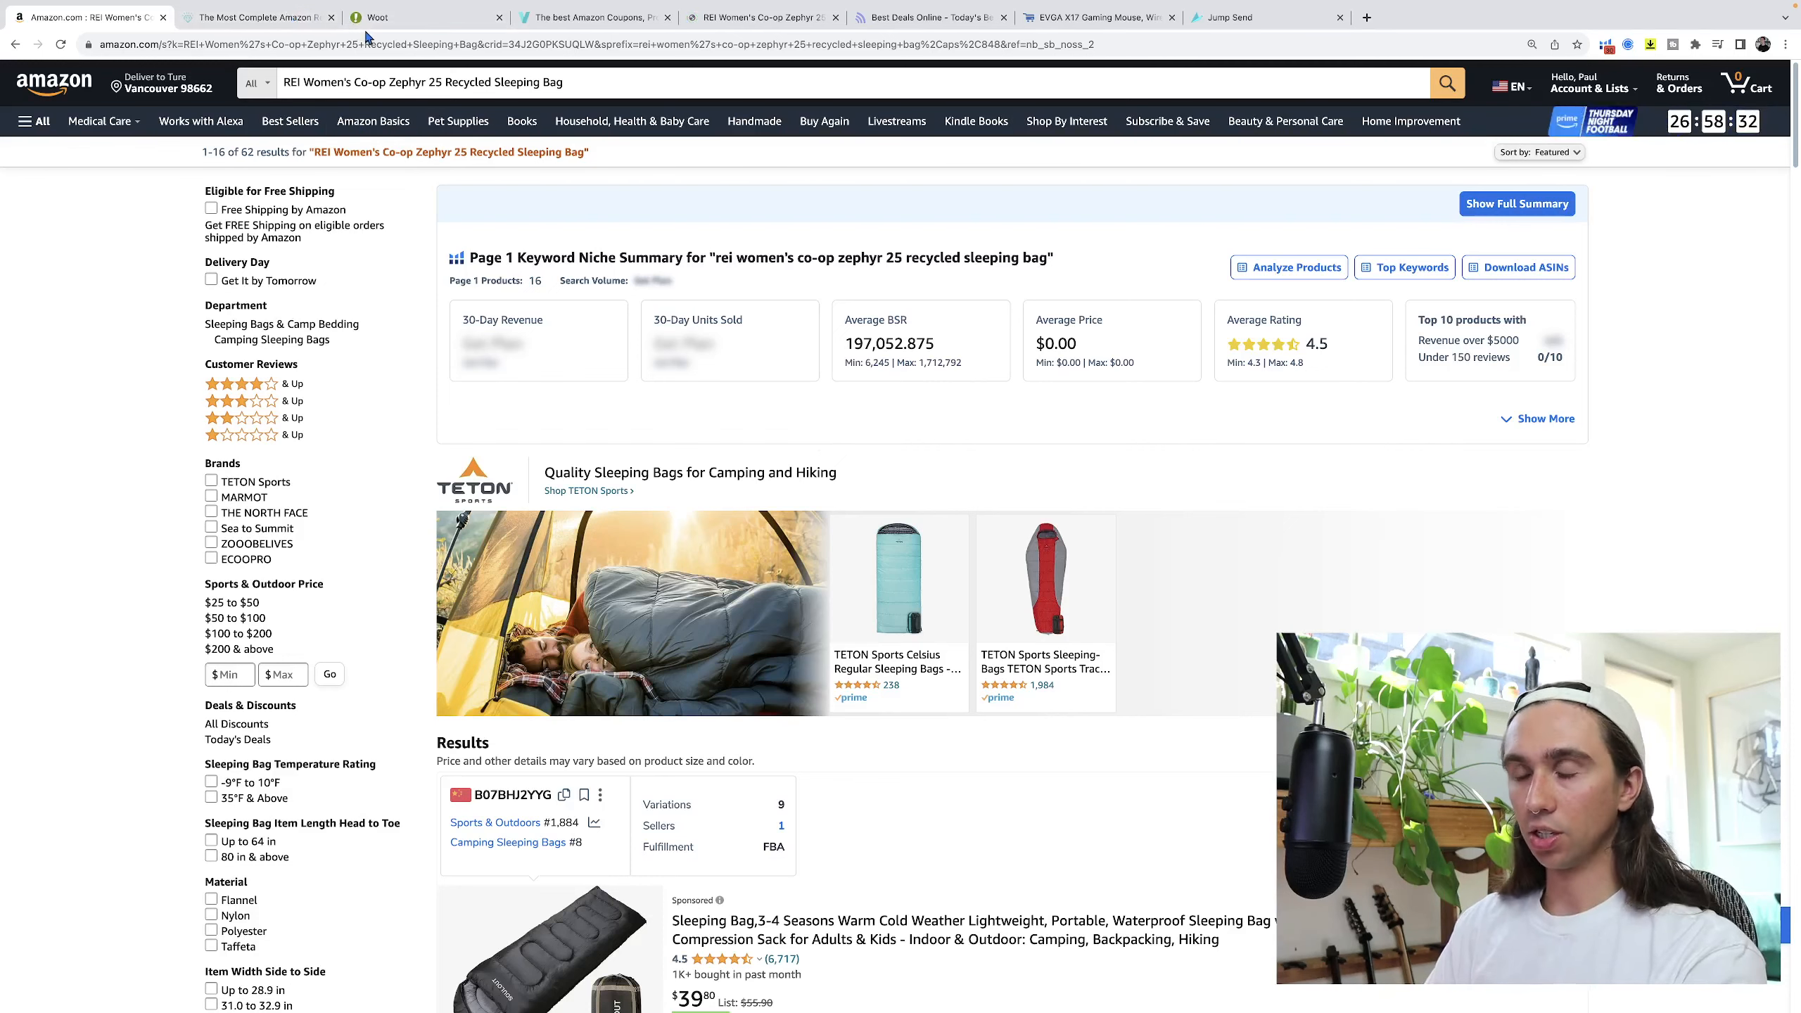
click(761, 17)
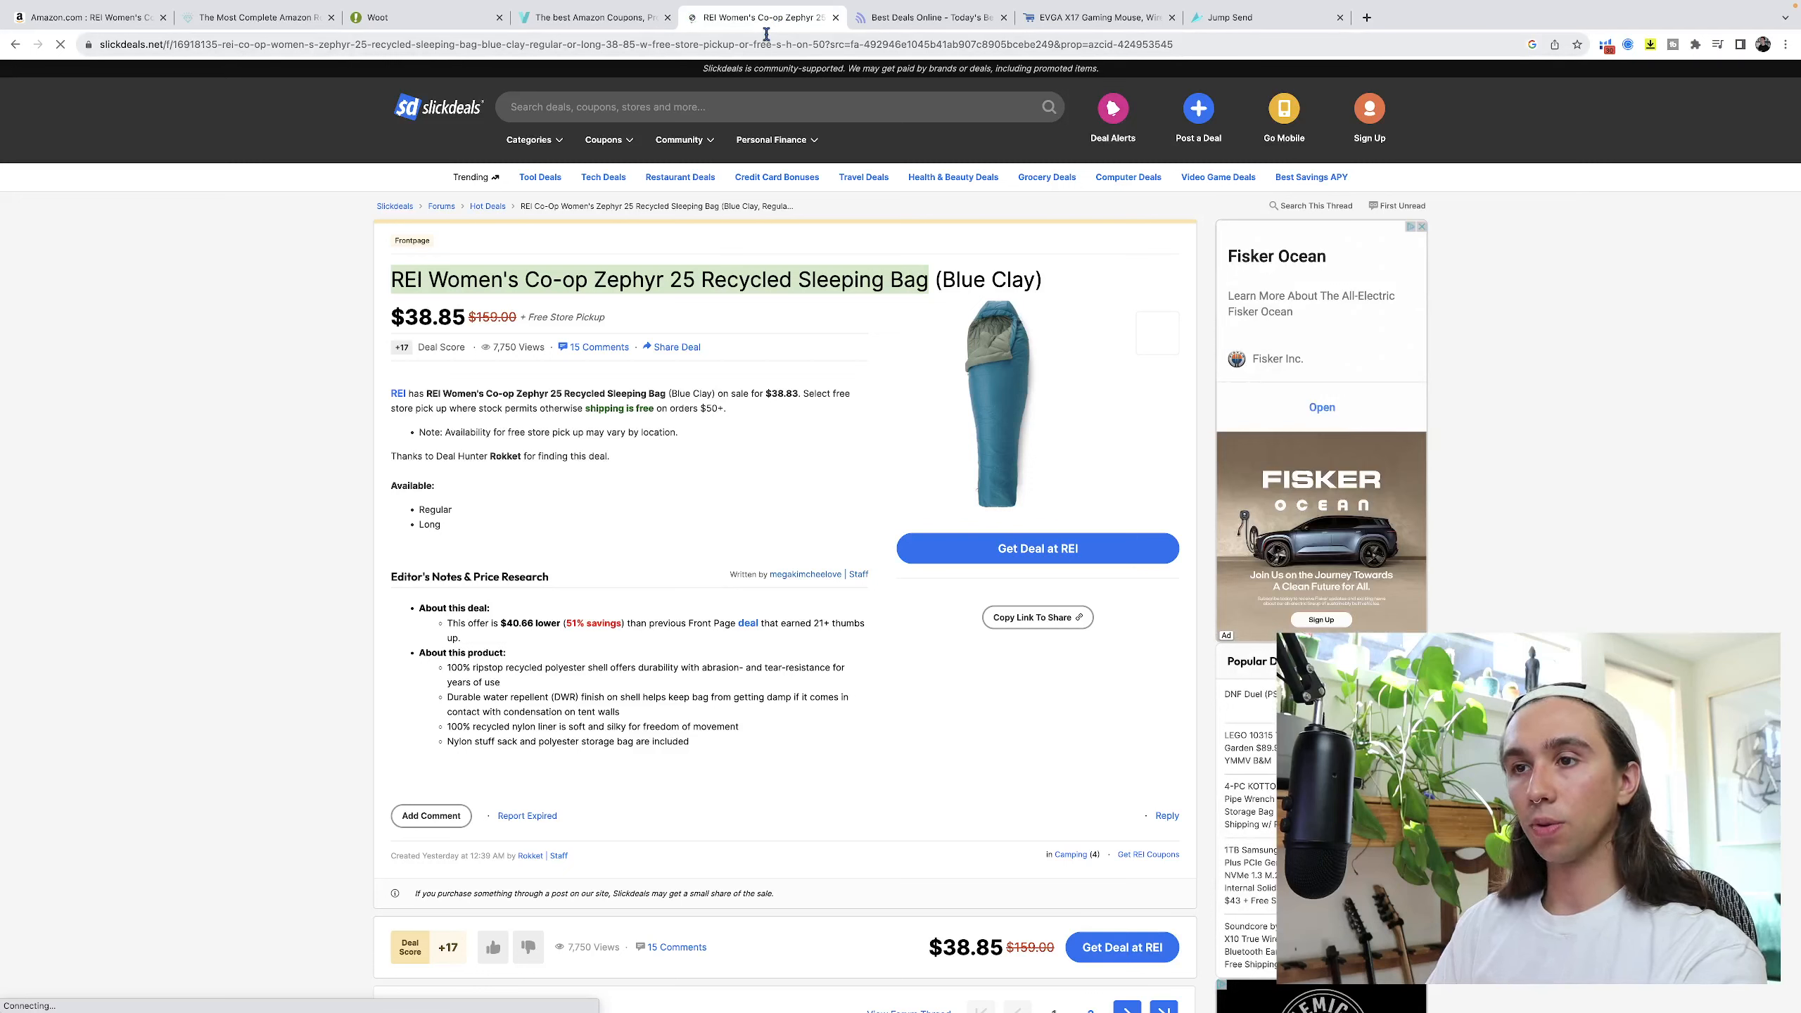
mouse_move(882, 34)
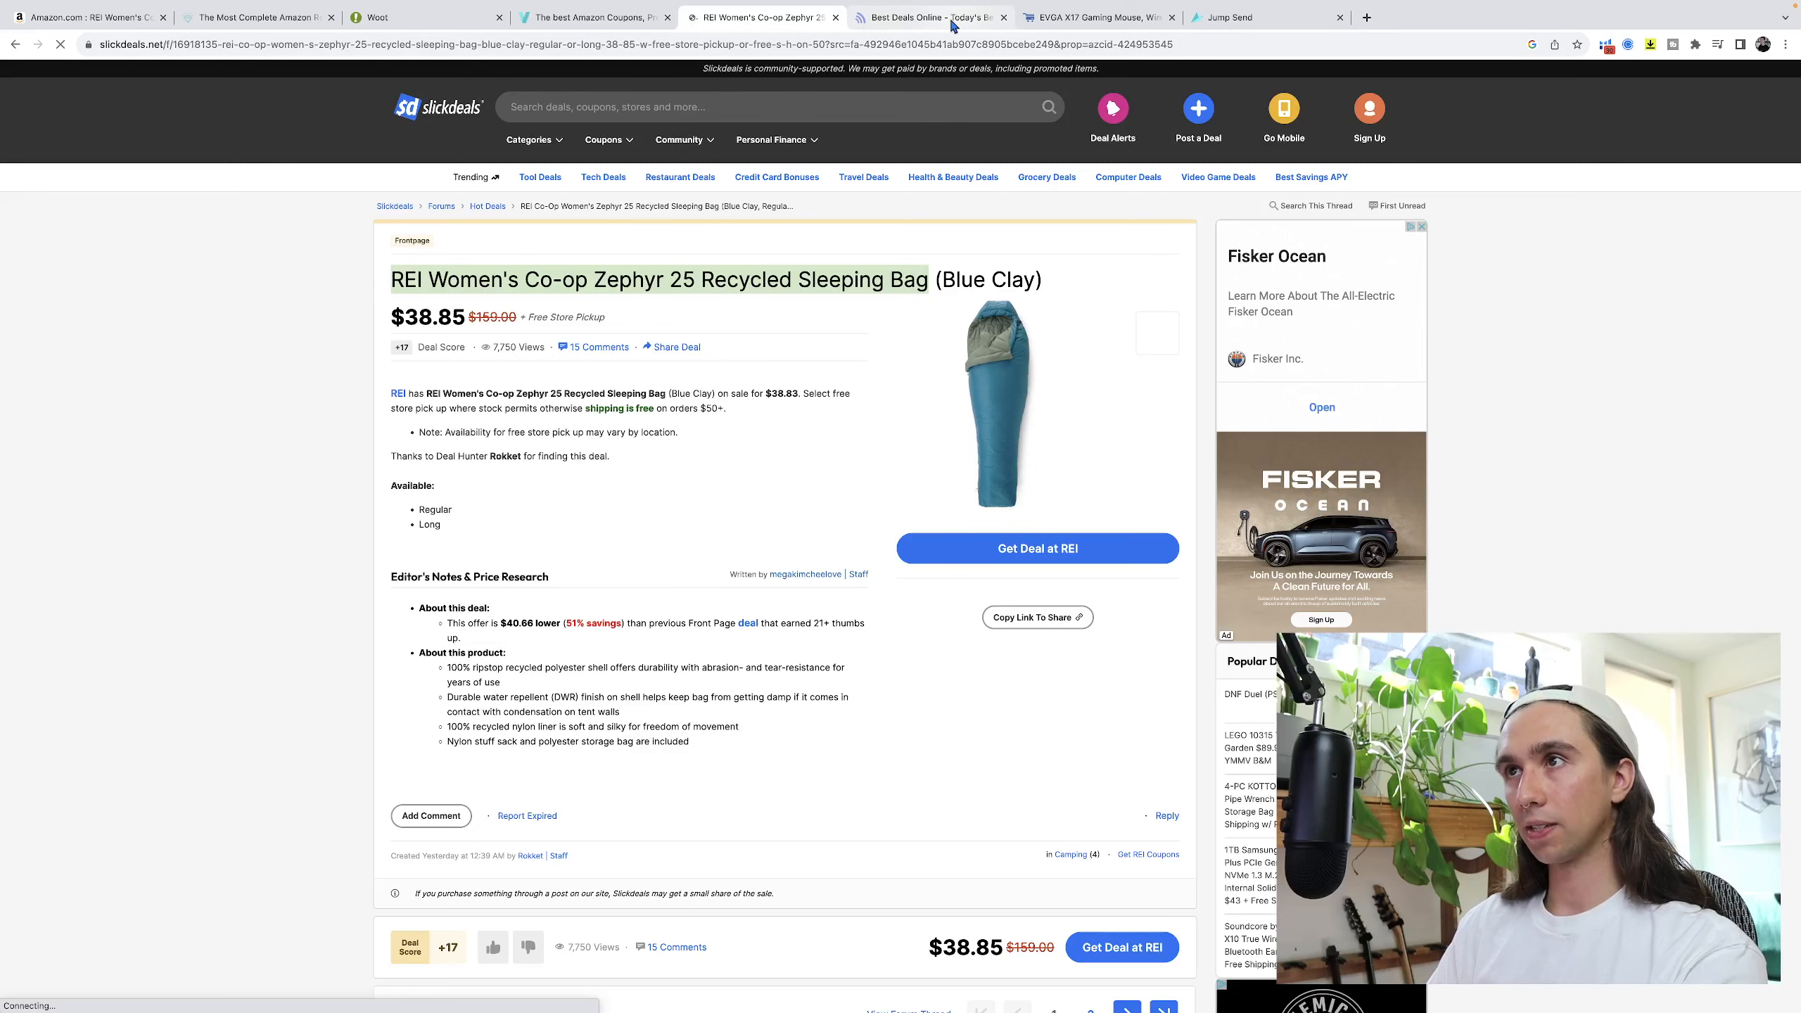
Find the NoahTec 2-Camera Home Security System under DealNews Exclusive Discounts and reach its $159.99 Amazon listing.
click(930, 17)
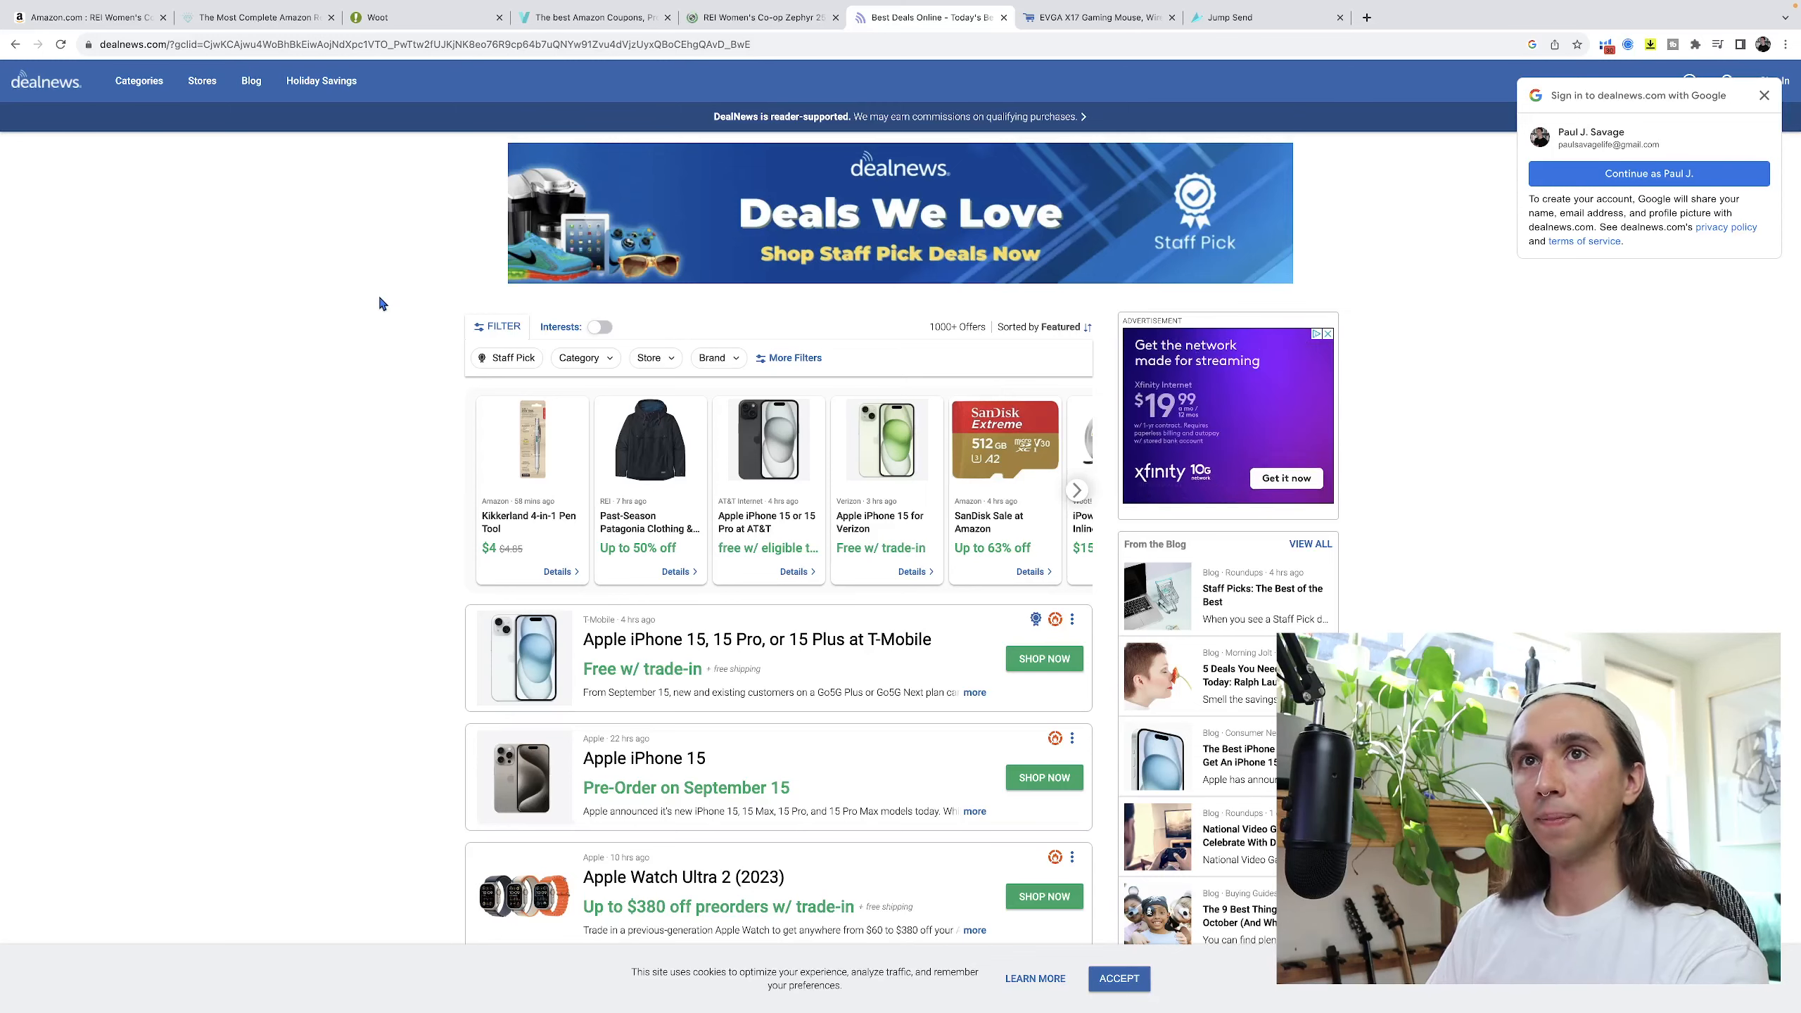
scroll(down, 3)
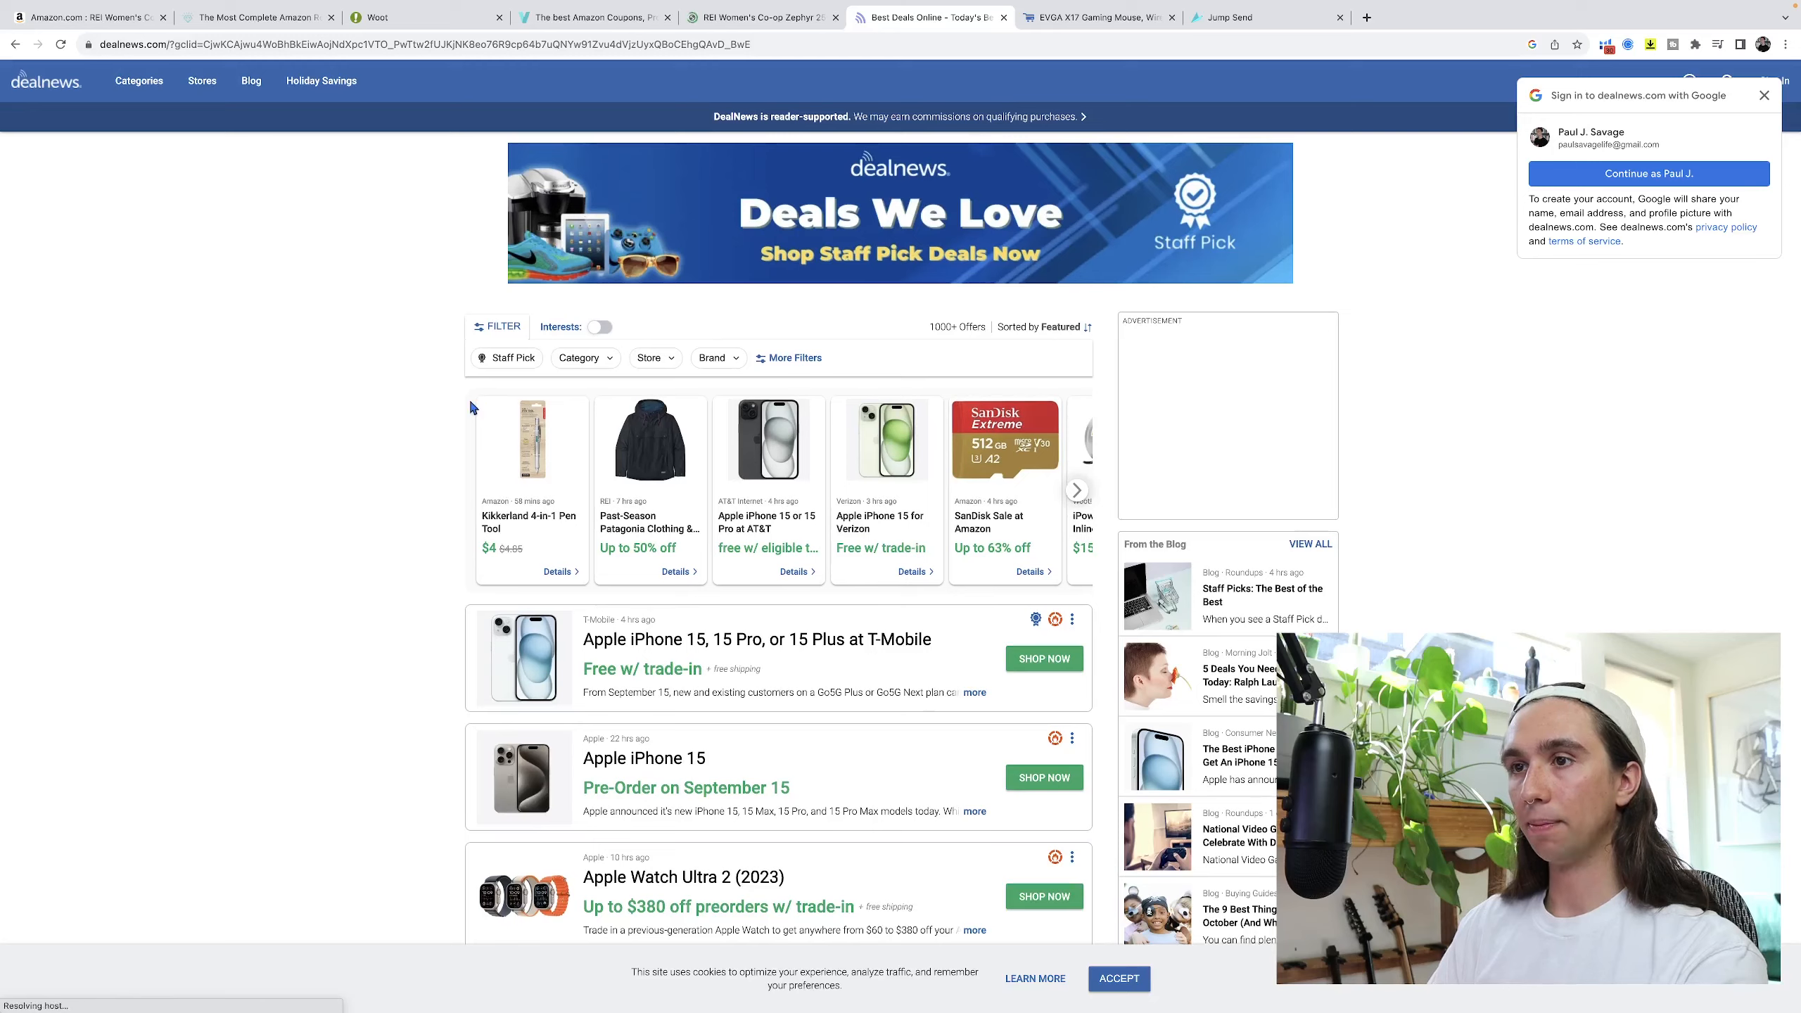
scroll(down, 3)
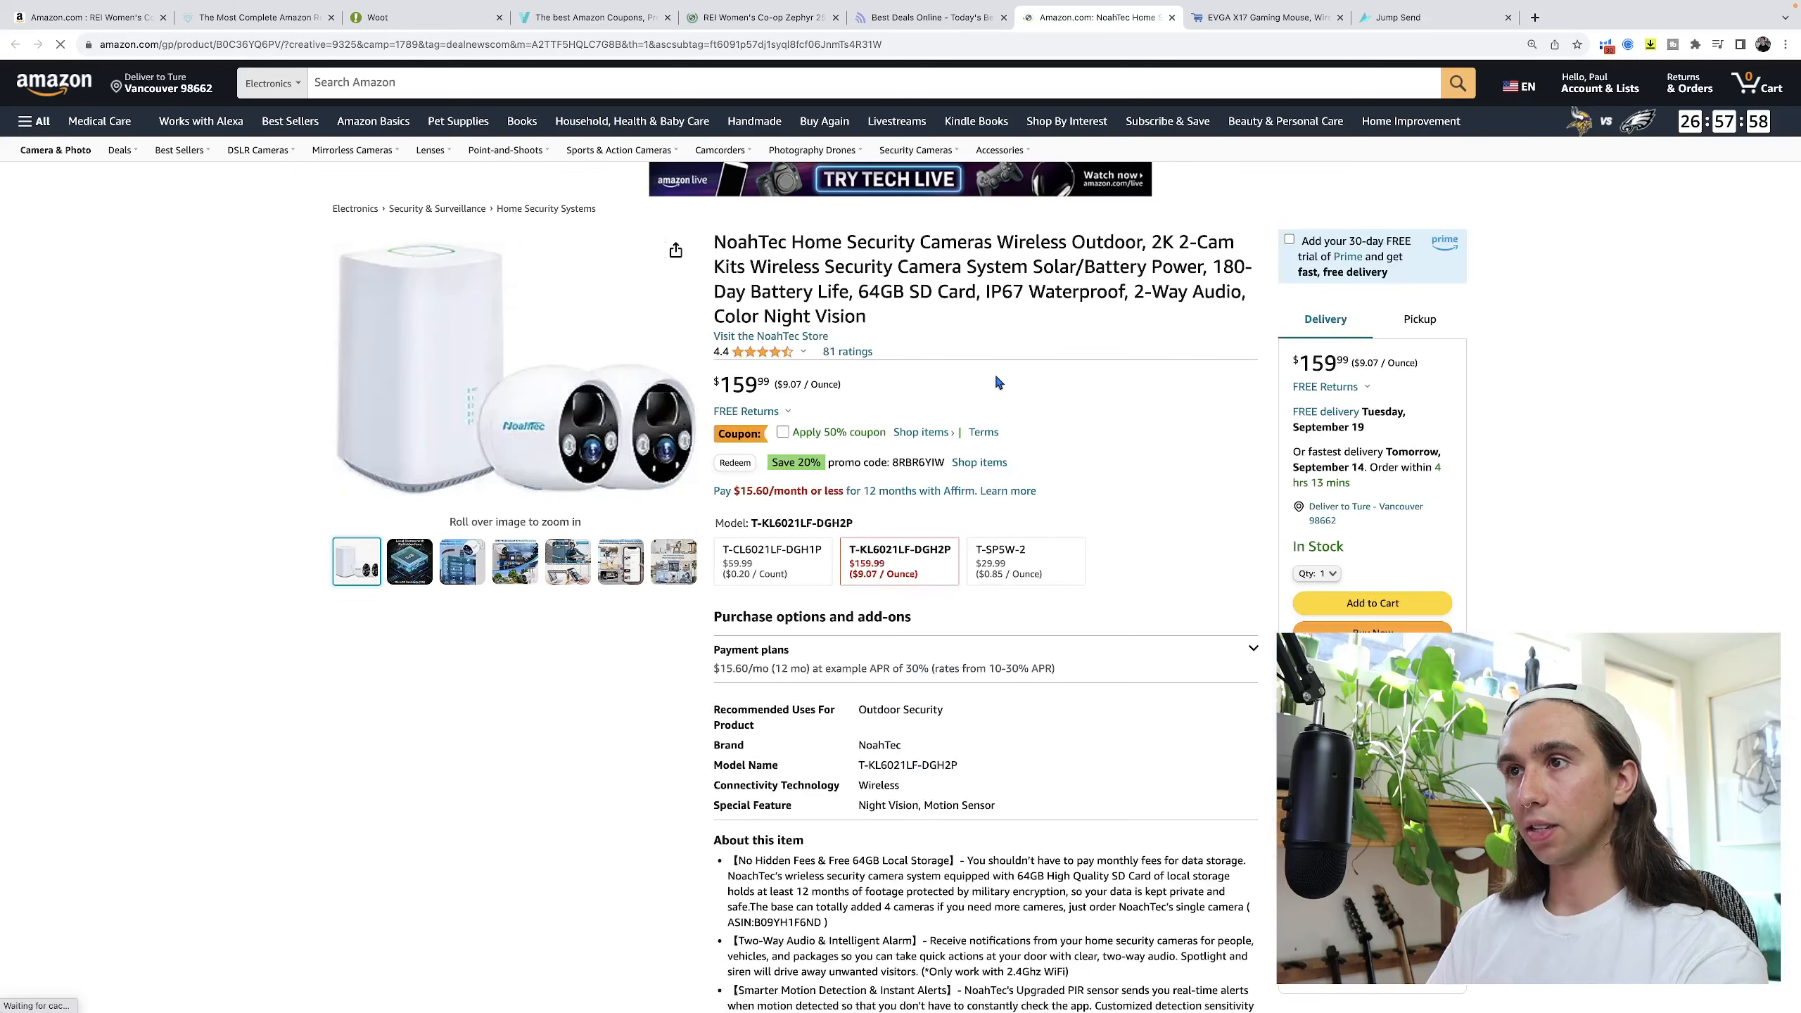
Search the restricted brands list for 'noah', find 0 results, and return to the NoahTec camera listing on Amazon.
click(930, 17)
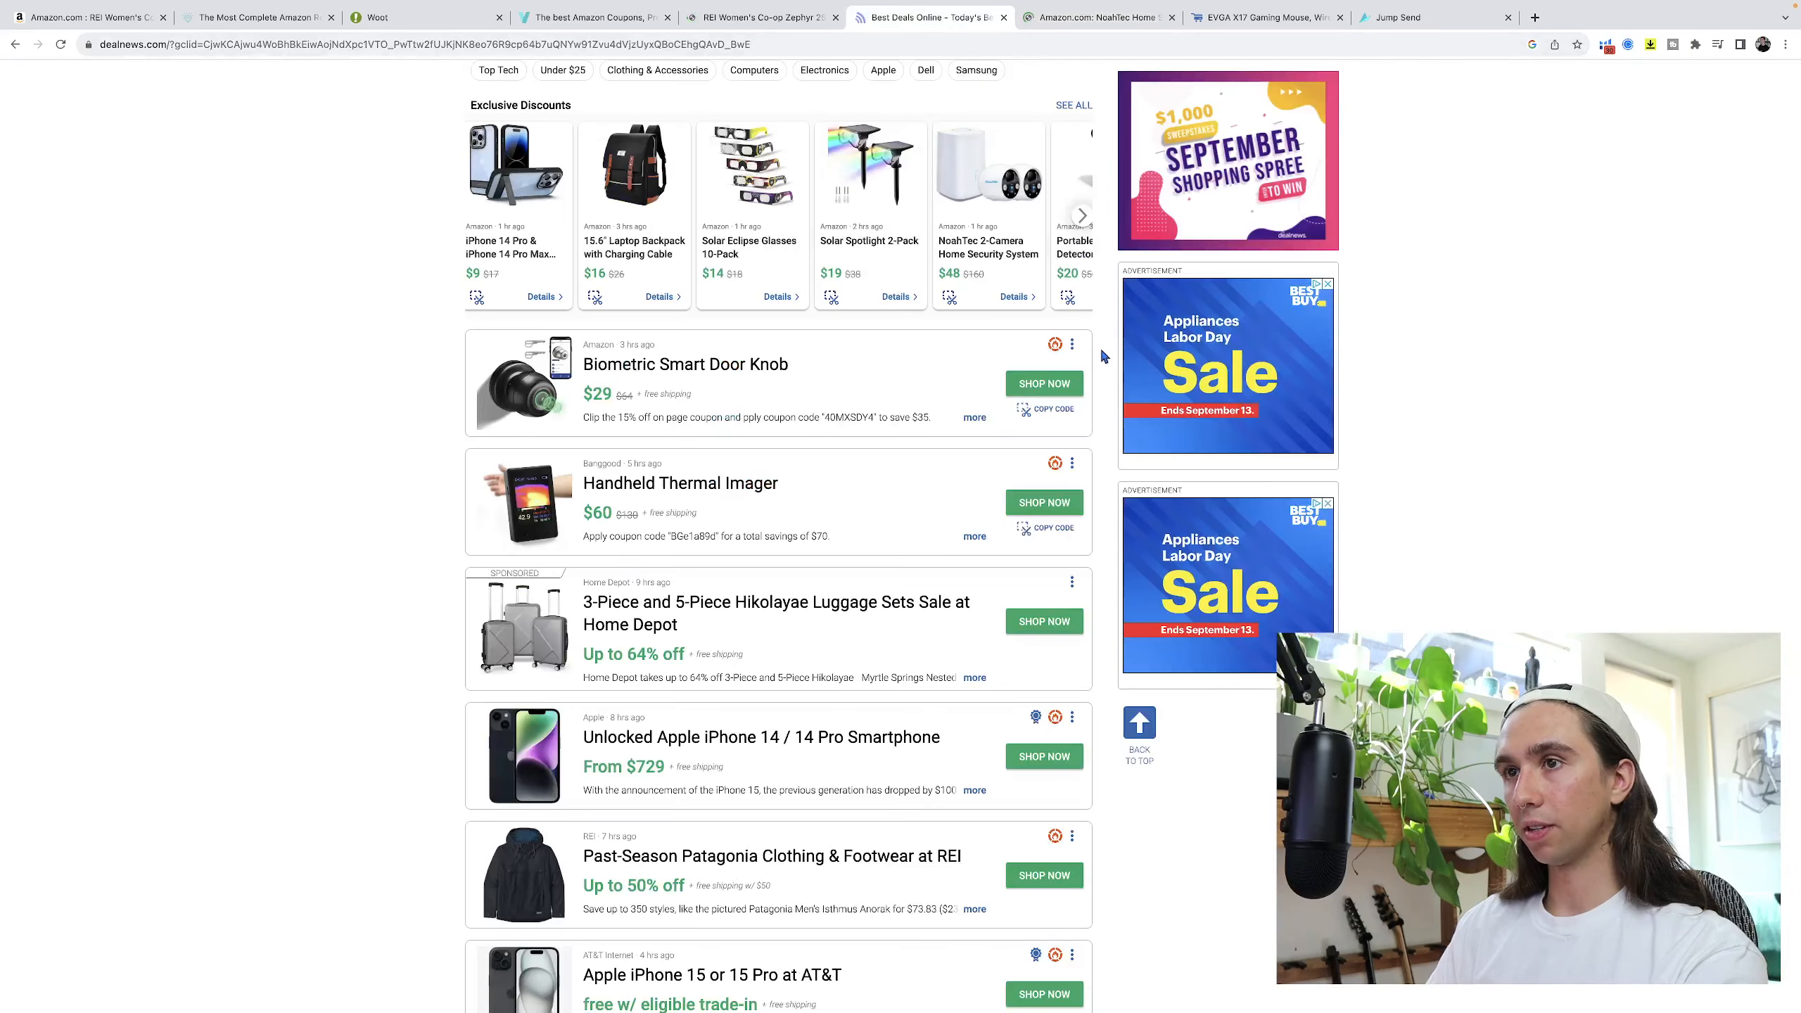
click(86, 17)
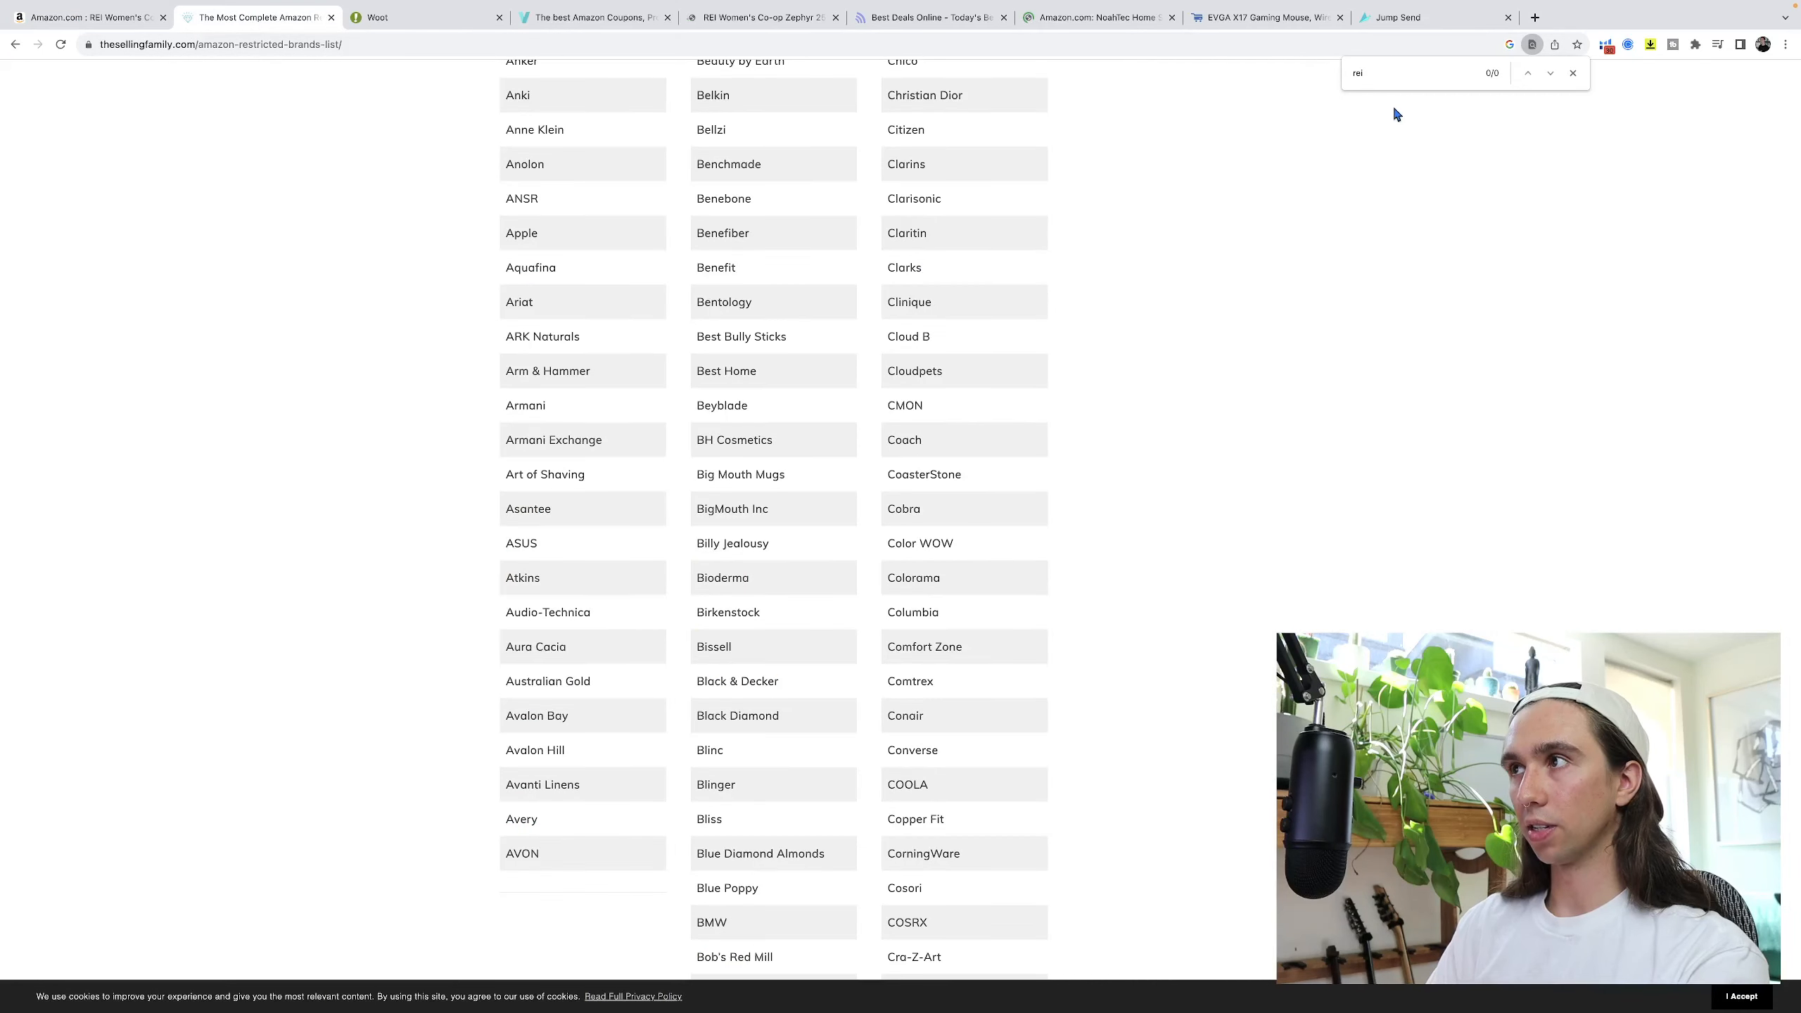
text(noah)
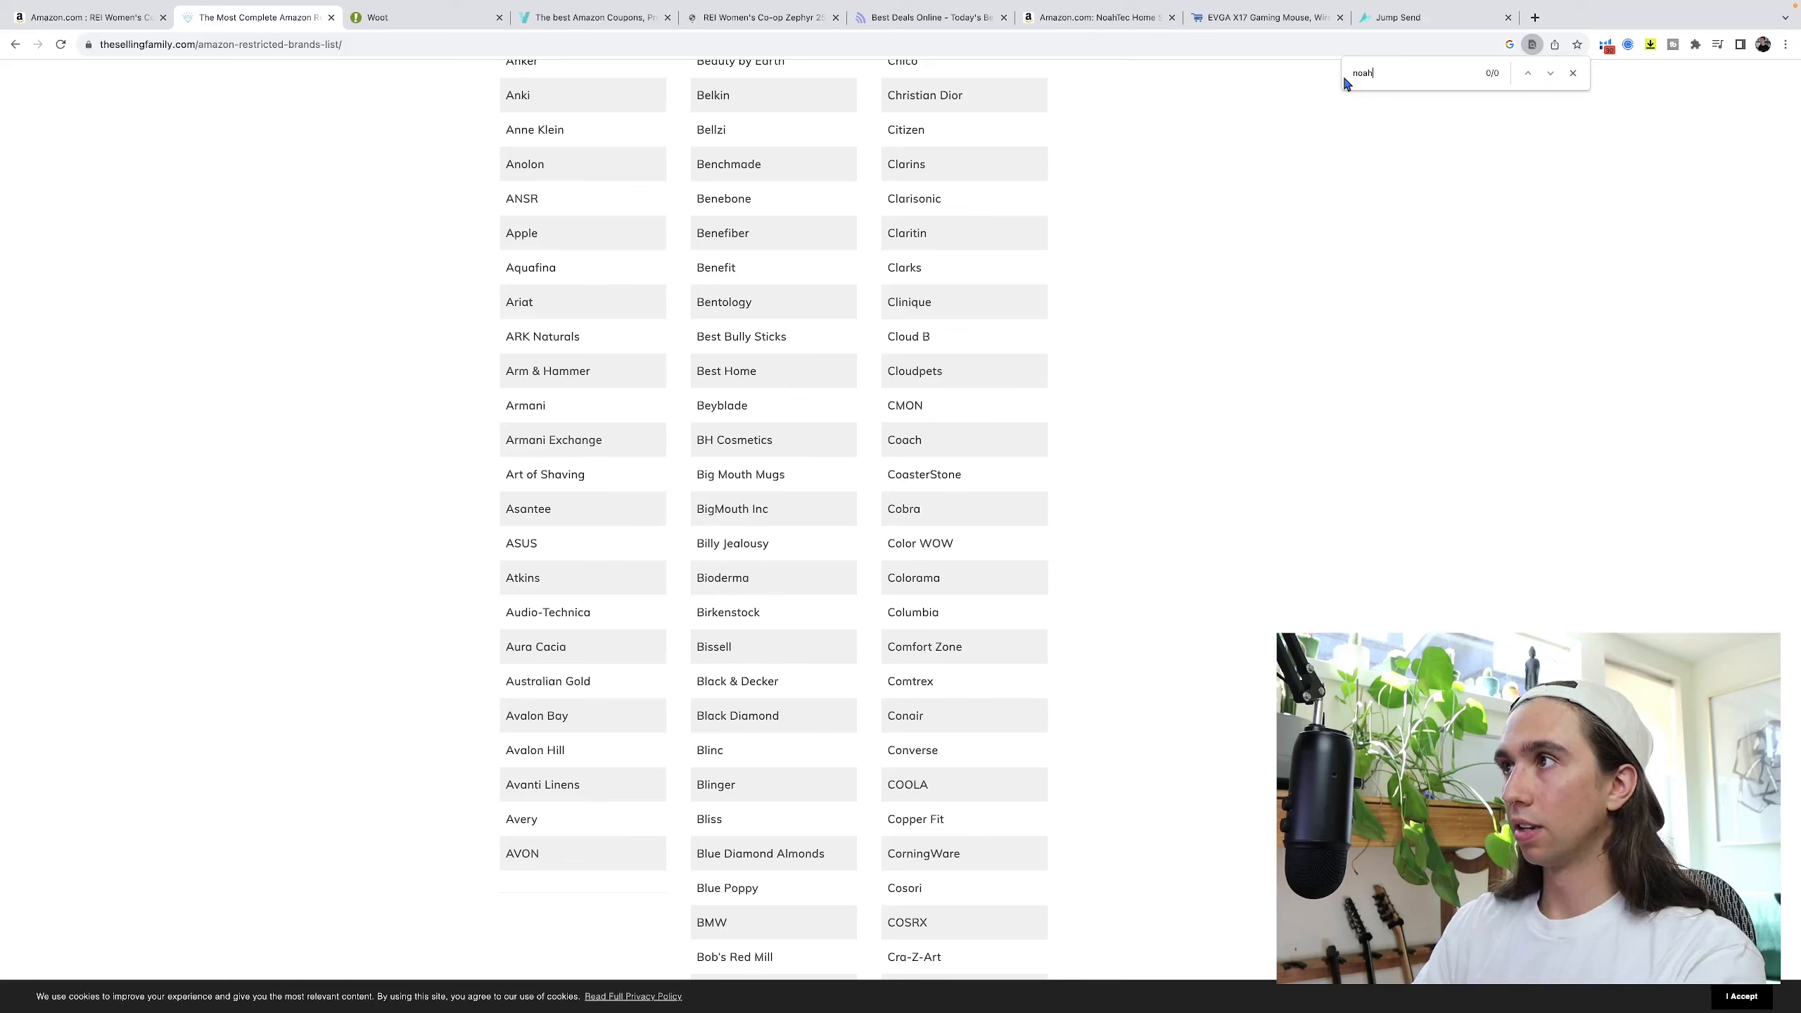
click(1573, 72)
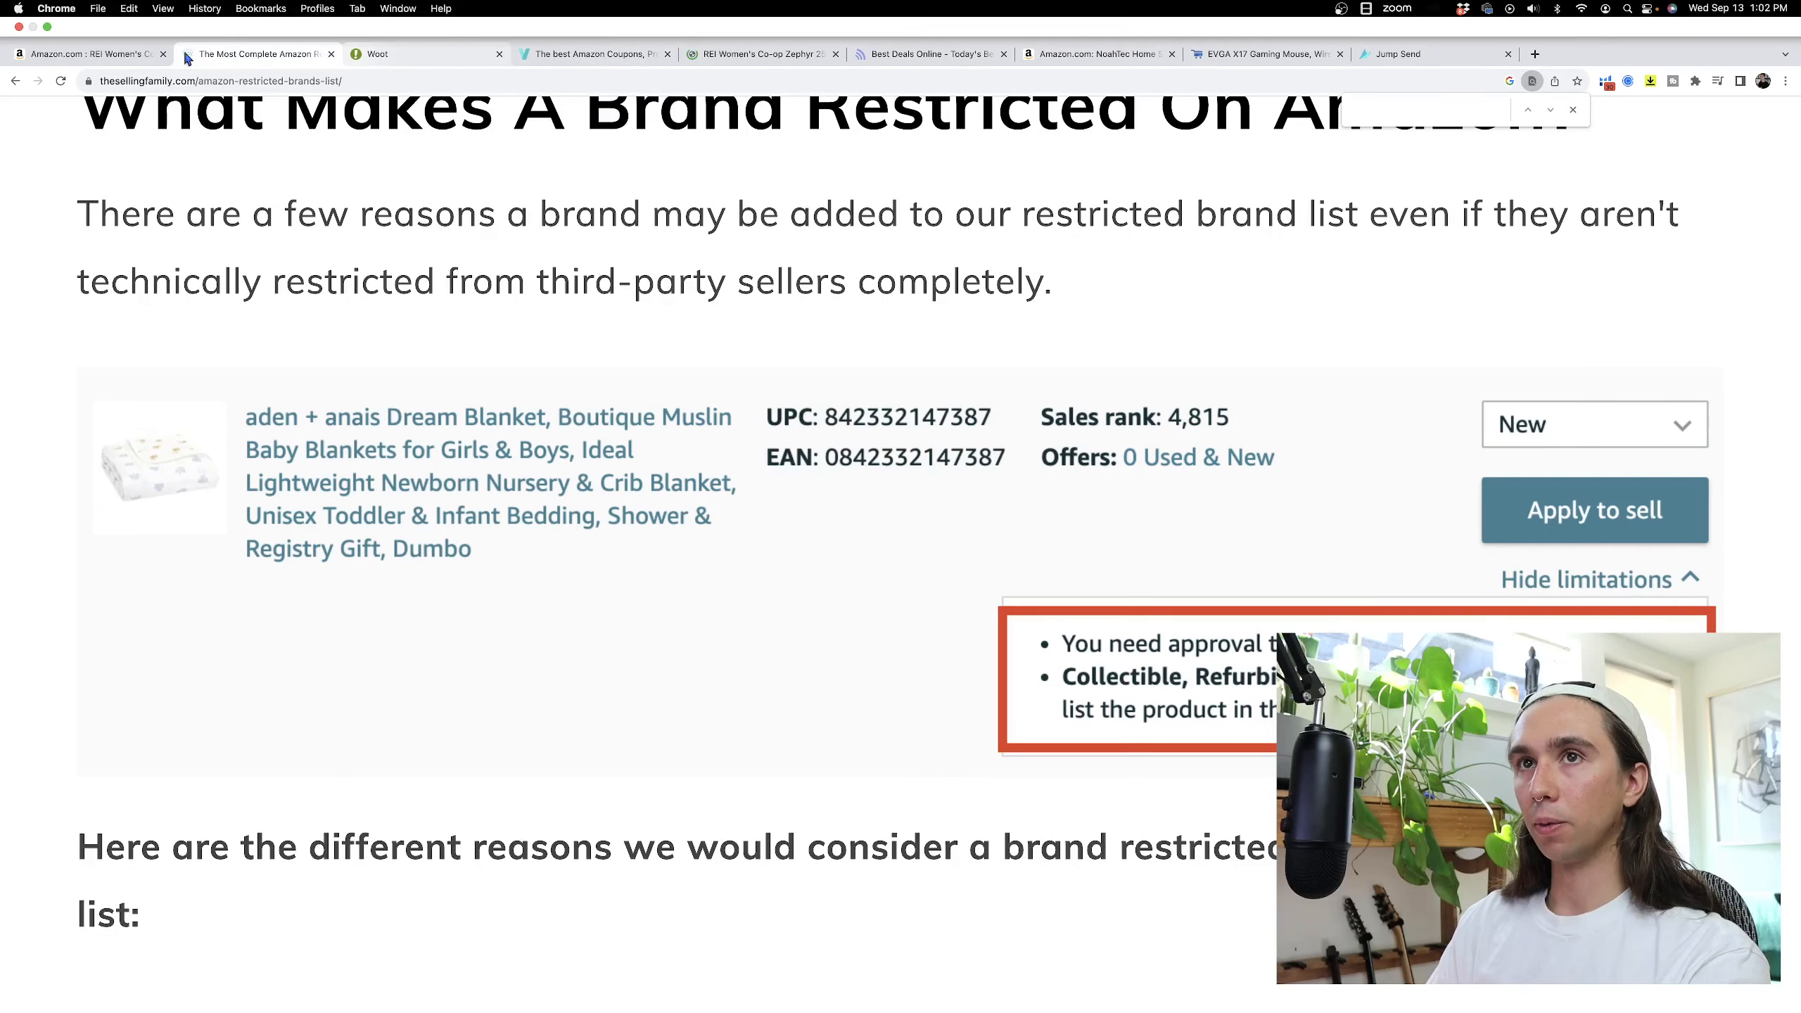
click(758, 53)
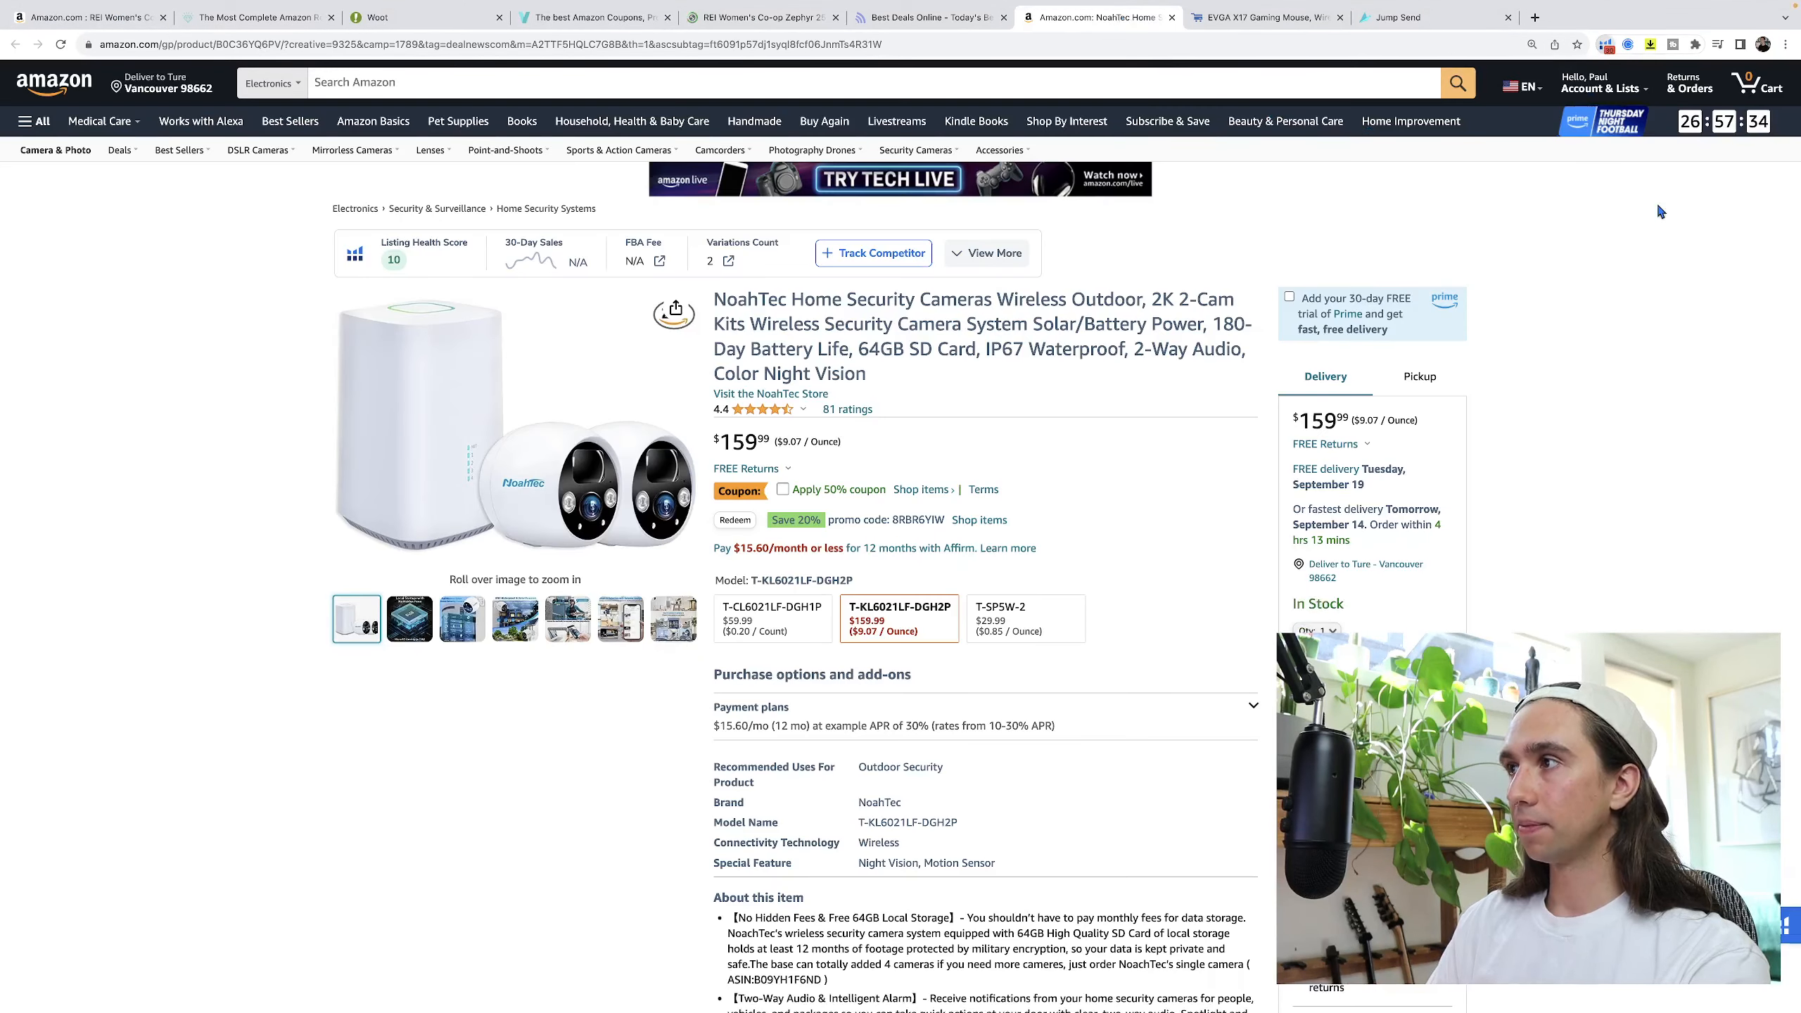
Start the Helium 10 Profitability Calculator for the NoahTec cameras and check the deal price on DealNews.
click(1608, 45)
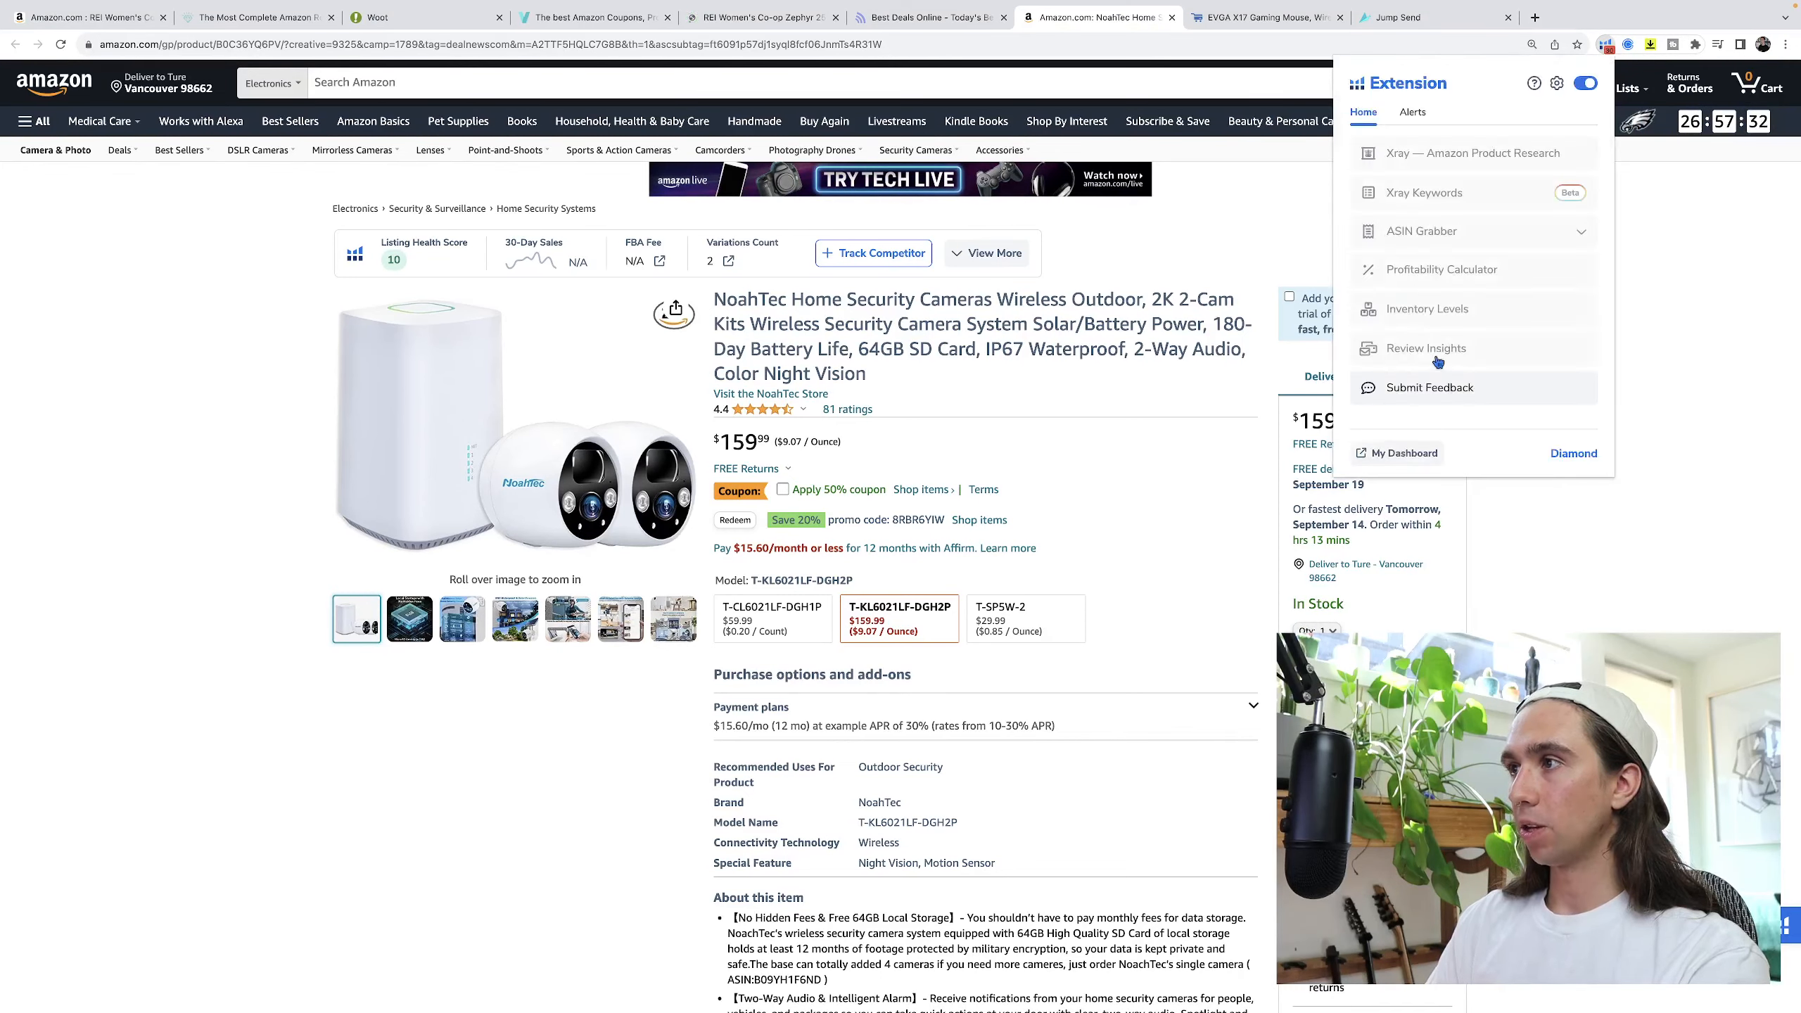
click(1440, 268)
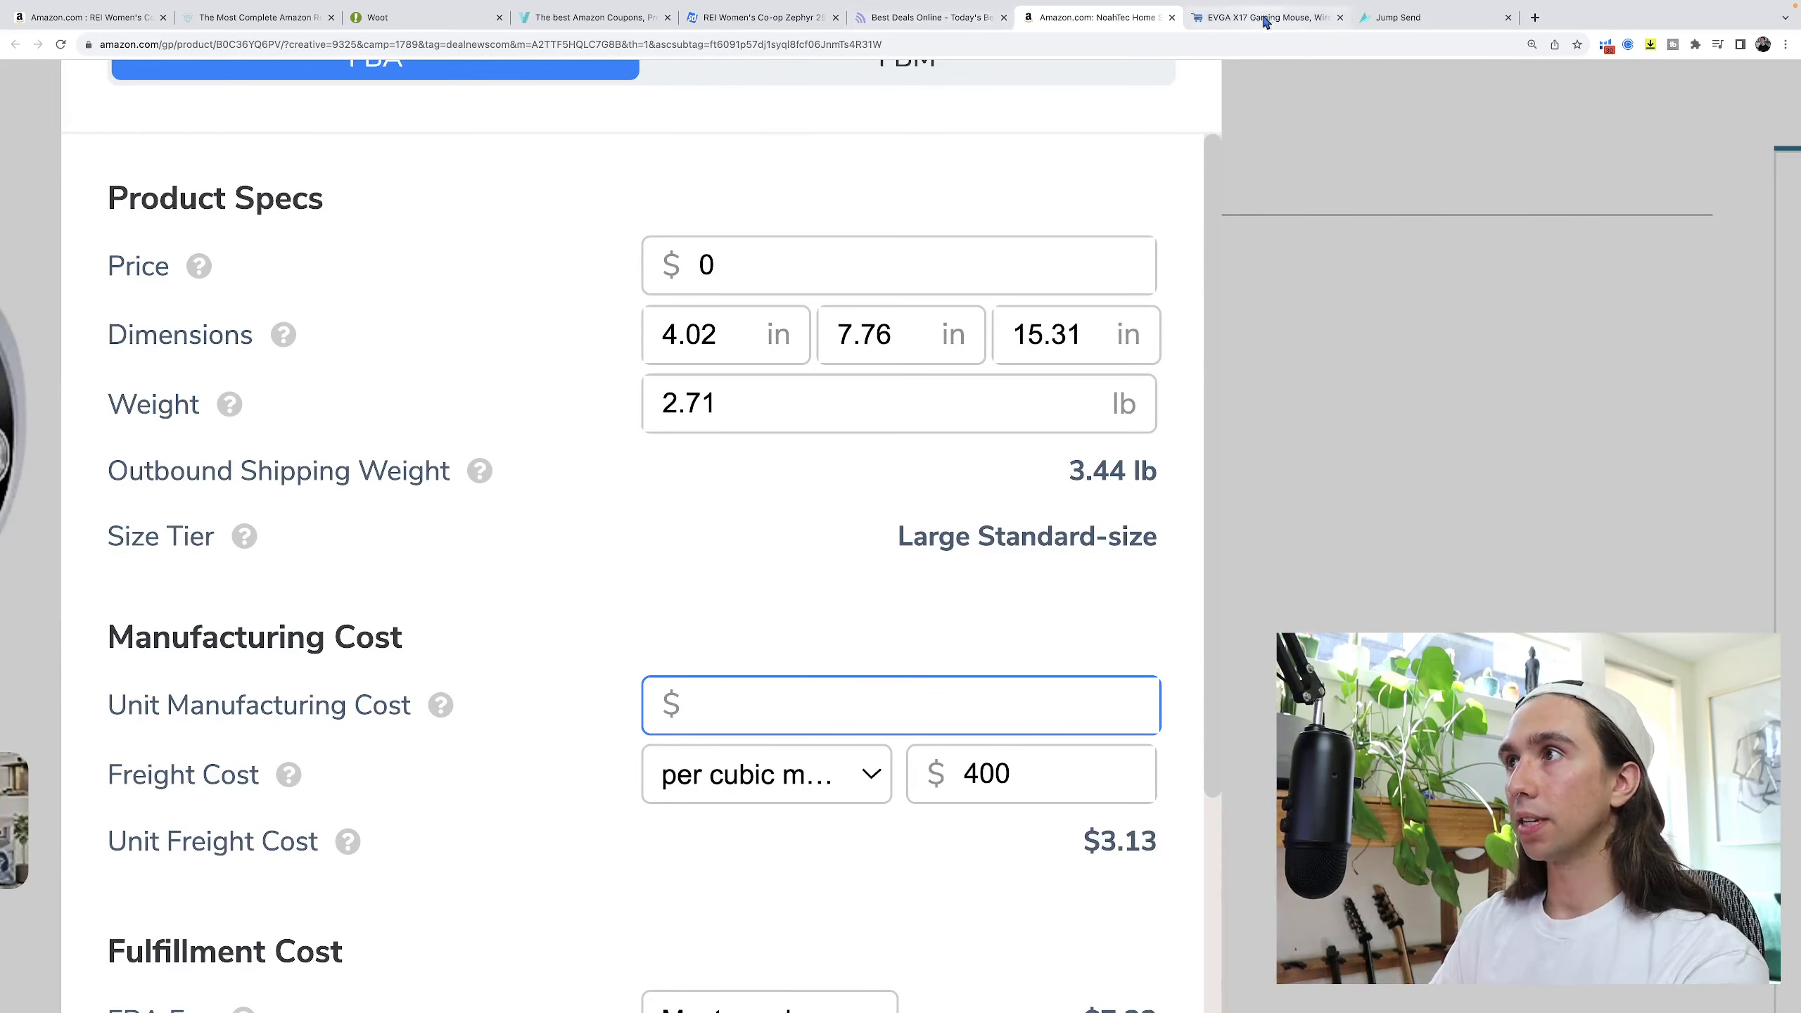
click(930, 17)
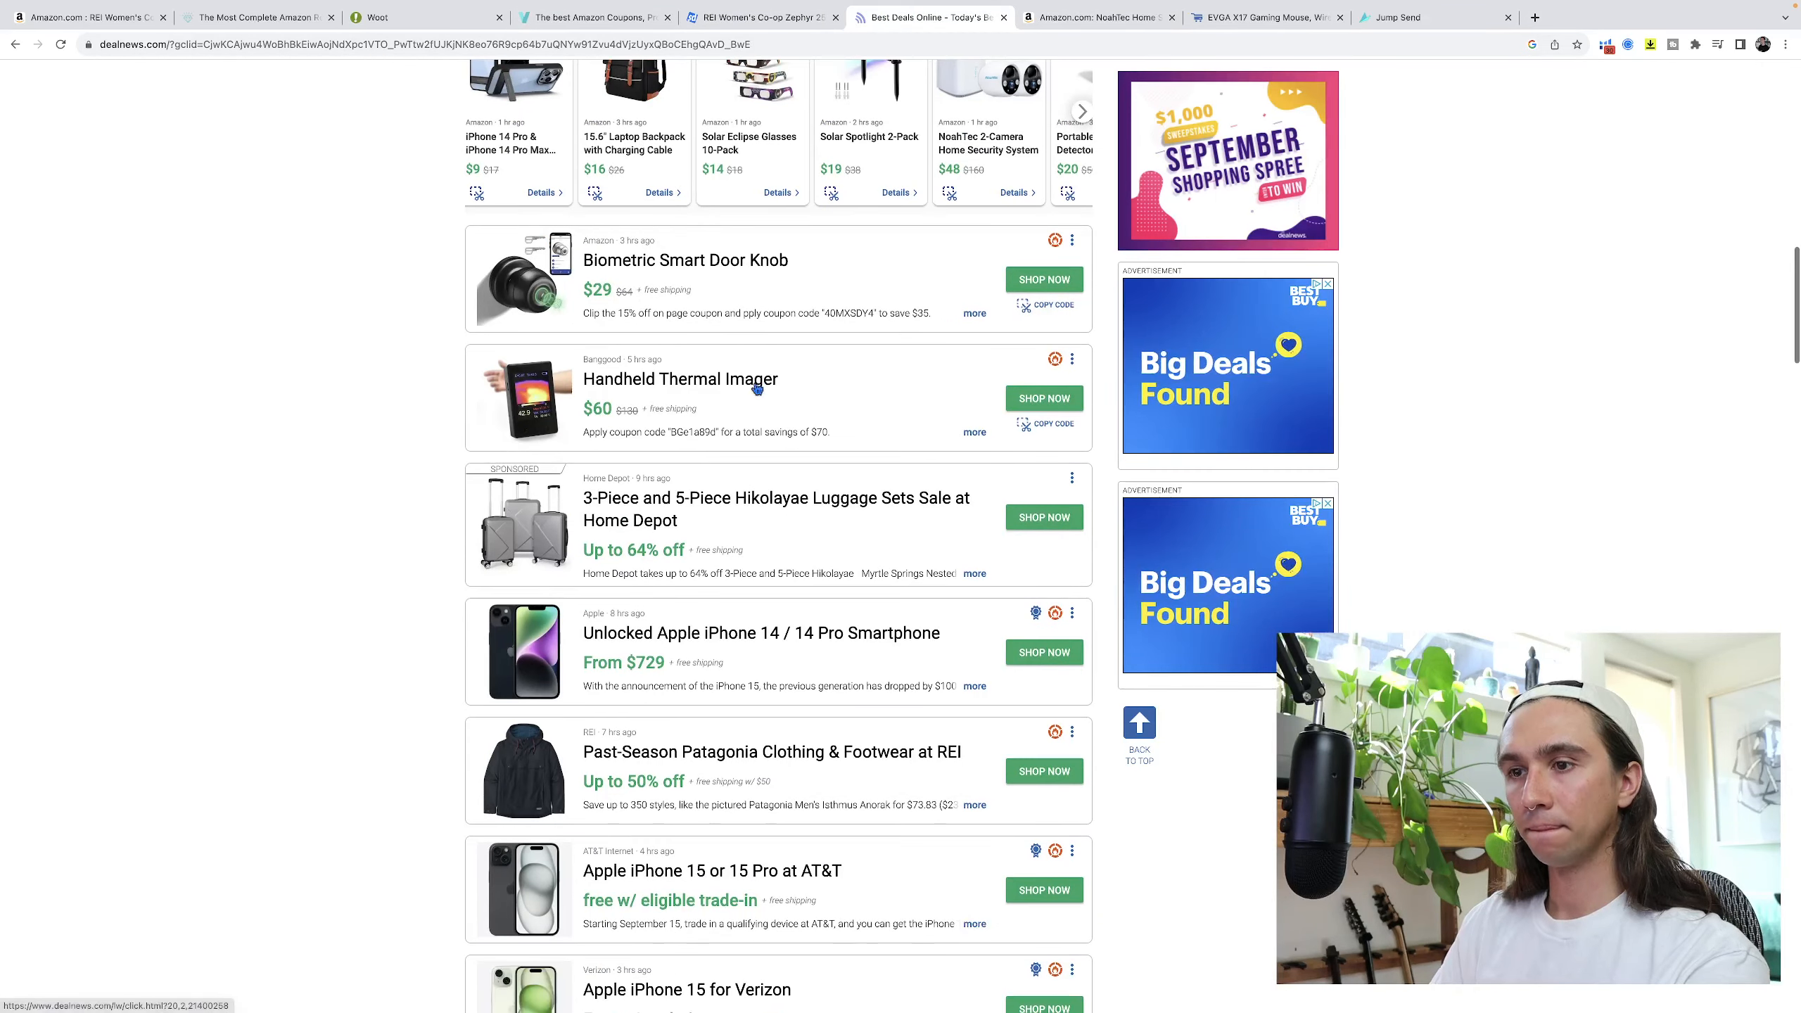
scroll(down, 3)
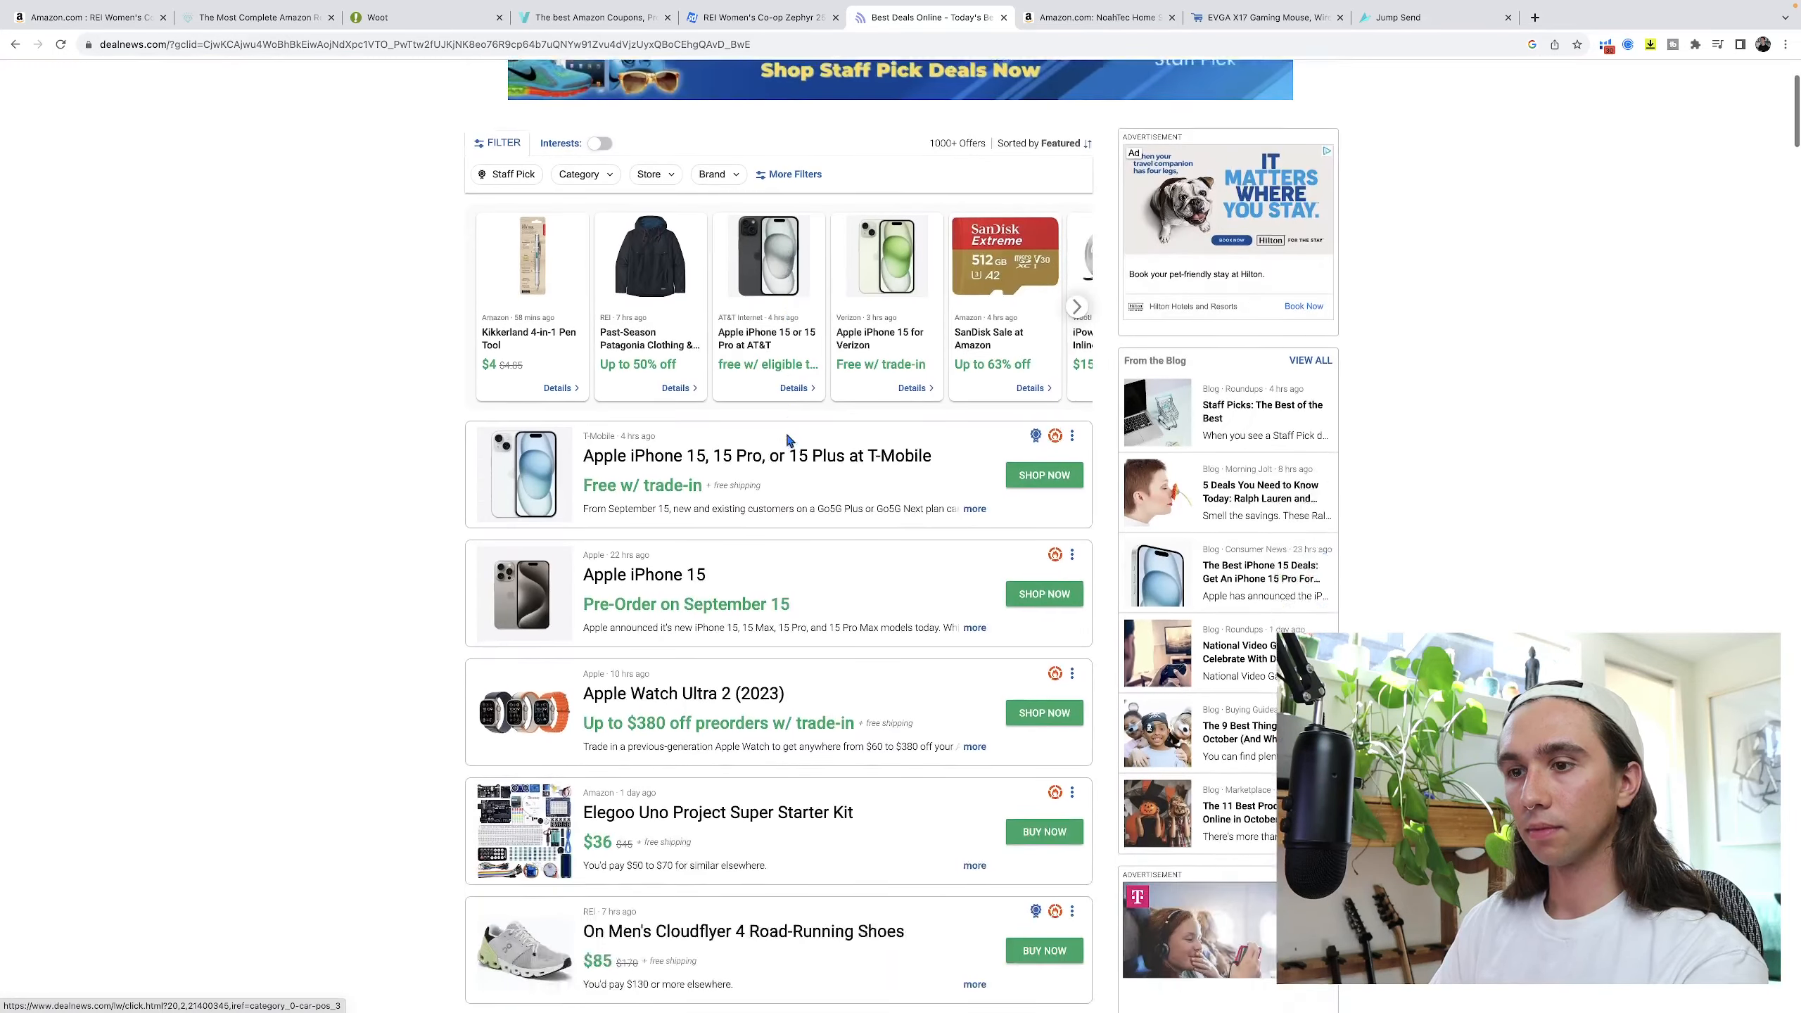
scroll(down, 3)
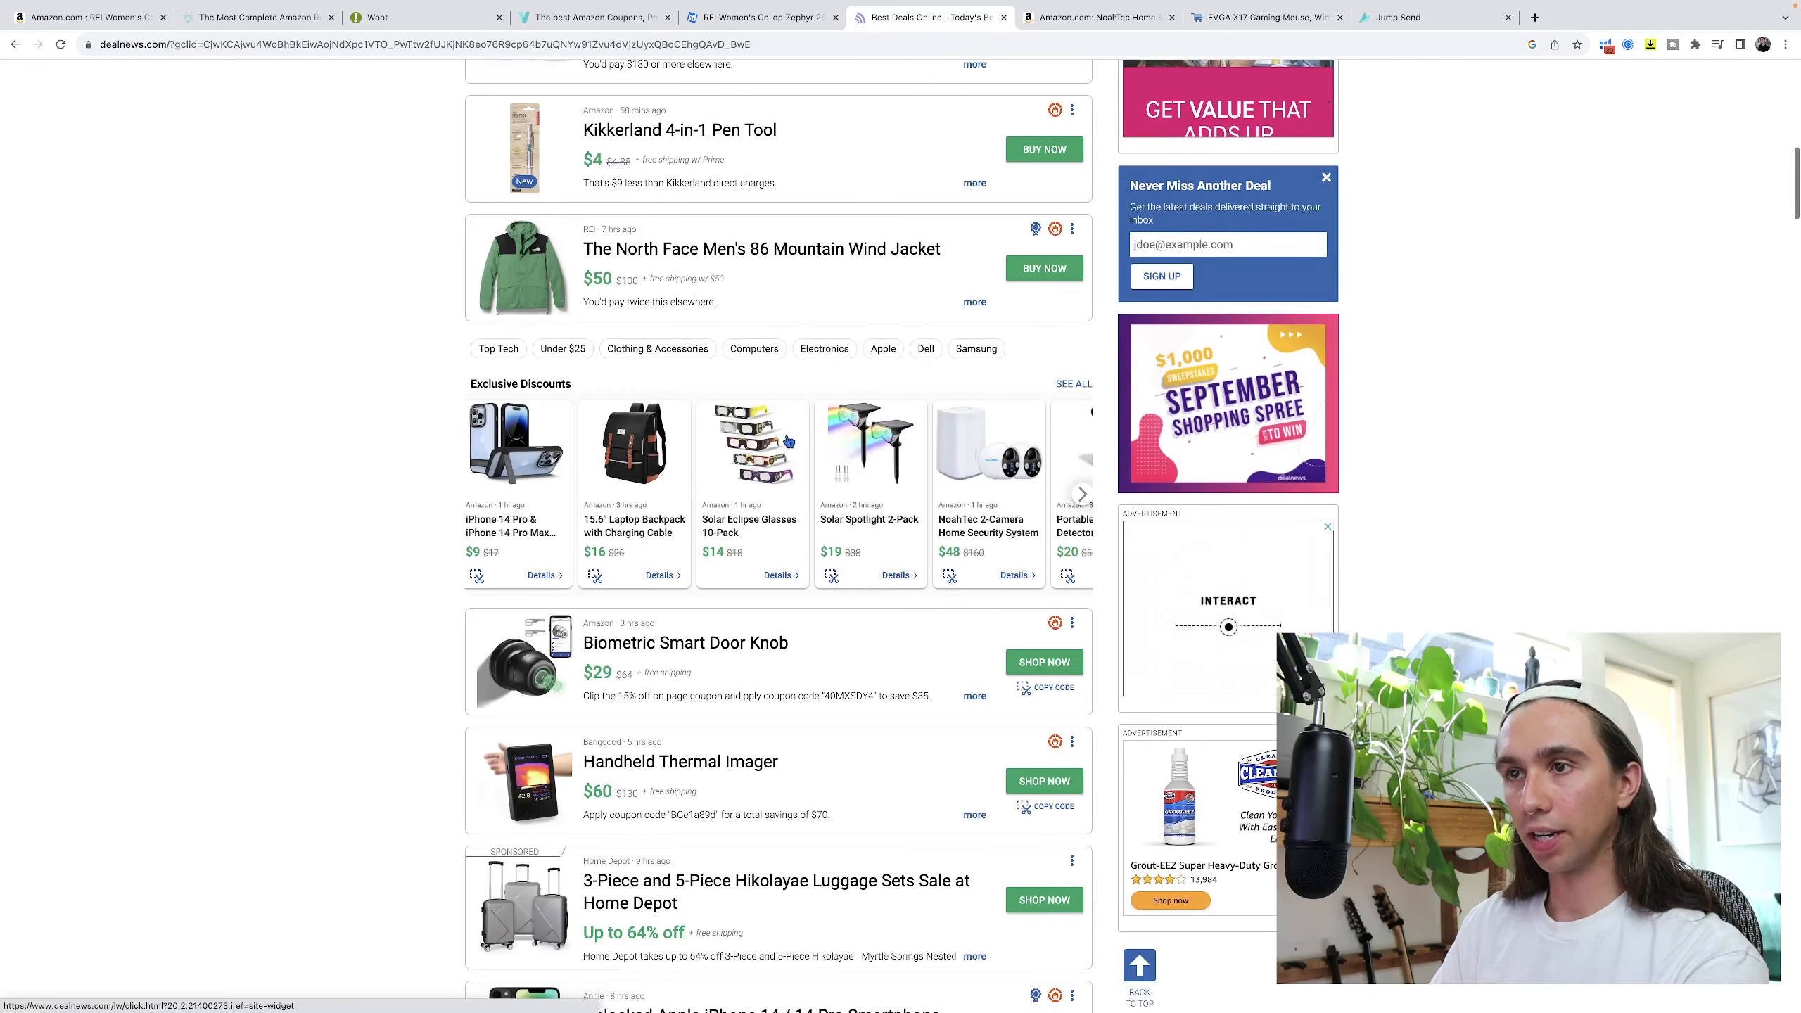
scroll(down, 3)
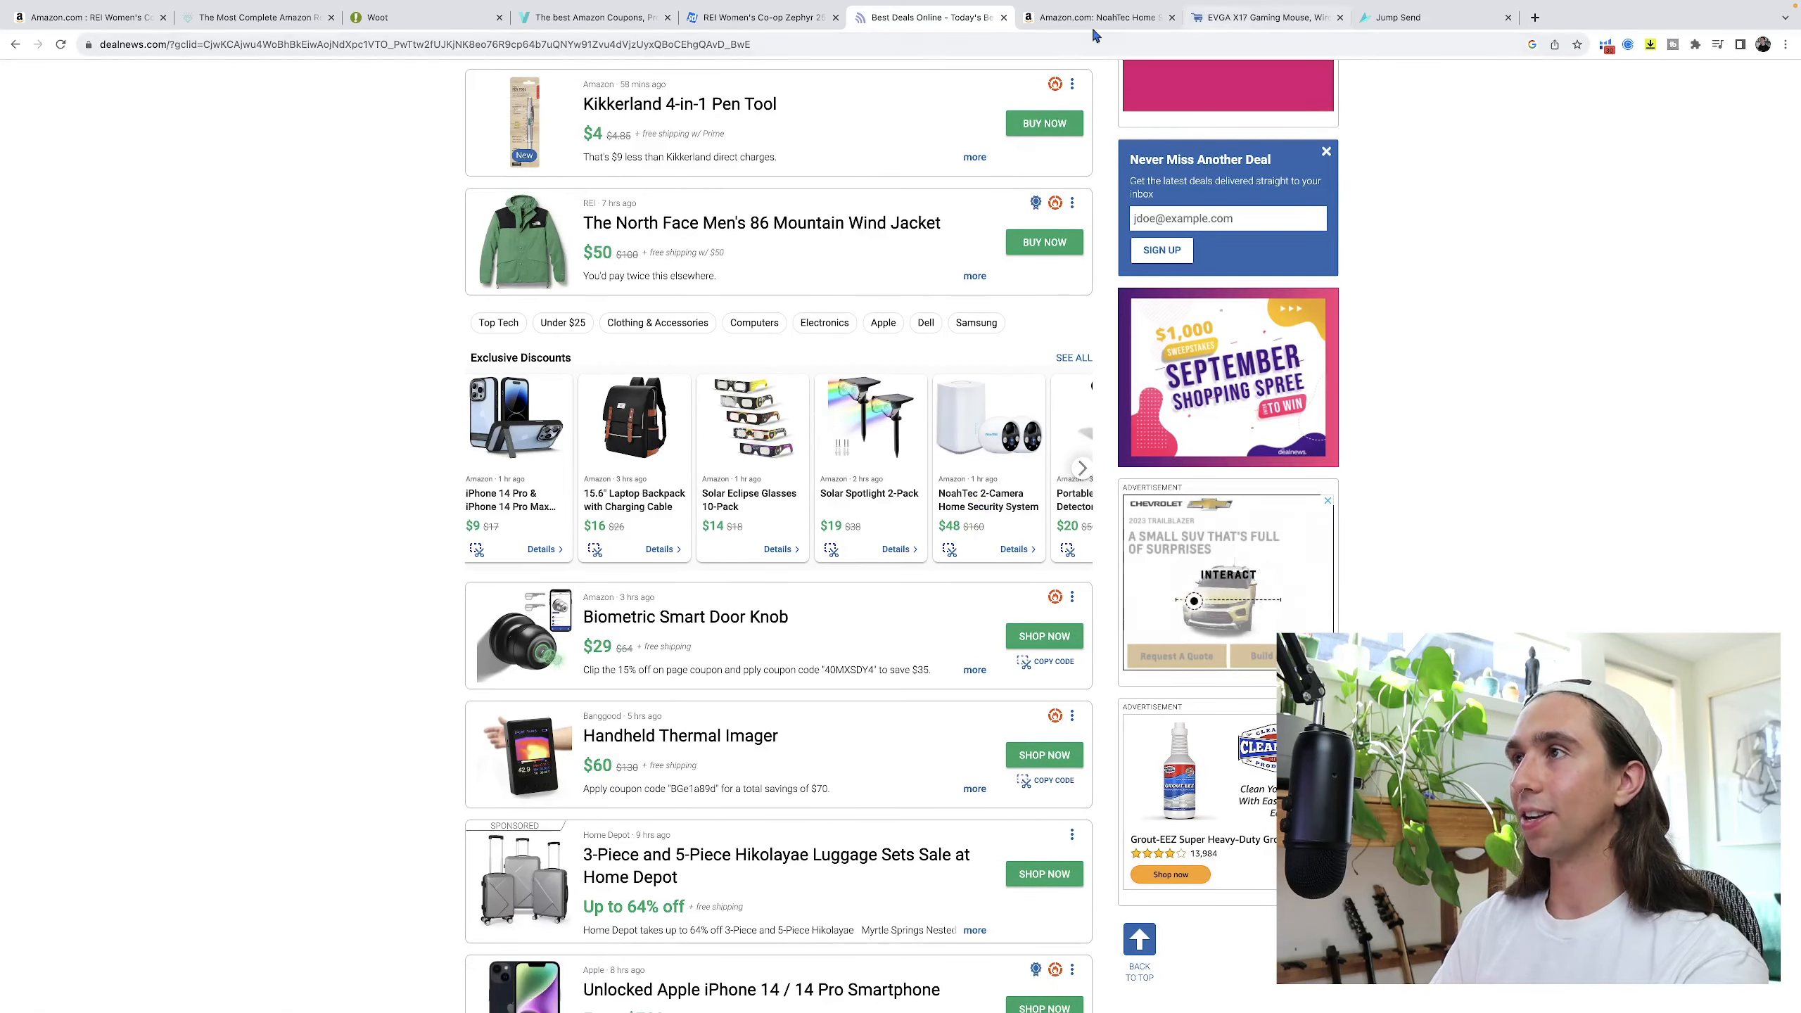
click(1094, 16)
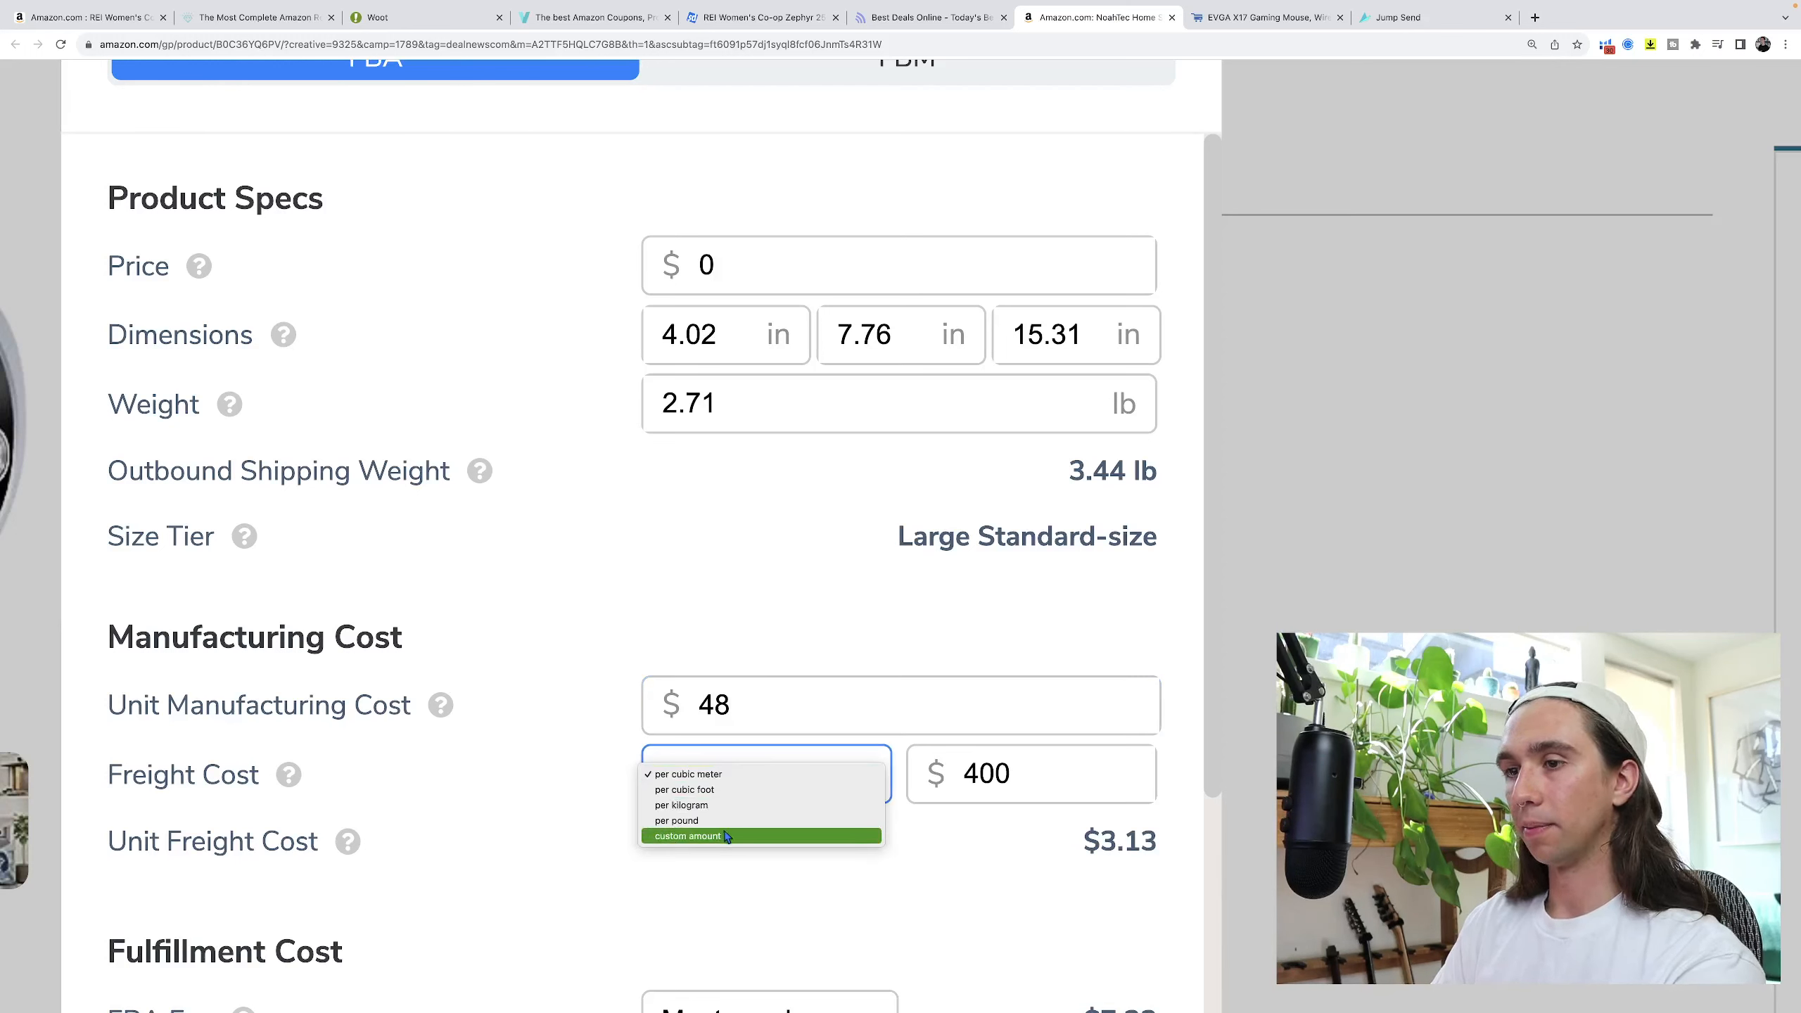
Enter $2 custom freight, $157 price and $48 unit cost, giving about $76.72 net and 152% ROI.
click(686, 836)
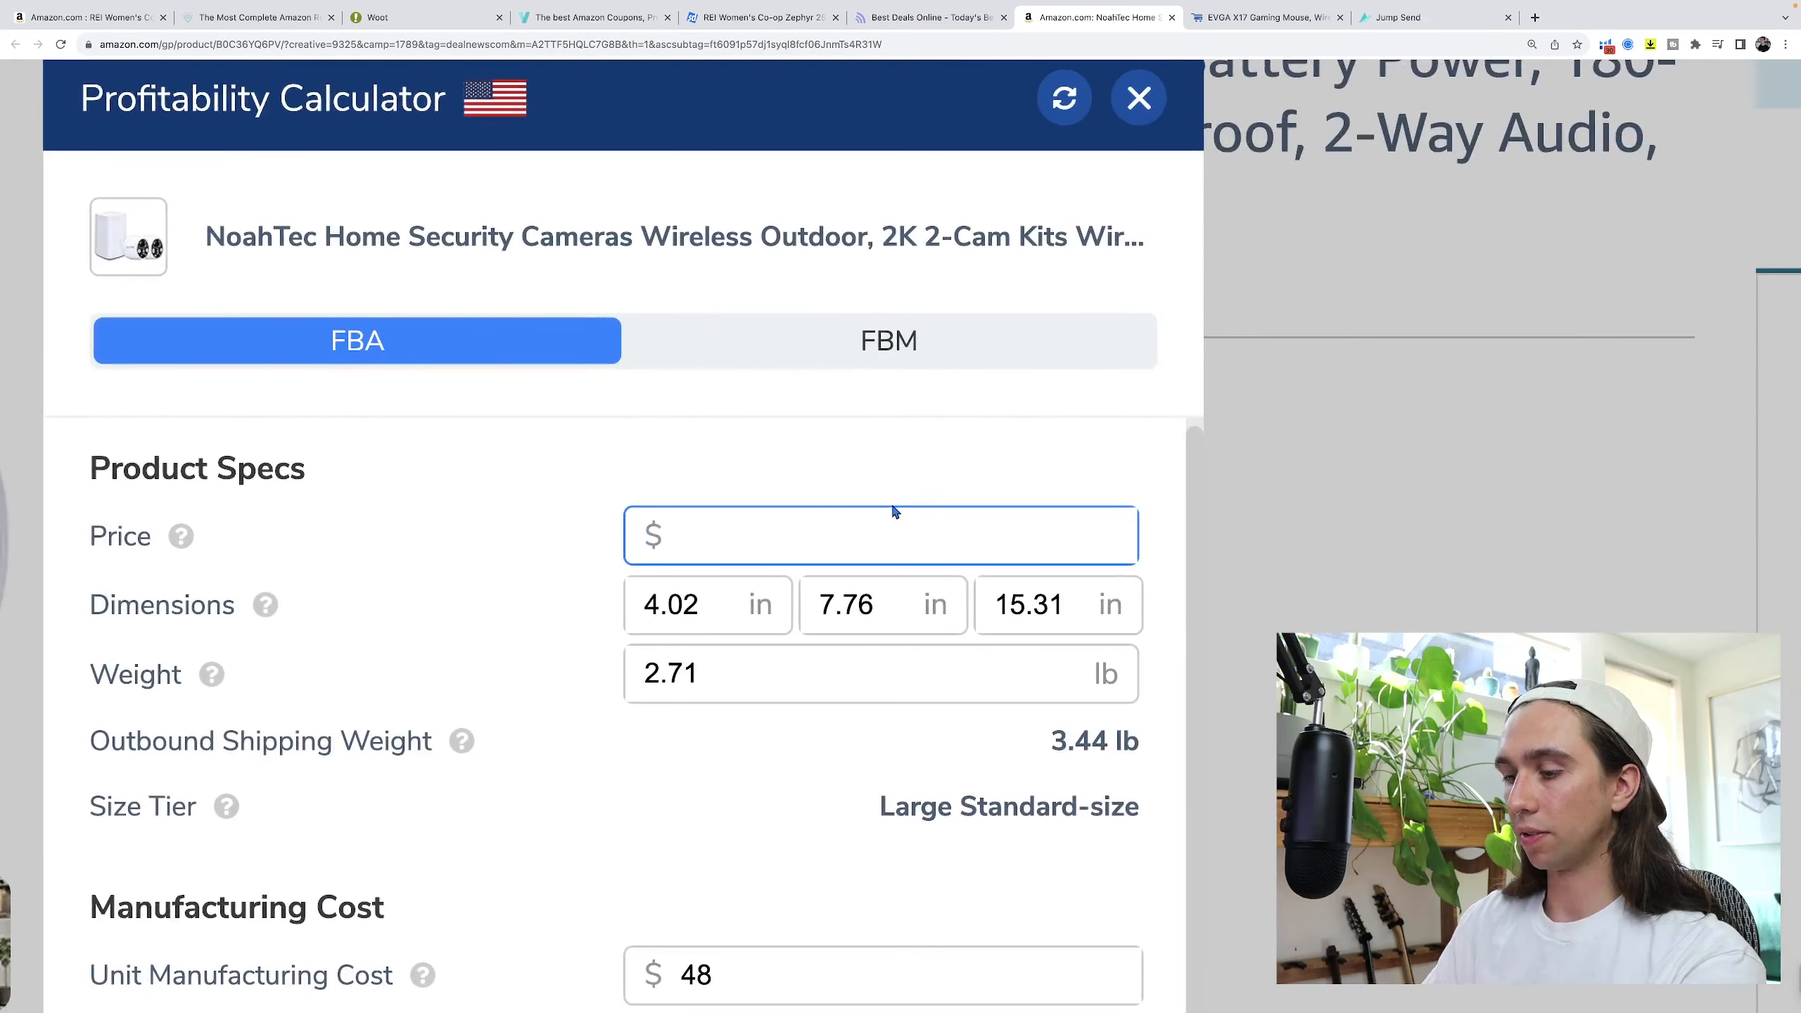
text(157)
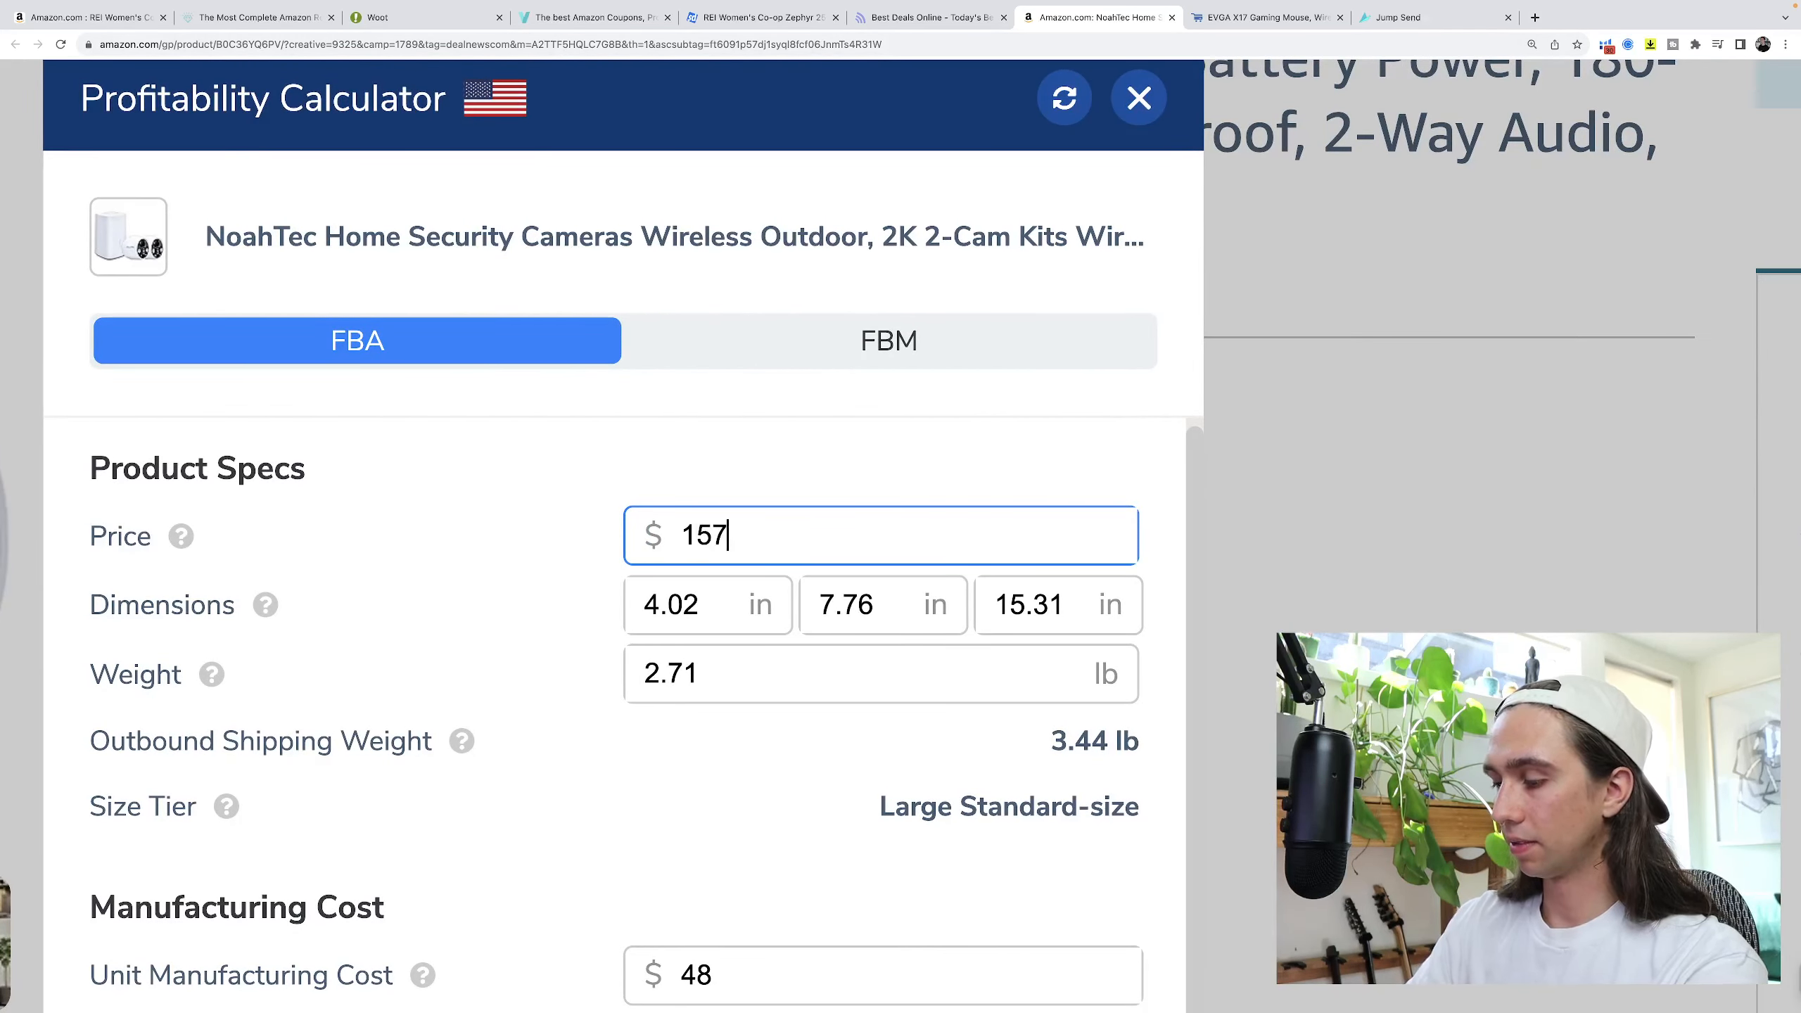
scroll(down, 3)
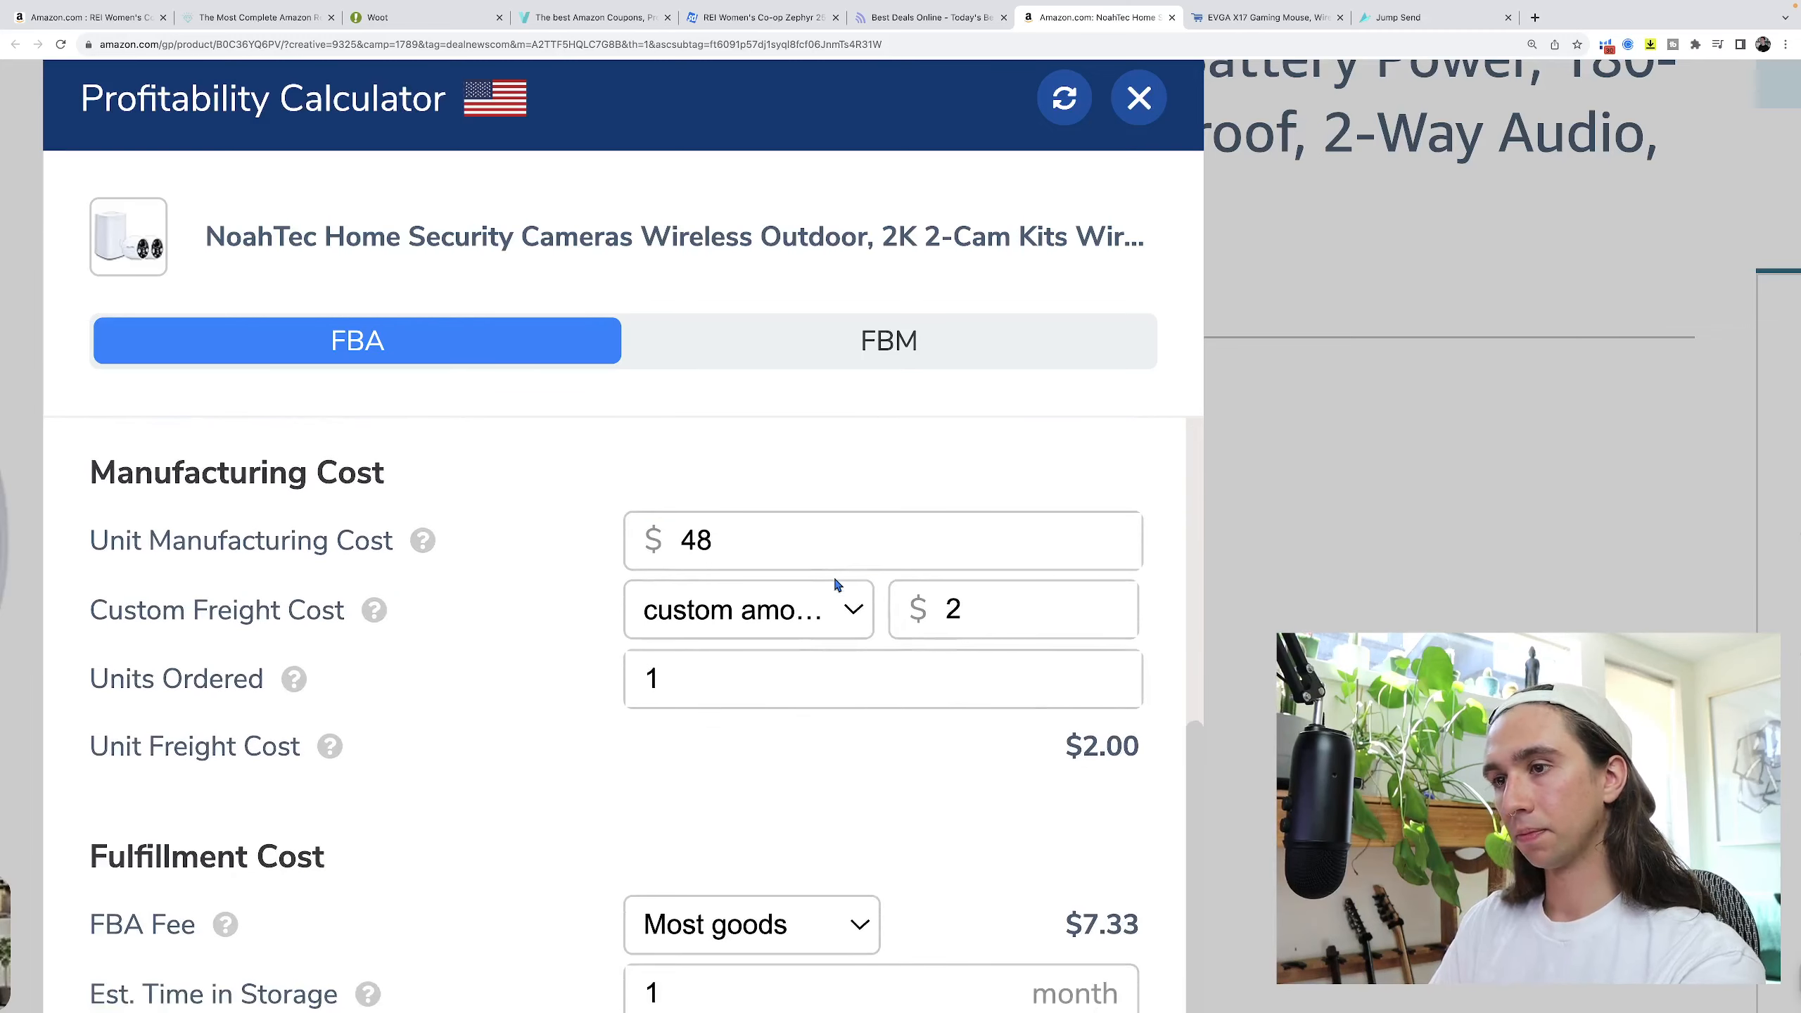
scroll(down, 3)
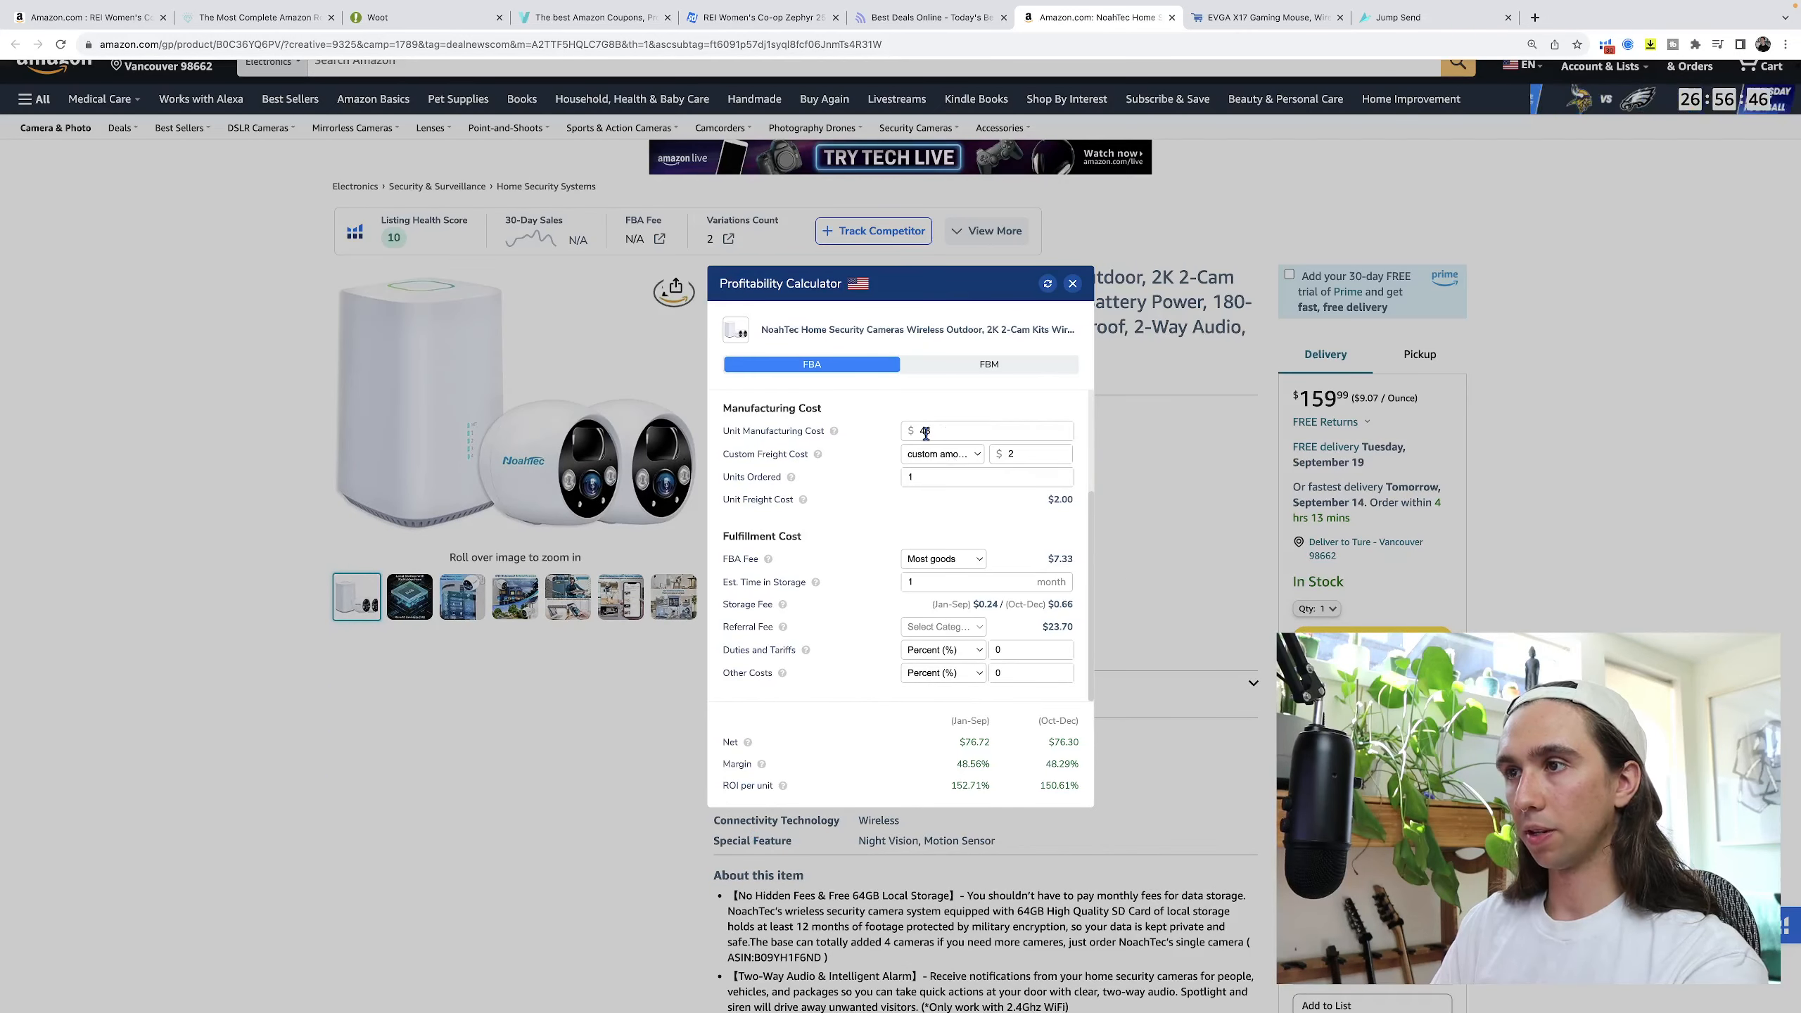
text(48)
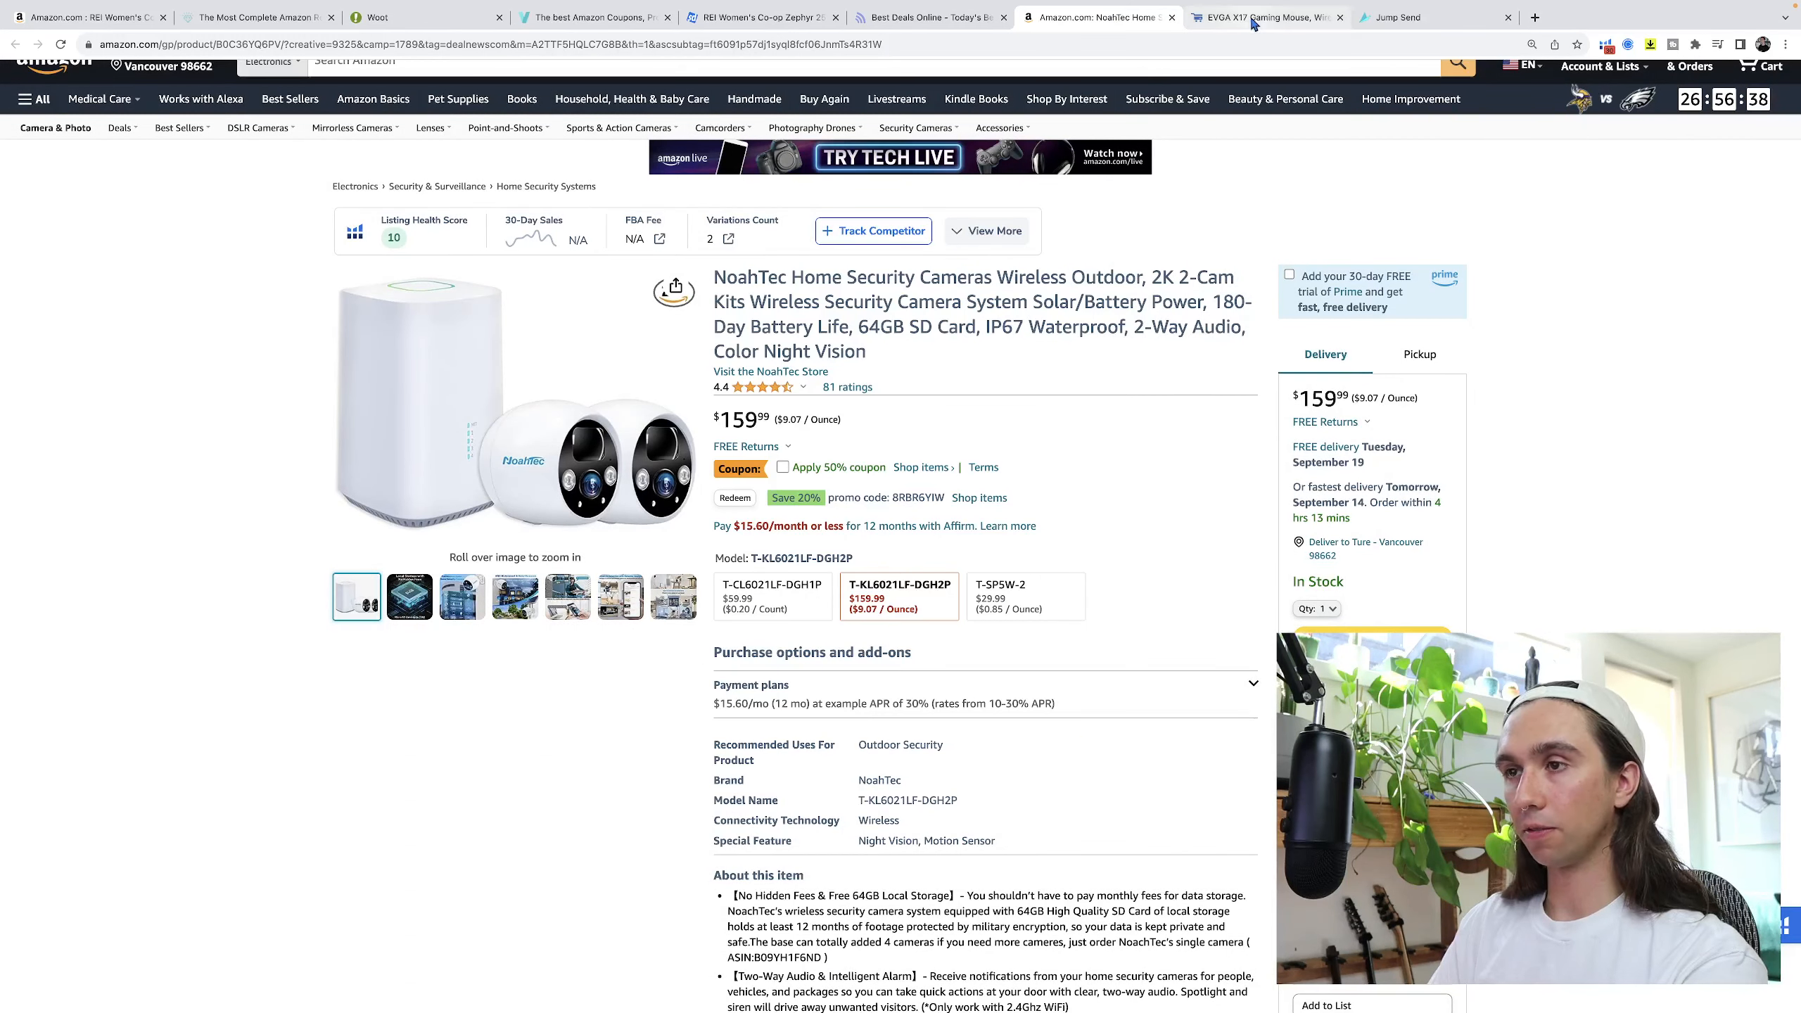
Open BrickSeek's $13.48 EVGA X17 Gaming Mouse deal under Electronics and copy its title for an Amazon search.
click(1263, 17)
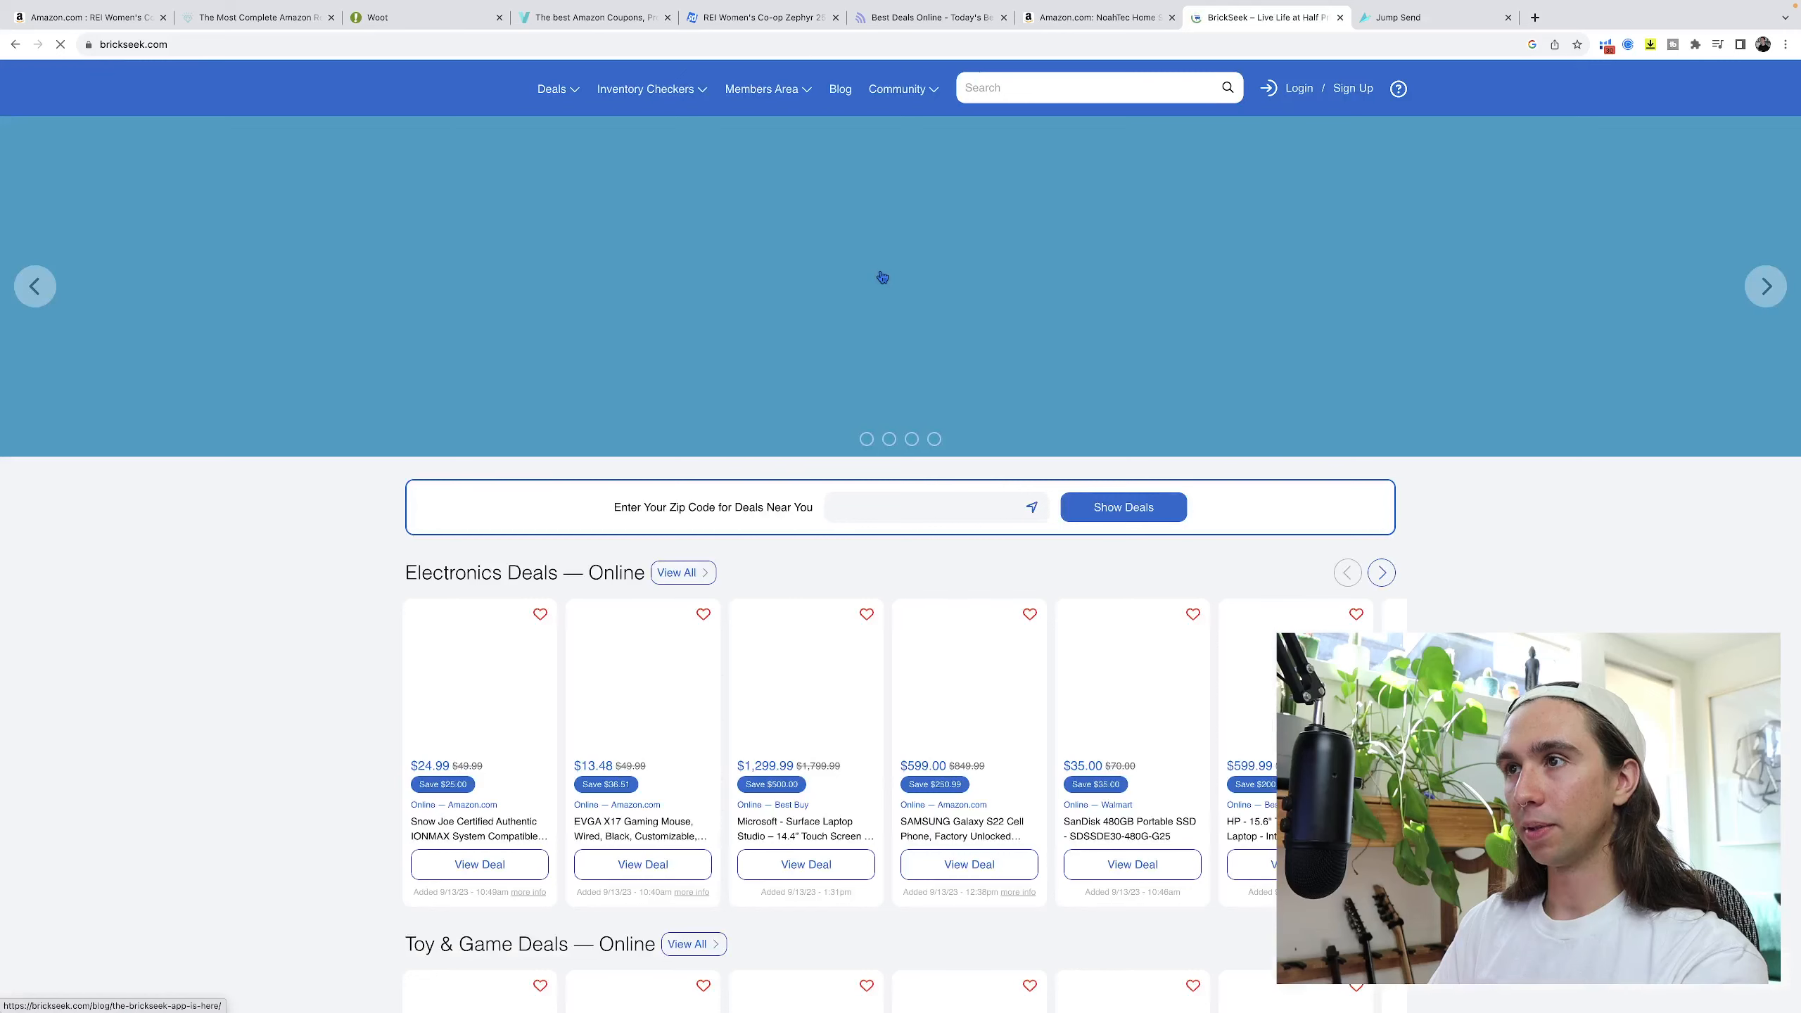
scroll(down, 3)
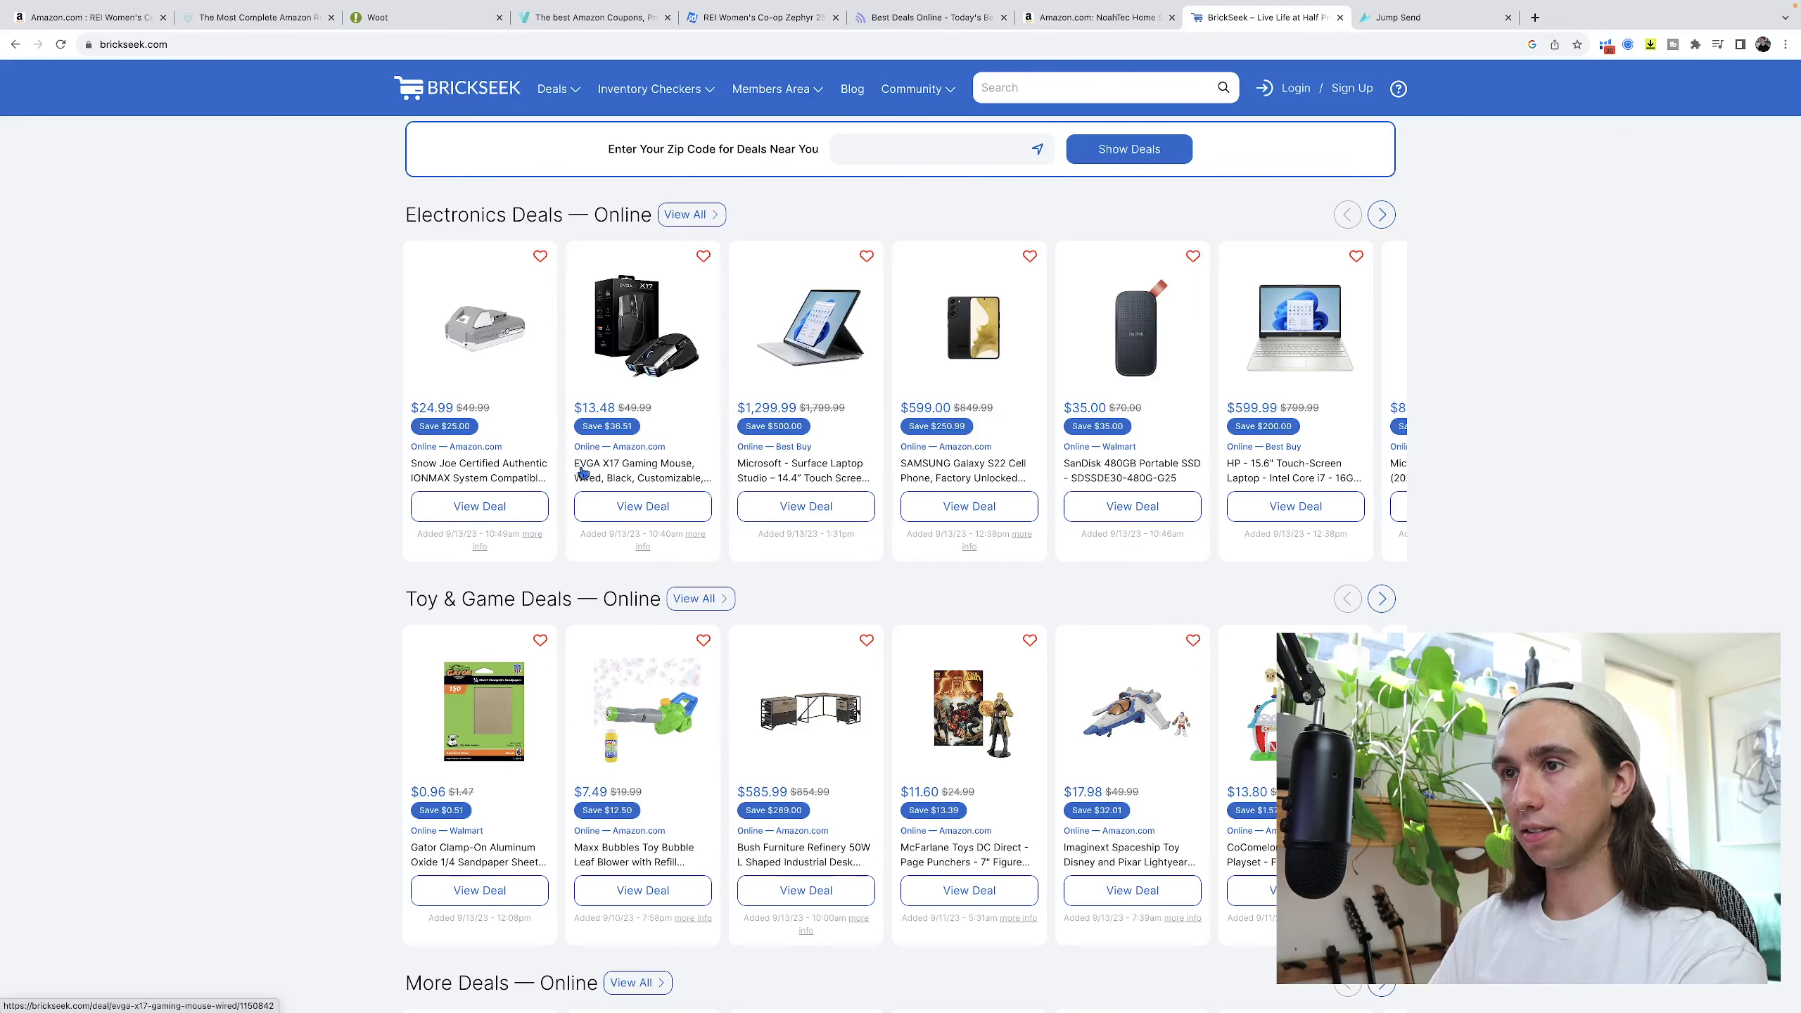
click(642, 507)
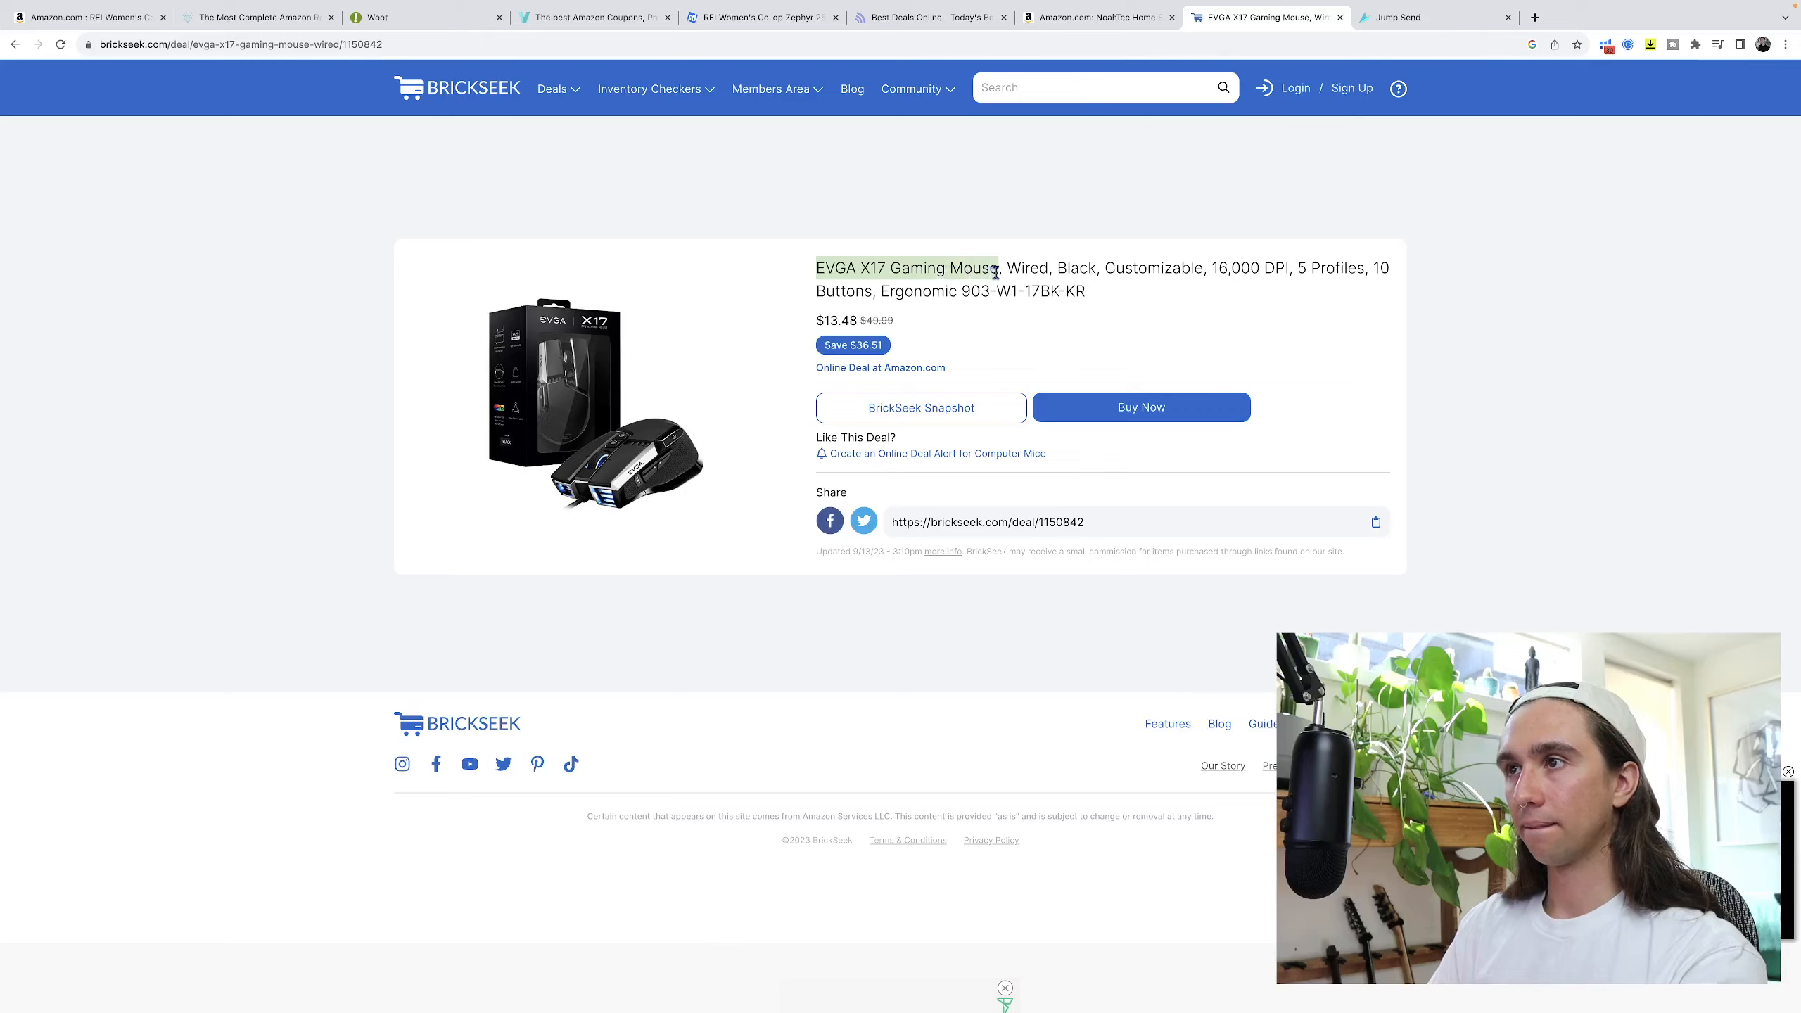
click(1097, 17)
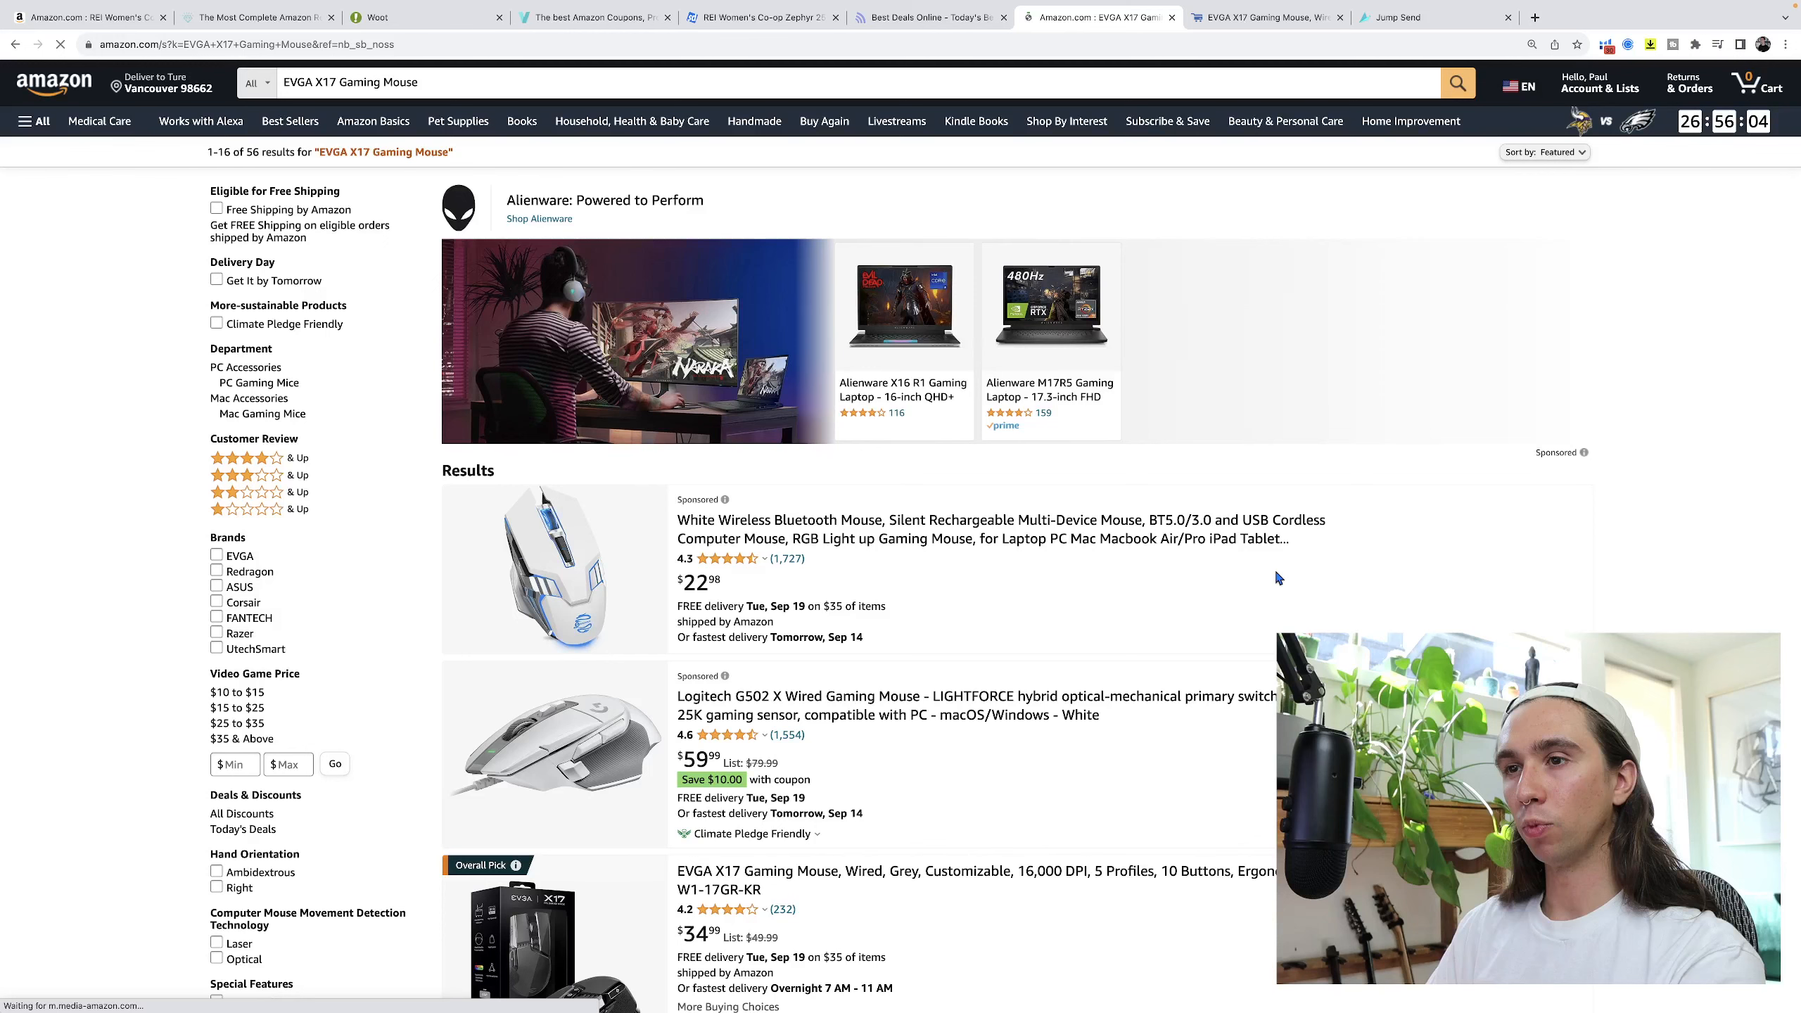
Review the Amazon EVGA X17 Gaming Mouse results before closing the spent deal tabs back to BrickSeek.
scroll(down, 3)
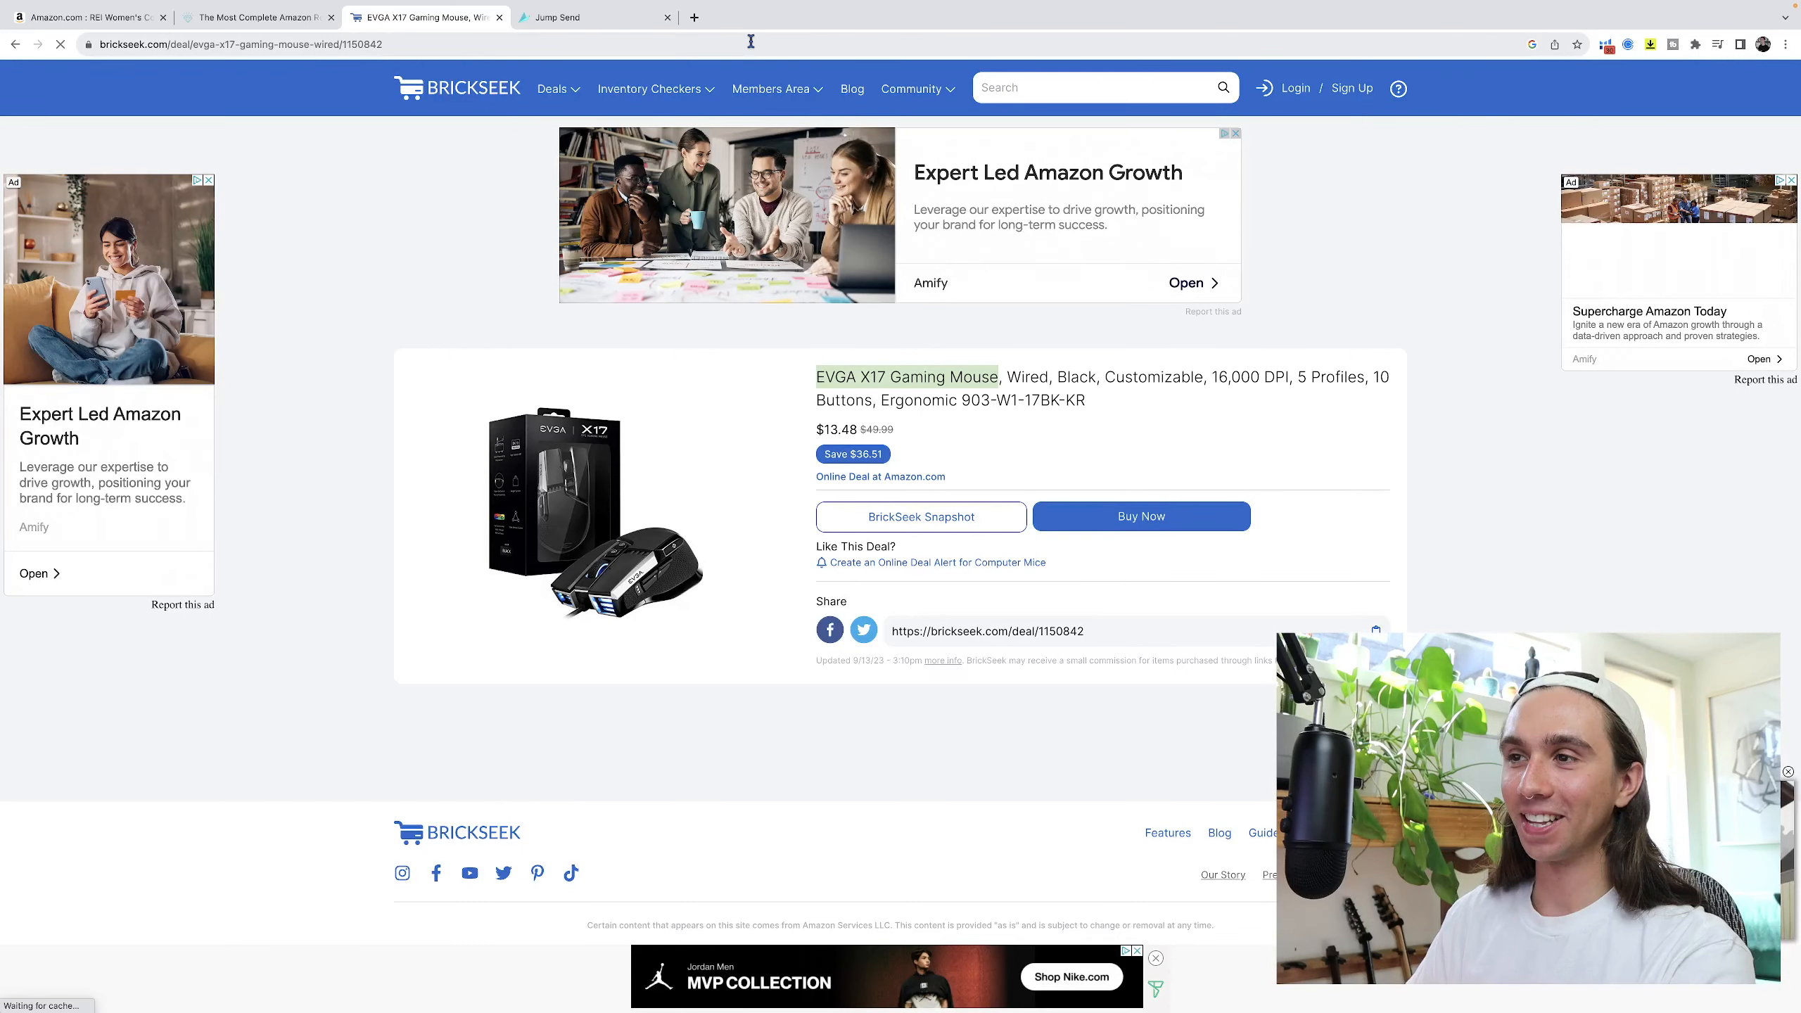
Switch to the JumpSend tab and browse down its grid of discounted Amazon deals.
click(591, 17)
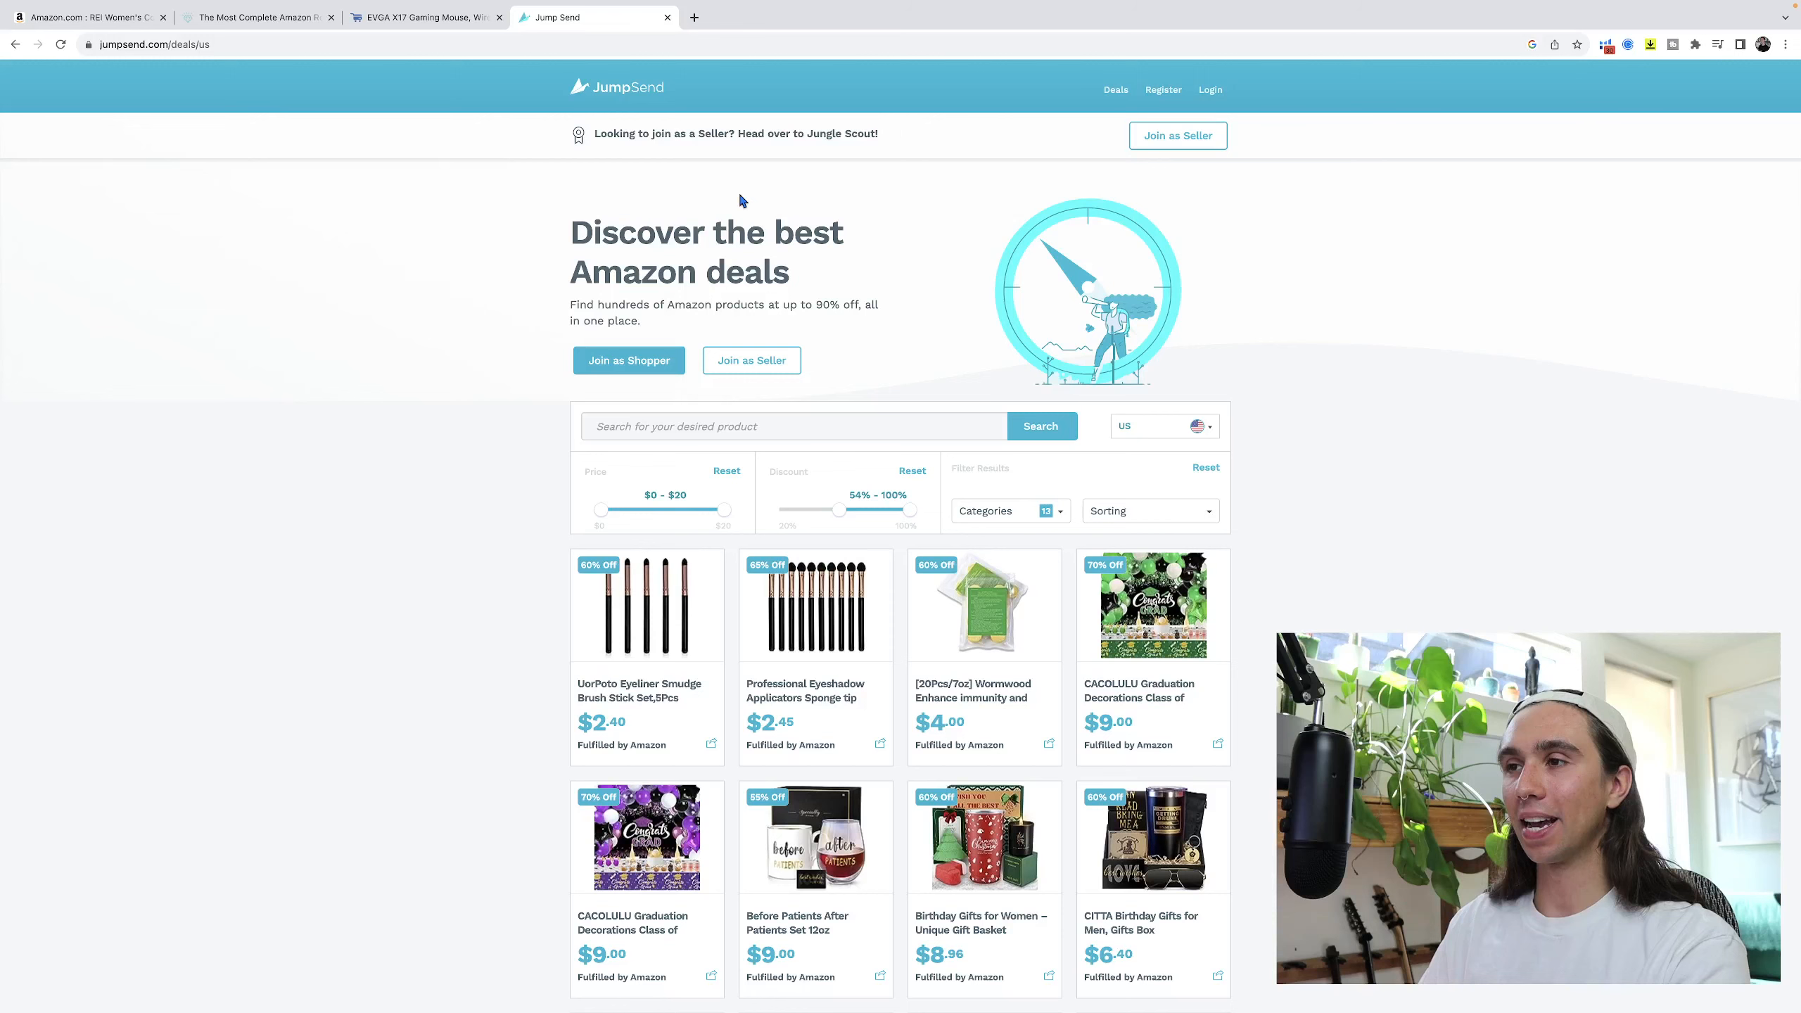
scroll(down, 3)
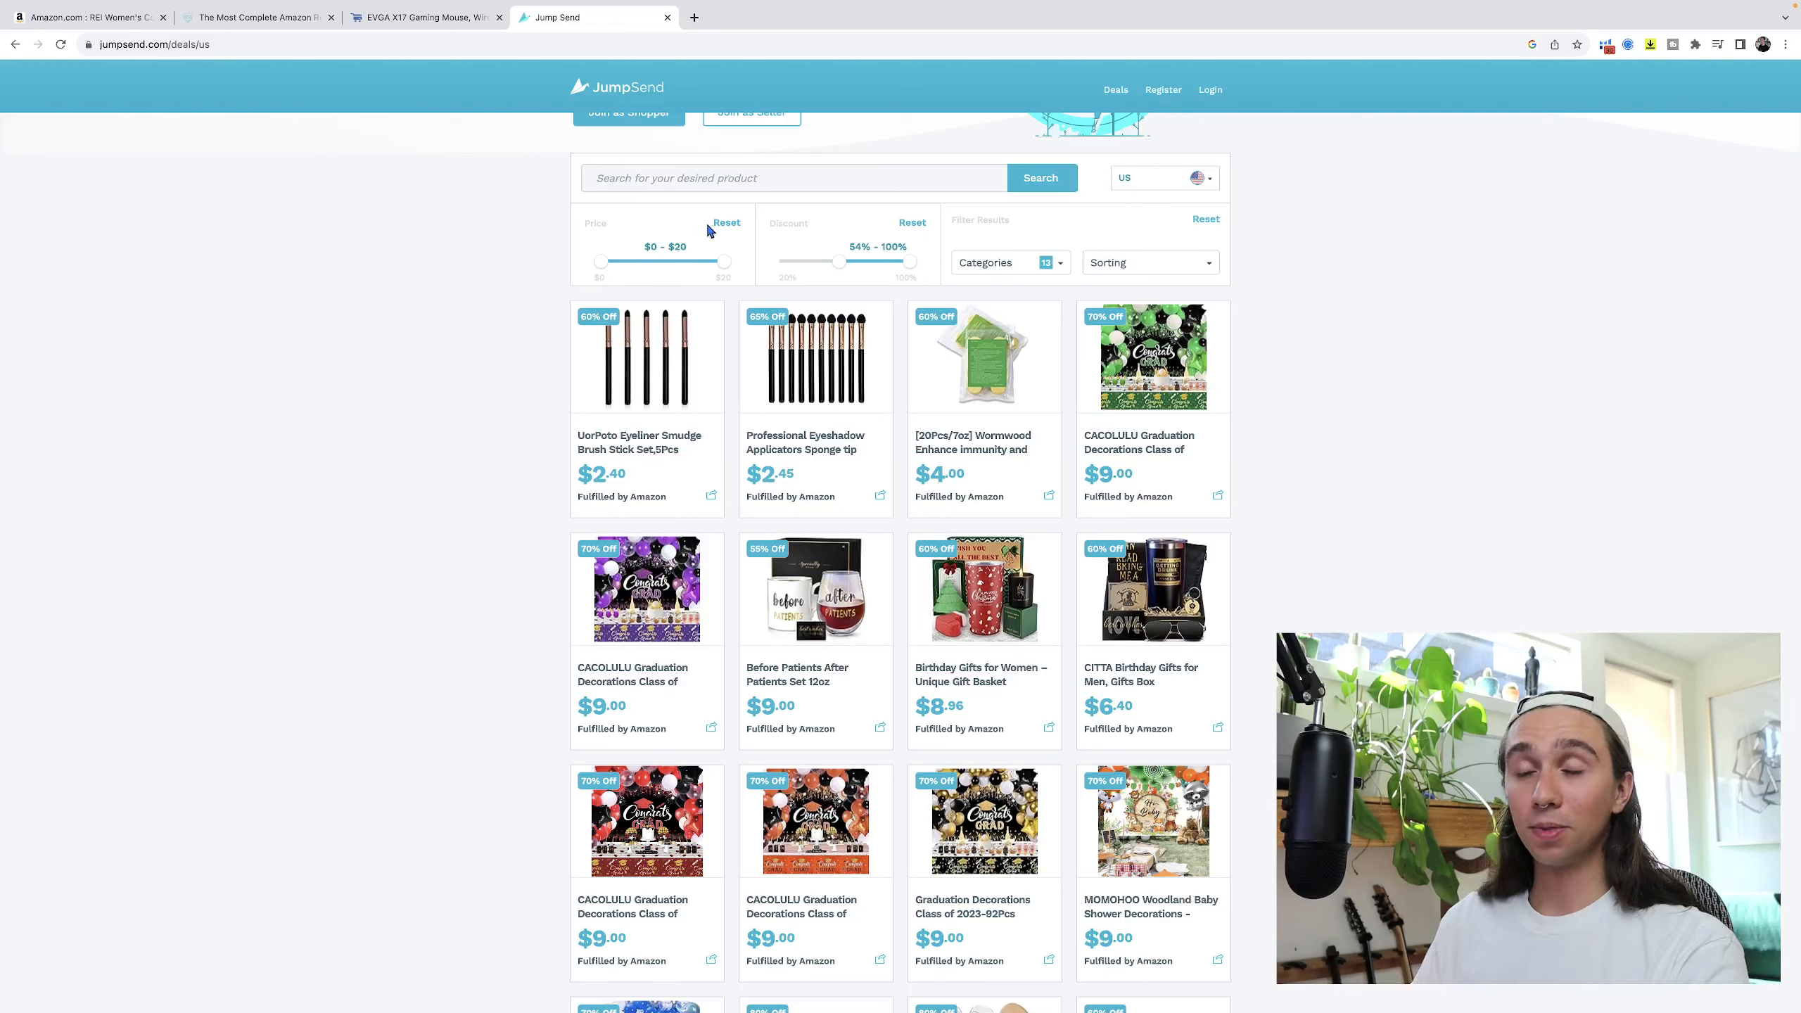
mouse_move(80, 16)
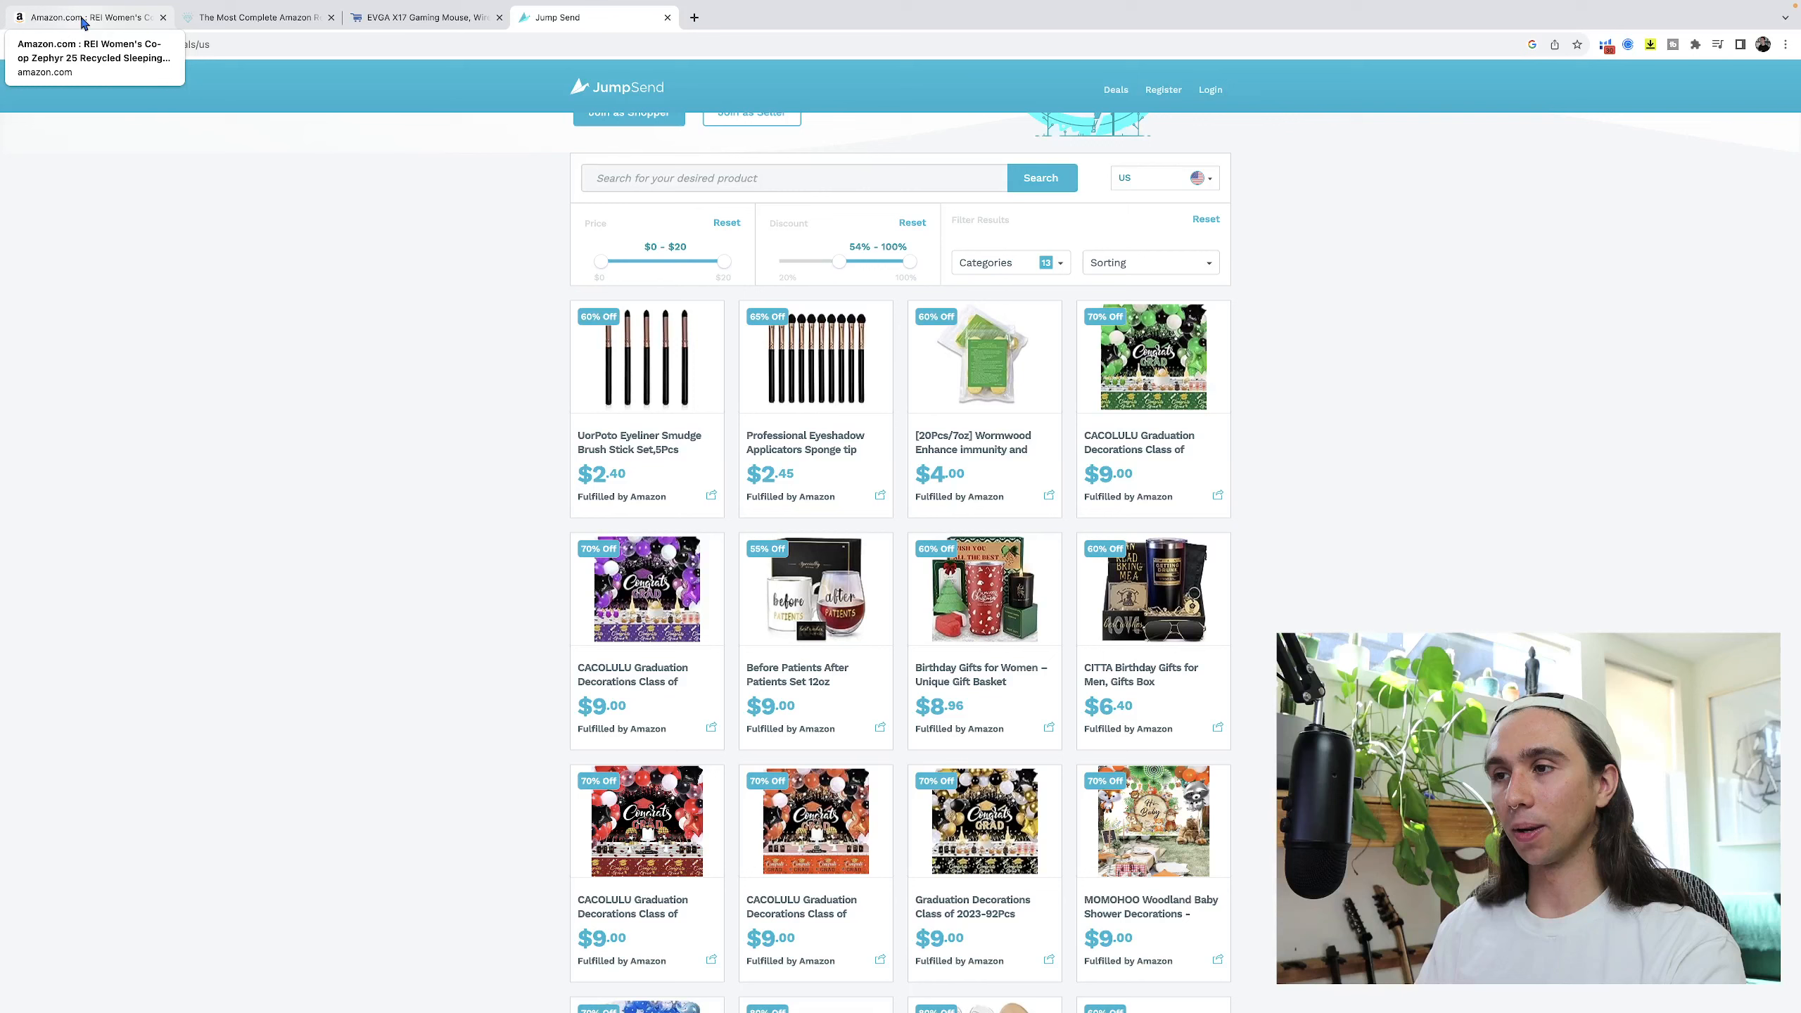